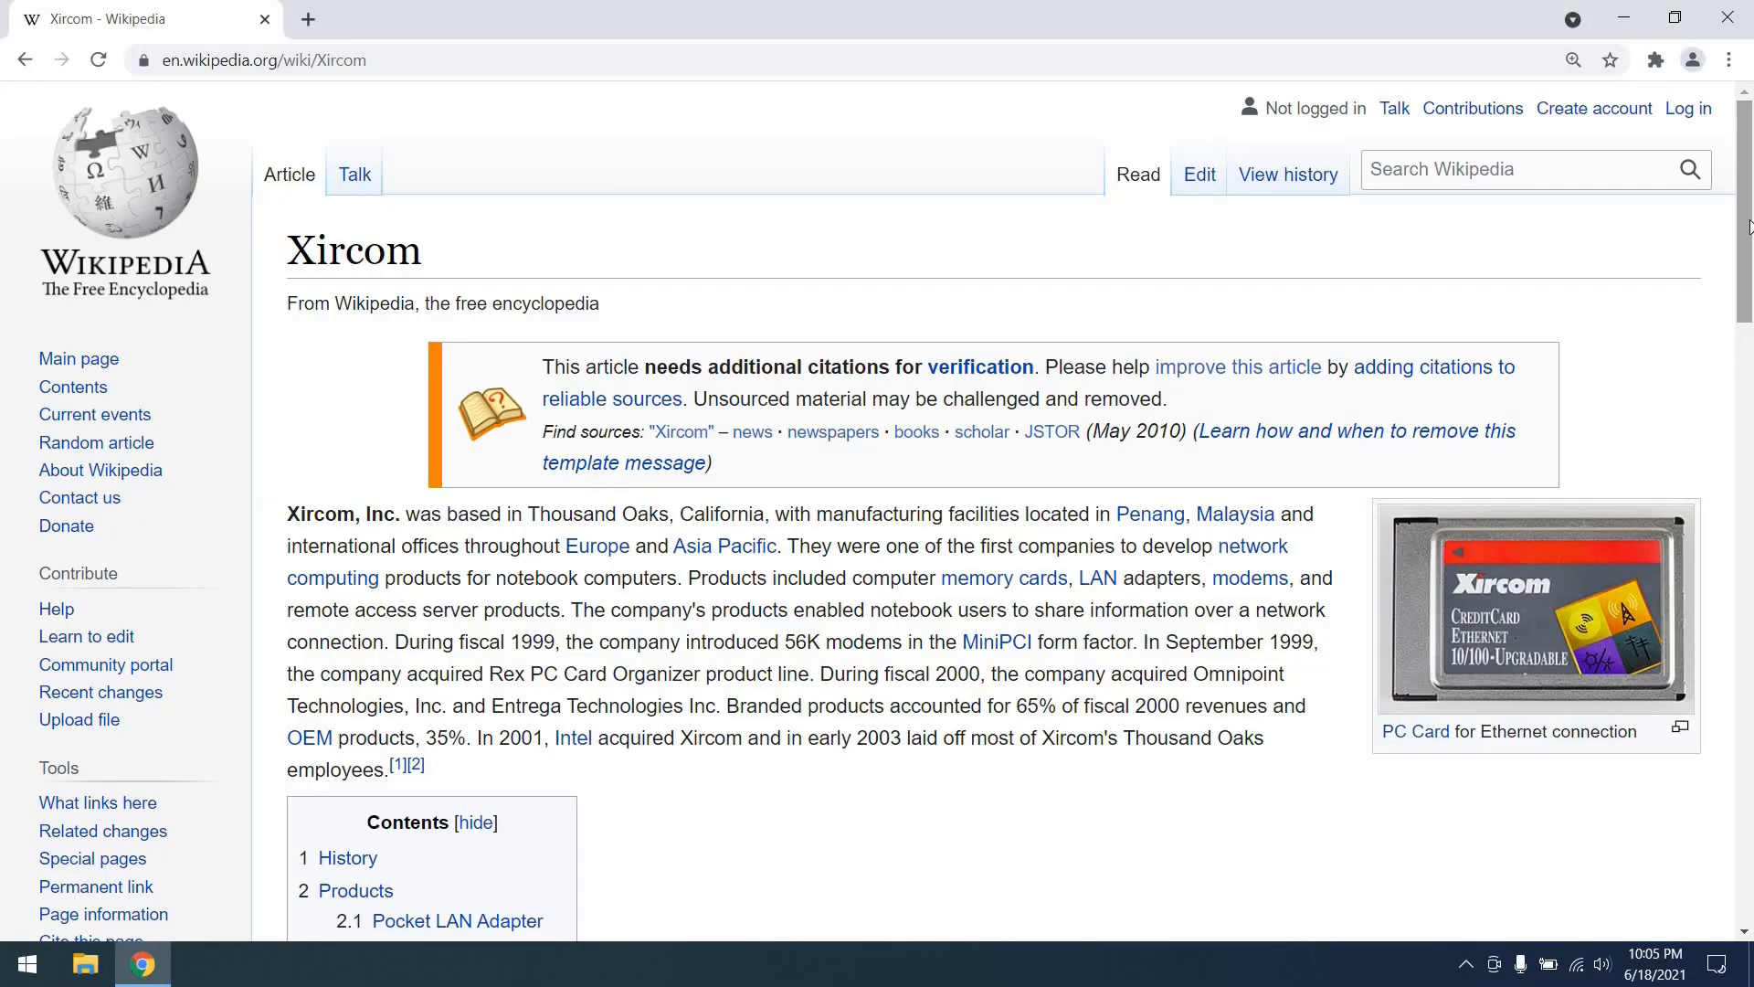
- Scroll the web page, highlighting the Intel acquisition sentence and the $280.00 listing price
scroll("down", 3)
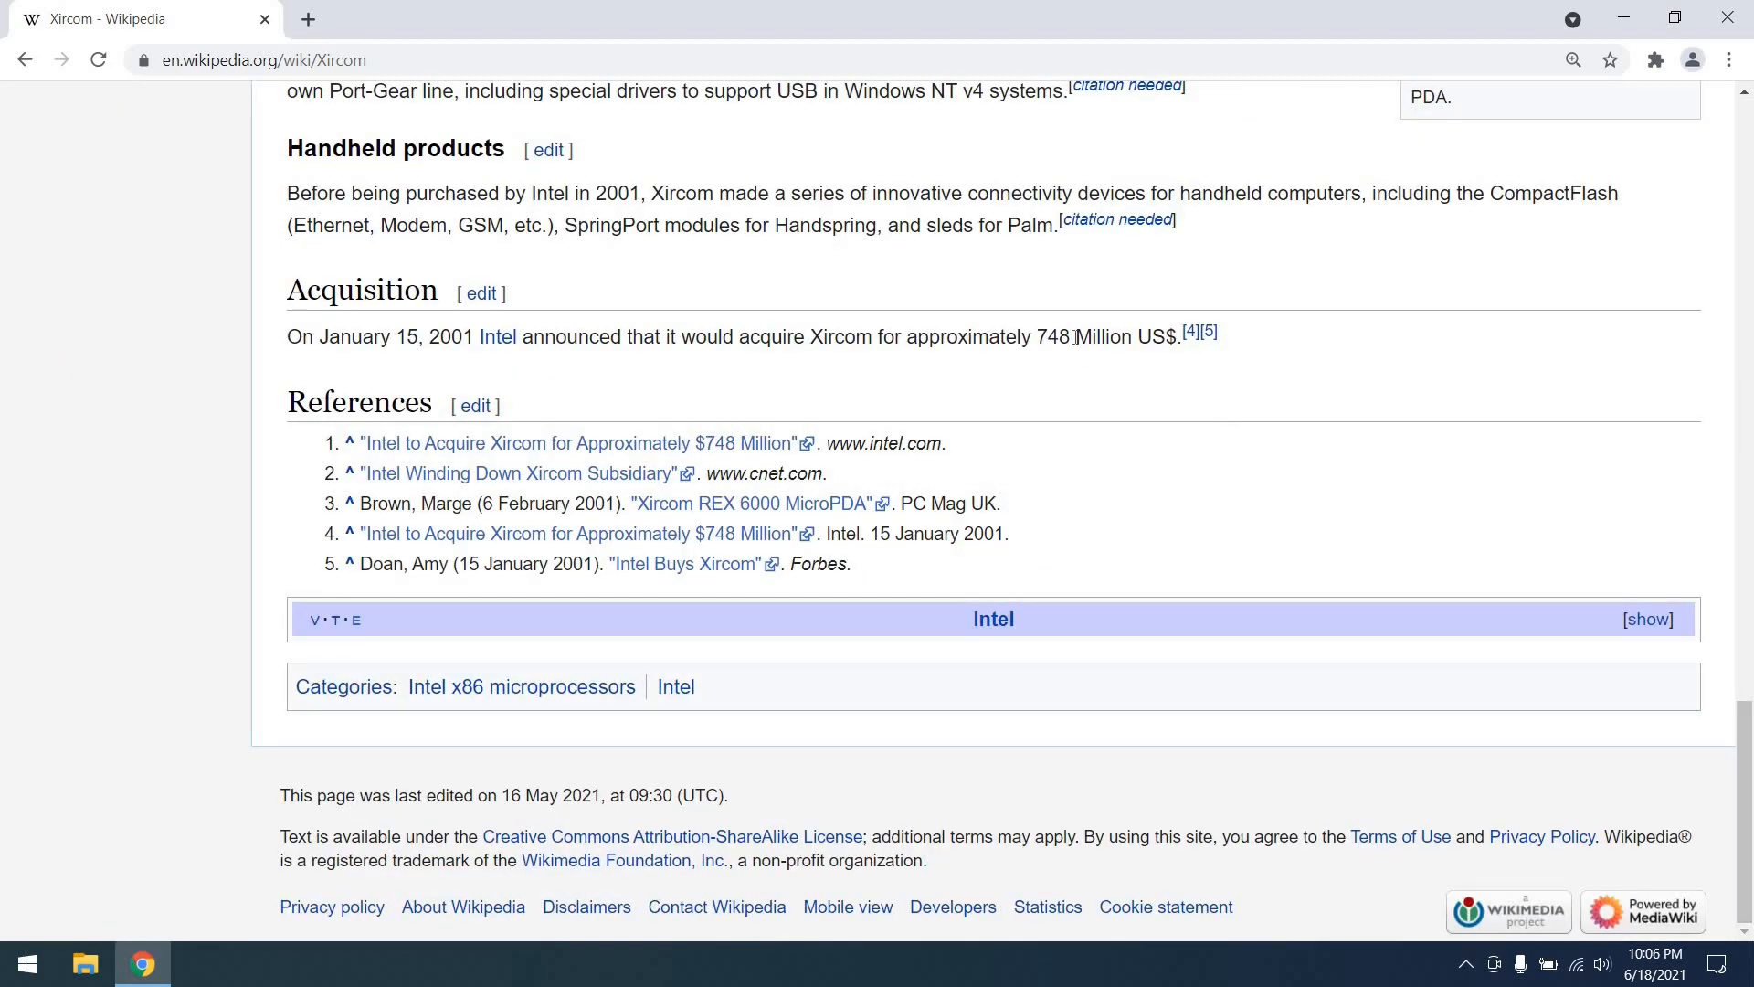
triple_click(738, 336)
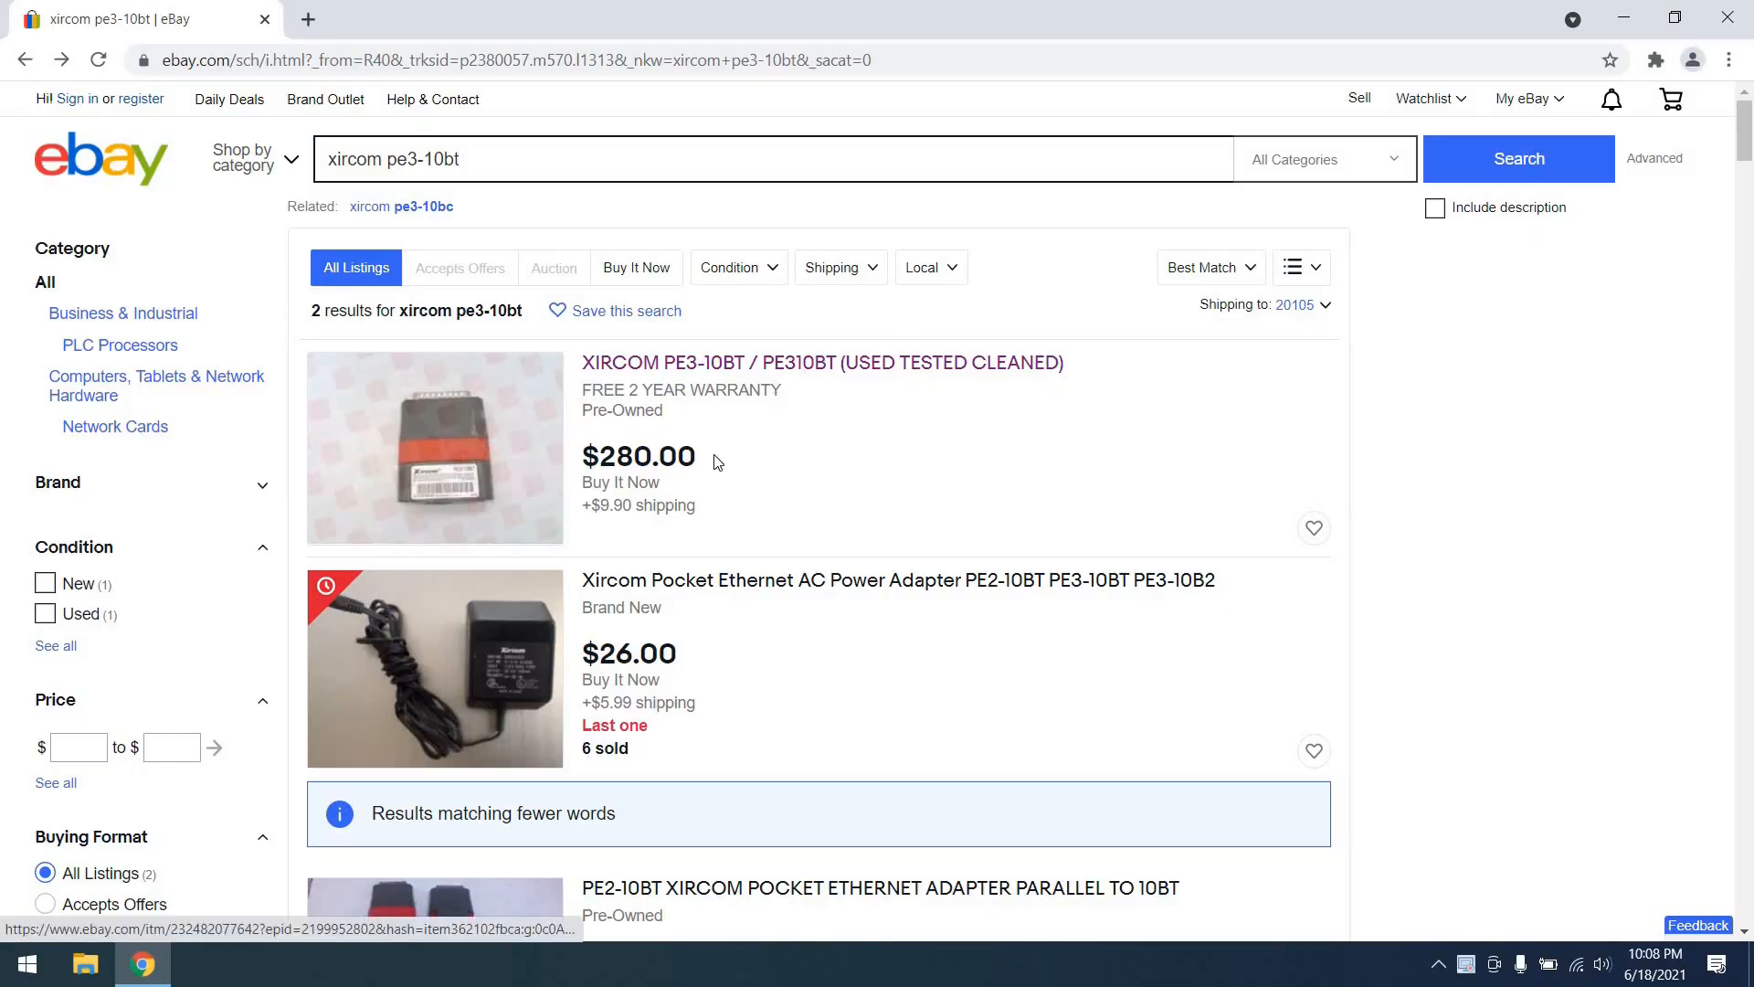
double_click(638, 457)
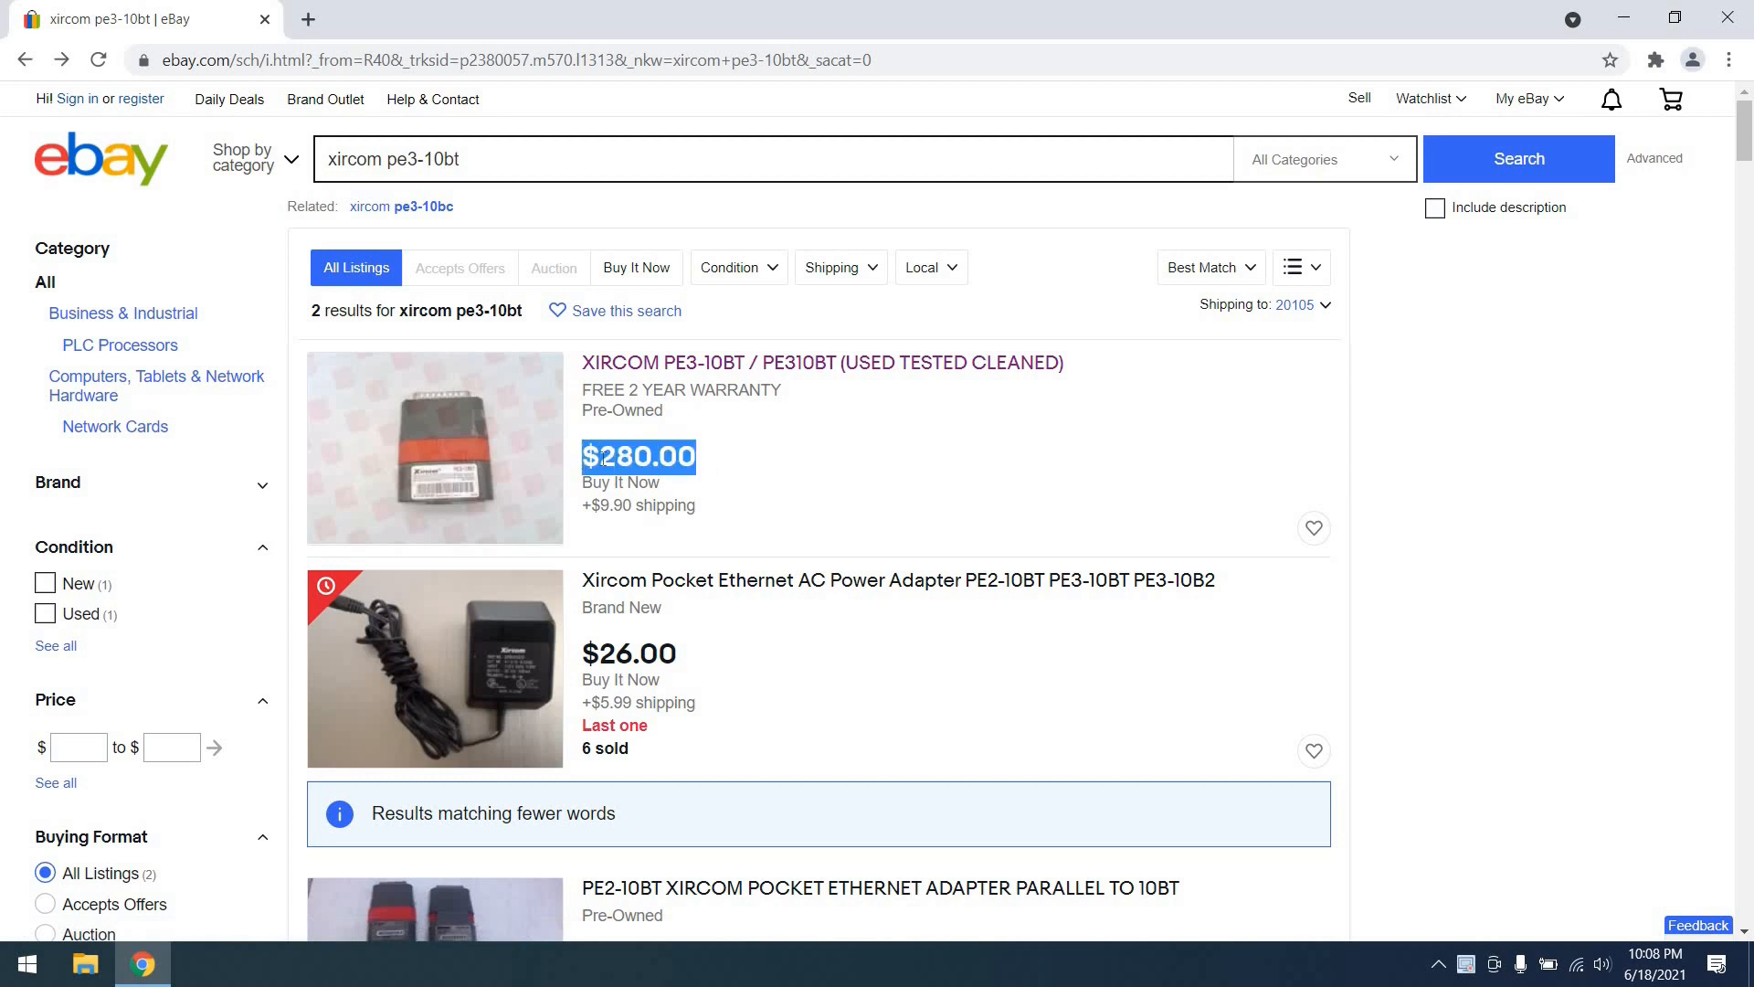
scroll("down", 3)
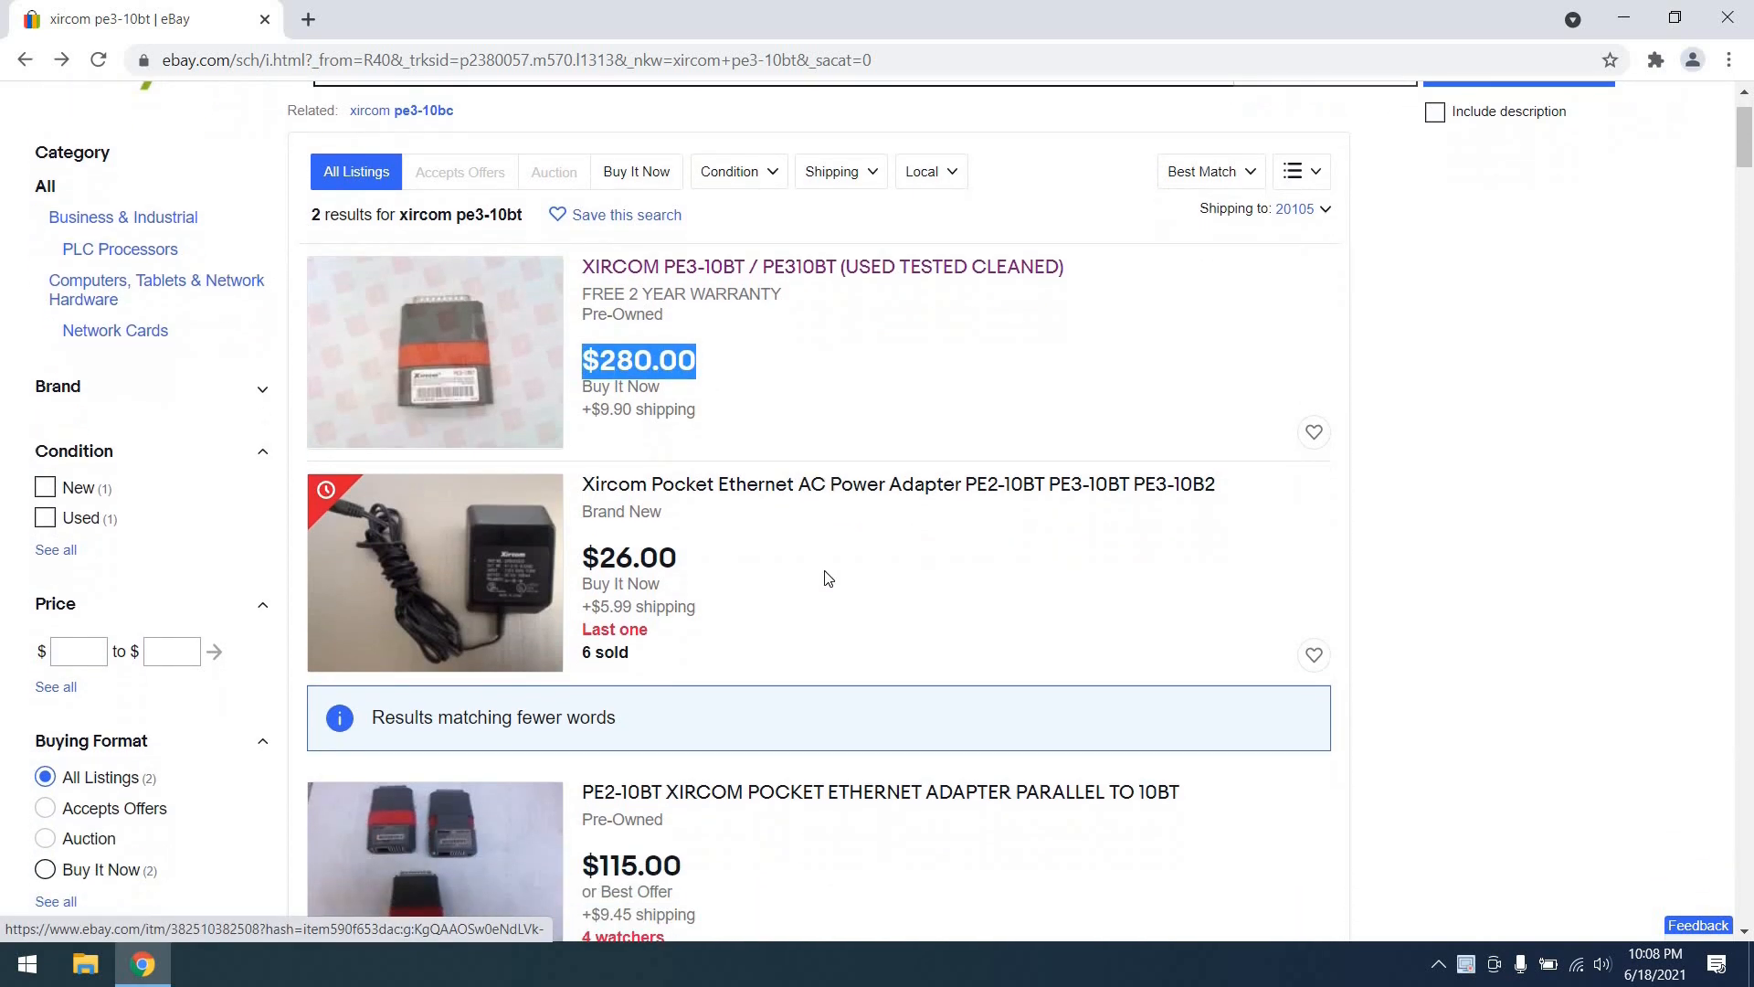
scroll("down", 3)
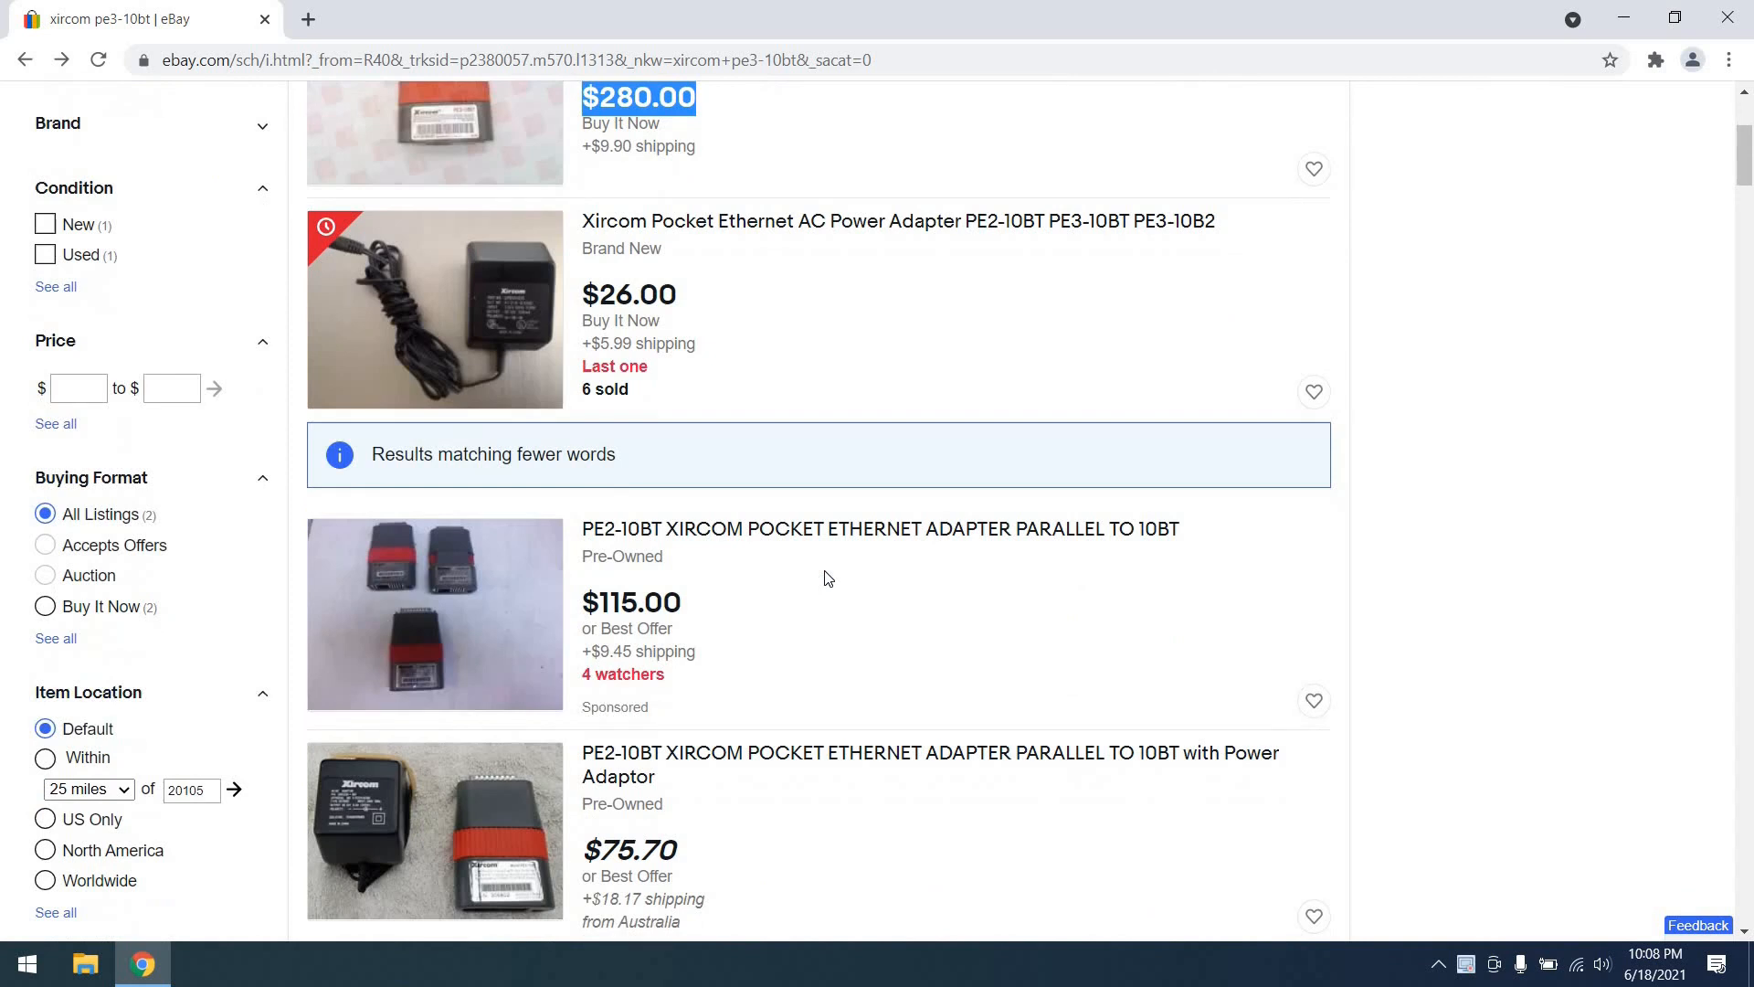
scroll("down", 3)
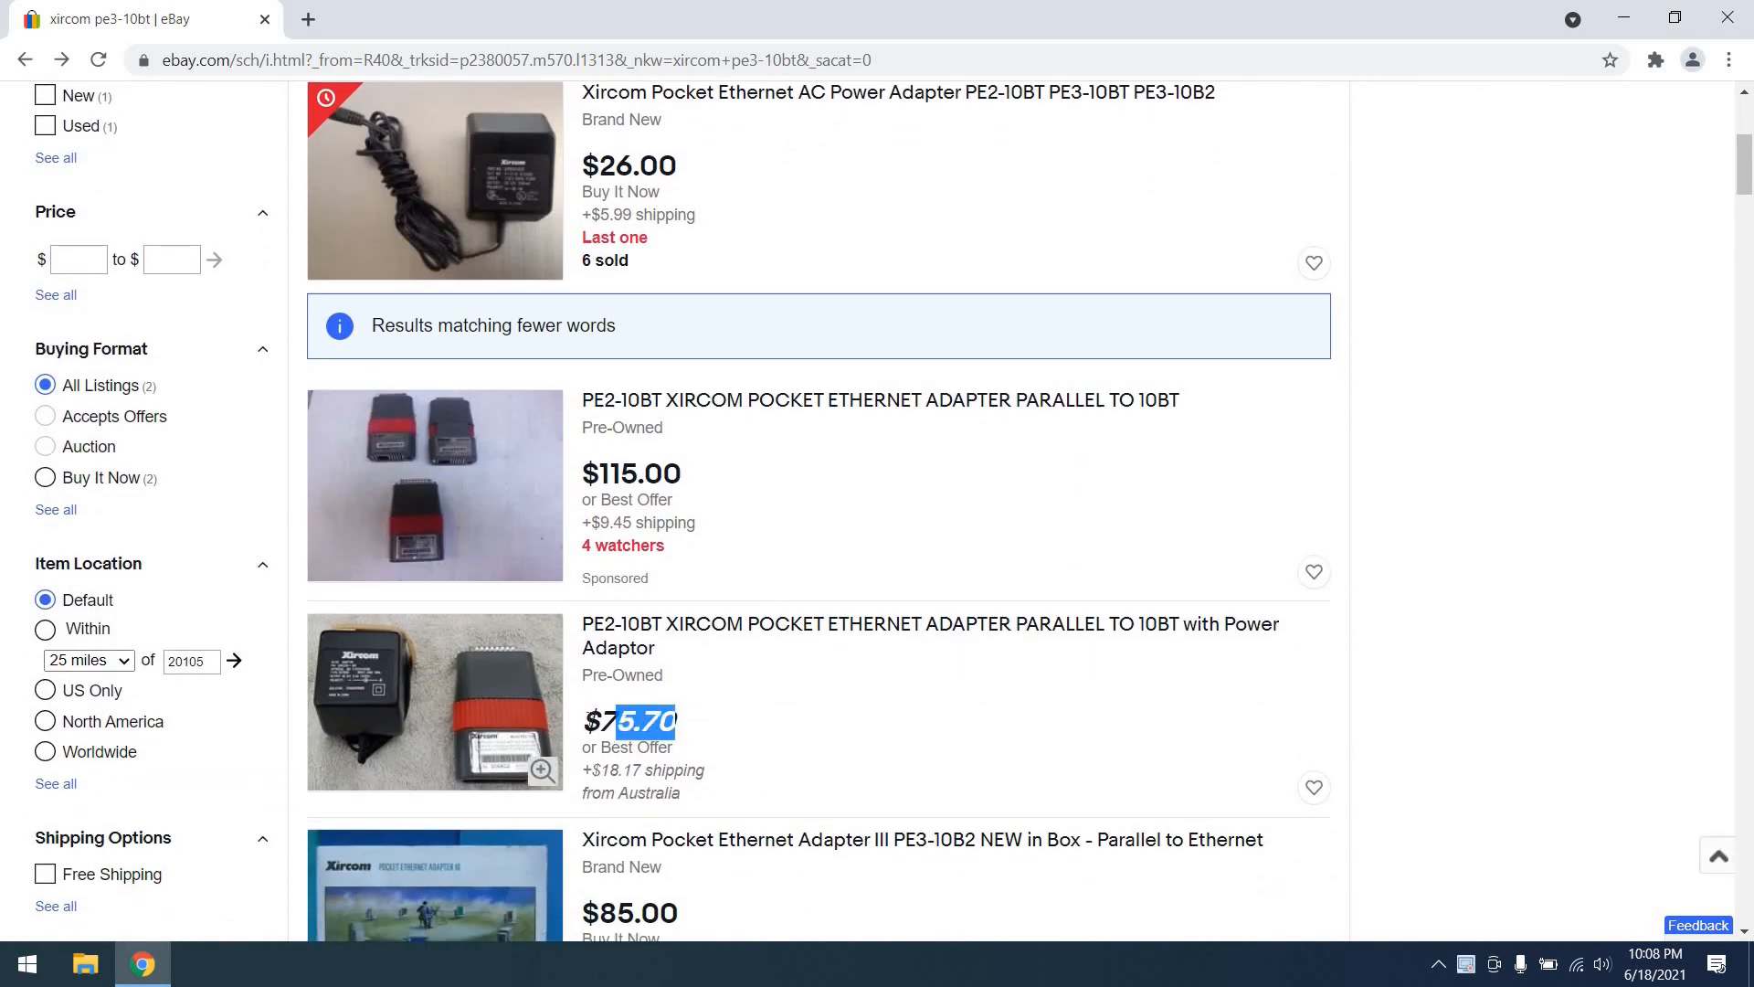
scroll("down", 3)
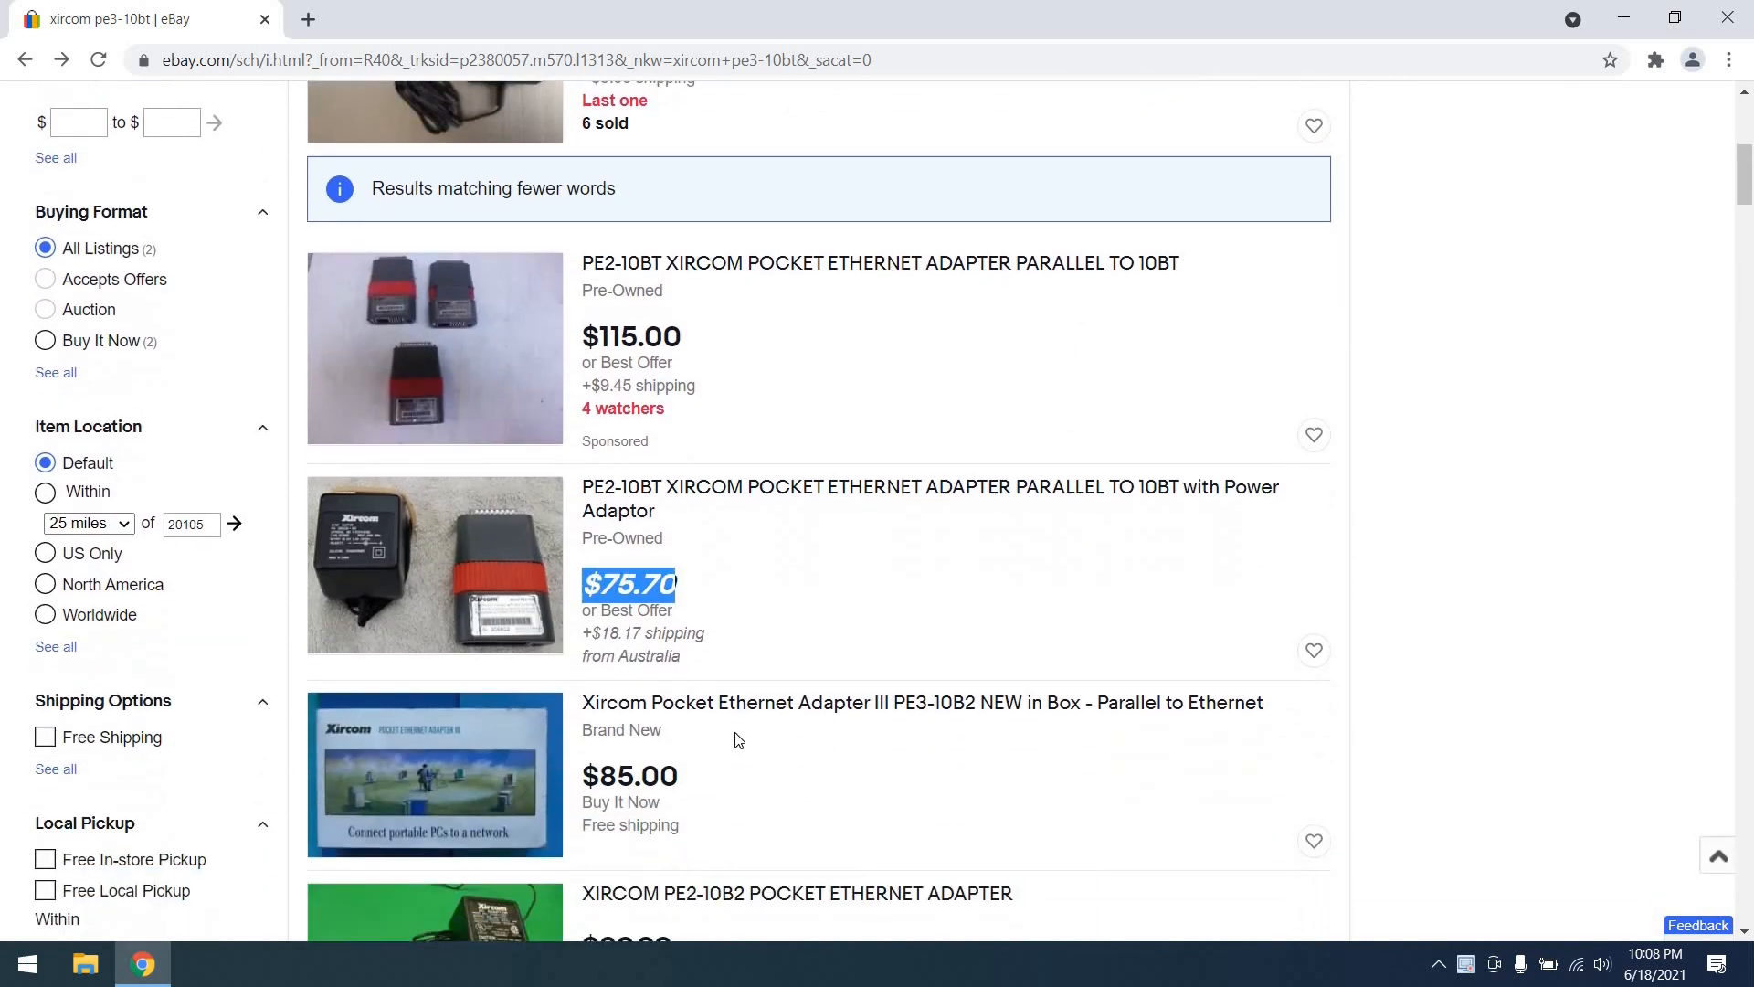
scroll("down", 3)
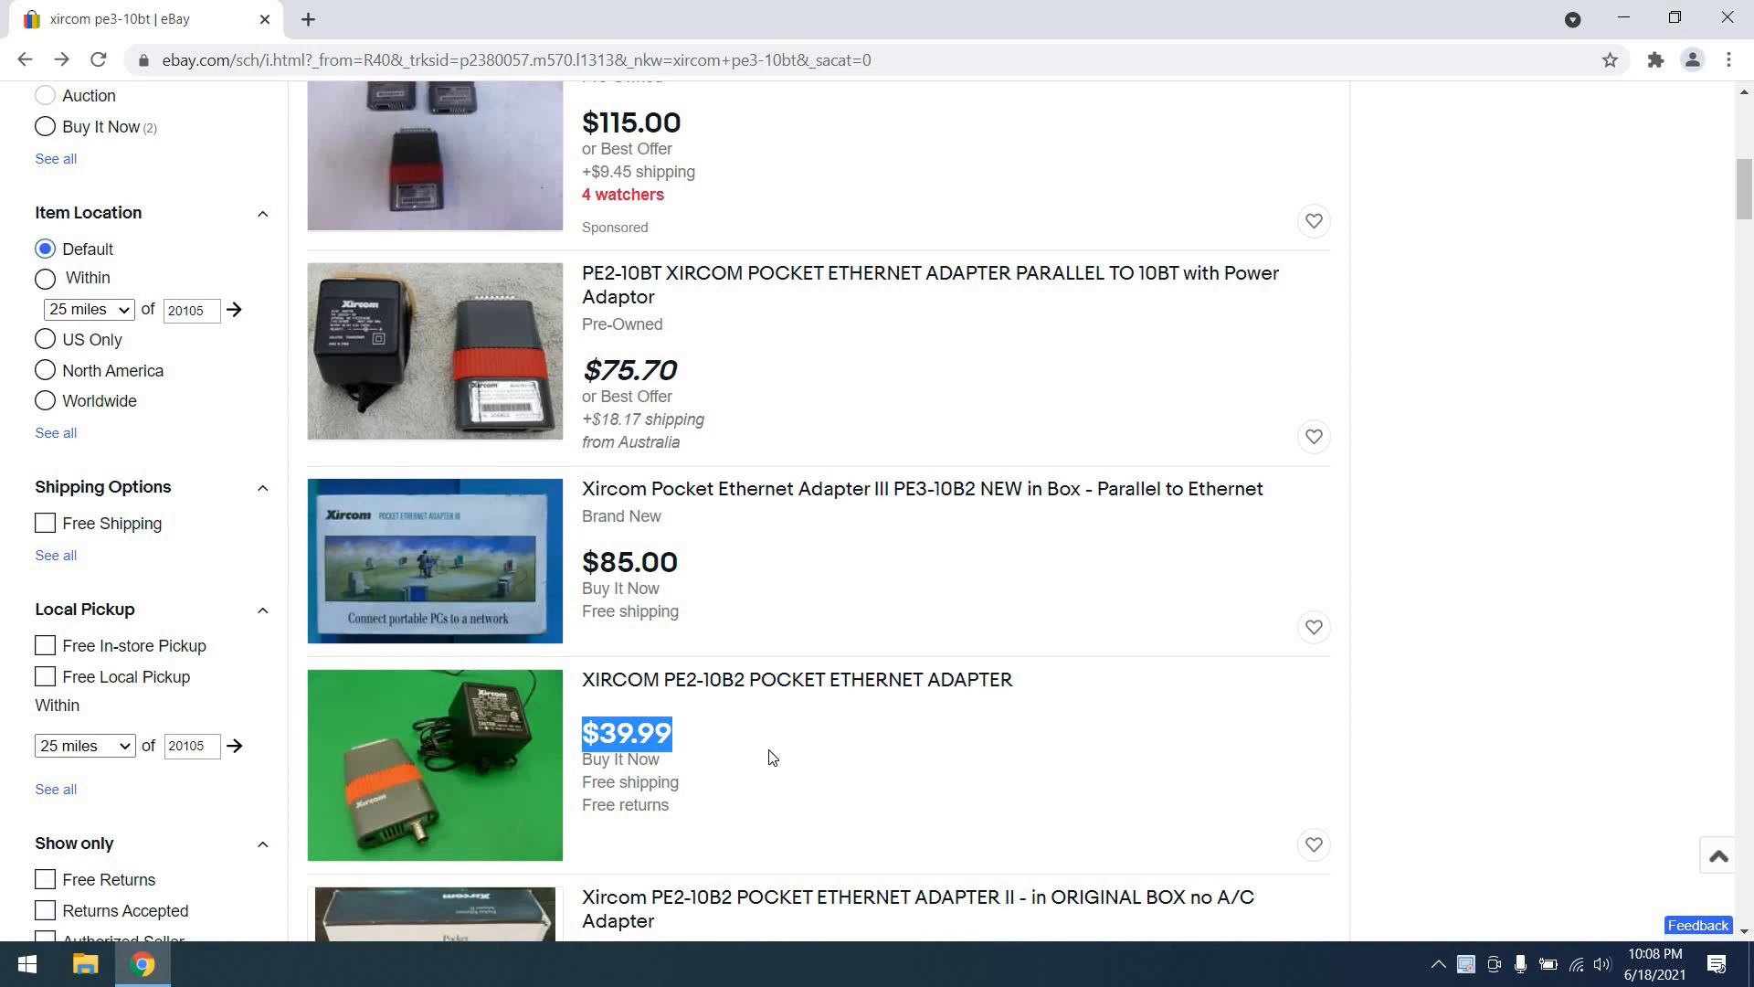
scroll("down", 3)
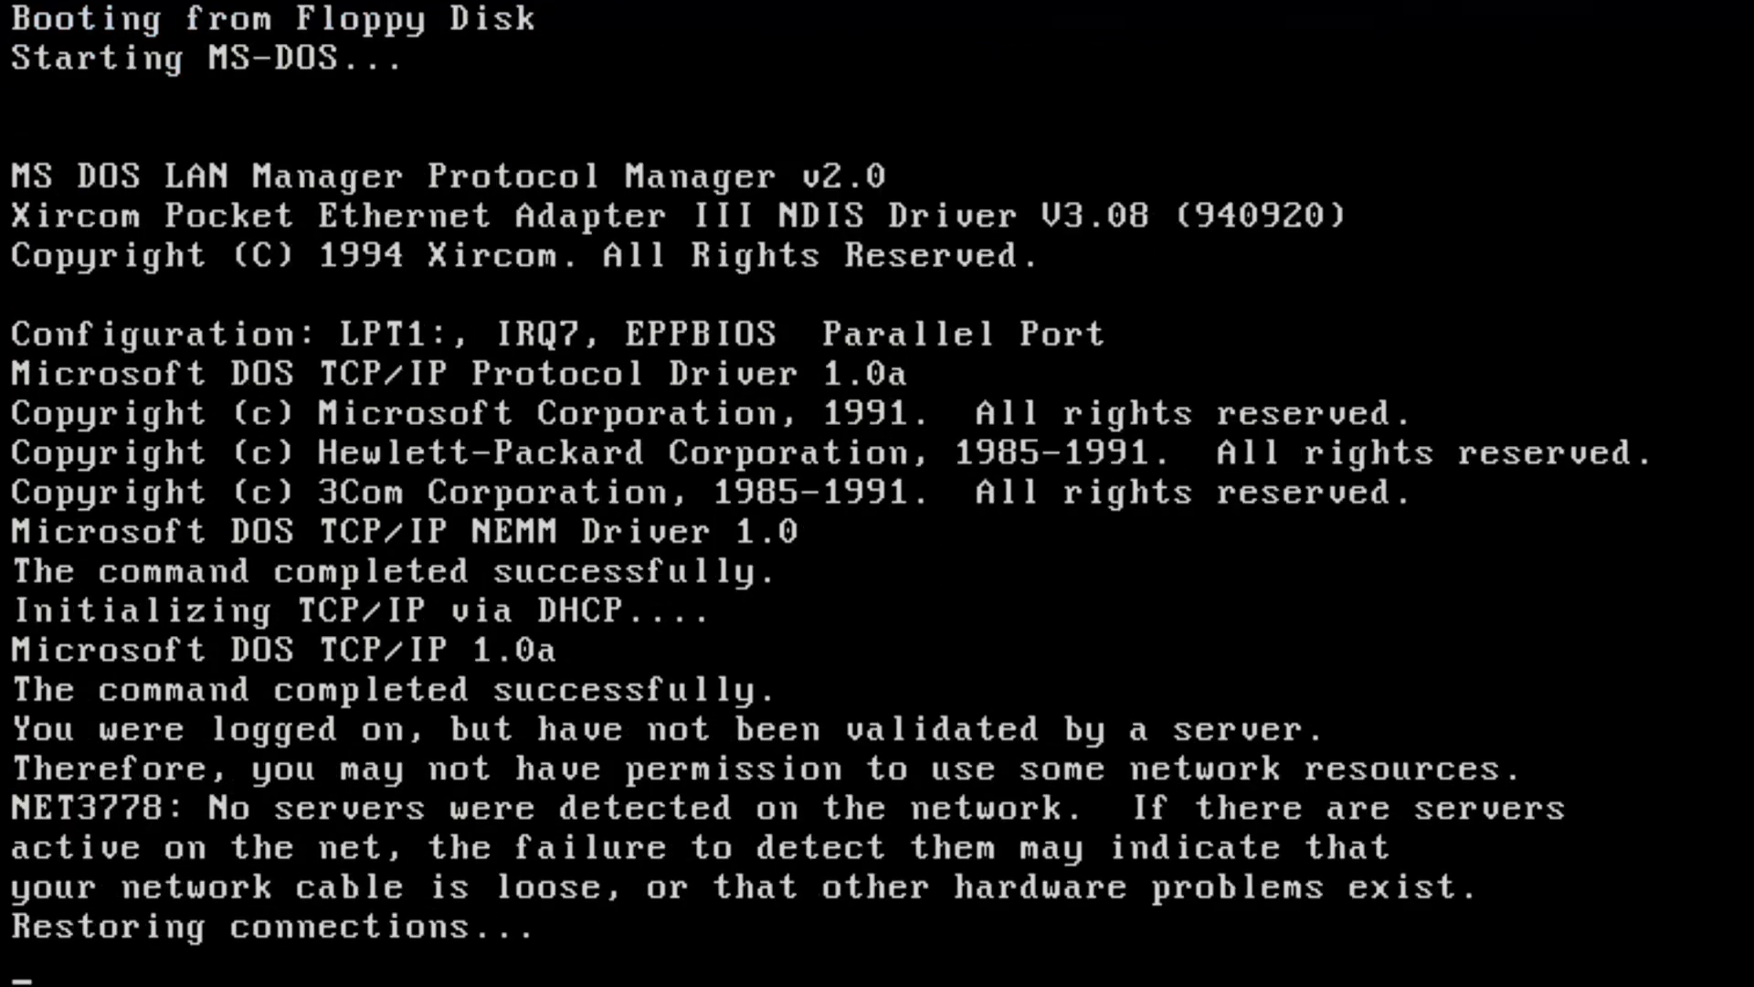
- Decline restoring connections, map Z: to \\raspberrypi\data with net use, and list the NET folder
type("n")
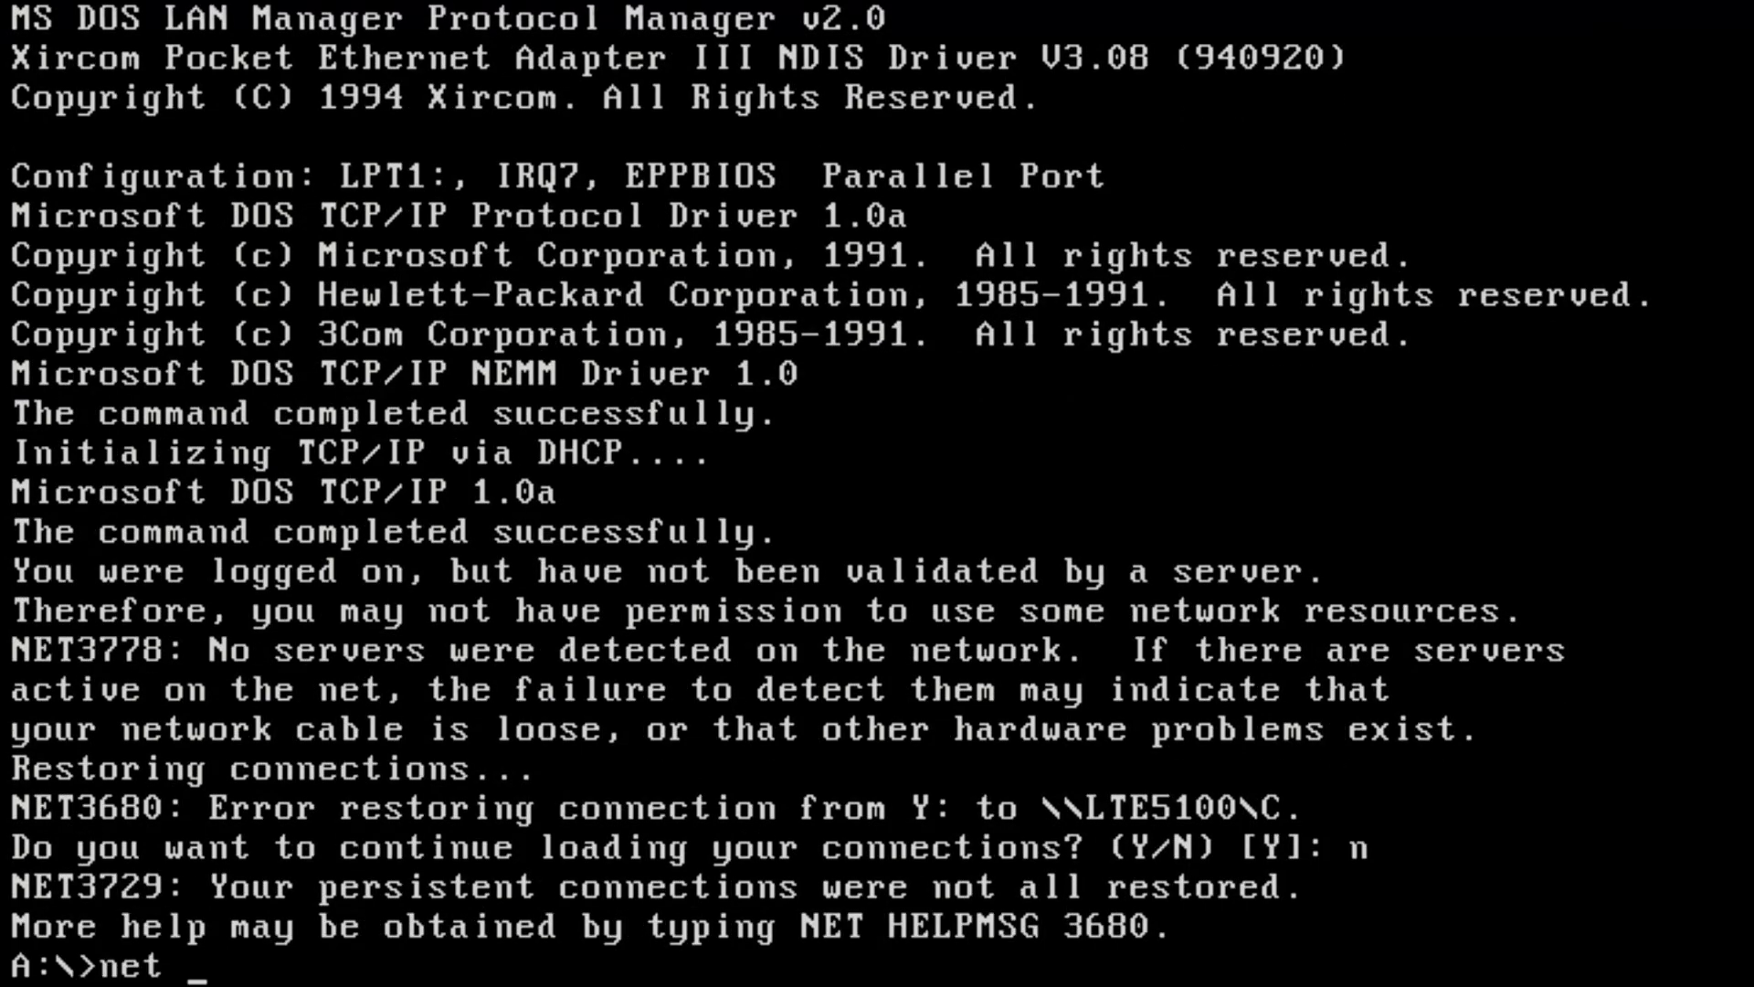
type("use Z: \\\\ras")
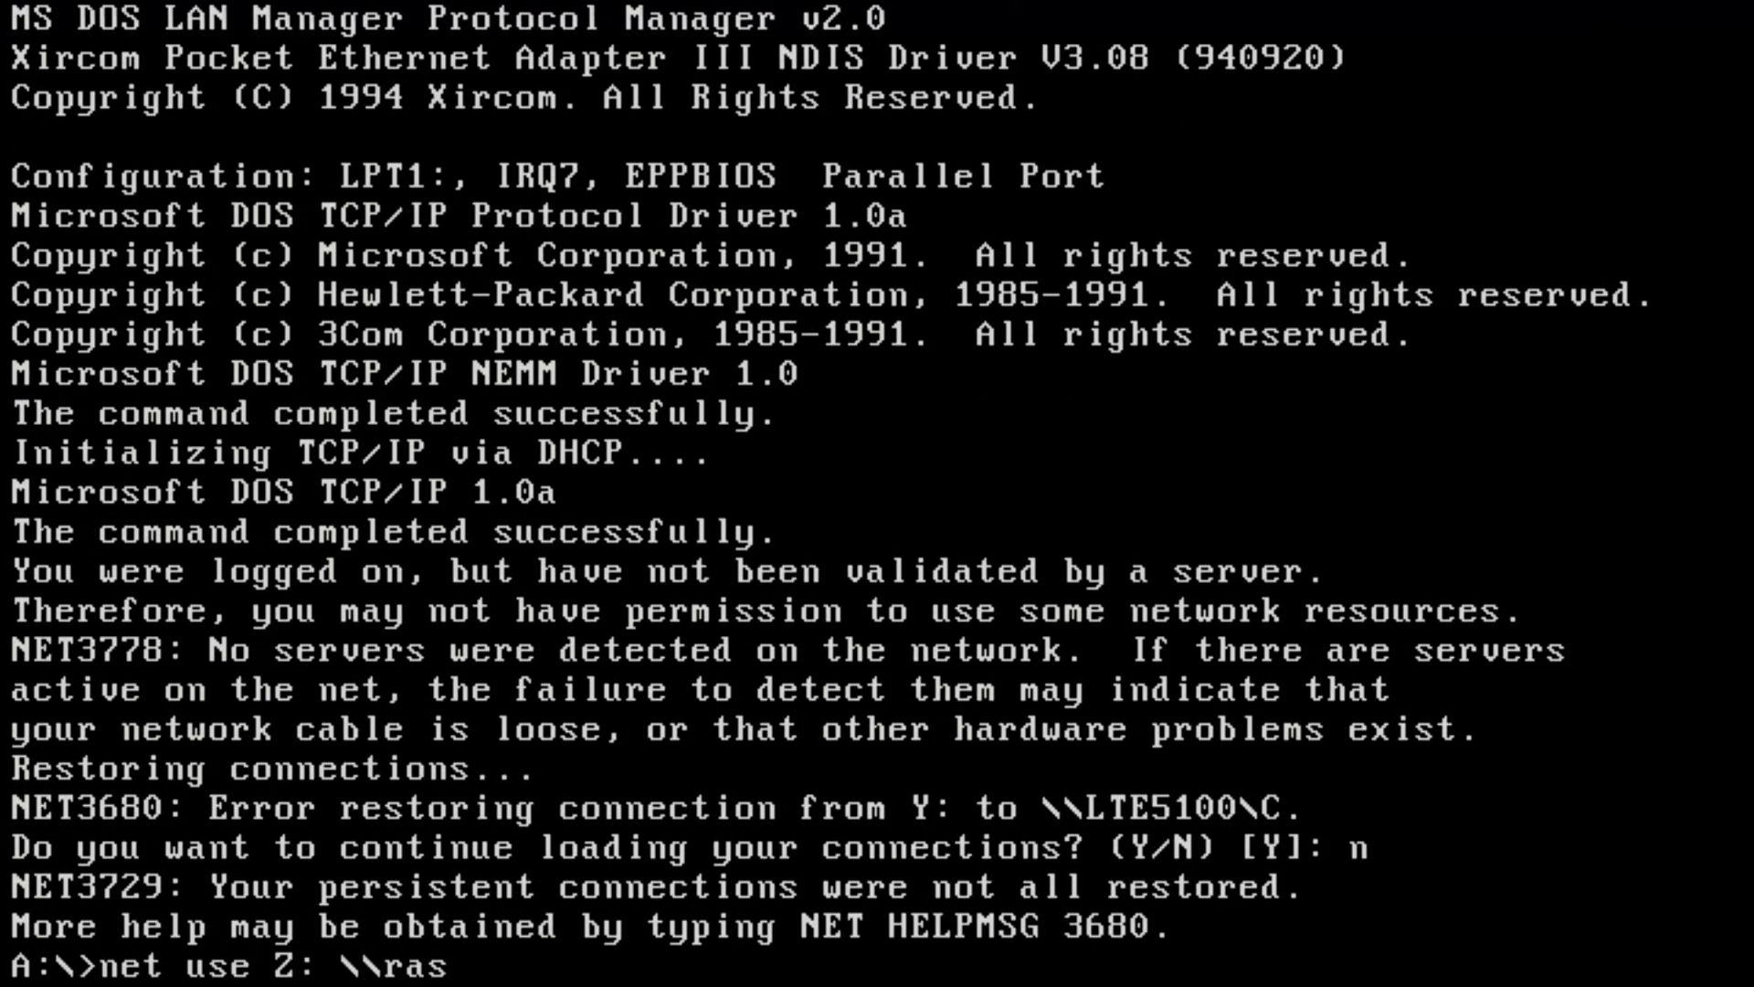
type("pberrypi")
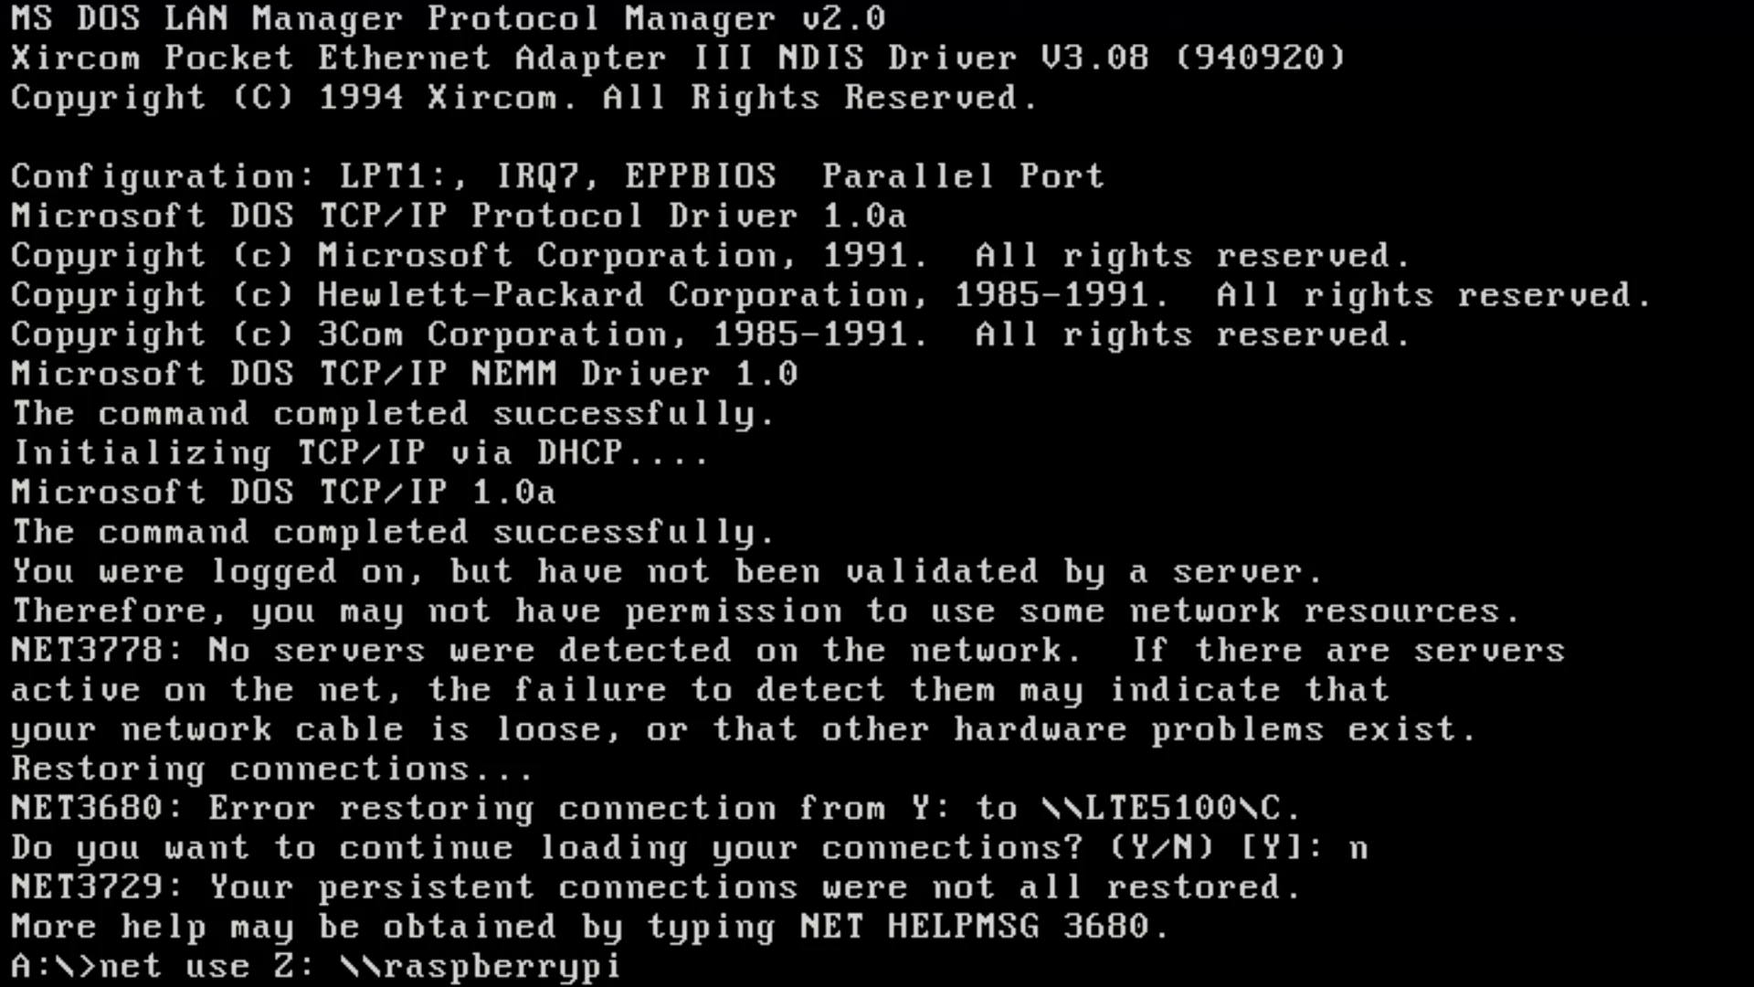
type("\\data")
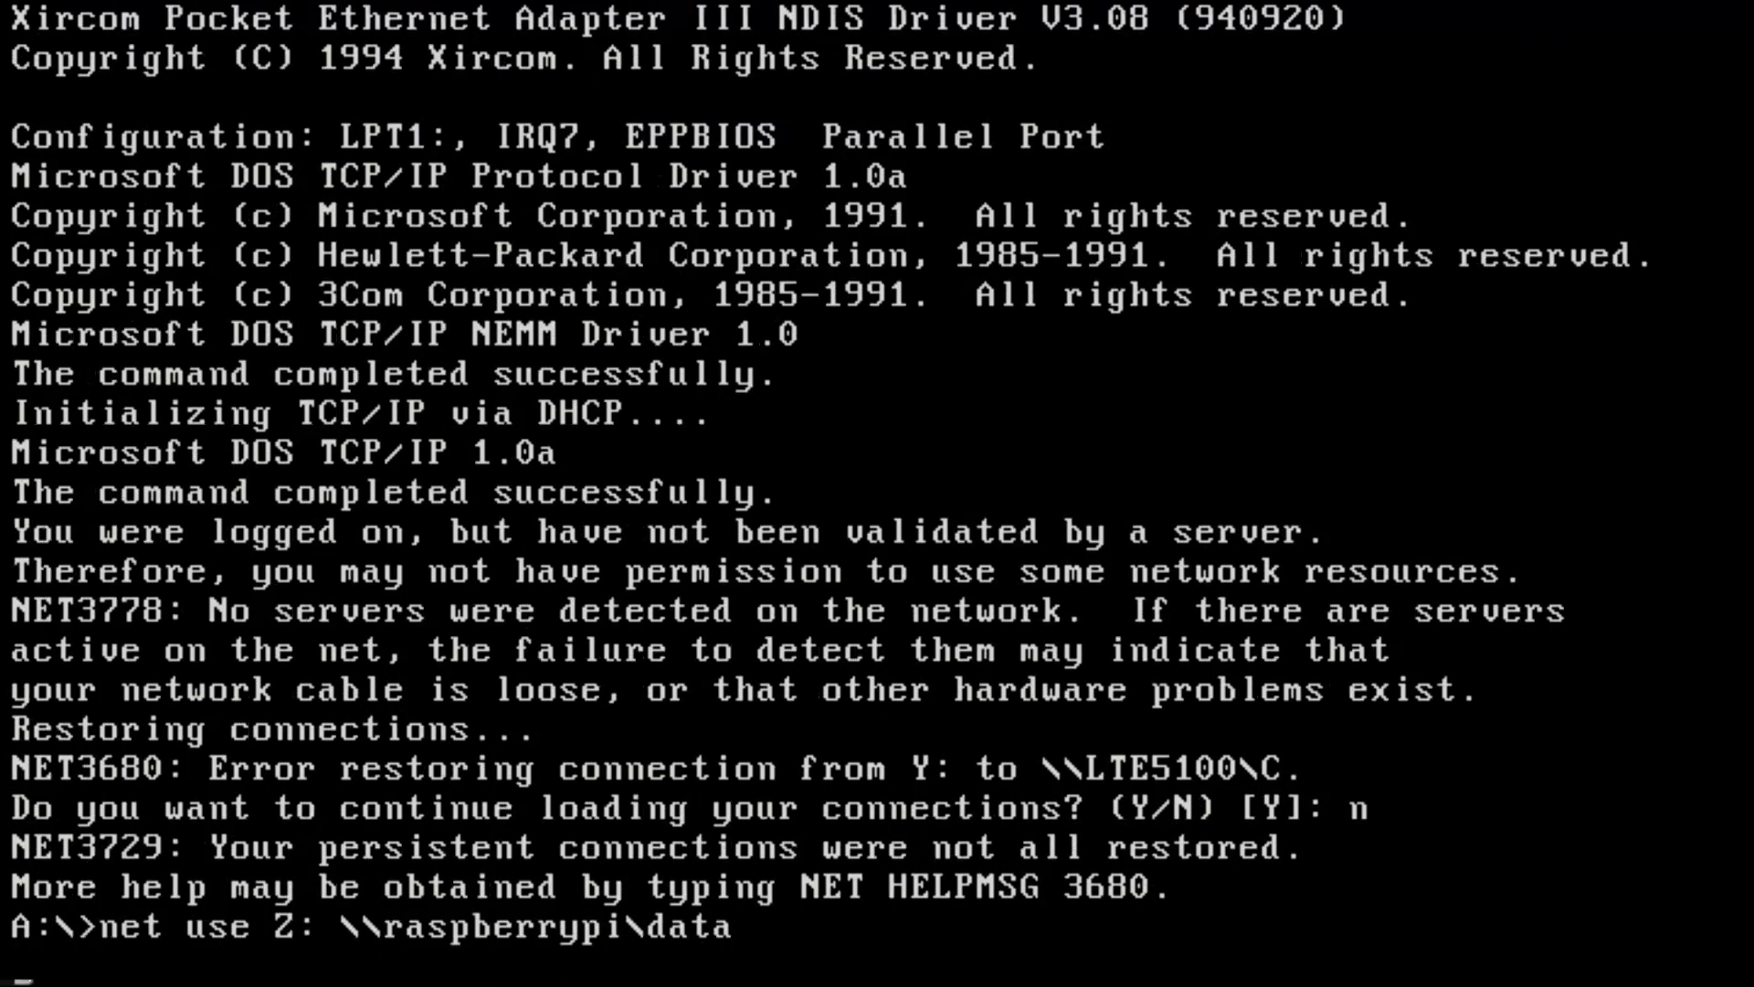
key("Return")
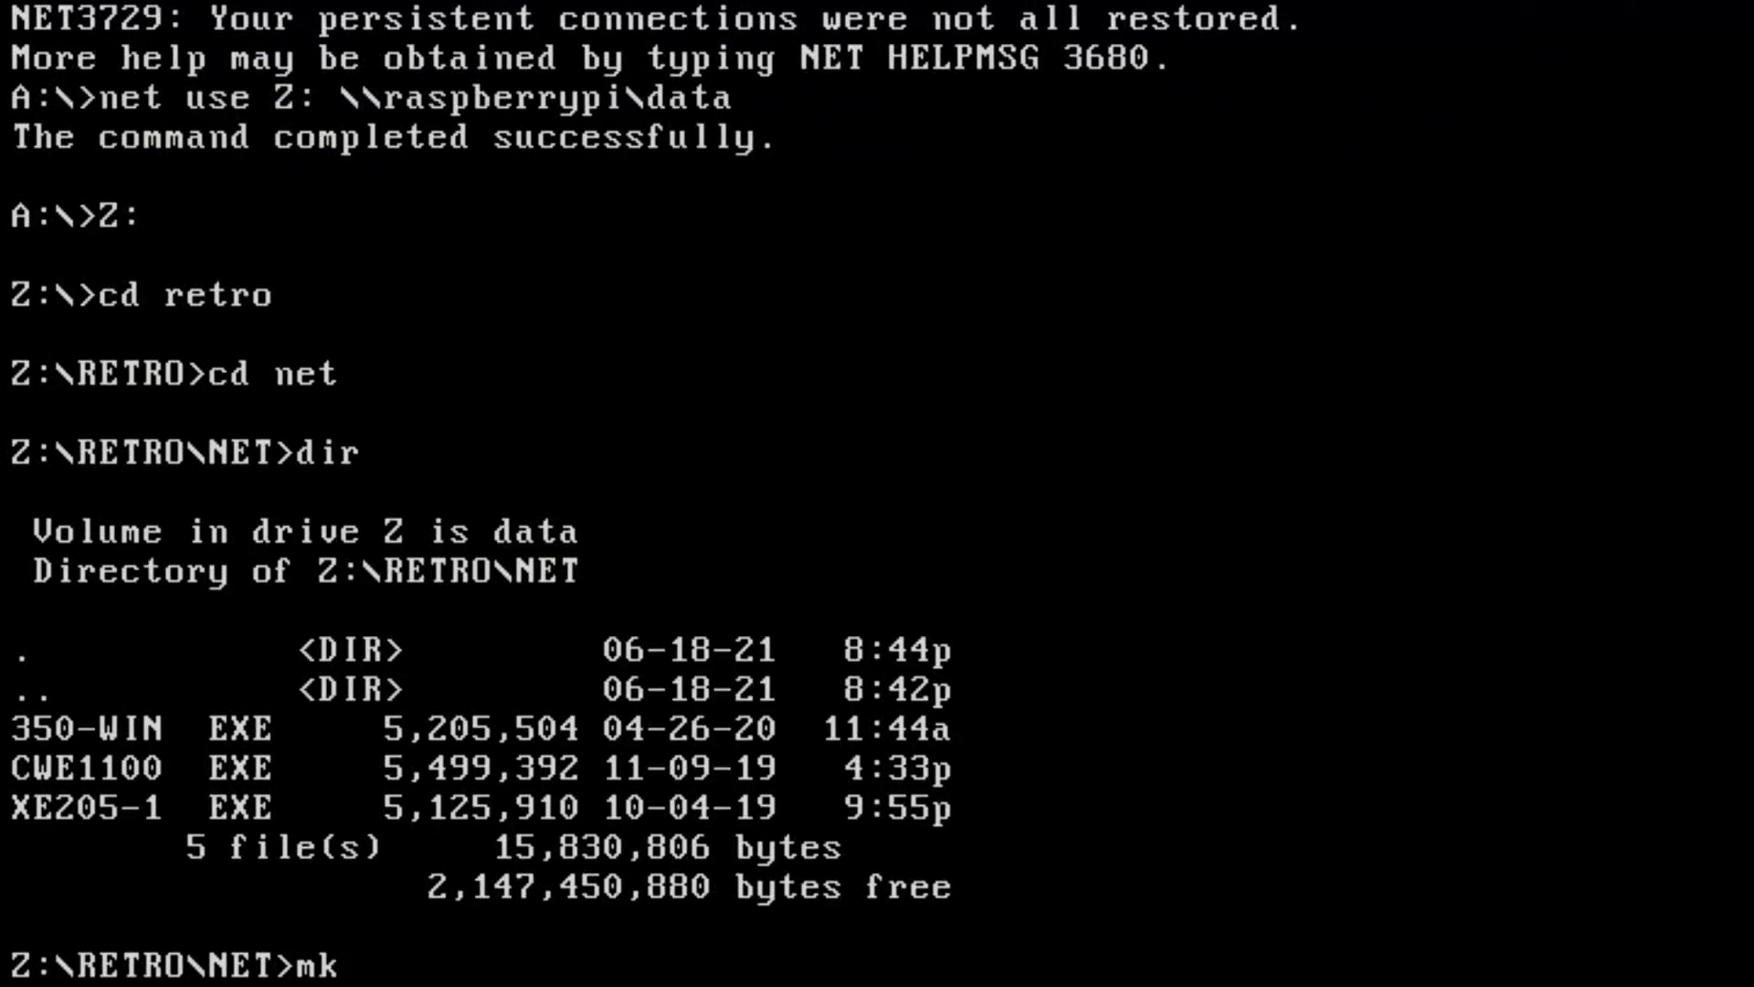
type("dir C:\\net")
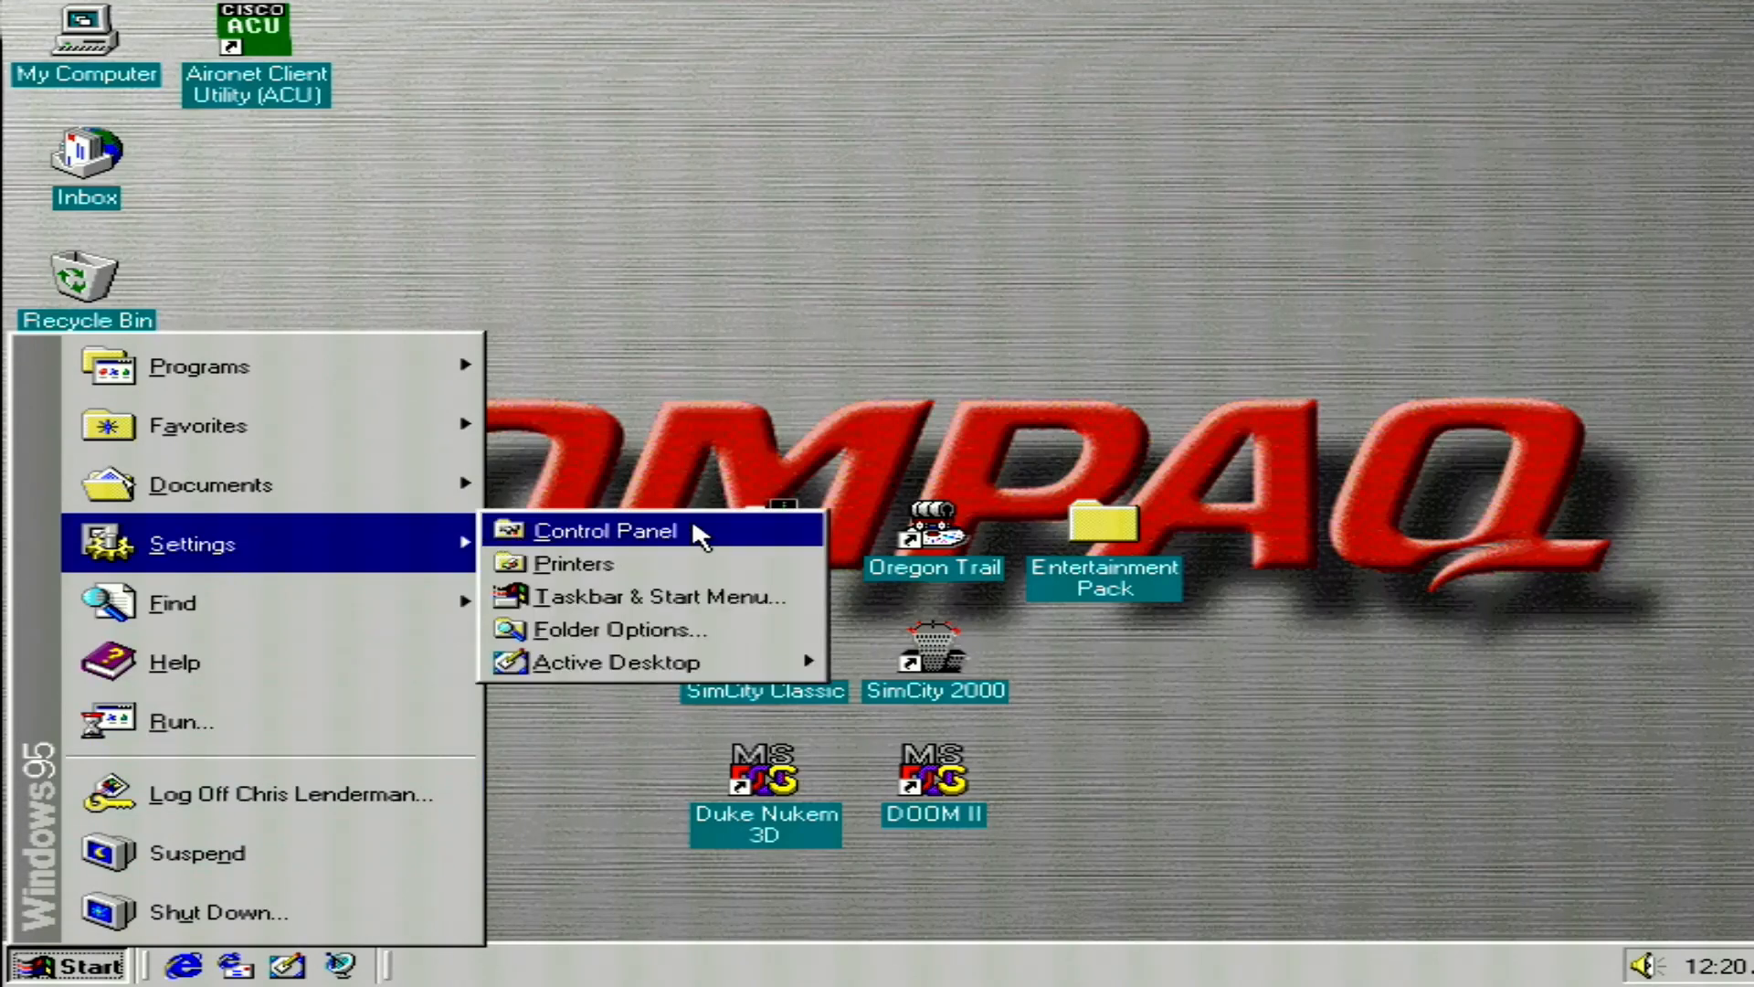
- From Control Panel, run Add New Hardware and let Windows detect new hardware automatically
left_click(605, 529)
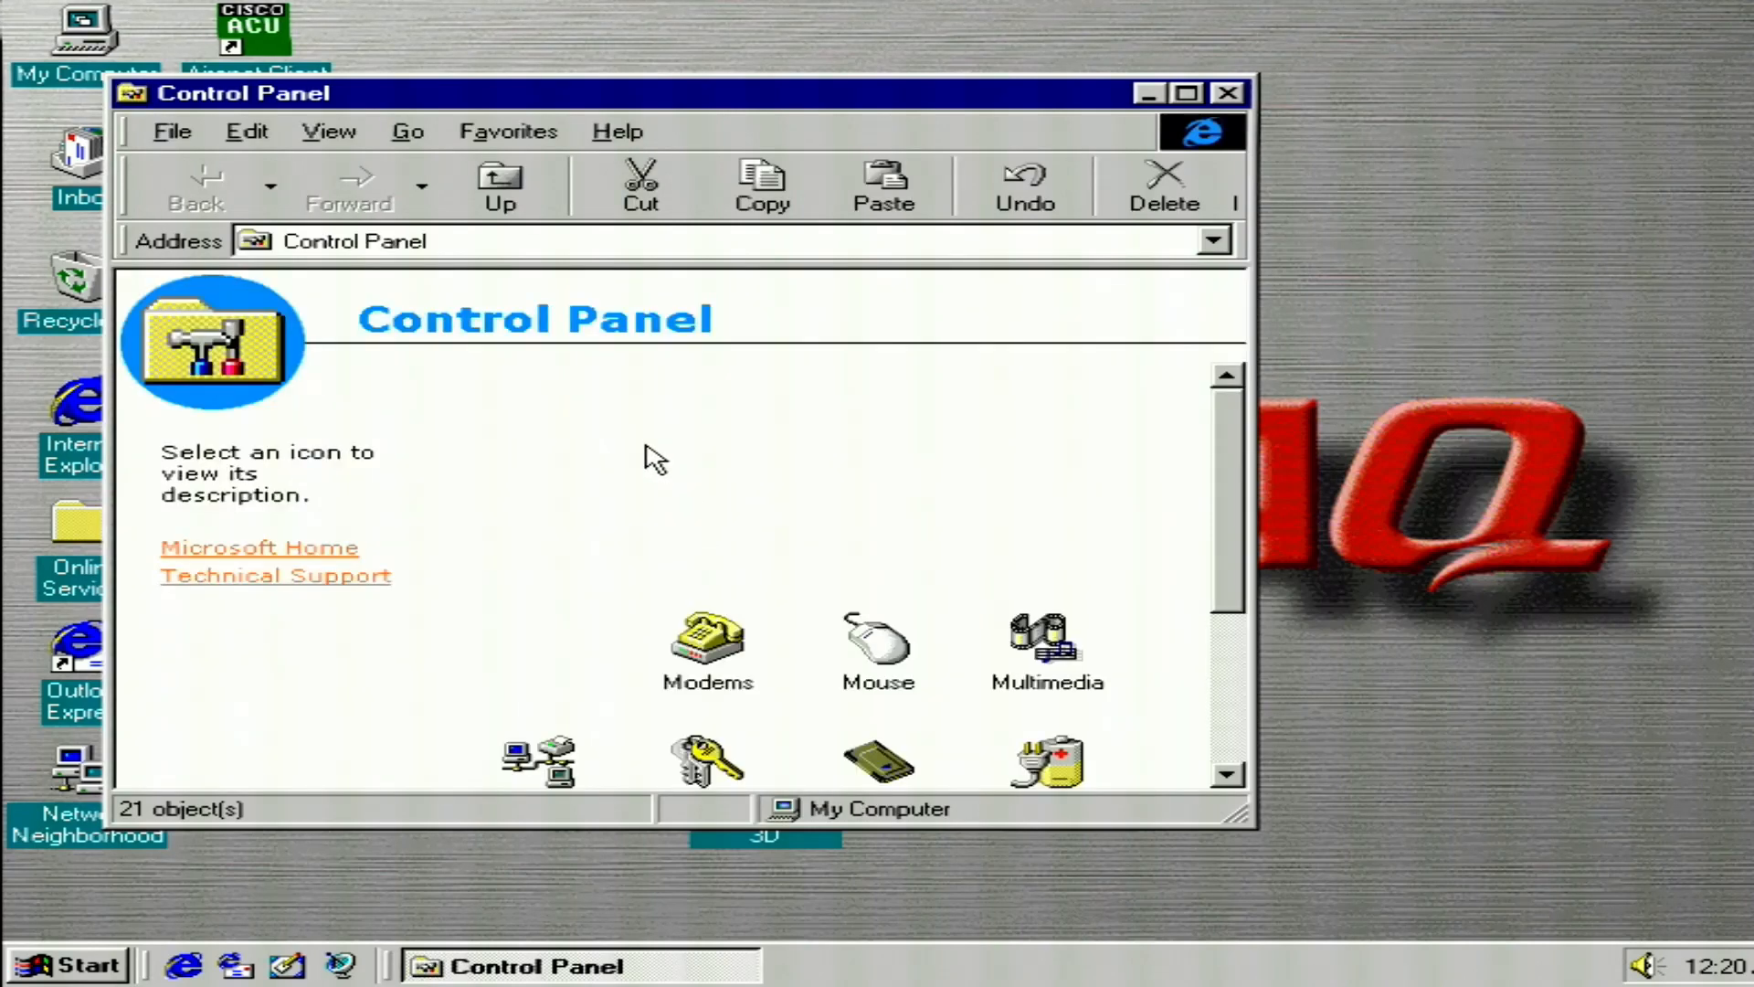
scroll("up", 3)
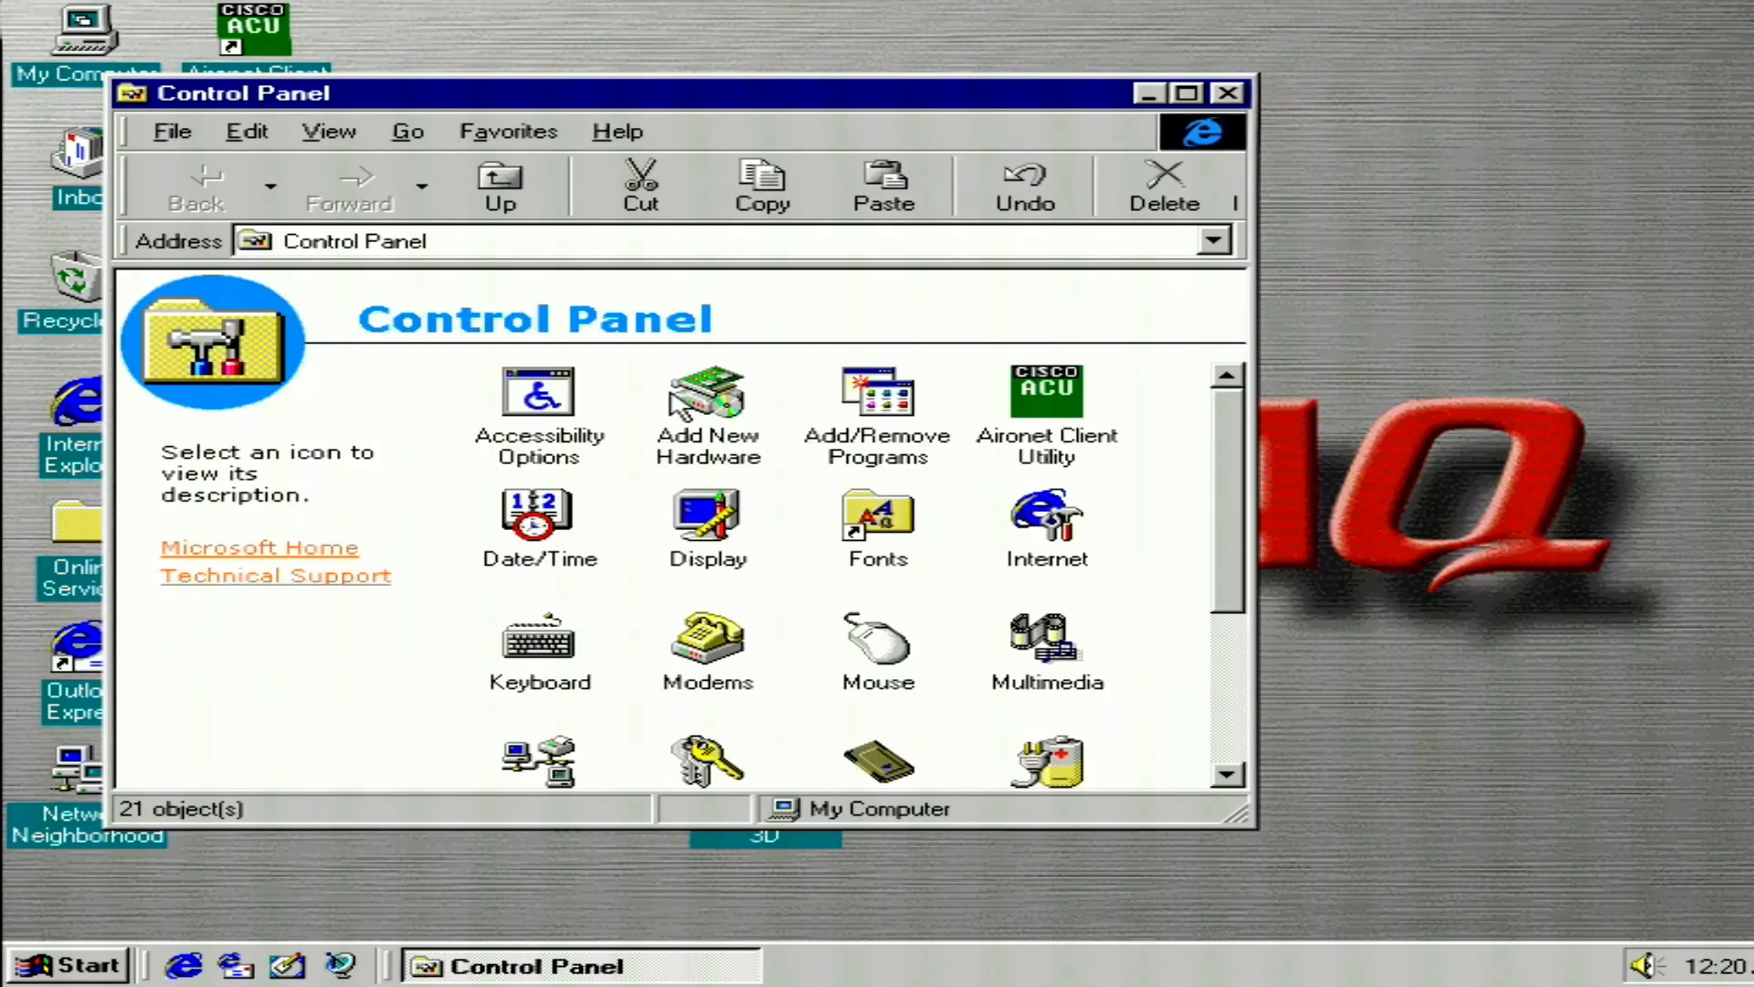
double_click(707, 414)
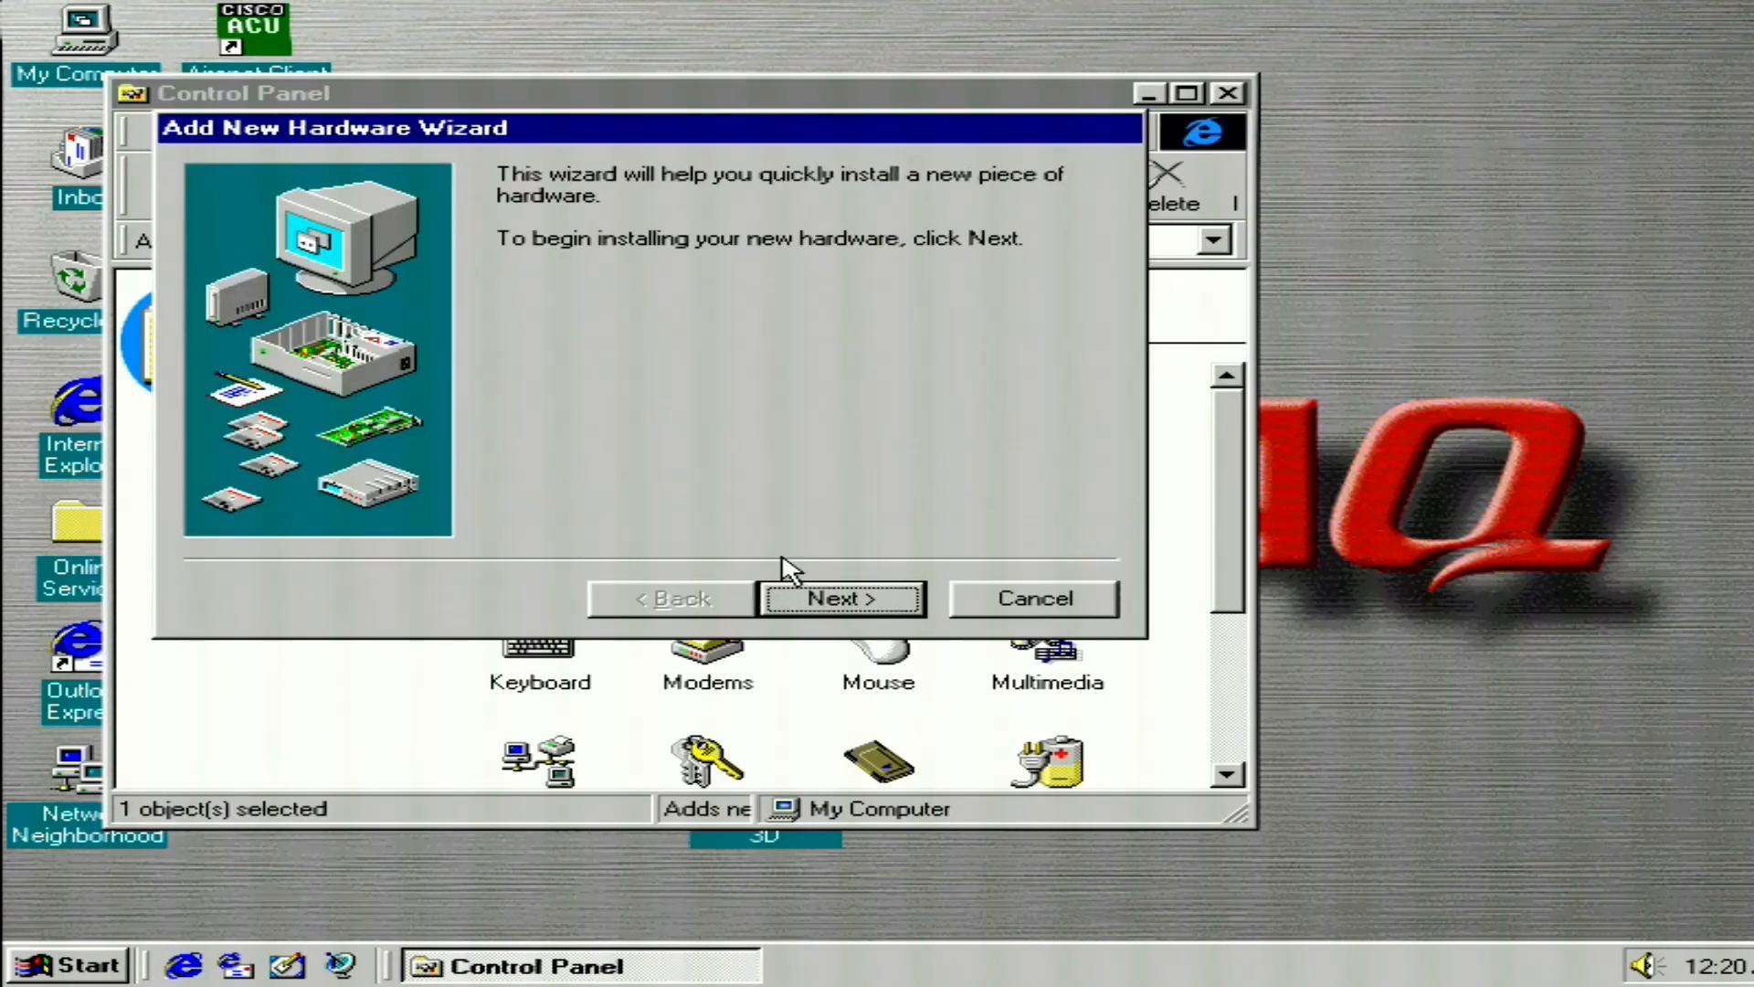
left_click(840, 599)
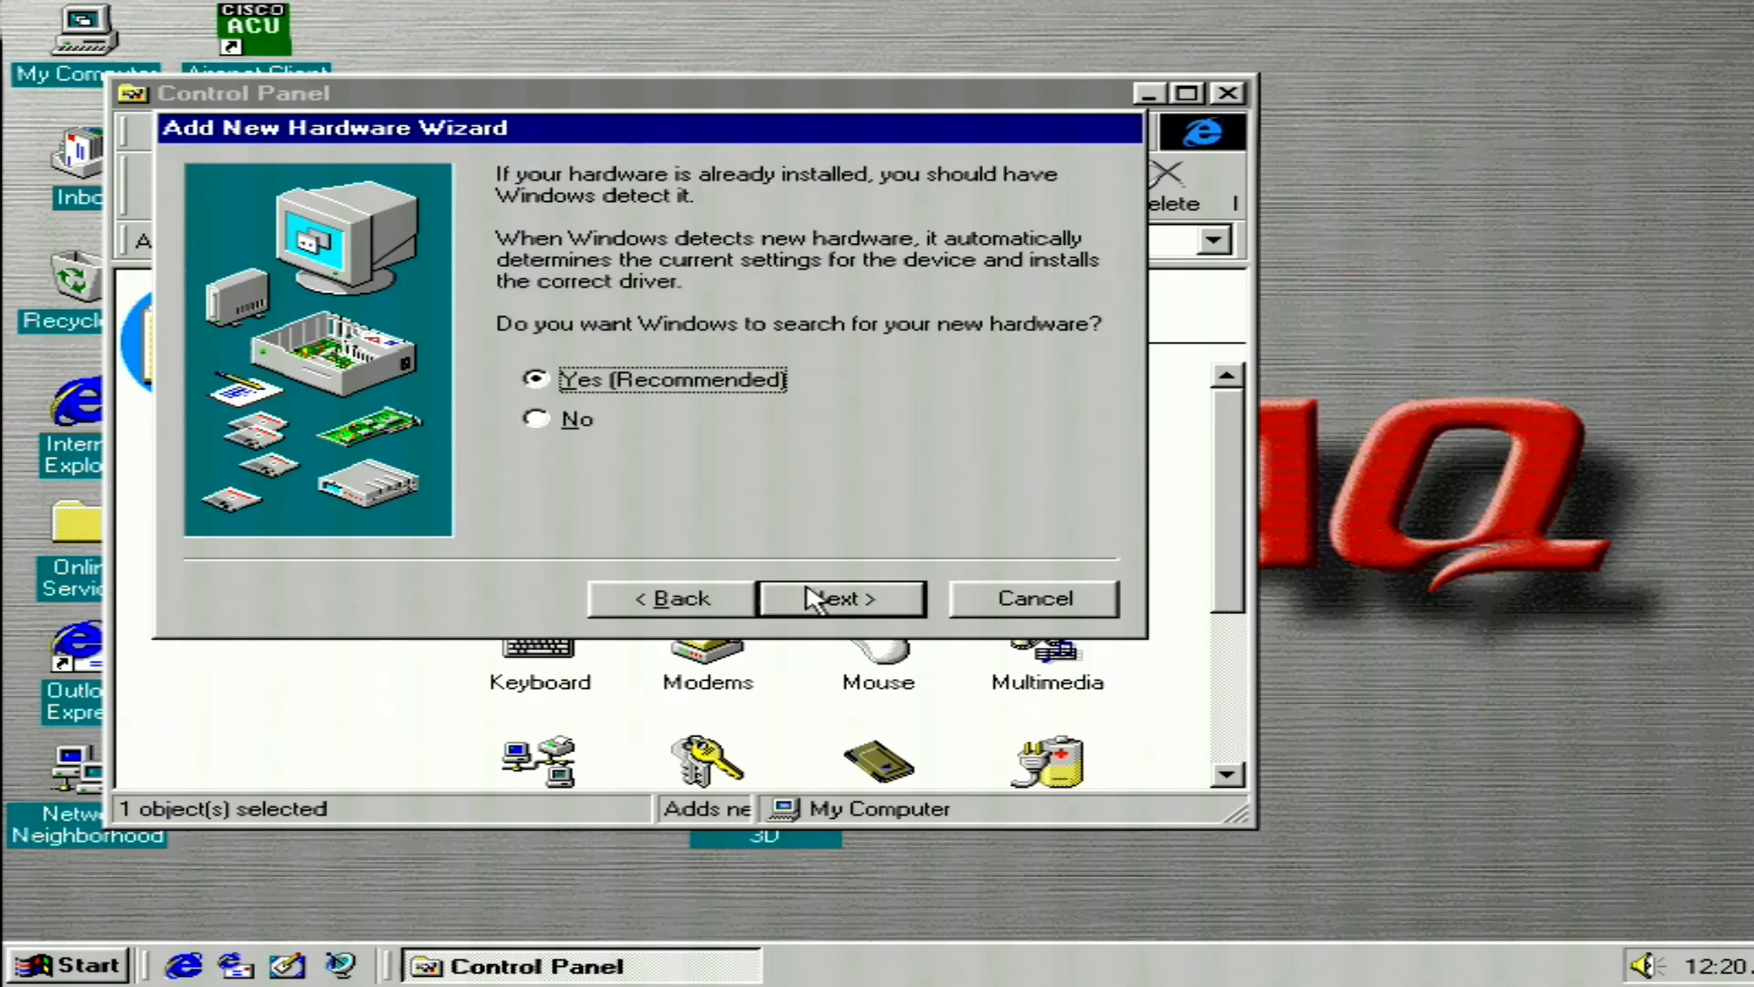
left_click(839, 597)
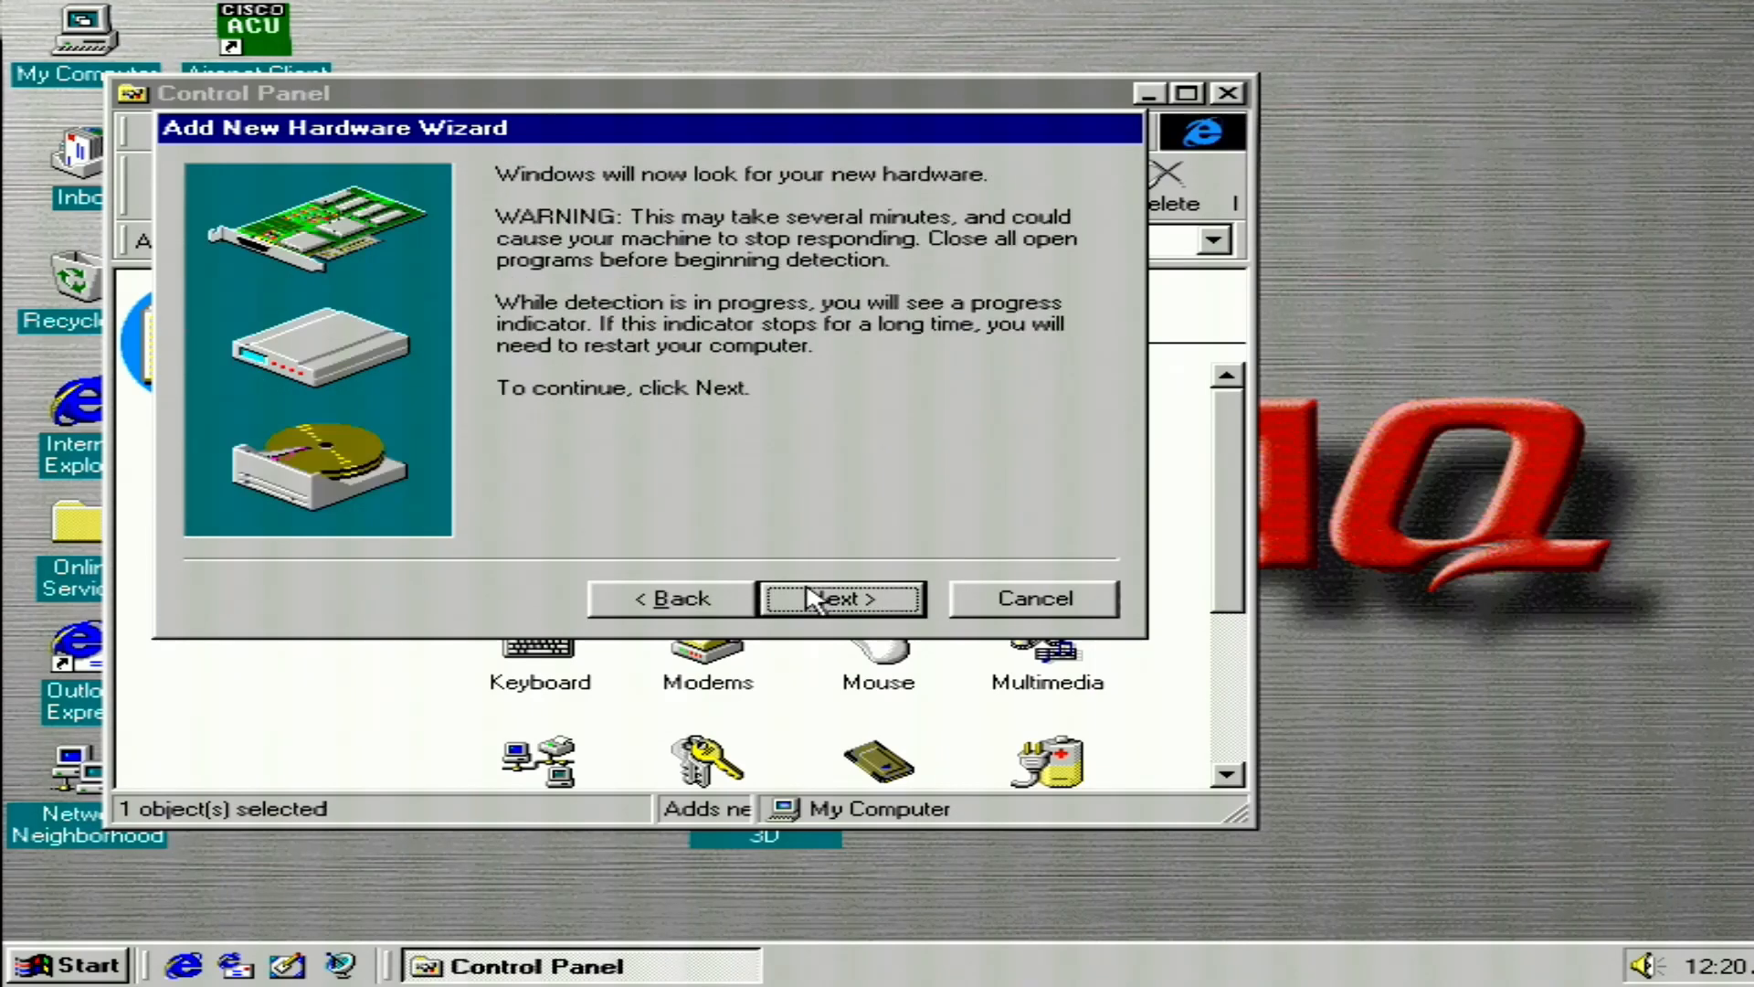
left_click(840, 600)
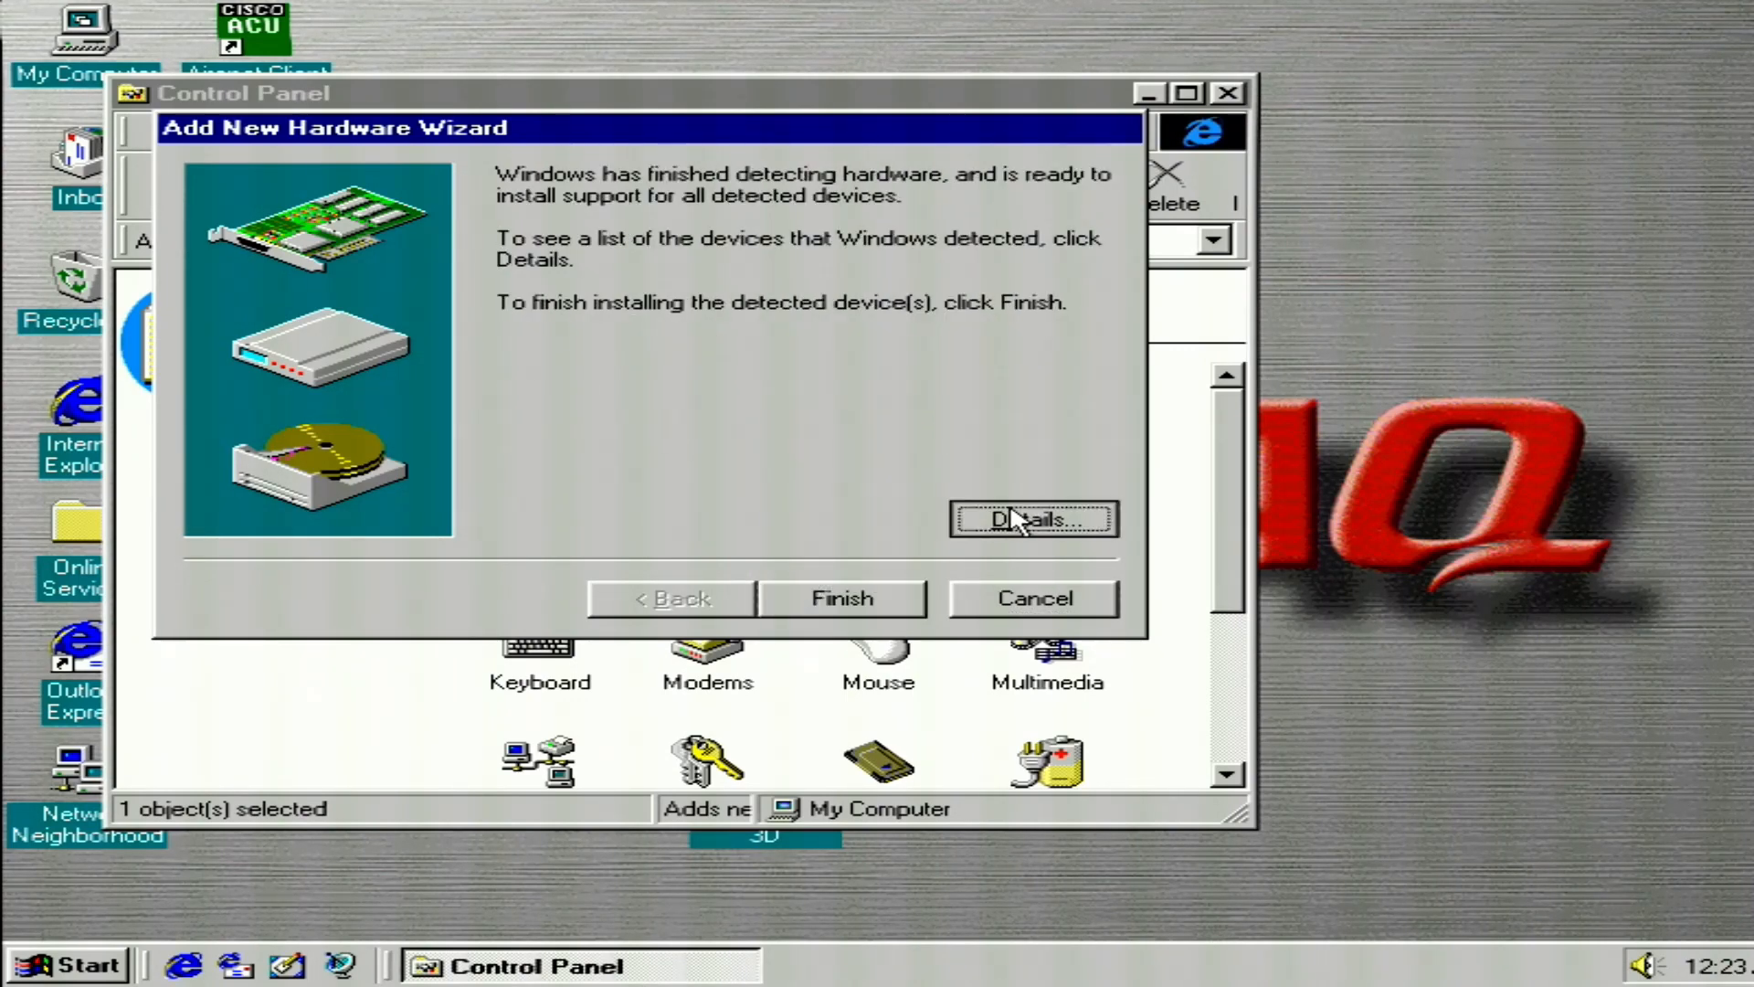
- Install the detected Xircom Pocket Ethernet III, keep the existing secur32.dll and postpone the restart
left_click(1031, 519)
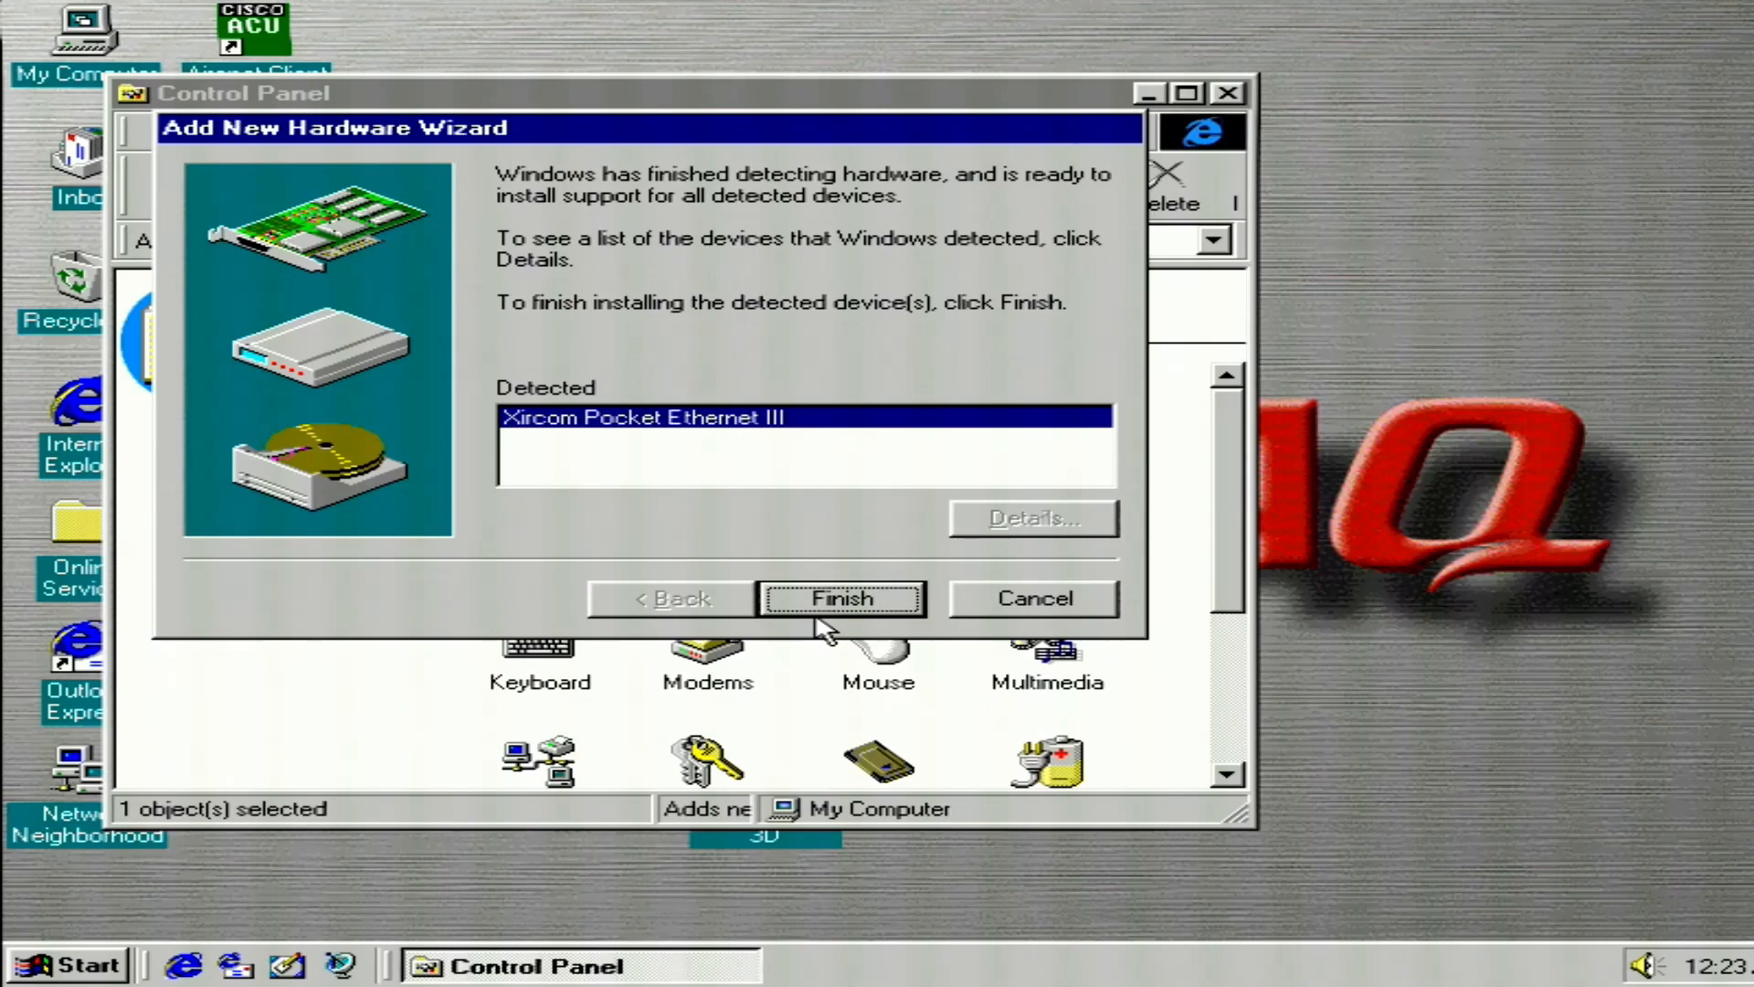
left_click(841, 599)
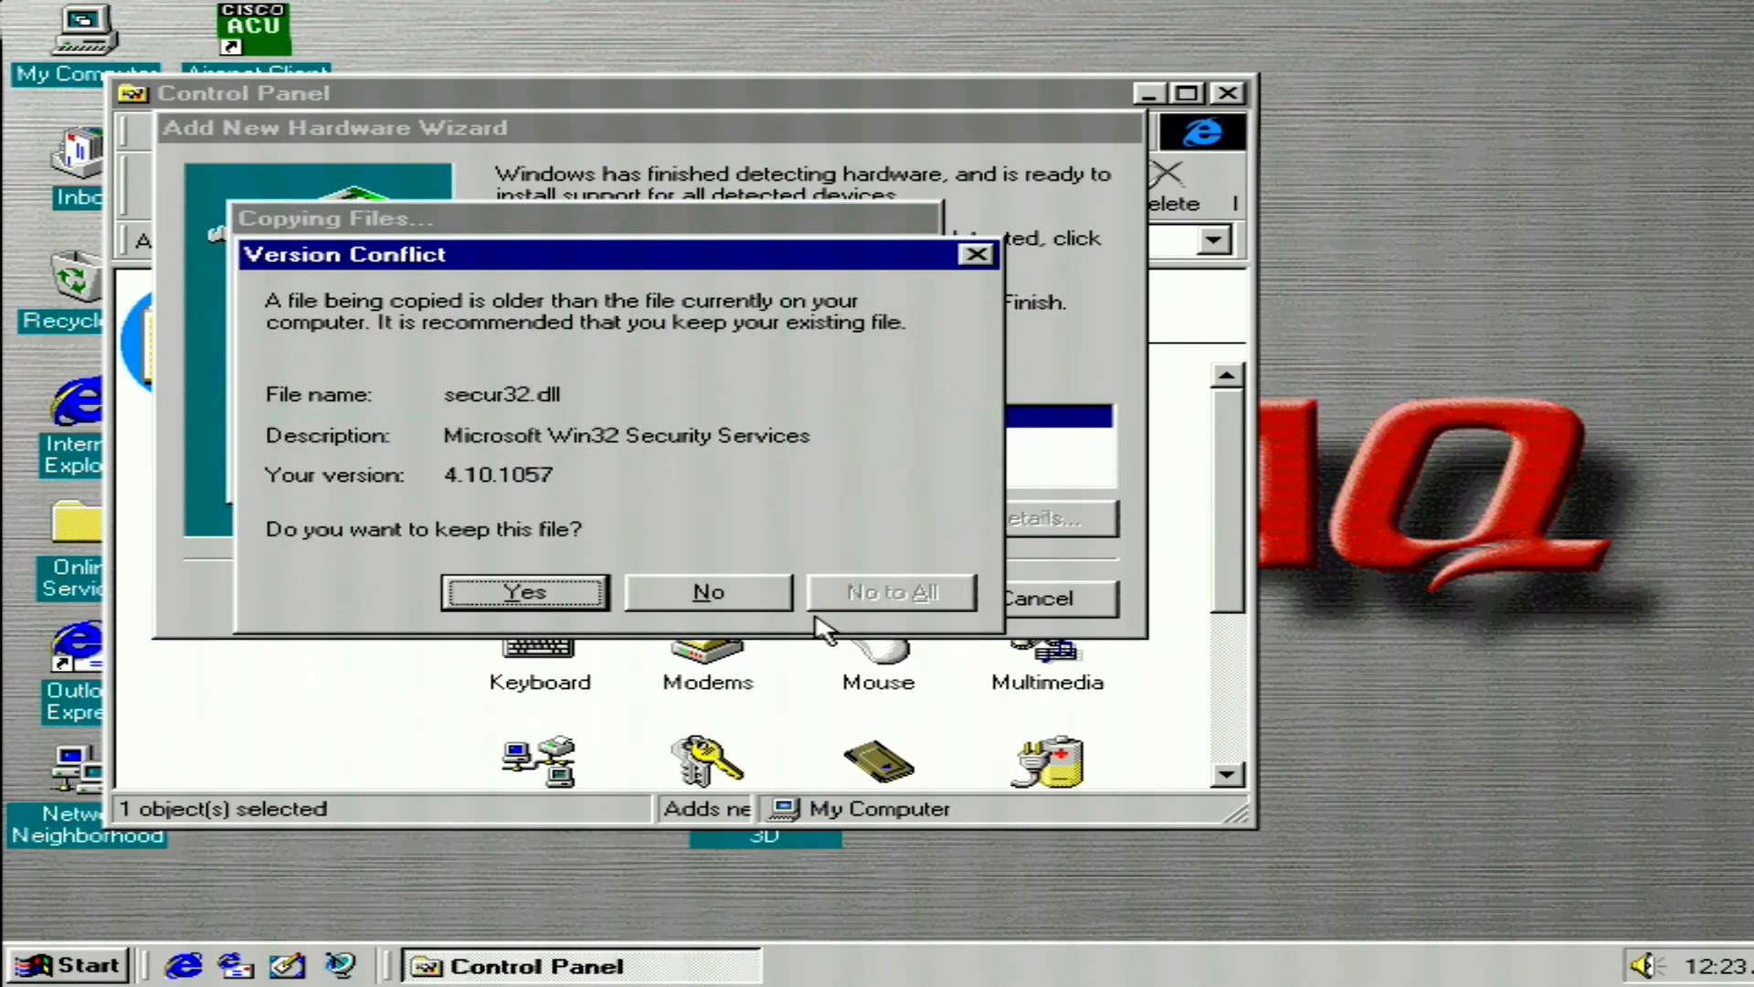
left_click(525, 593)
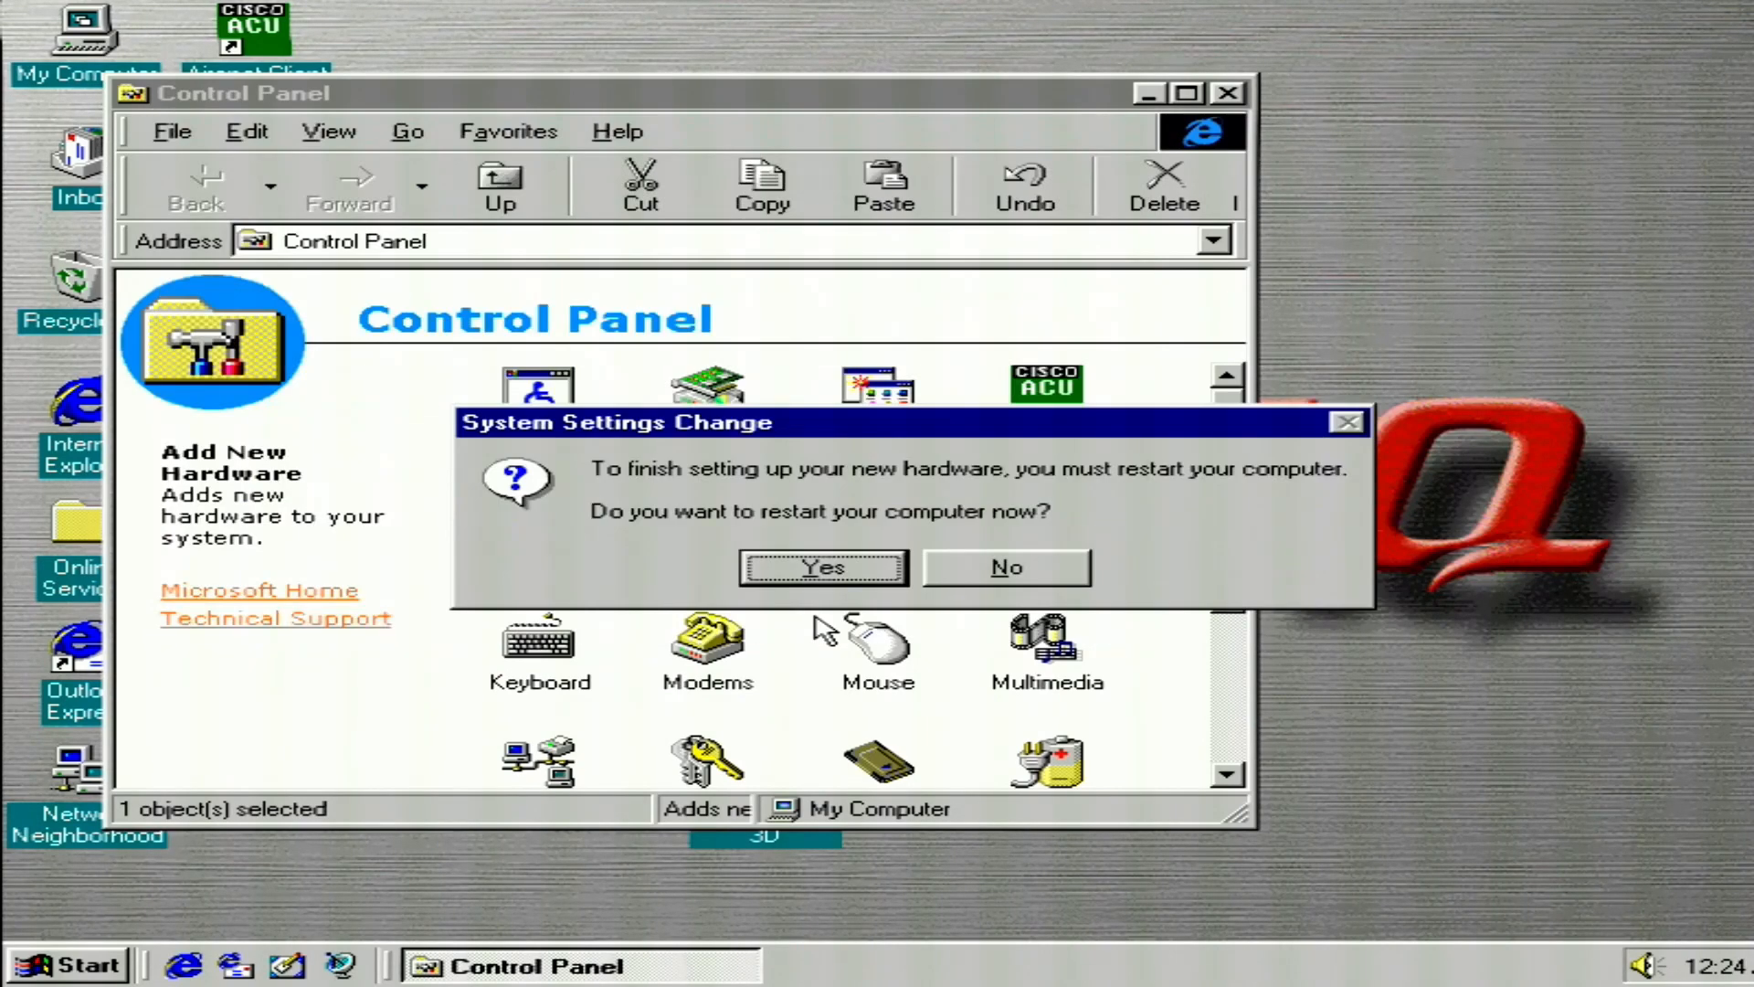
left_click(1003, 567)
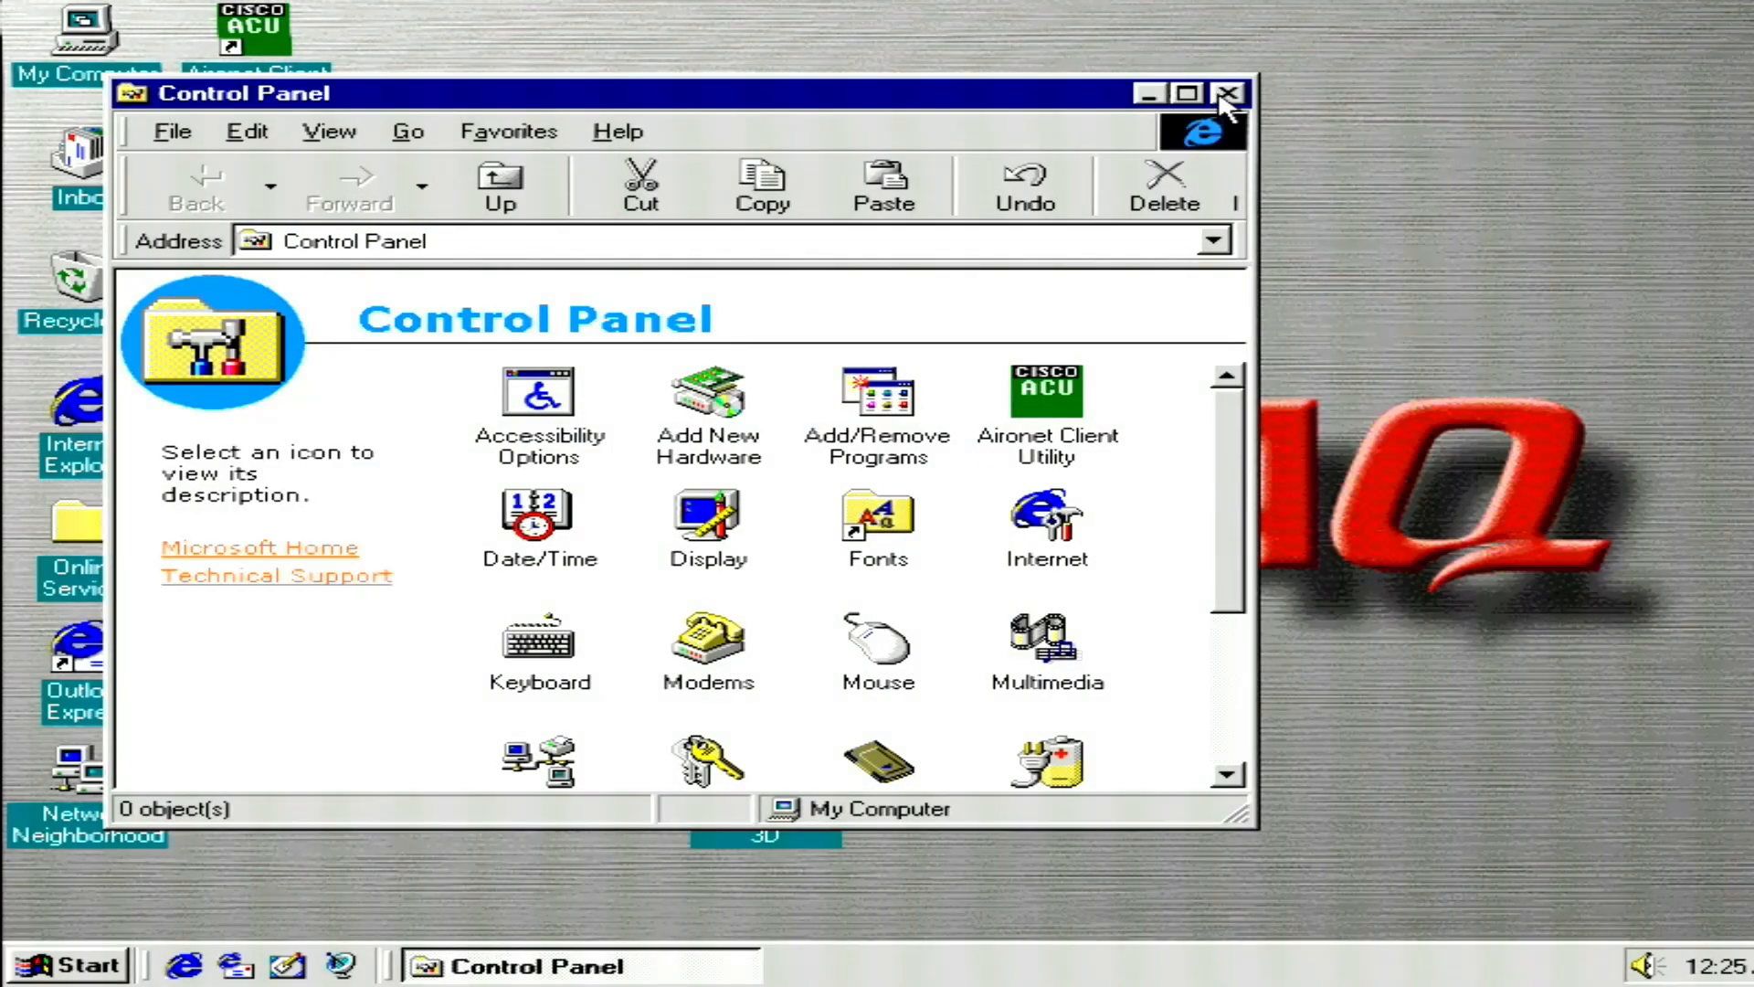
- Close Control Panel and bring up Device Manager from My Computer's System Properties
left_click(1228, 93)
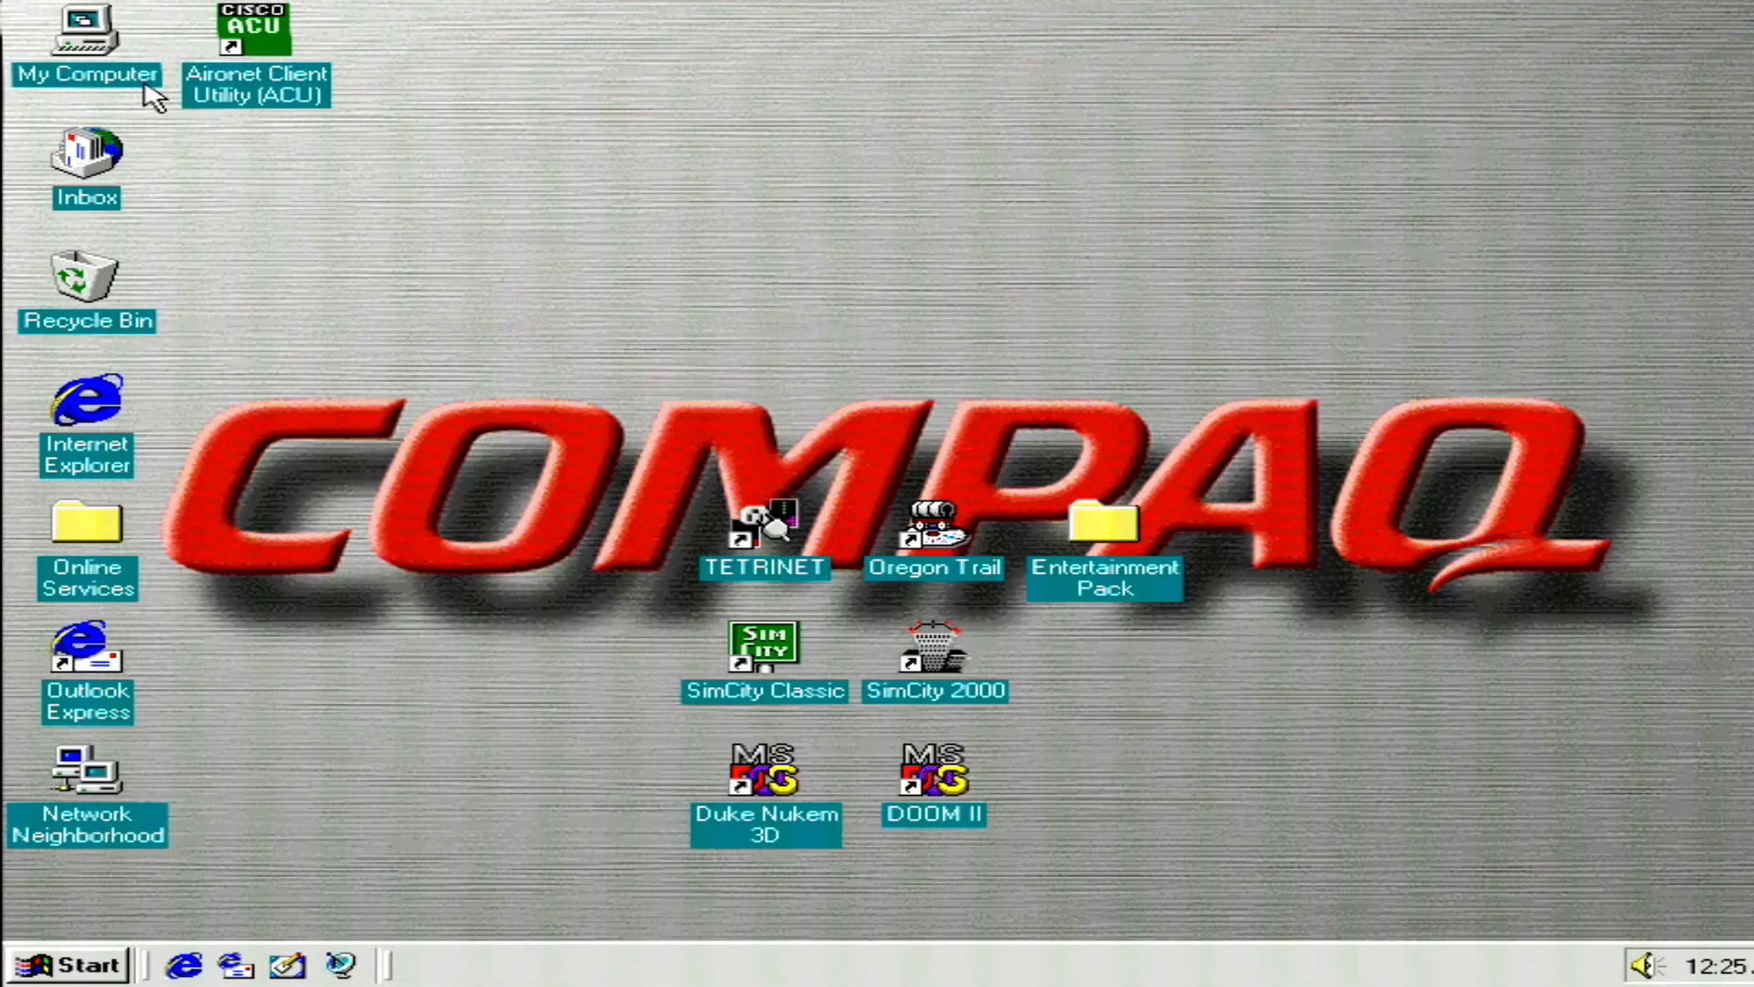
right_click(86, 33)
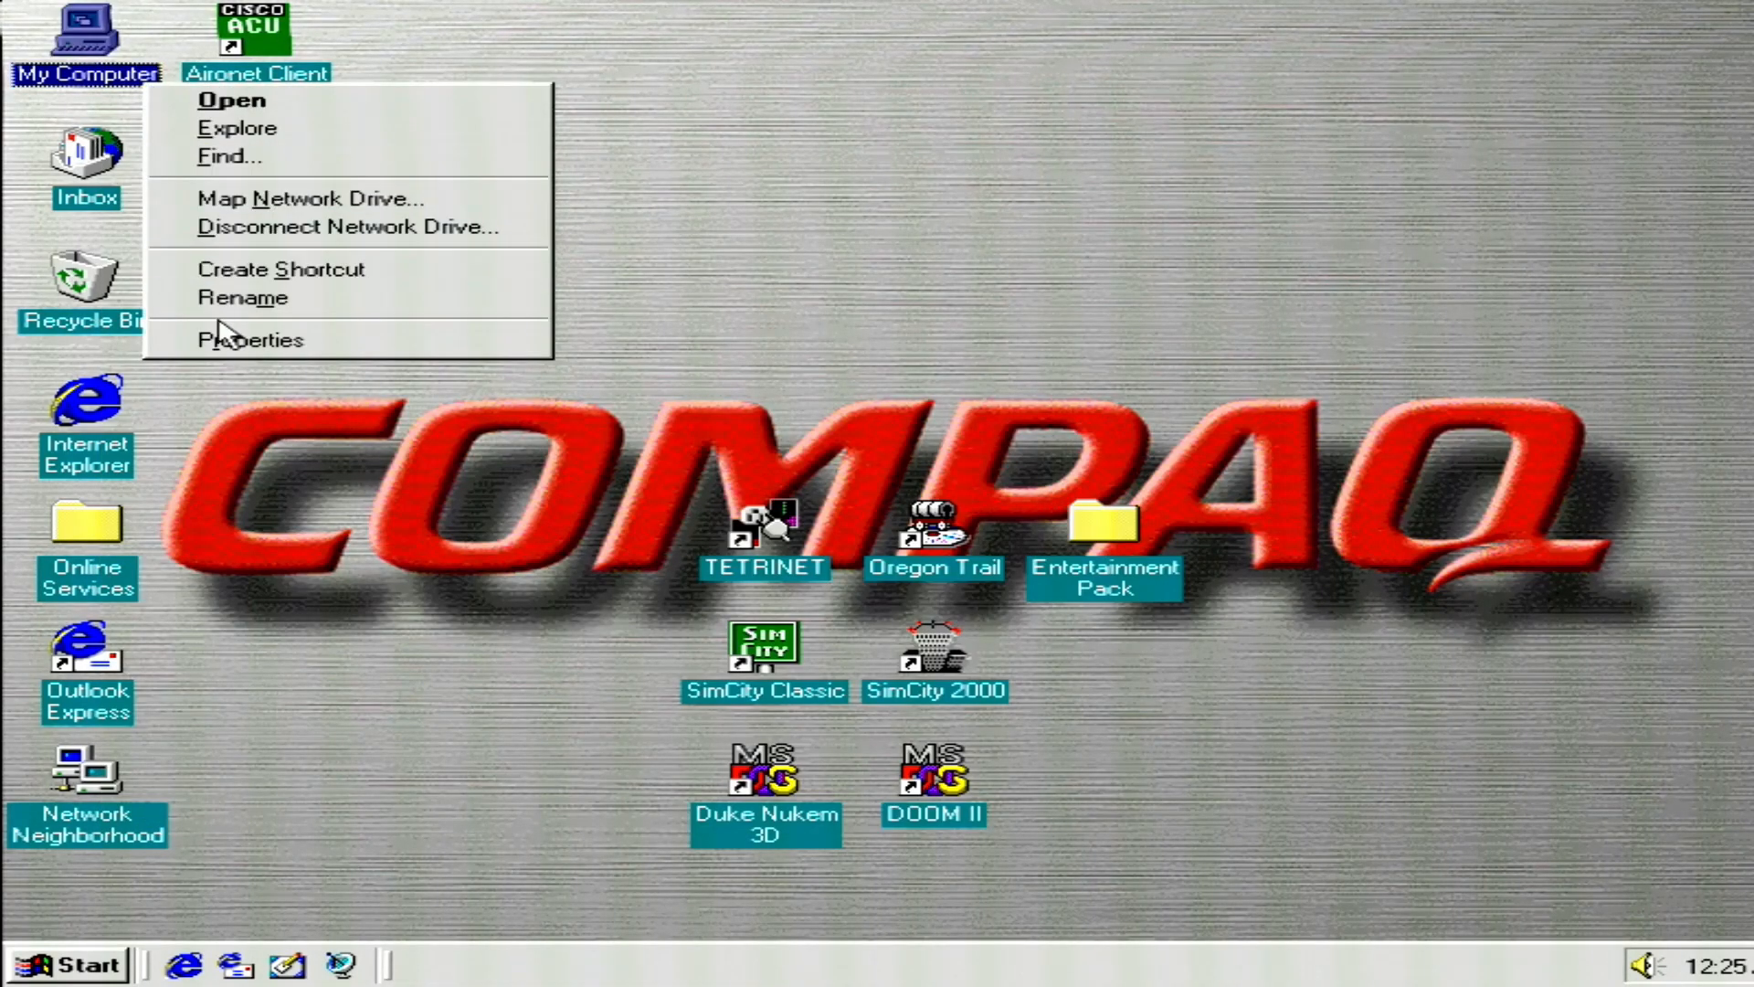
left_click(249, 340)
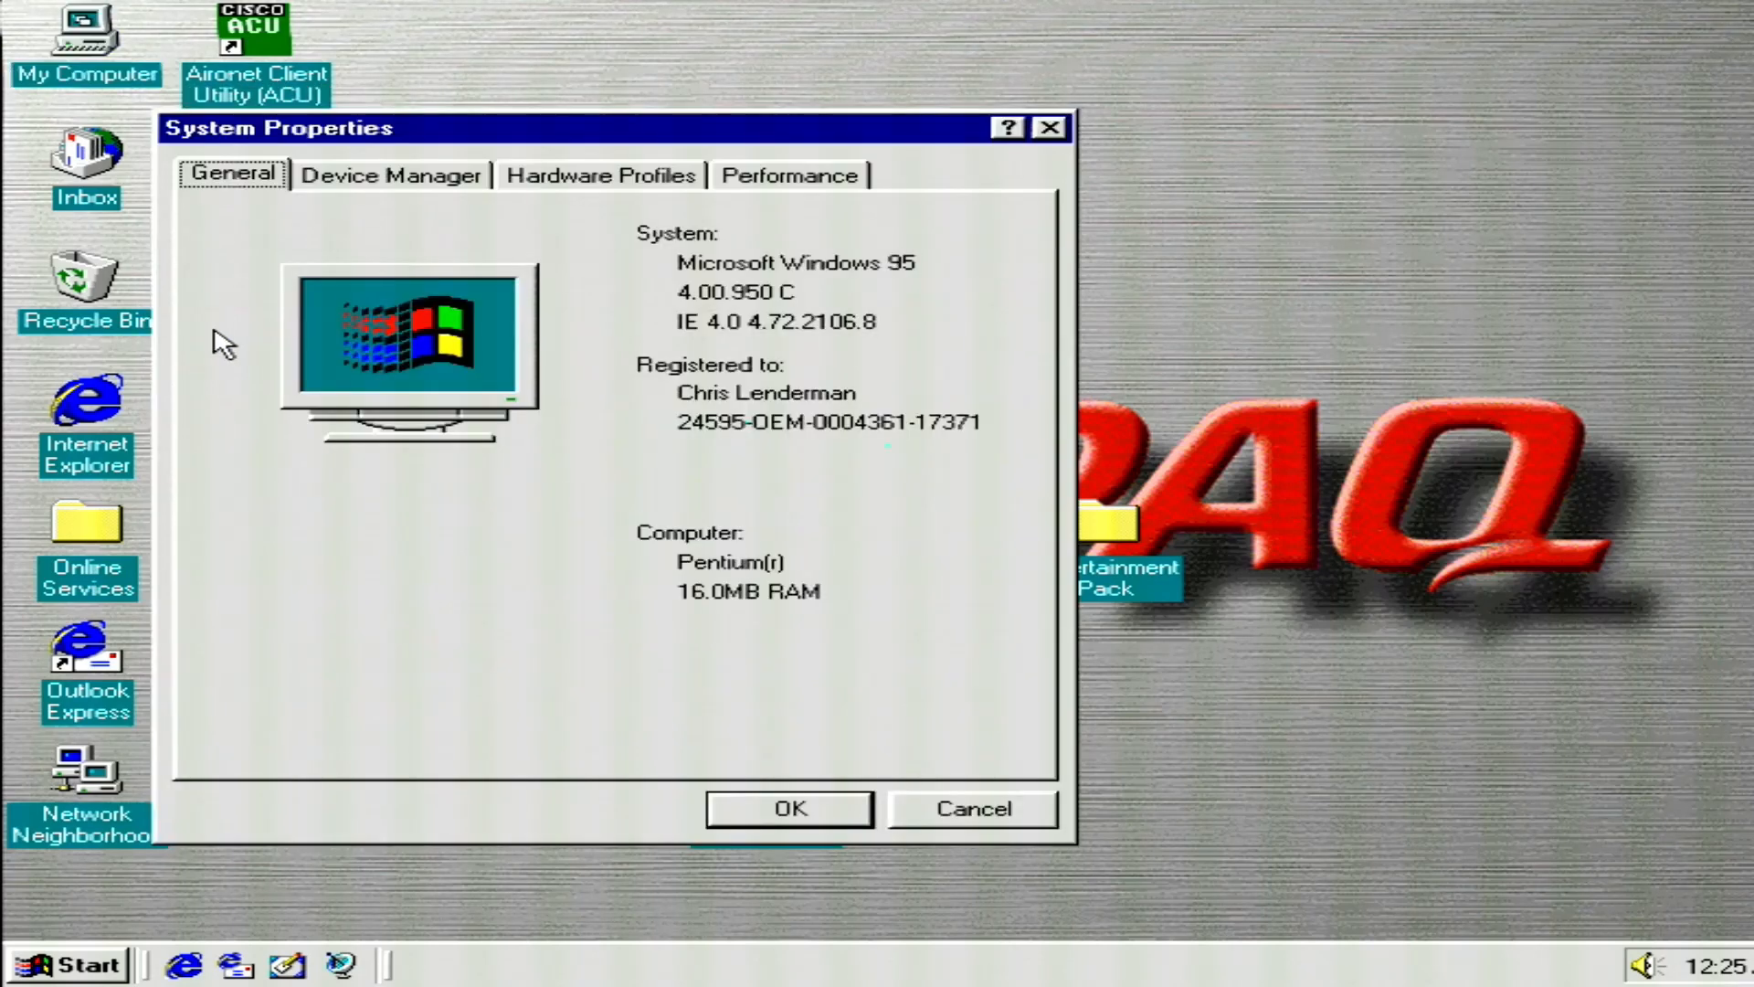
mouse_move(336, 190)
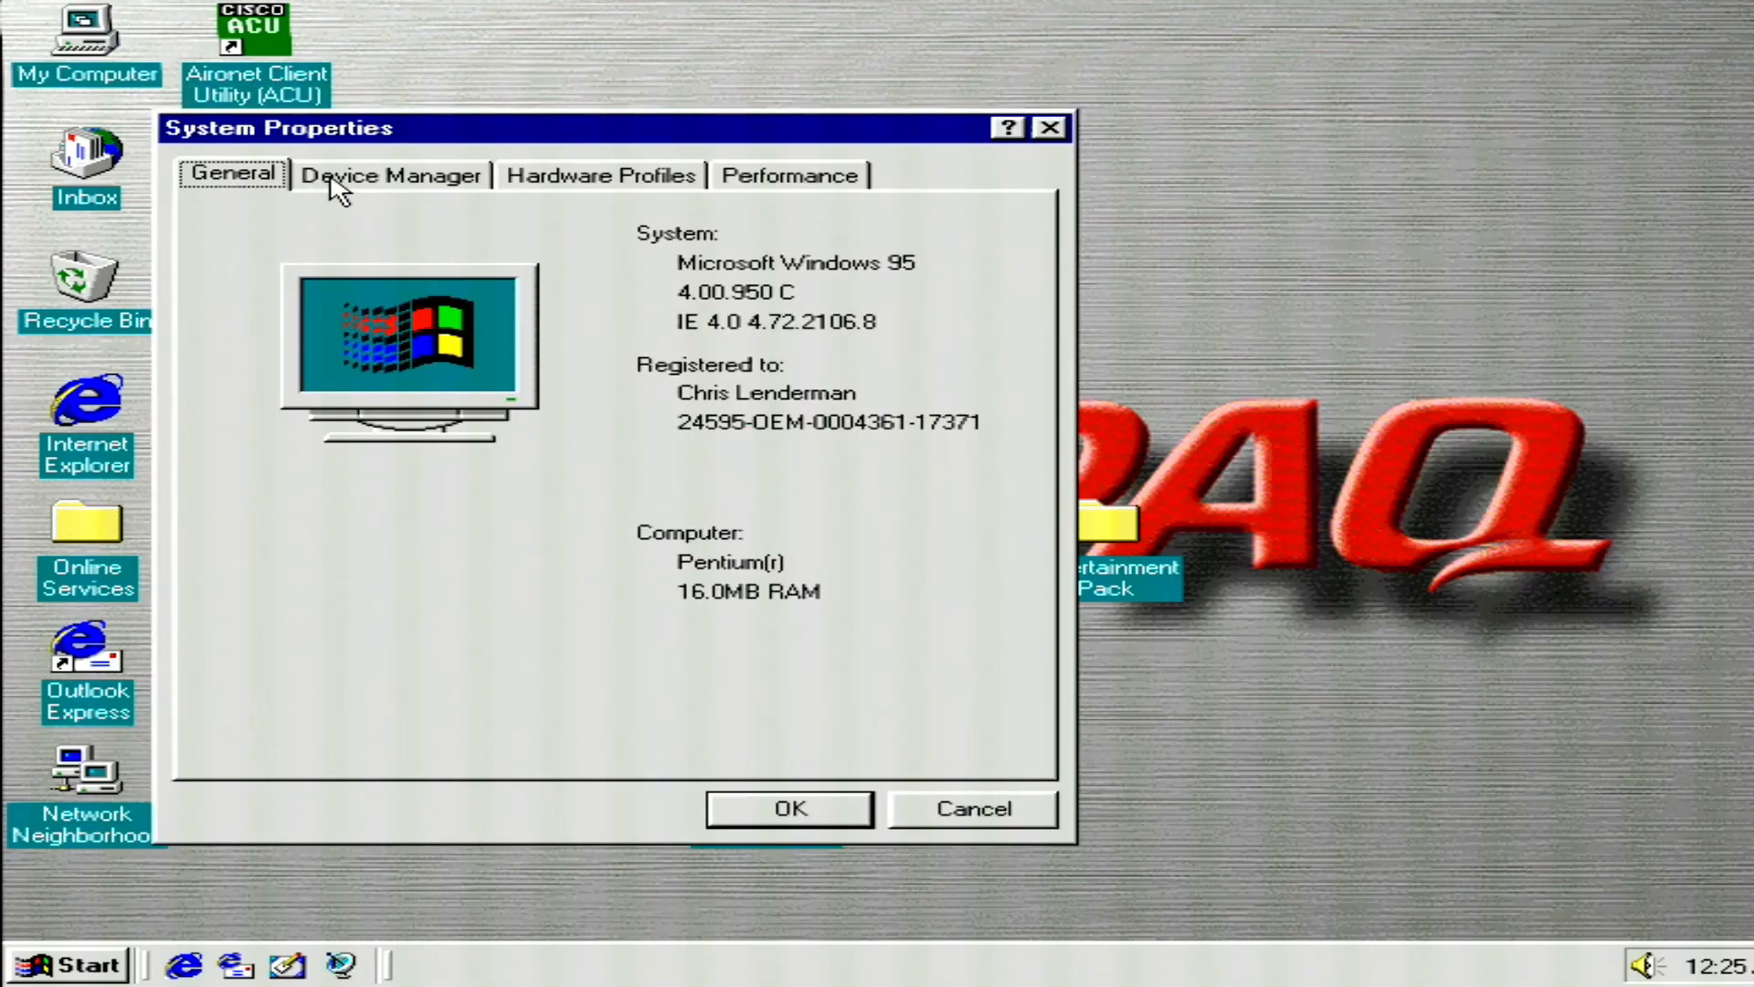
left_click(391, 175)
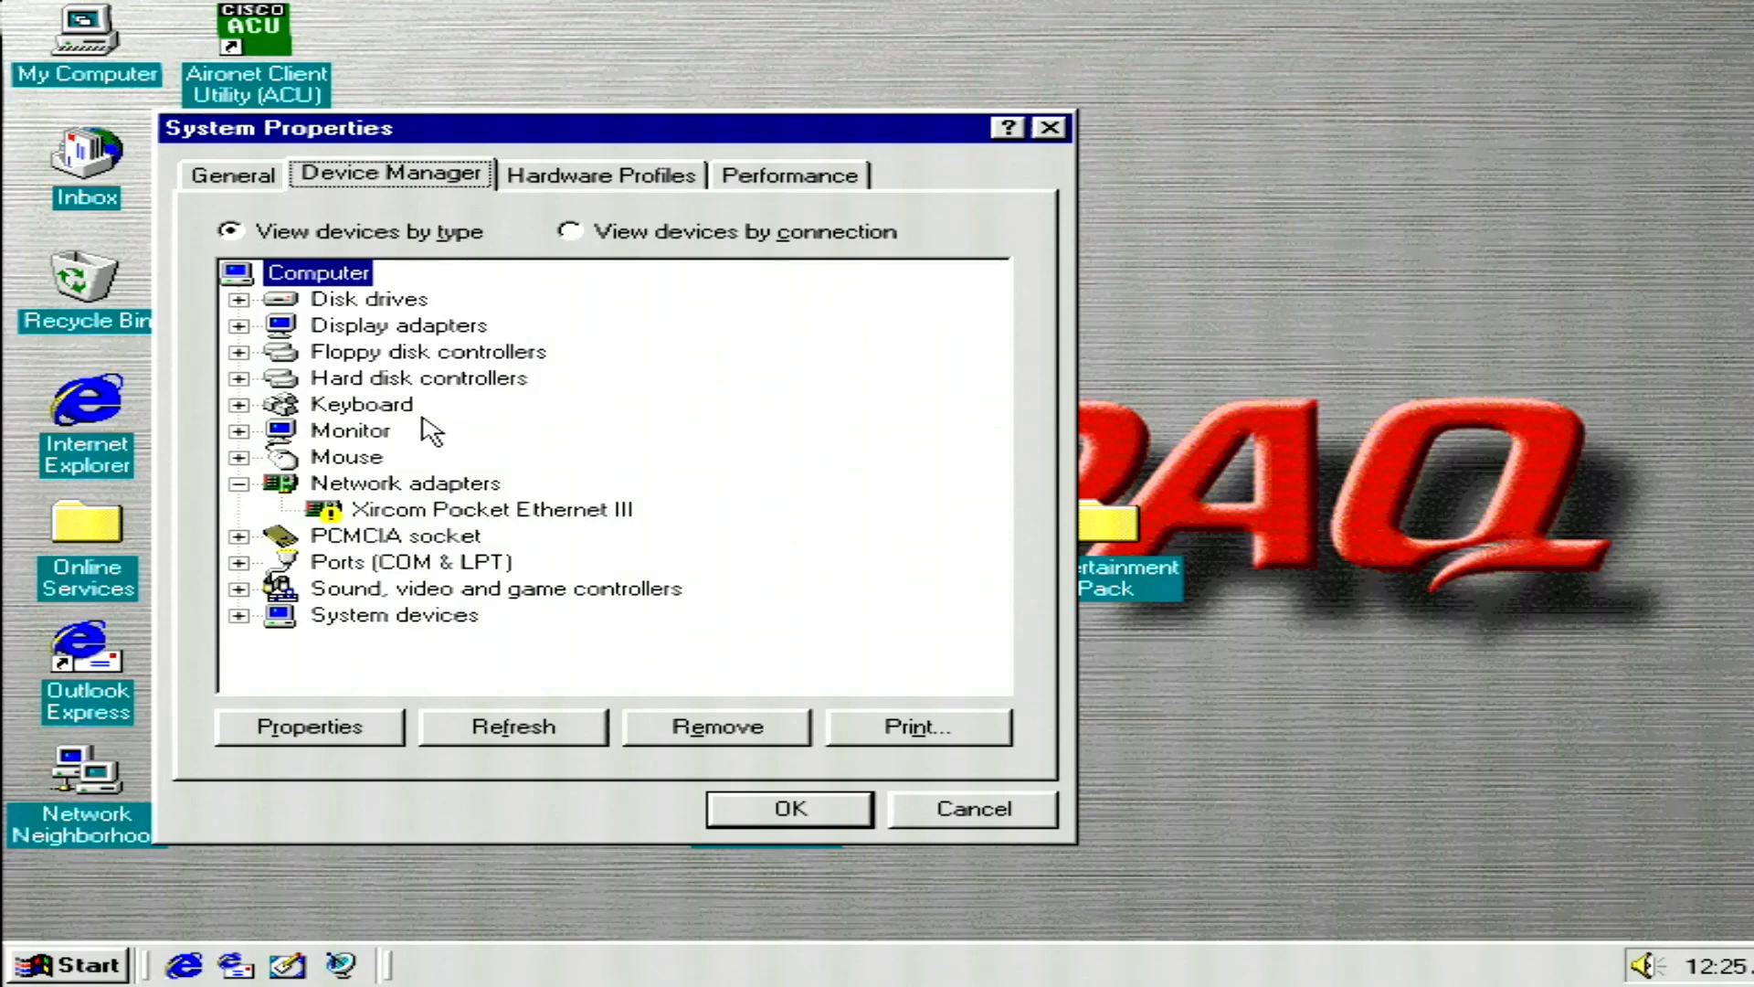
- Check the Xircom Pocket Ethernet III Driver tab shows no driver loaded, then close the properties
left_click(492, 510)
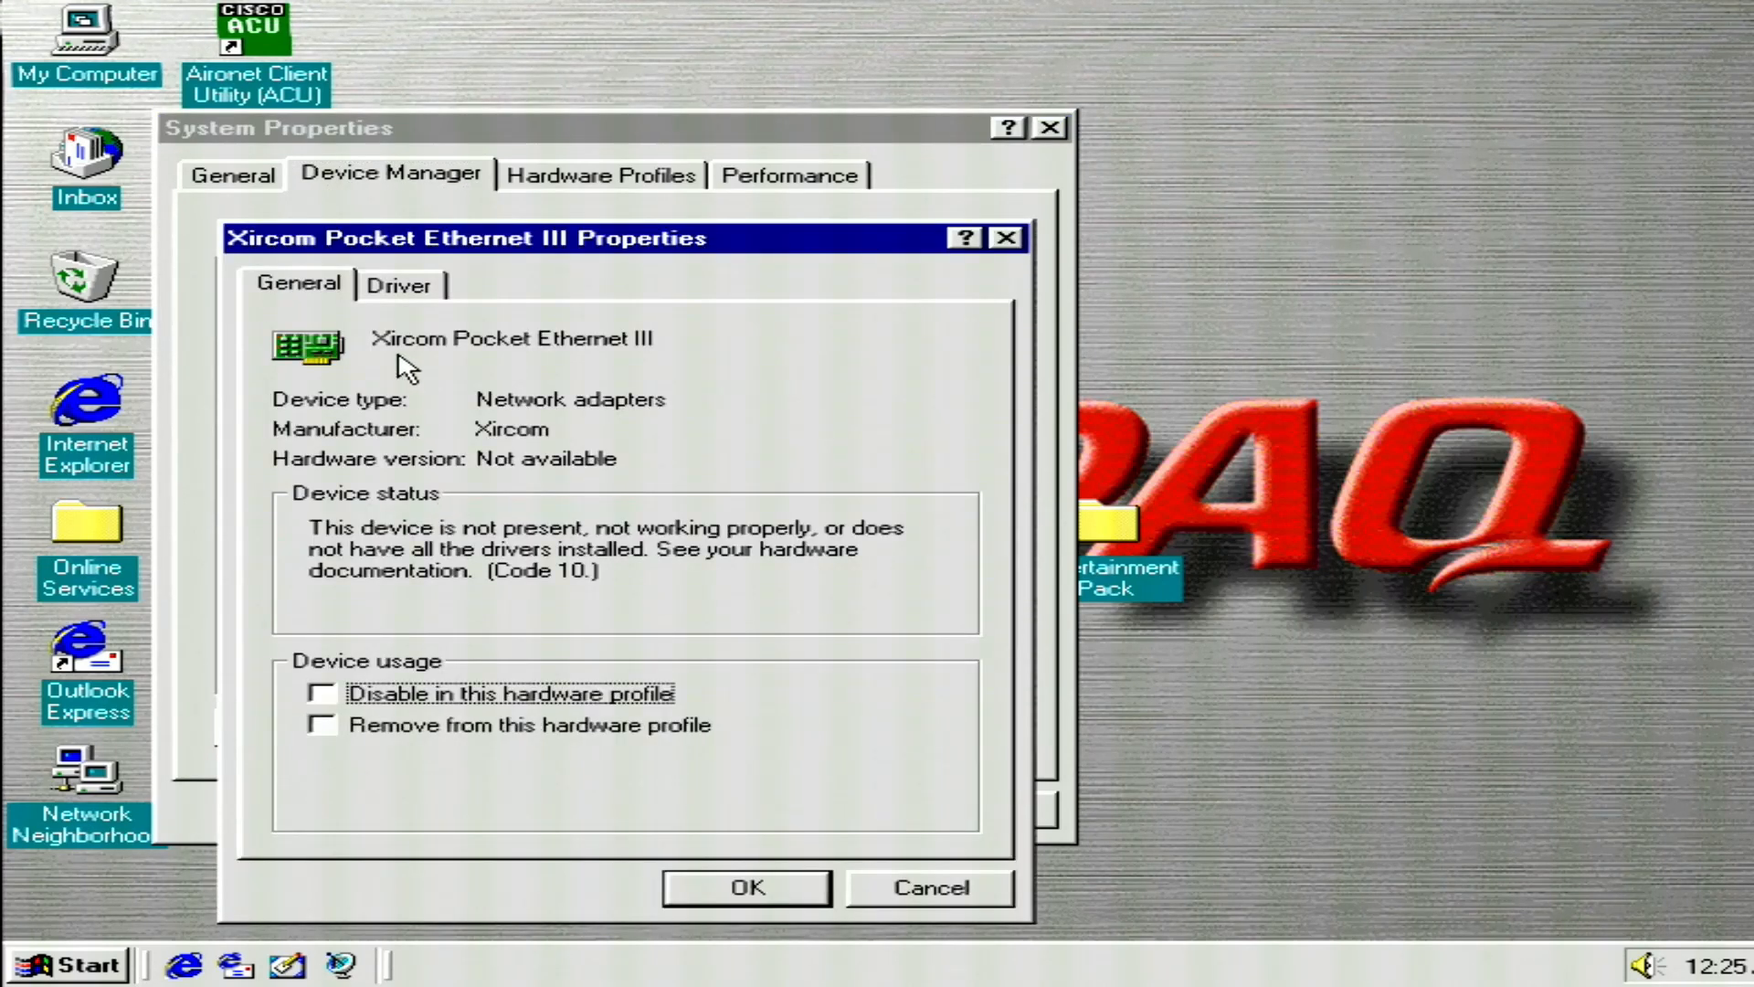
left_click(400, 285)
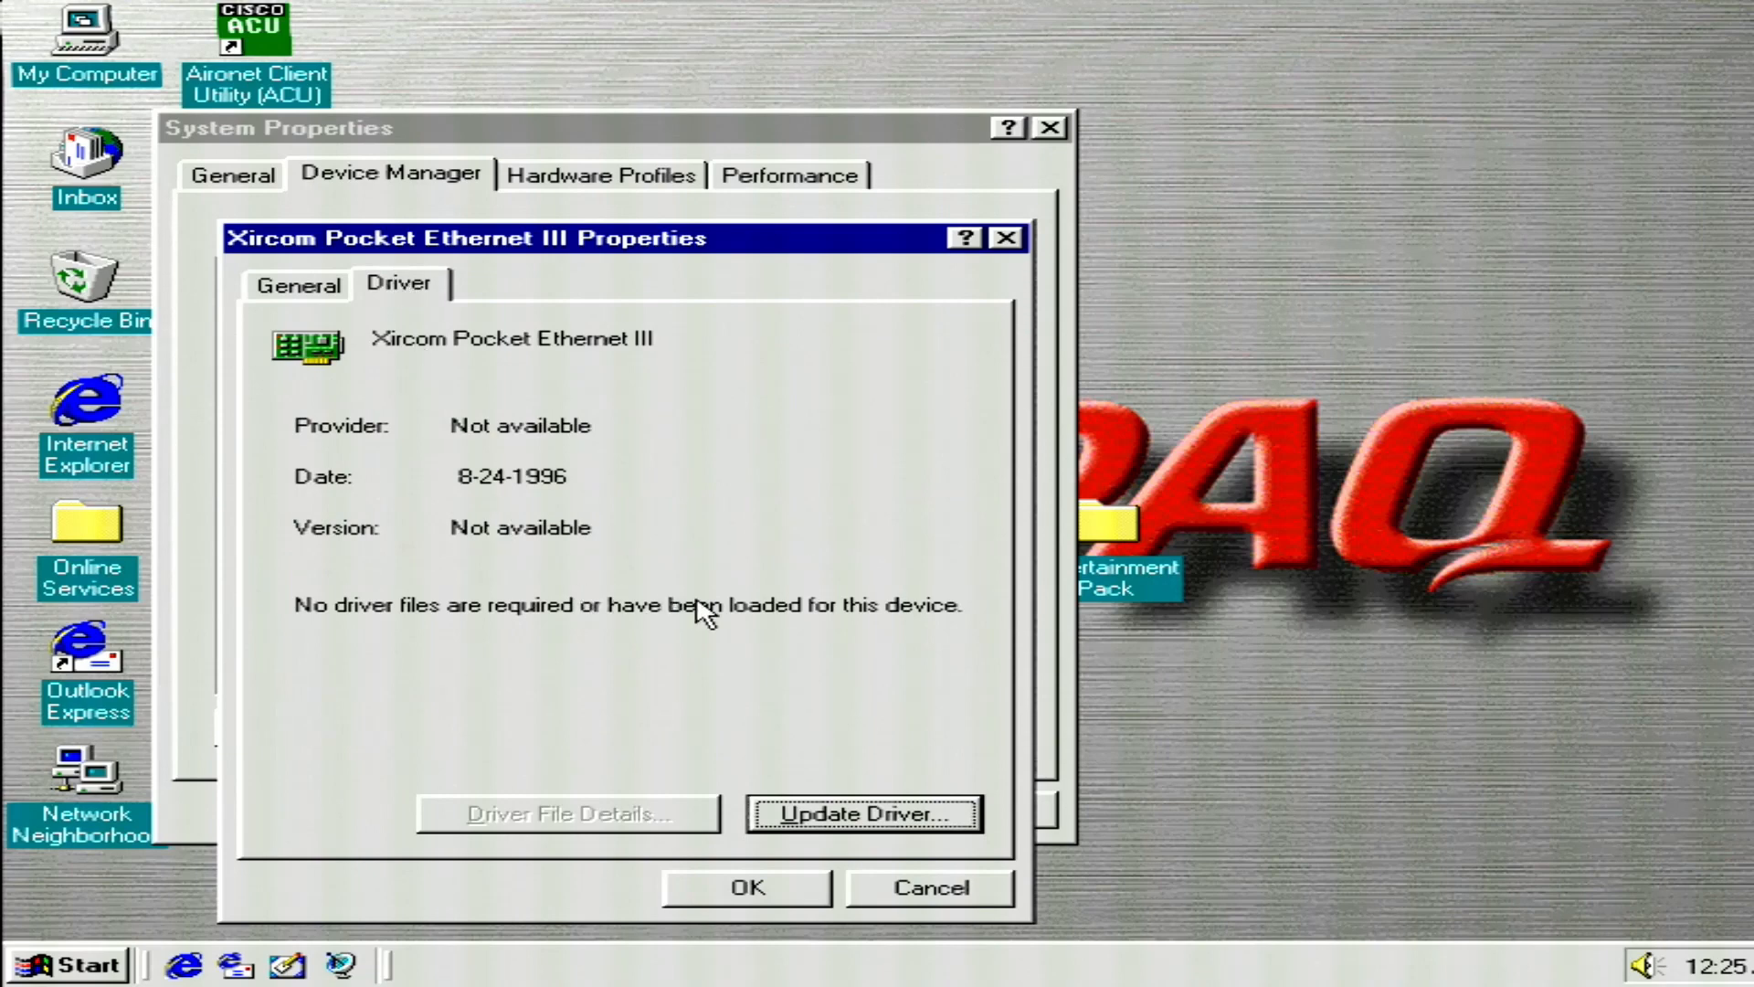
mouse_move(890, 900)
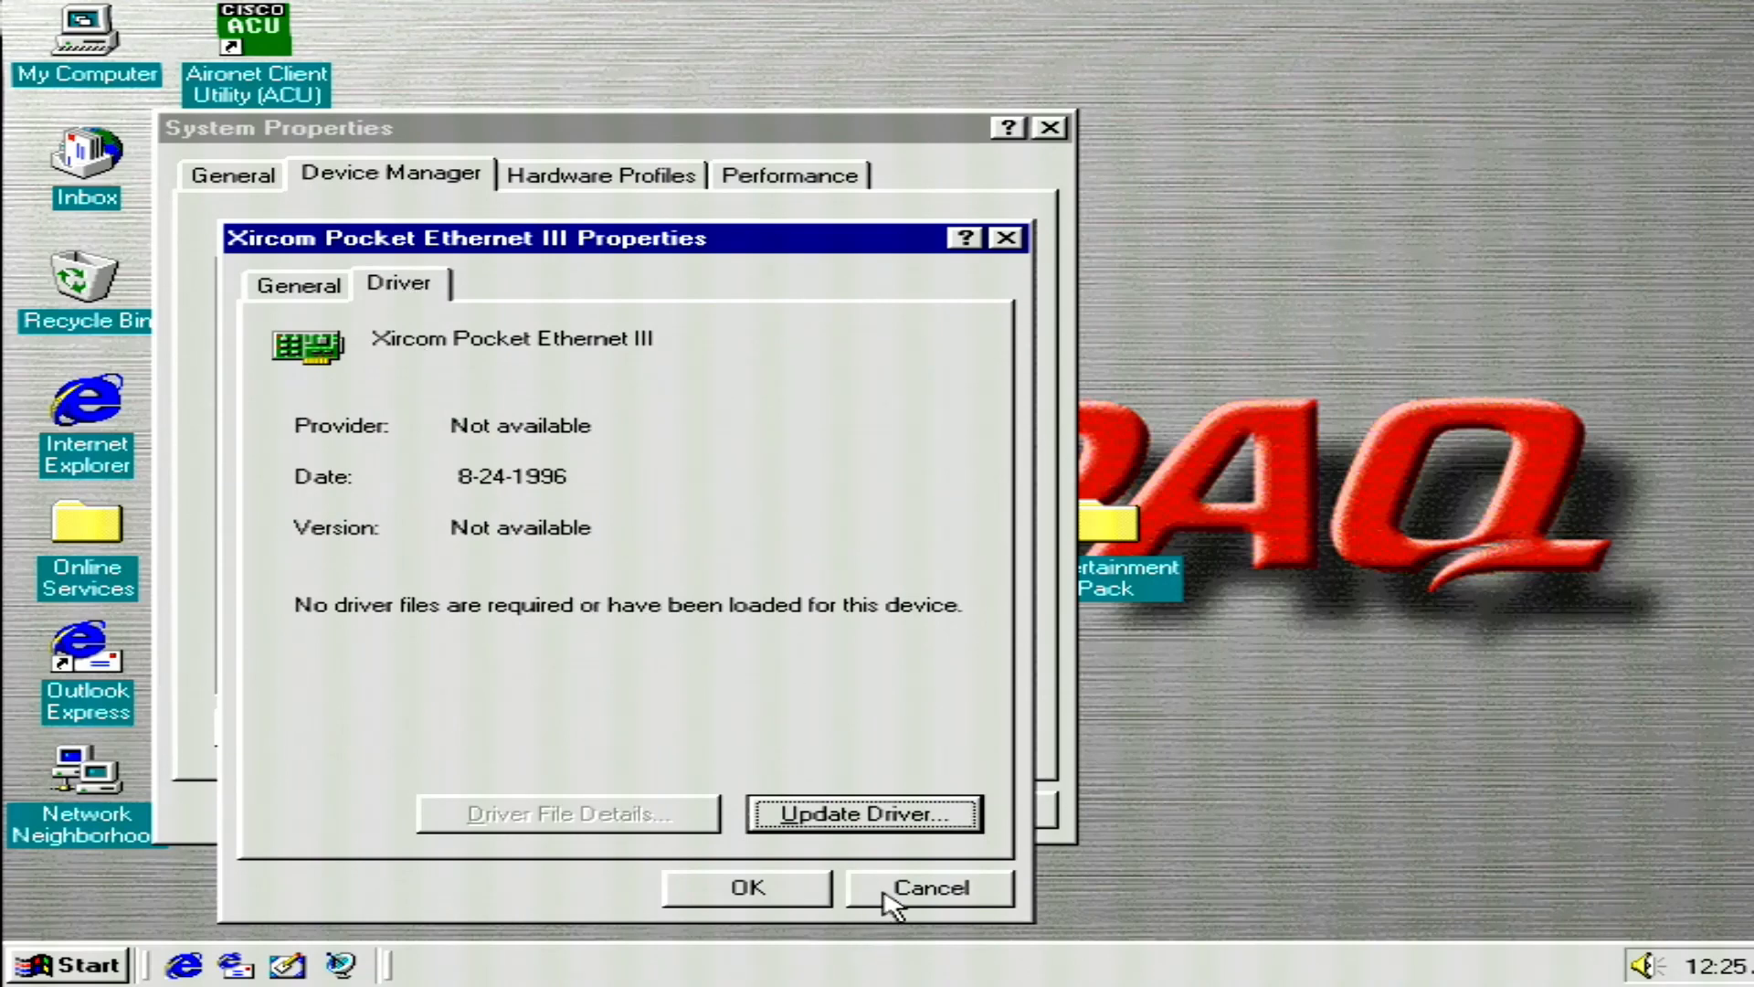
left_click(928, 887)
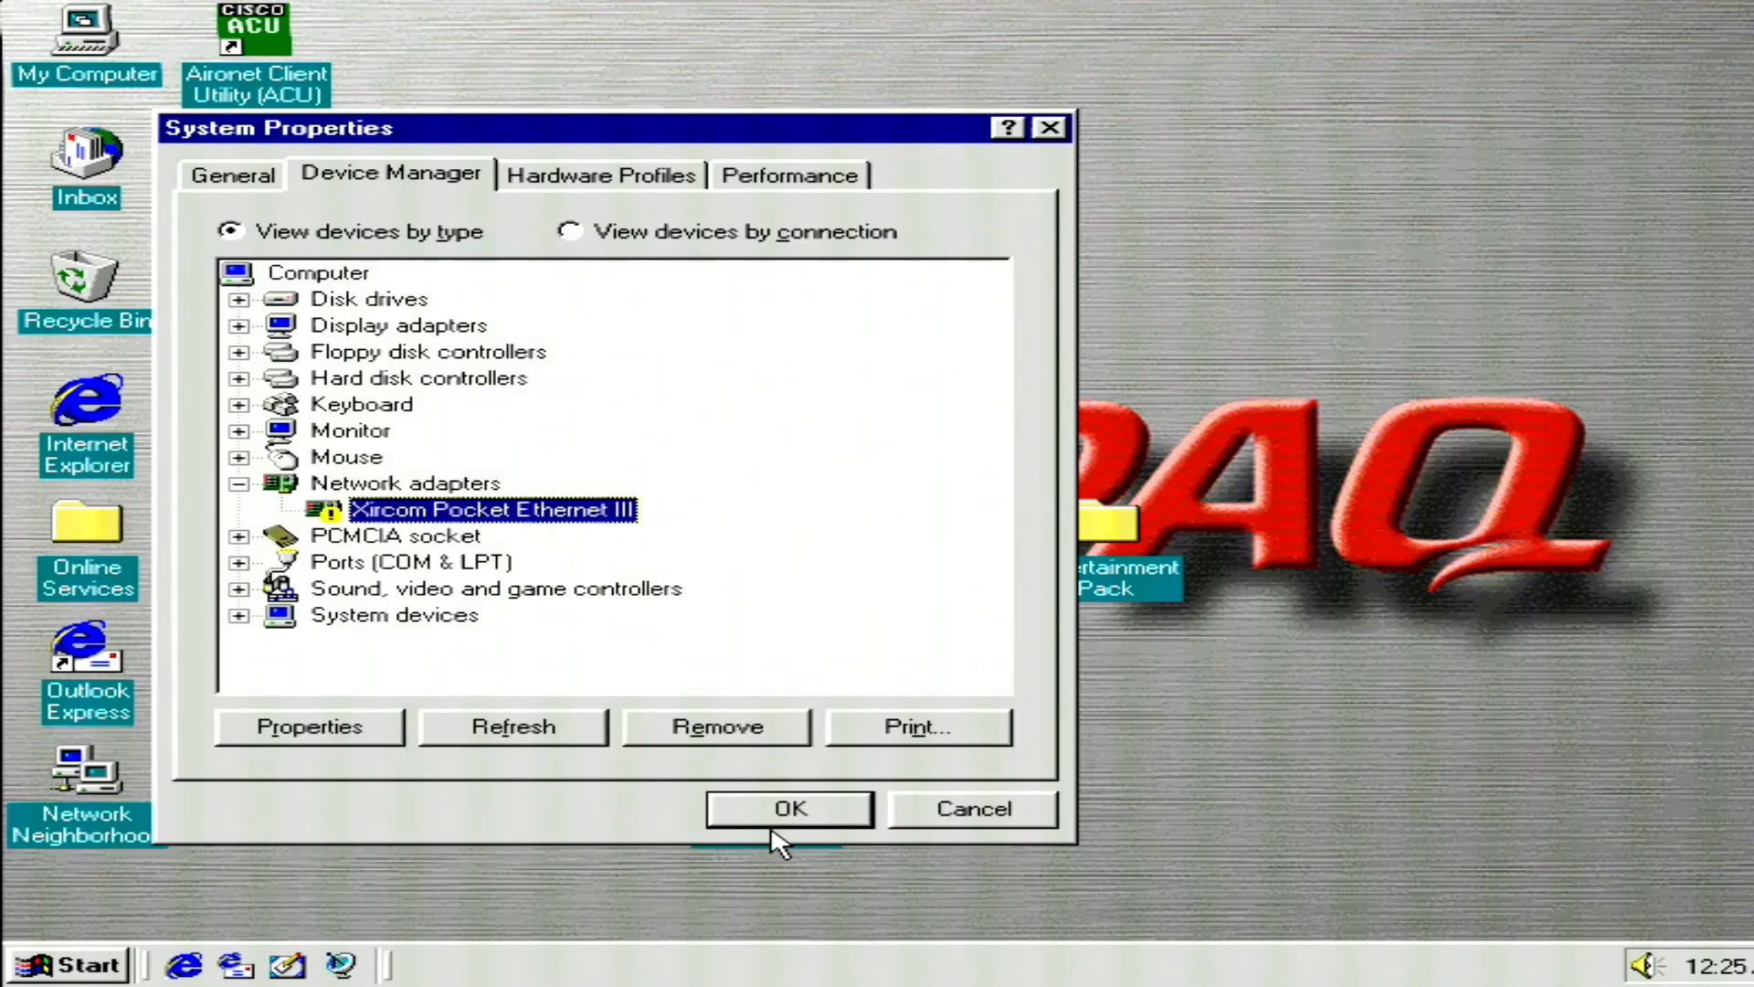
left_click(790, 808)
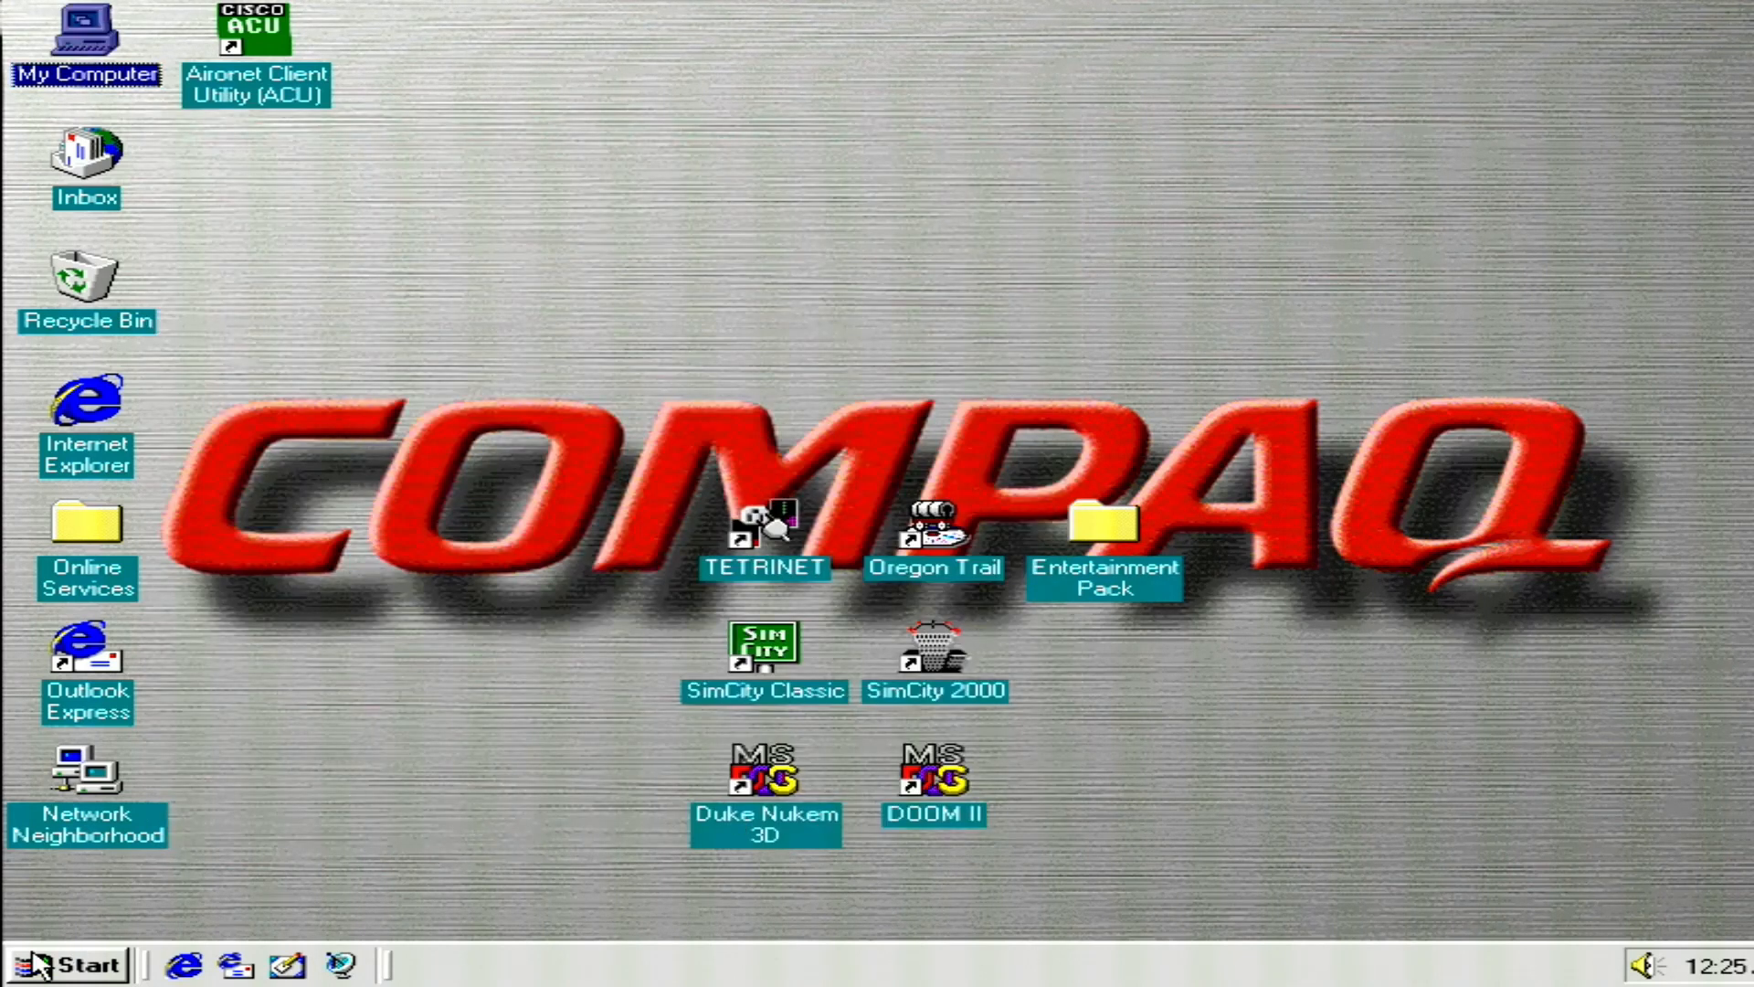
- Restart into Compaq Computer Setup, leave the Parallel Port at 378 IRQ 7, and Save and Exit
left_click(68, 965)
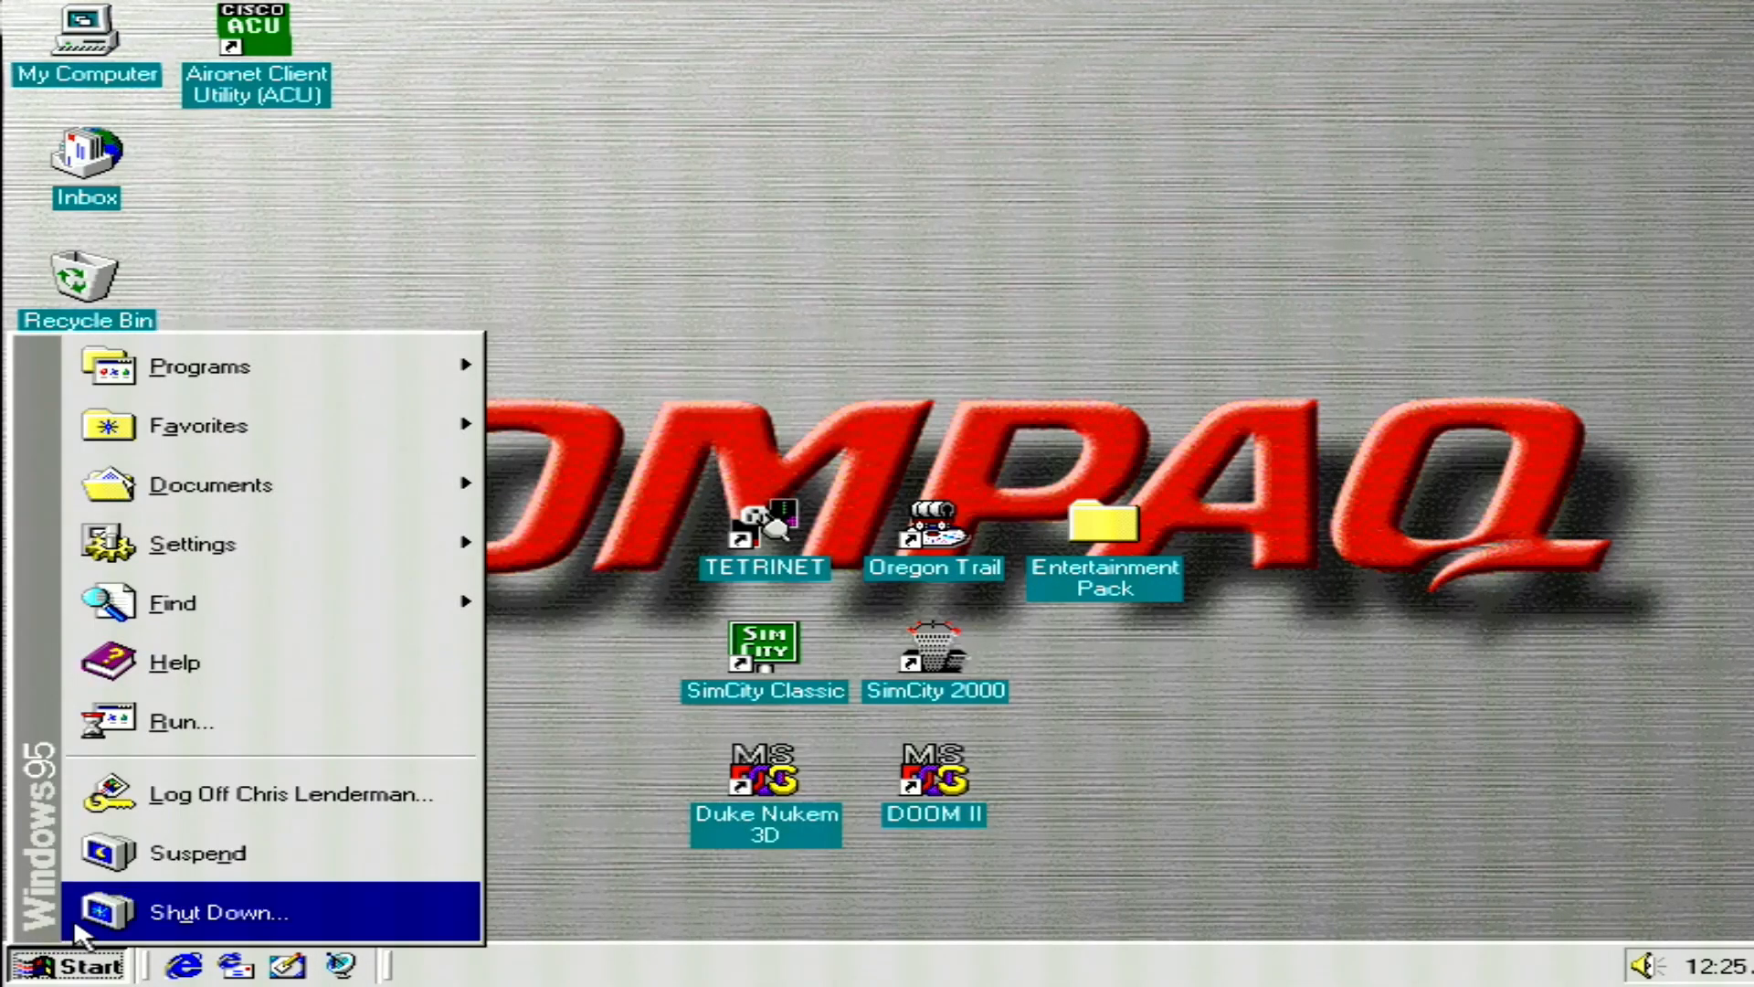
left_click(219, 911)
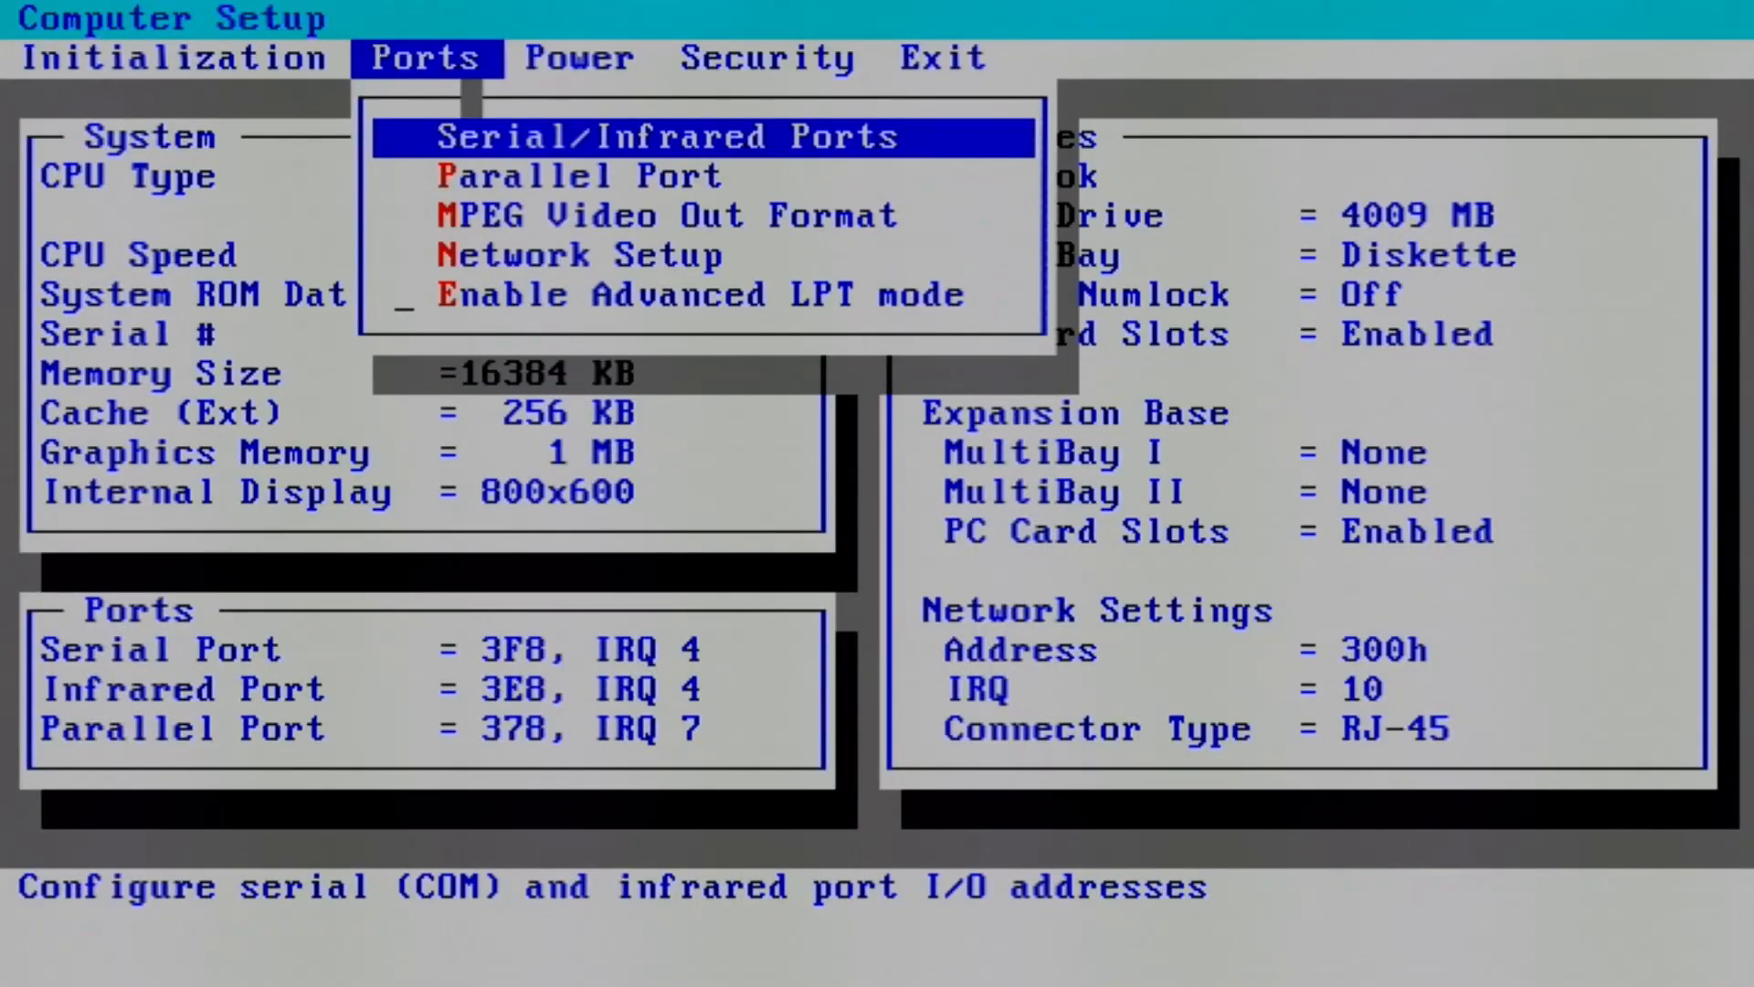
left_click(581, 175)
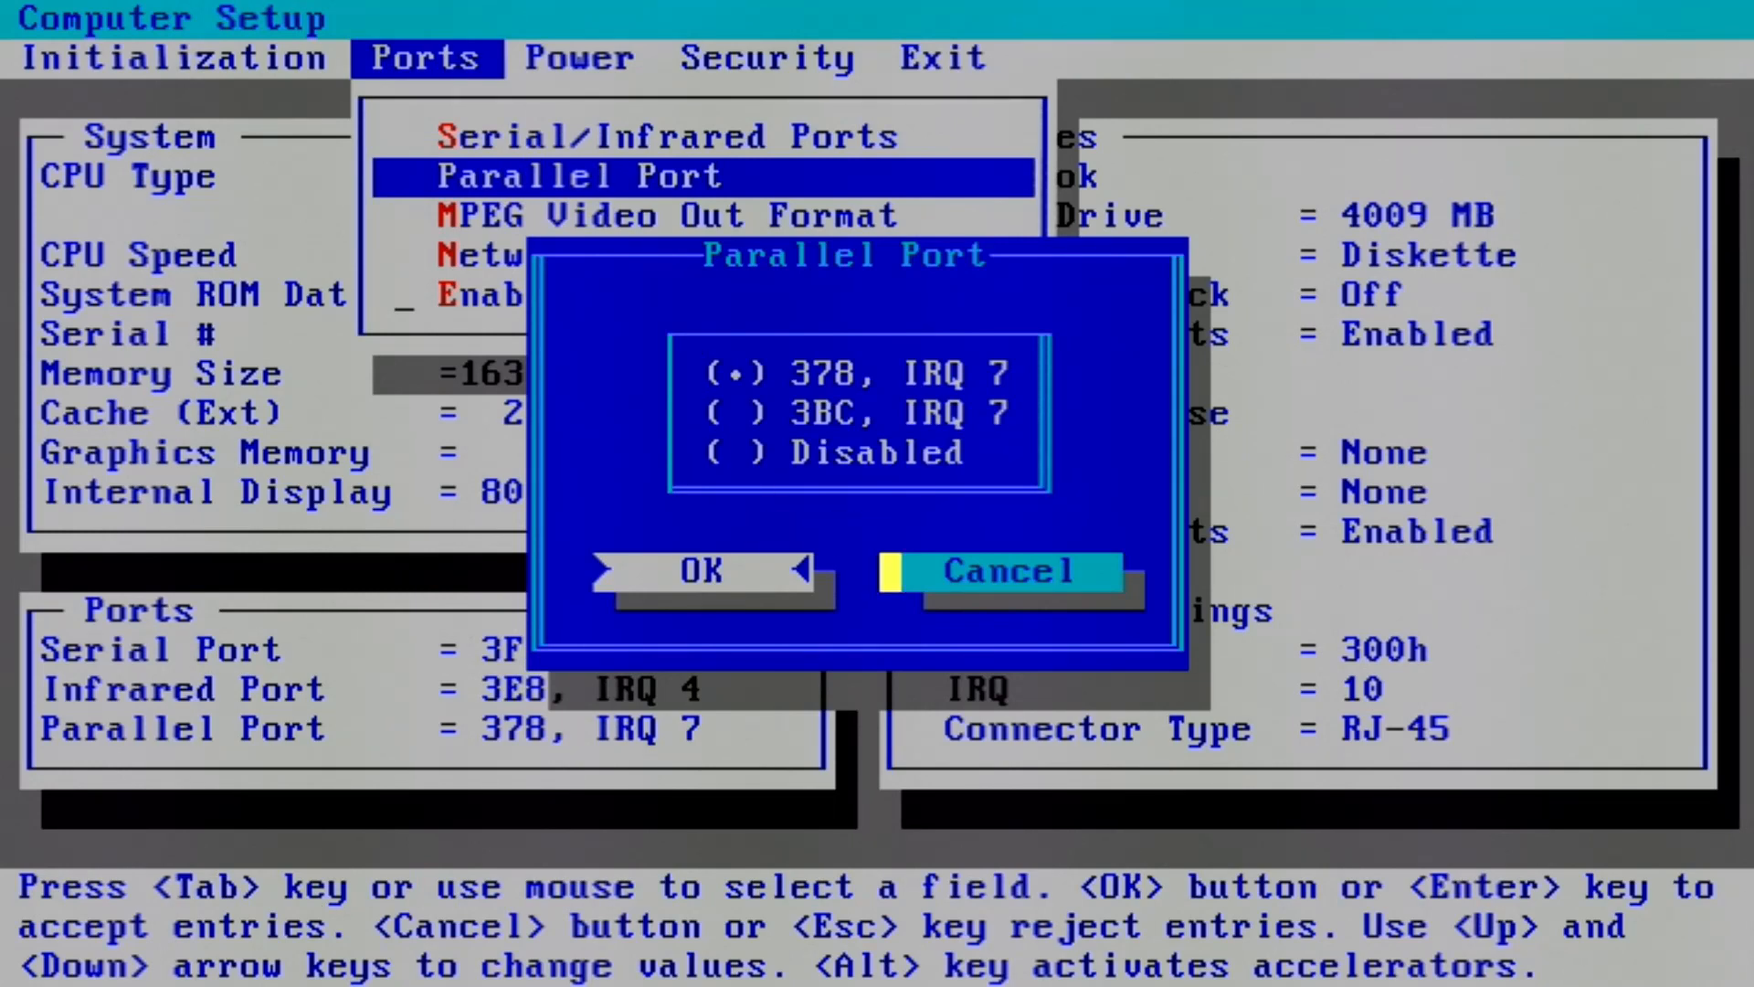
left_click(1006, 570)
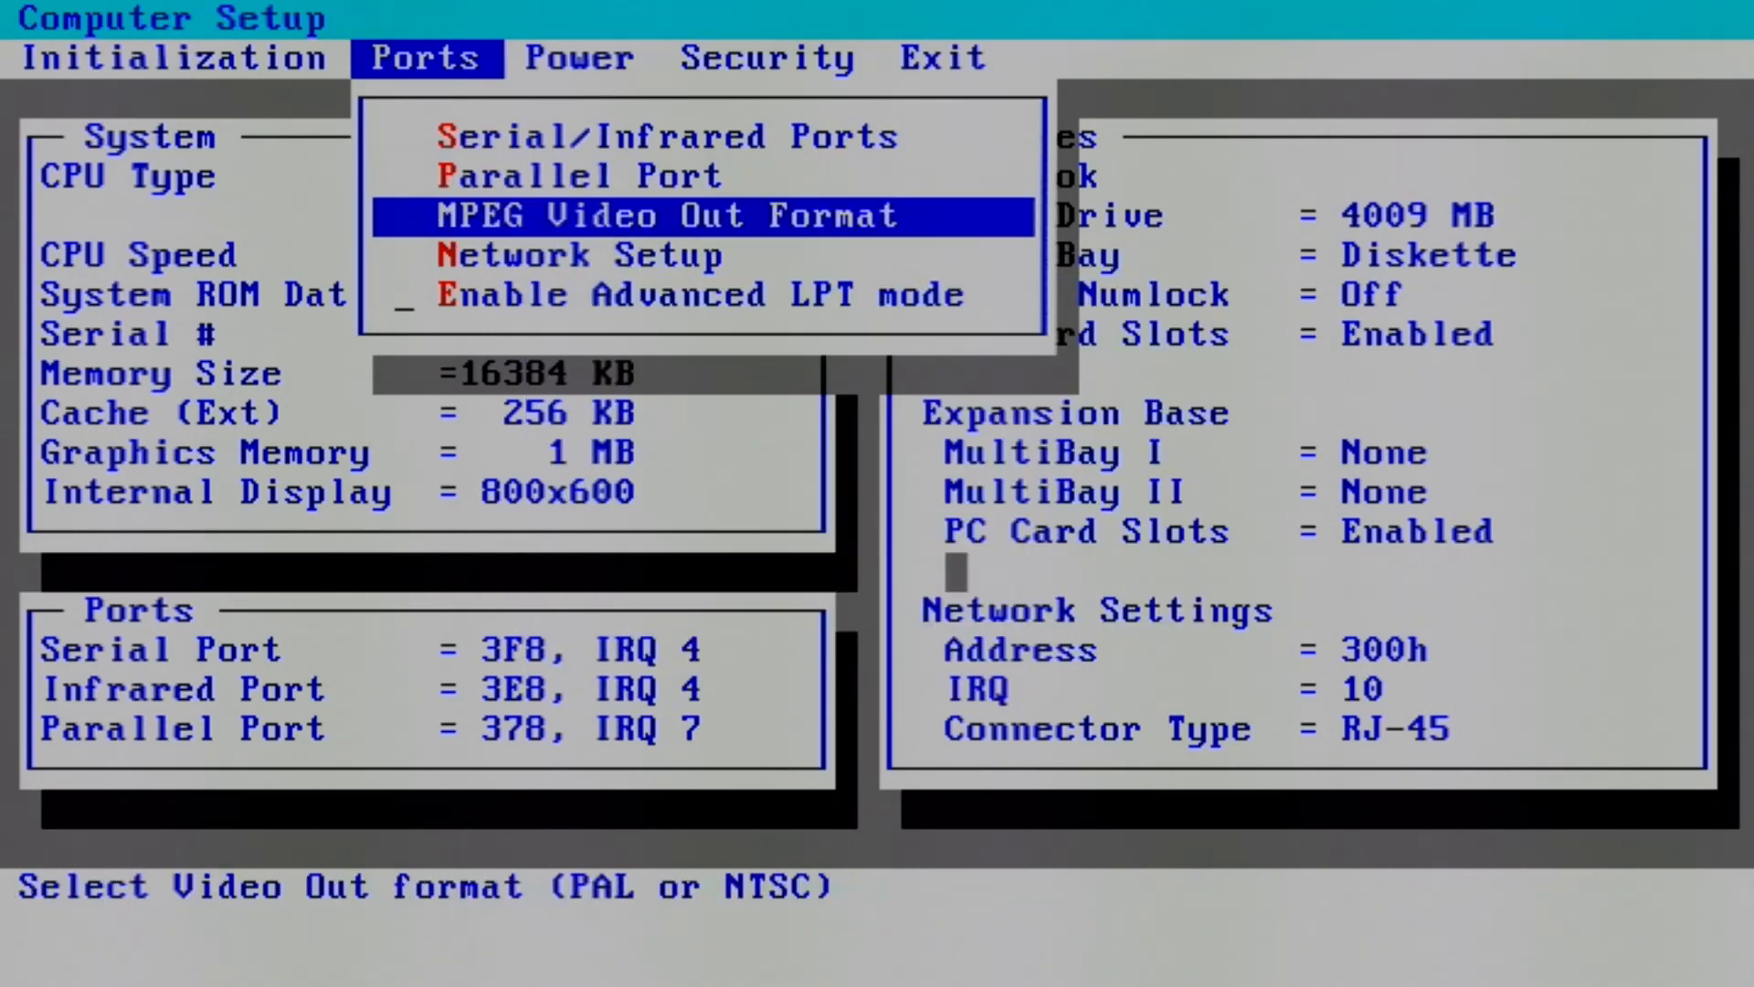
key("Down")
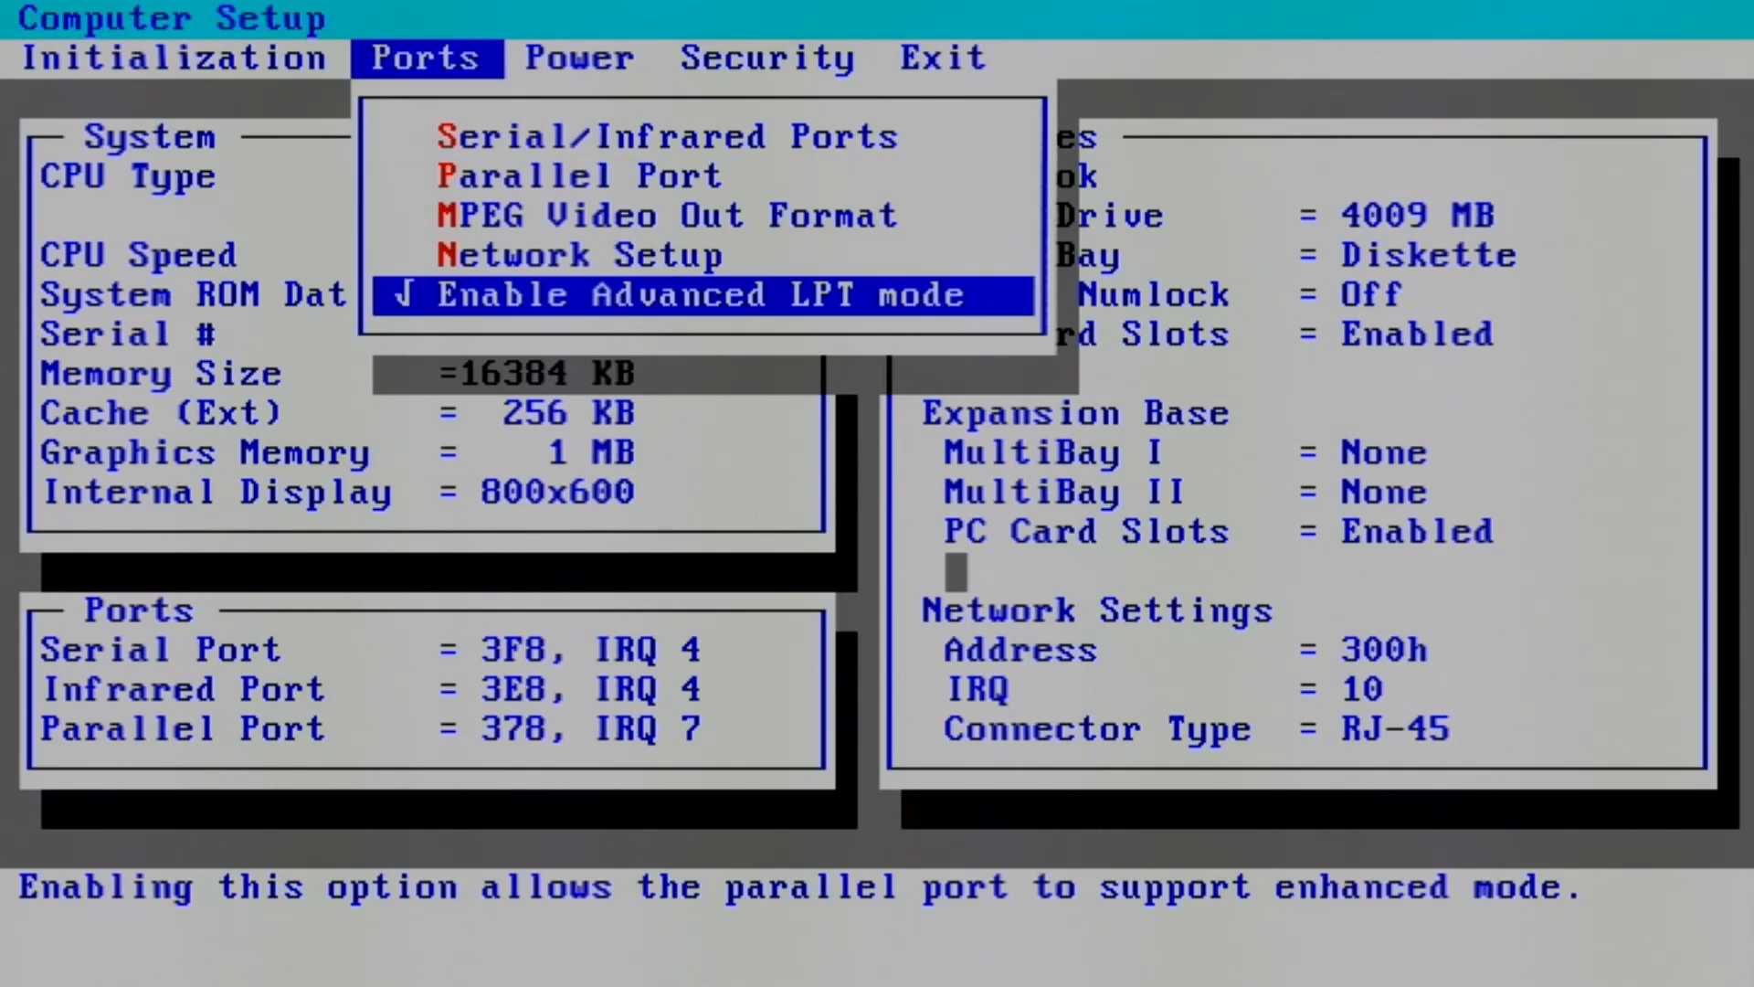
left_click(943, 58)
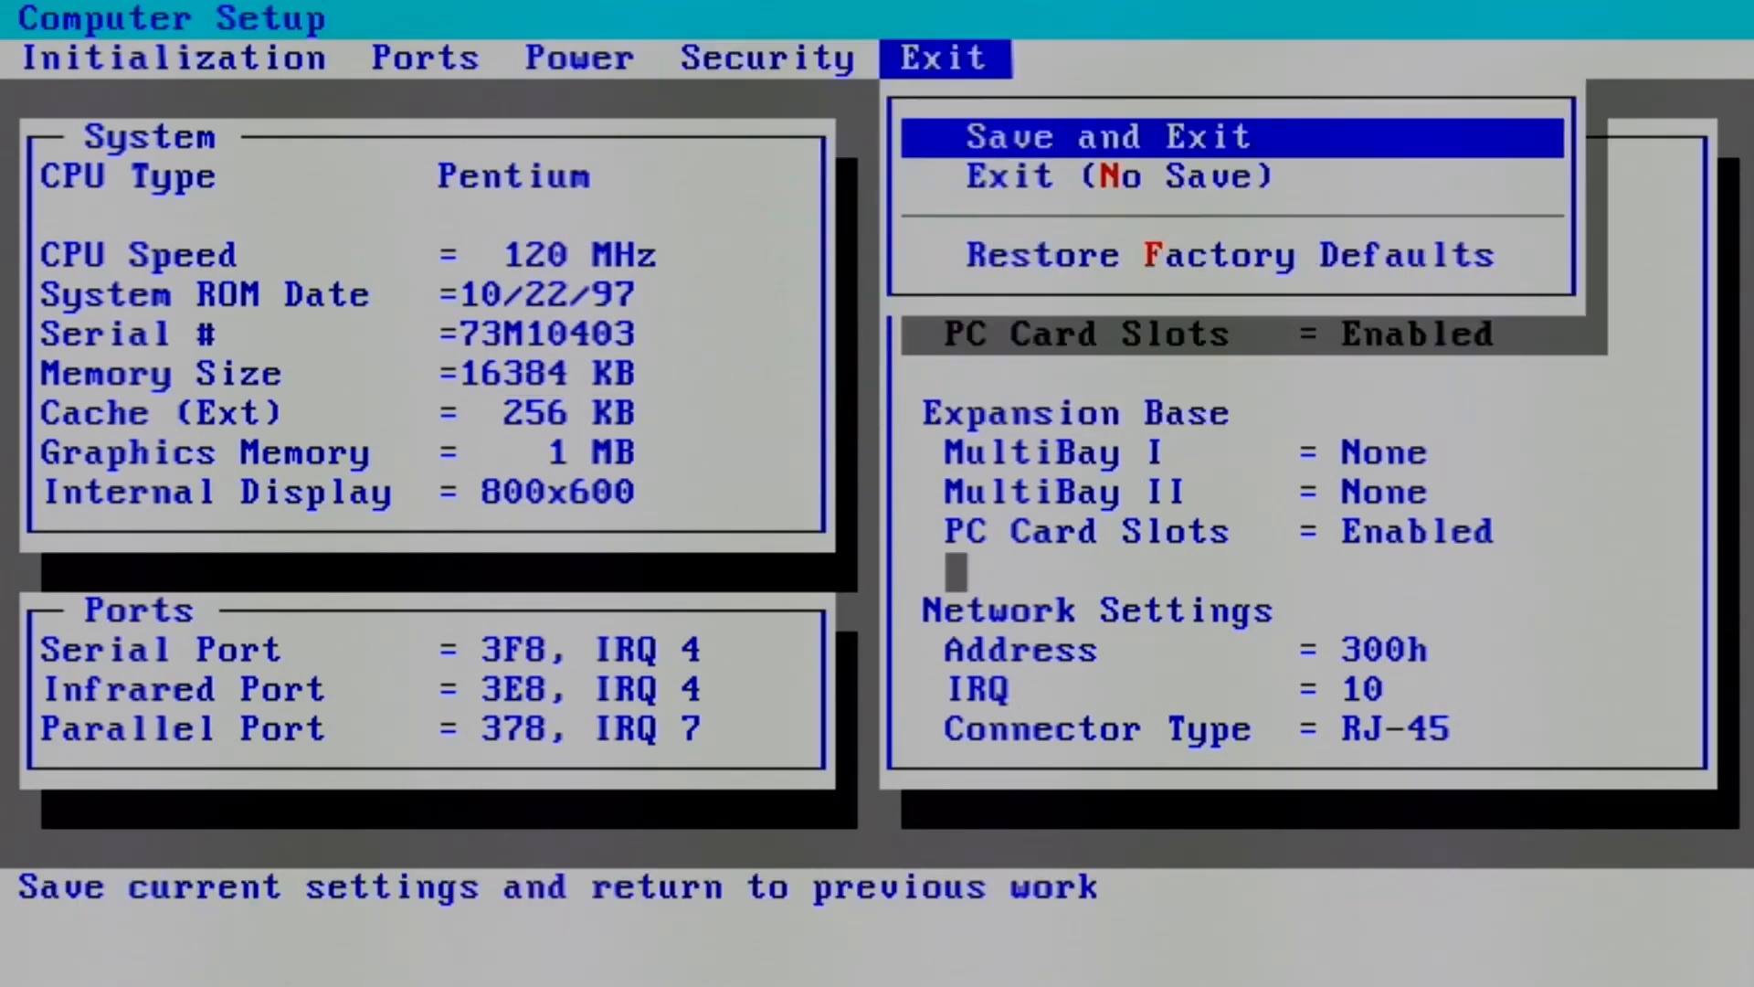
left_click(1107, 135)
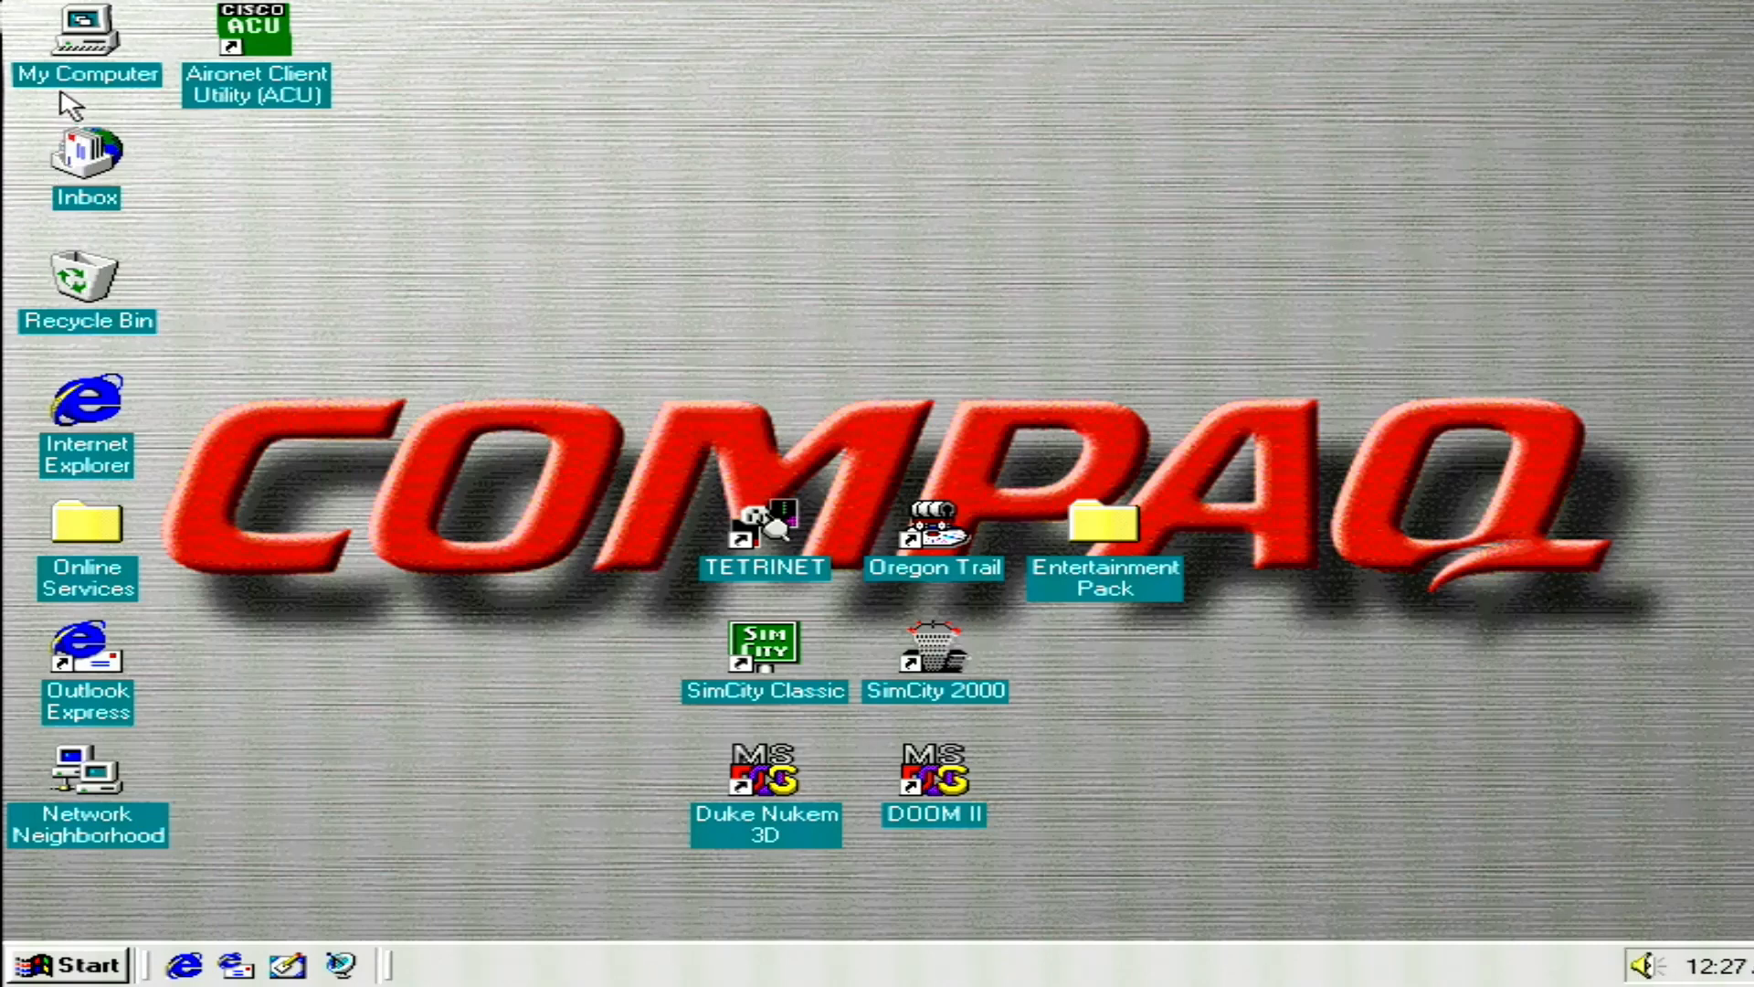
mouse_move(88, 44)
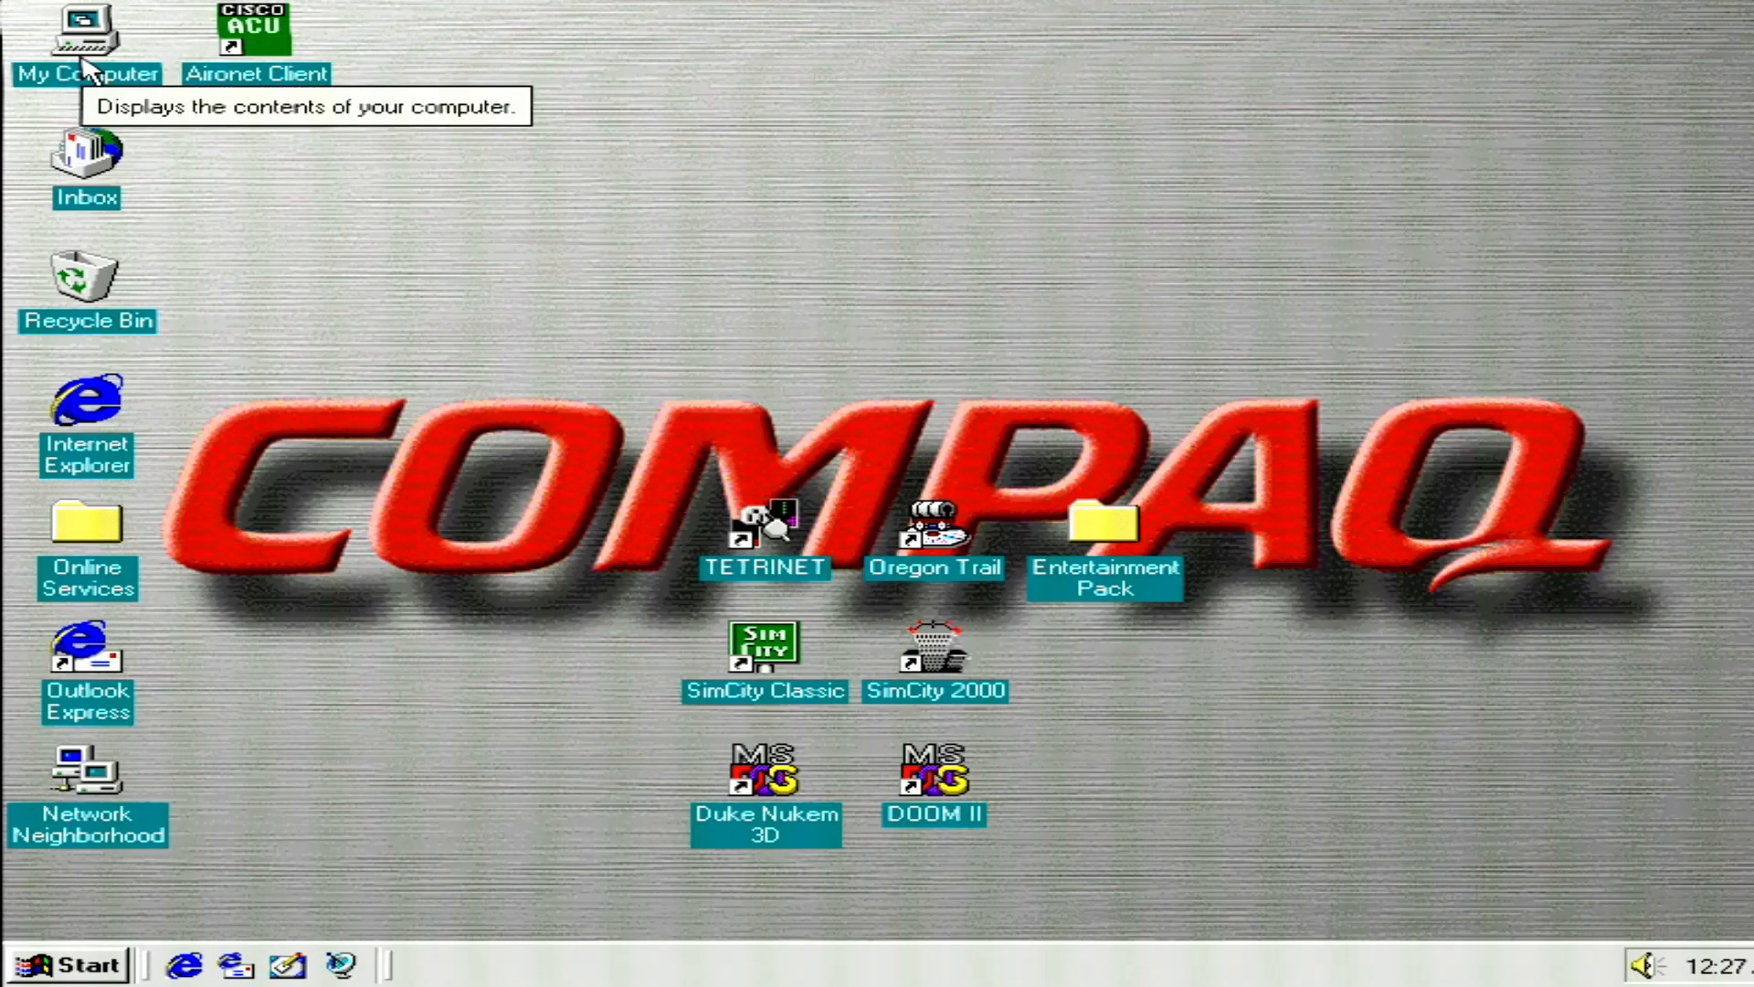
- Remove the Xircom Pocket Ethernet III in Device Manager and restart the computer
right_click(84, 38)
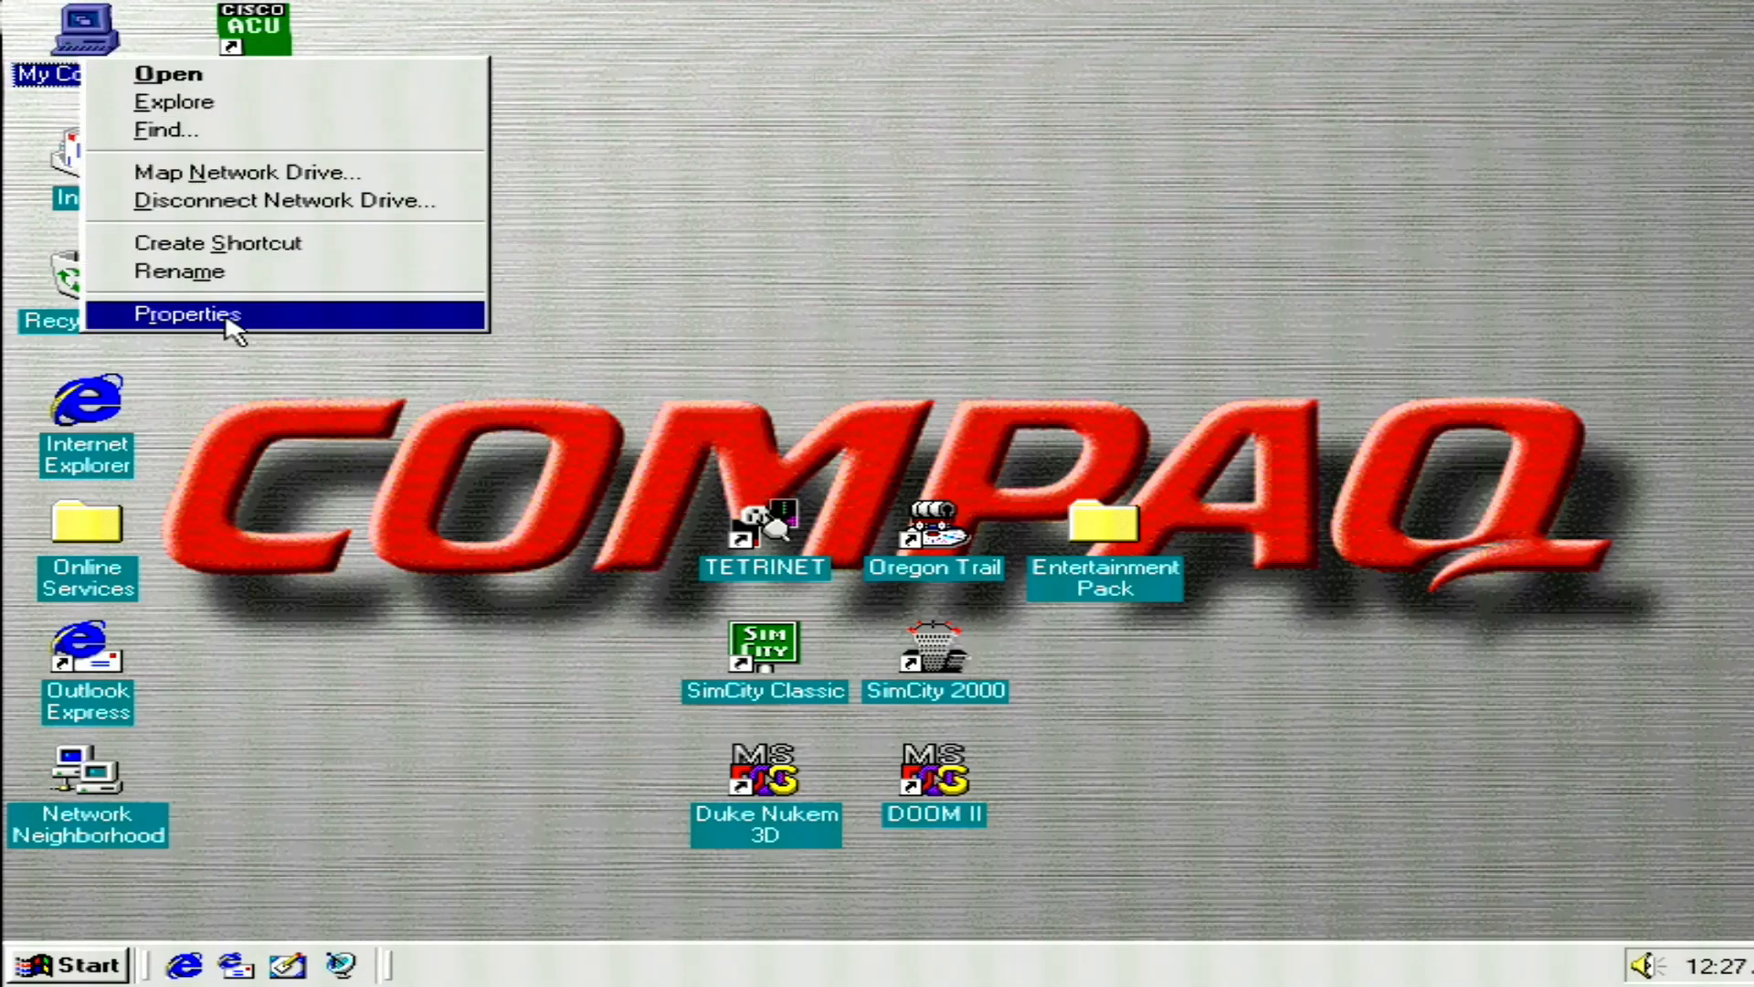
left_click(187, 312)
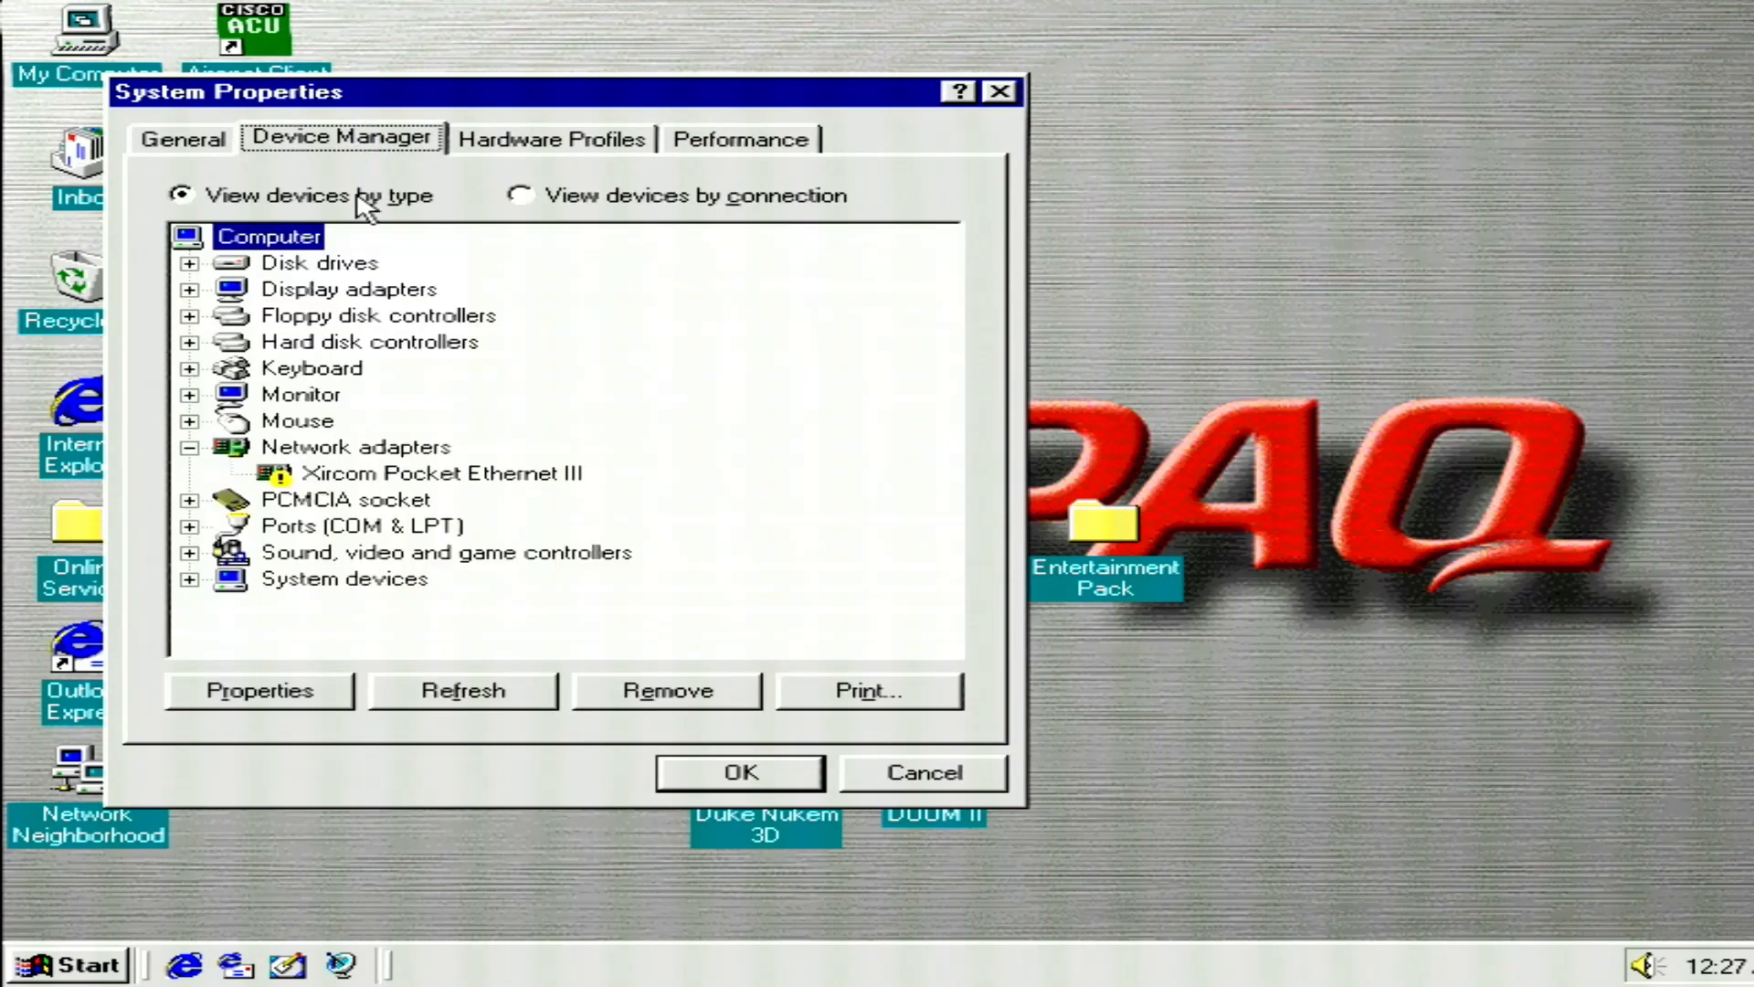
left_click(441, 472)
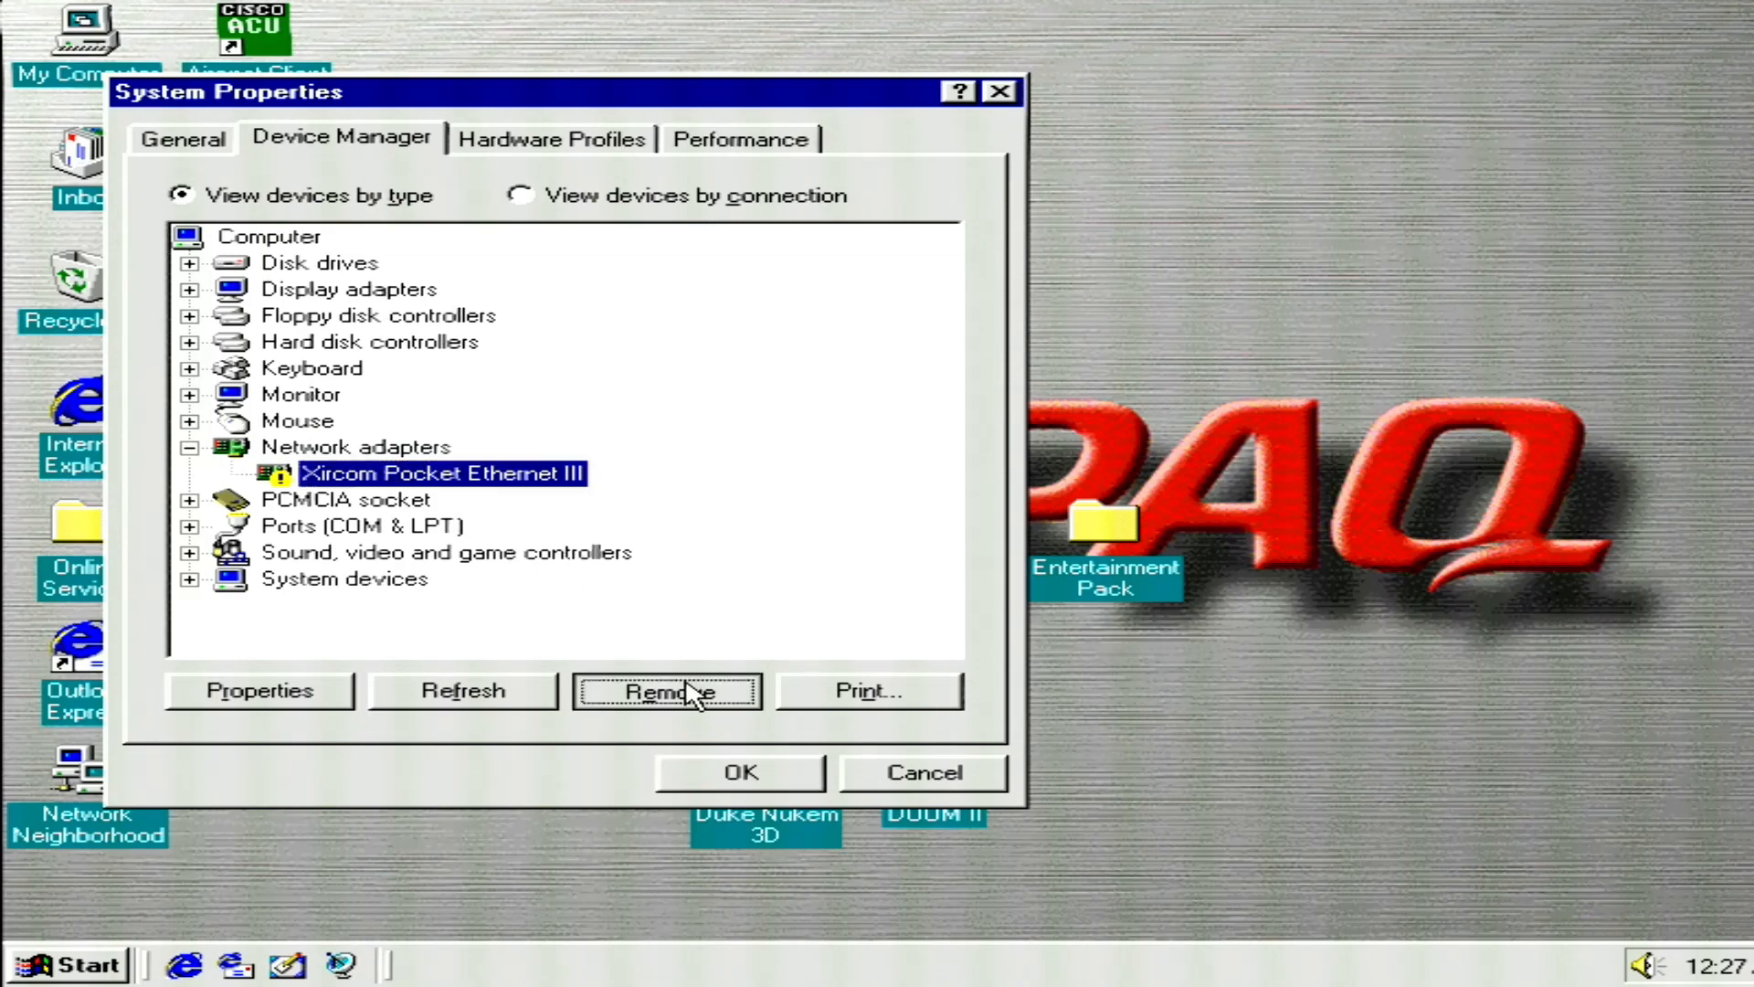
left_click(667, 691)
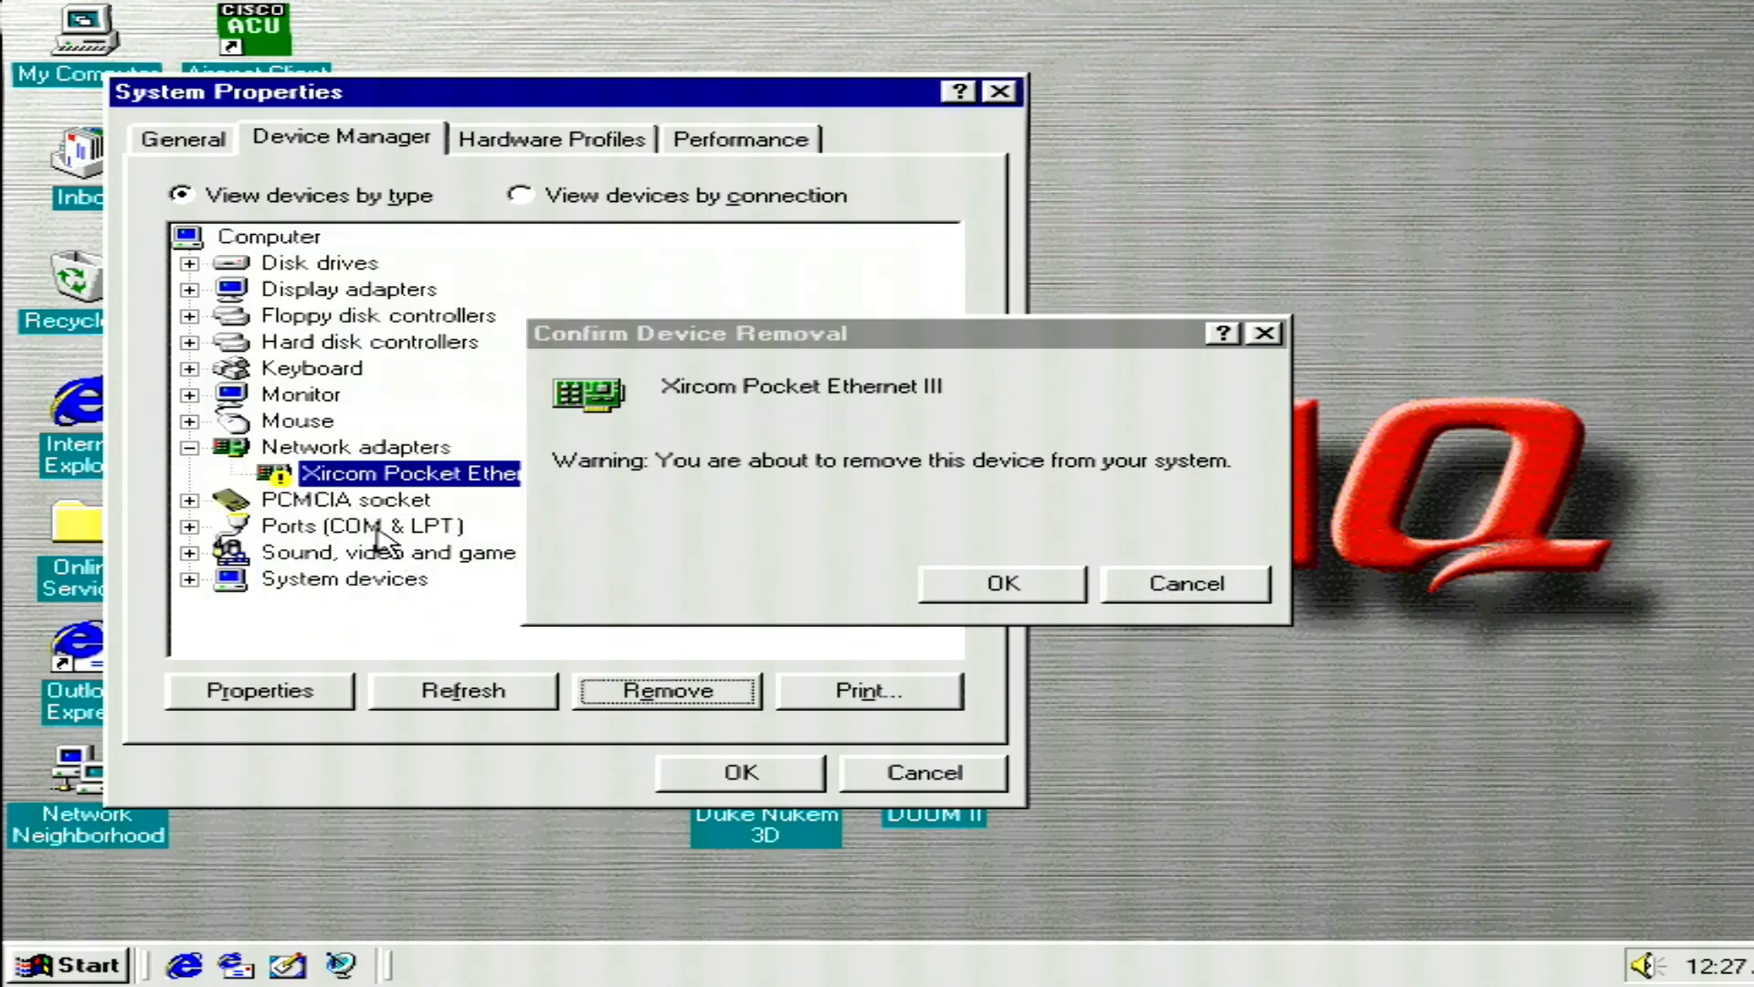
left_click(1003, 583)
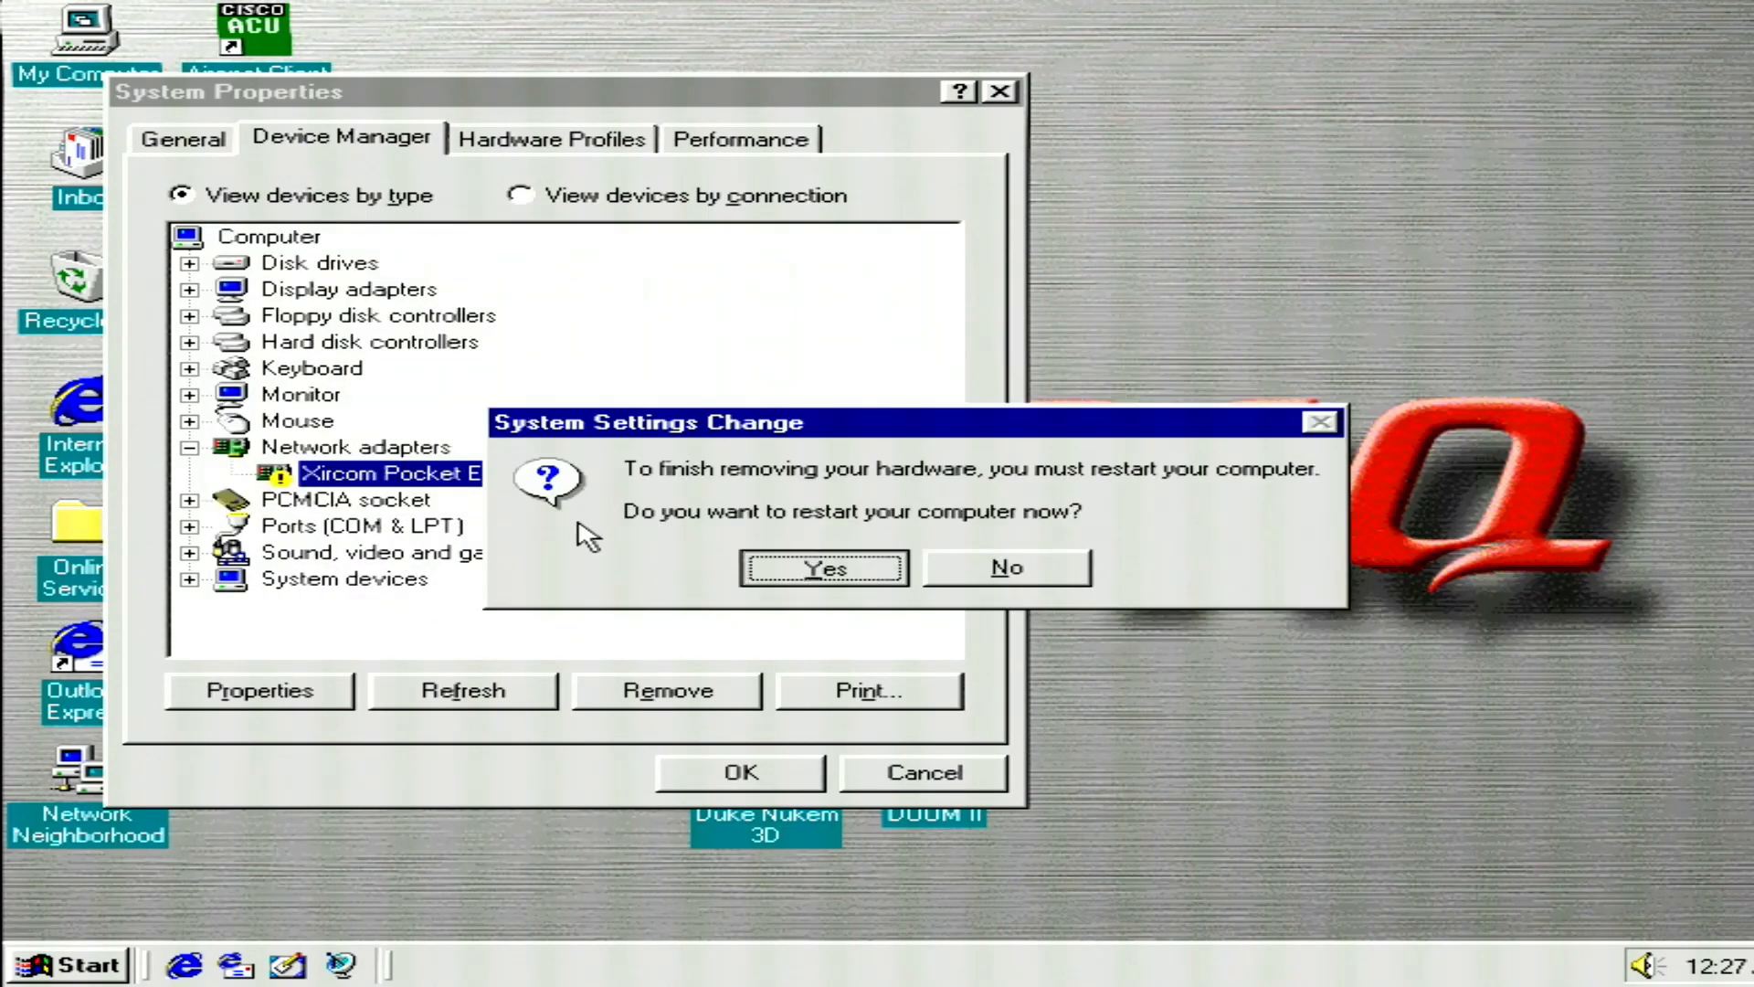
left_click(1005, 567)
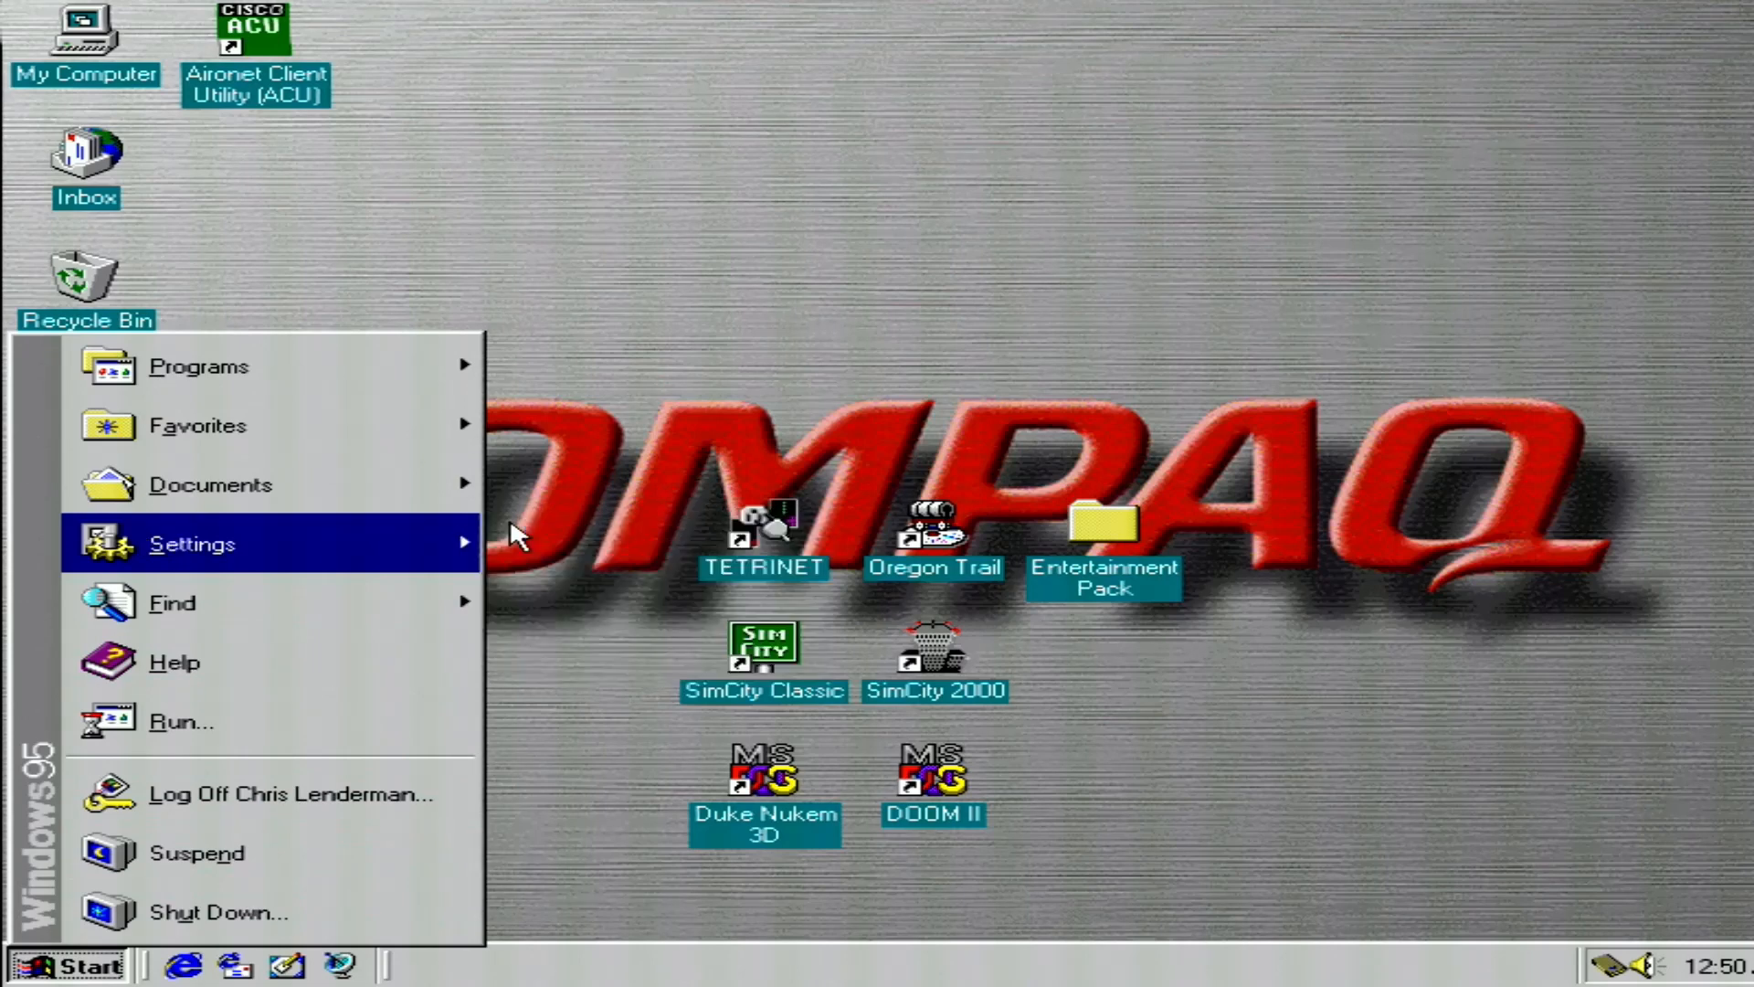
- Run Add New Hardware manually and choose the Network adapters hardware type
left_click(516, 535)
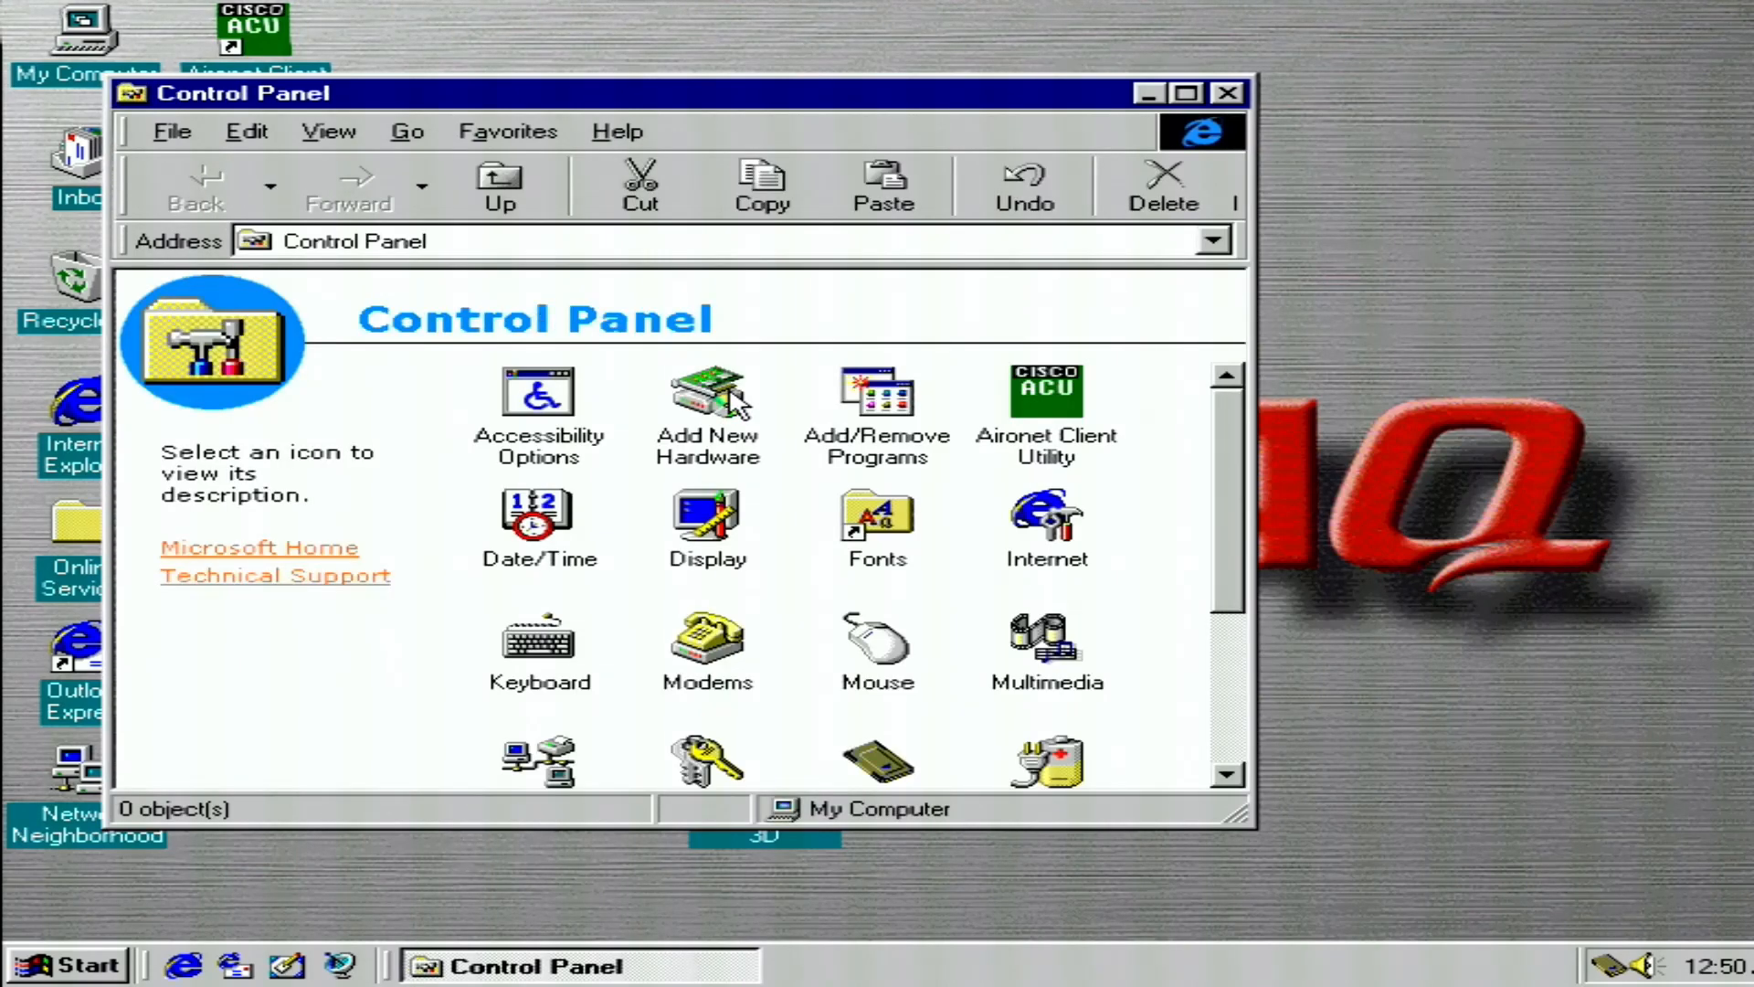
double_click(707, 415)
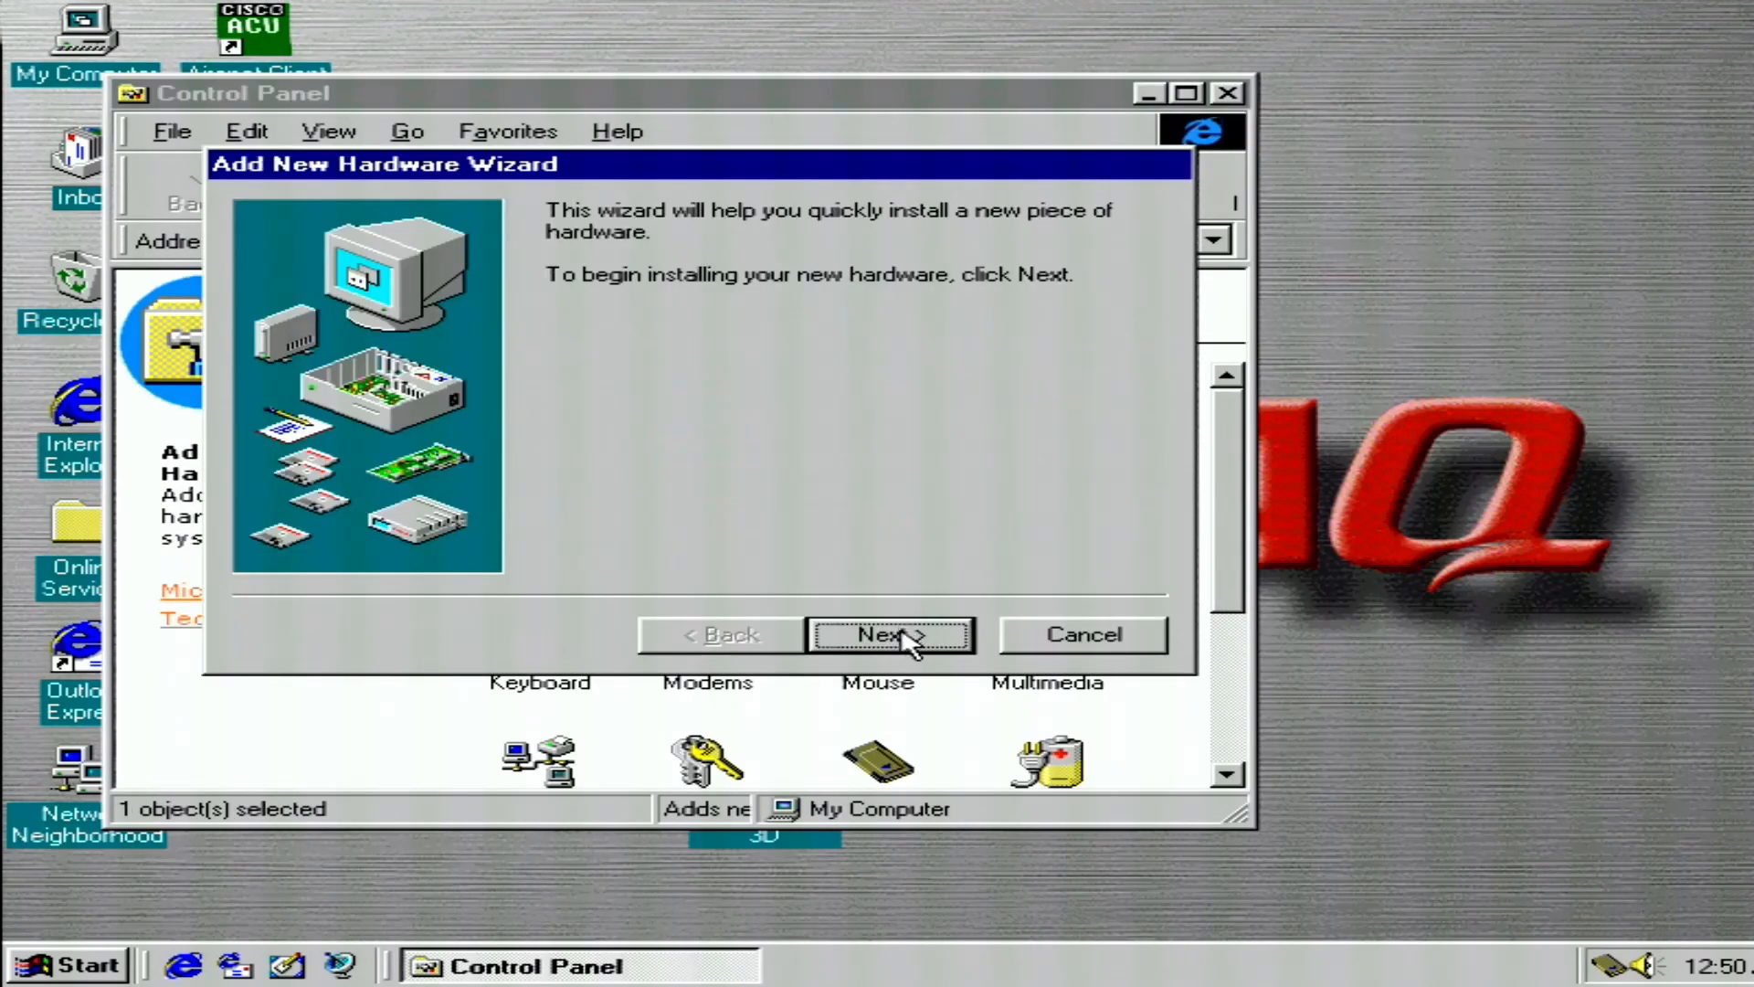
left_click(890, 634)
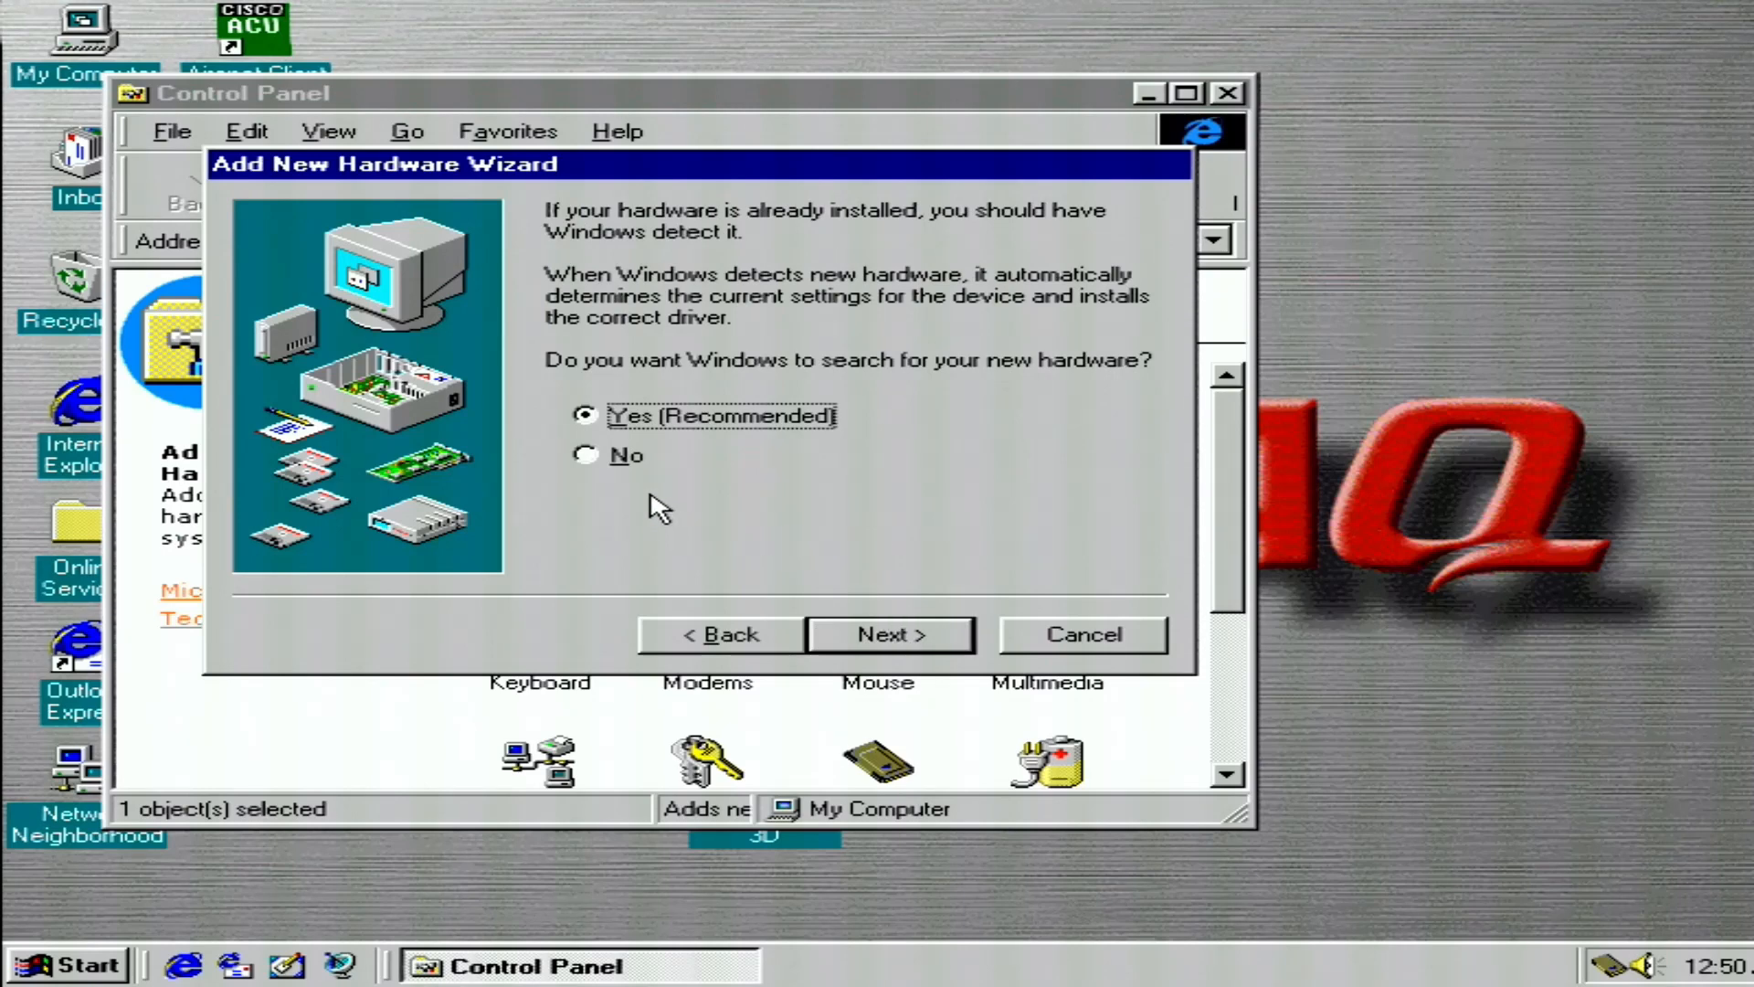
left_click(585, 455)
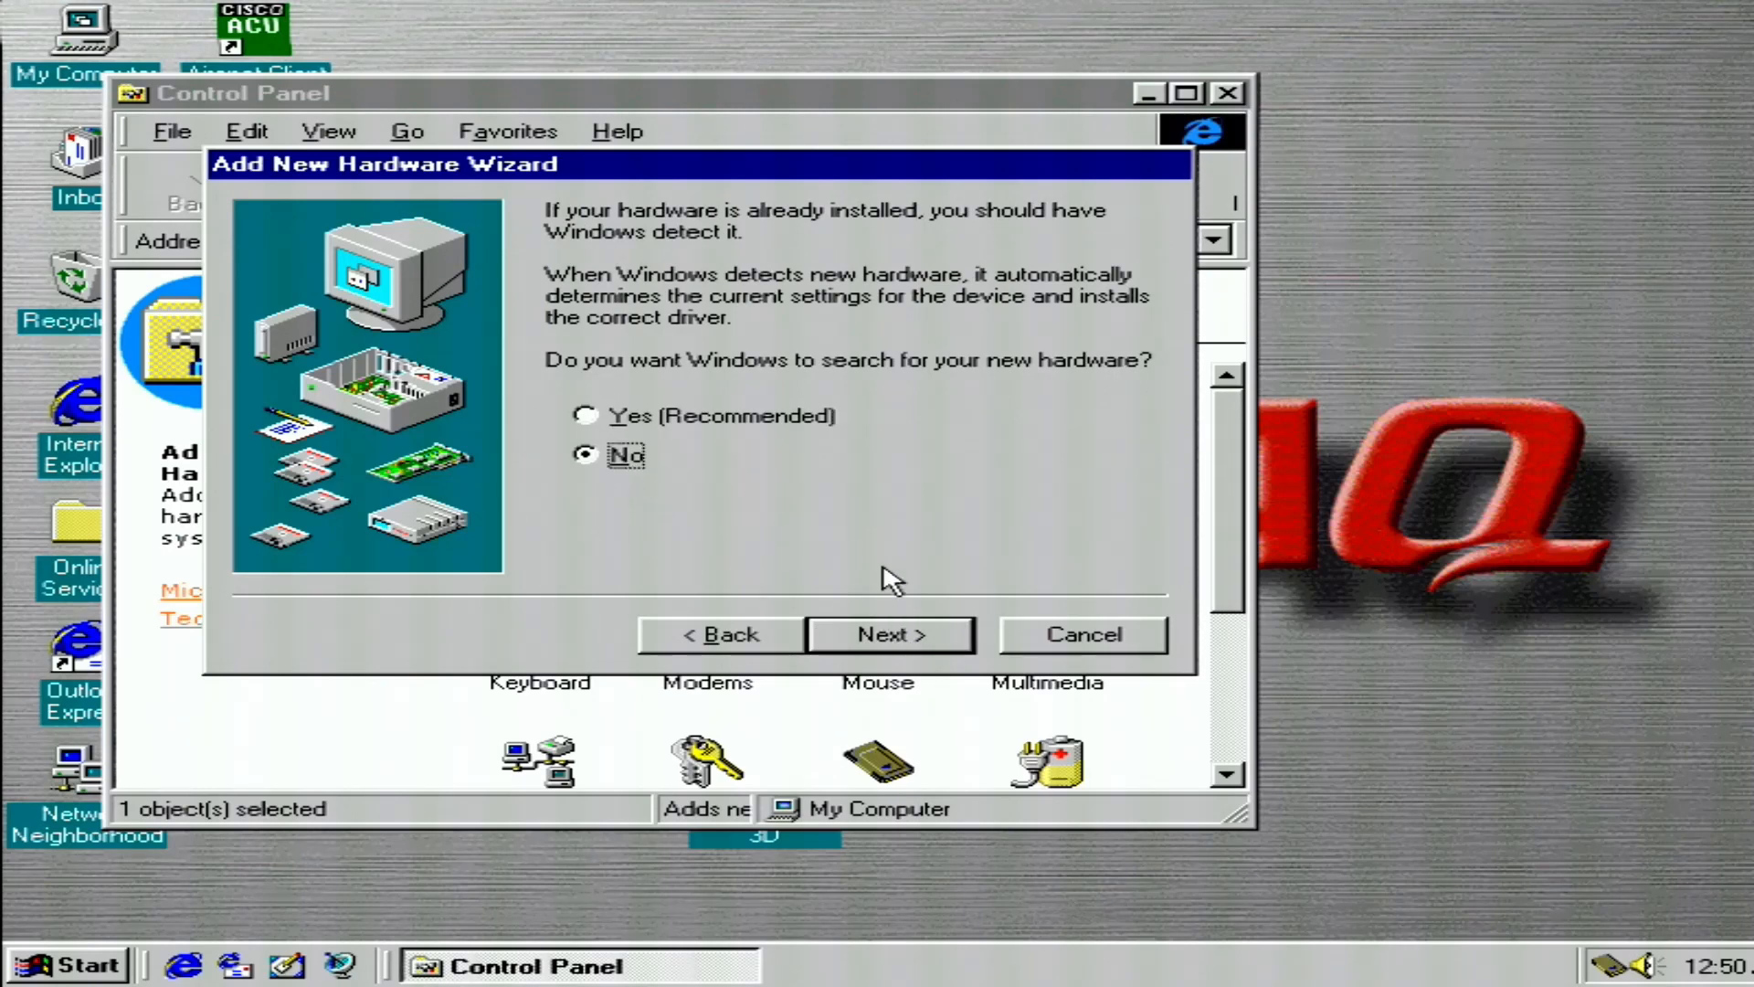
left_click(888, 634)
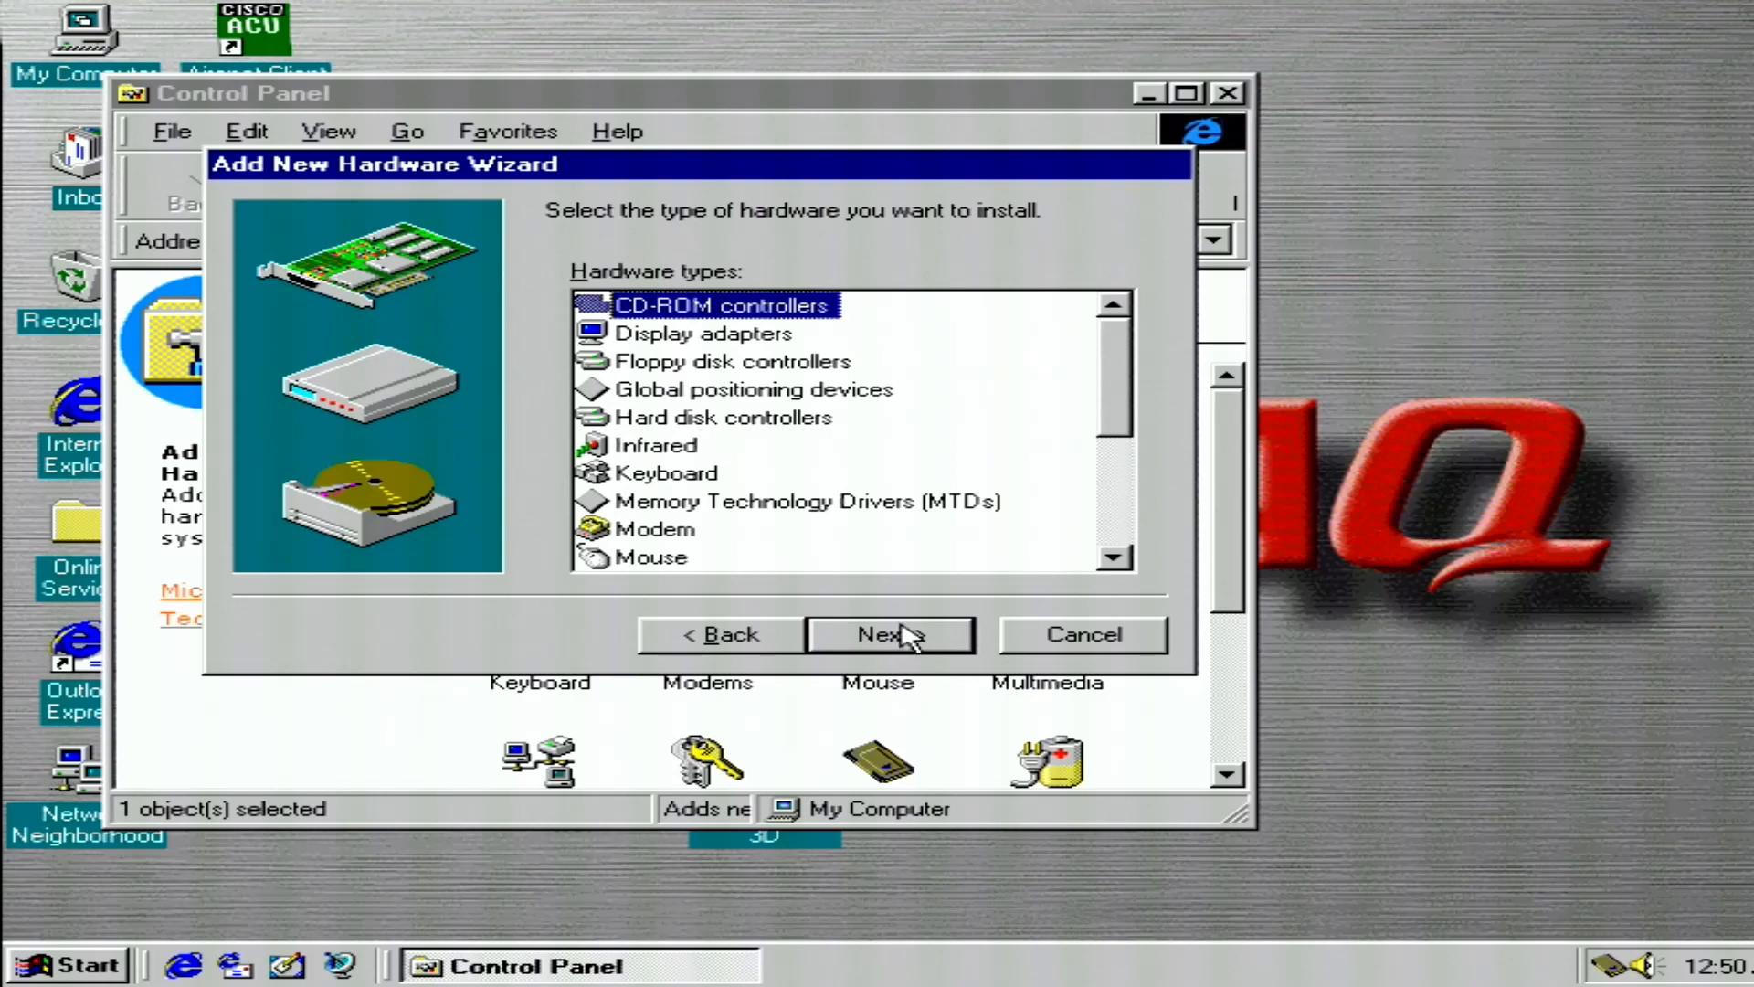
scroll("down", 3)
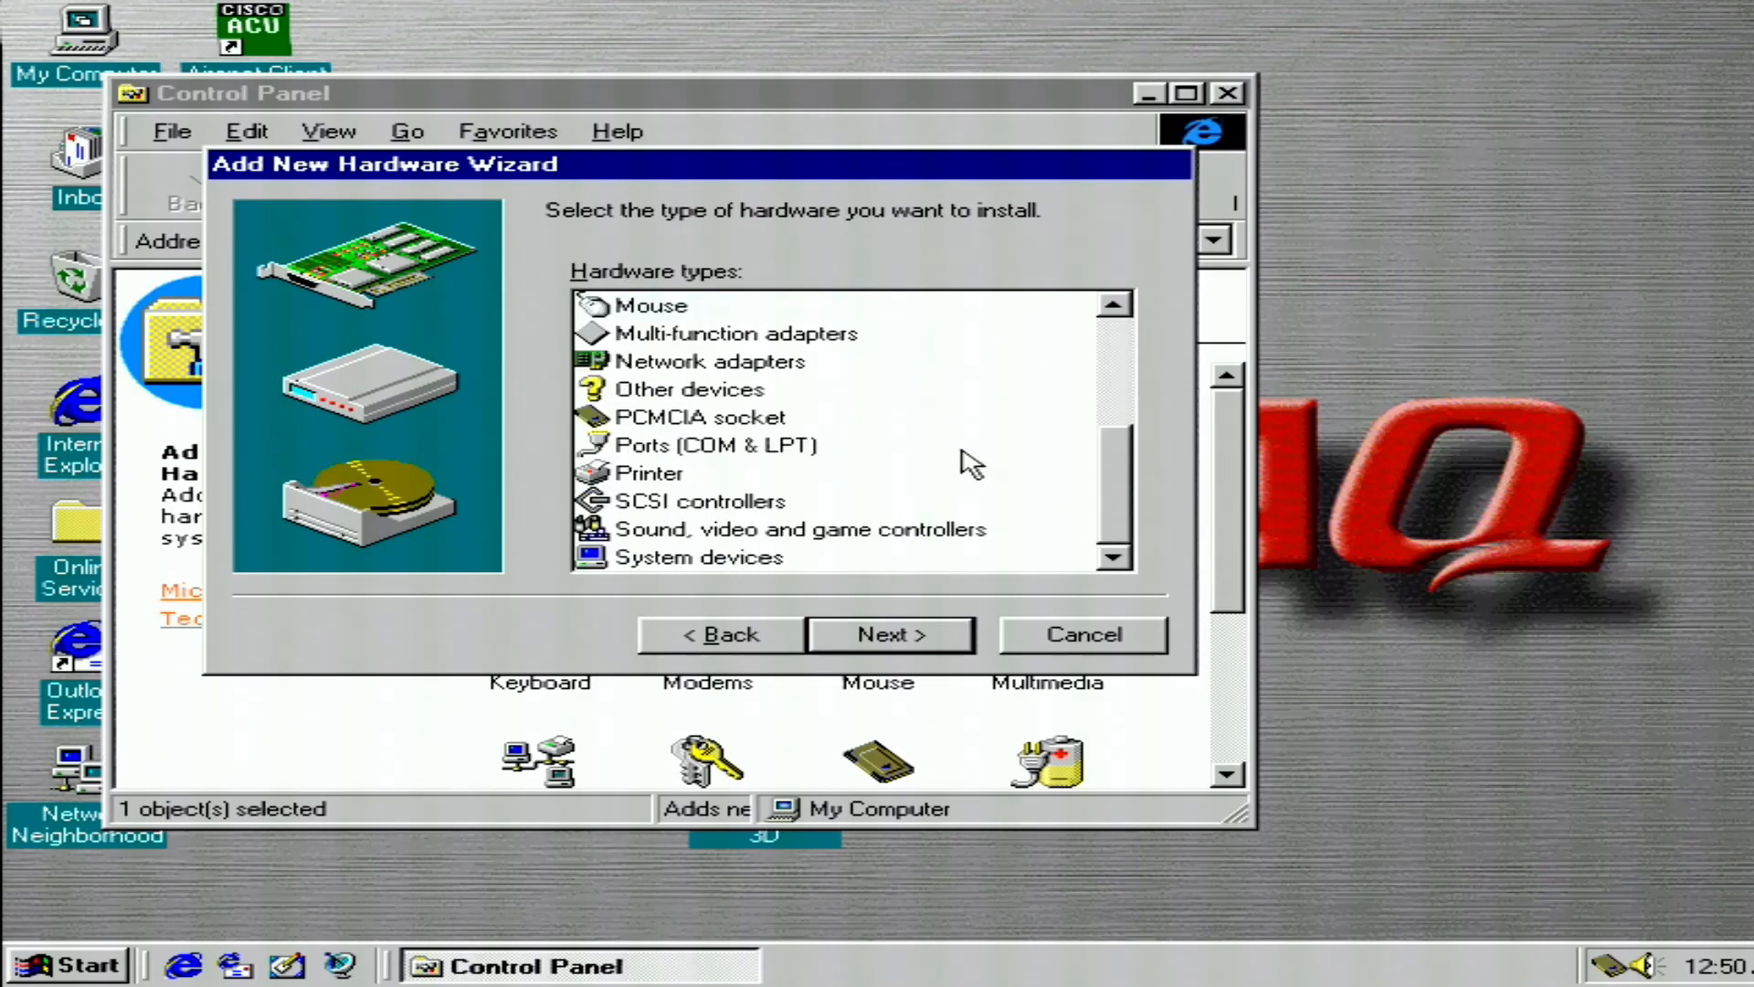
left_click(711, 361)
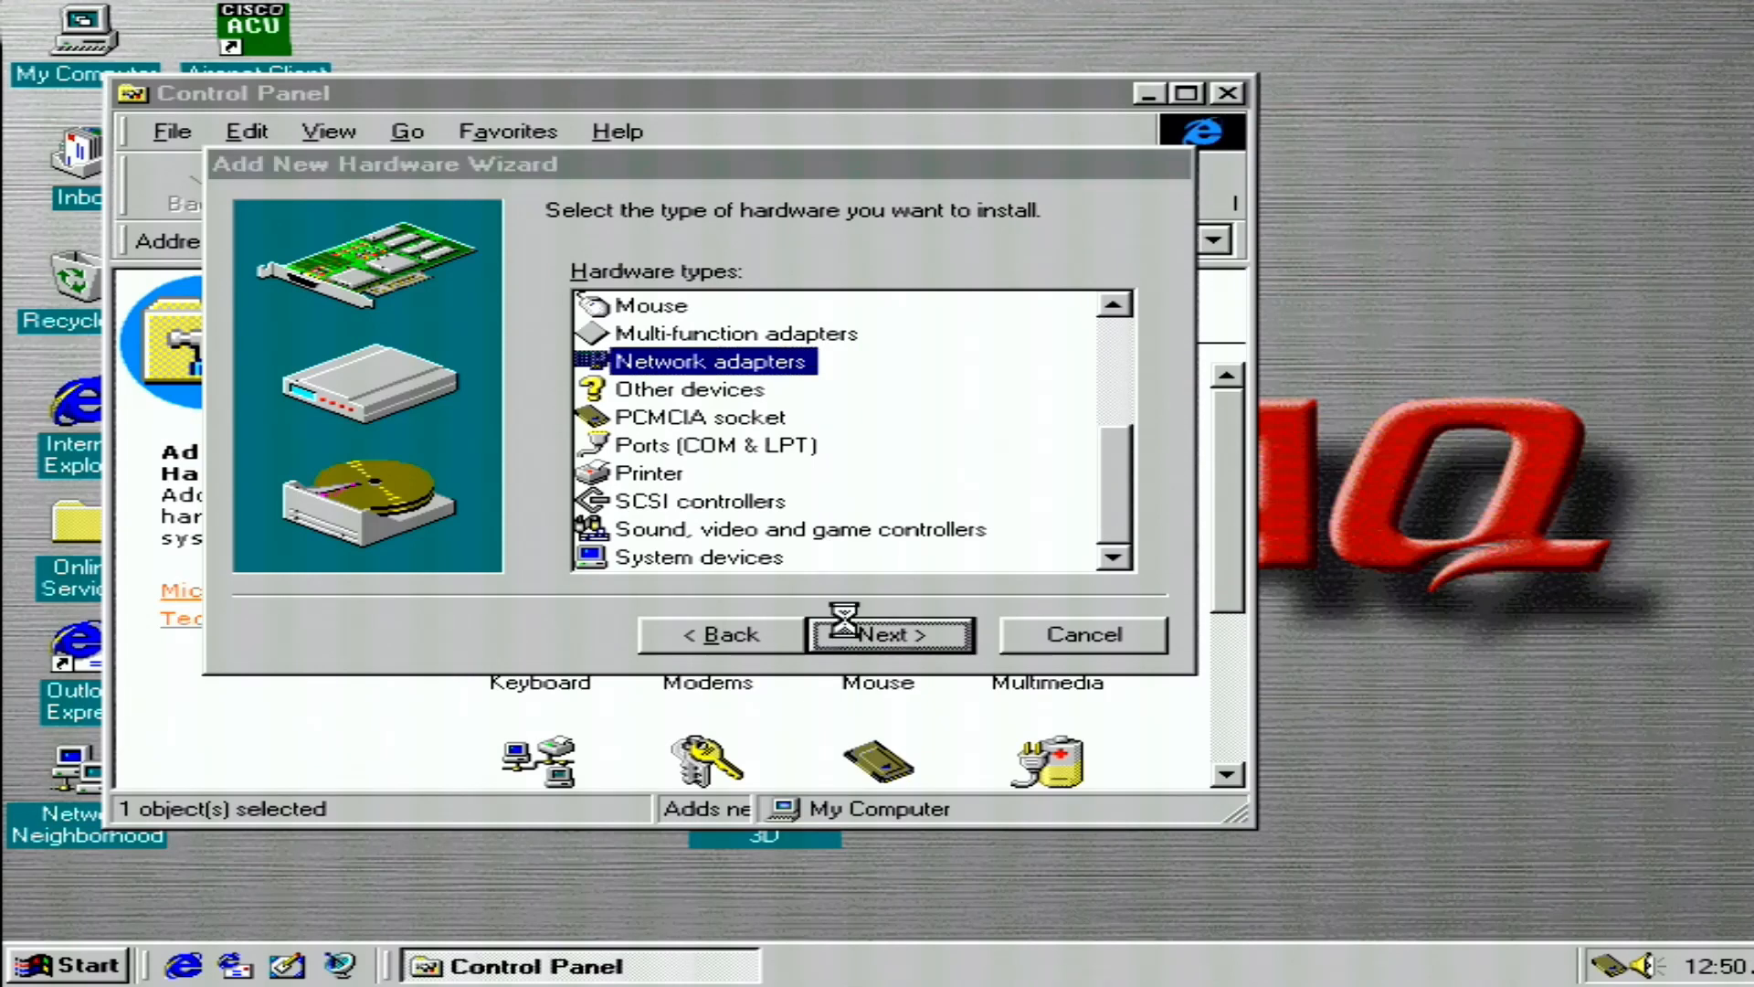
left_click(890, 634)
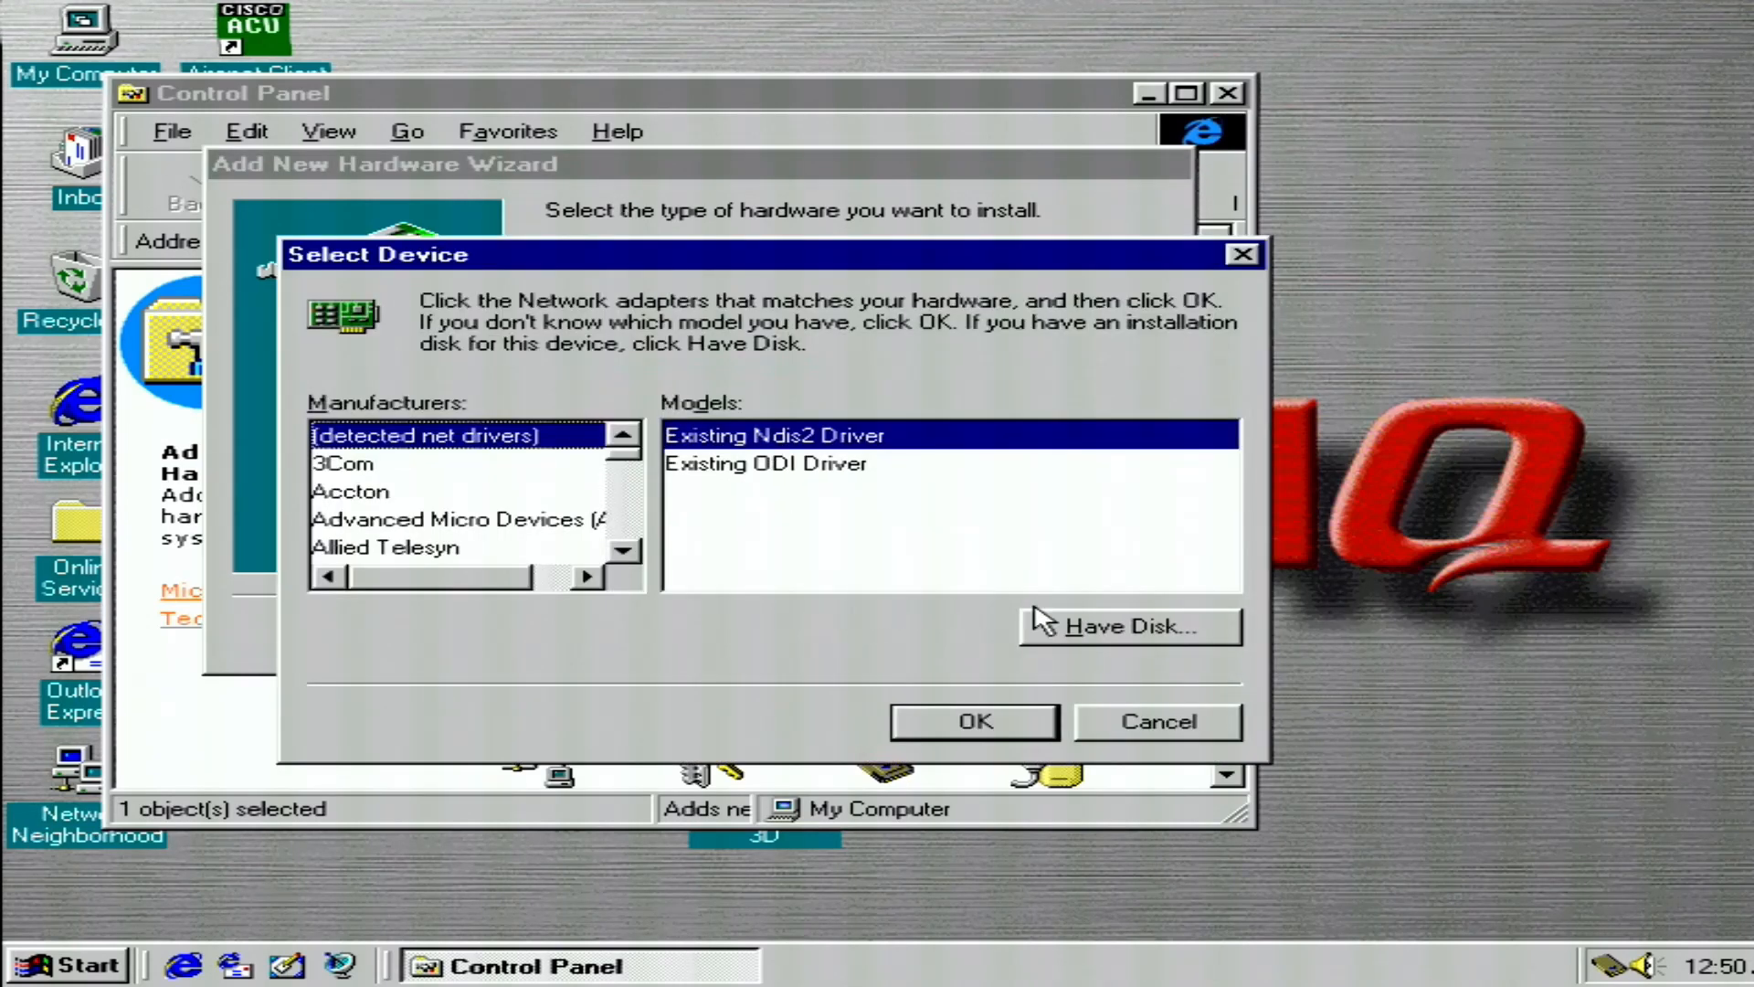
- Use Have Disk to point at C:\183XW95 and accept the netpe3.inf driver file
left_click(1127, 627)
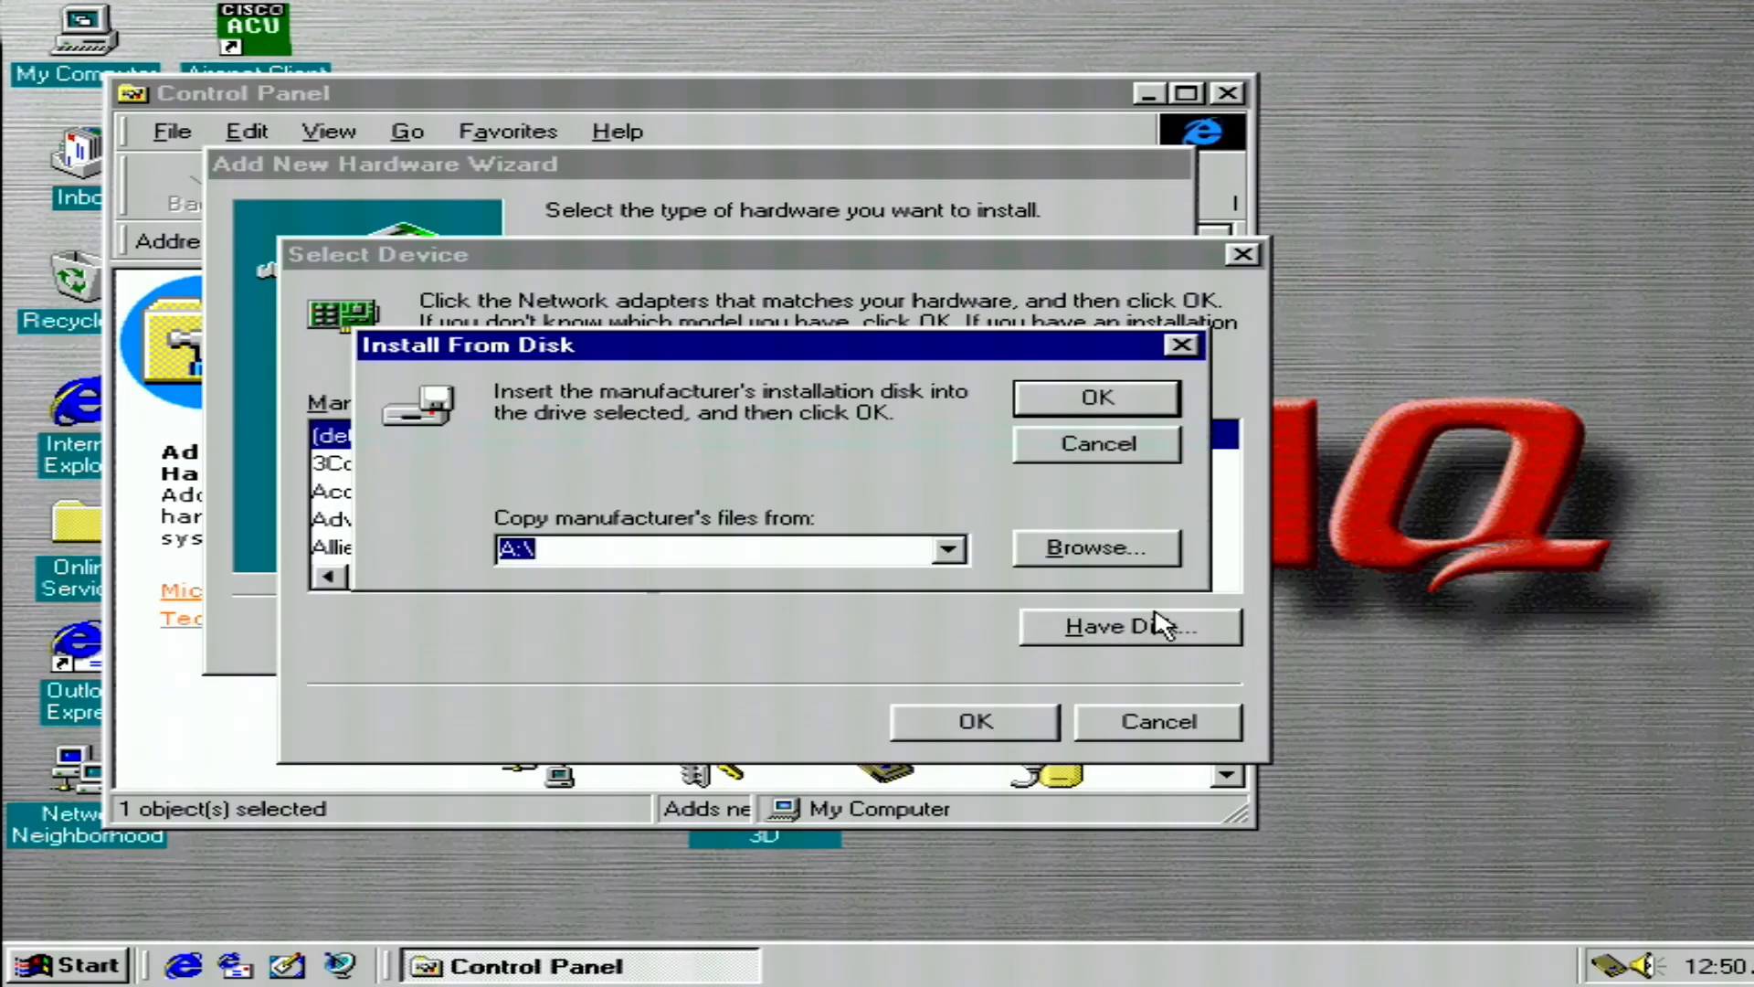
type("C:\\183XW95")
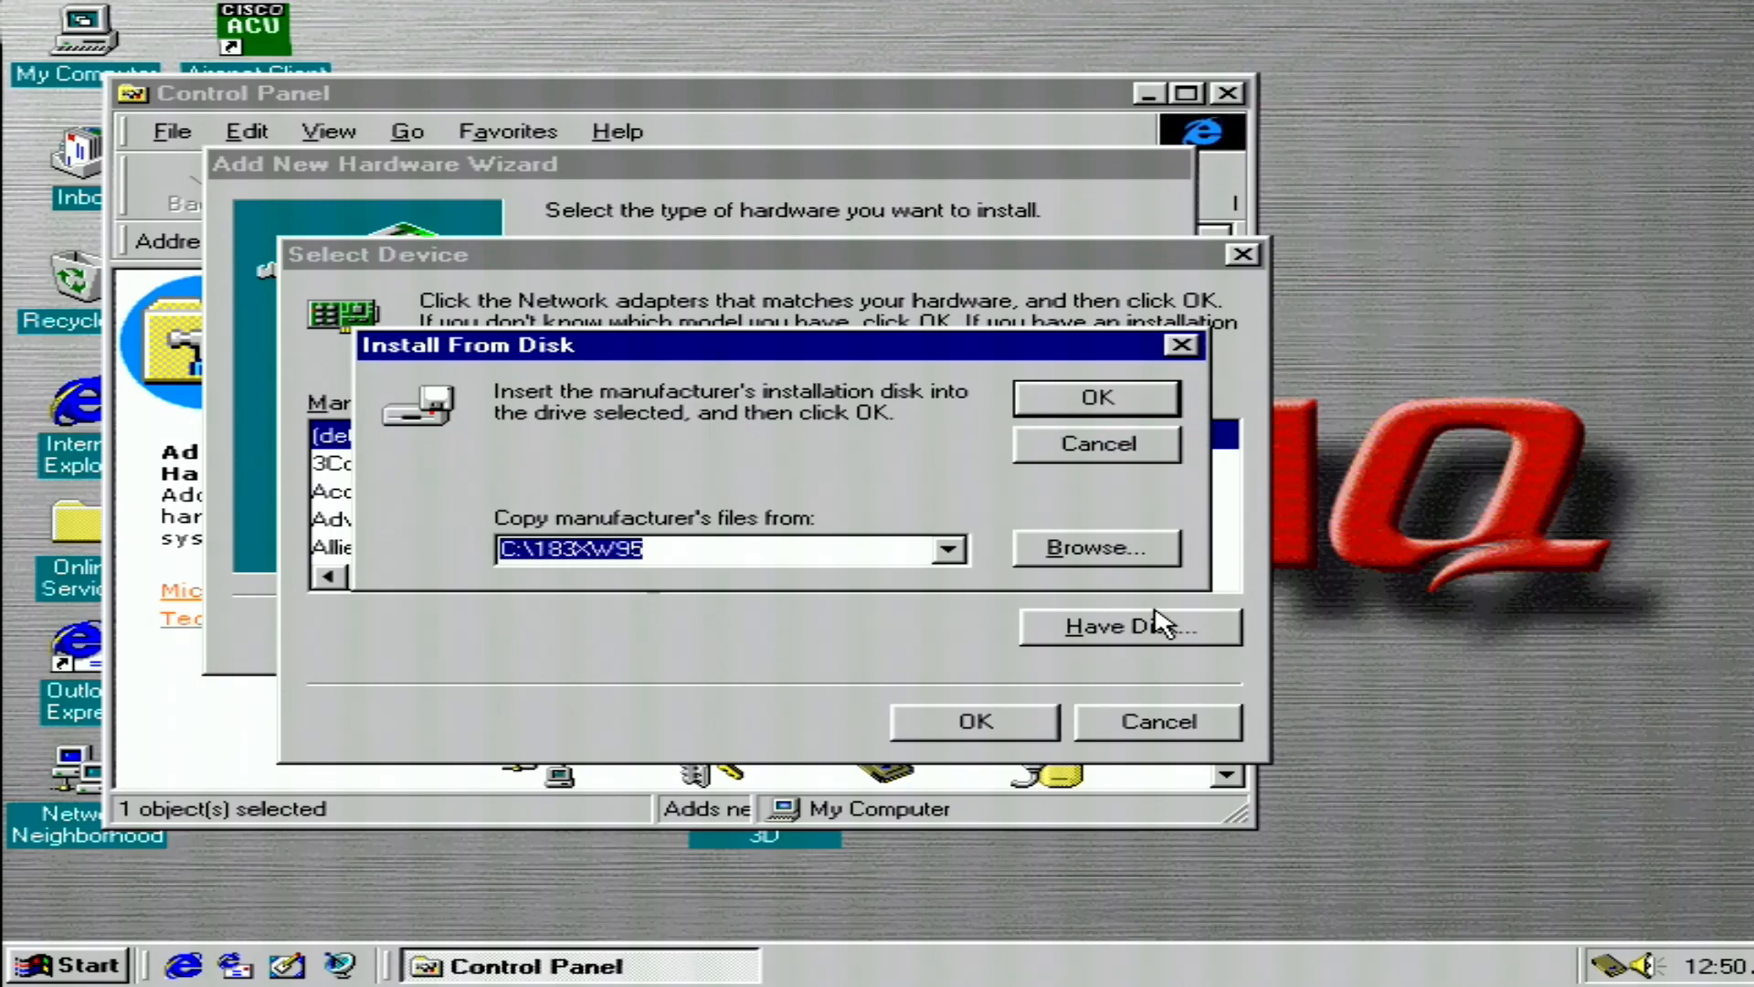
mouse_move(1091, 536)
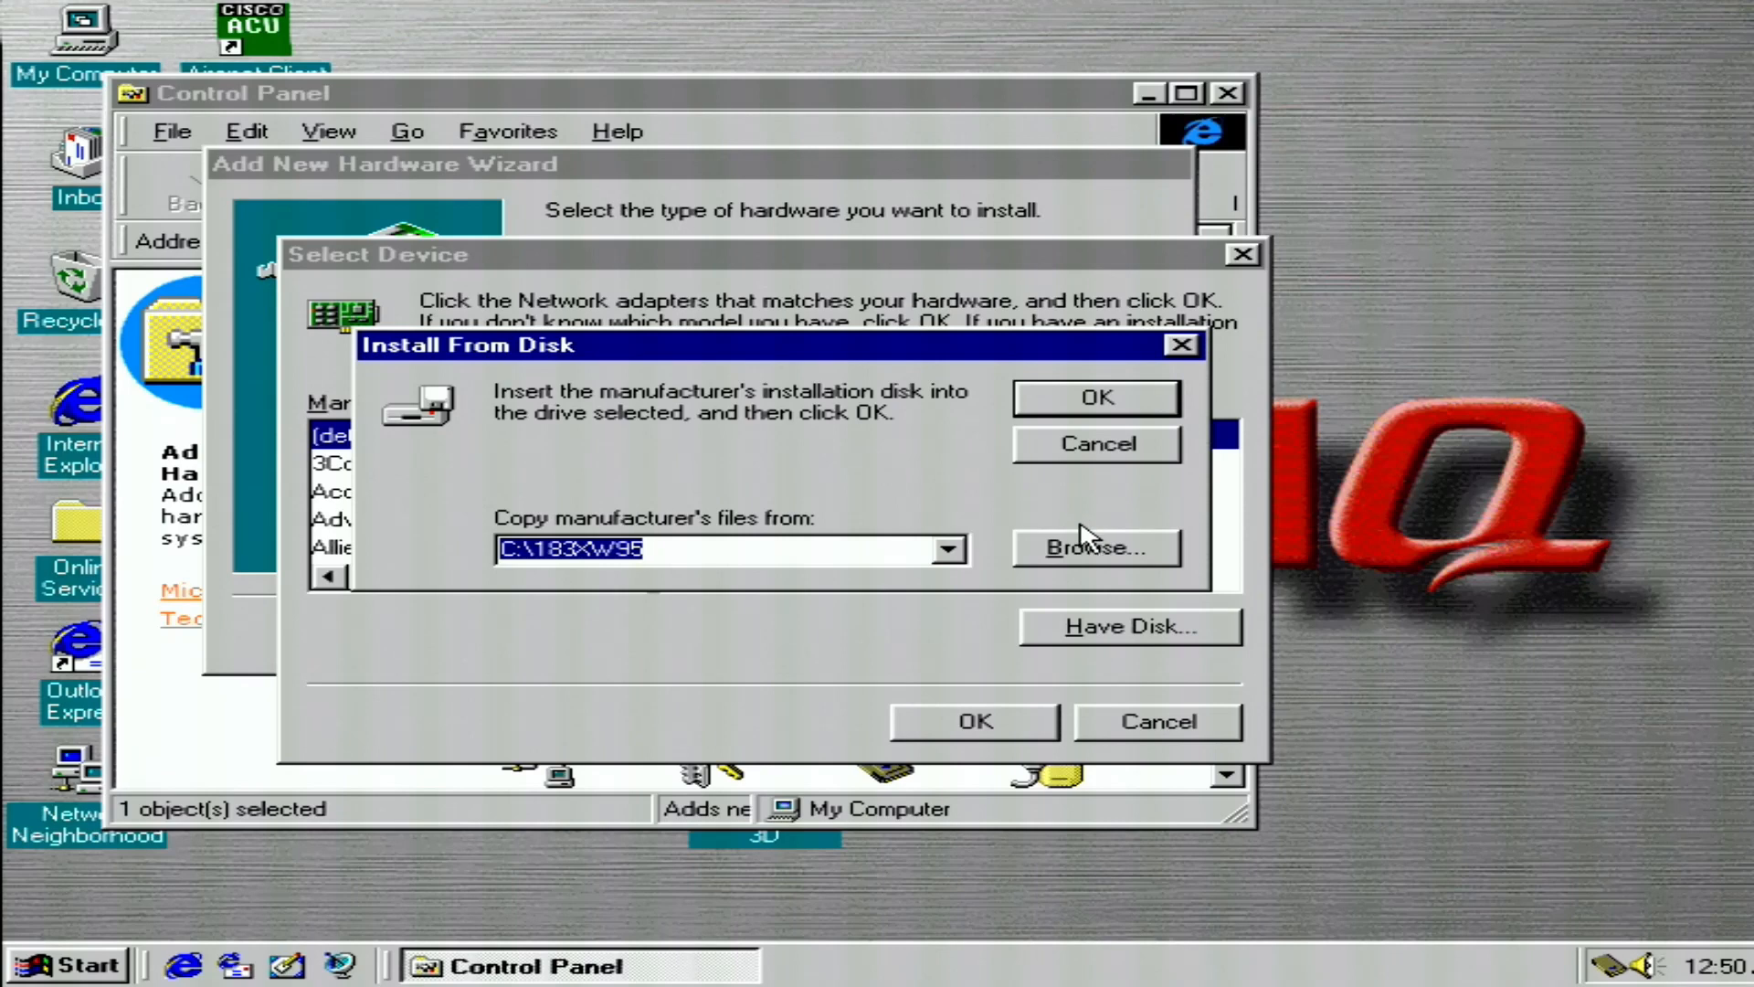
left_click(1095, 547)
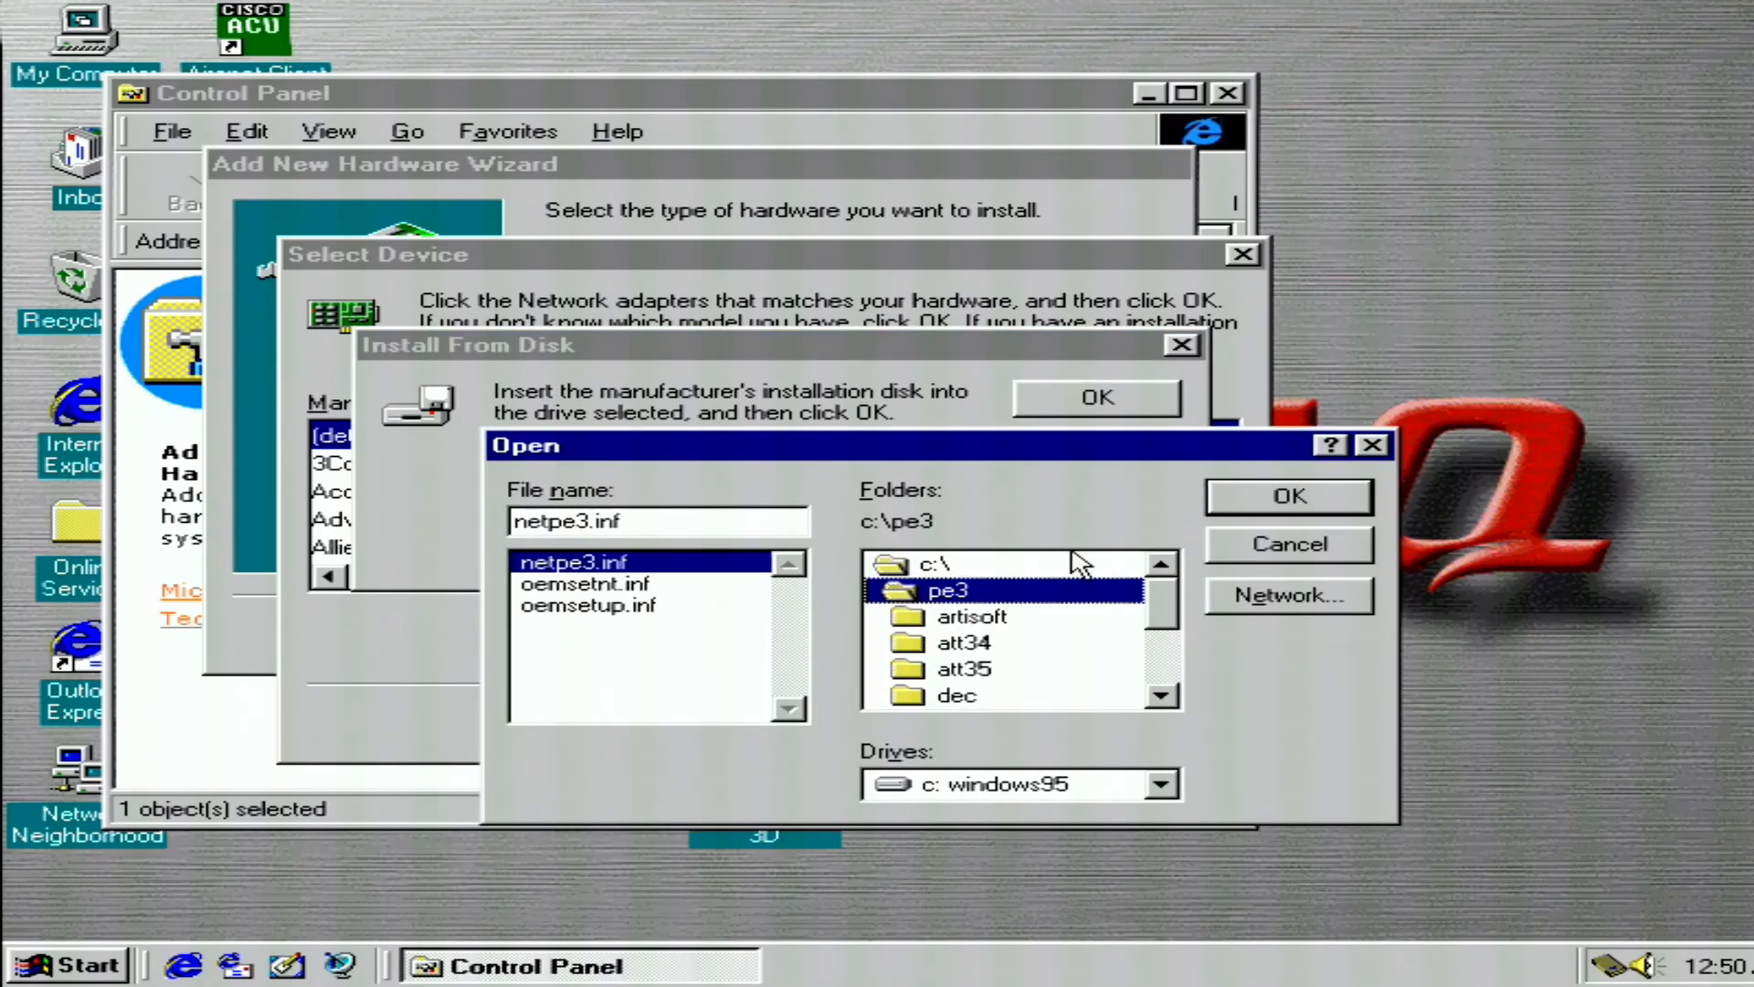
left_click(1287, 495)
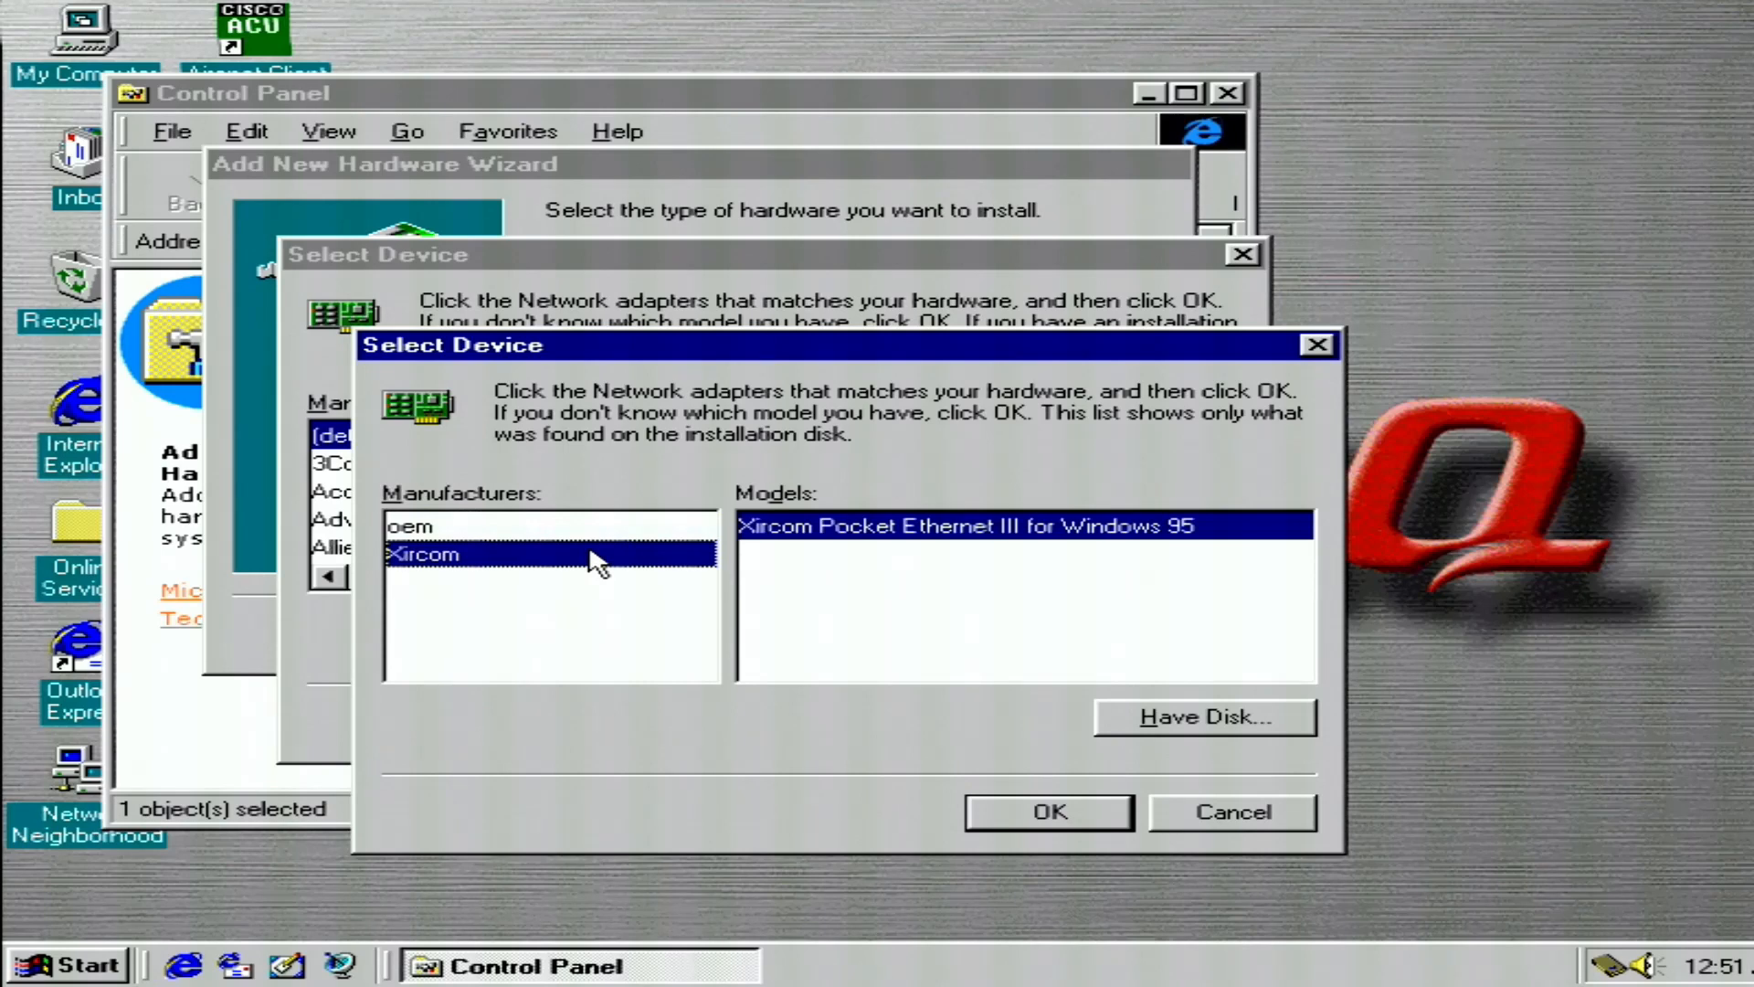
mouse_move(1053, 811)
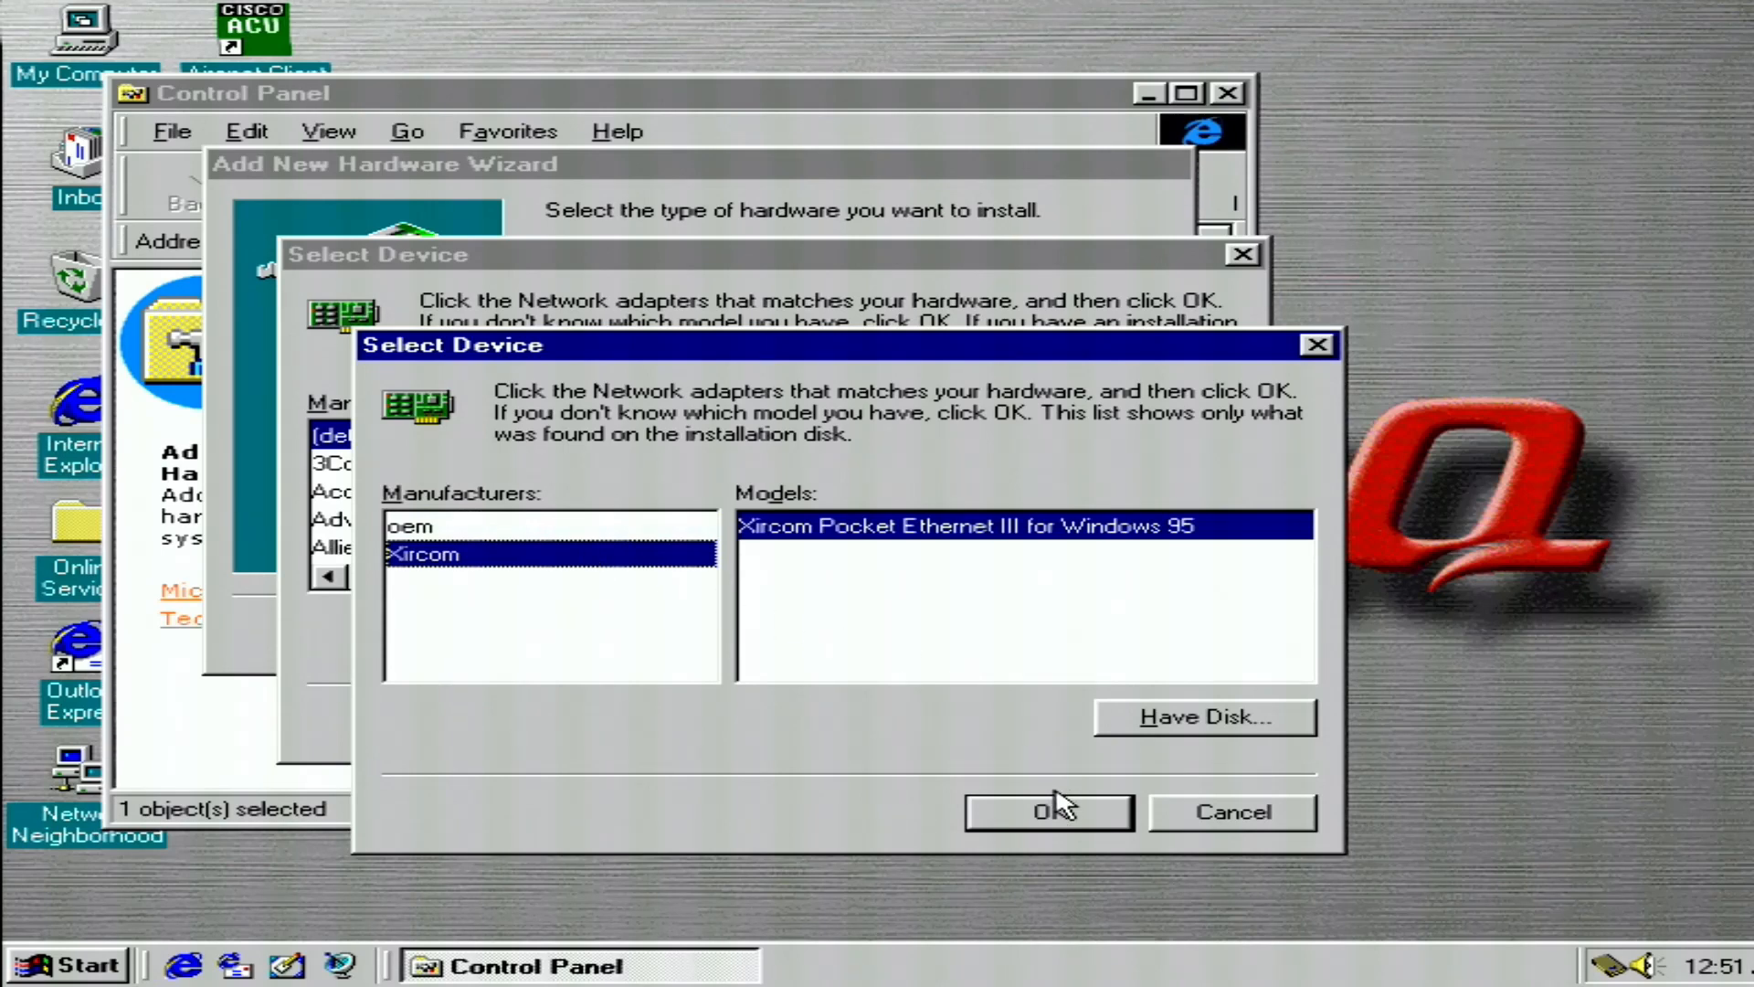
- Install the Xircom Pocket Ethernet III for Windows 95 driver, keeping the existing newer system files
left_click(1045, 811)
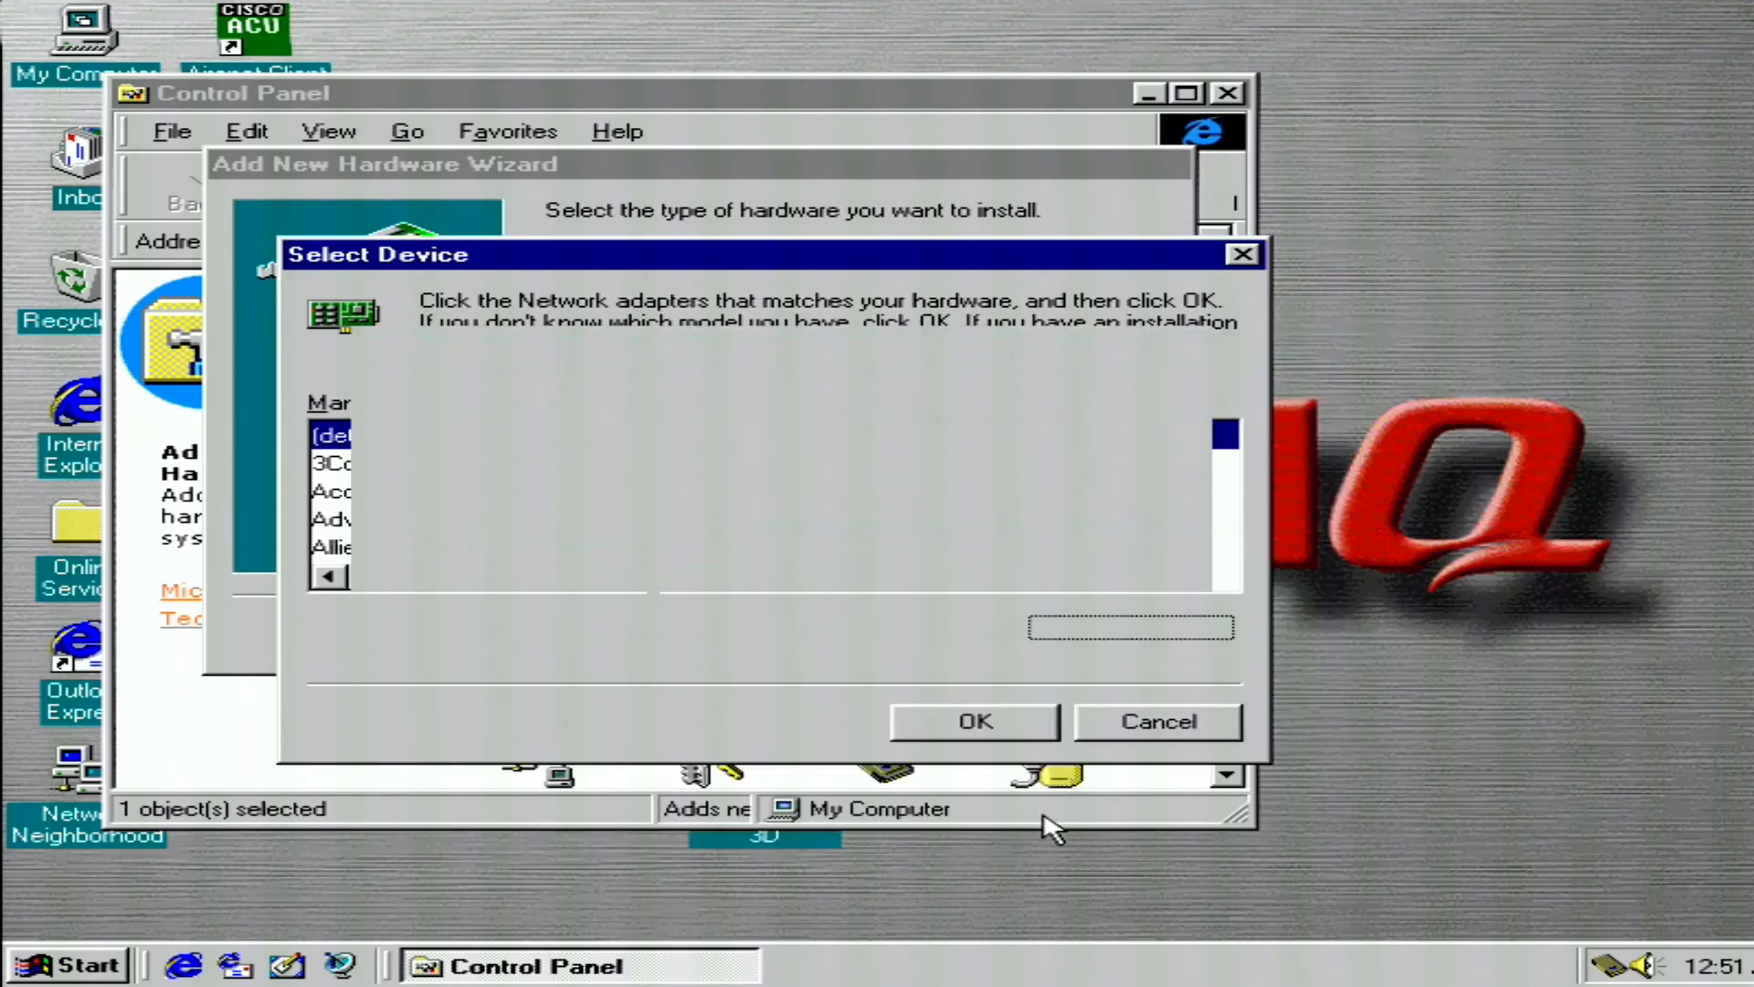
left_click(972, 720)
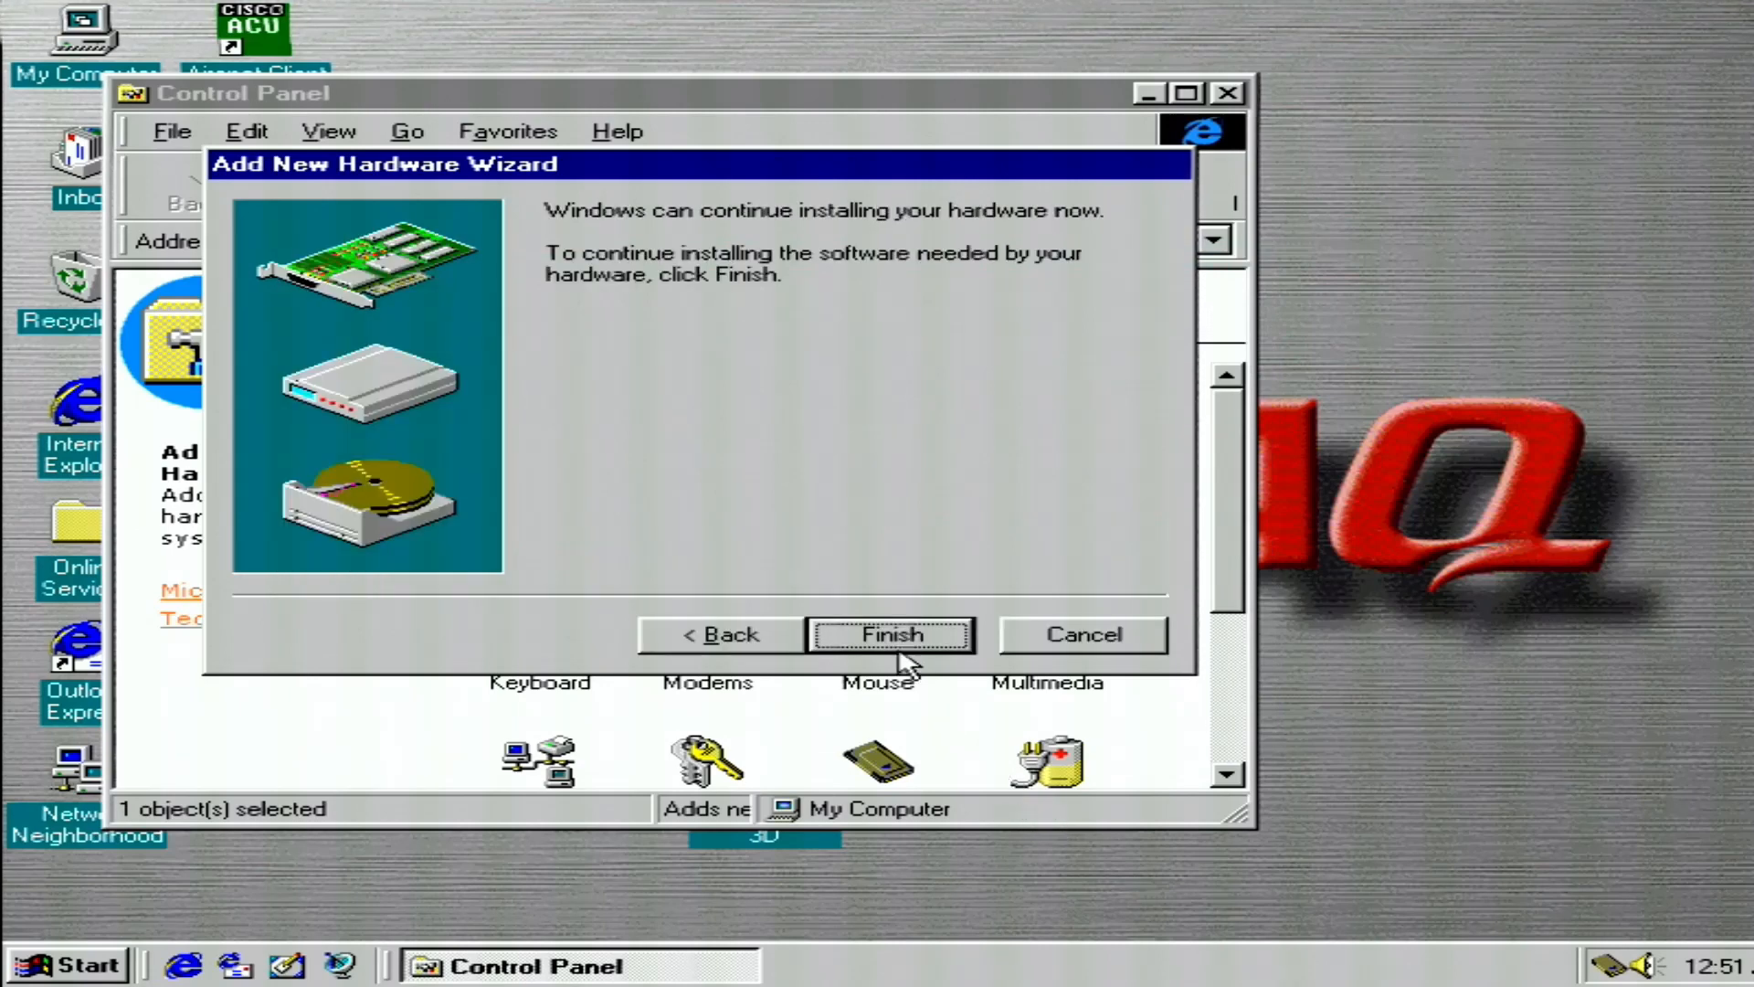
left_click(890, 634)
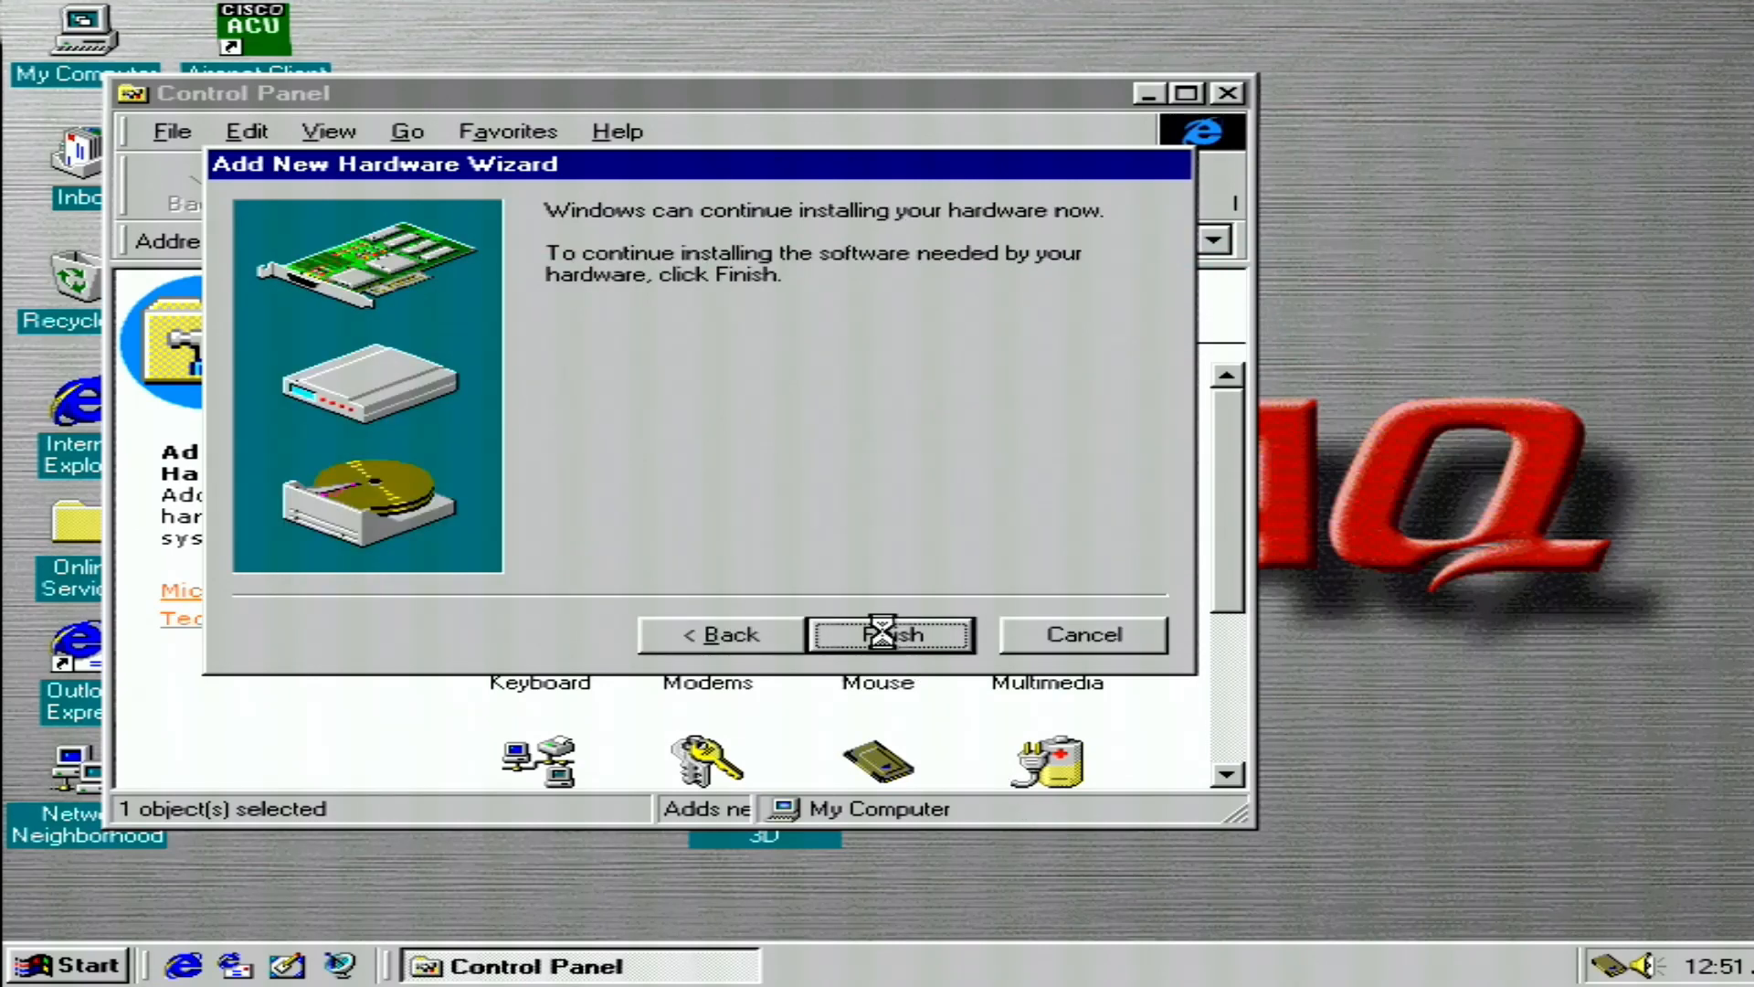
left_click(890, 634)
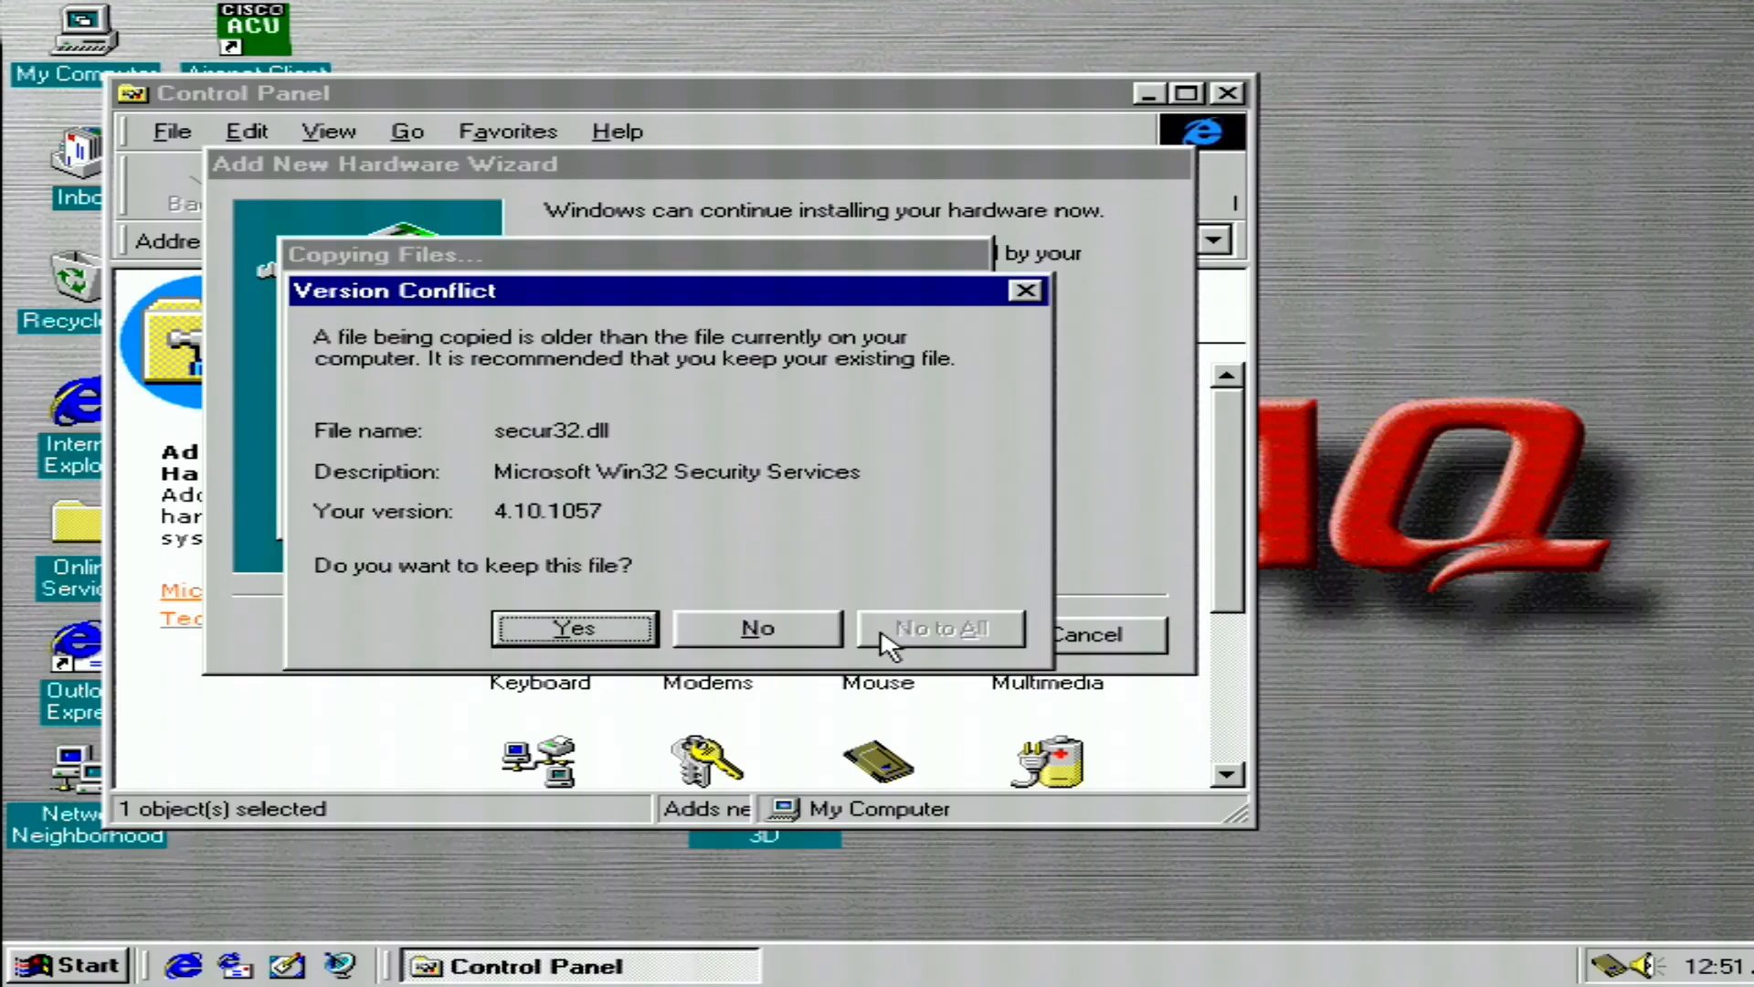
left_click(574, 626)
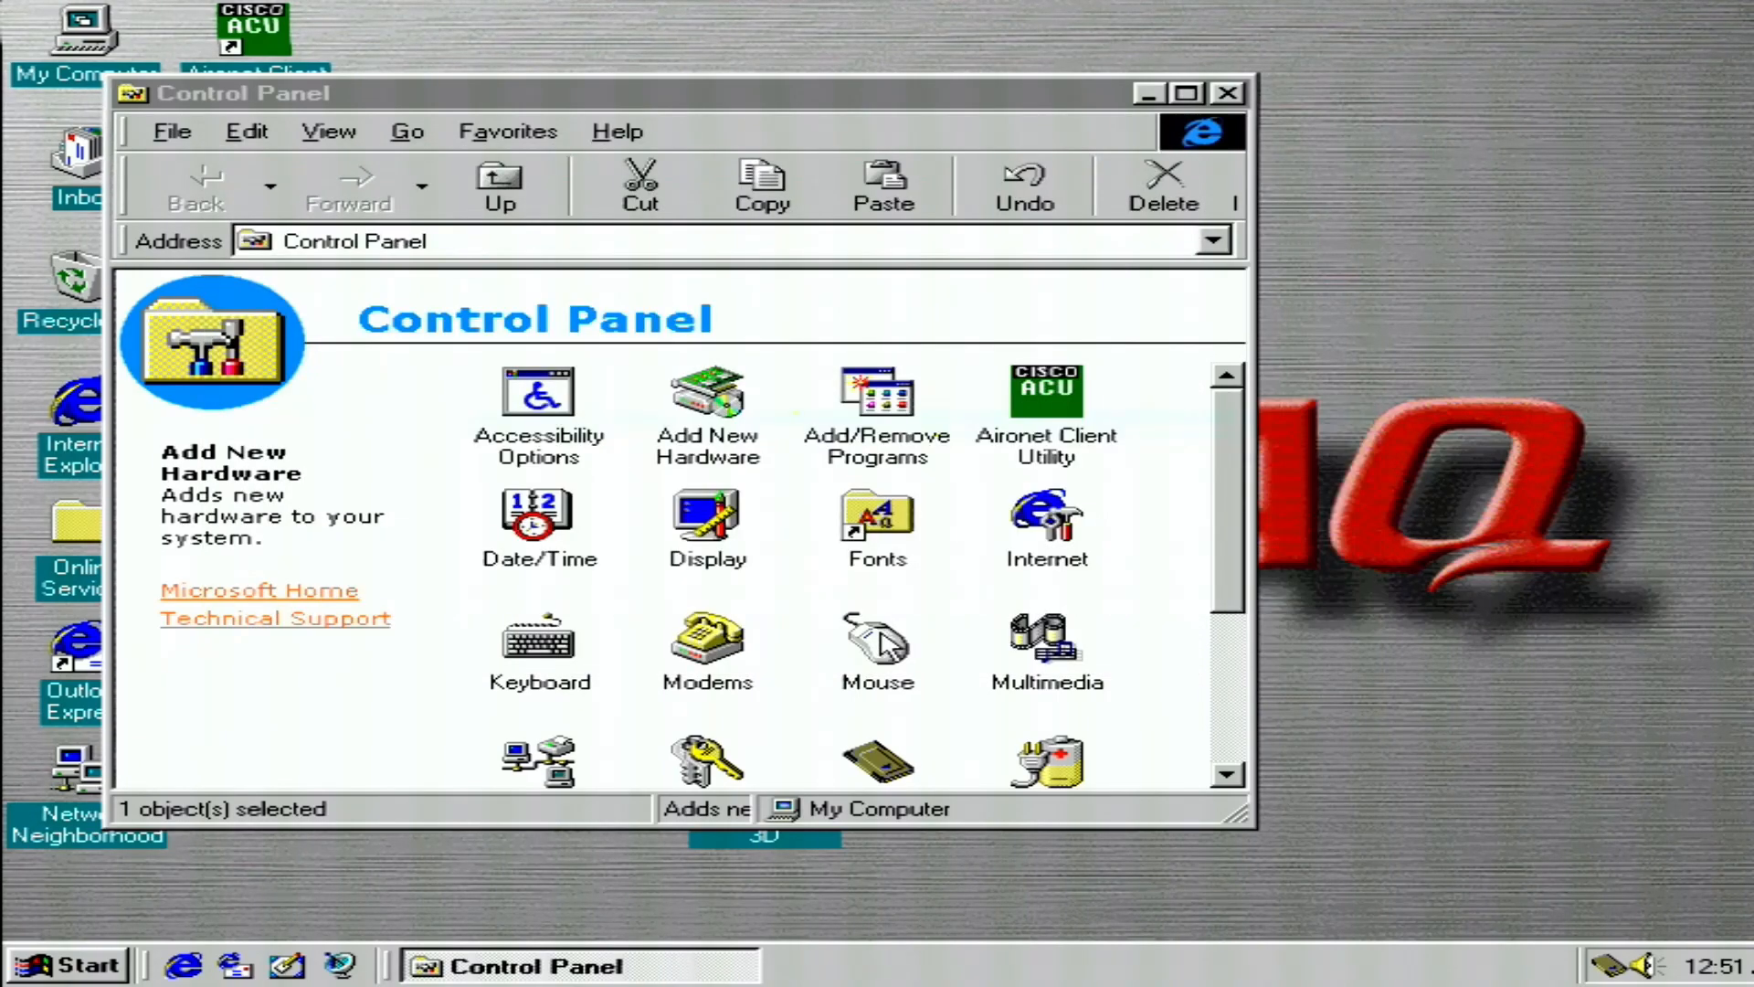
- Confirm in Device Manager that the Xircom adapter appears under Network adapters
left_click(1228, 93)
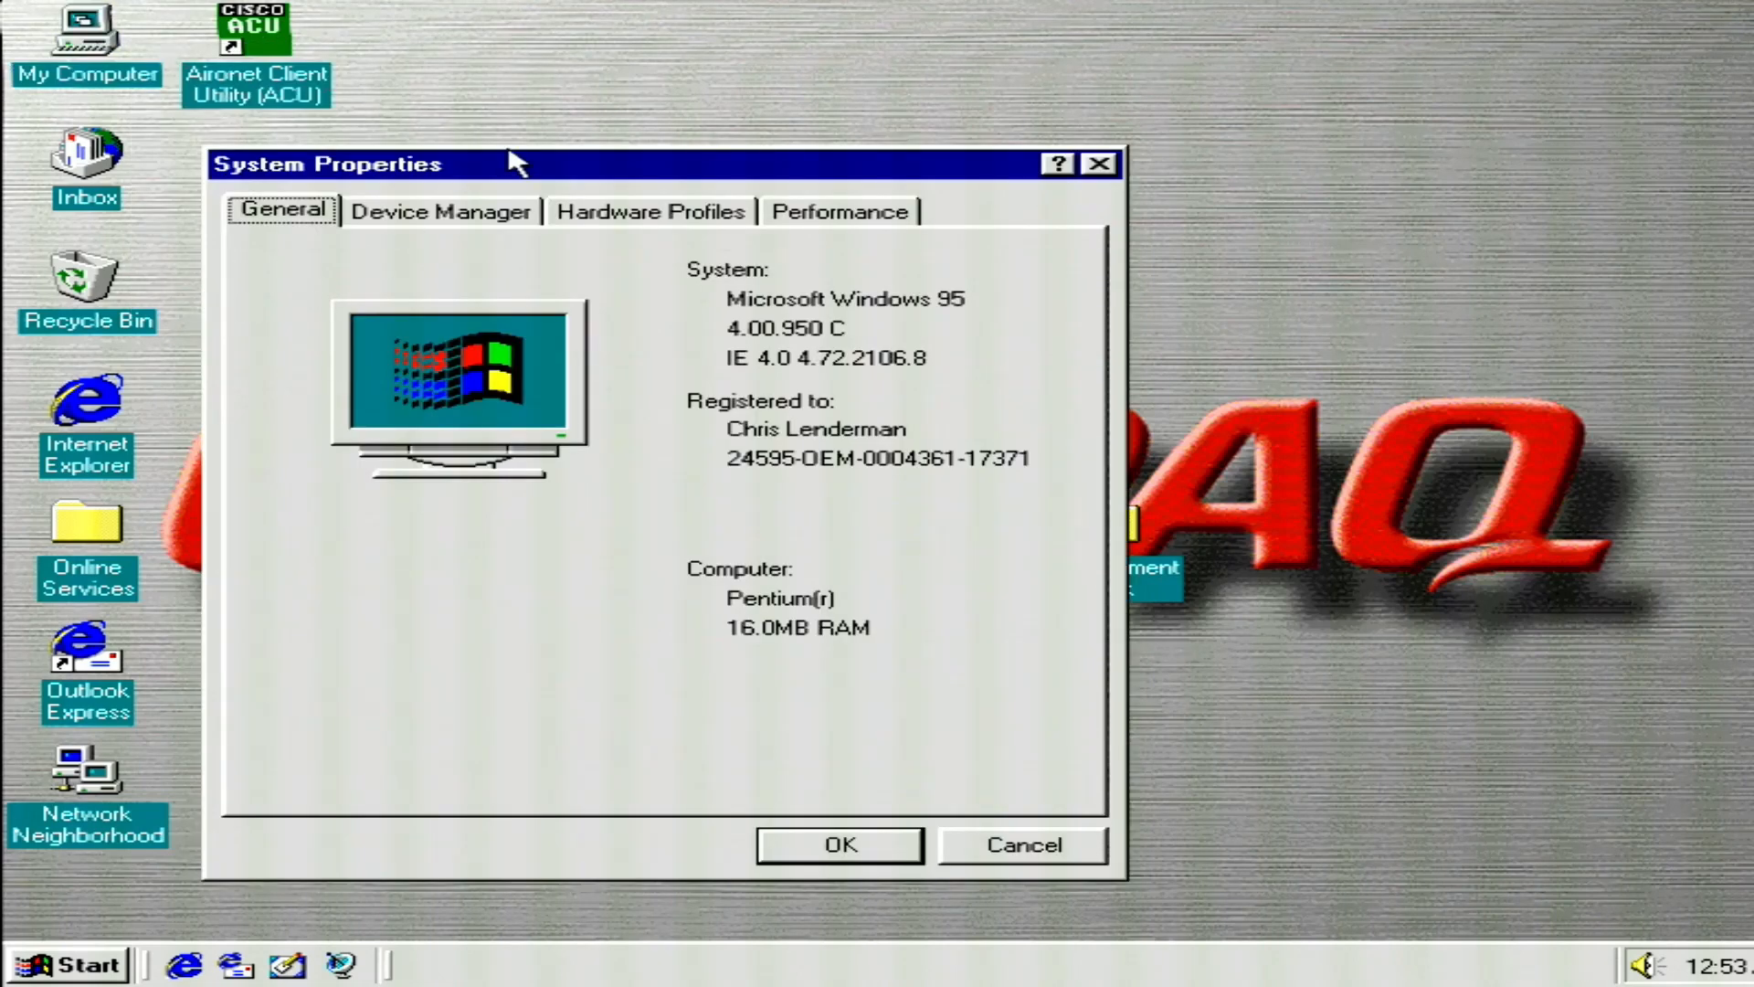
left_click(440, 210)
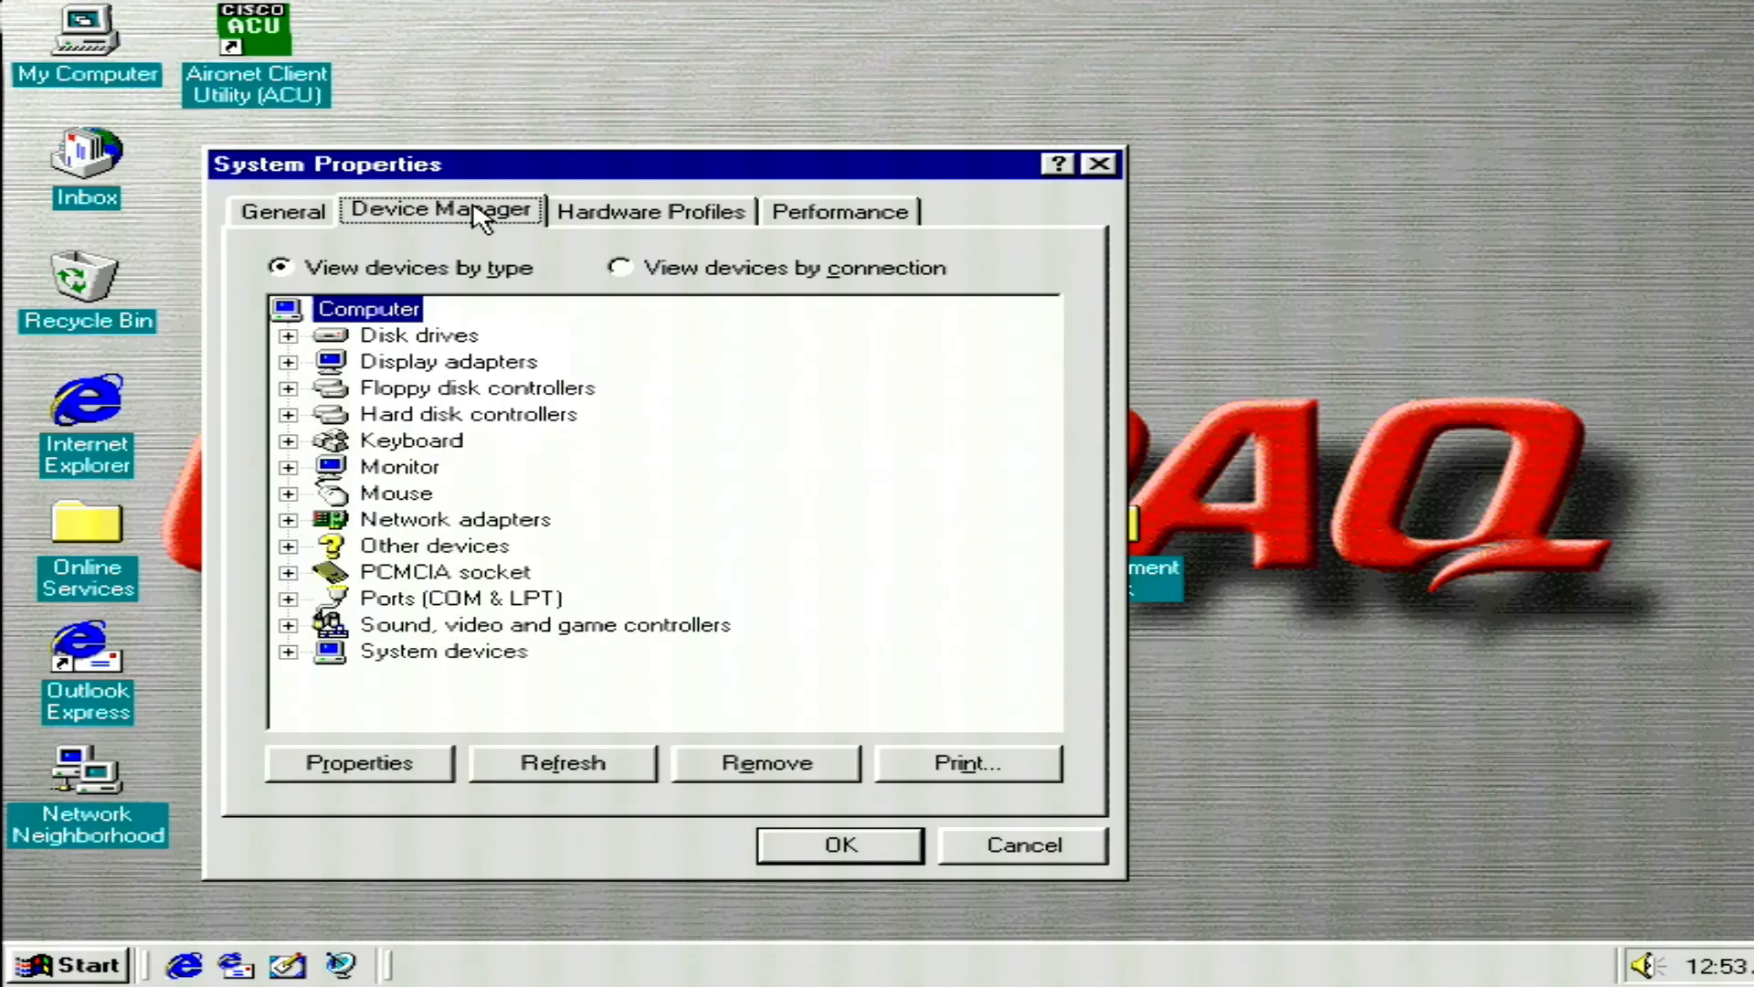
mouse_move(440, 548)
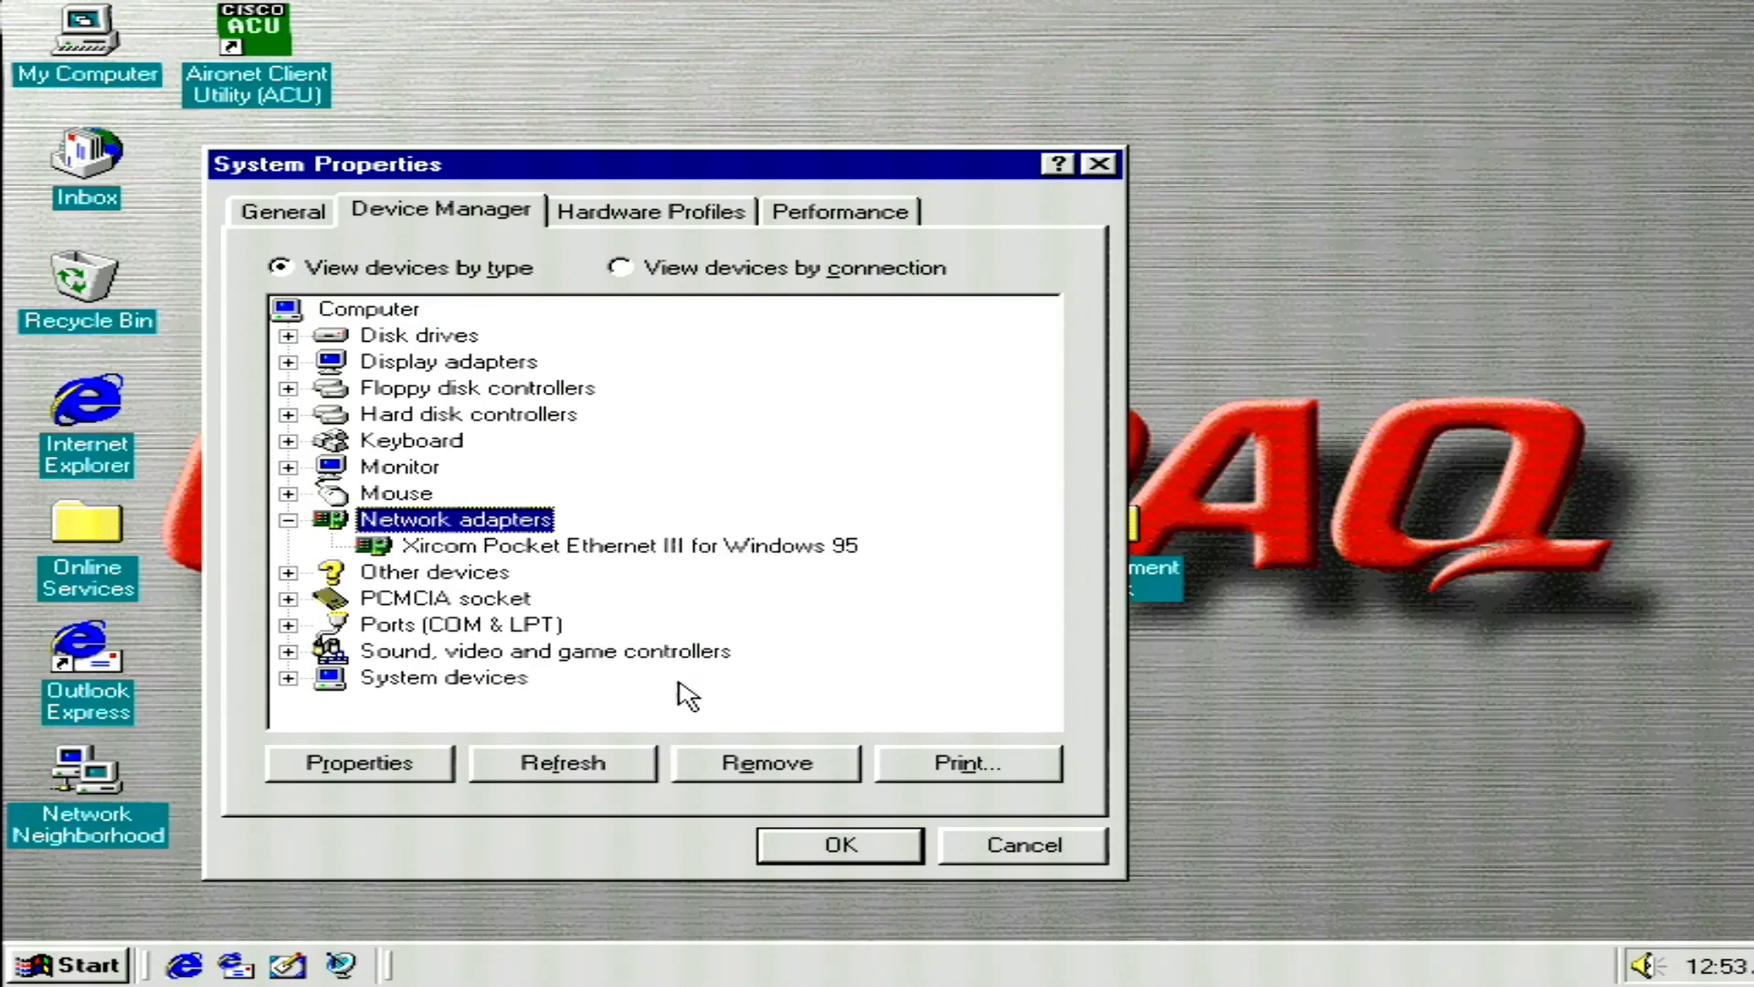
mouse_move(837, 844)
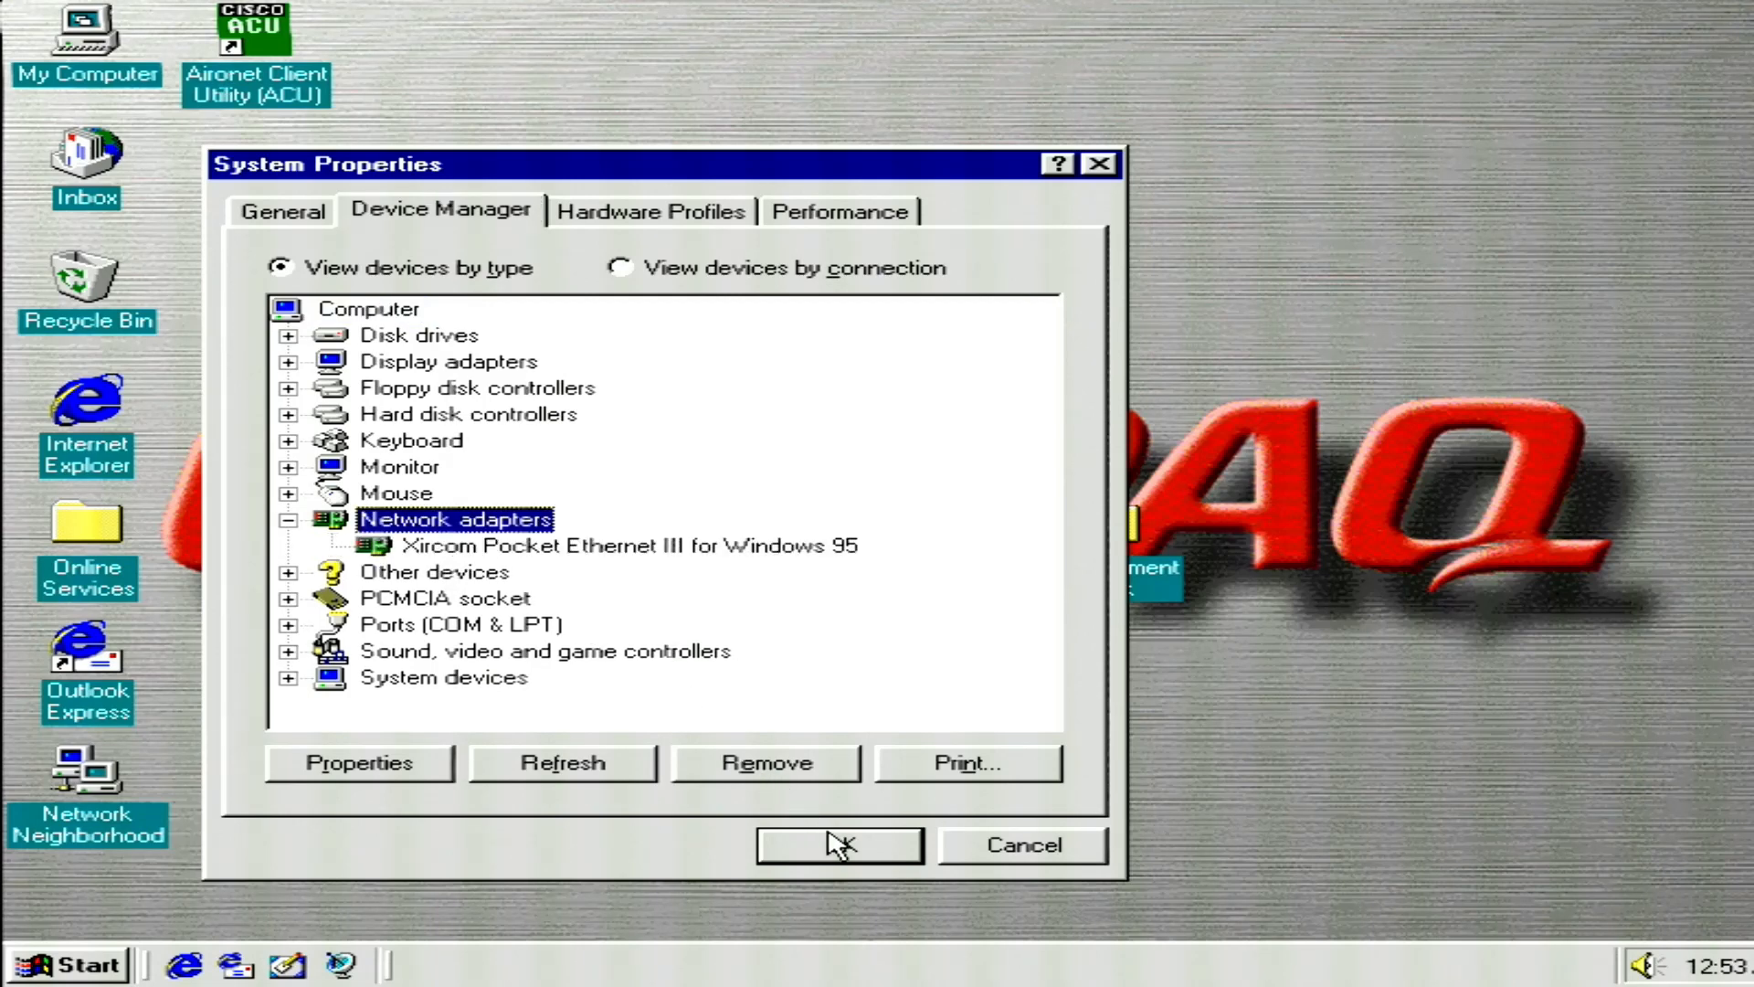
left_click(838, 844)
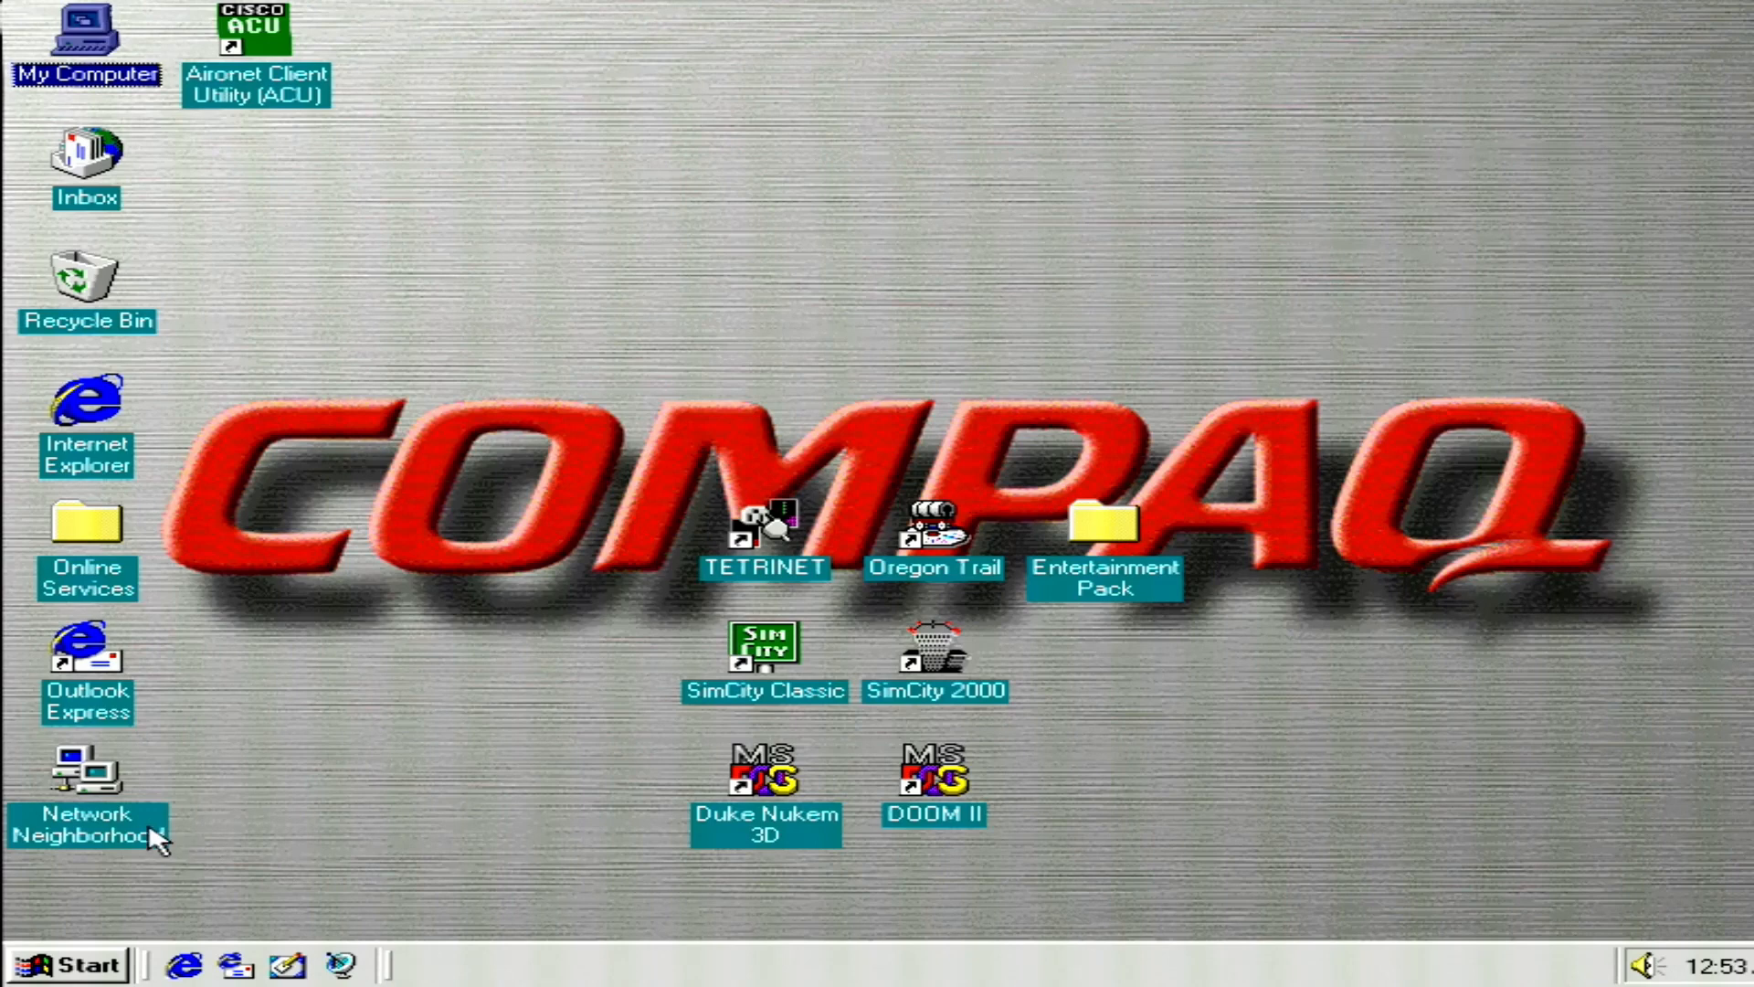
- Browse Network Neighborhood into Raspberrypi and its first shared folder
double_click(86, 771)
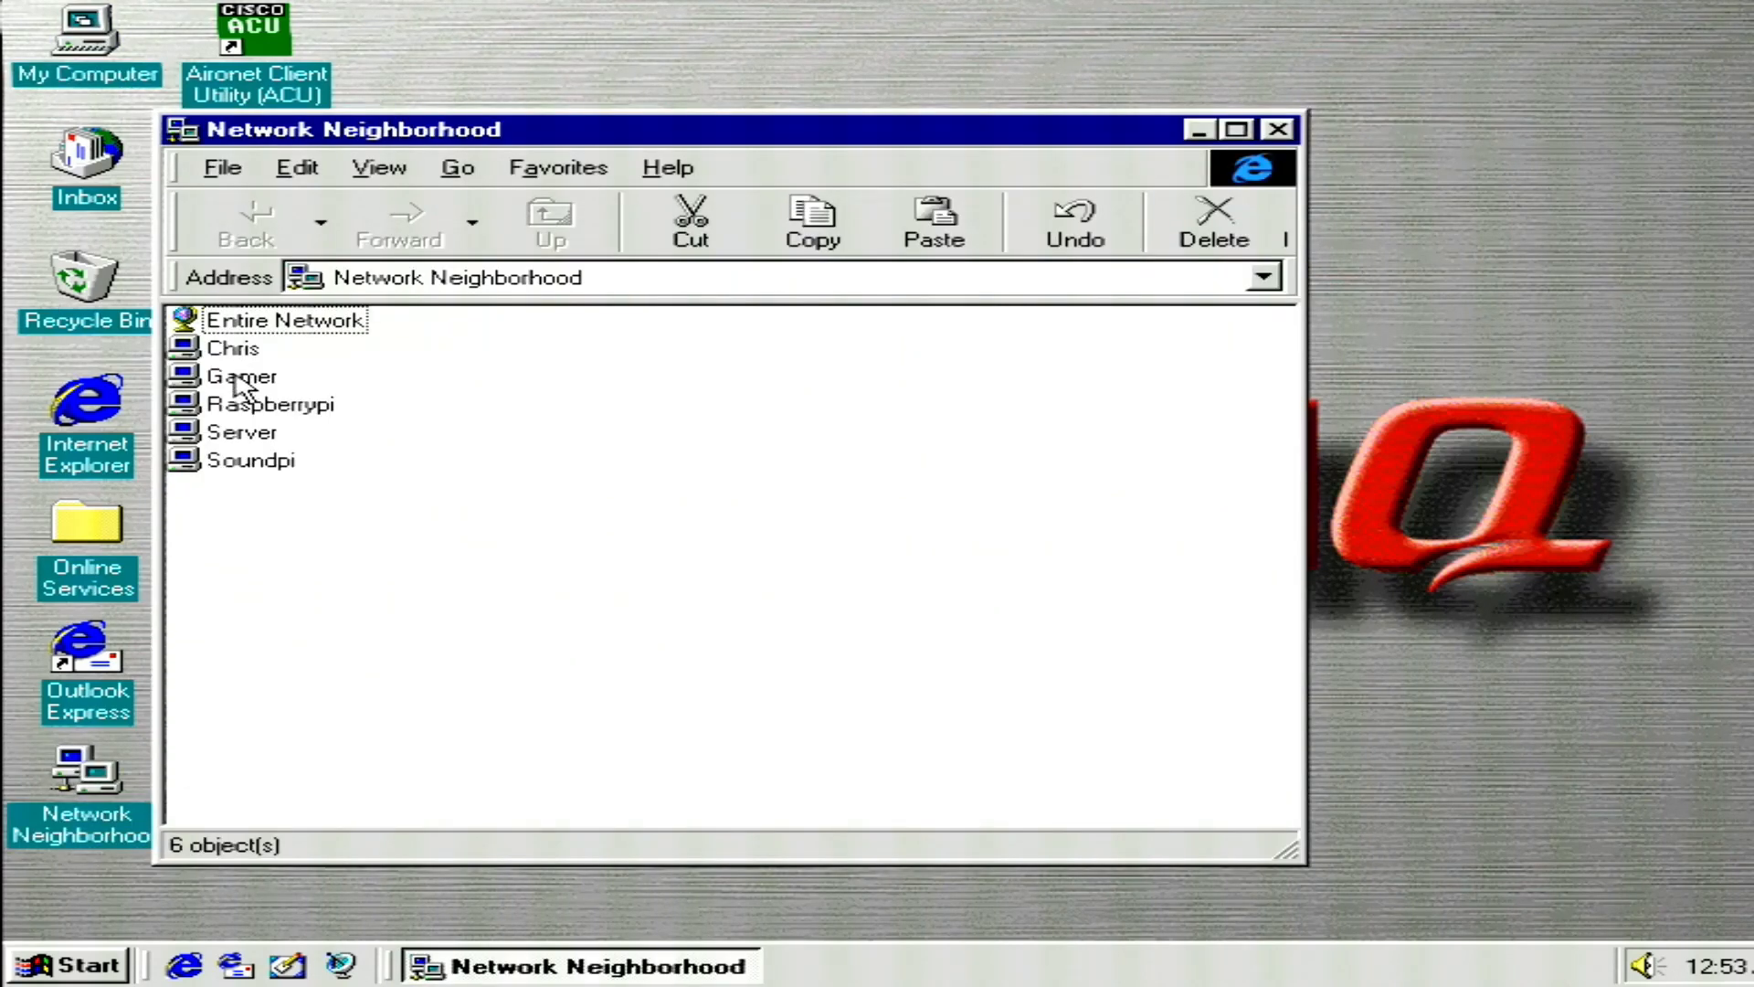
double_click(270, 404)
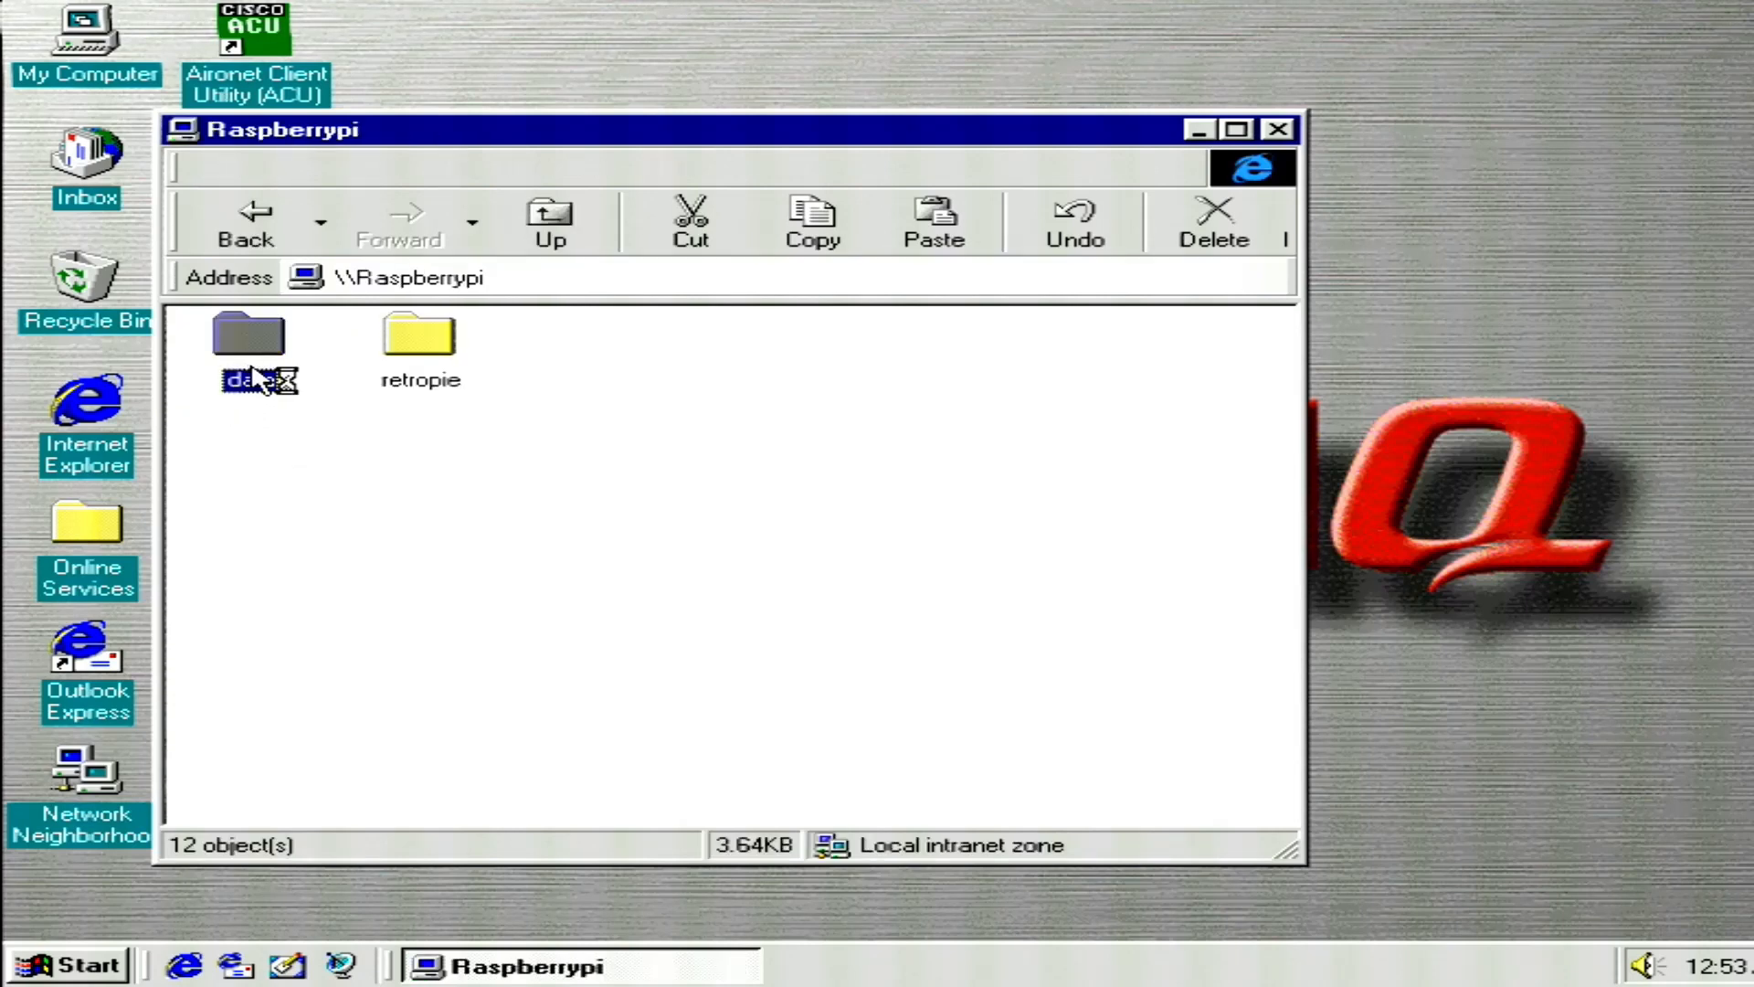
double_click(248, 336)
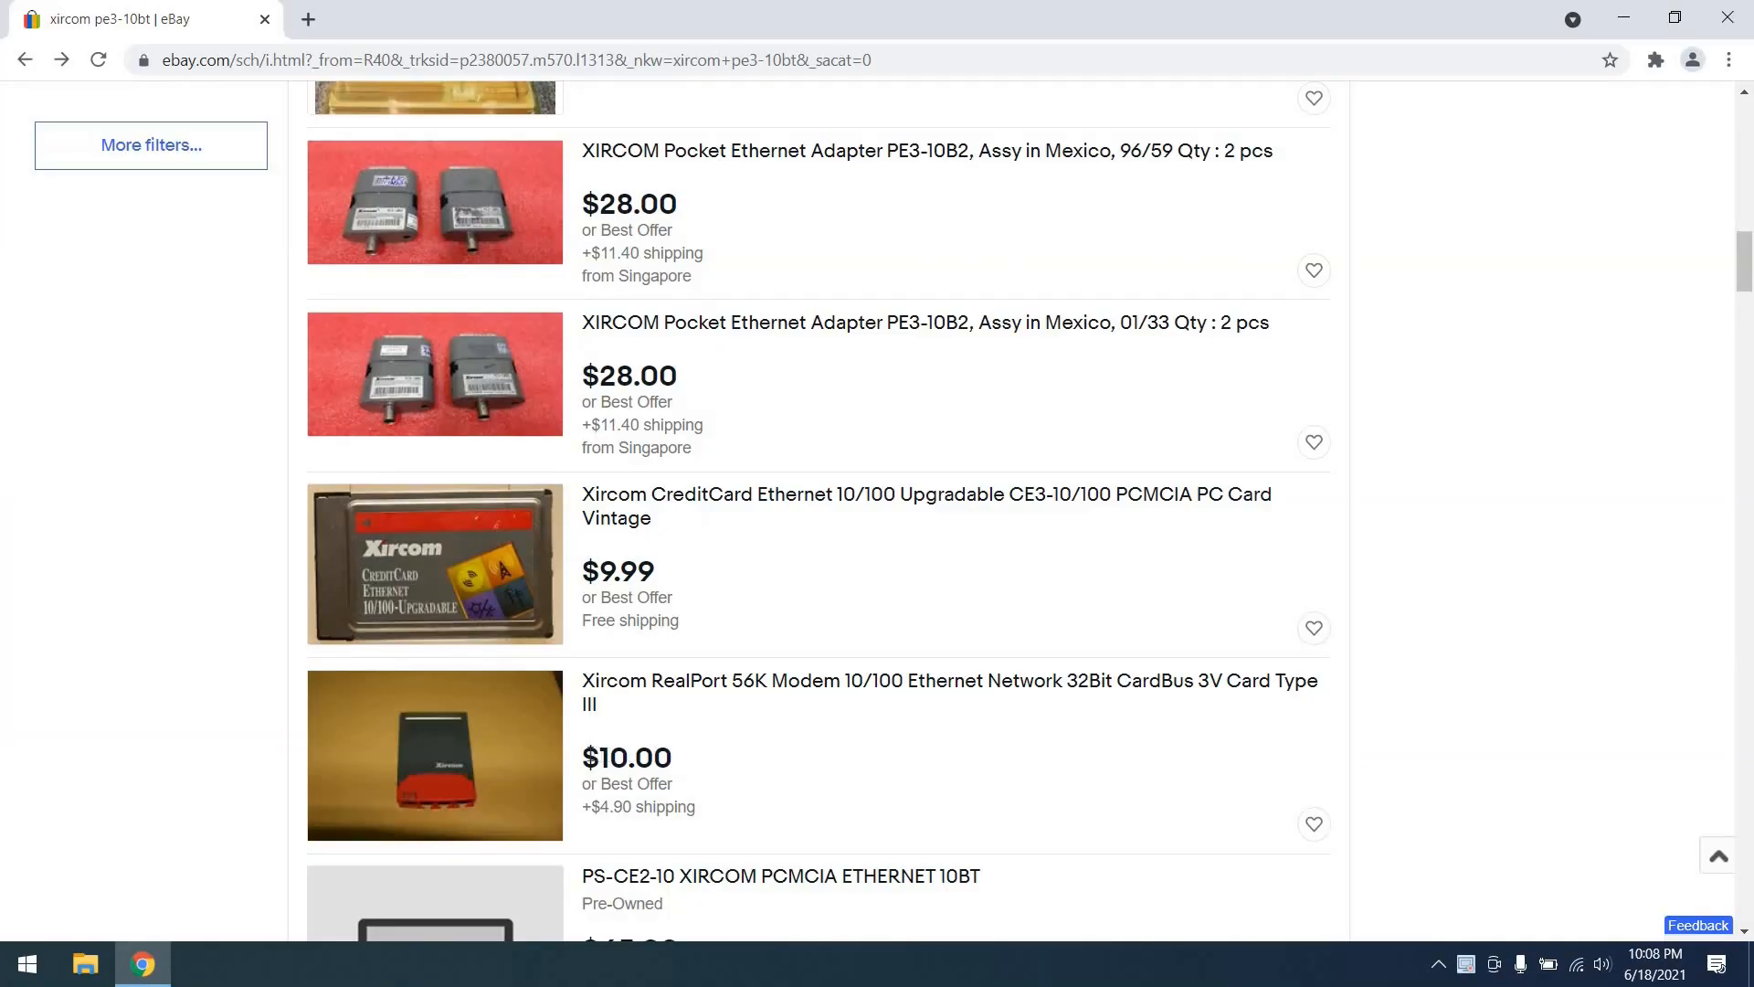
- Highlight the $10.00 RealPort price and scroll down to the $65.00 and $125.00 listings
double_click(634, 756)
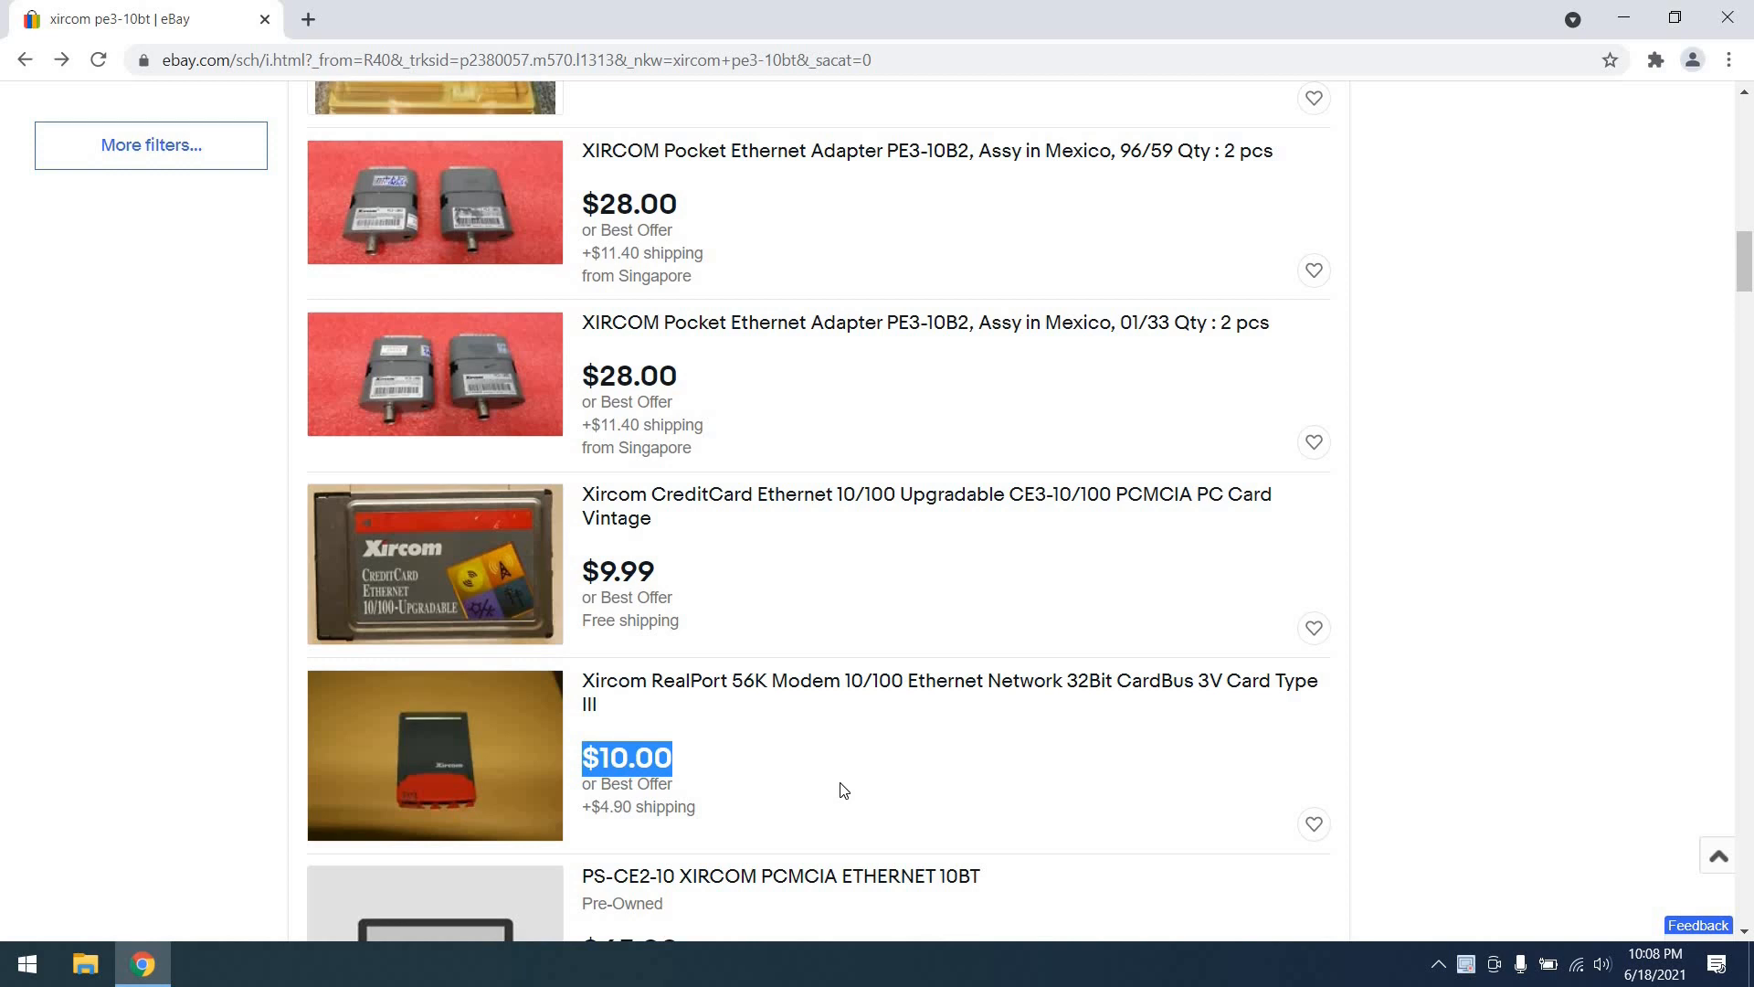
scroll("down", 3)
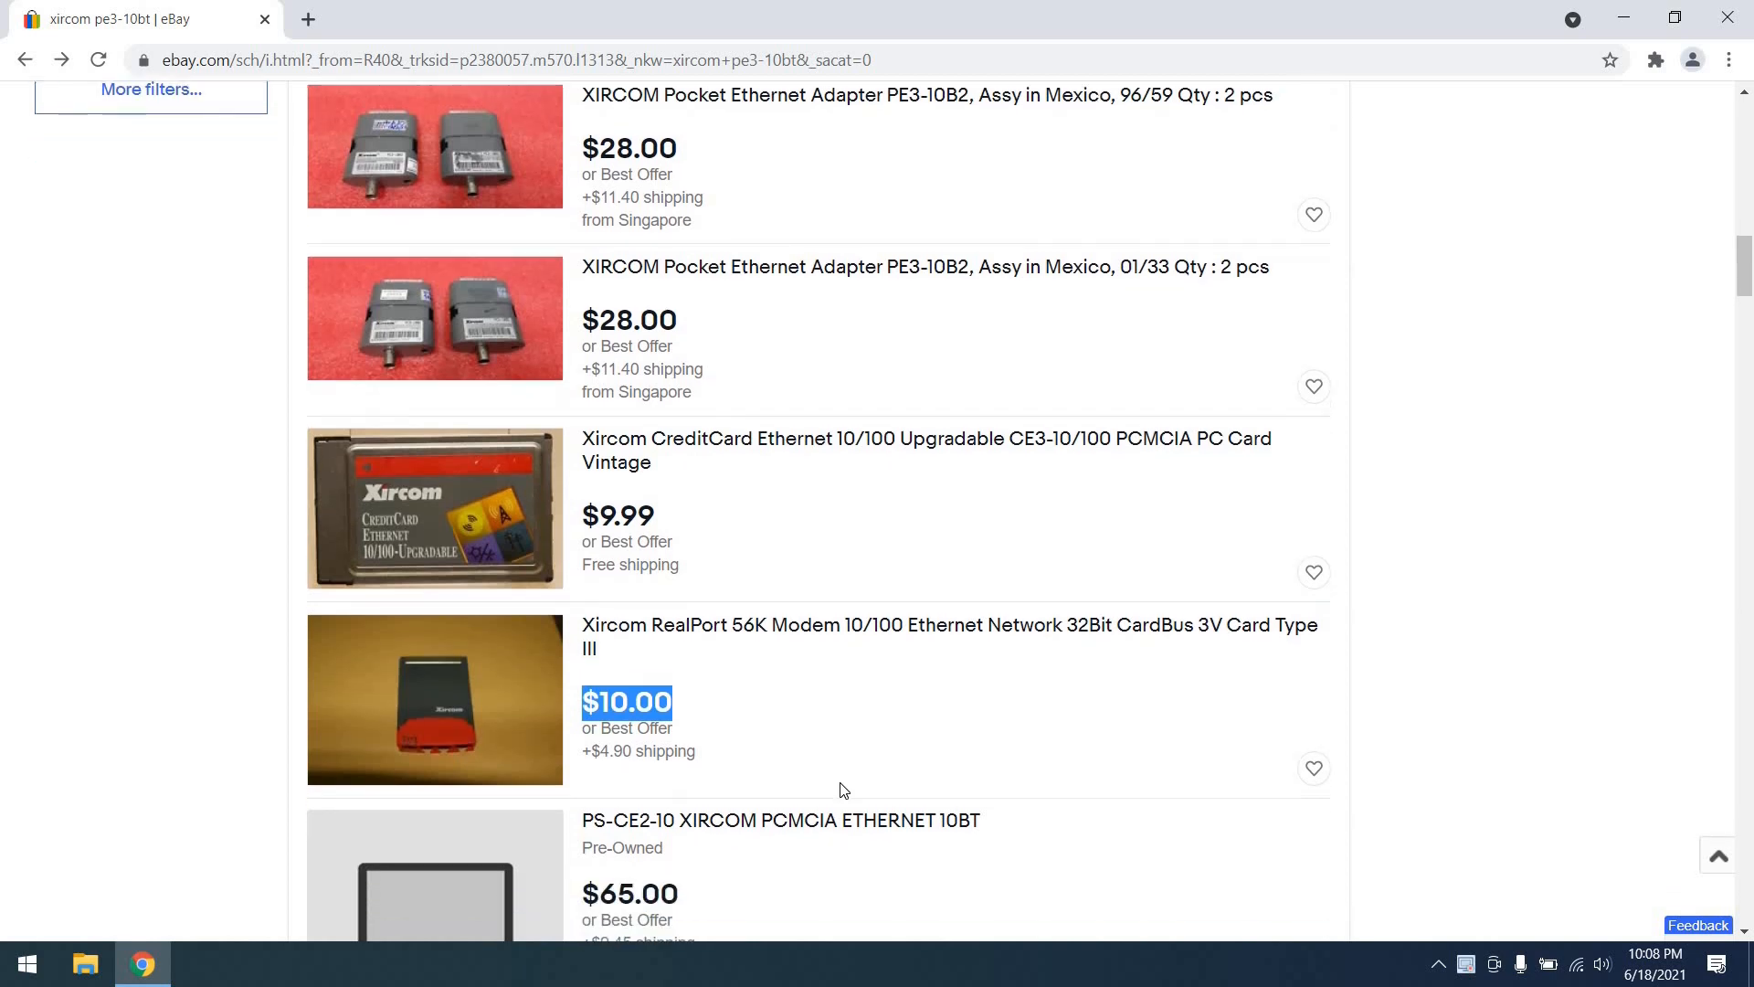
scroll("down", 3)
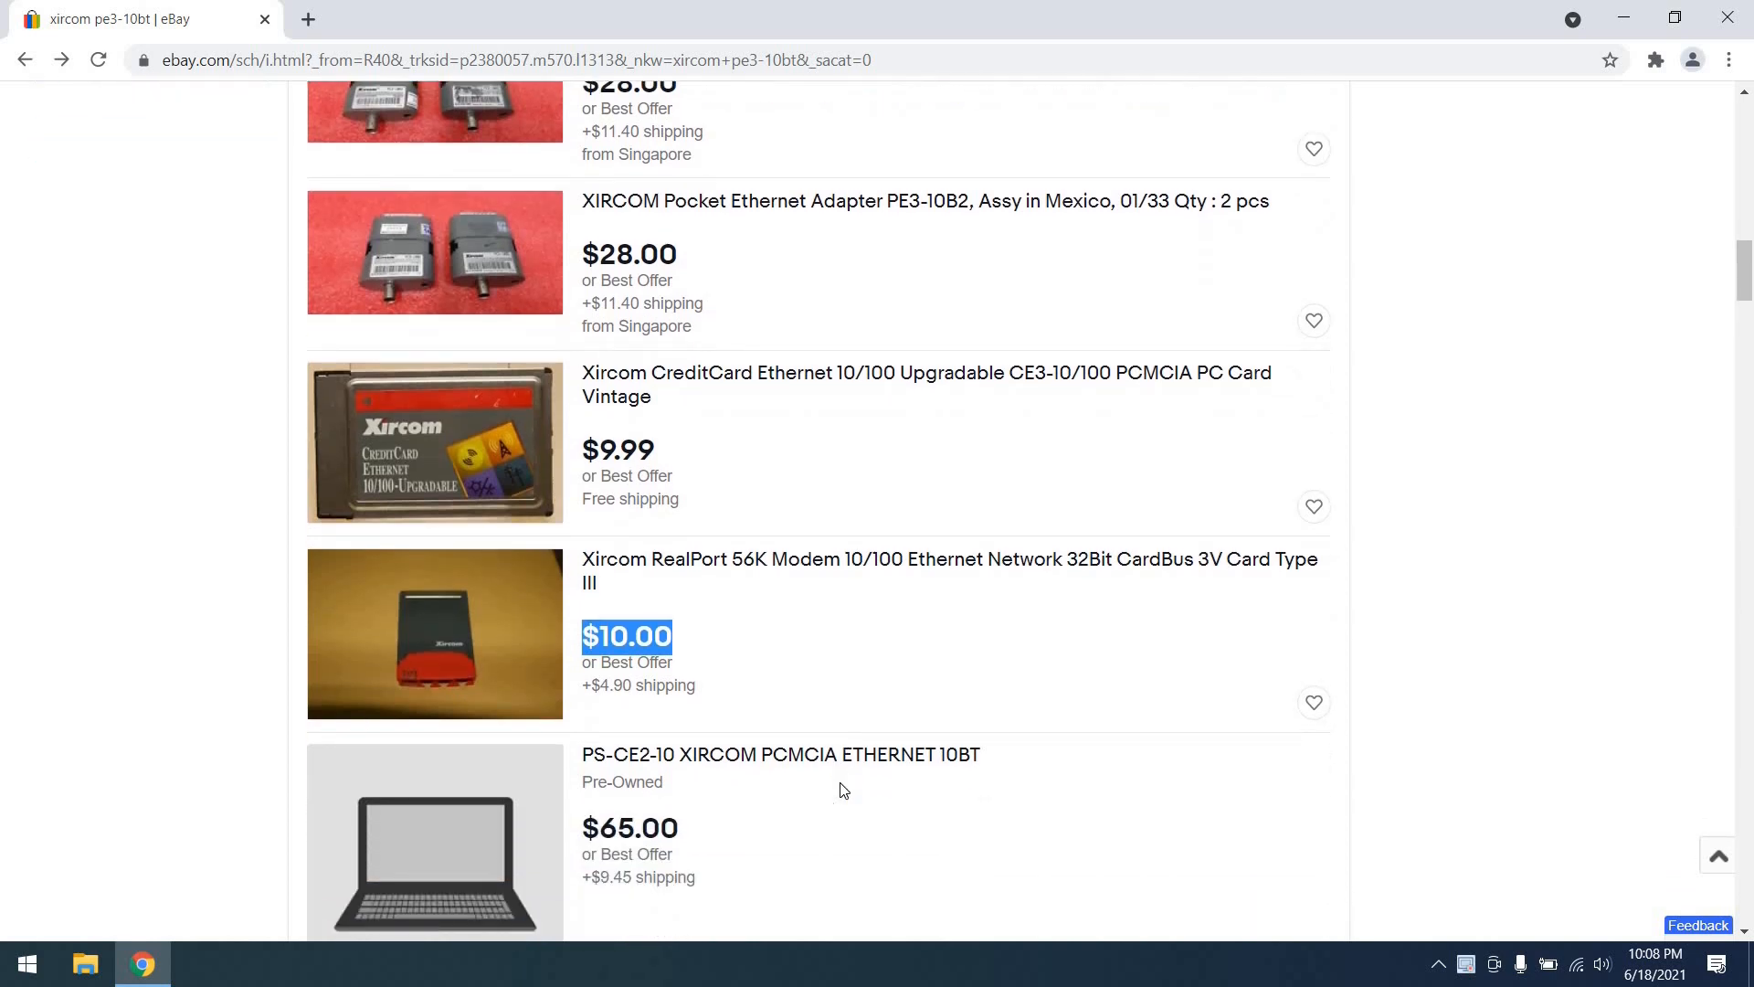
scroll("down", 3)
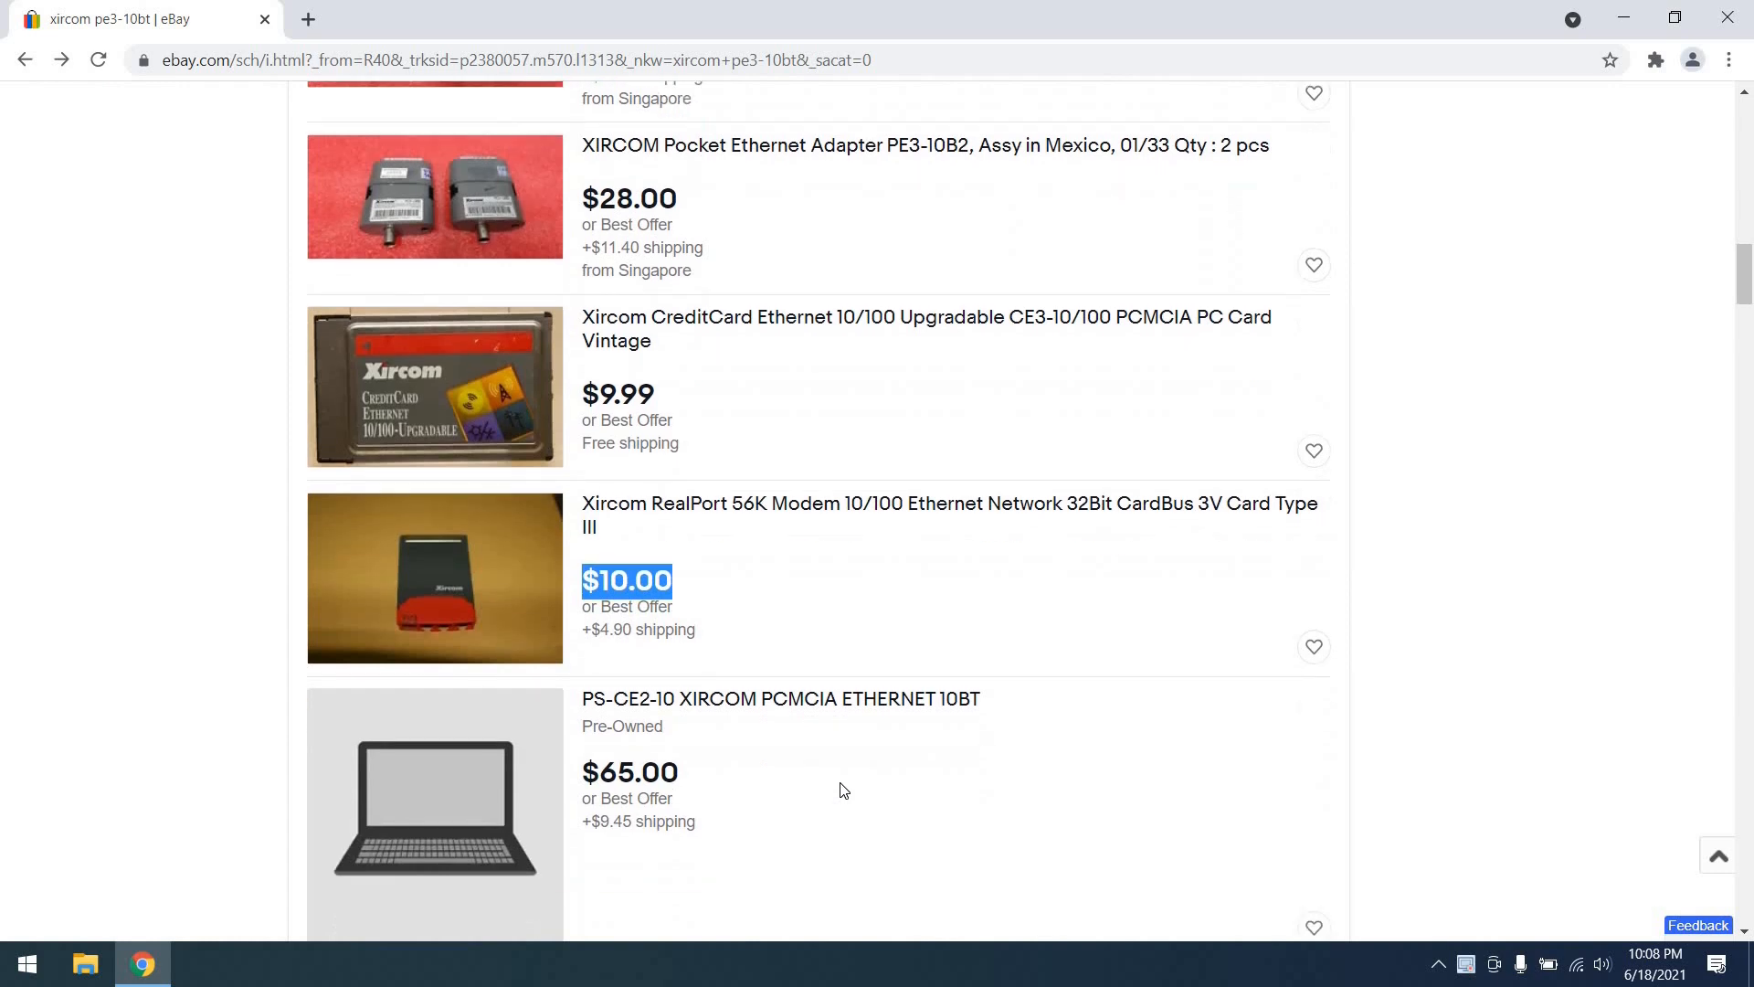
scroll("down", 3)
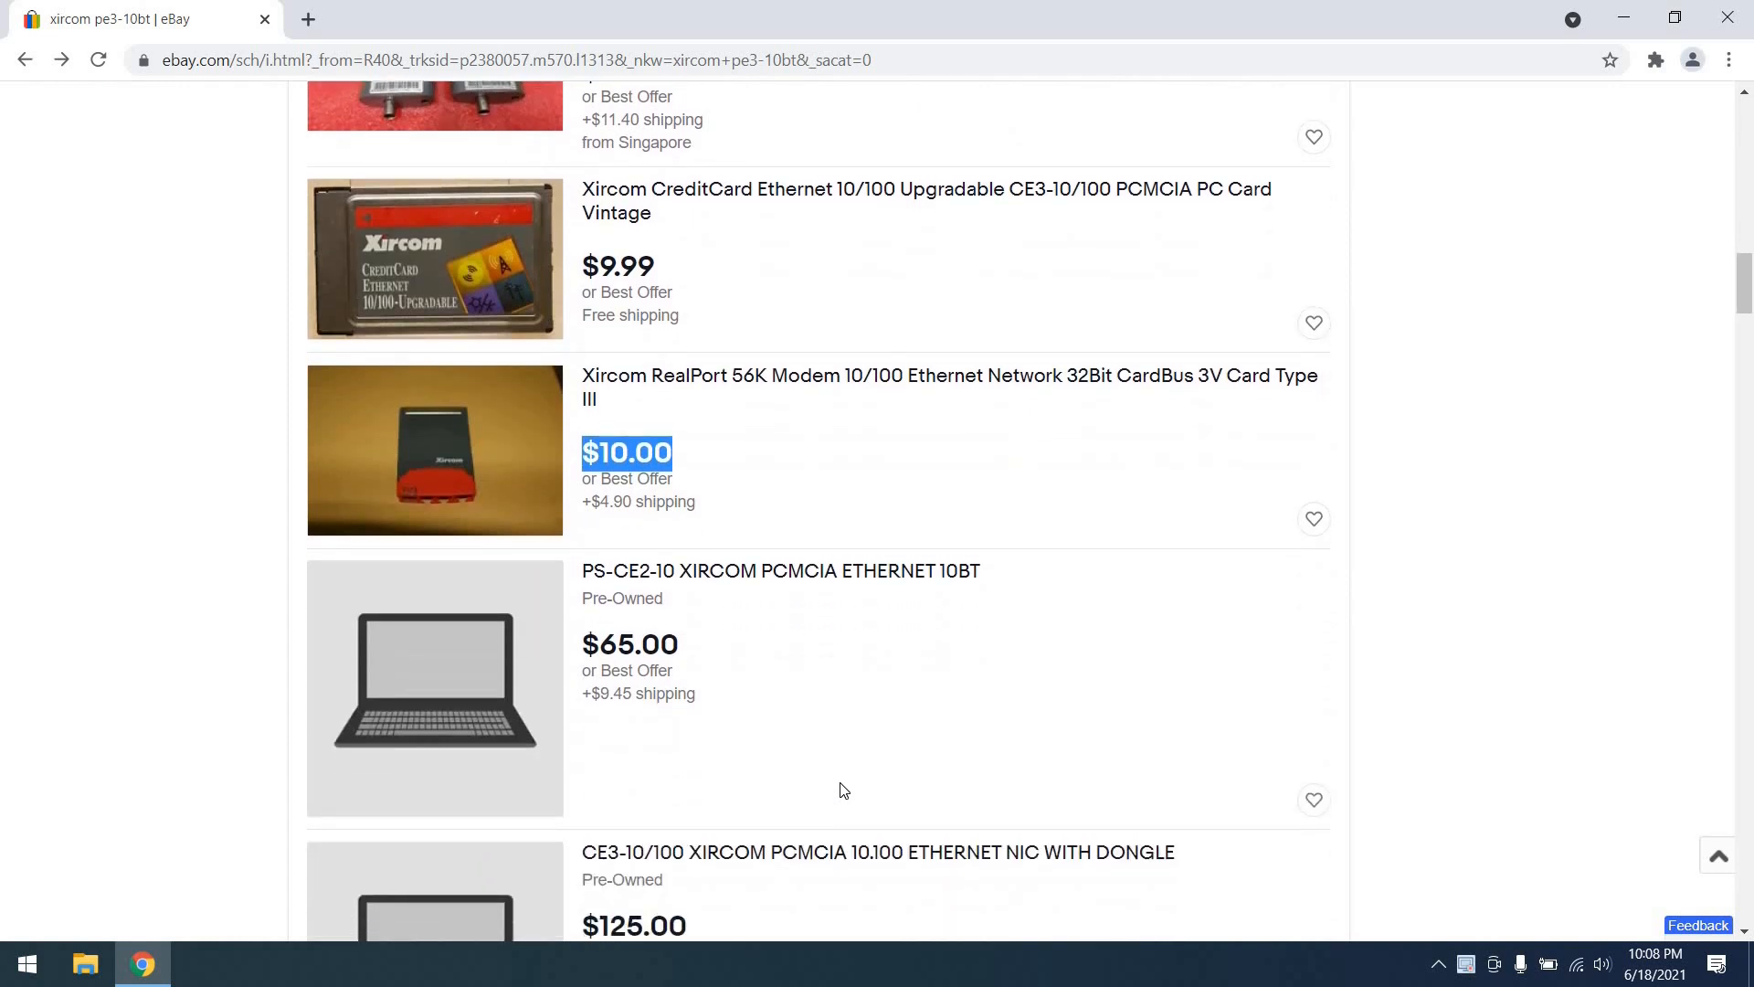
scroll("down", 3)
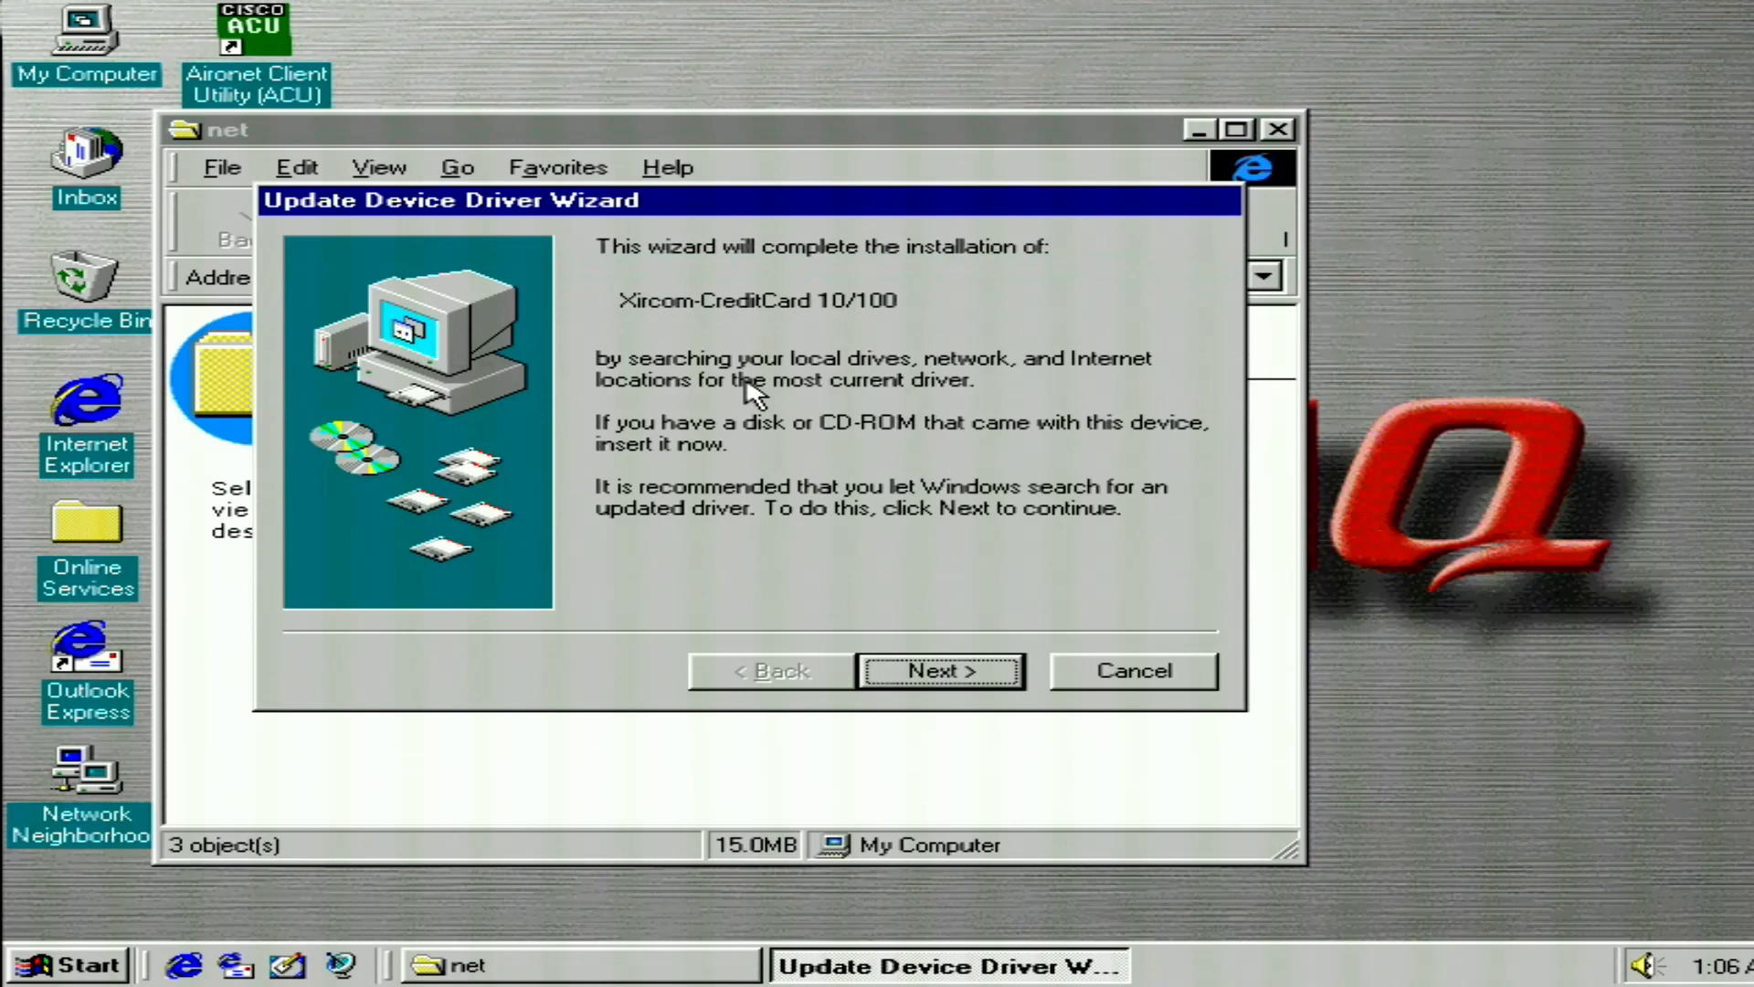
mouse_move(960, 619)
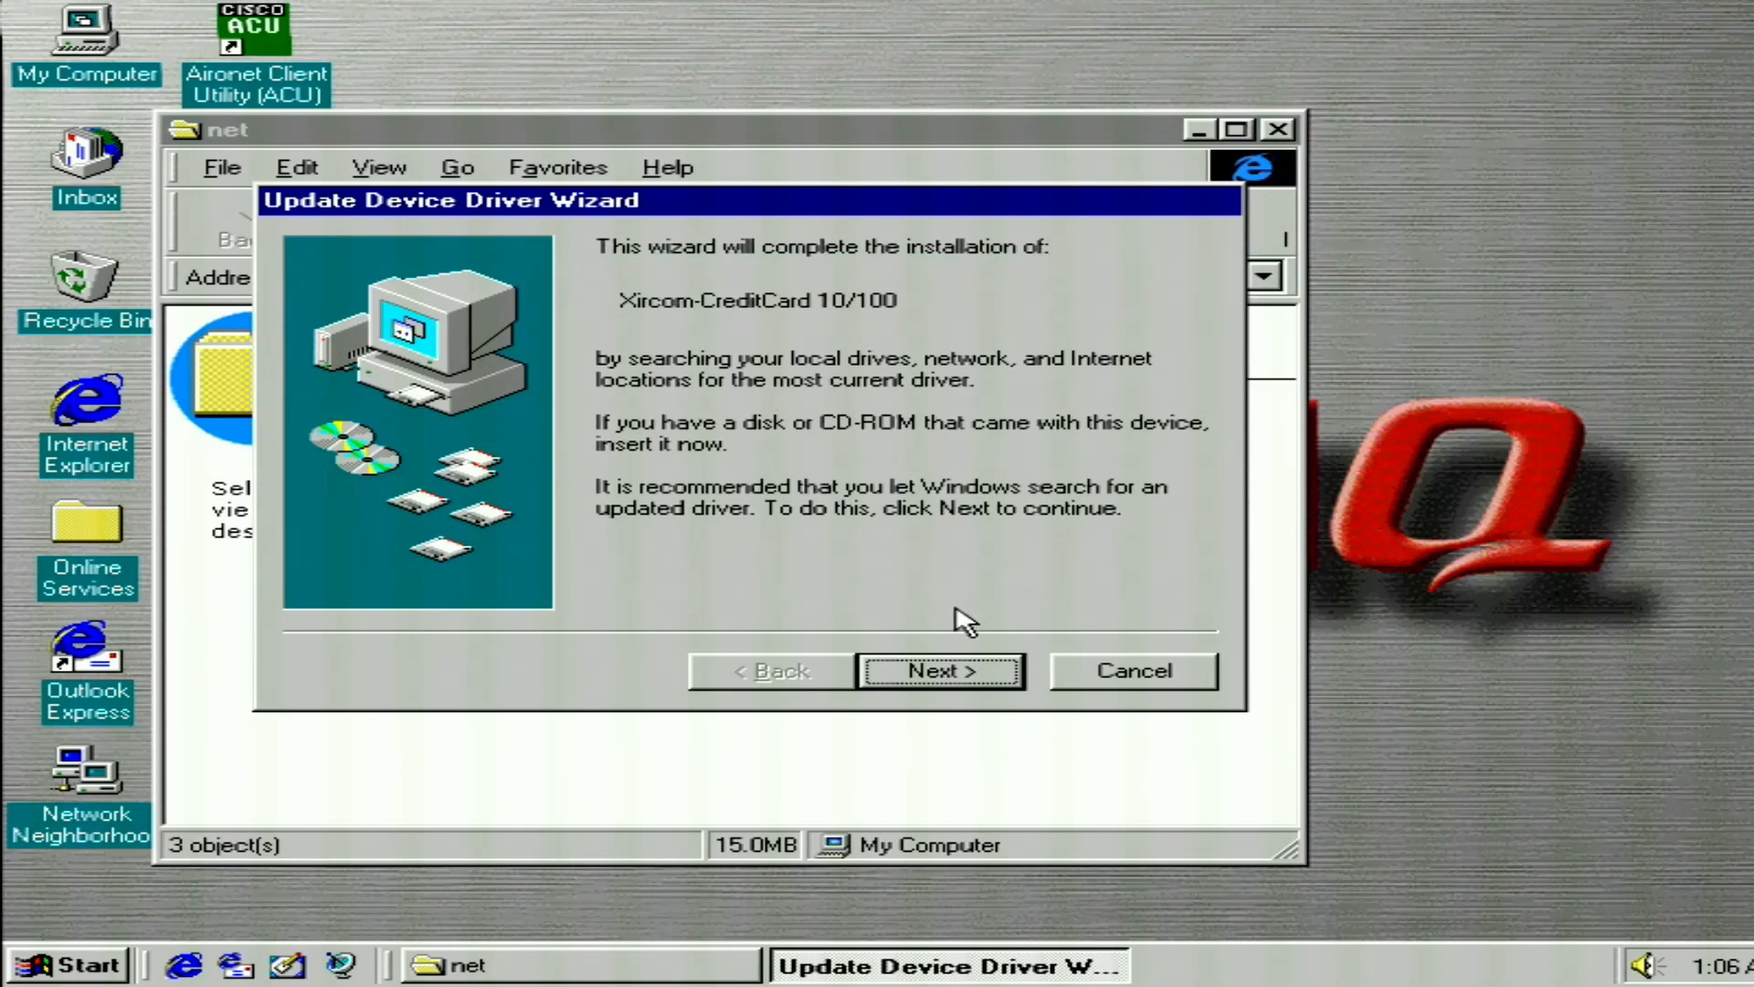
- Continue the CreditCard driver wizard and bring the net folder window to the front
left_click(939, 671)
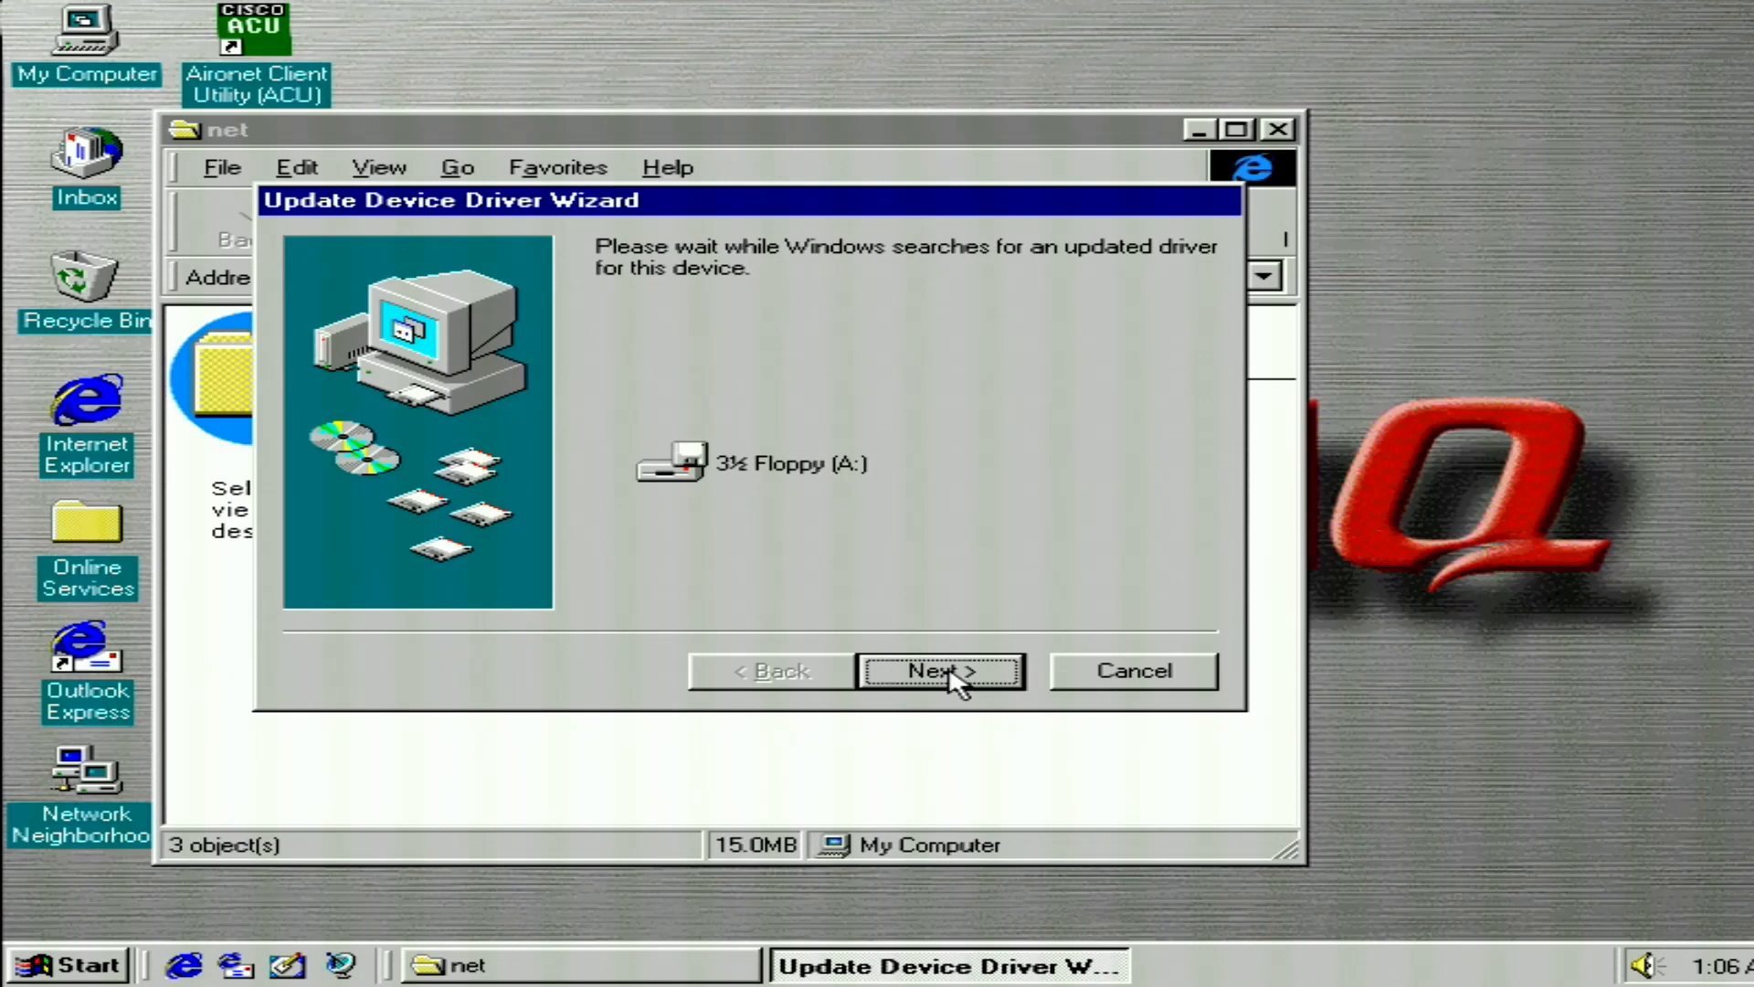
left_click(939, 670)
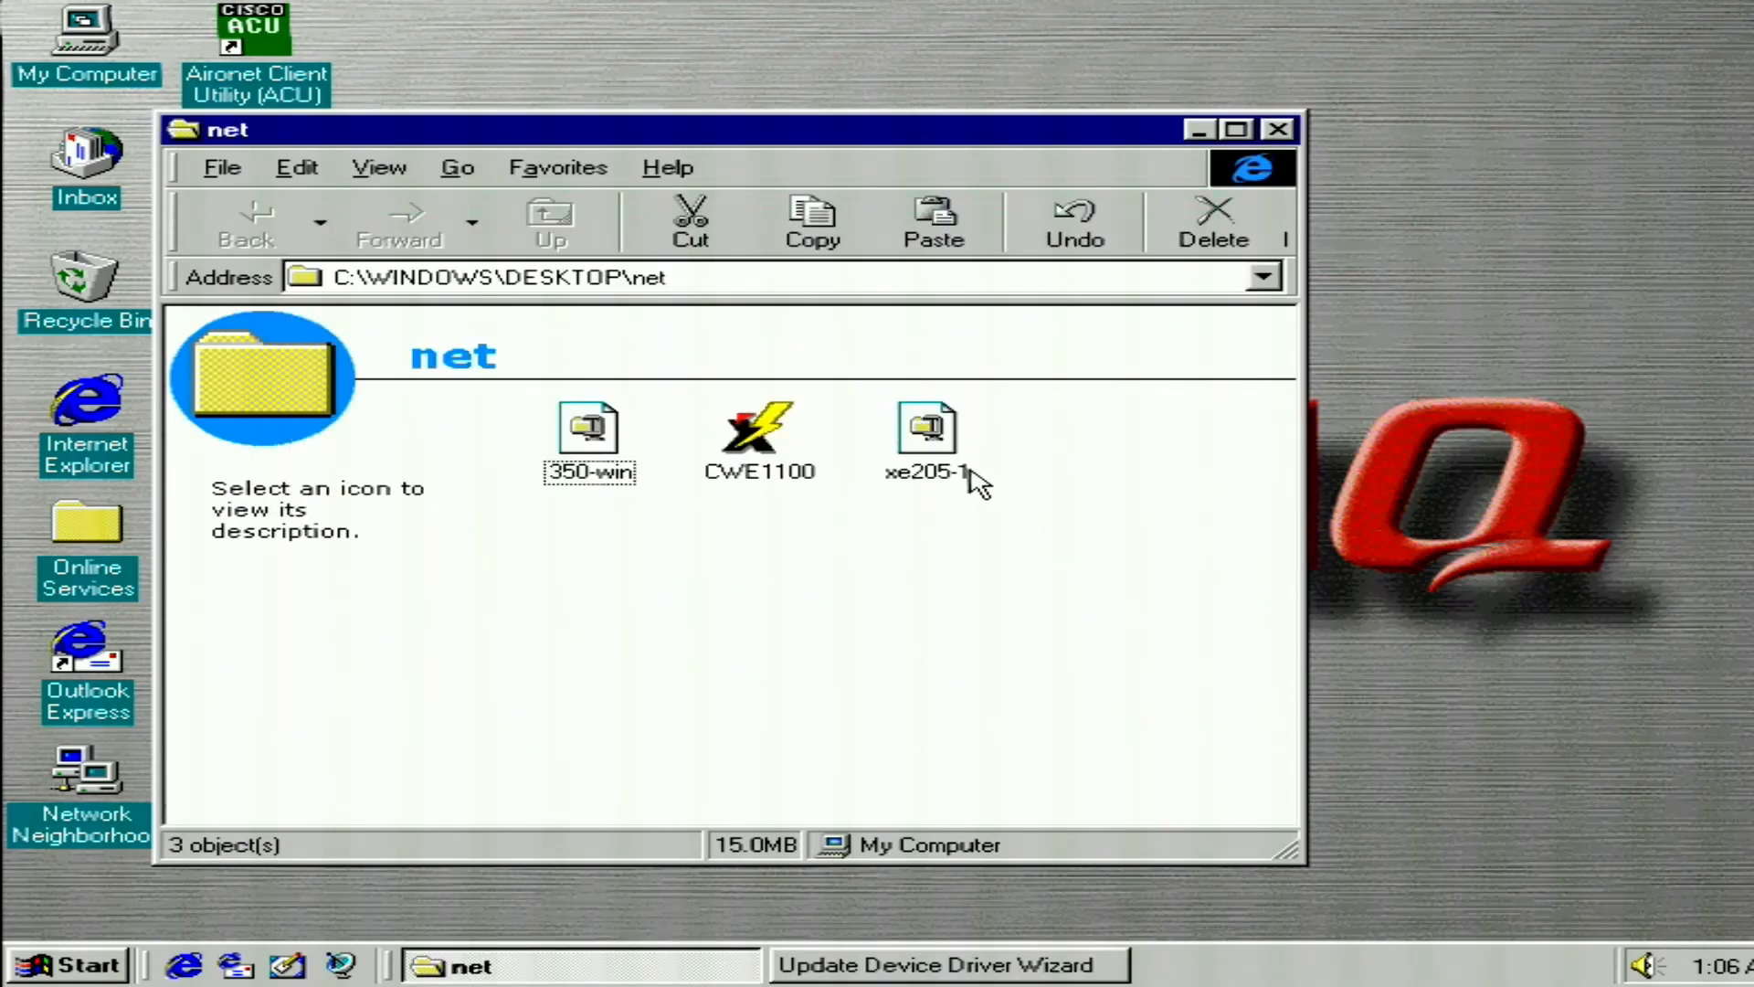
- Run the xe205-1 Xircom installer's Install Software and Tools into C:\XIRCOM and finish
double_click(928, 428)
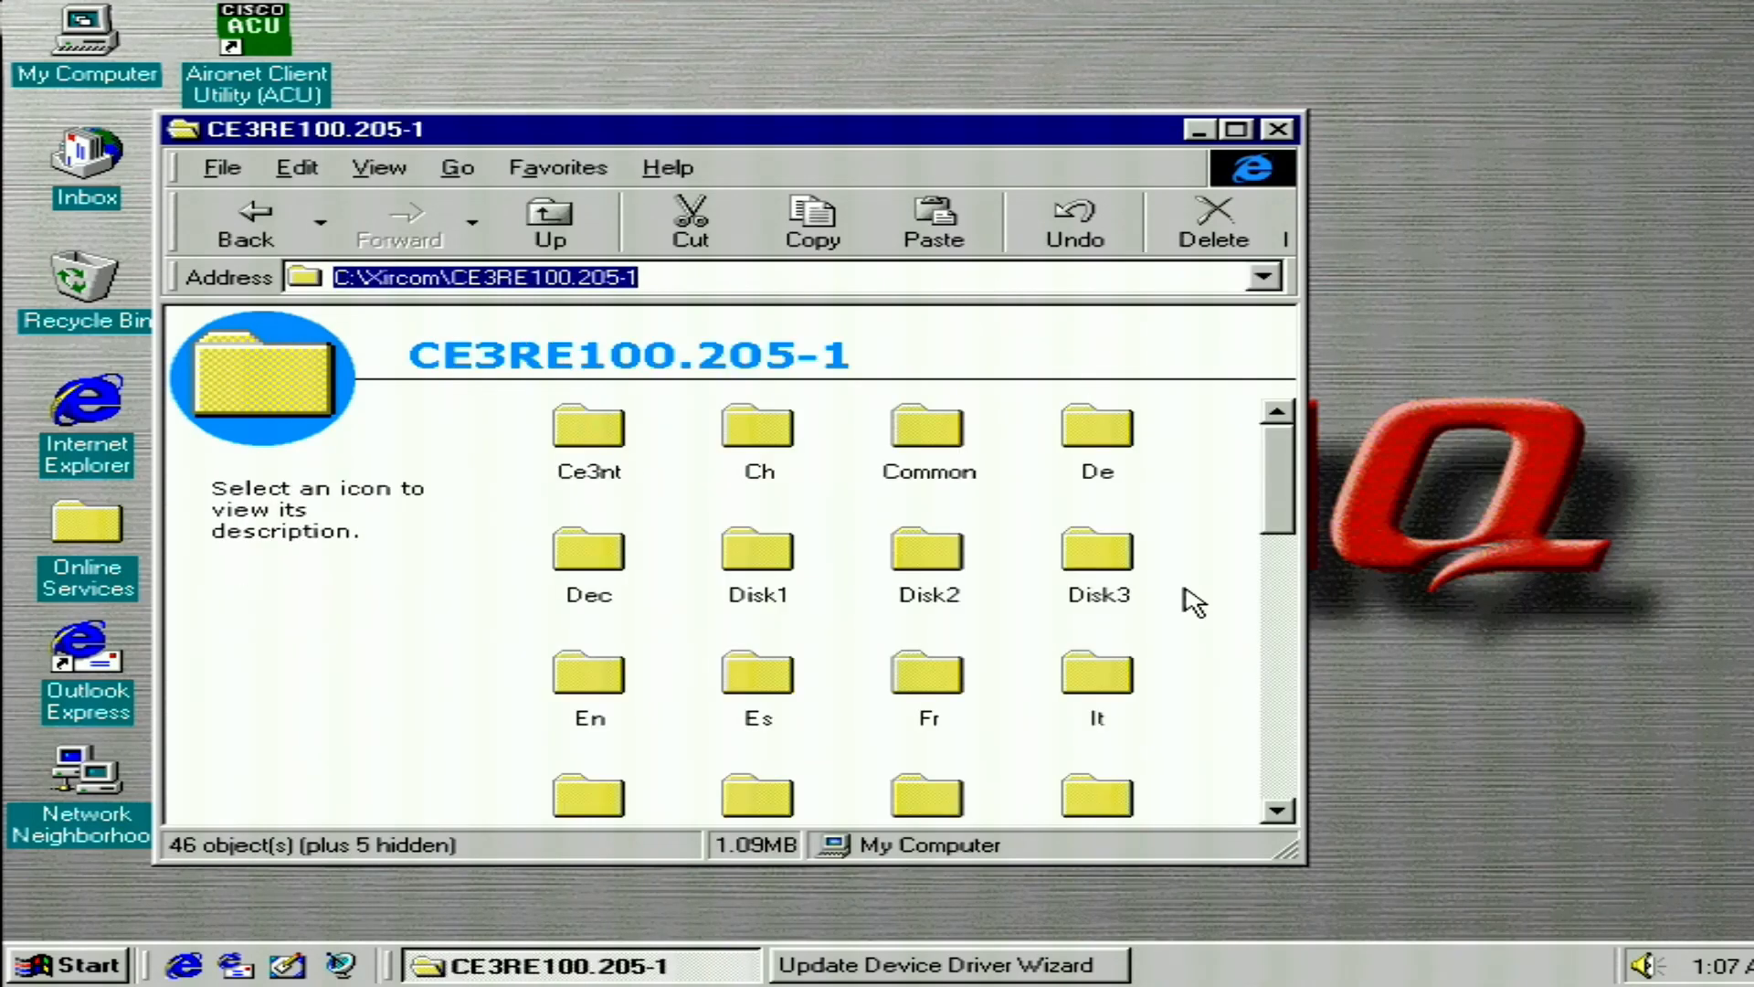
scroll("down", 3)
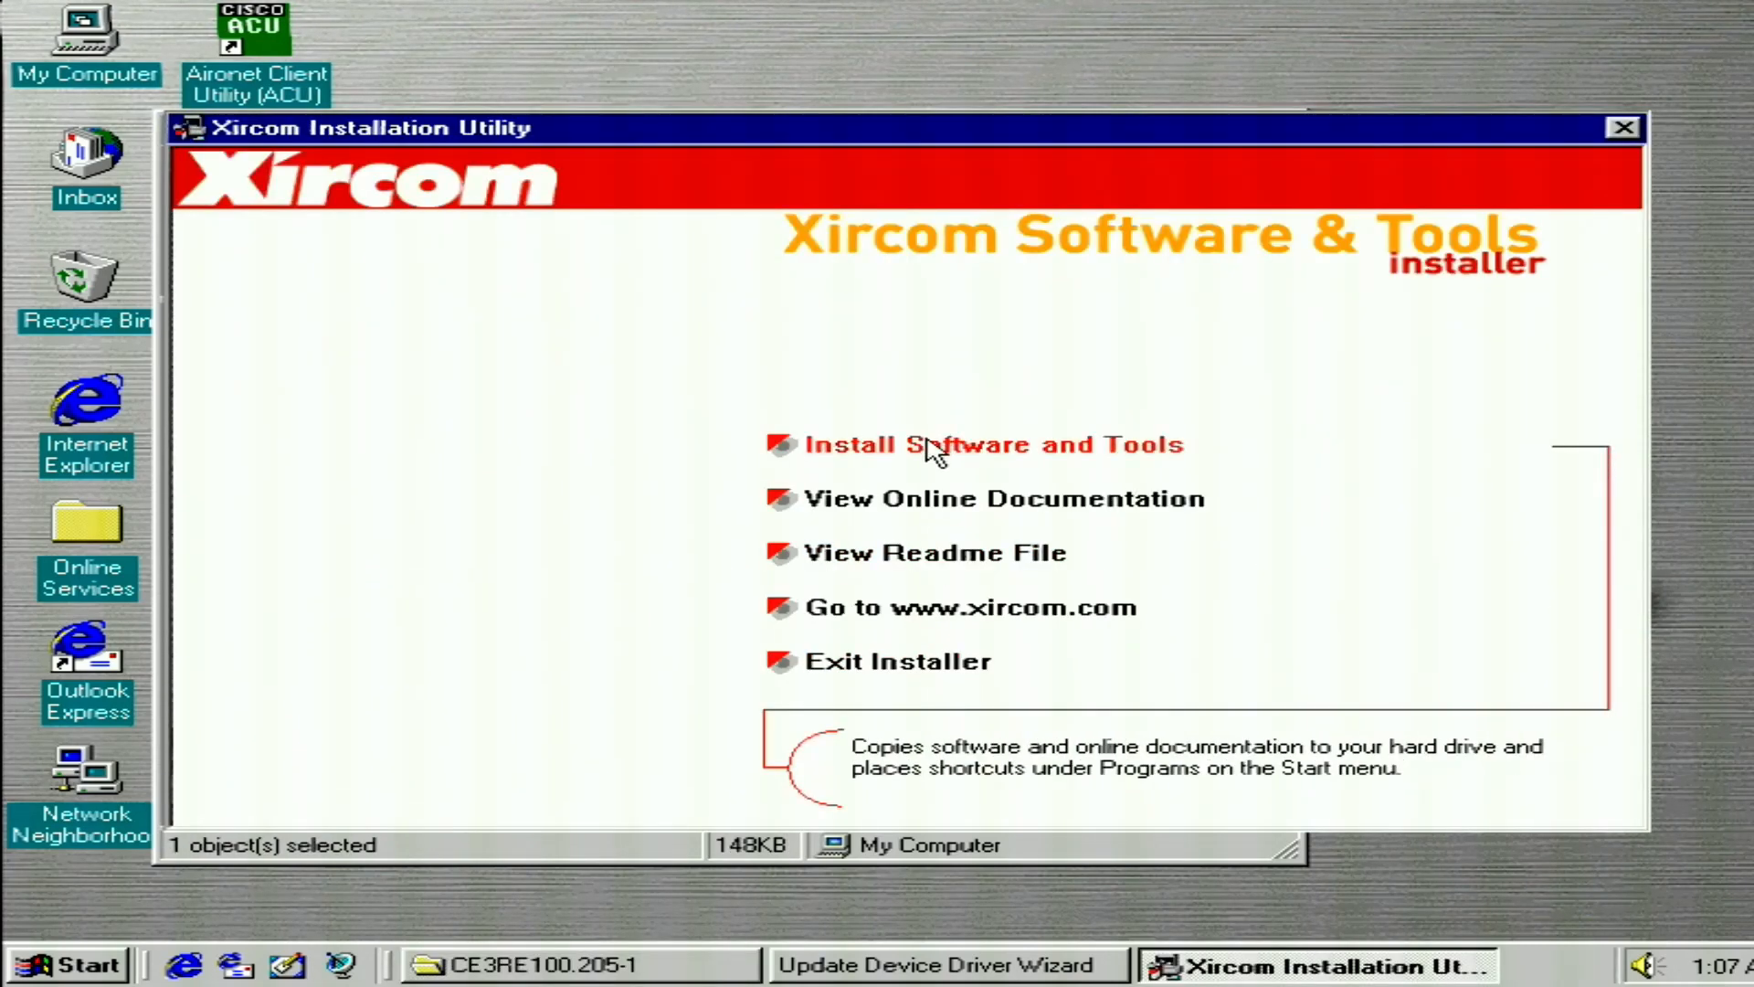
left_click(988, 444)
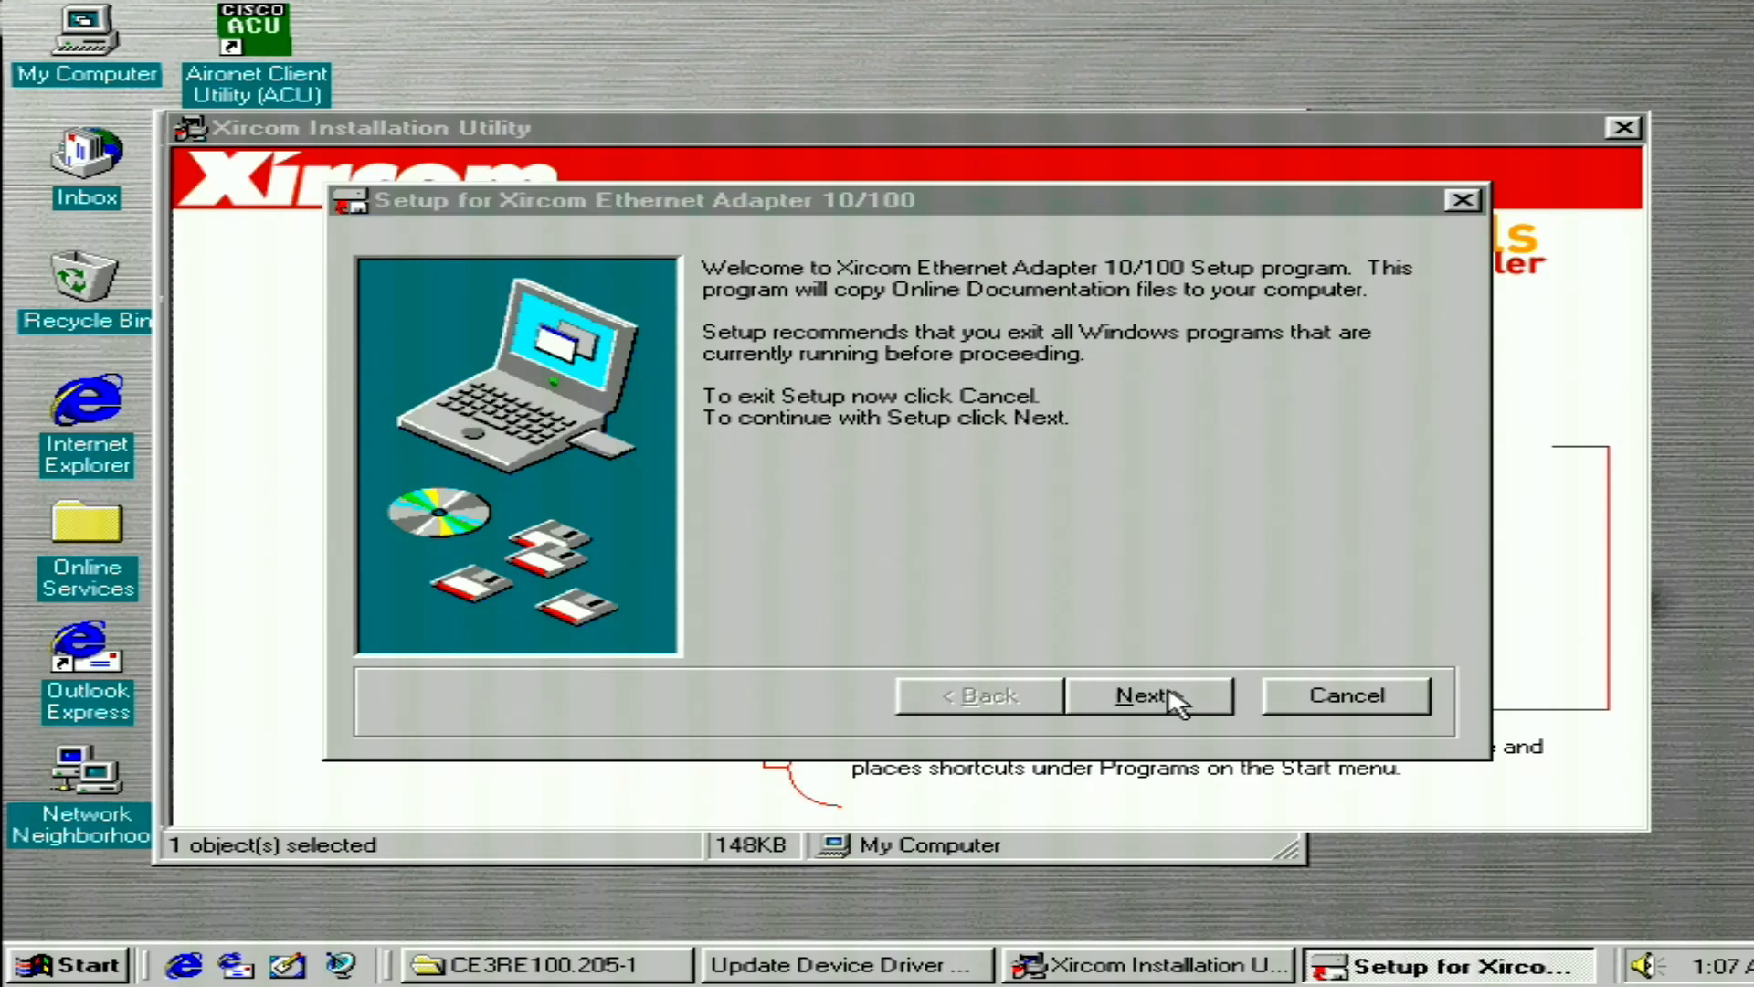
left_click(1148, 694)
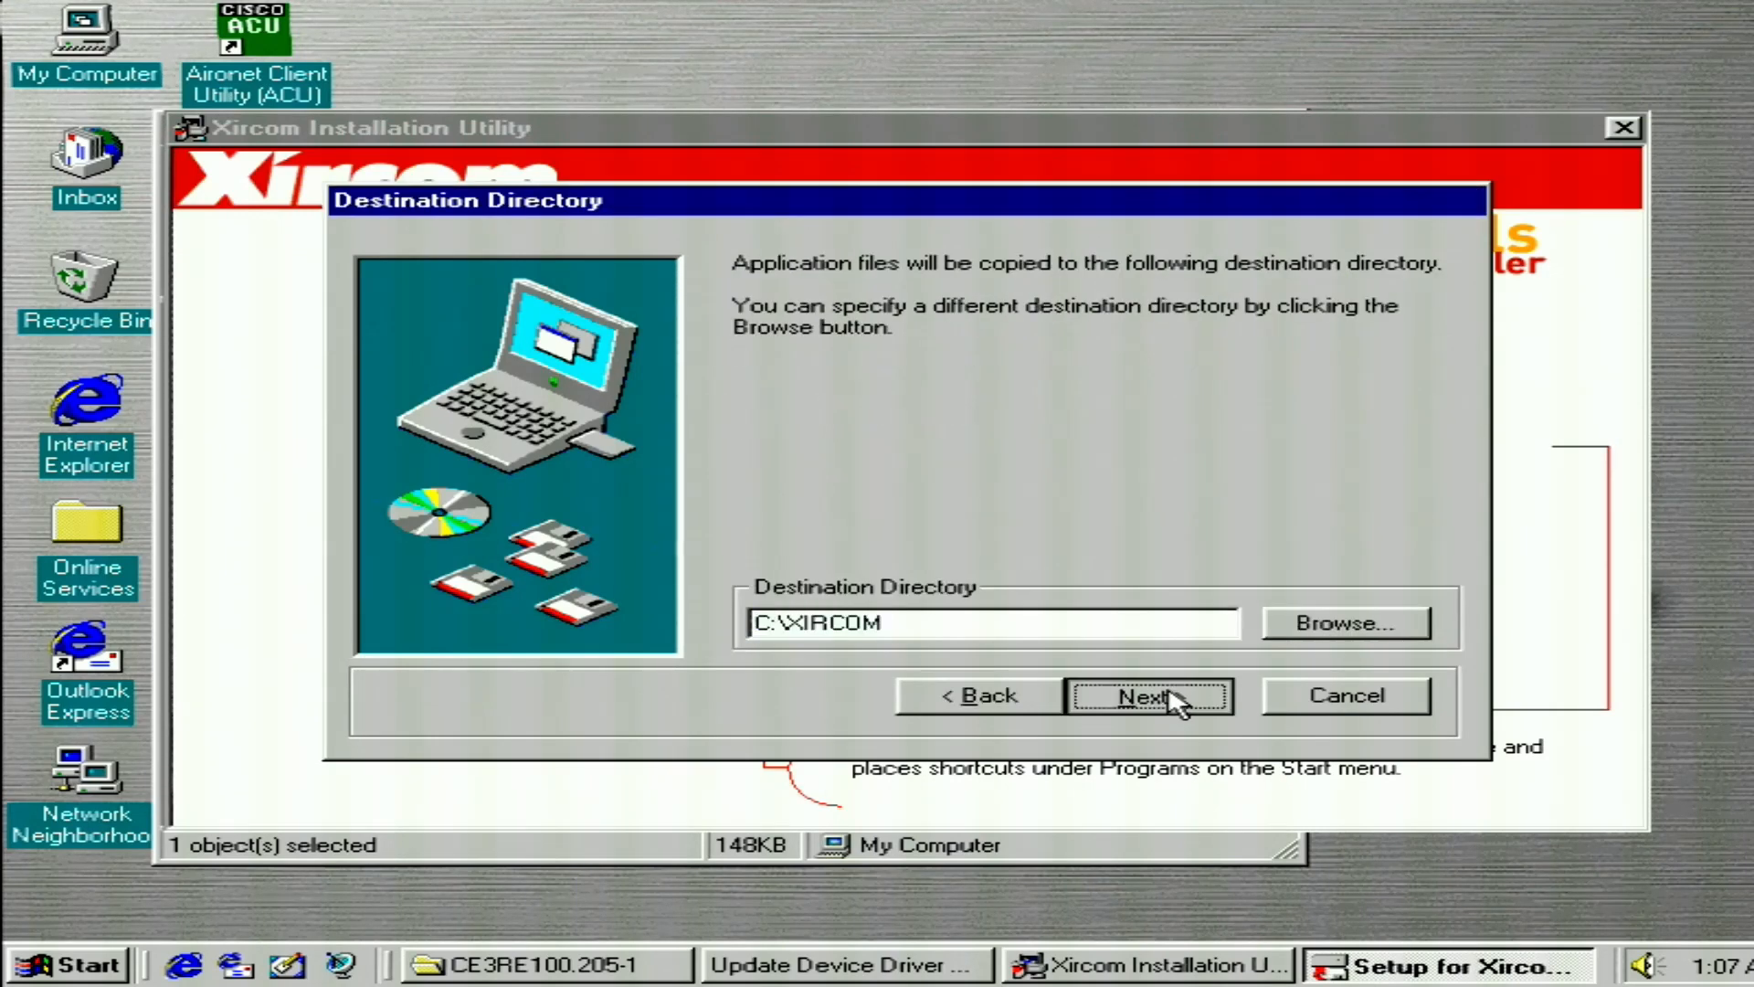
left_click(1148, 695)
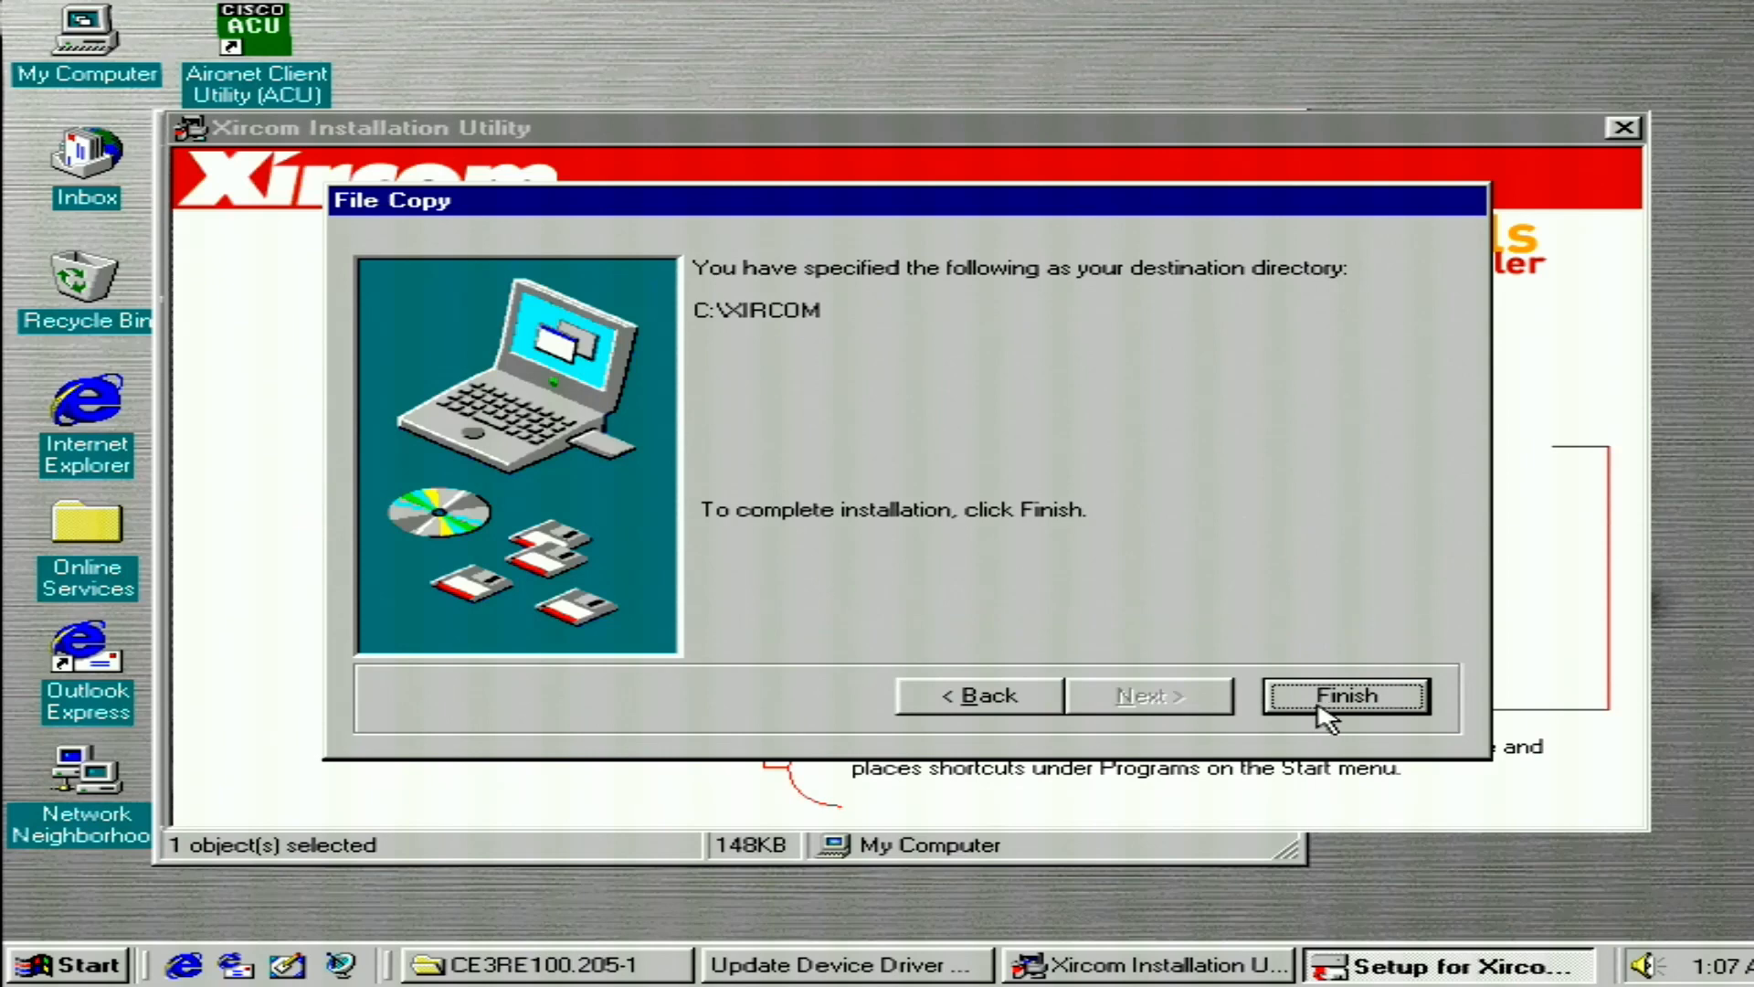
left_click(1347, 694)
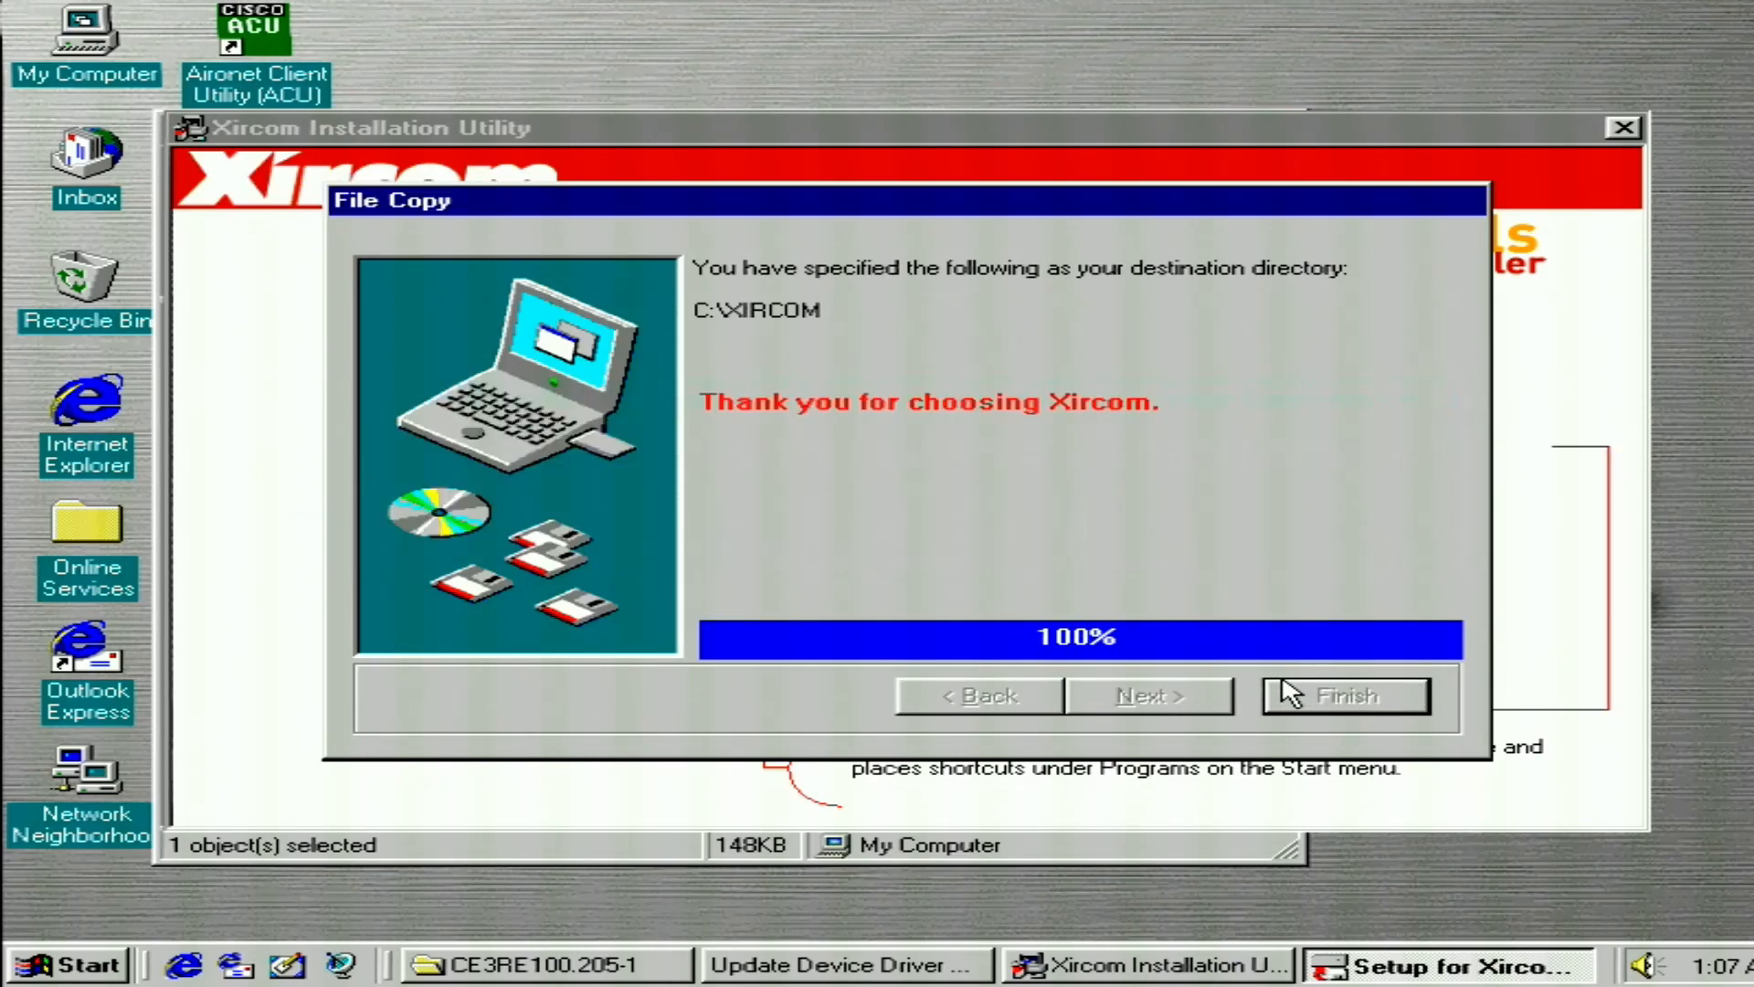
left_click(1343, 696)
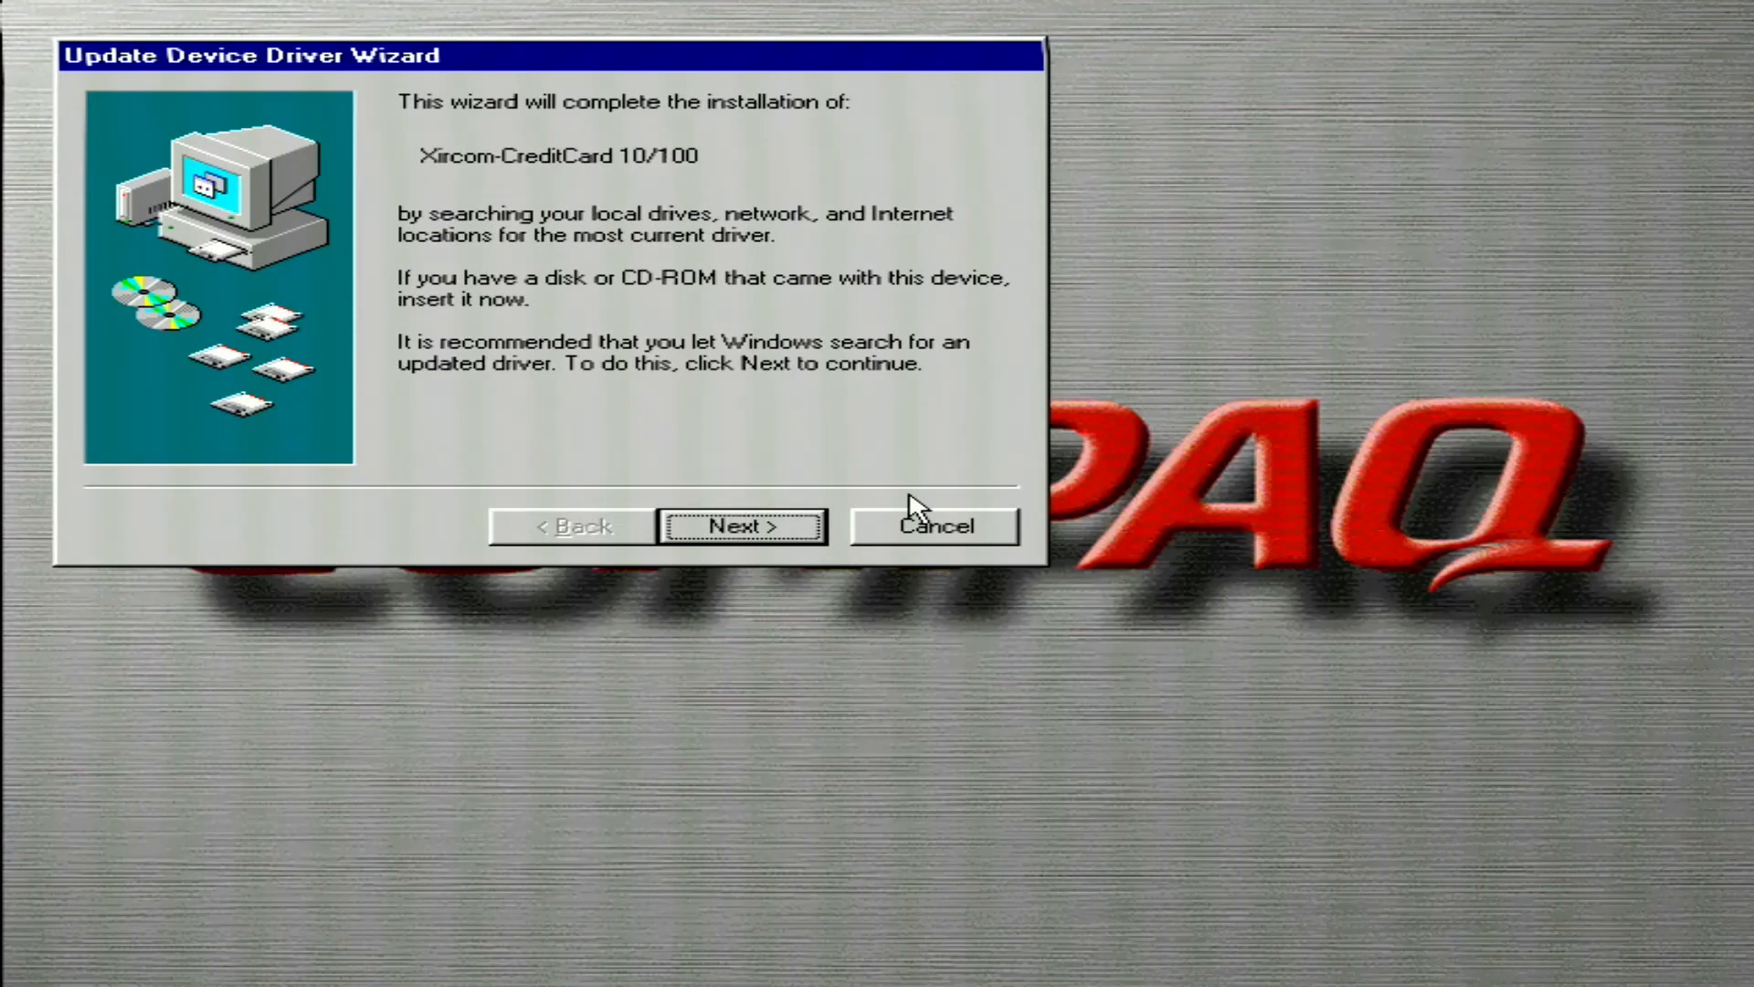
- Point the Update Device Driver Wizard to the CE3RE100.205-1 folder via Other Locations
left_click(742, 527)
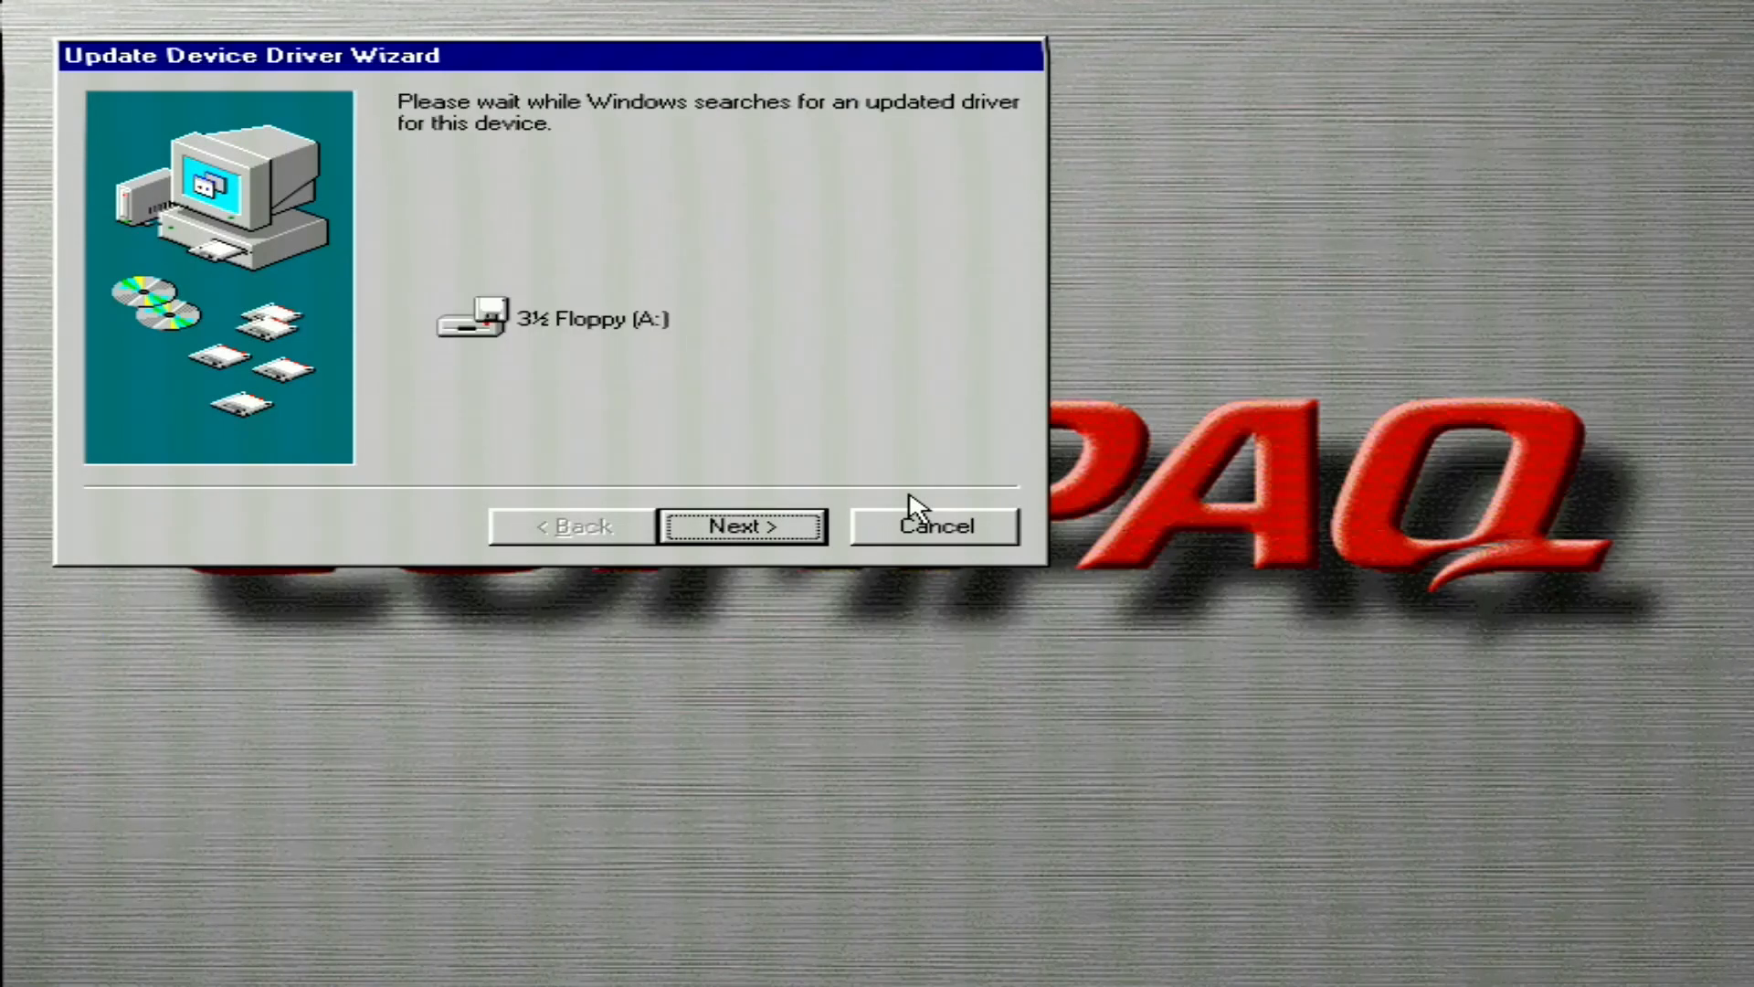
mouse_move(907, 515)
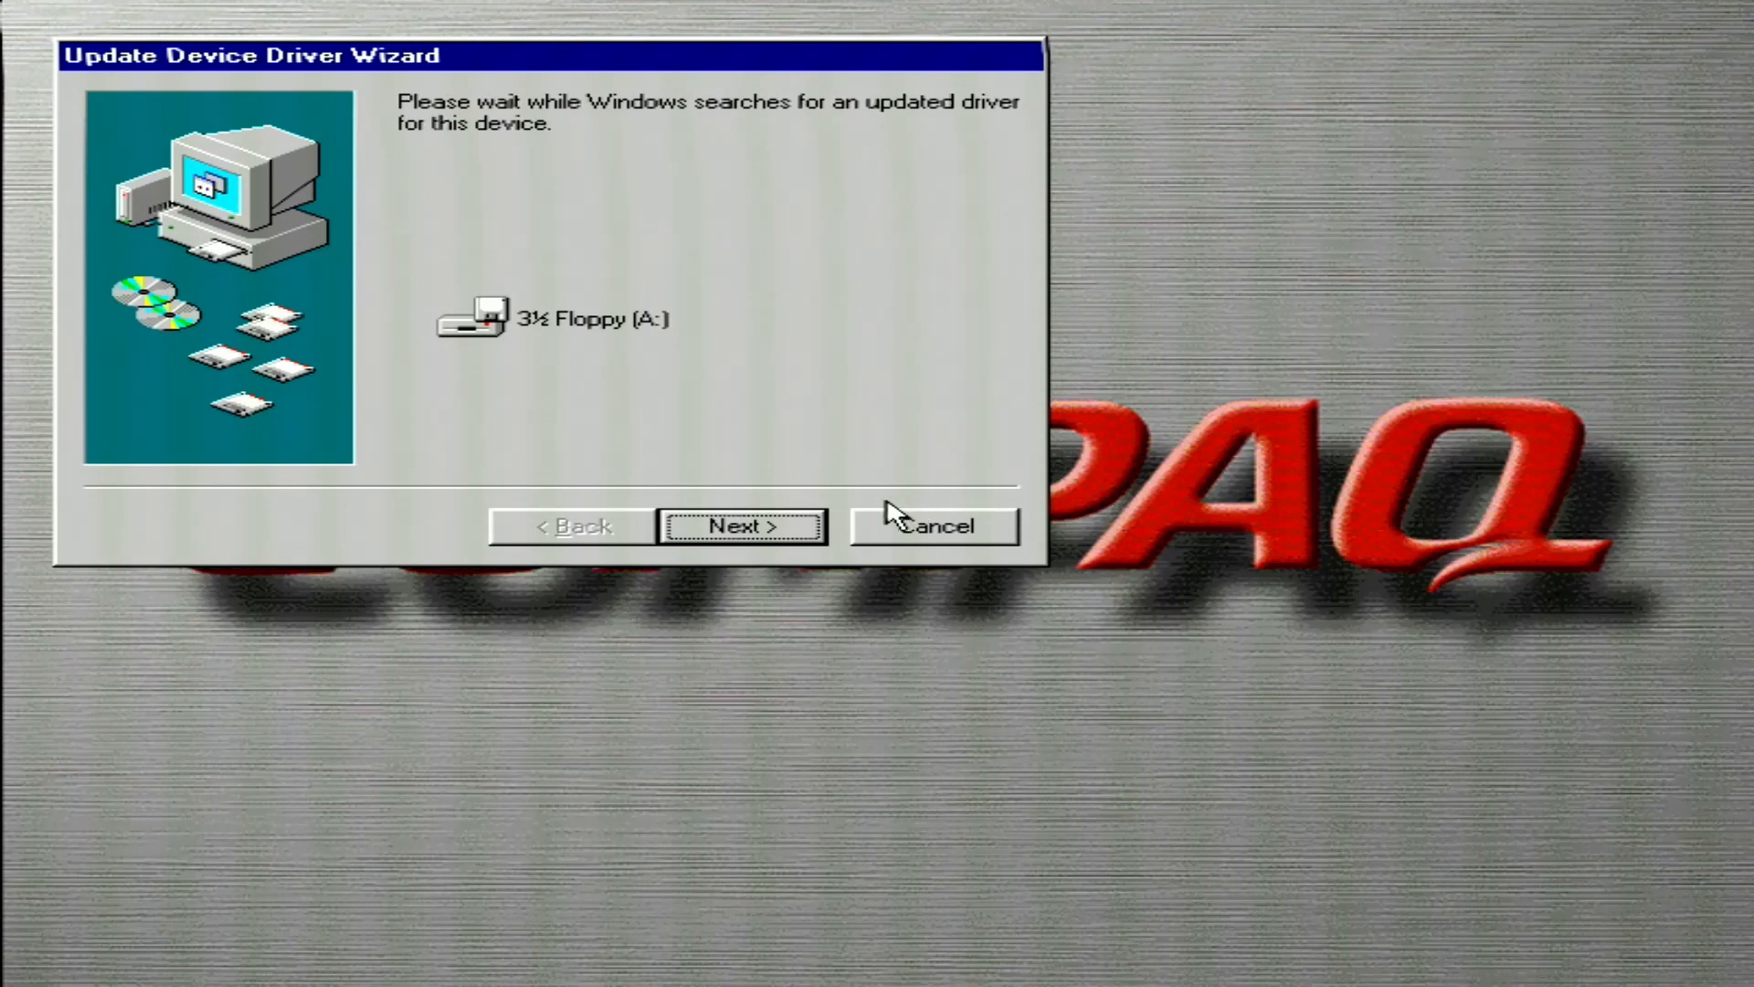
left_click(742, 525)
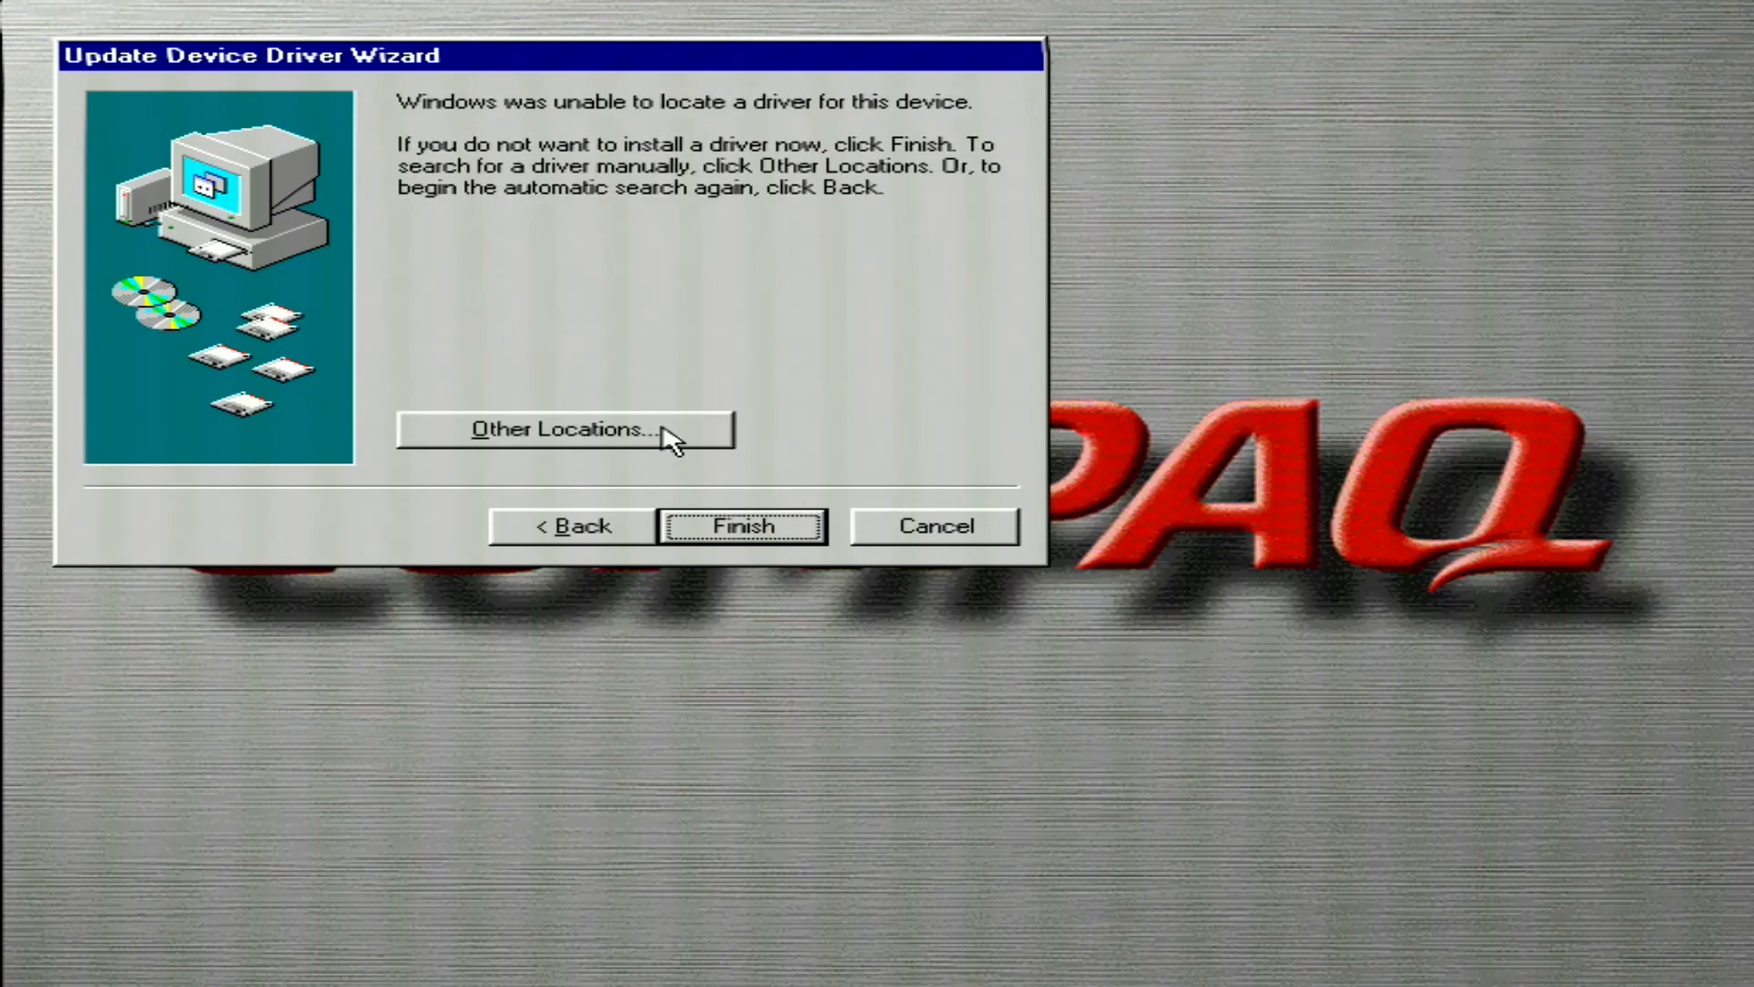
left_click(565, 430)
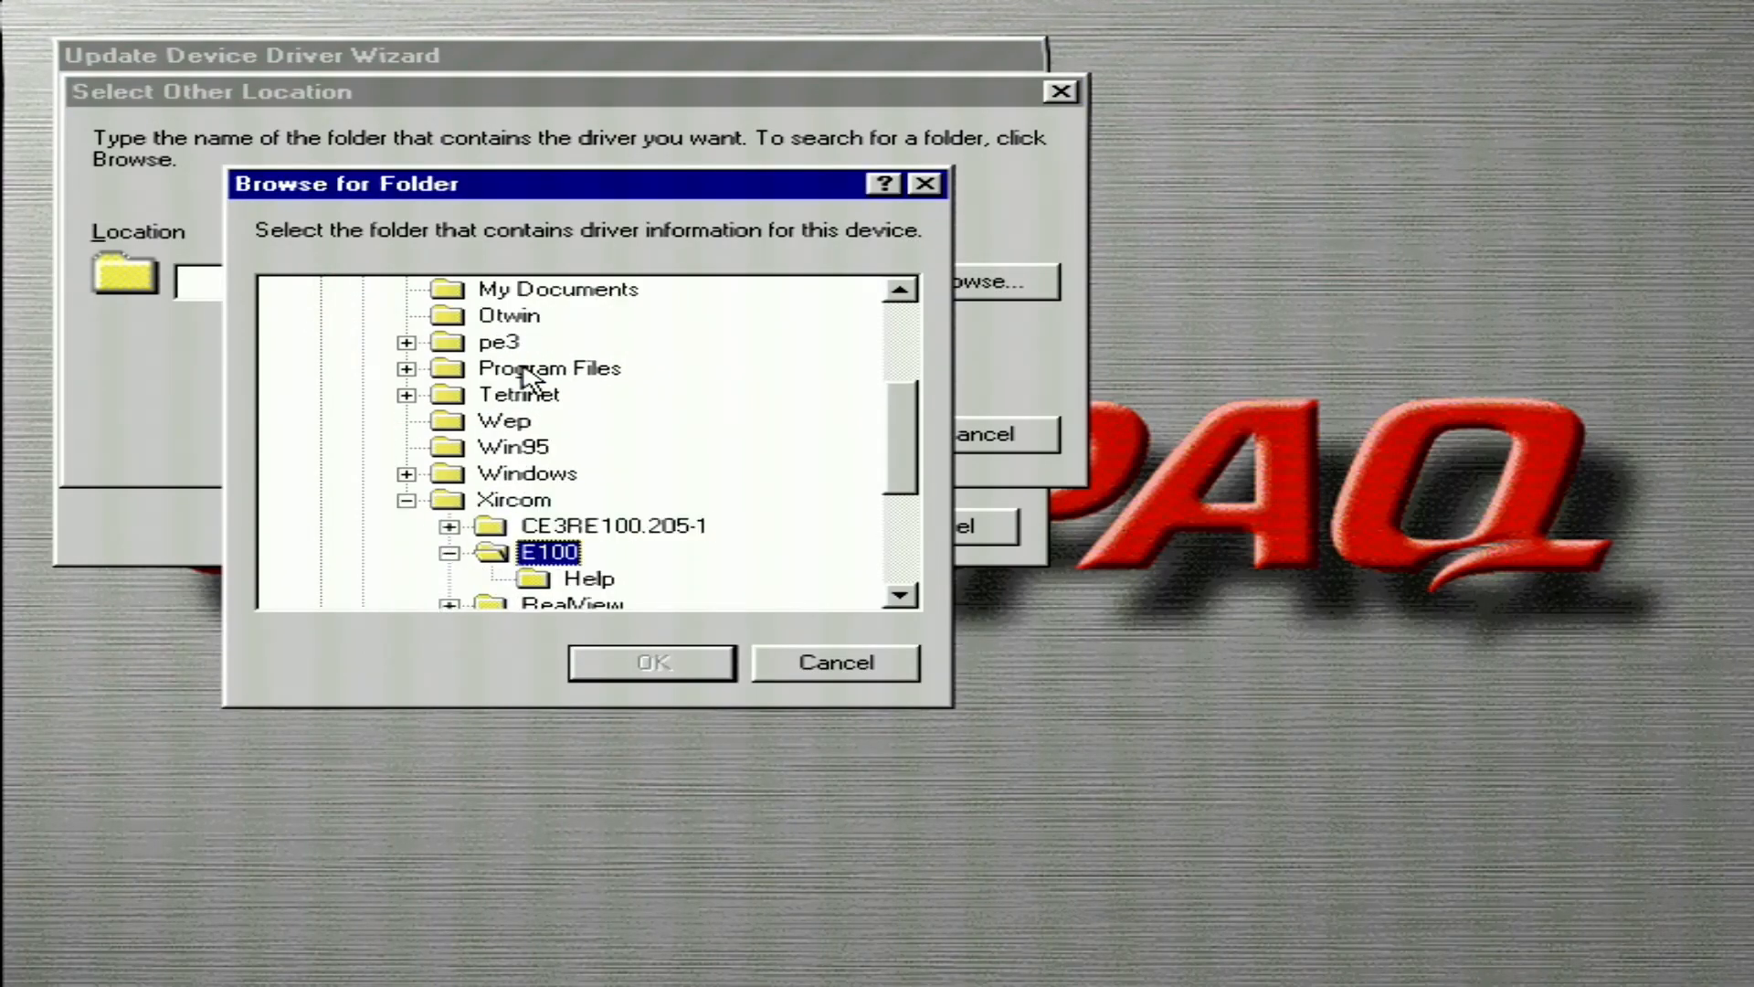
left_click(651, 662)
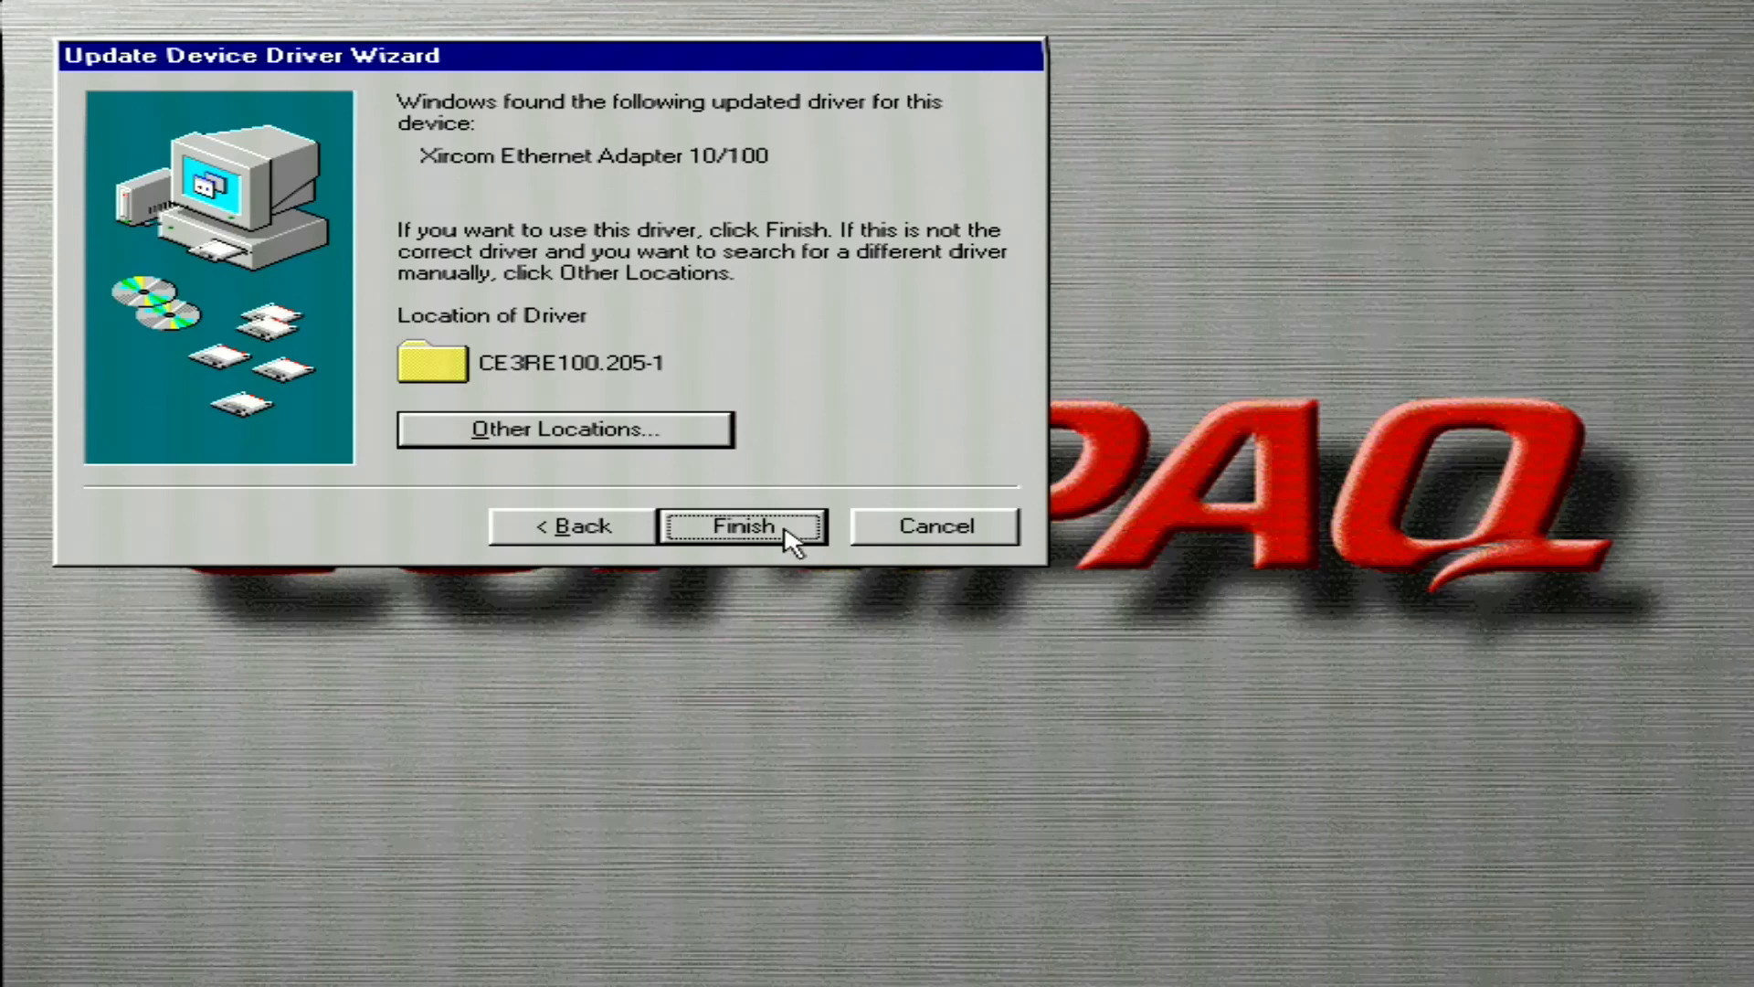
- Install the Xircom Ethernet Adapter 10/100 driver, supplying ce3.sys from the Xircom folder
left_click(740, 526)
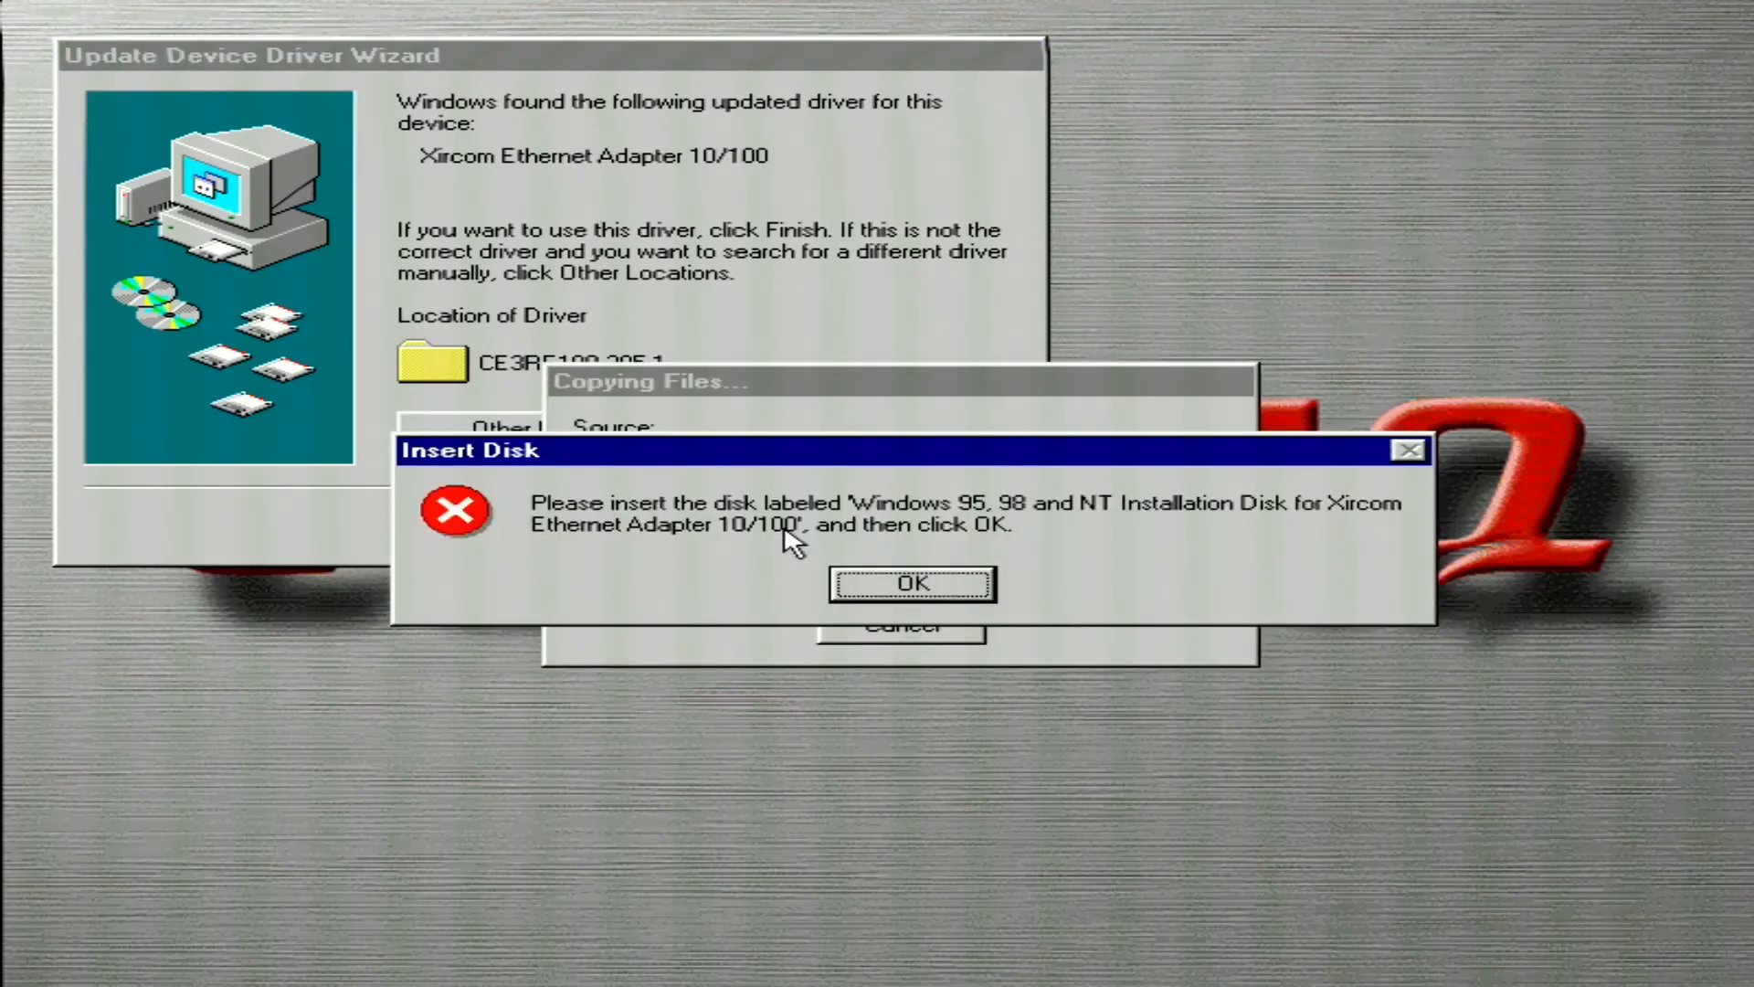
left_click(911, 583)
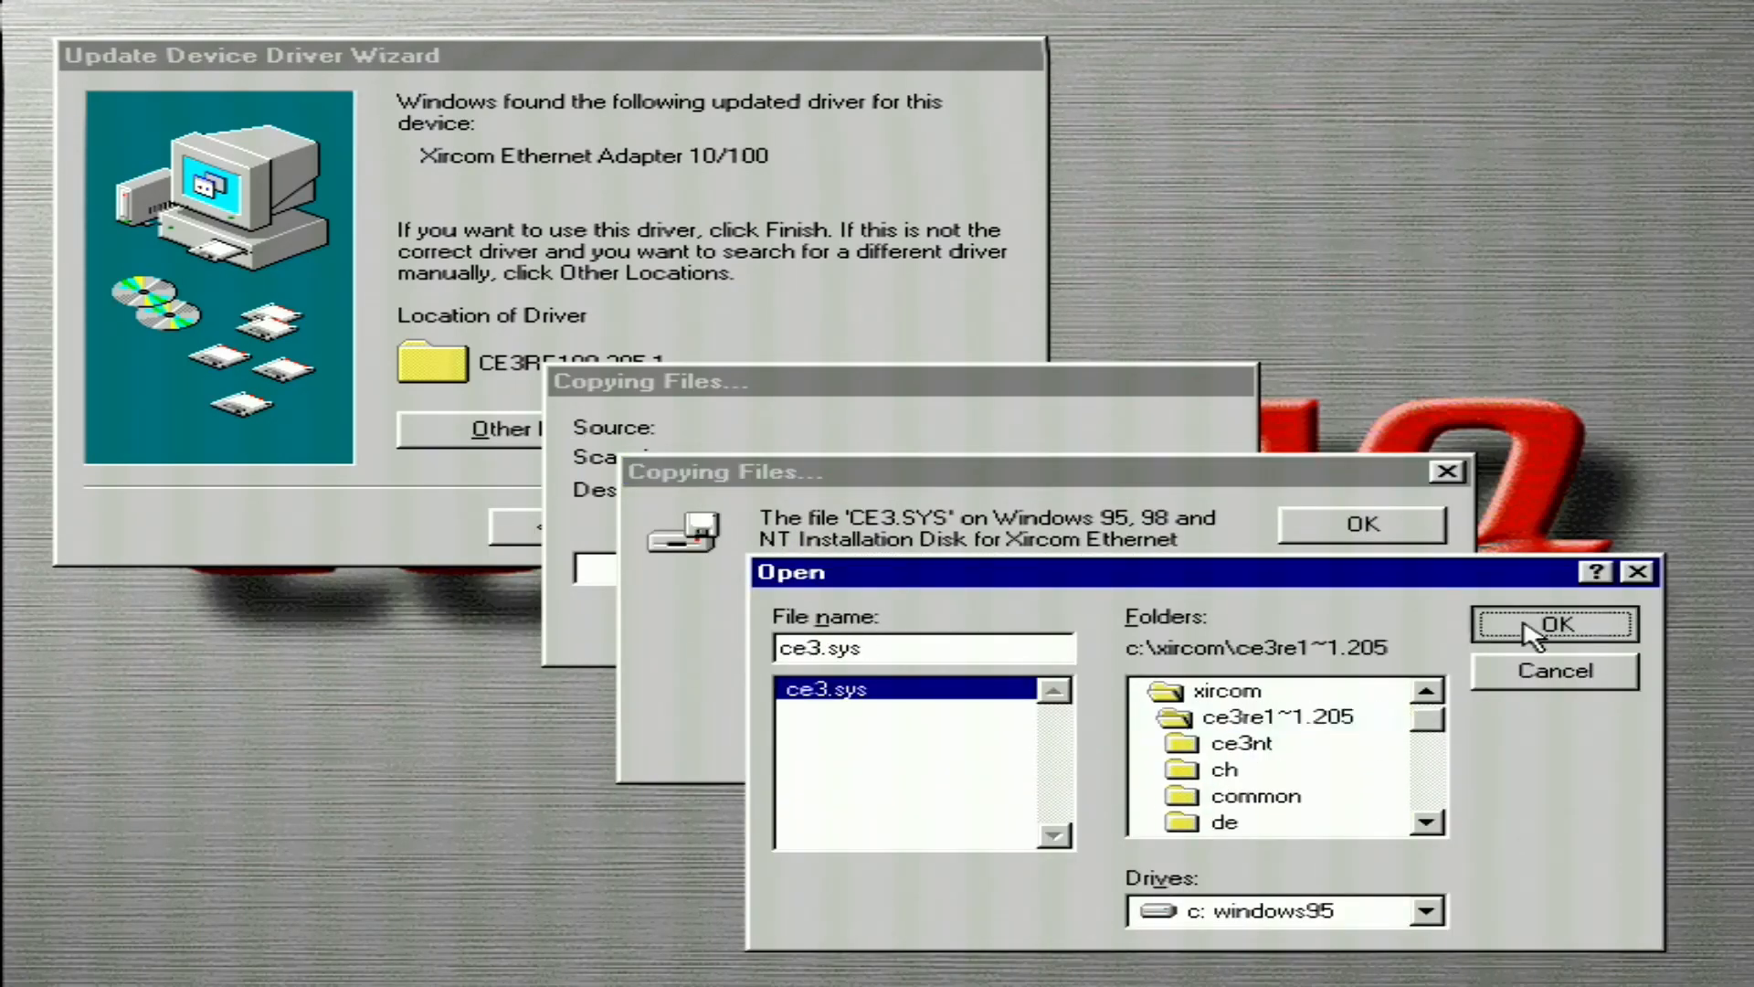
left_click(1552, 625)
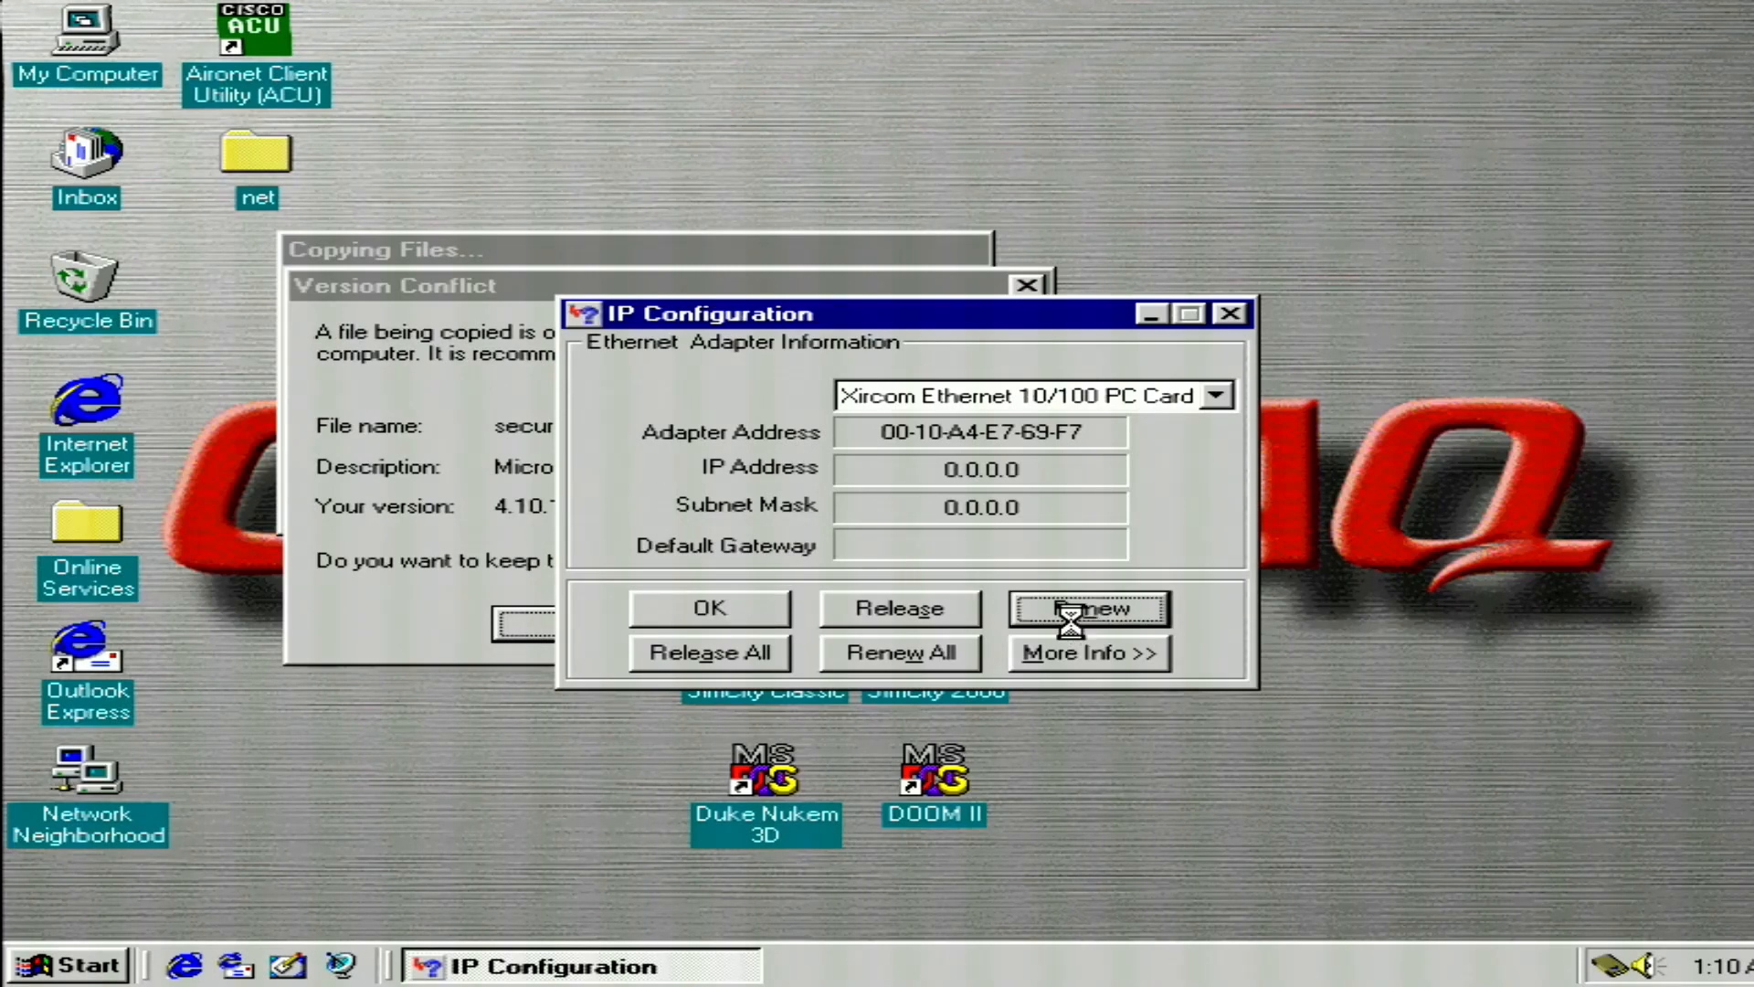
- Renew the card's IP lease and open Entire Network in Network Neighborhood
left_click(1087, 609)
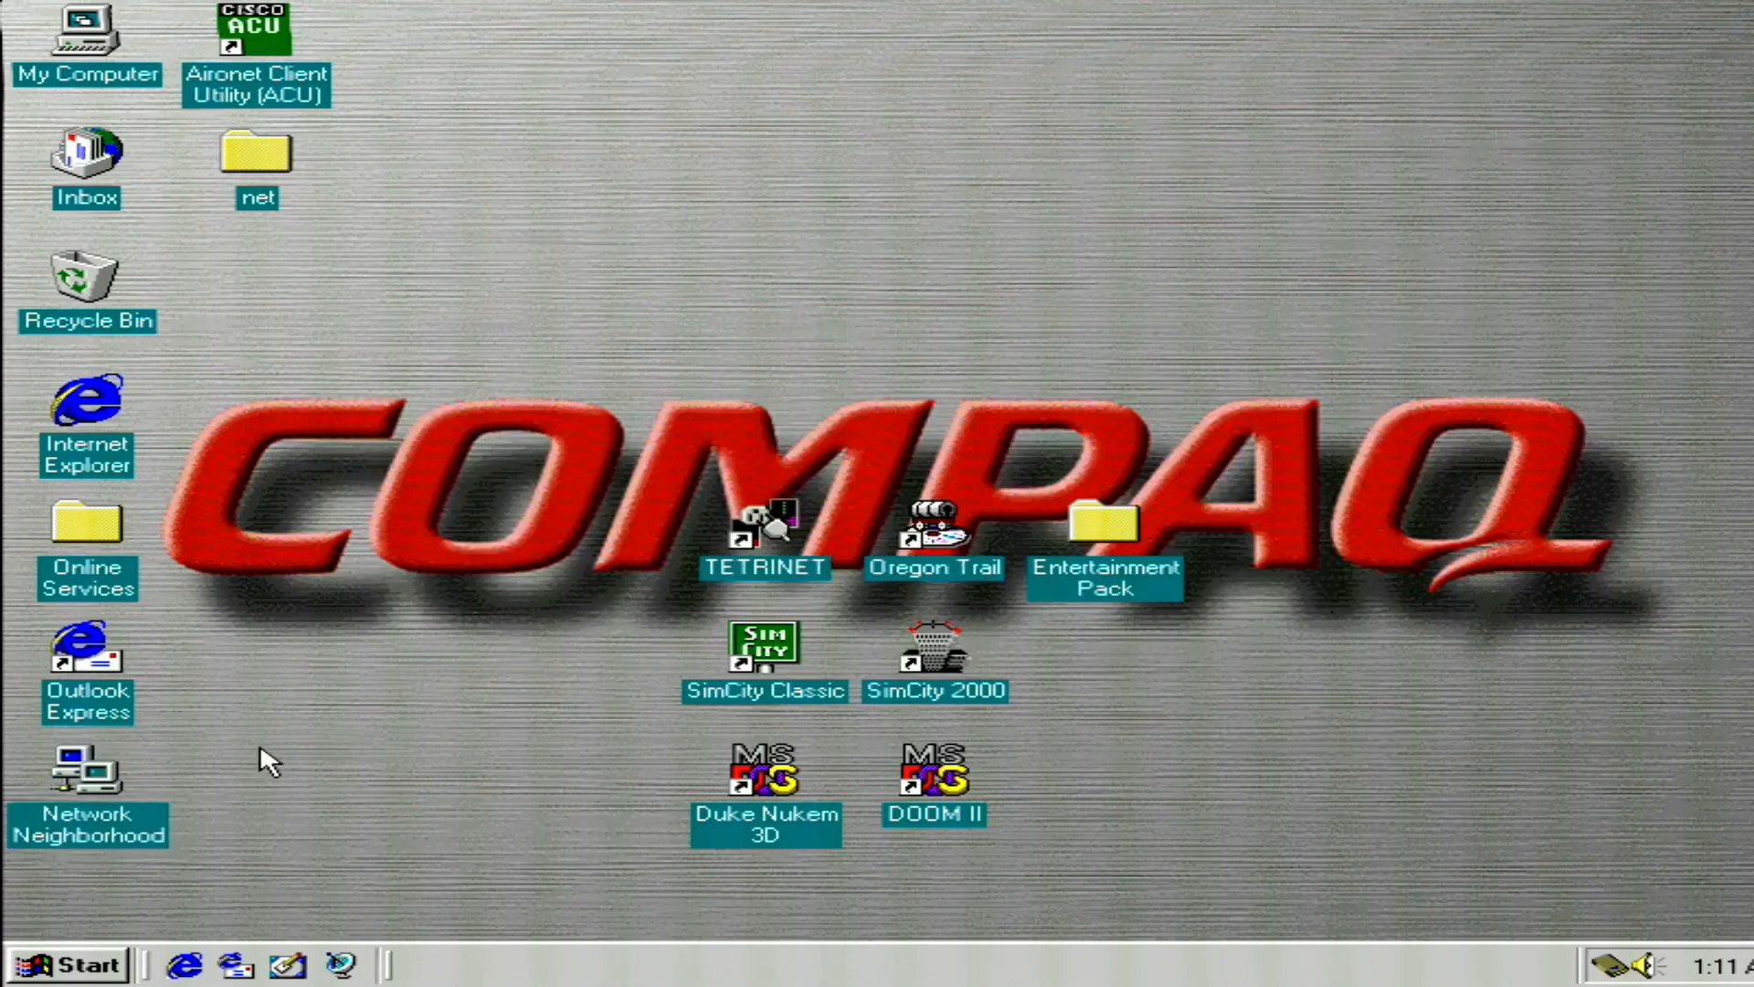
double_click(86, 771)
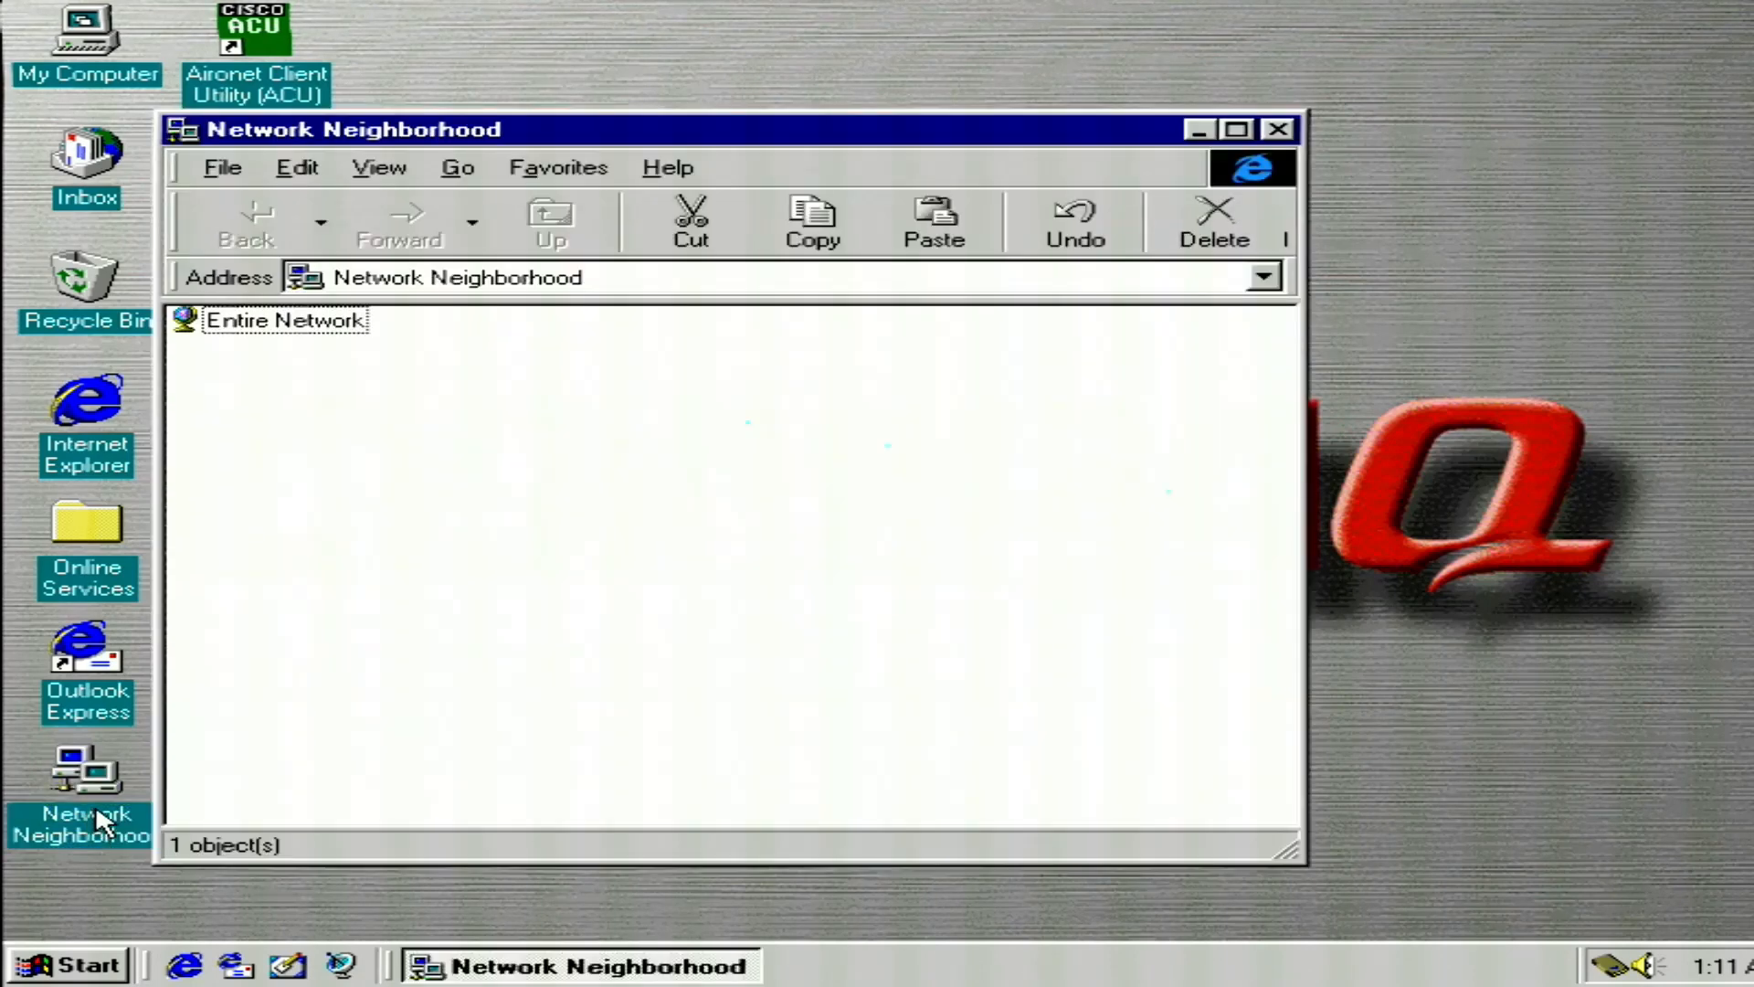
left_click(285, 319)
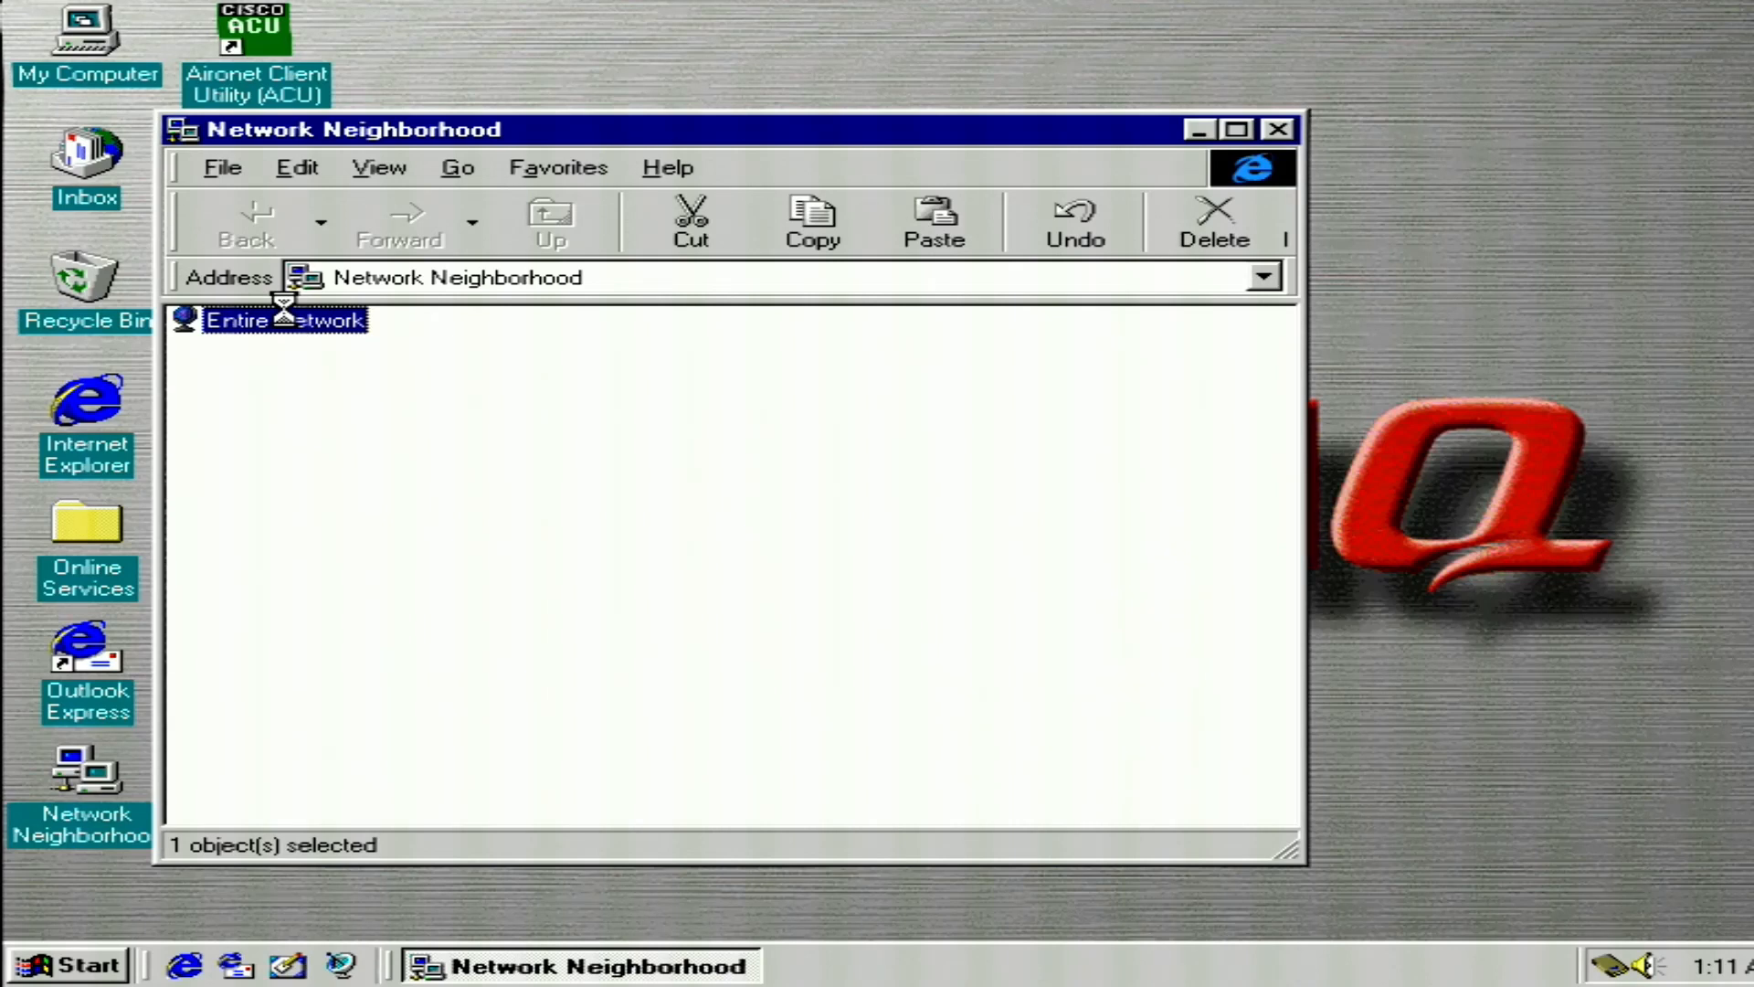
double_click(281, 320)
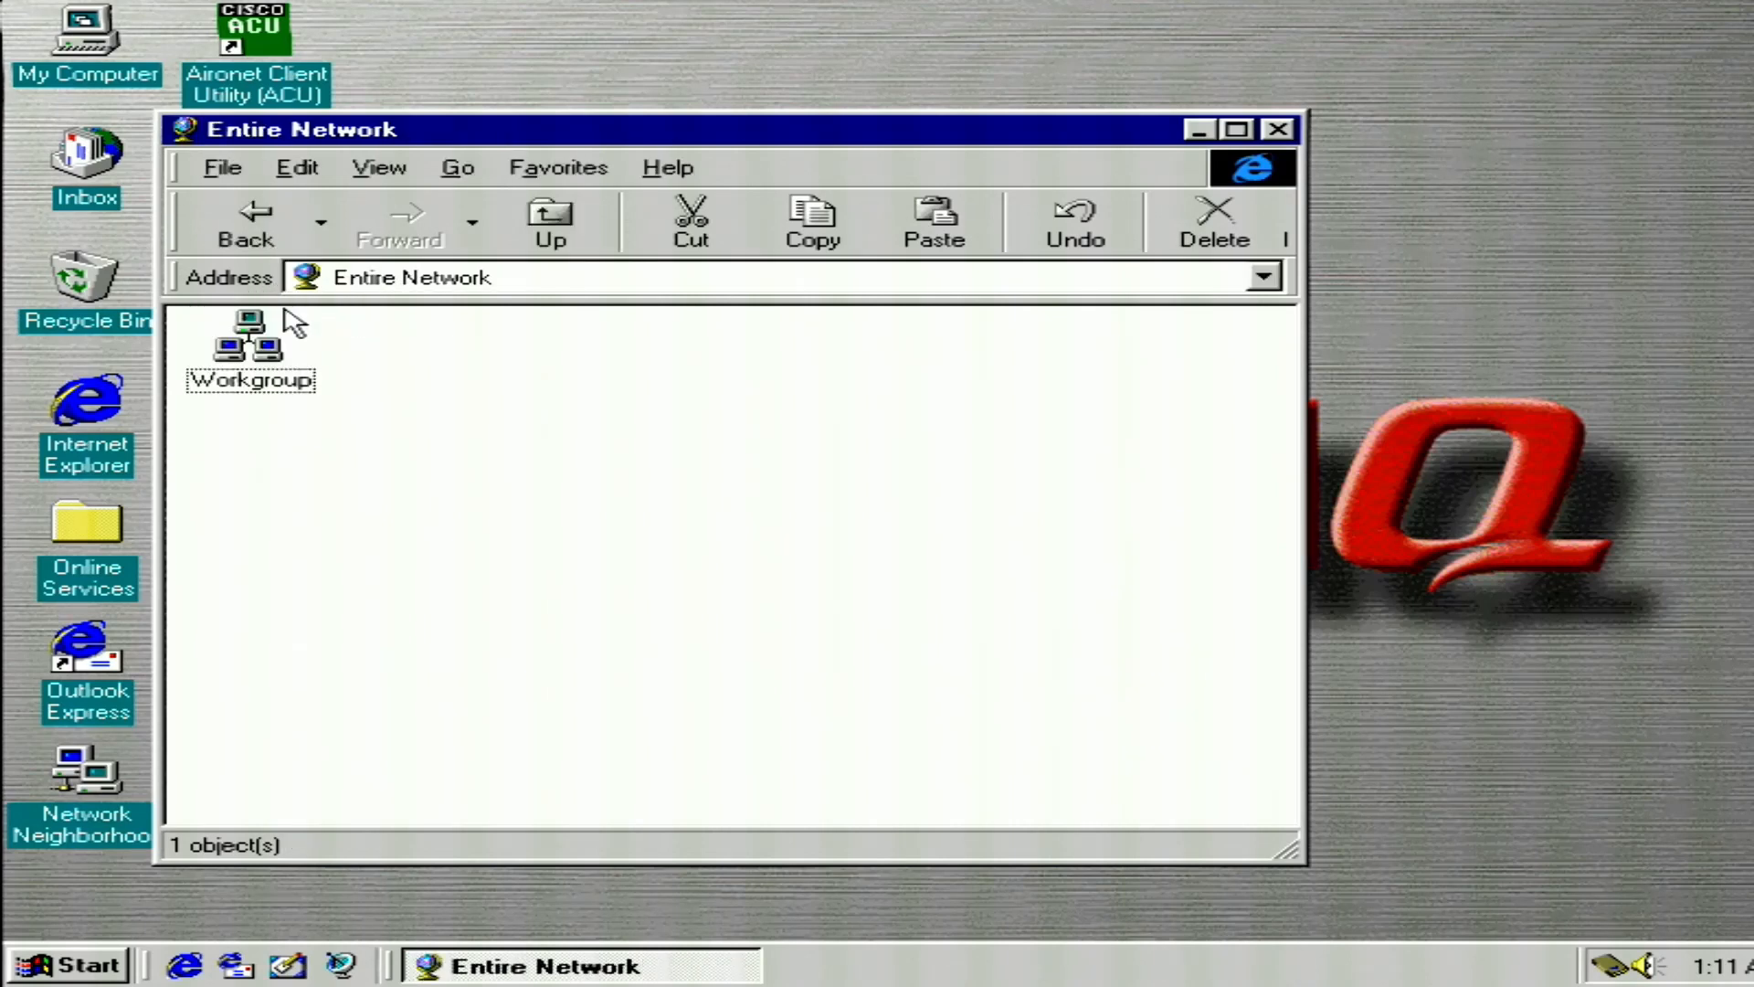
- Browse Workgroup to Raspberrypi and open its data share, then close it
double_click(250, 342)
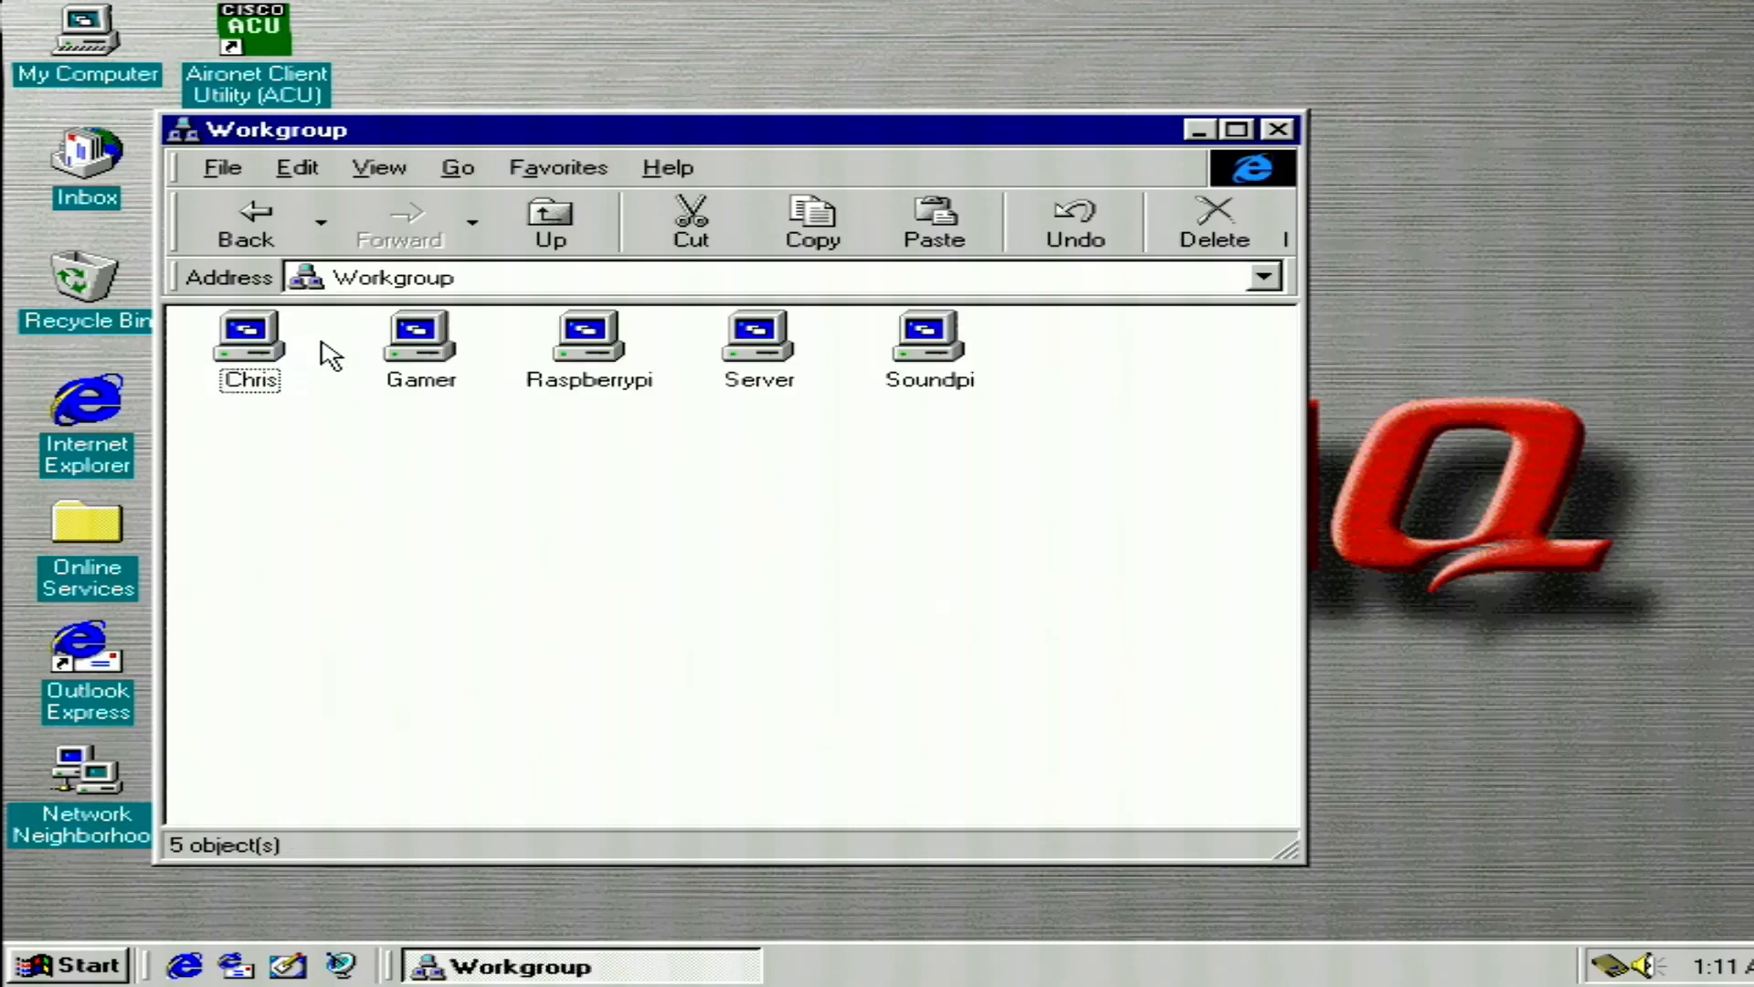
double_click(587, 341)
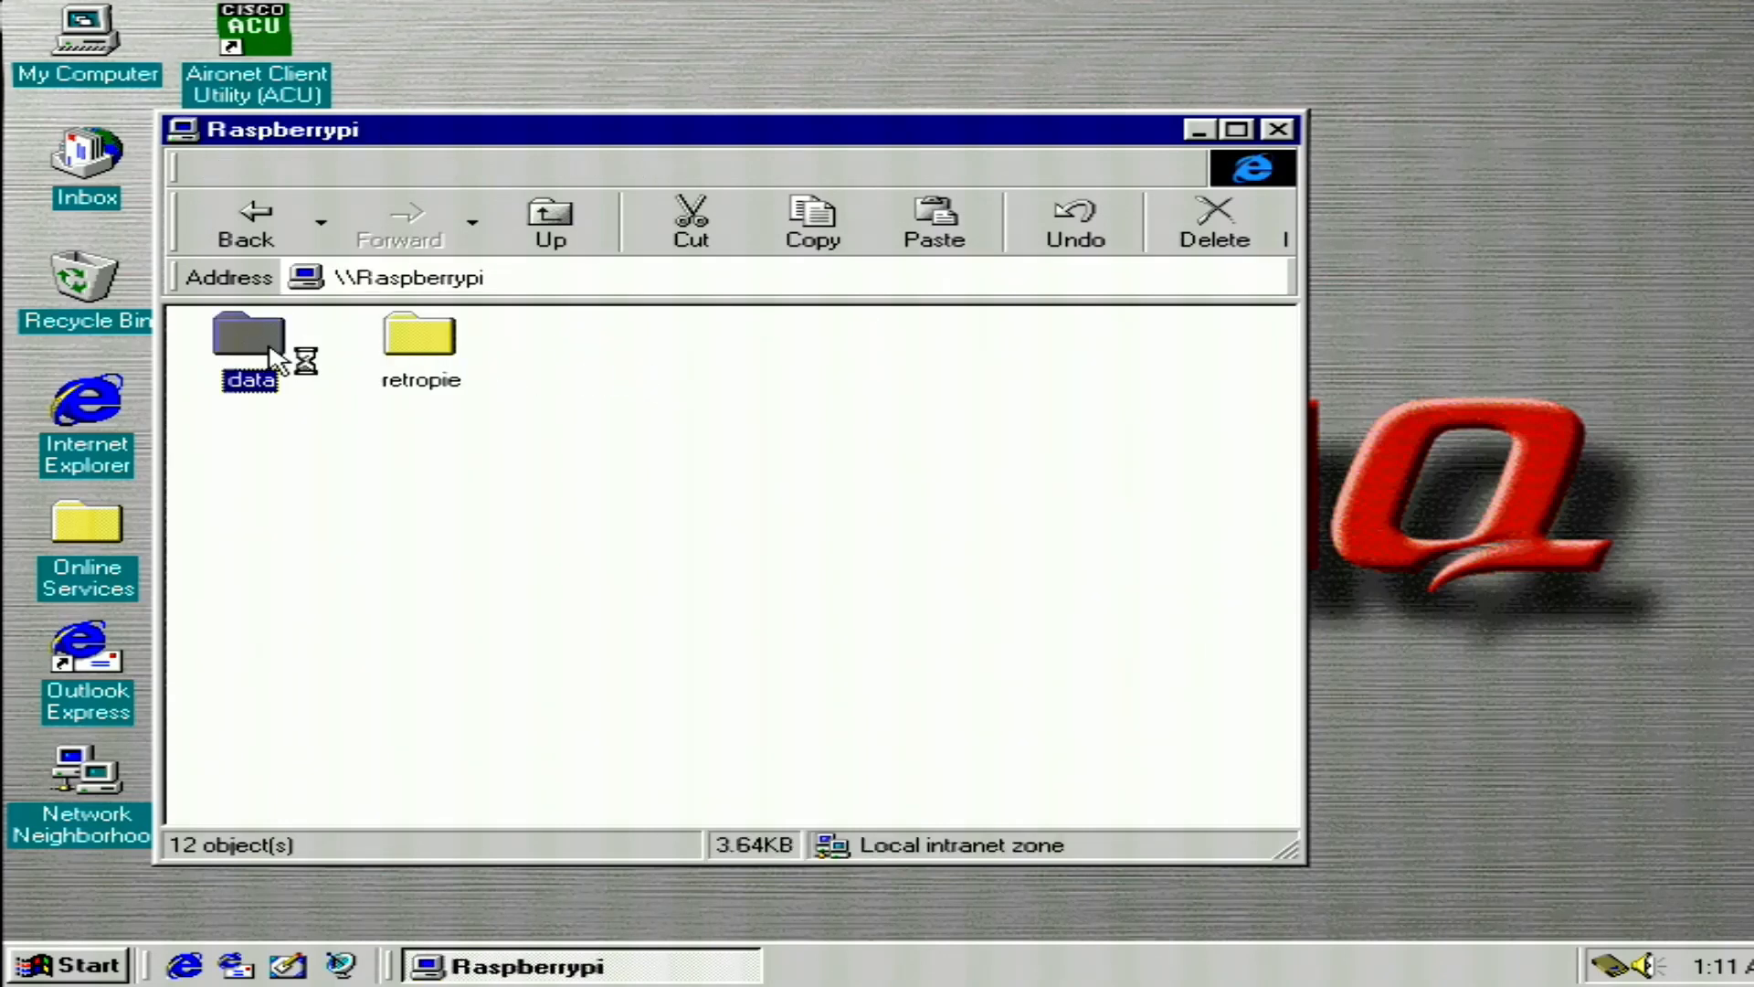
double_click(249, 342)
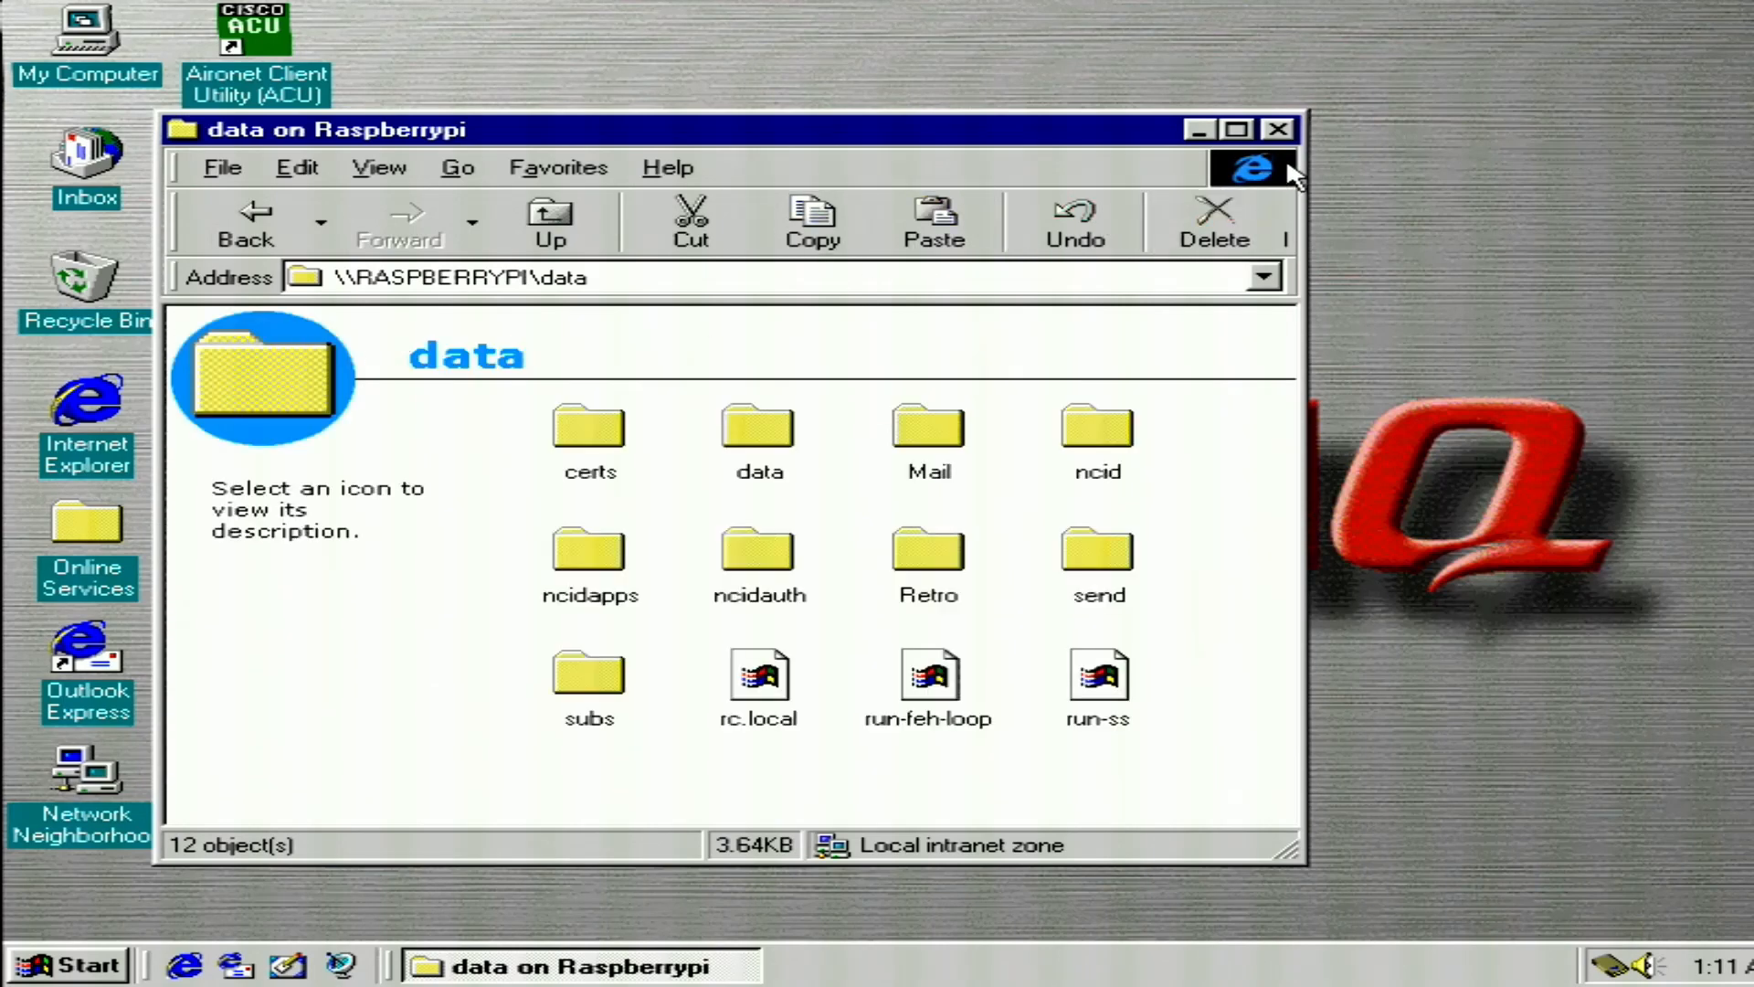
left_click(1279, 128)
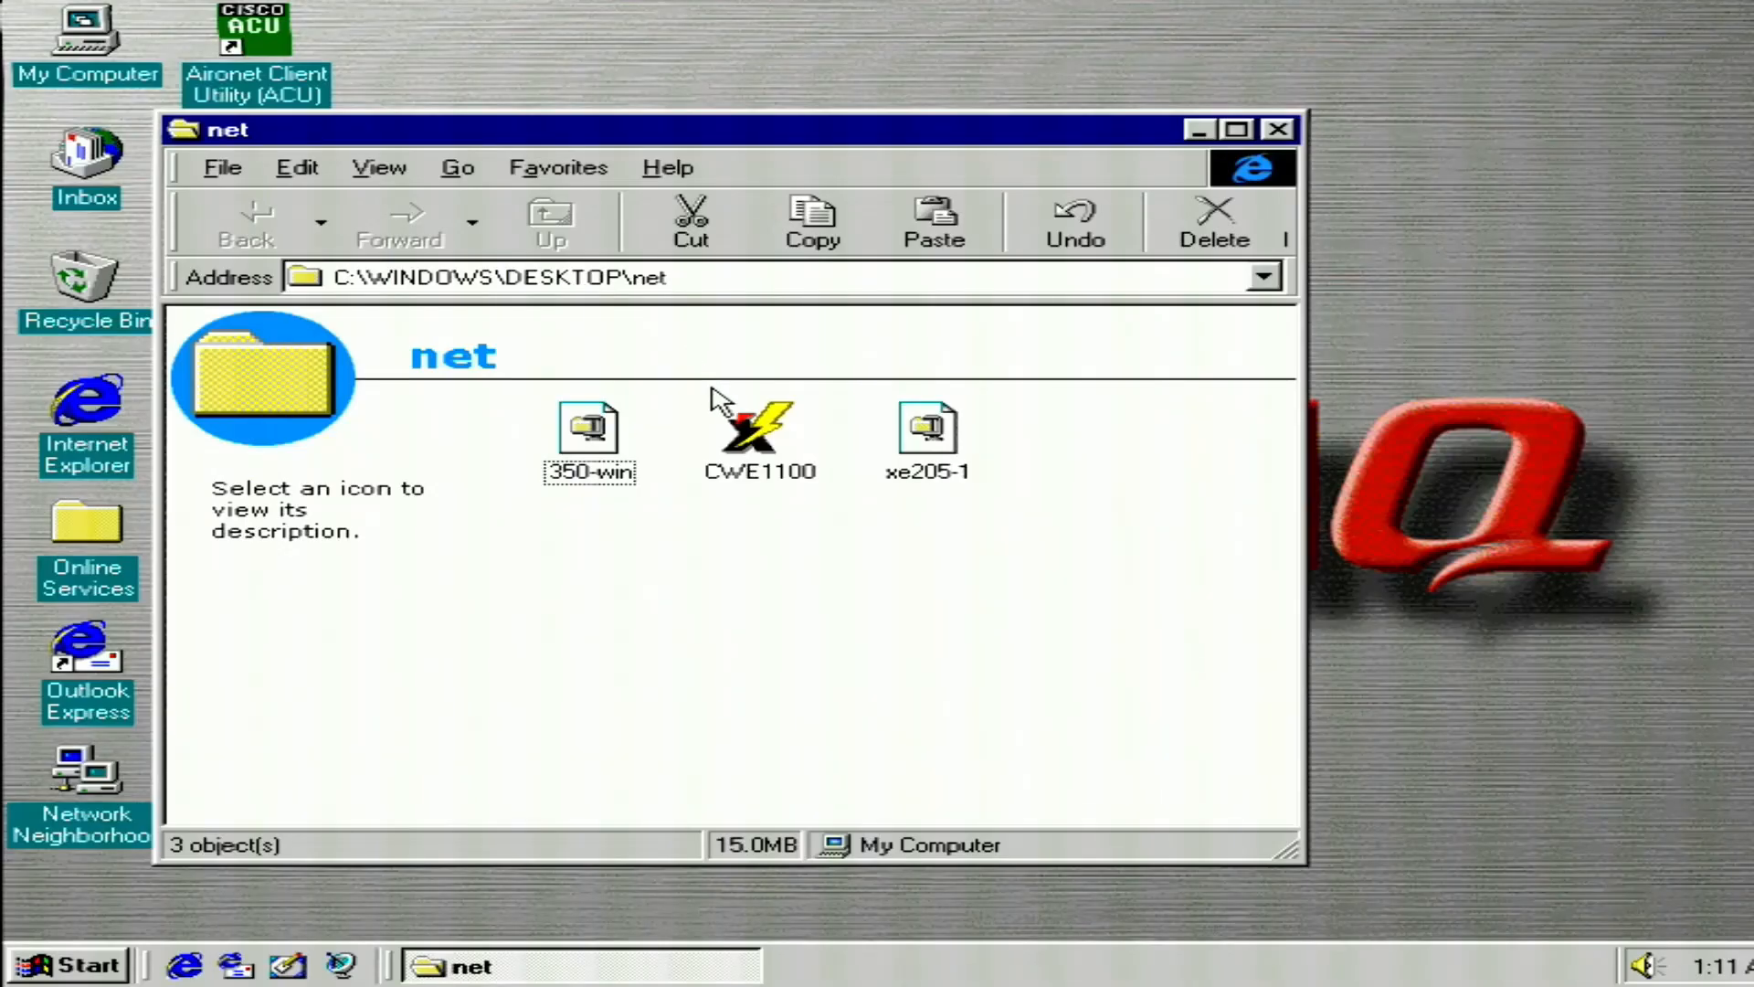
- Extract the CWE1100 package to C:\Xircom\CWE1100_415
double_click(760, 427)
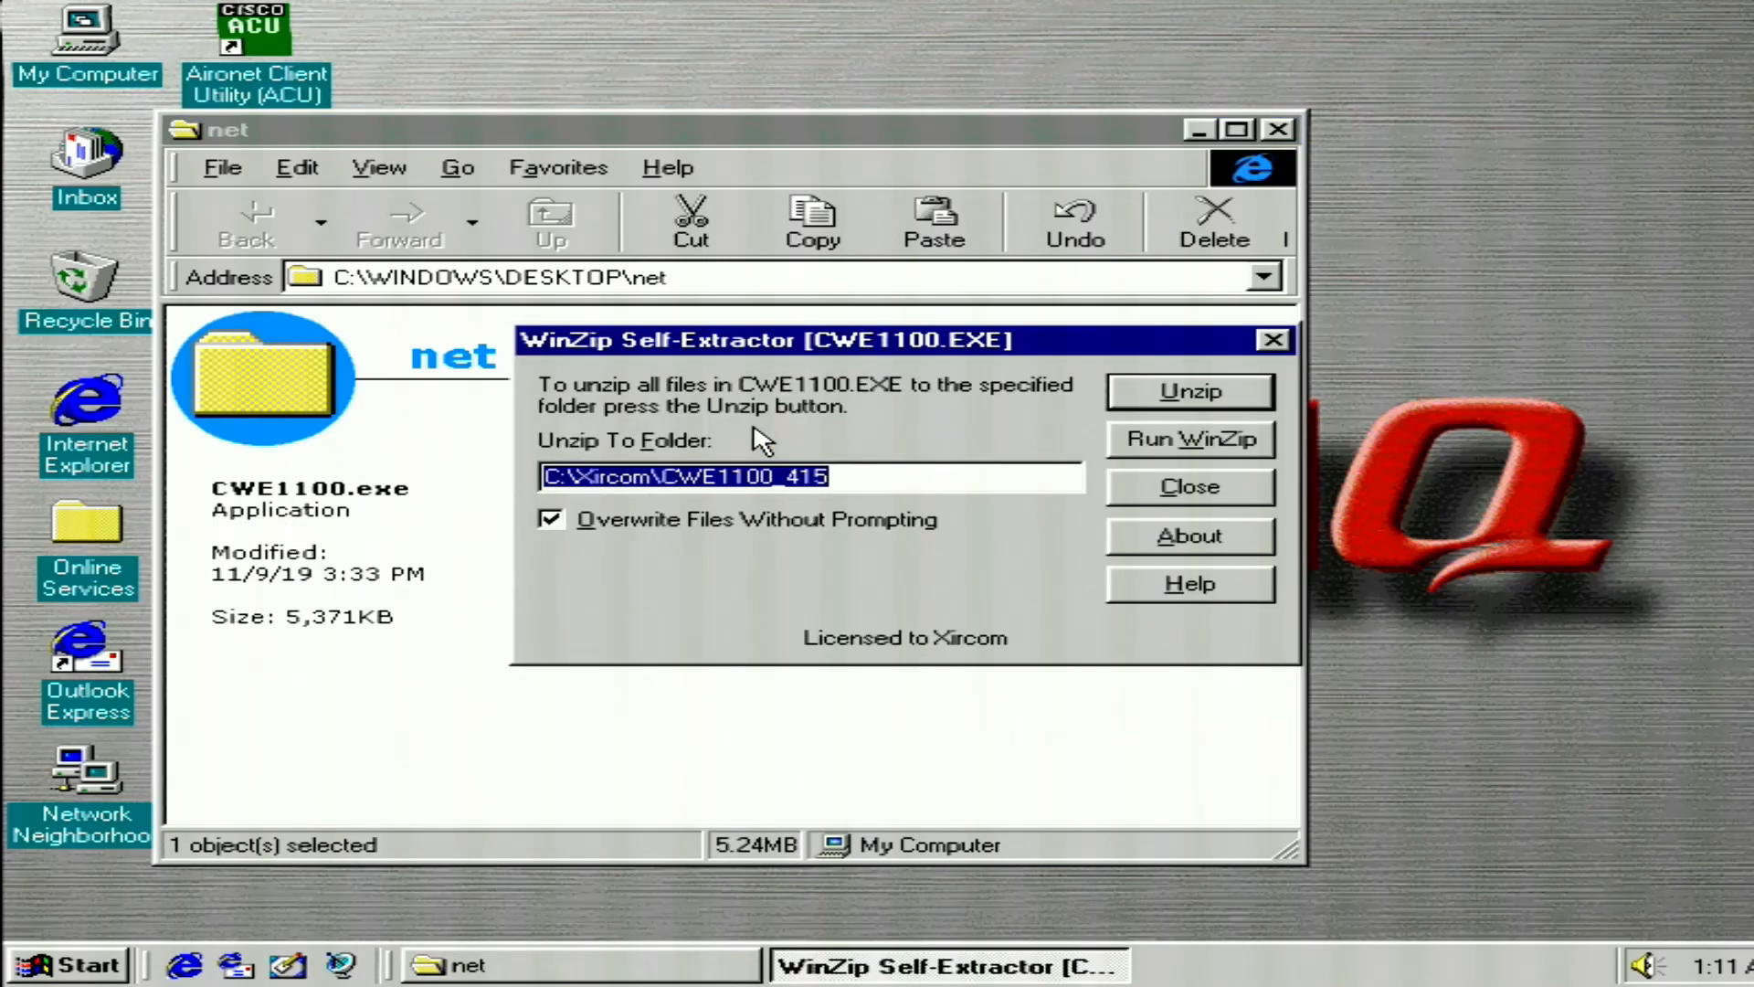
left_click(1190, 391)
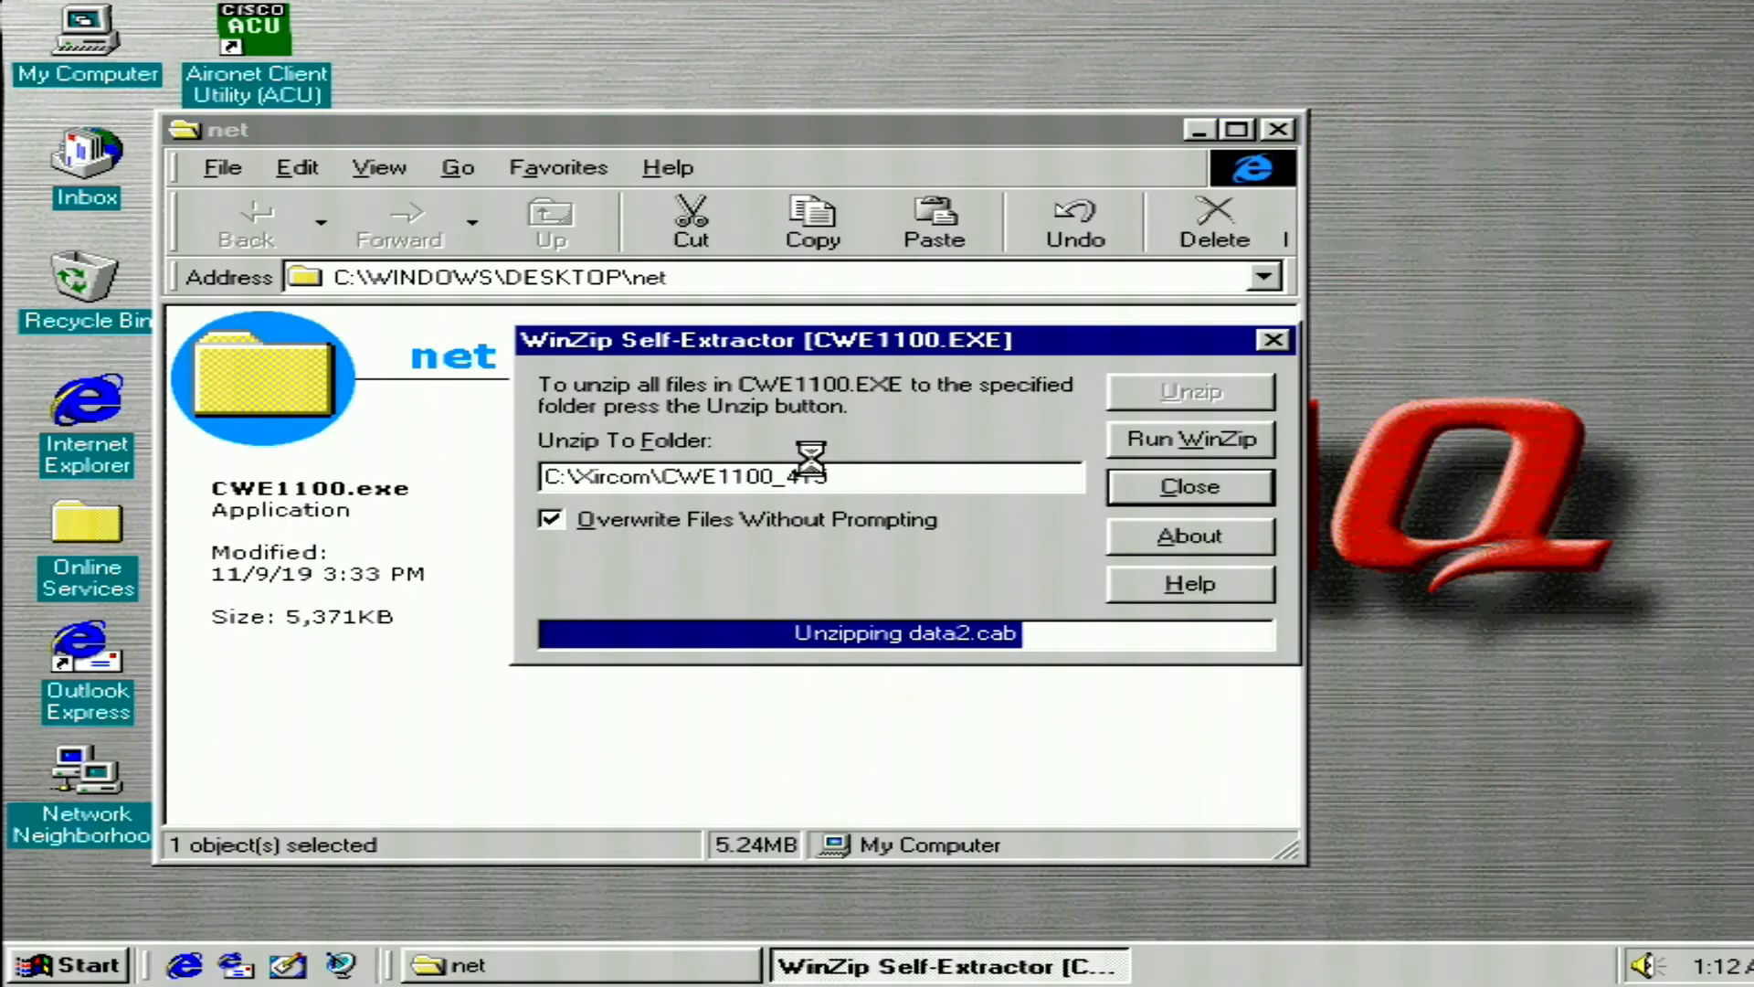
left_click(1188, 486)
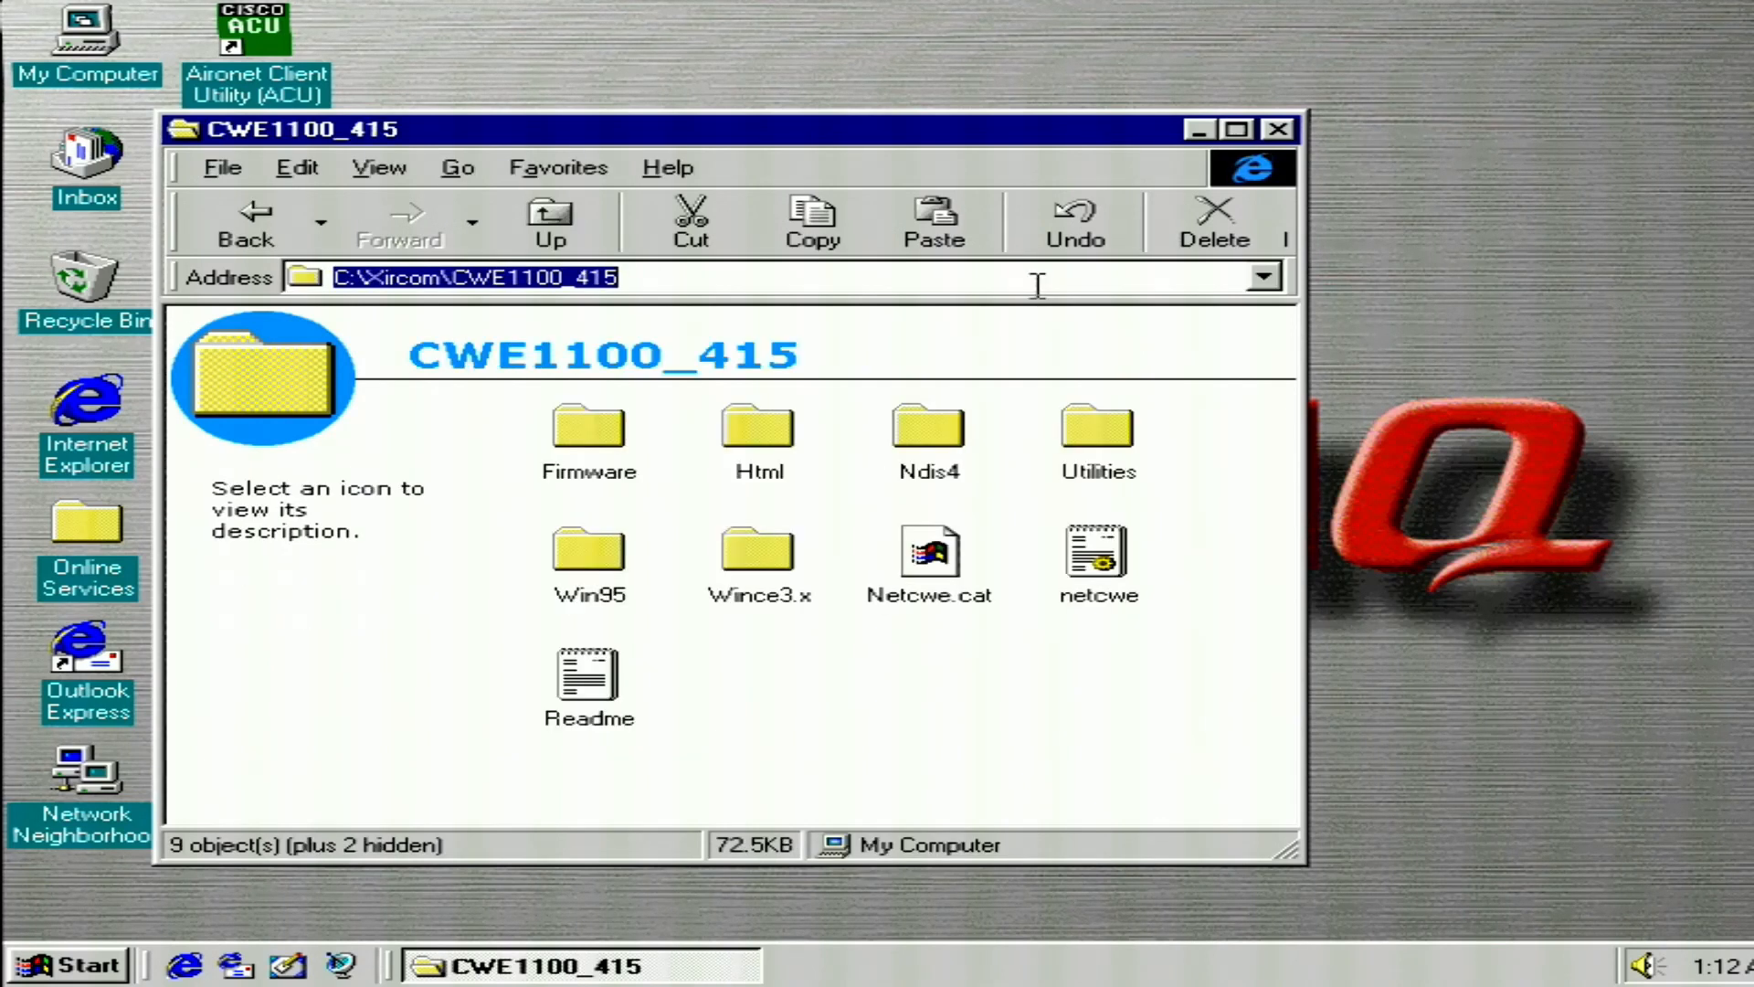
- Run Setup from the Utilities folder and finish installing Client Utility 4.15
double_click(1096, 437)
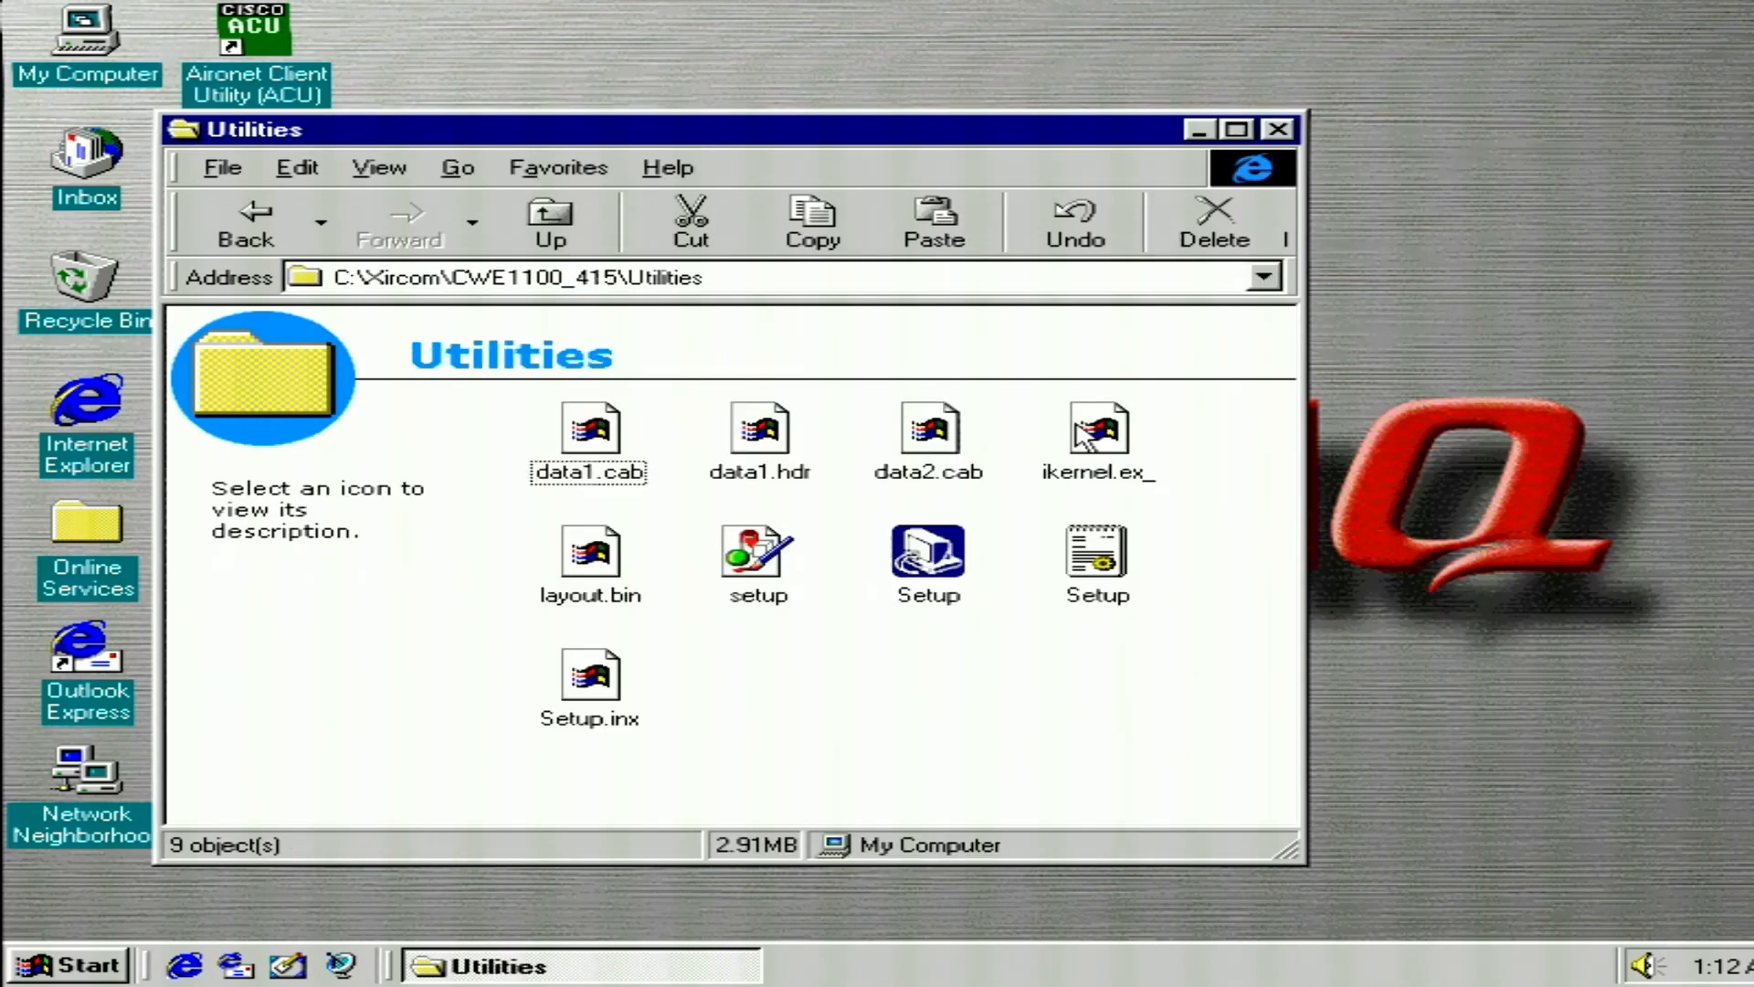
mouse_move(983, 568)
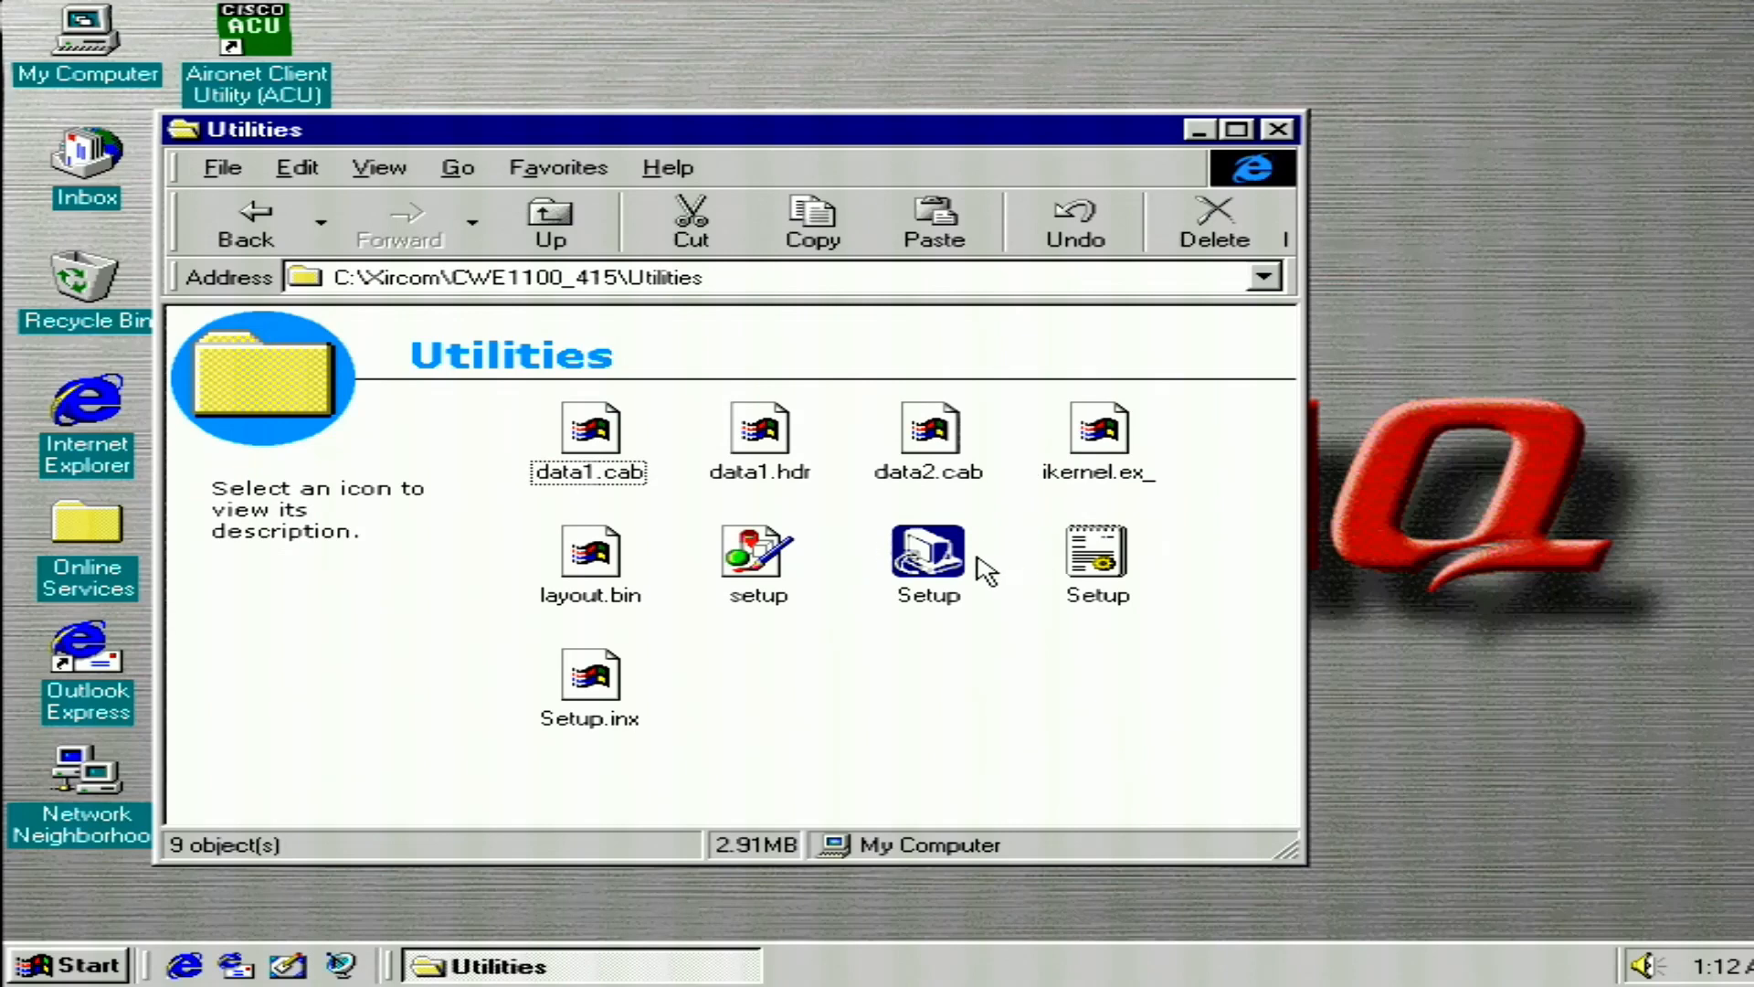
double_click(928, 548)
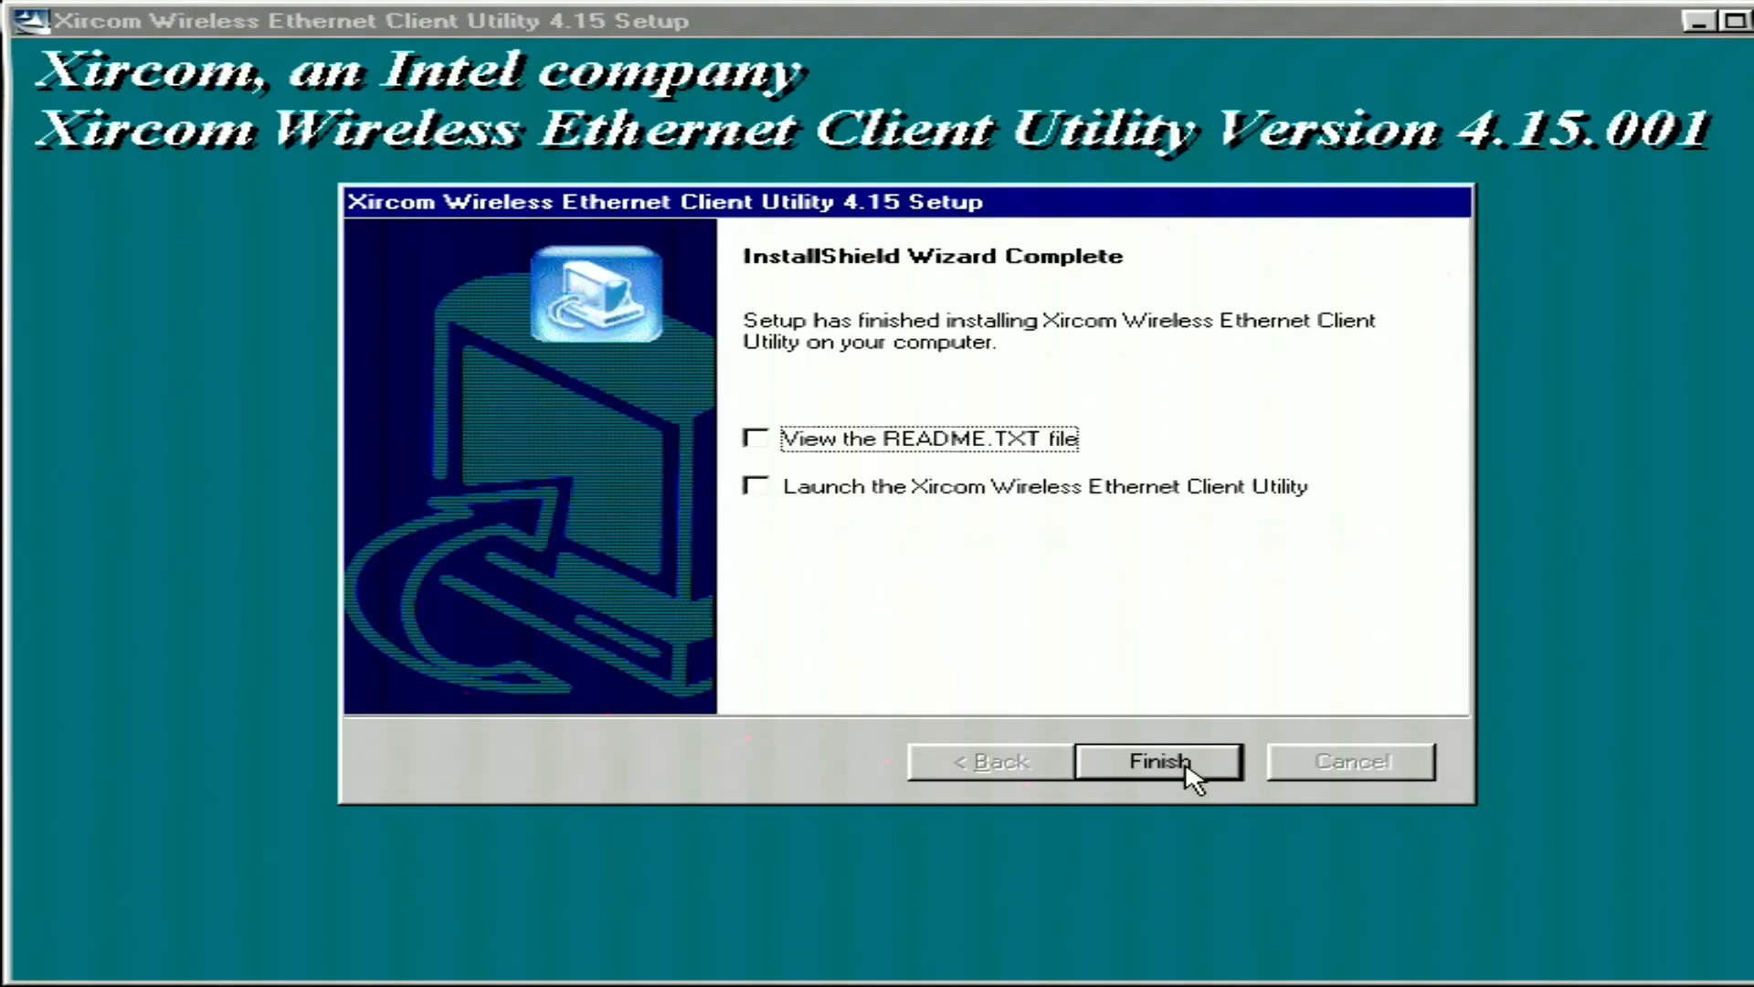
left_click(1159, 760)
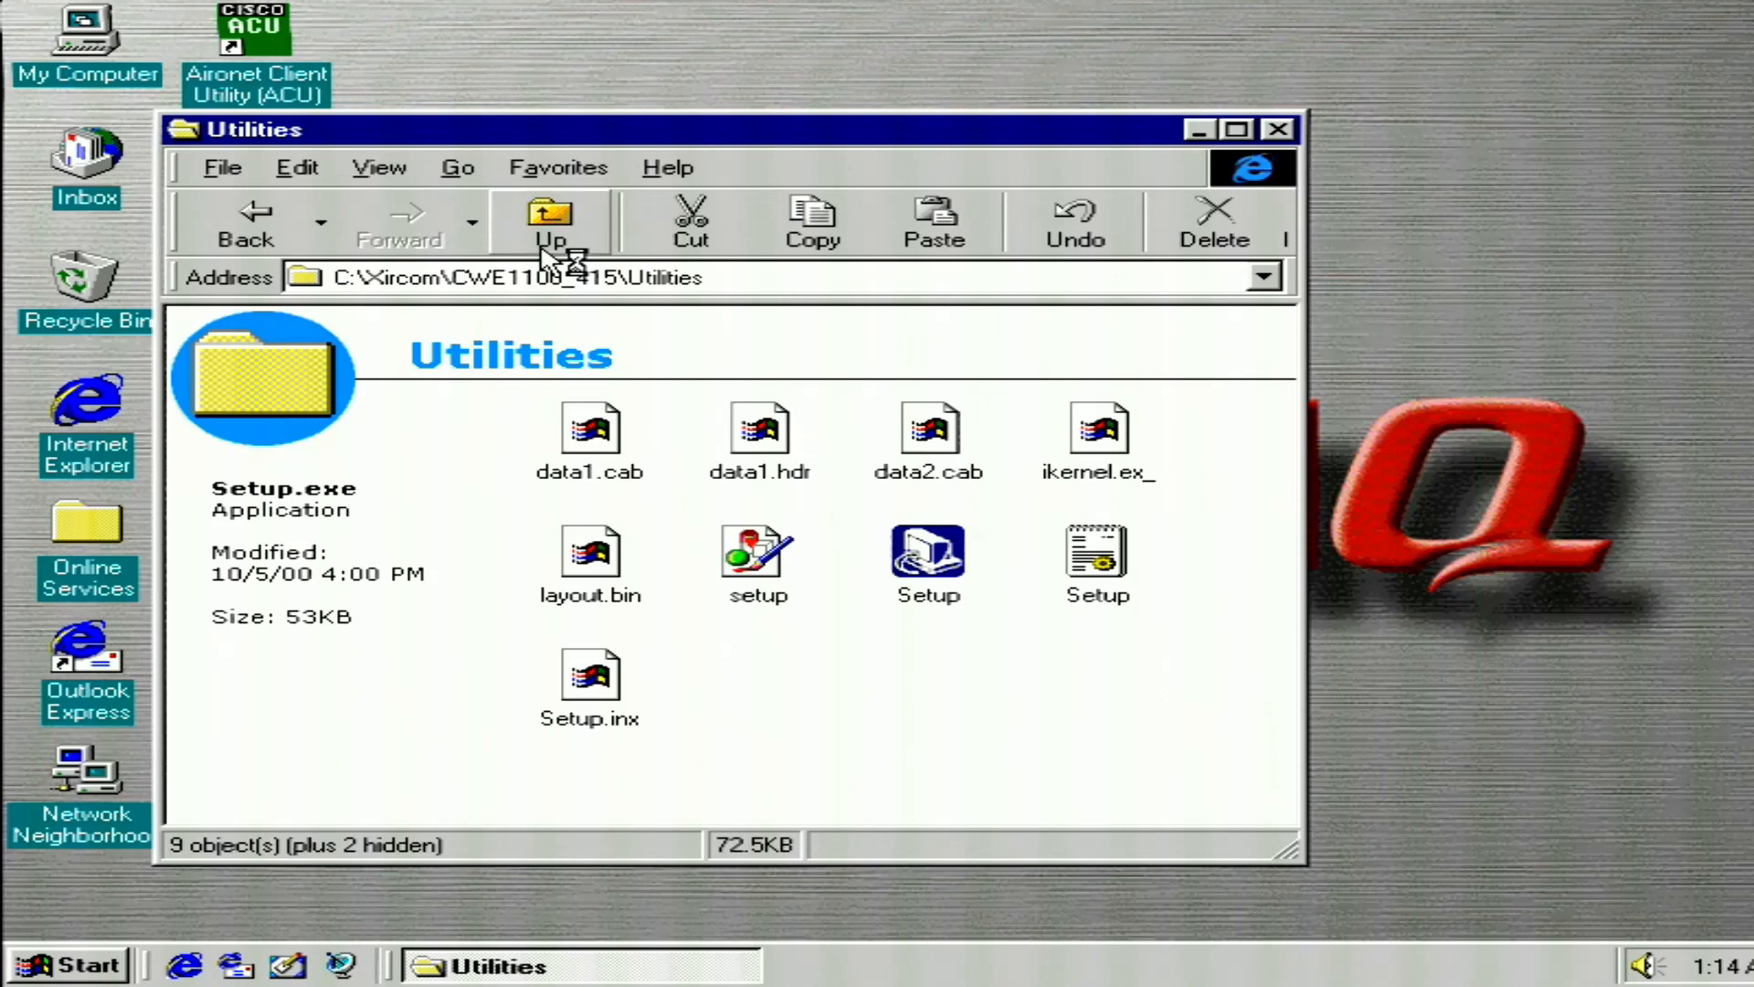
- Go to the CWE1100_415\Win95 folder and continue the driver wizard's search
left_click(550, 221)
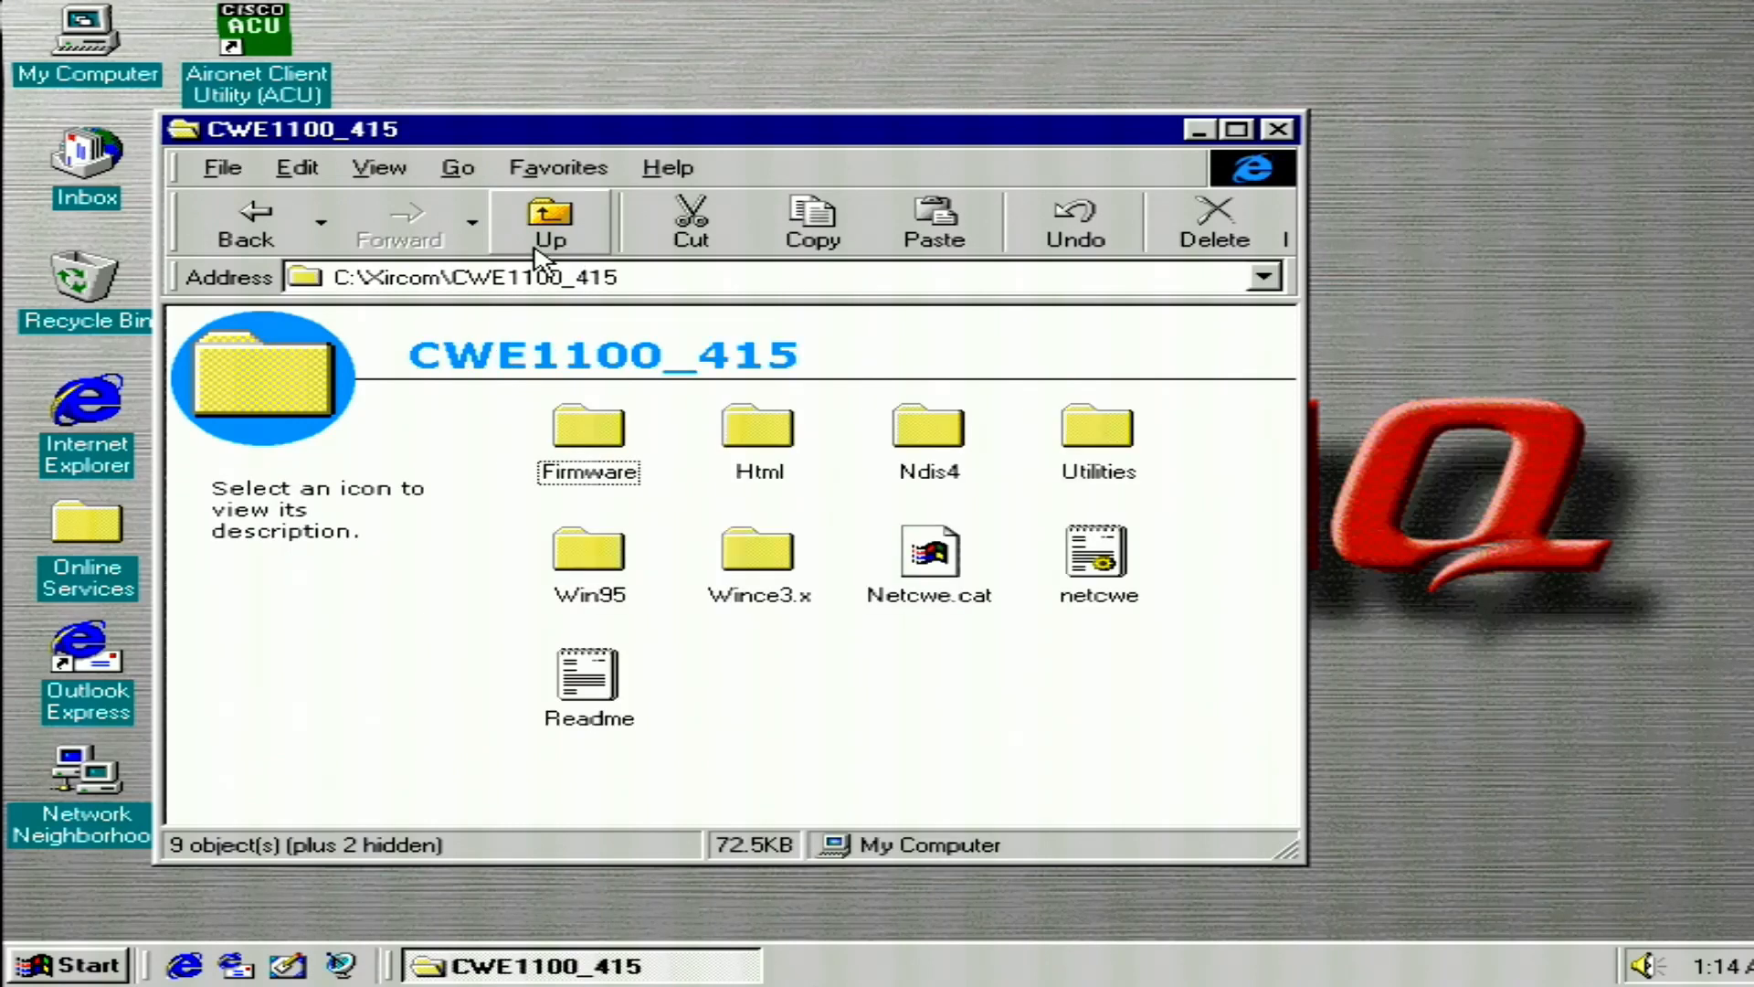
left_click(475, 276)
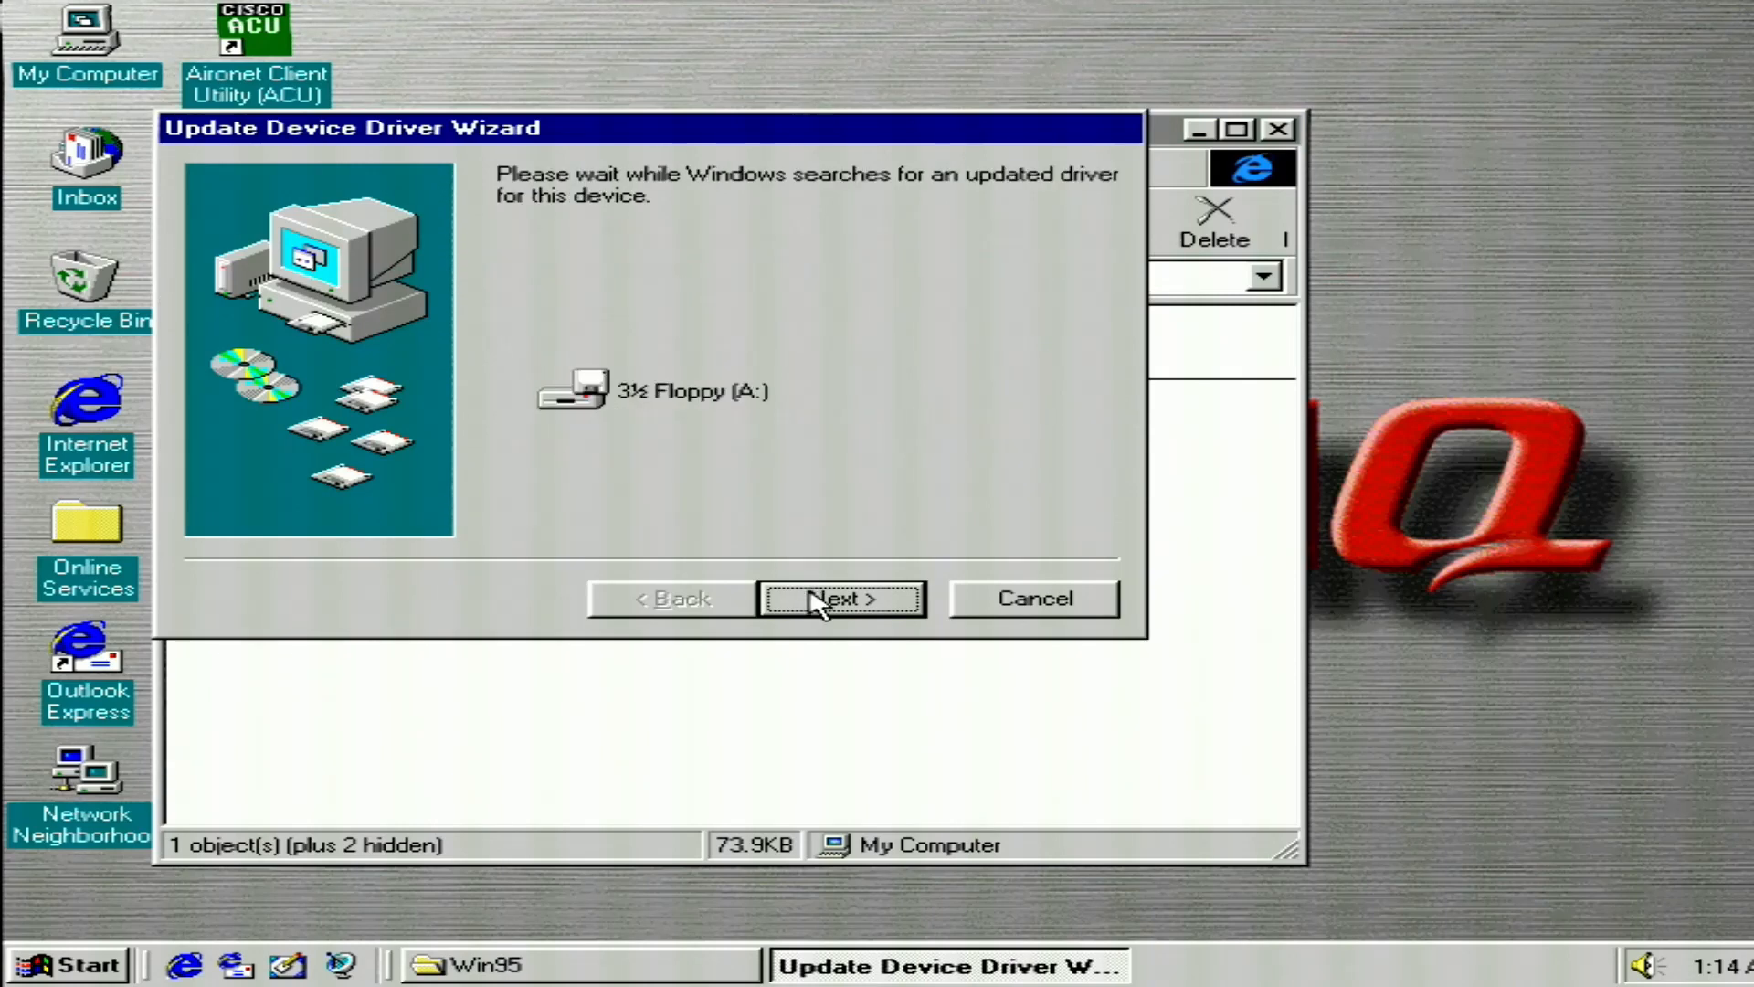
left_click(838, 599)
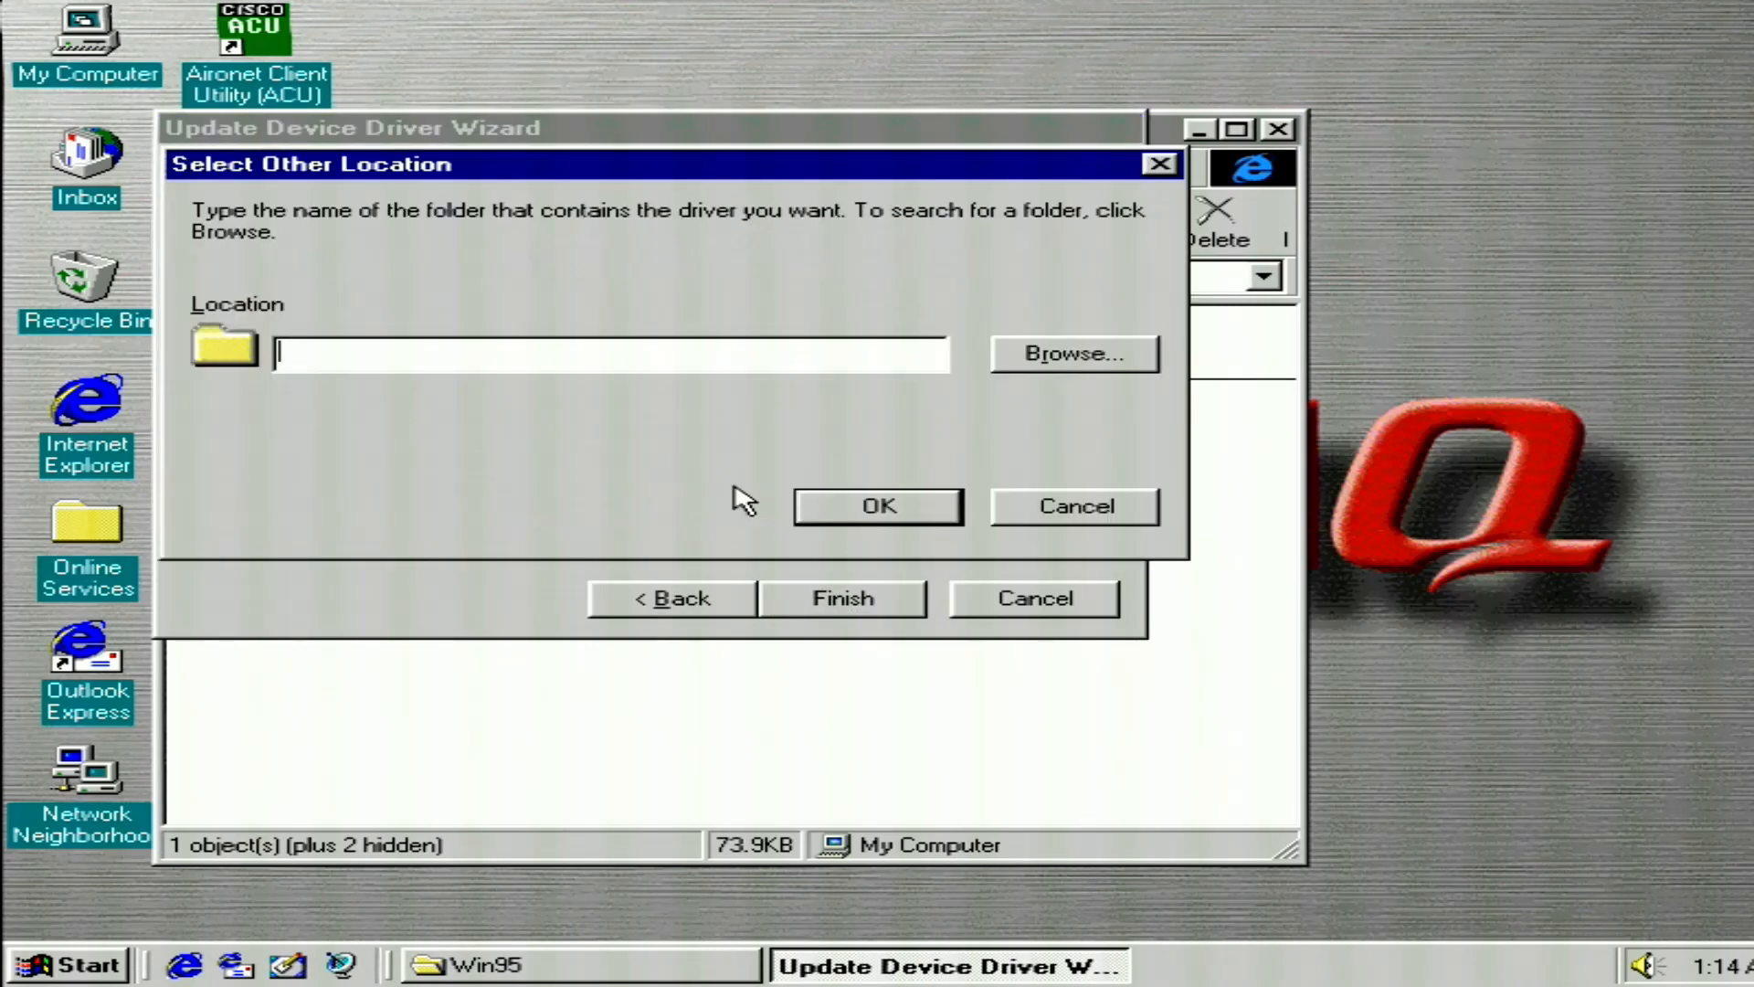
- Accept the Xircom Wireless Ethernet Adapter driver found in Win95 and retry the cwe.sys copy
left_click(877, 506)
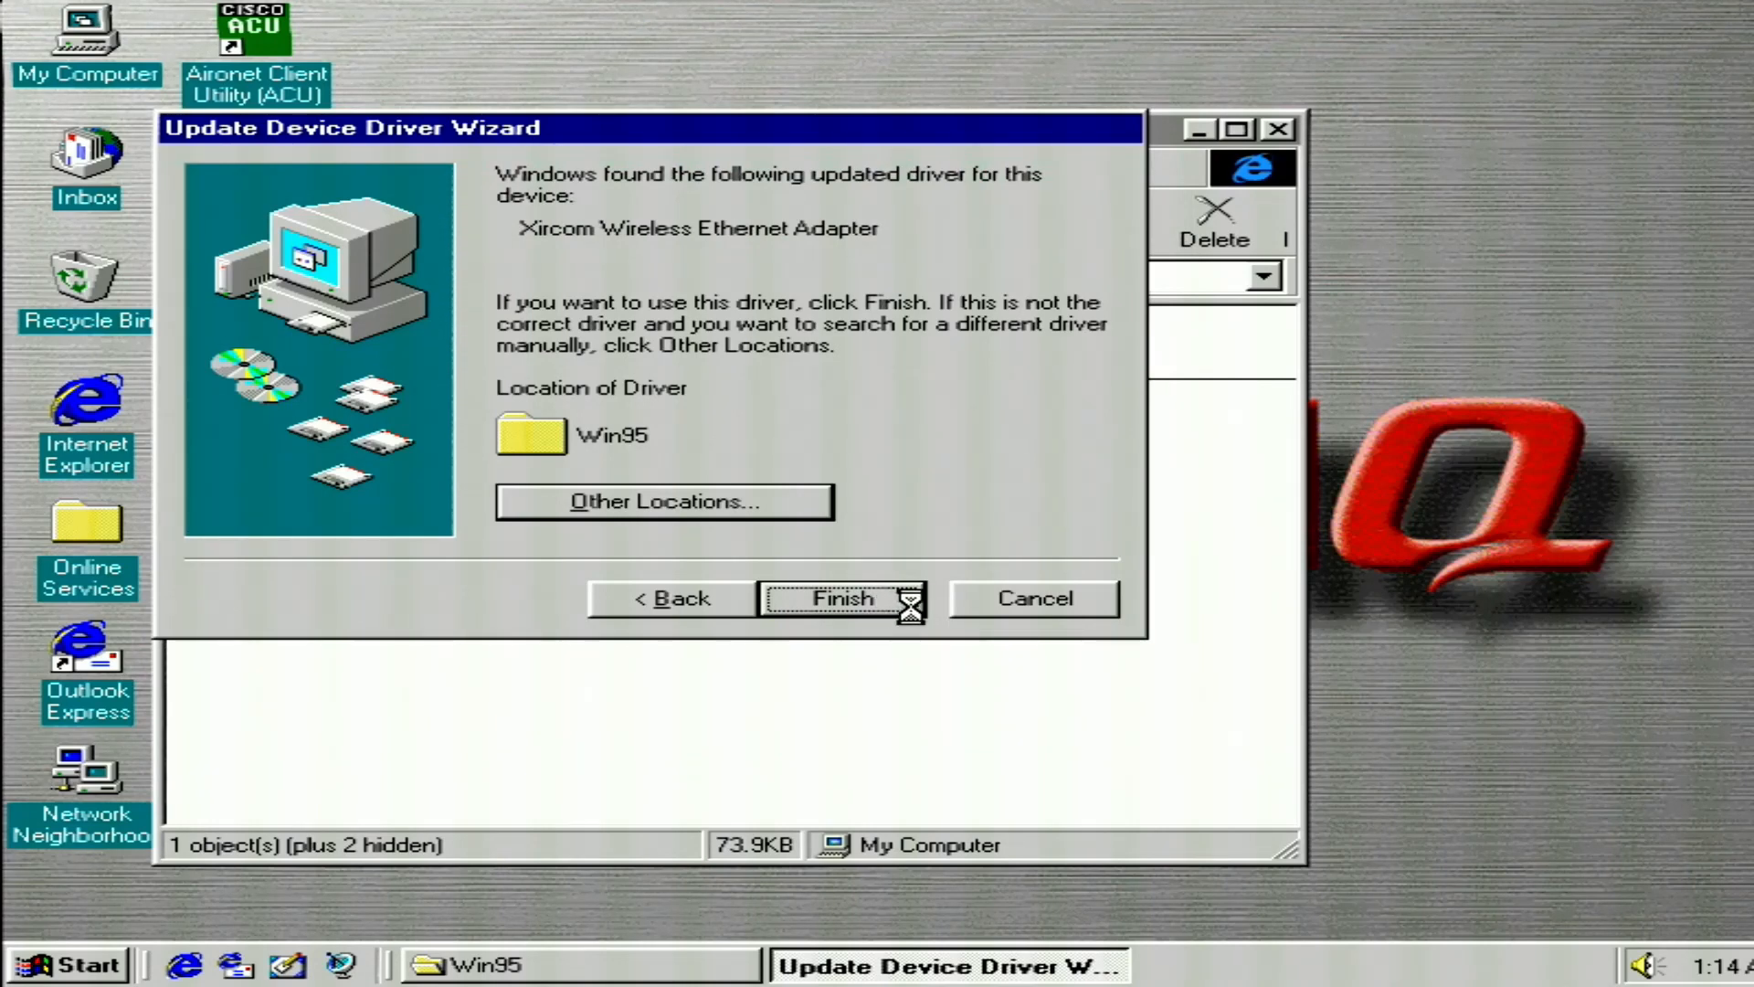
left_click(842, 599)
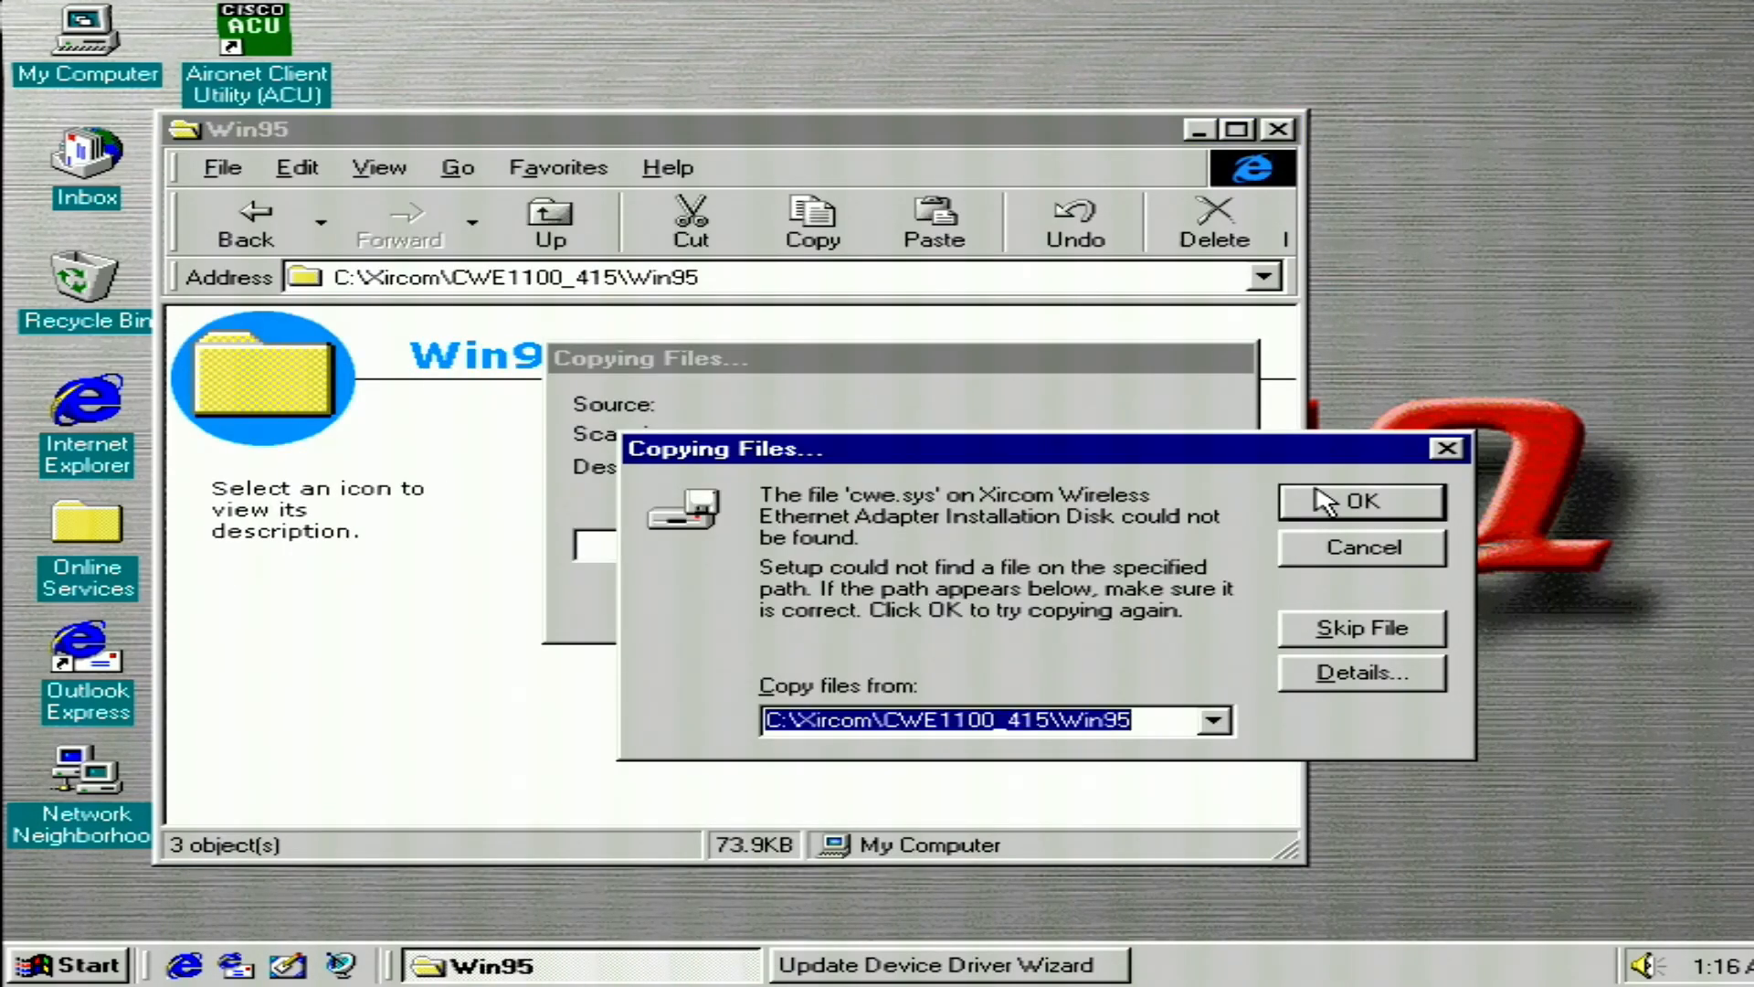
mouse_move(1114, 545)
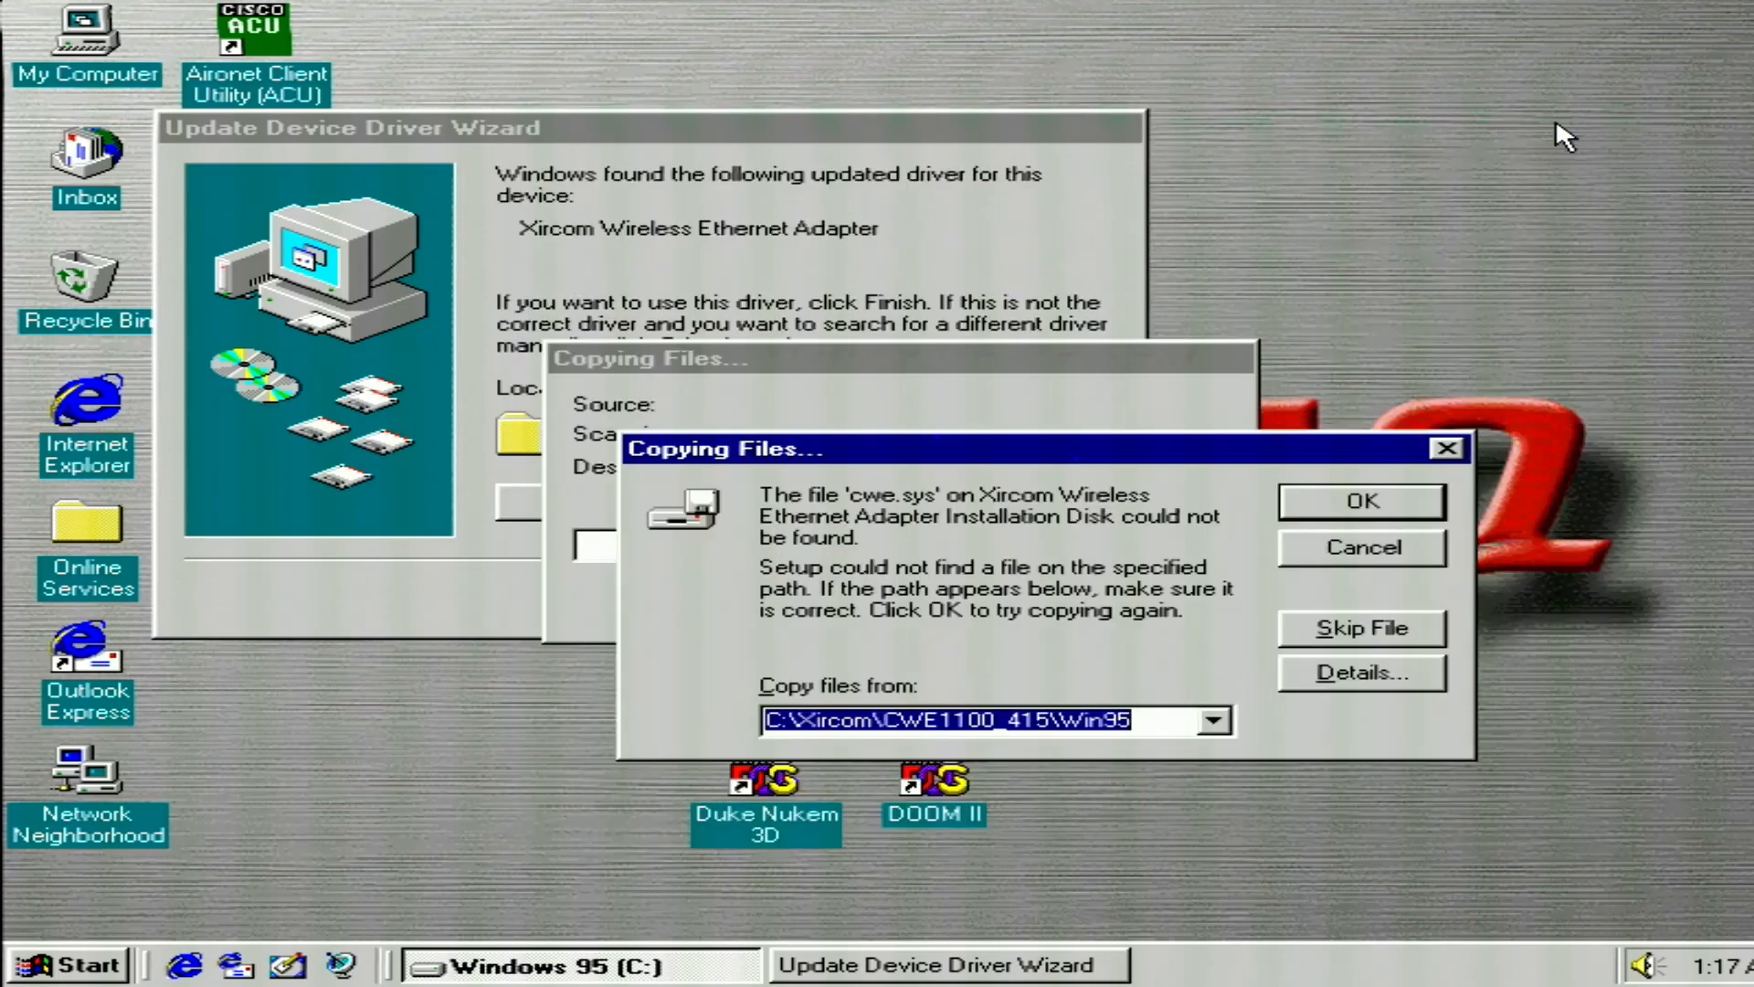
left_click(1360, 500)
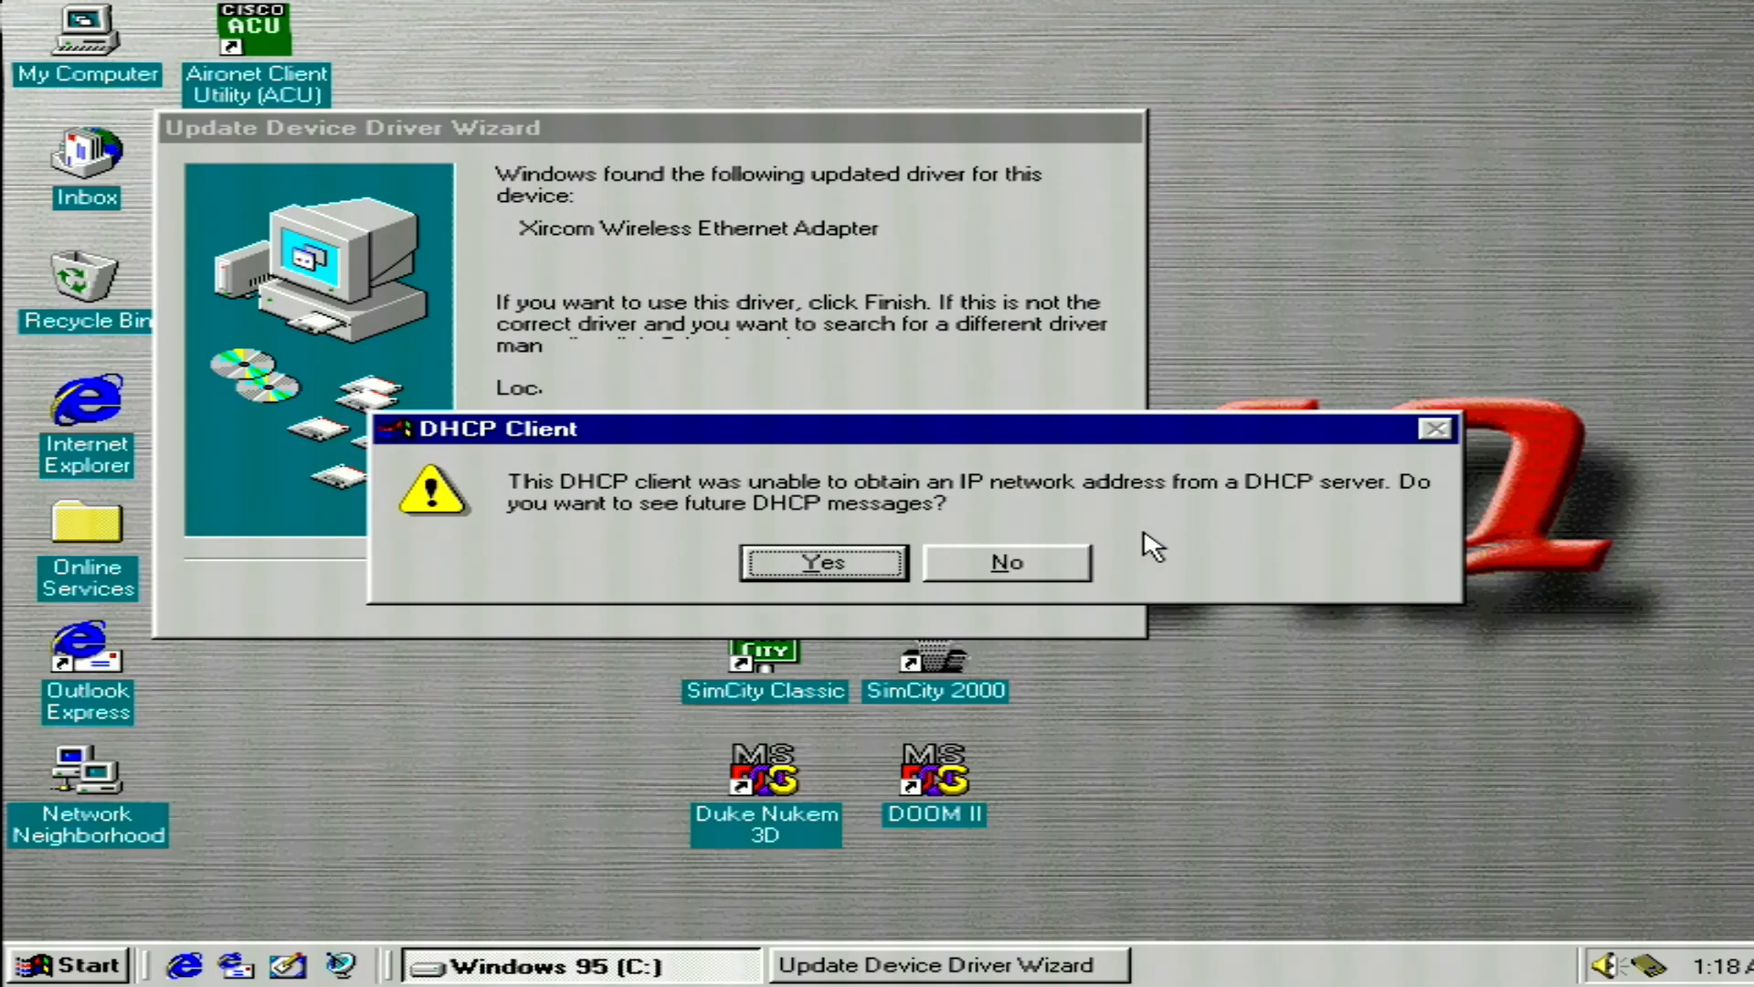
mouse_move(824, 563)
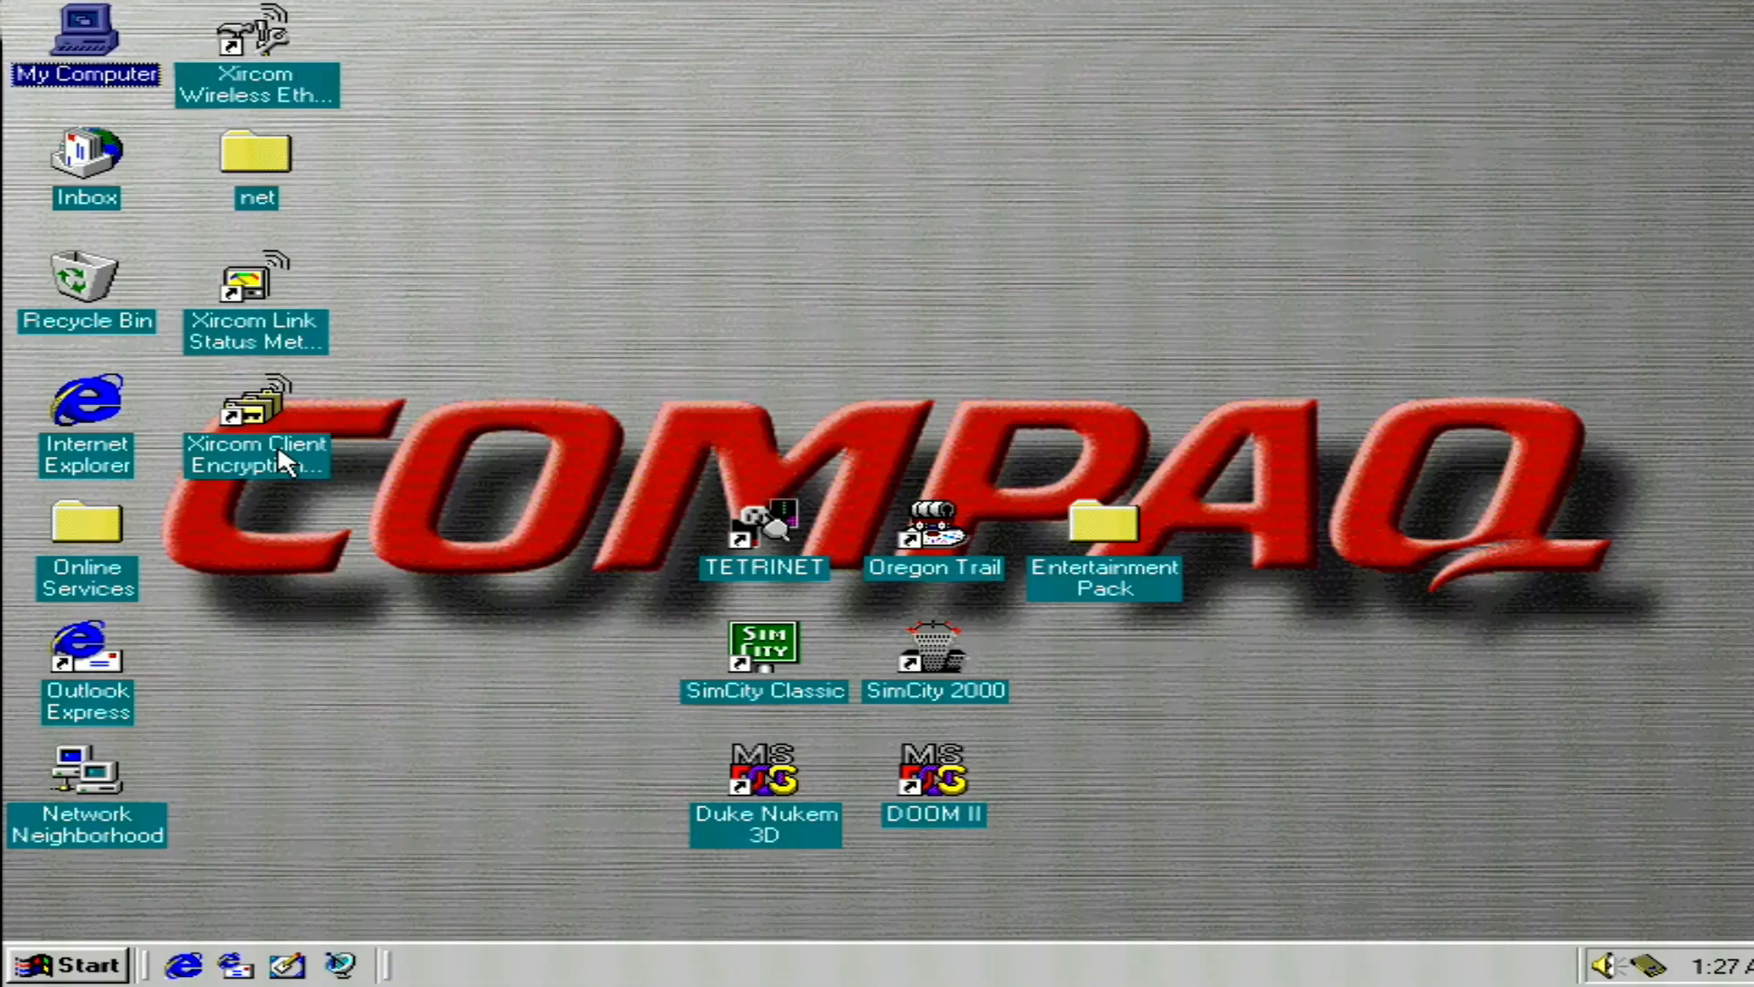
double_click(256, 420)
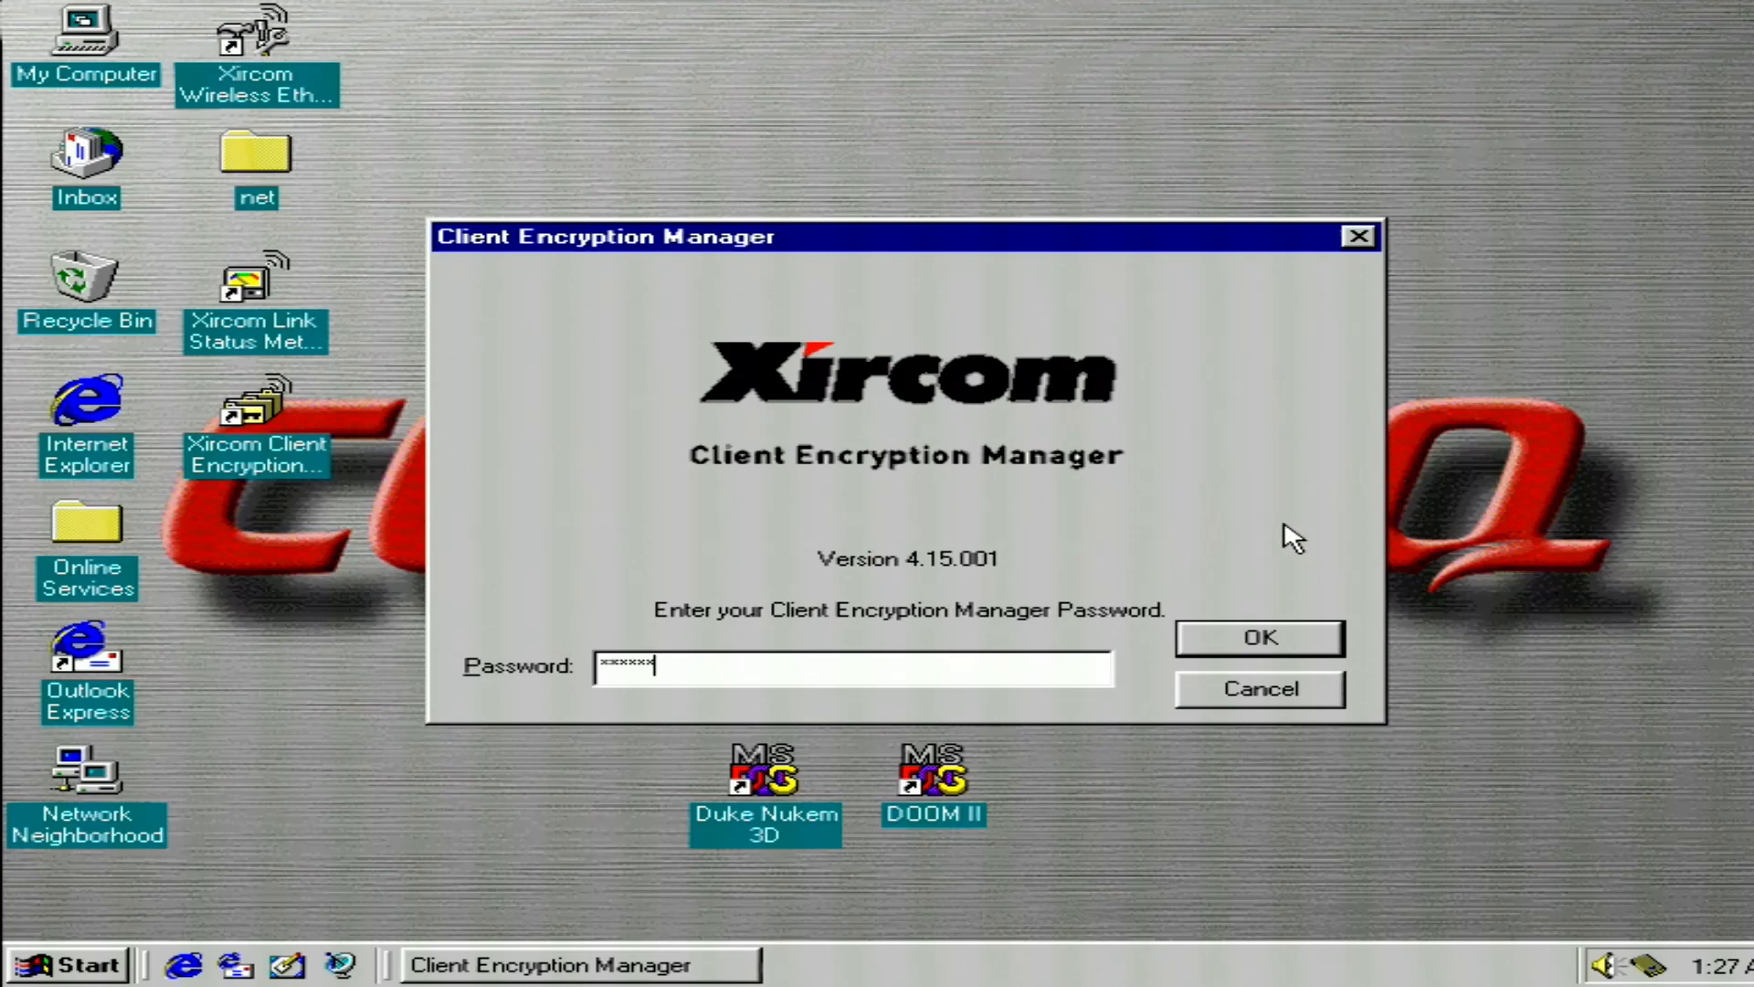
left_click(1257, 638)
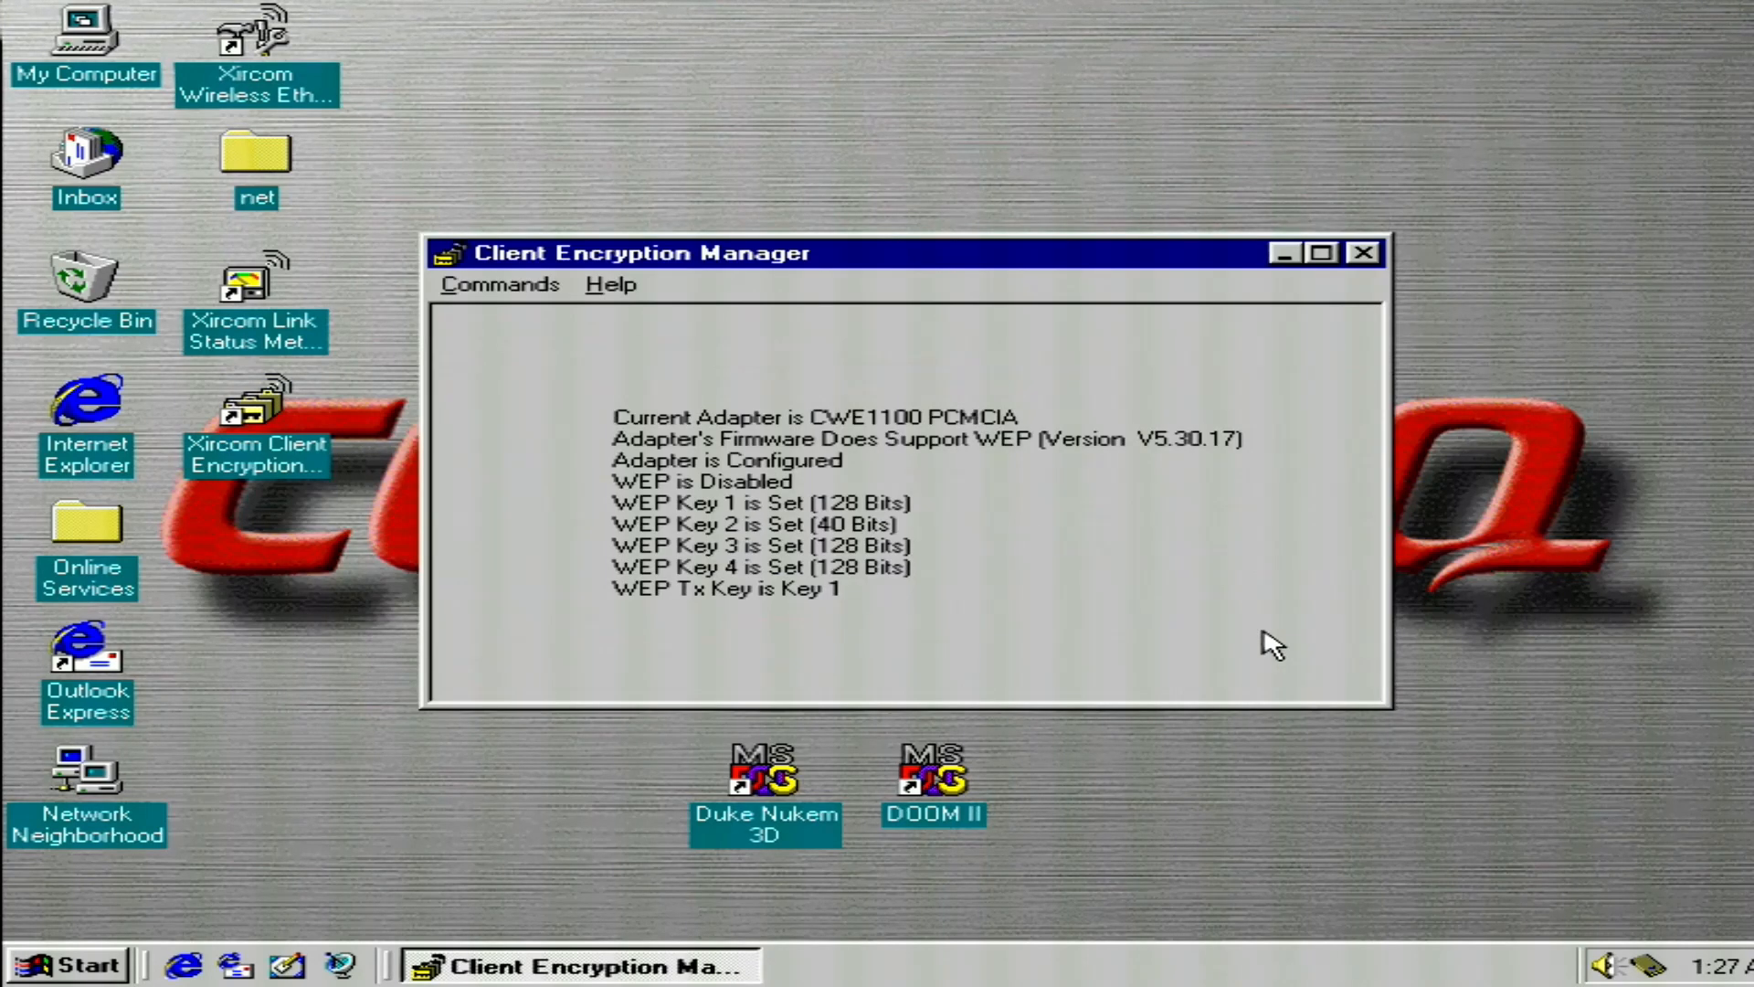
mouse_move(789, 553)
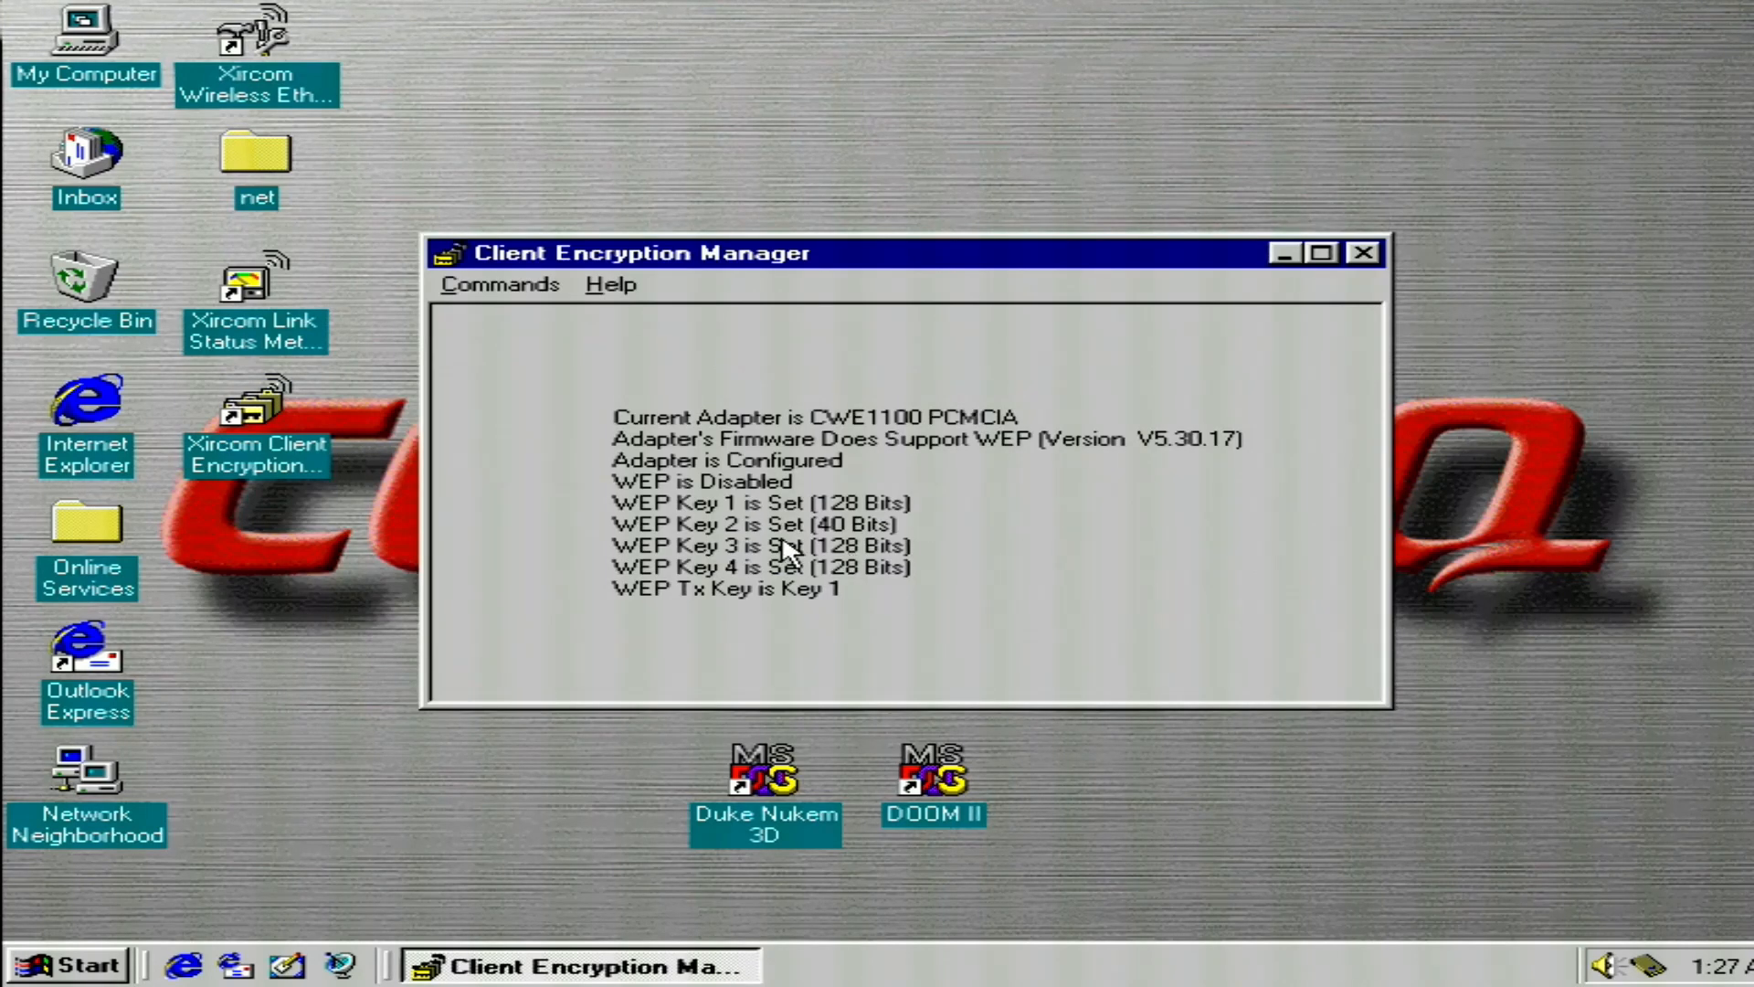
mouse_move(600, 406)
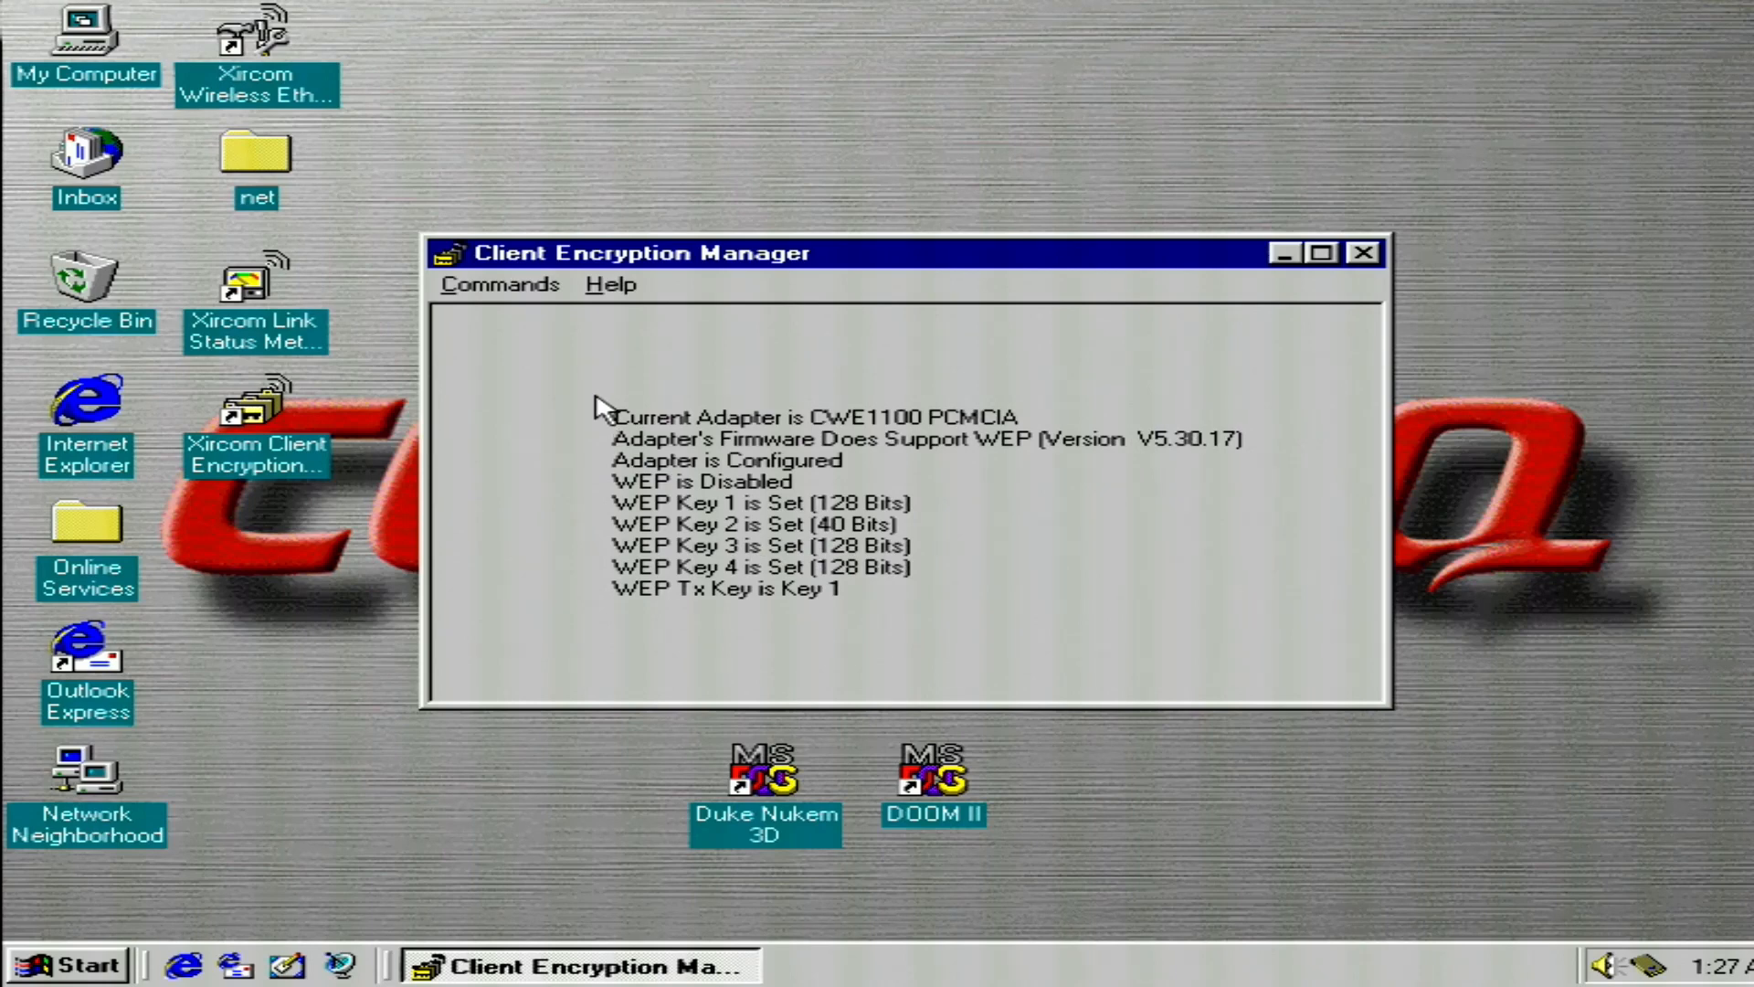
left_click(1364, 252)
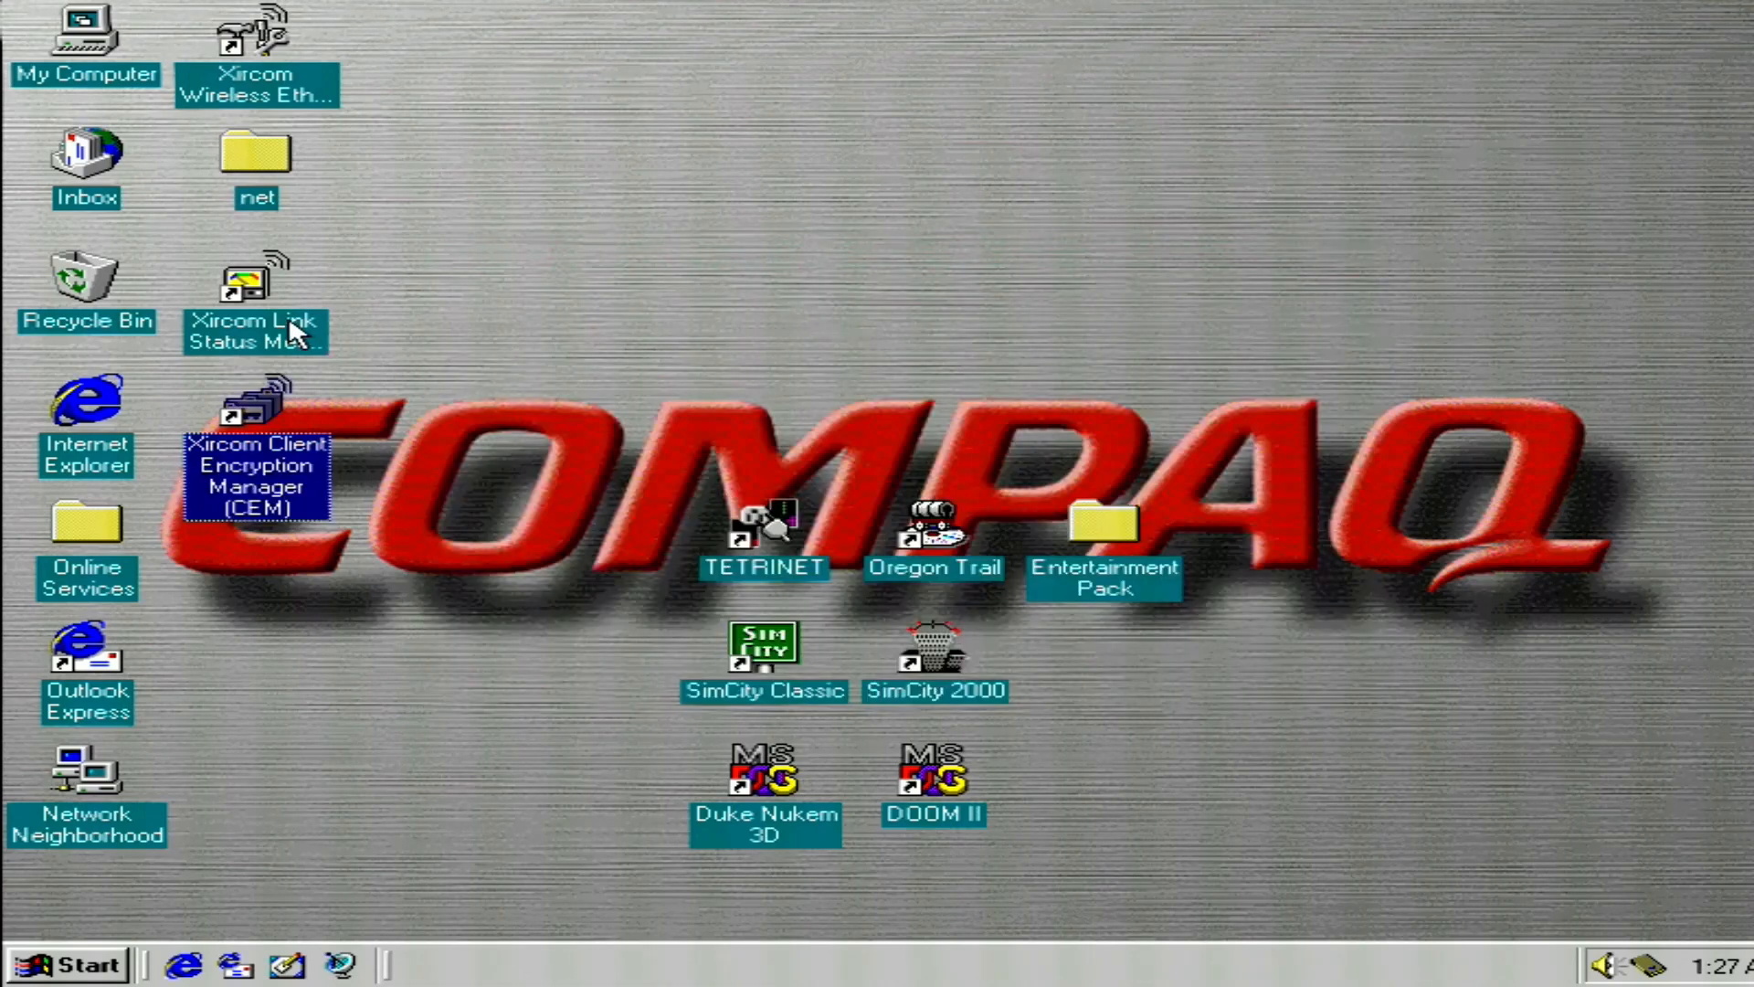
- Launch the Xircom Link Status Meter from its desktop shortcut
double_click(256, 288)
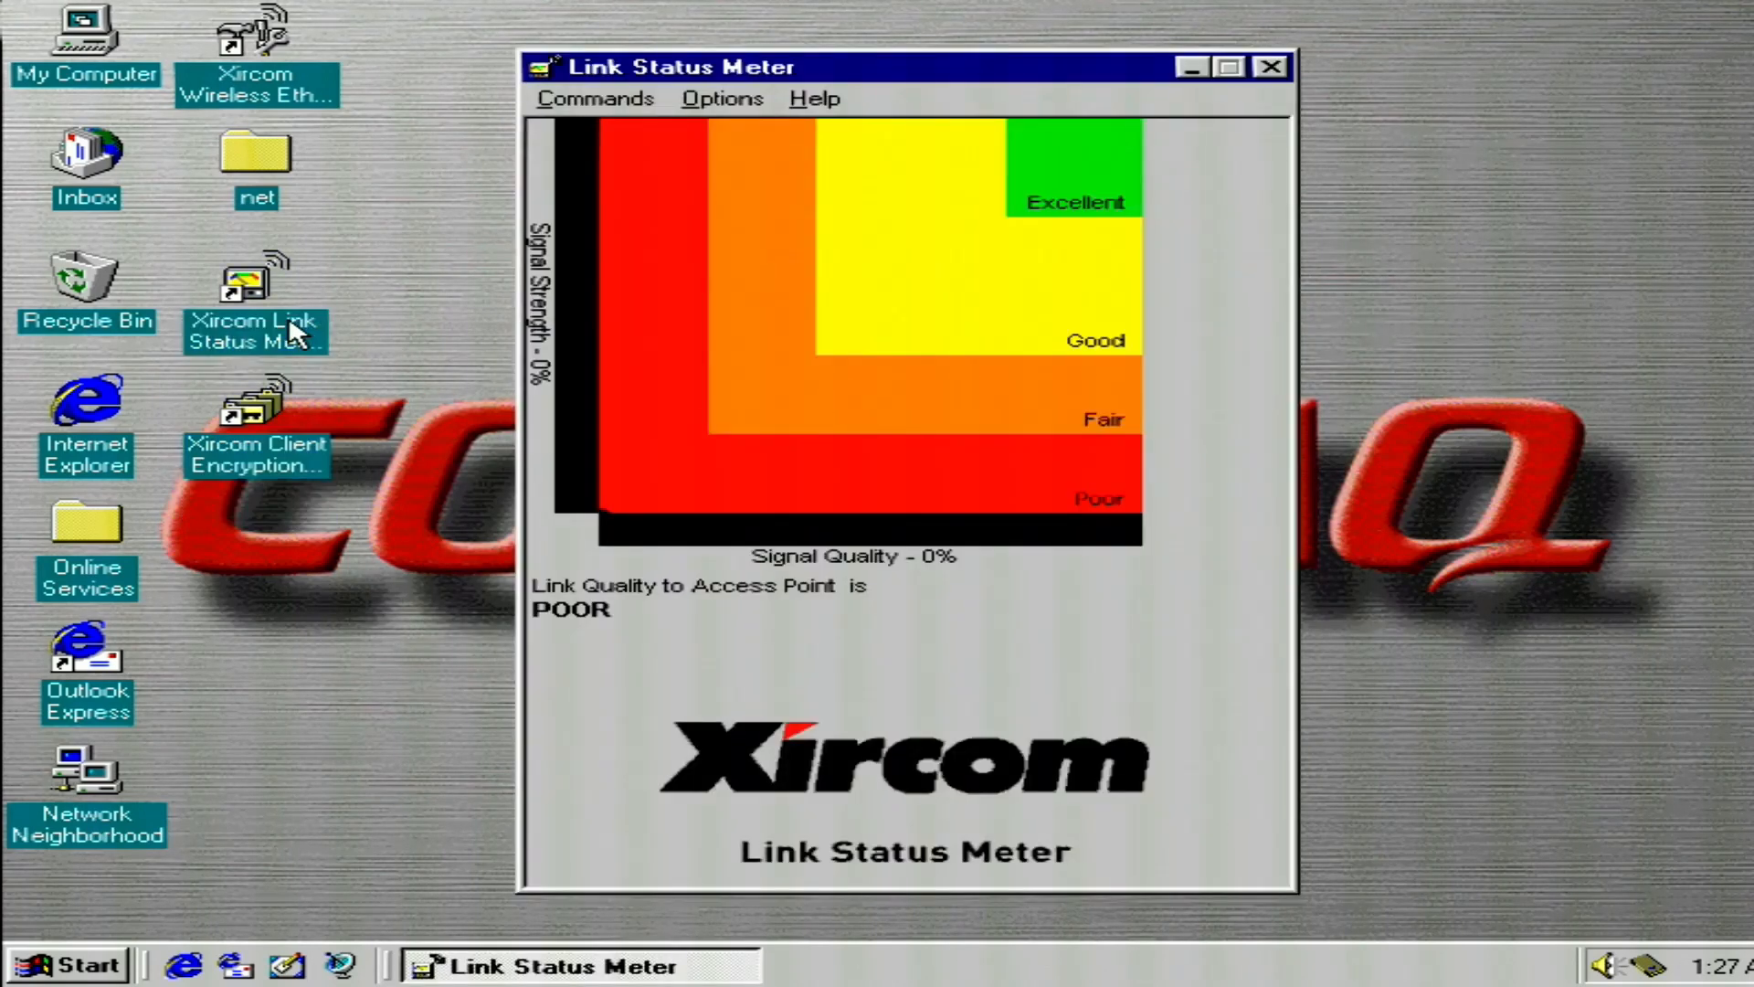
mouse_move(325, 102)
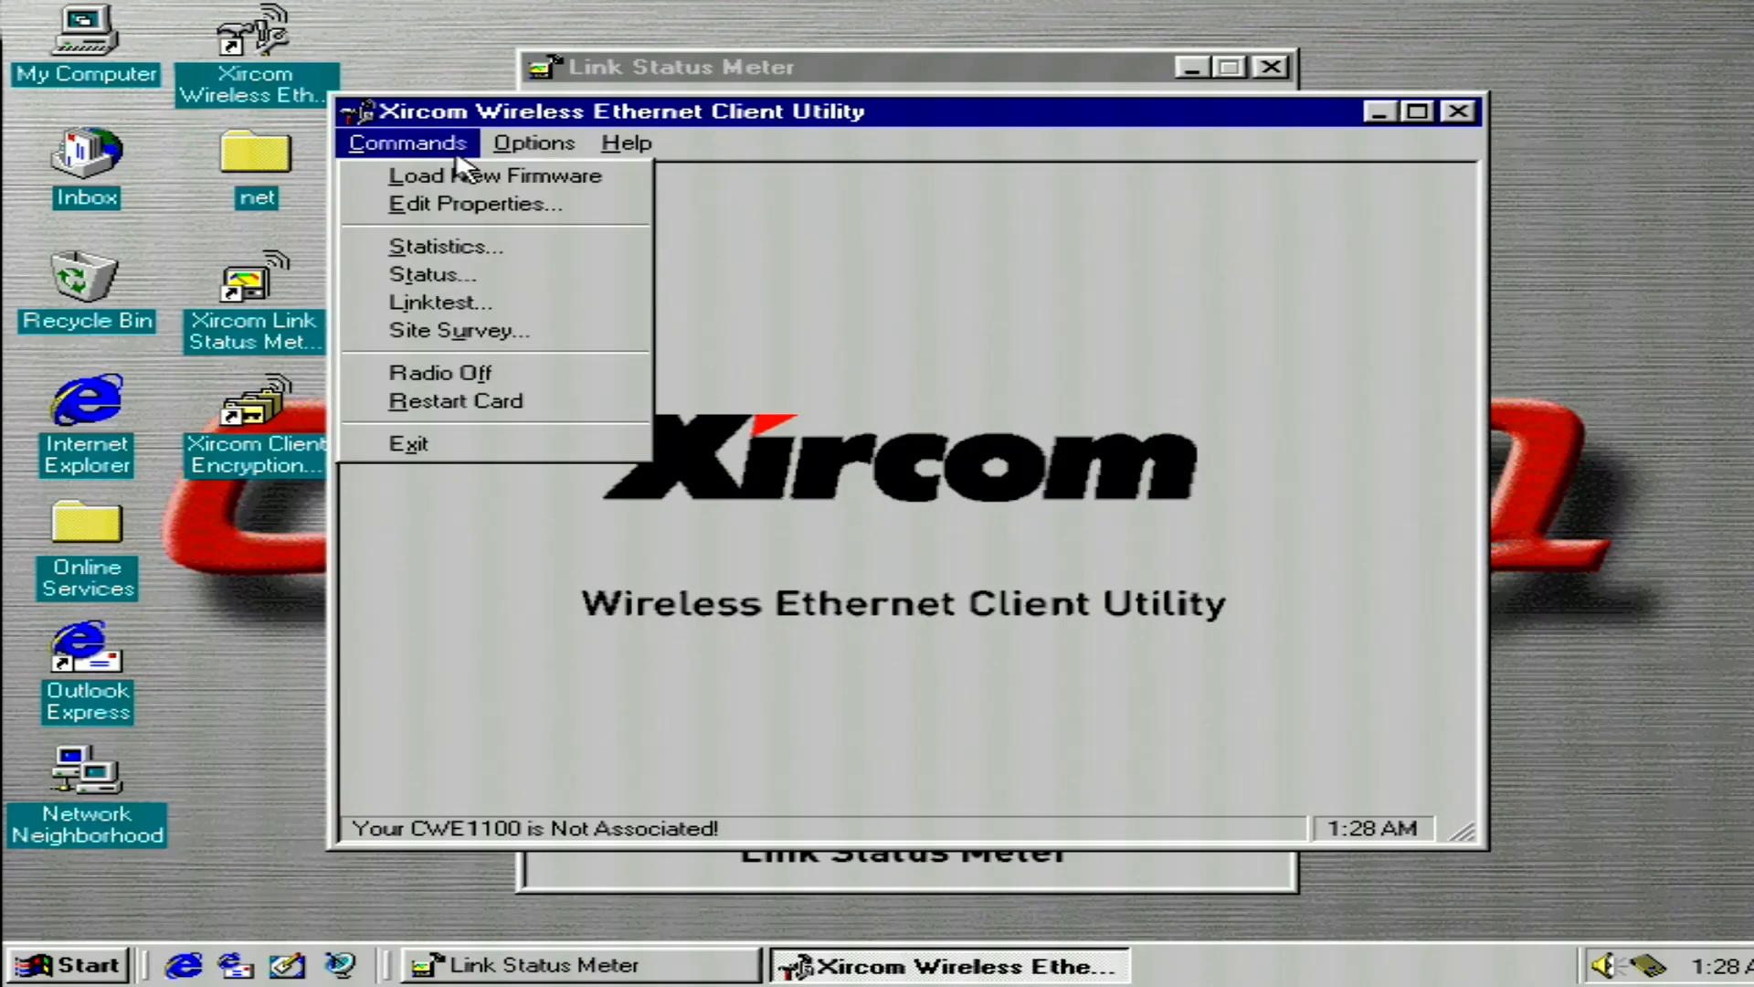
mouse_move(475, 232)
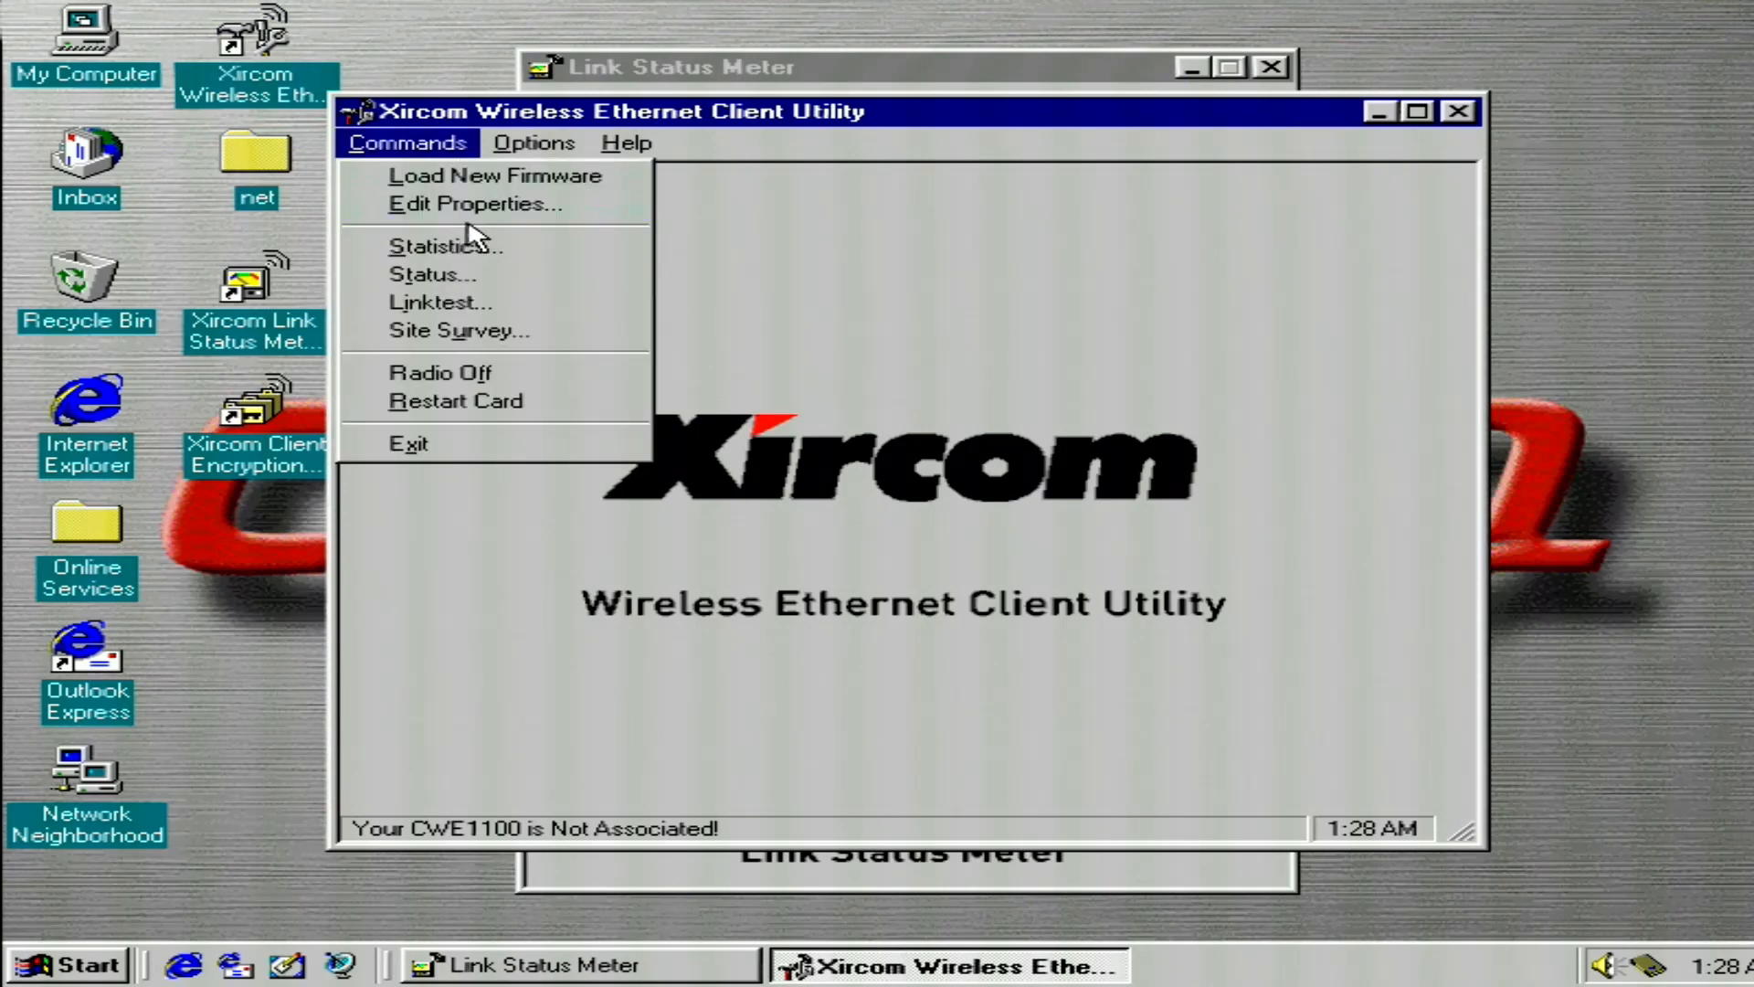
- Edit CWE1100 properties with Client Name LTE5000 and SSID1 lend2, then view RF Network
left_click(472, 203)
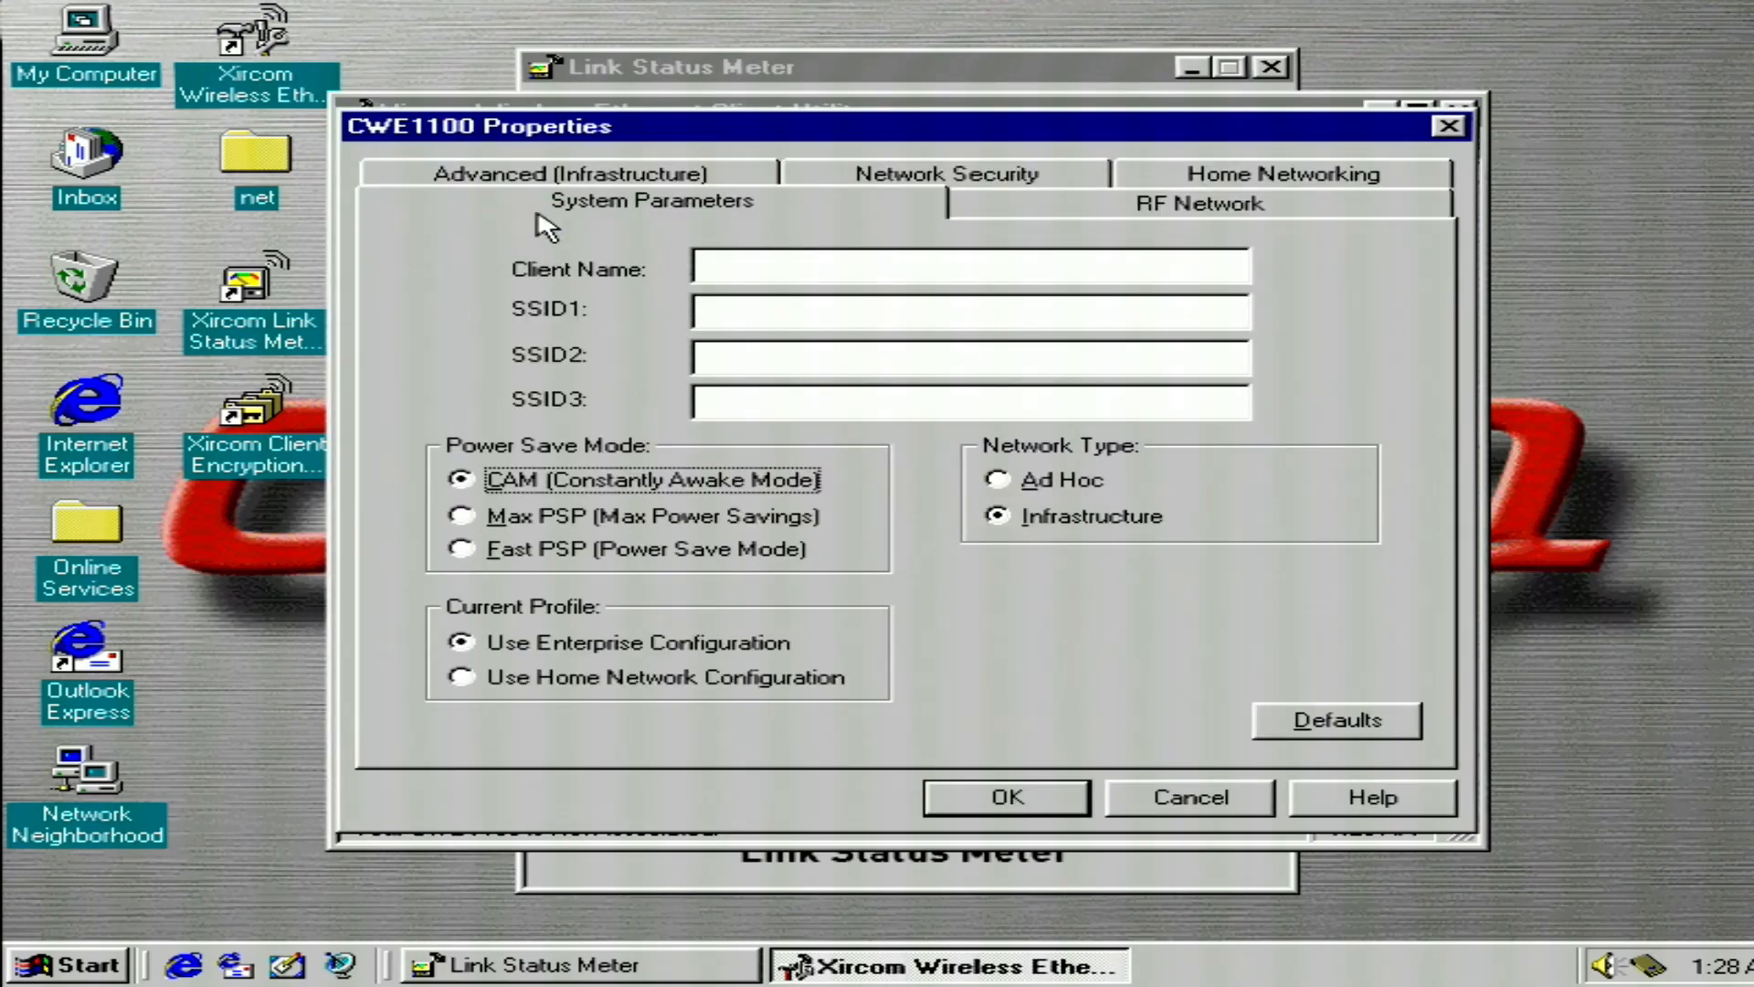
type("LTE5000")
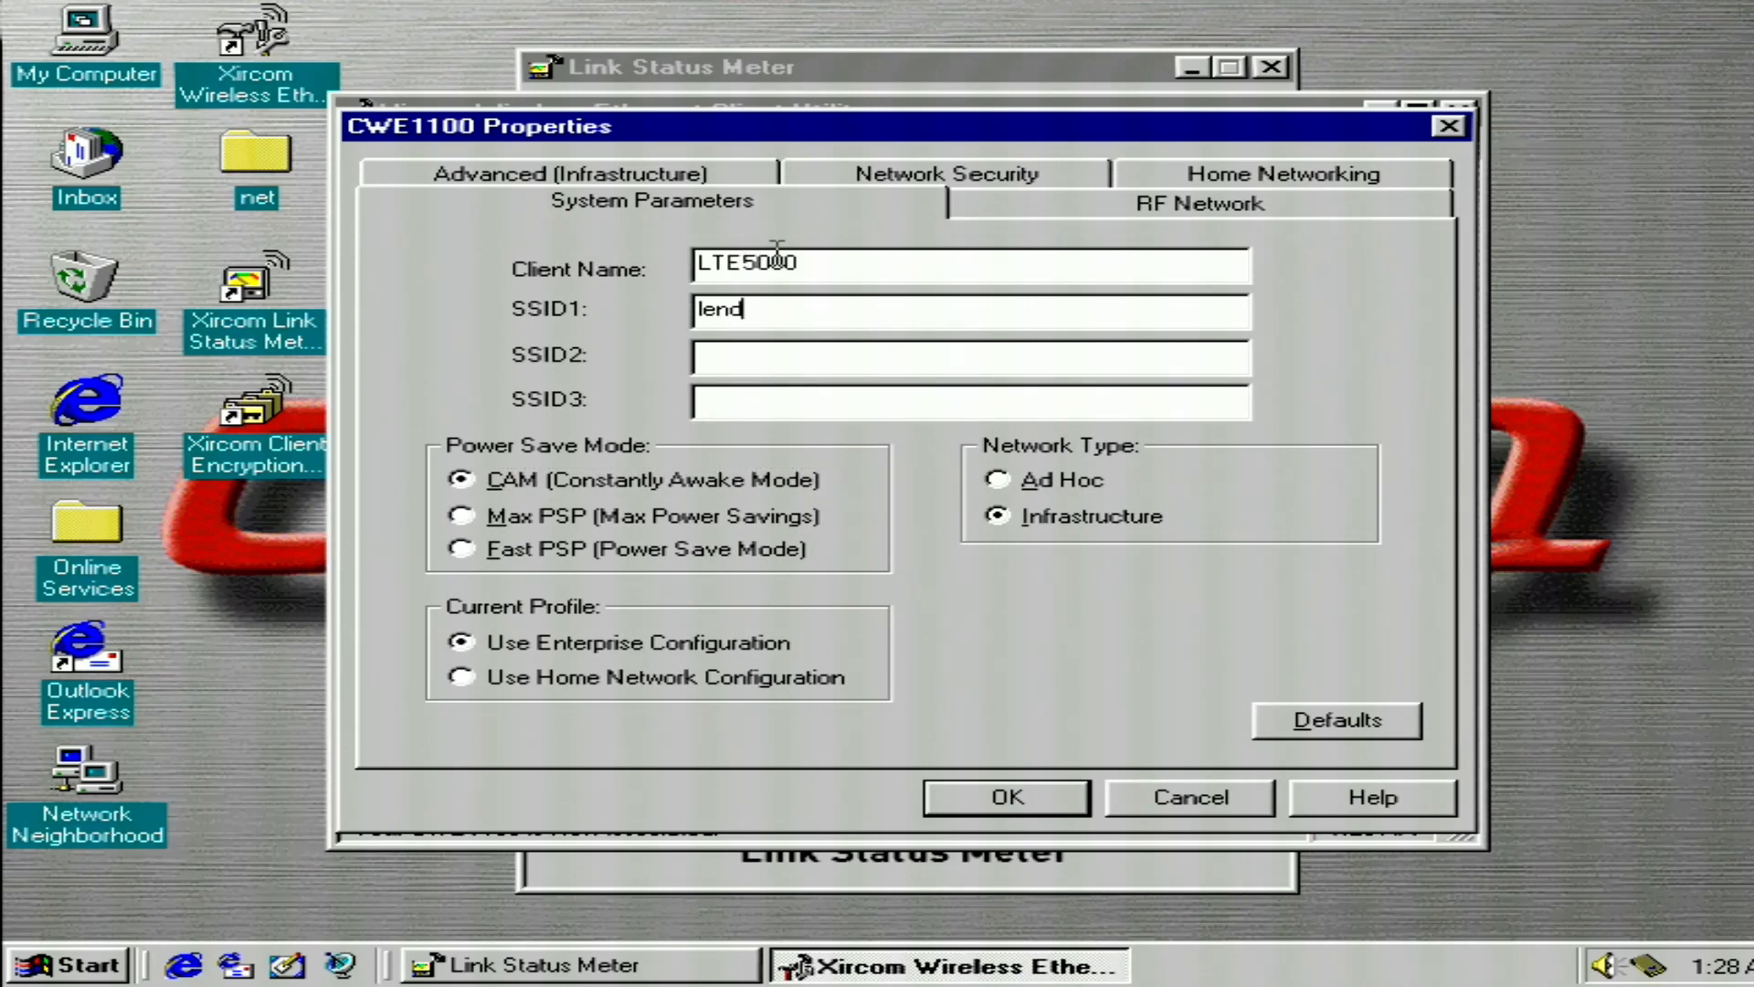
type("2")
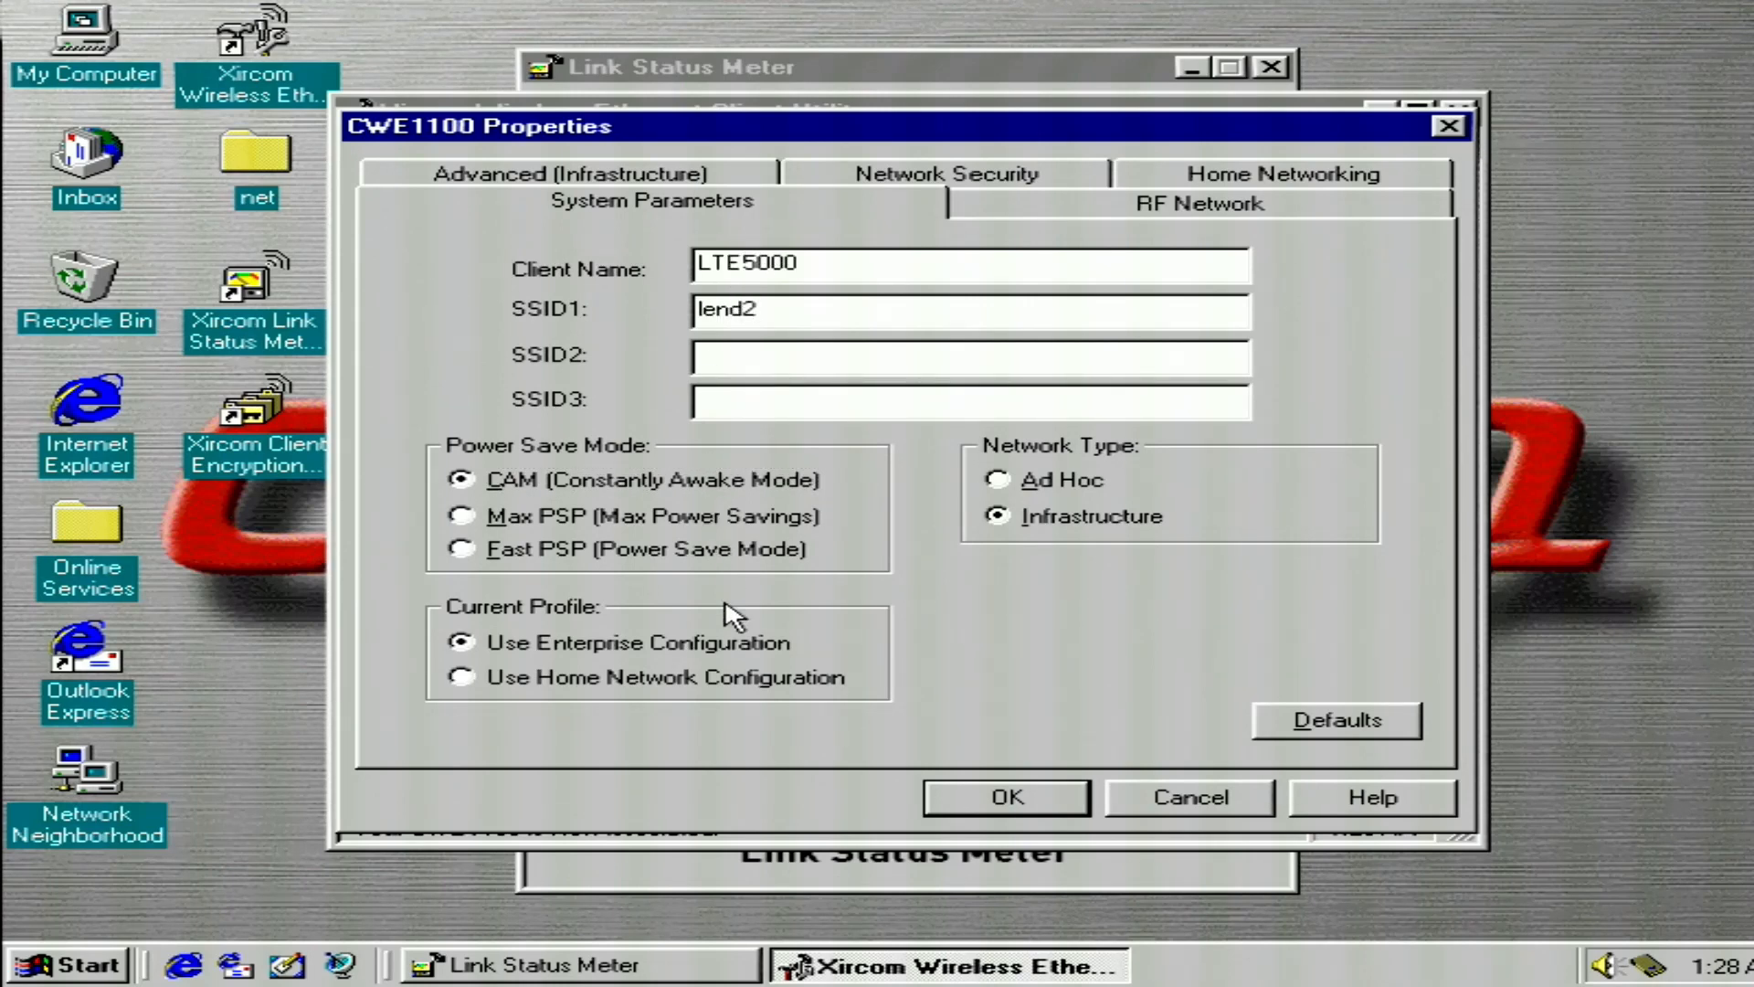
mouse_move(866, 236)
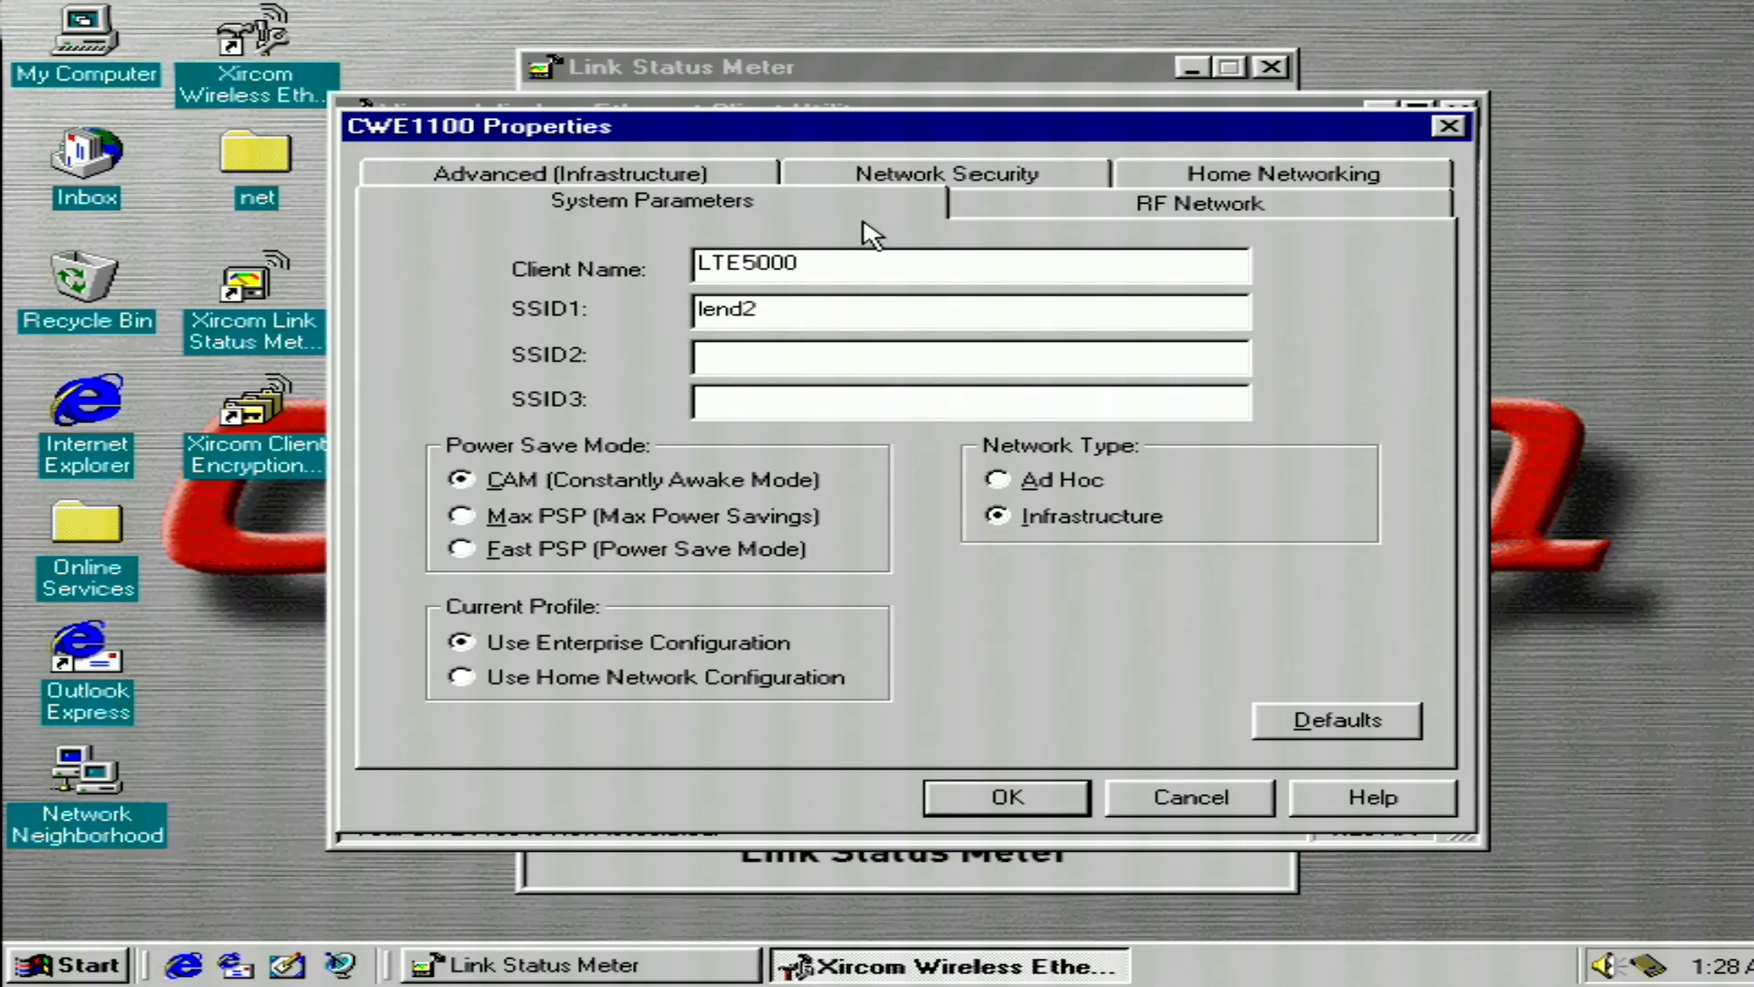
left_click(1199, 203)
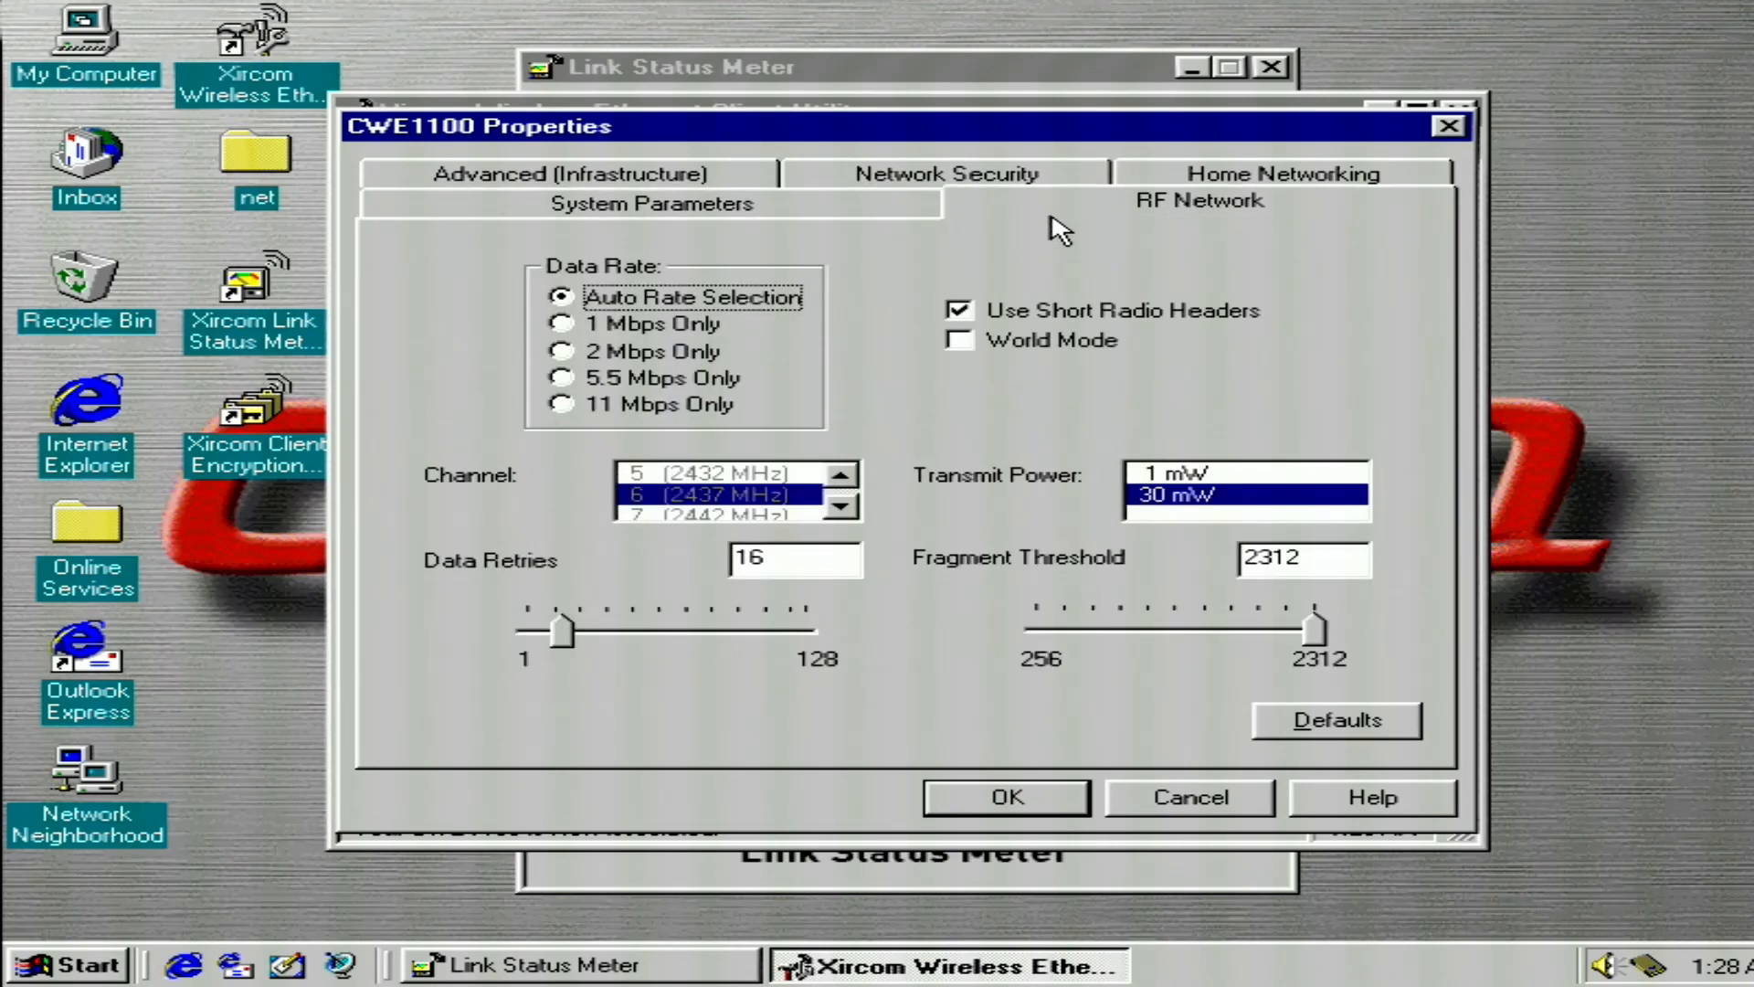
mouse_move(1314, 185)
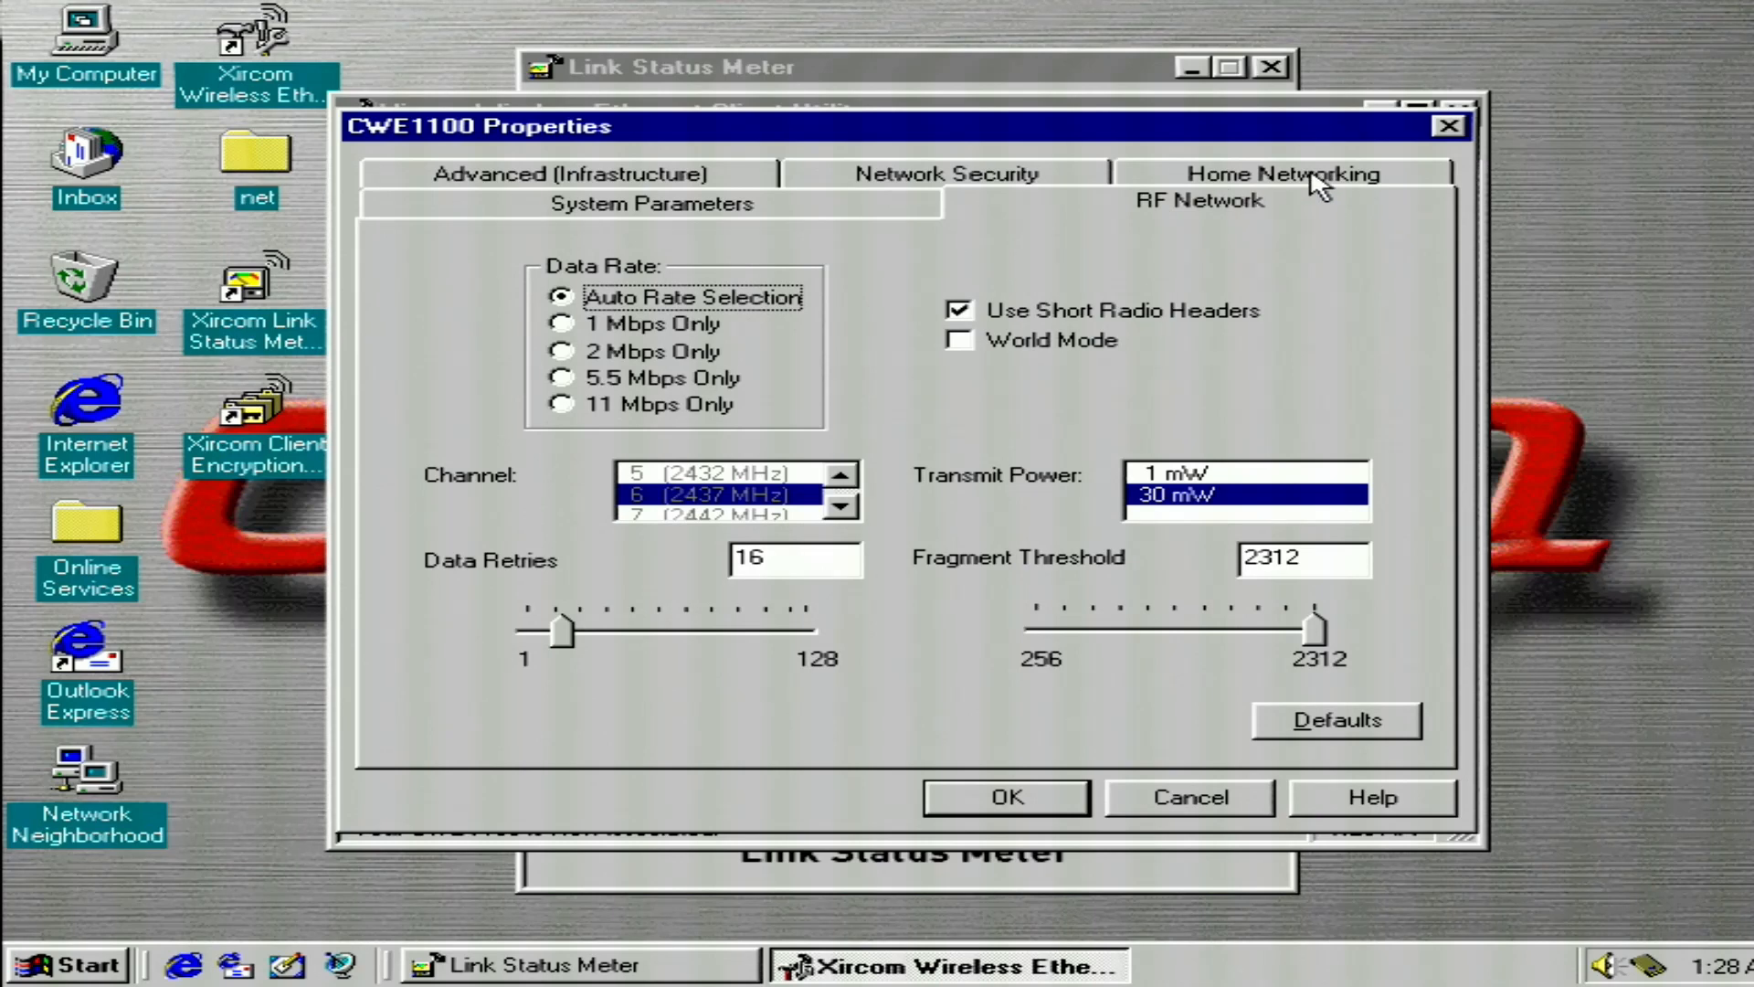
- On Home Networking, enter SSID lend2 and correct the computer name to lte5250
left_click(1283, 174)
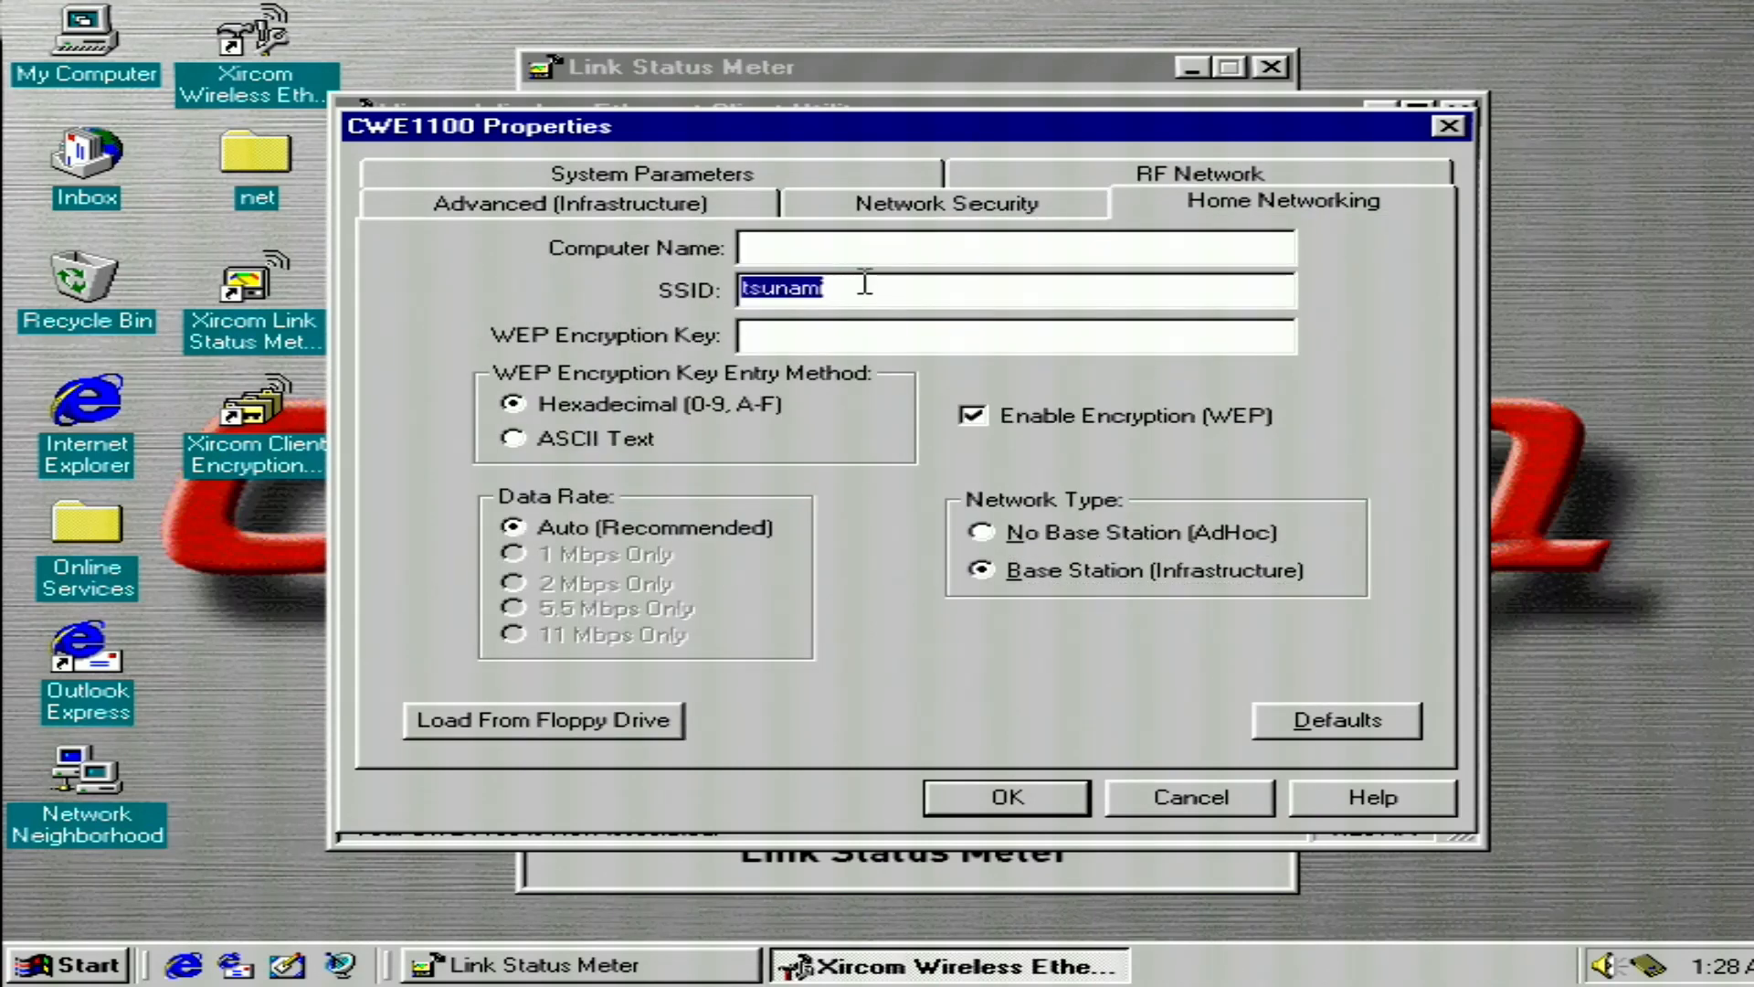
type("lend2")
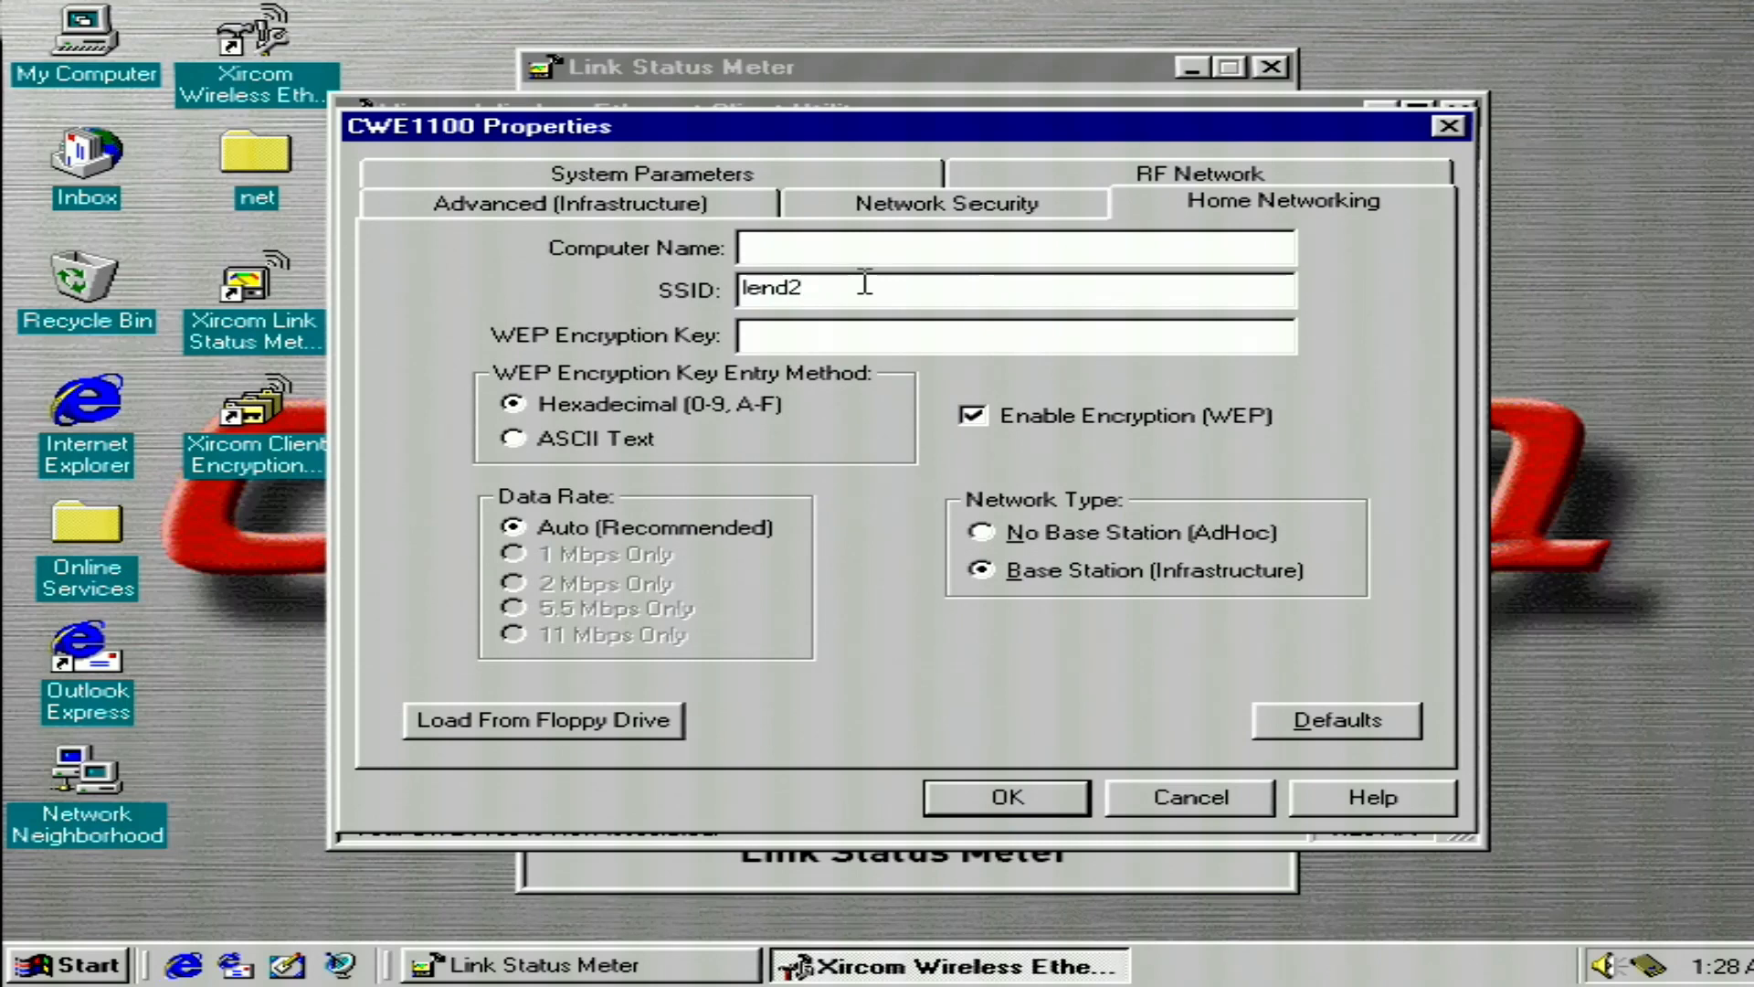
type("lte5199")
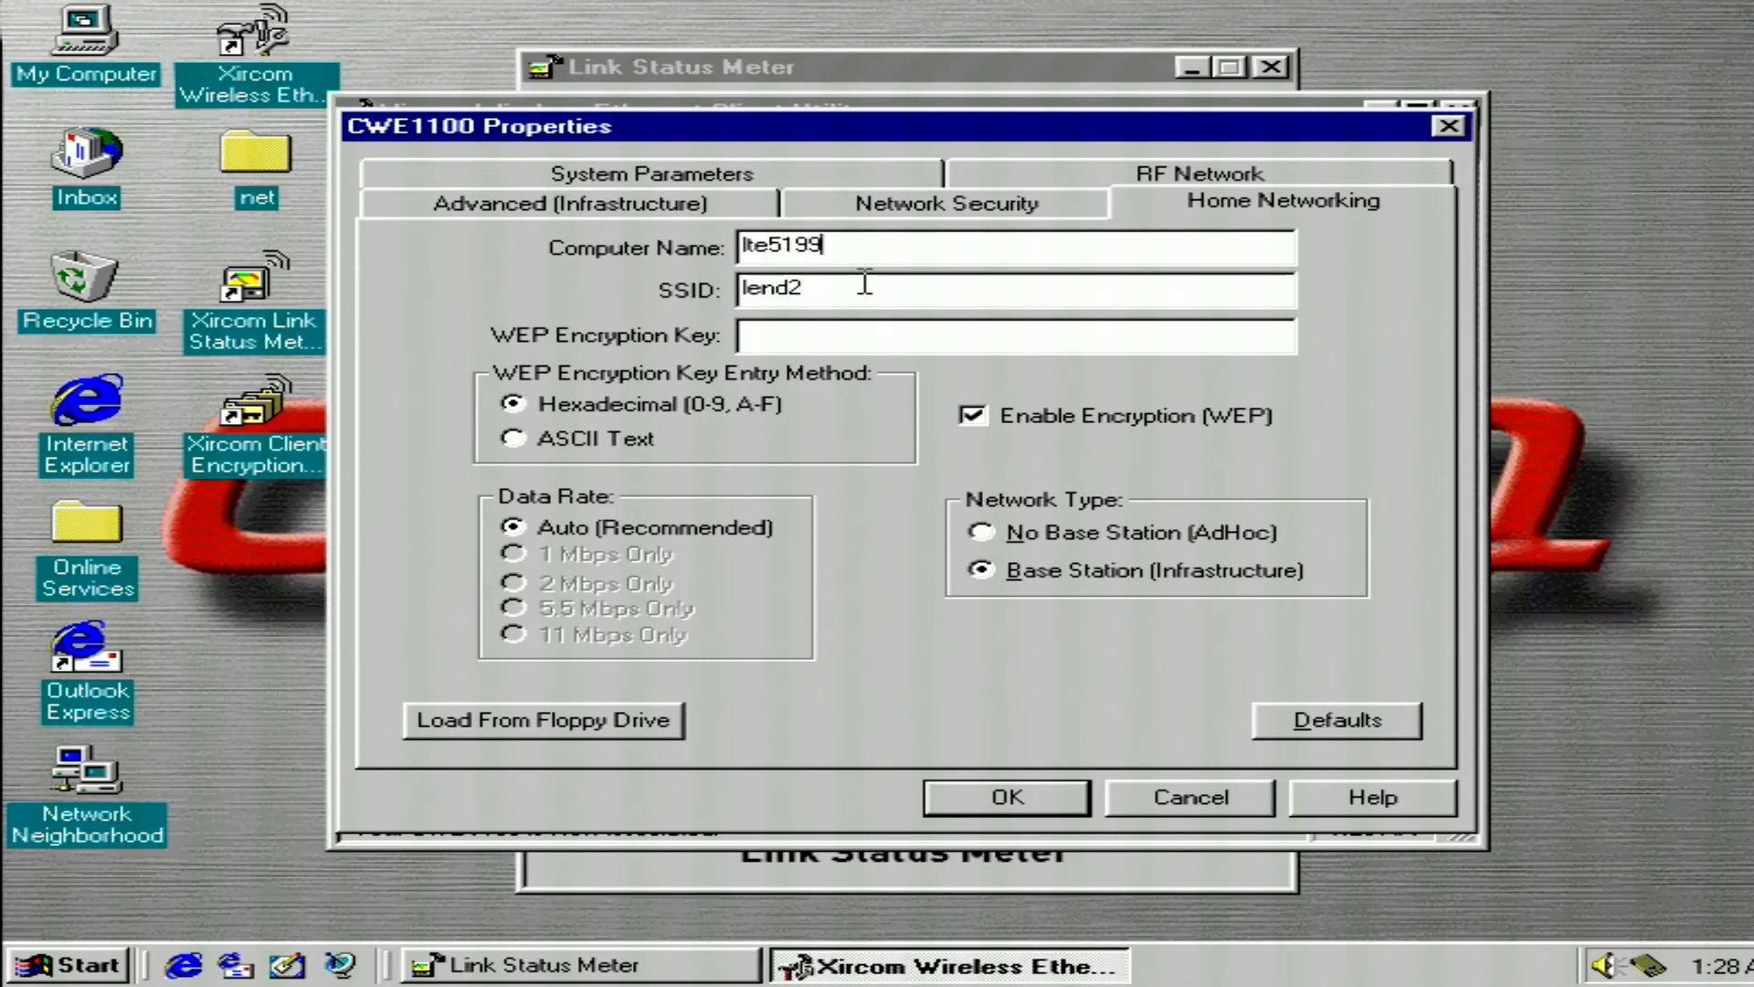
key("BackSpace")
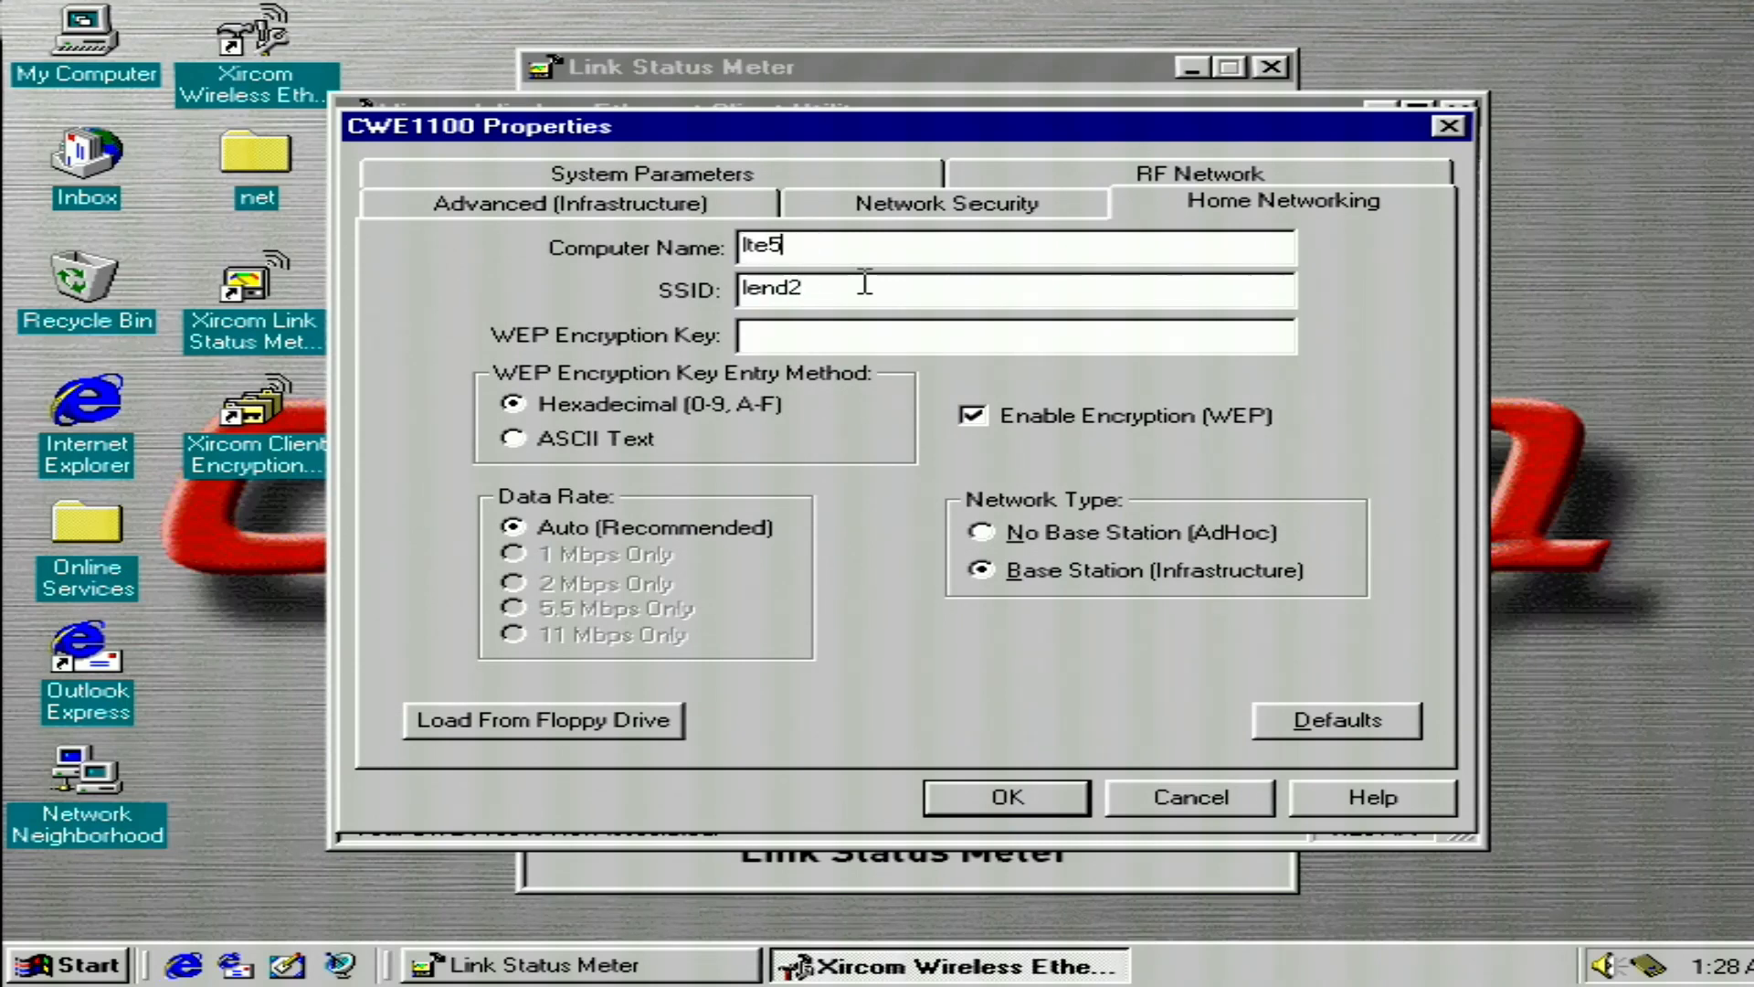
type("250")
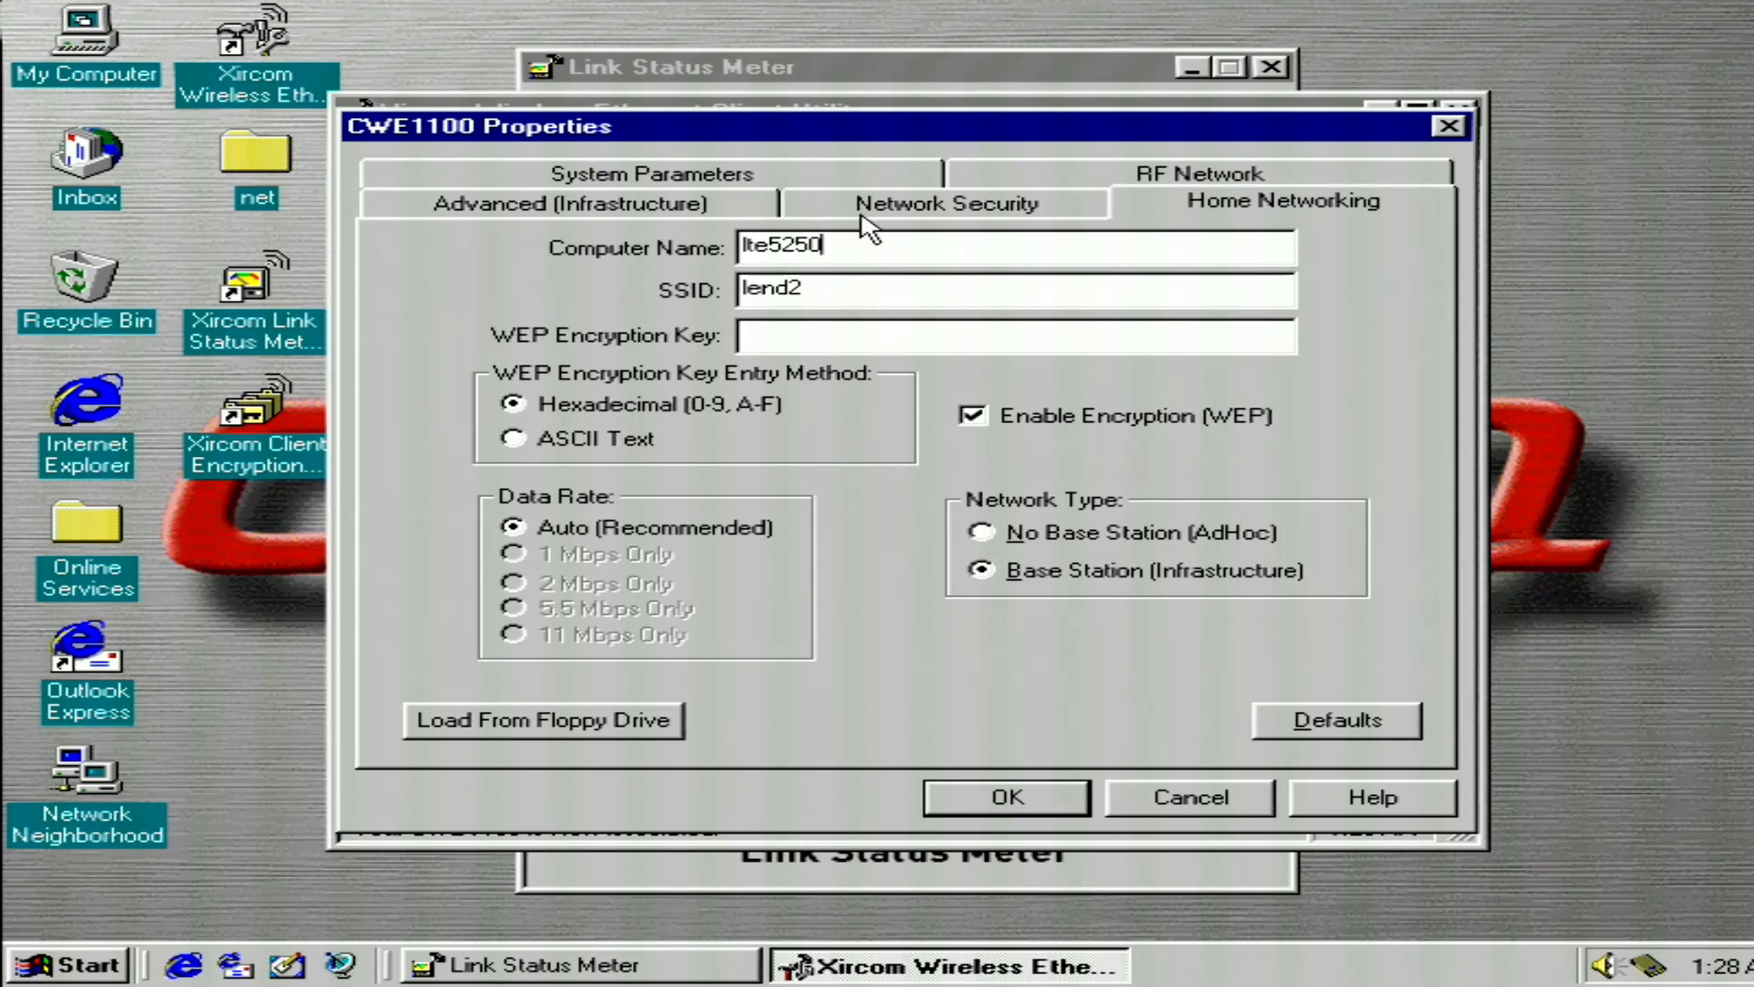
mouse_move(817, 453)
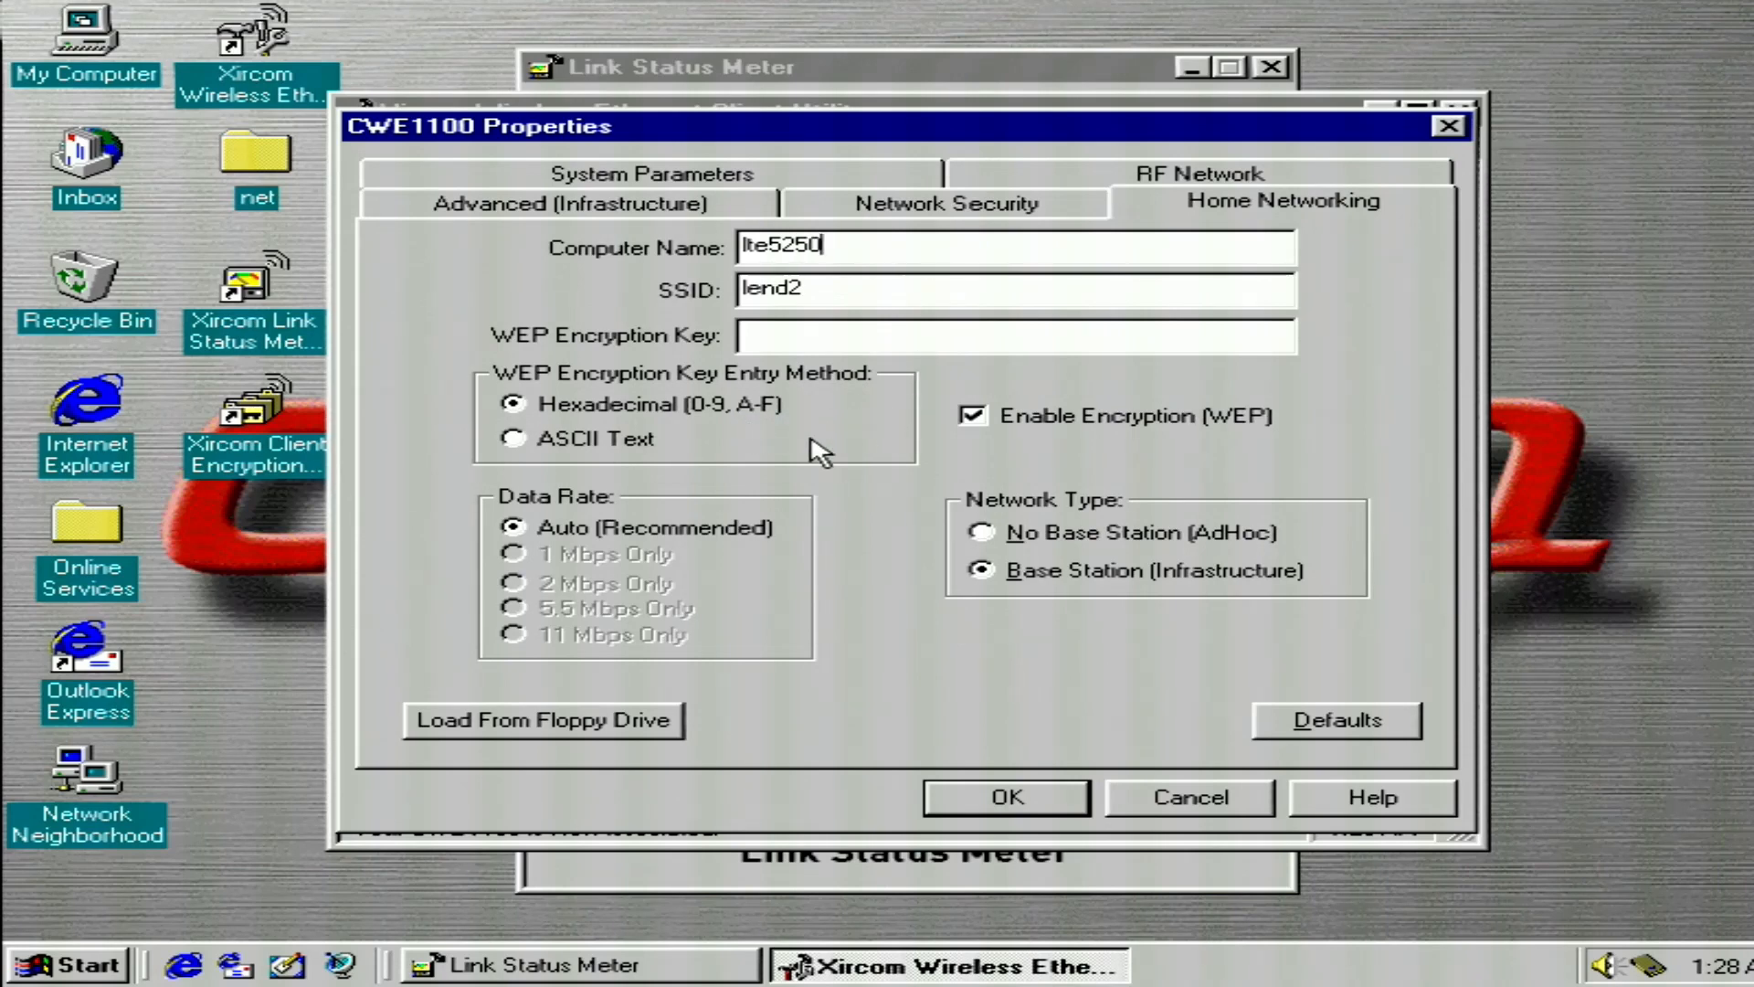
mouse_move(1075, 621)
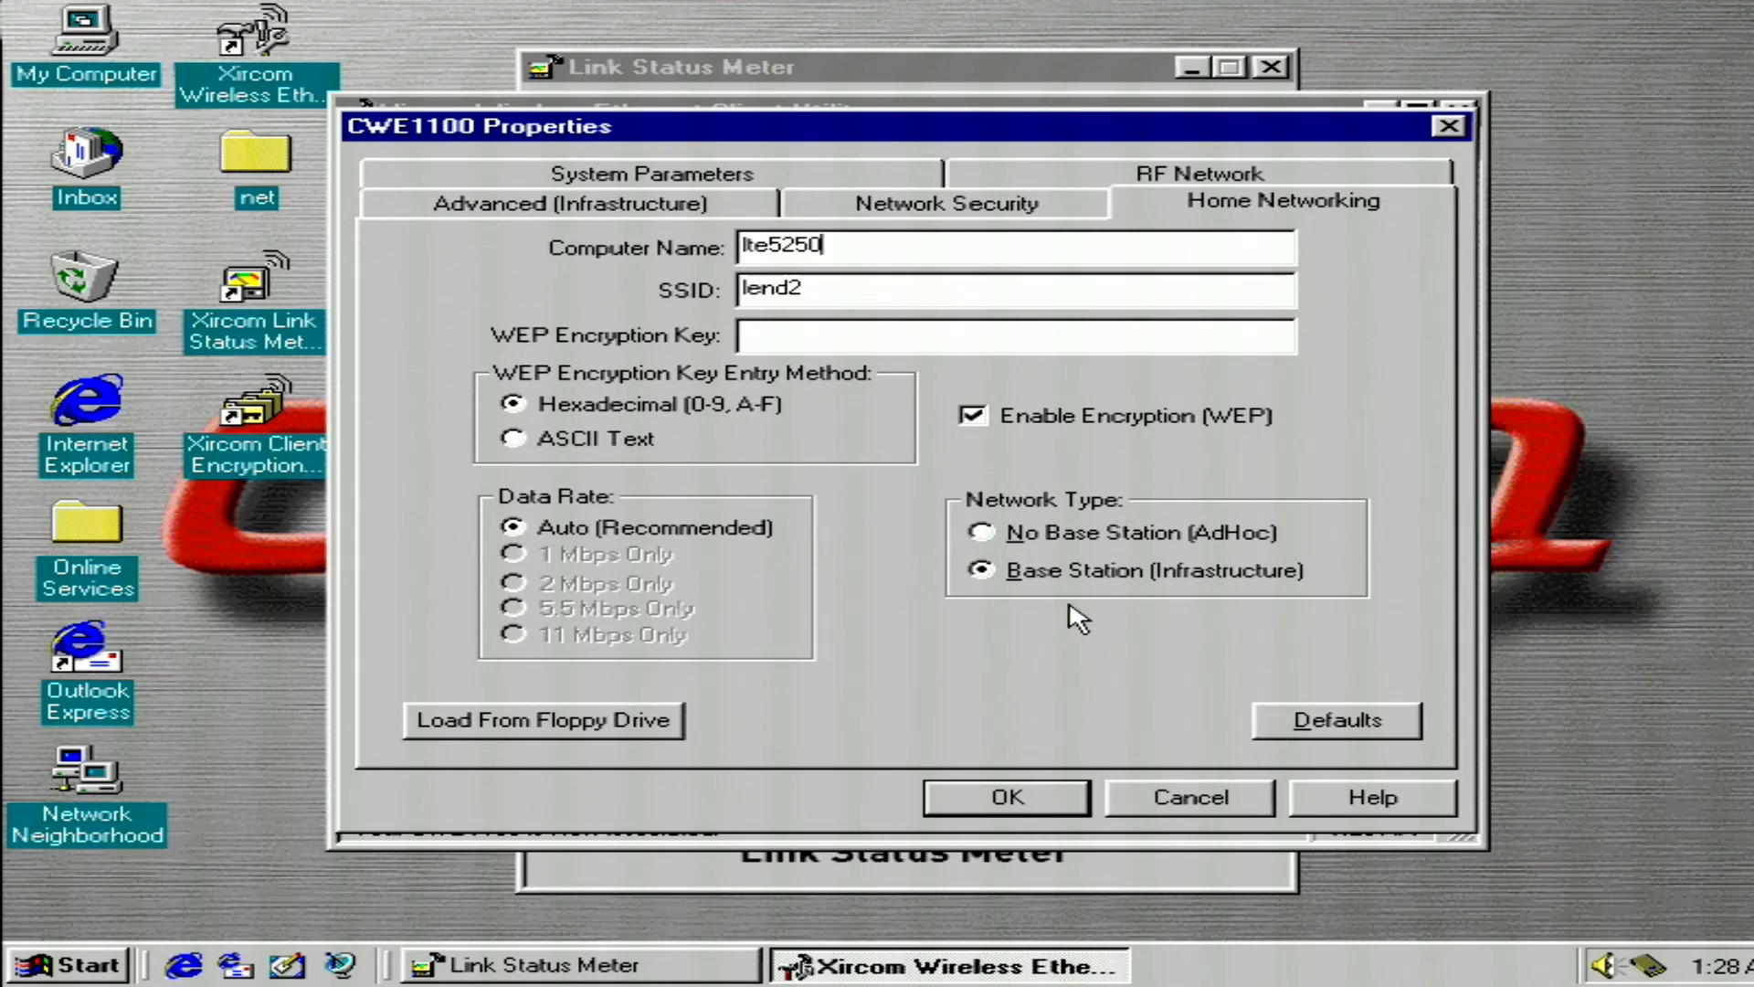
mouse_move(890, 284)
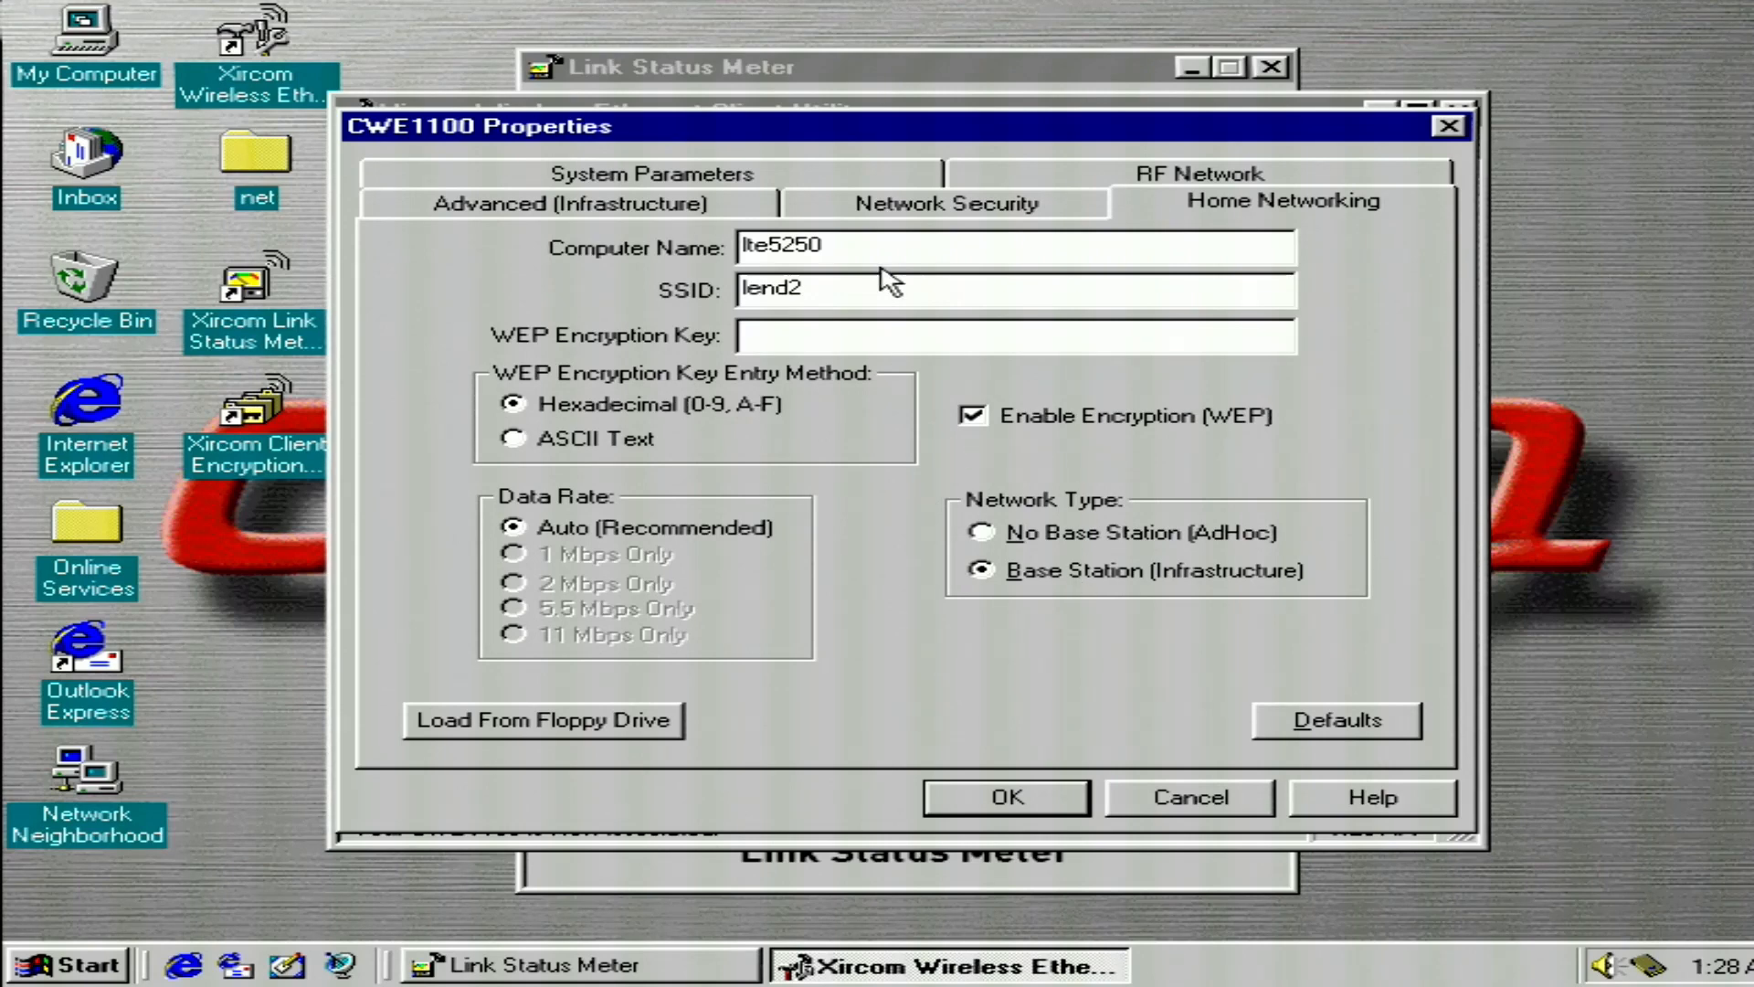
- Enable WEP under Network Security, then review Advanced (Infrastructure) and System Parameters
left_click(945, 203)
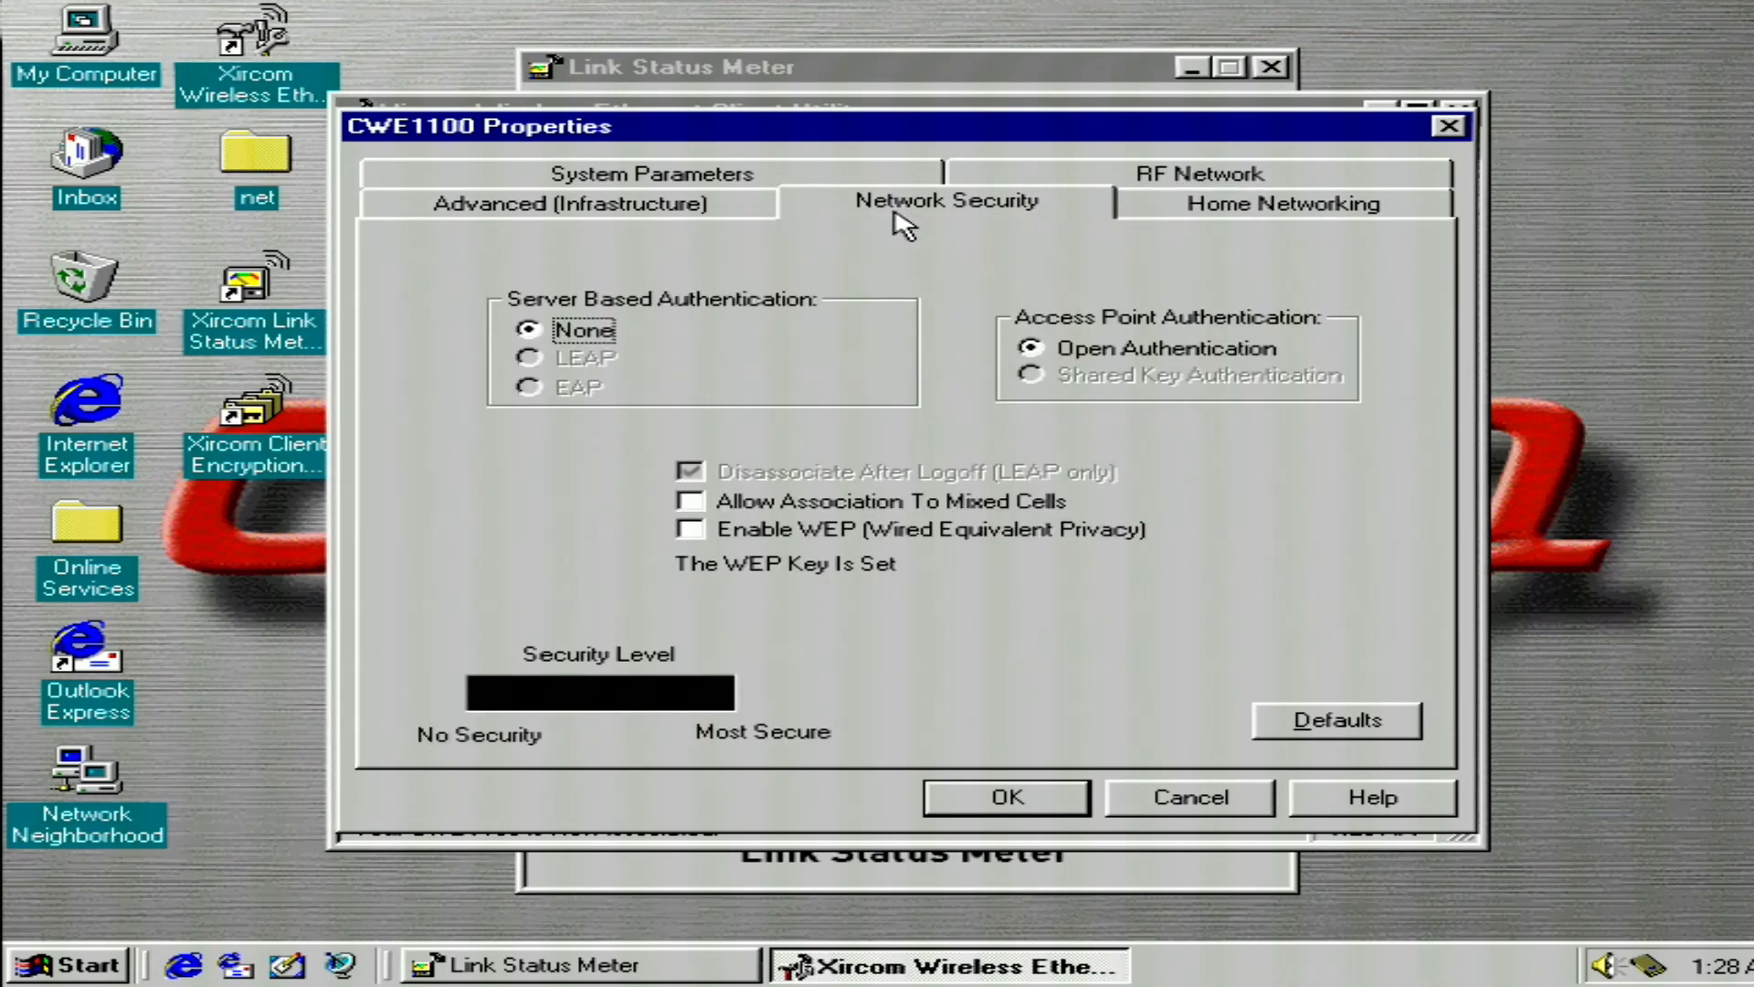
mouse_move(1058, 411)
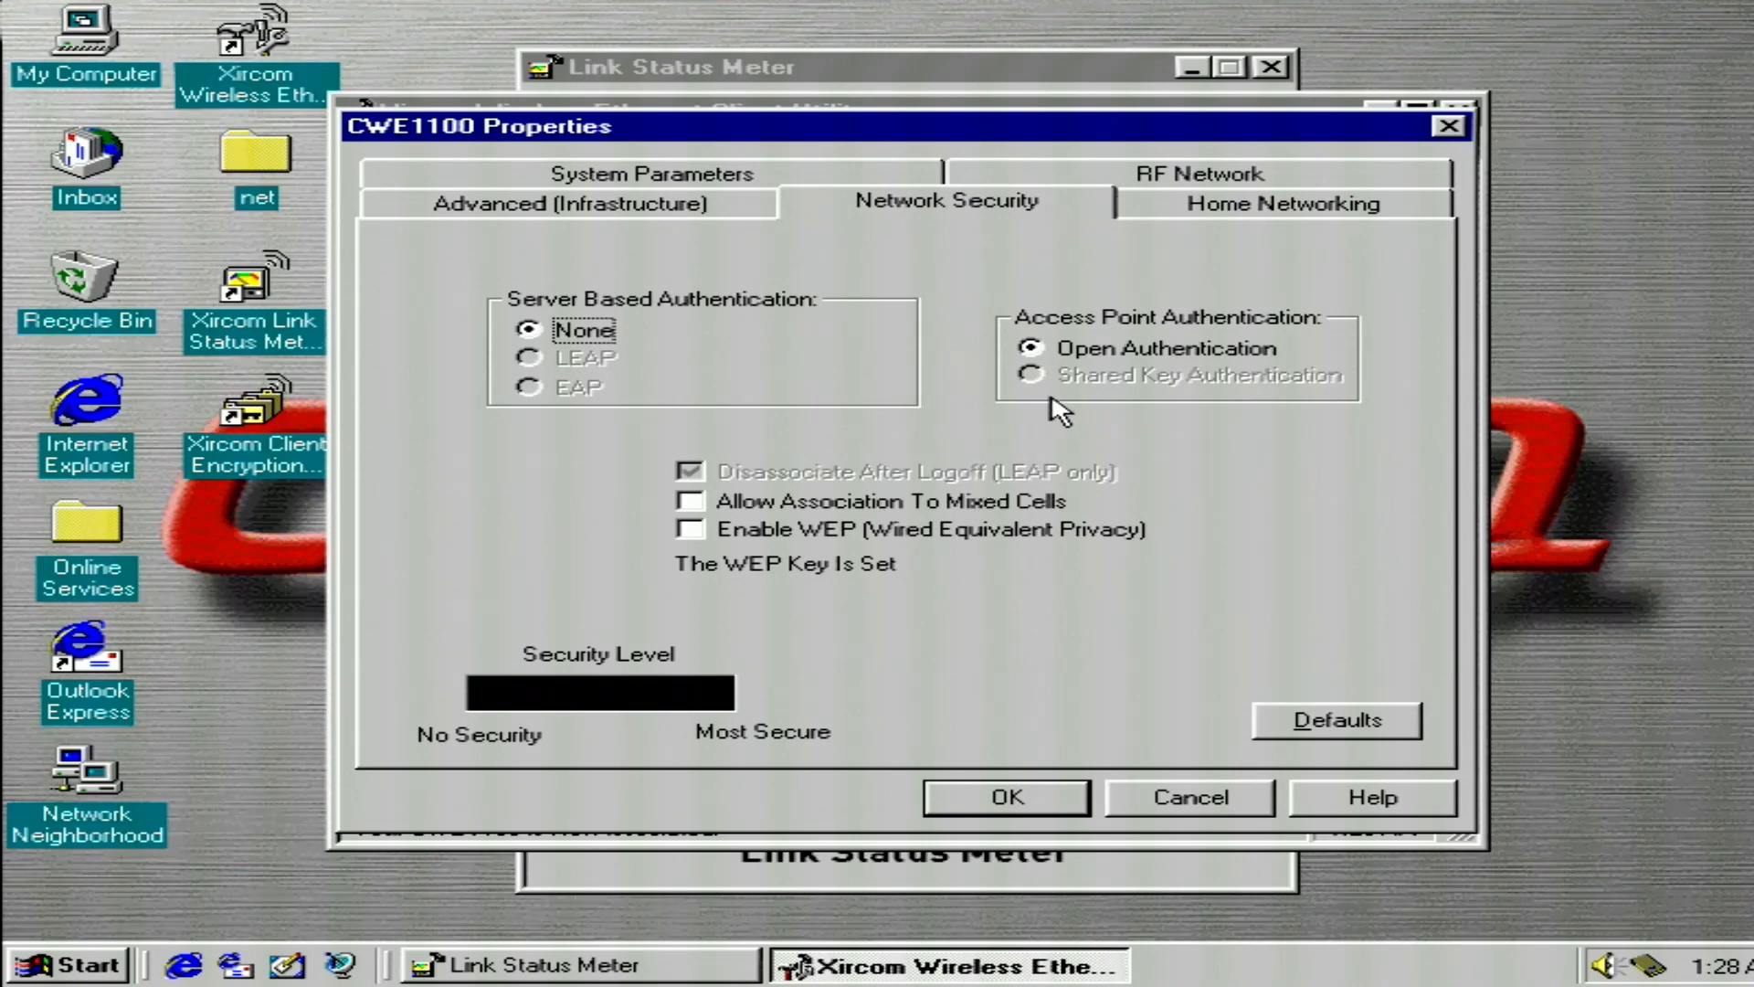
mouse_move(800, 565)
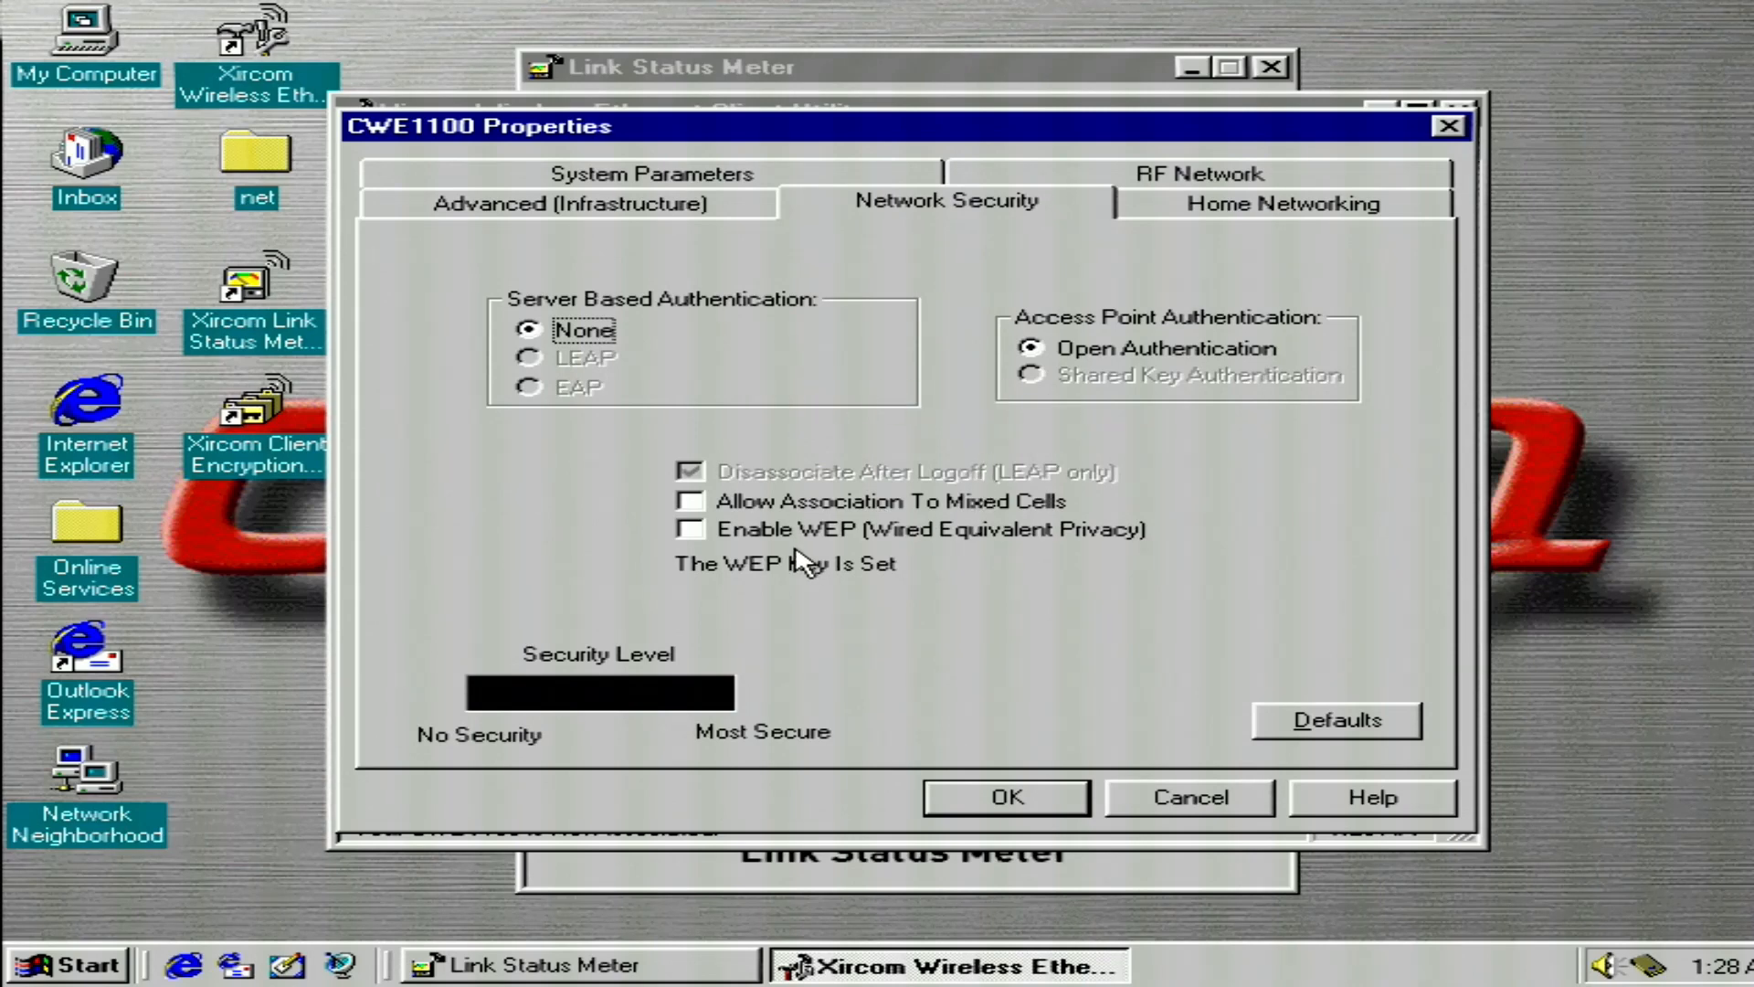
left_click(691, 530)
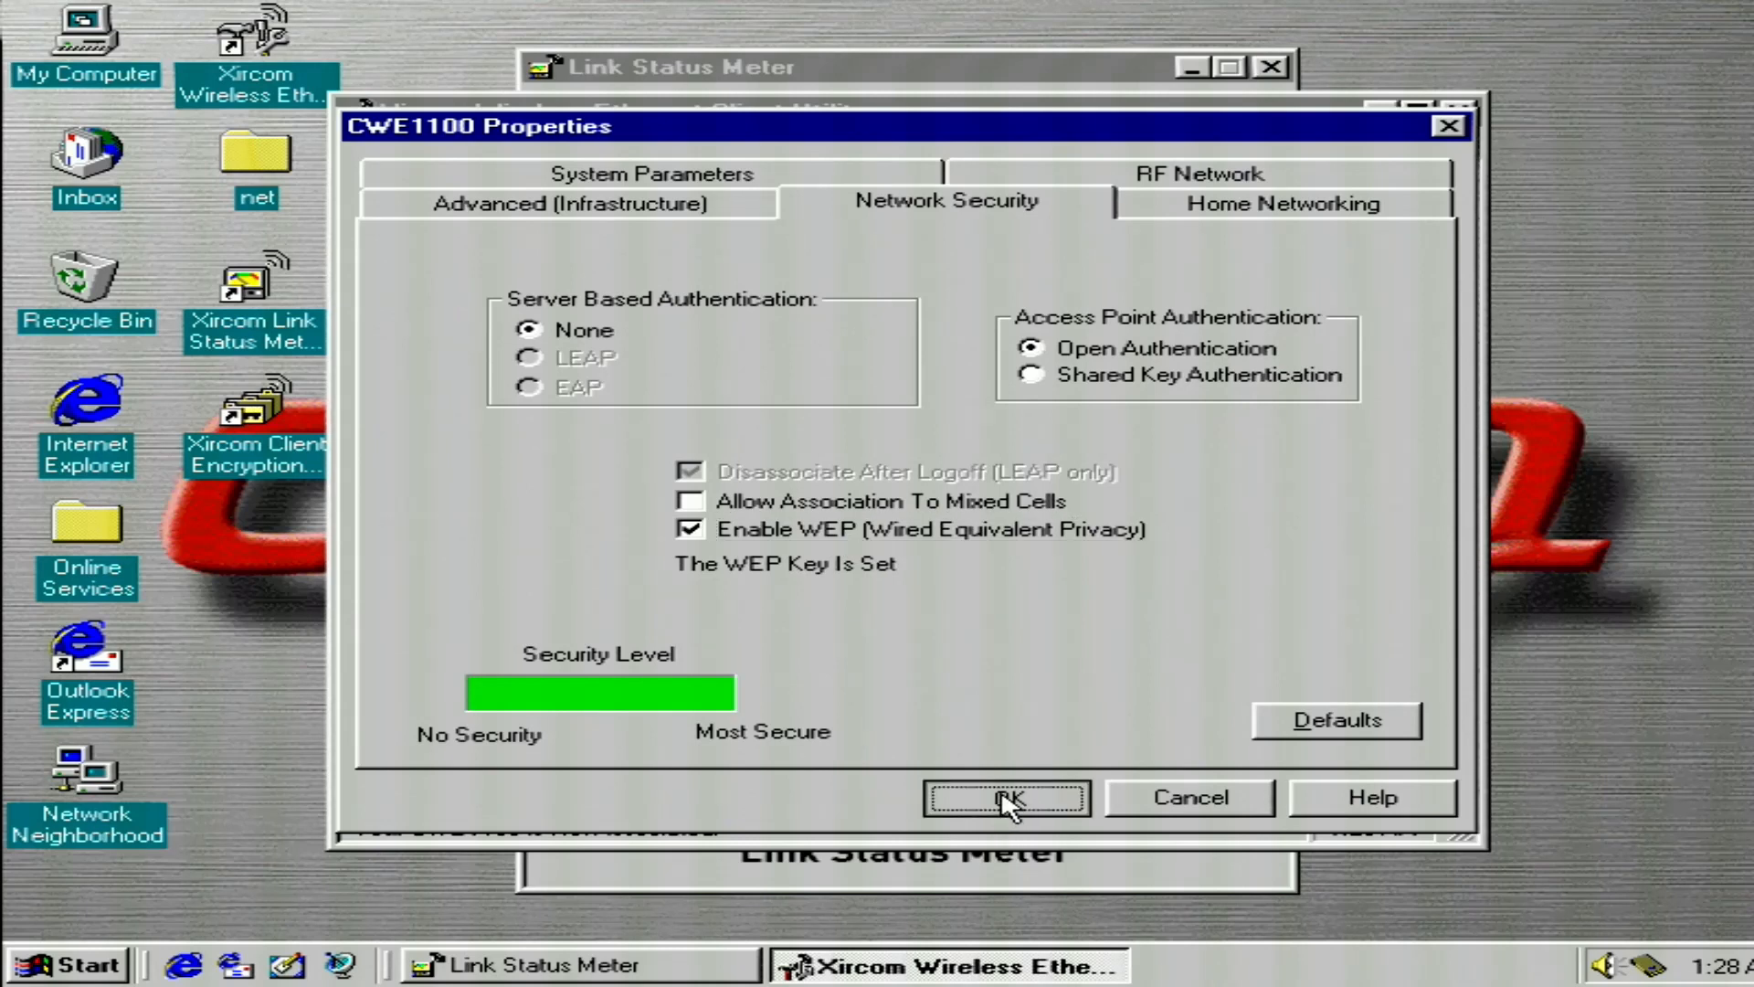
mouse_move(775, 259)
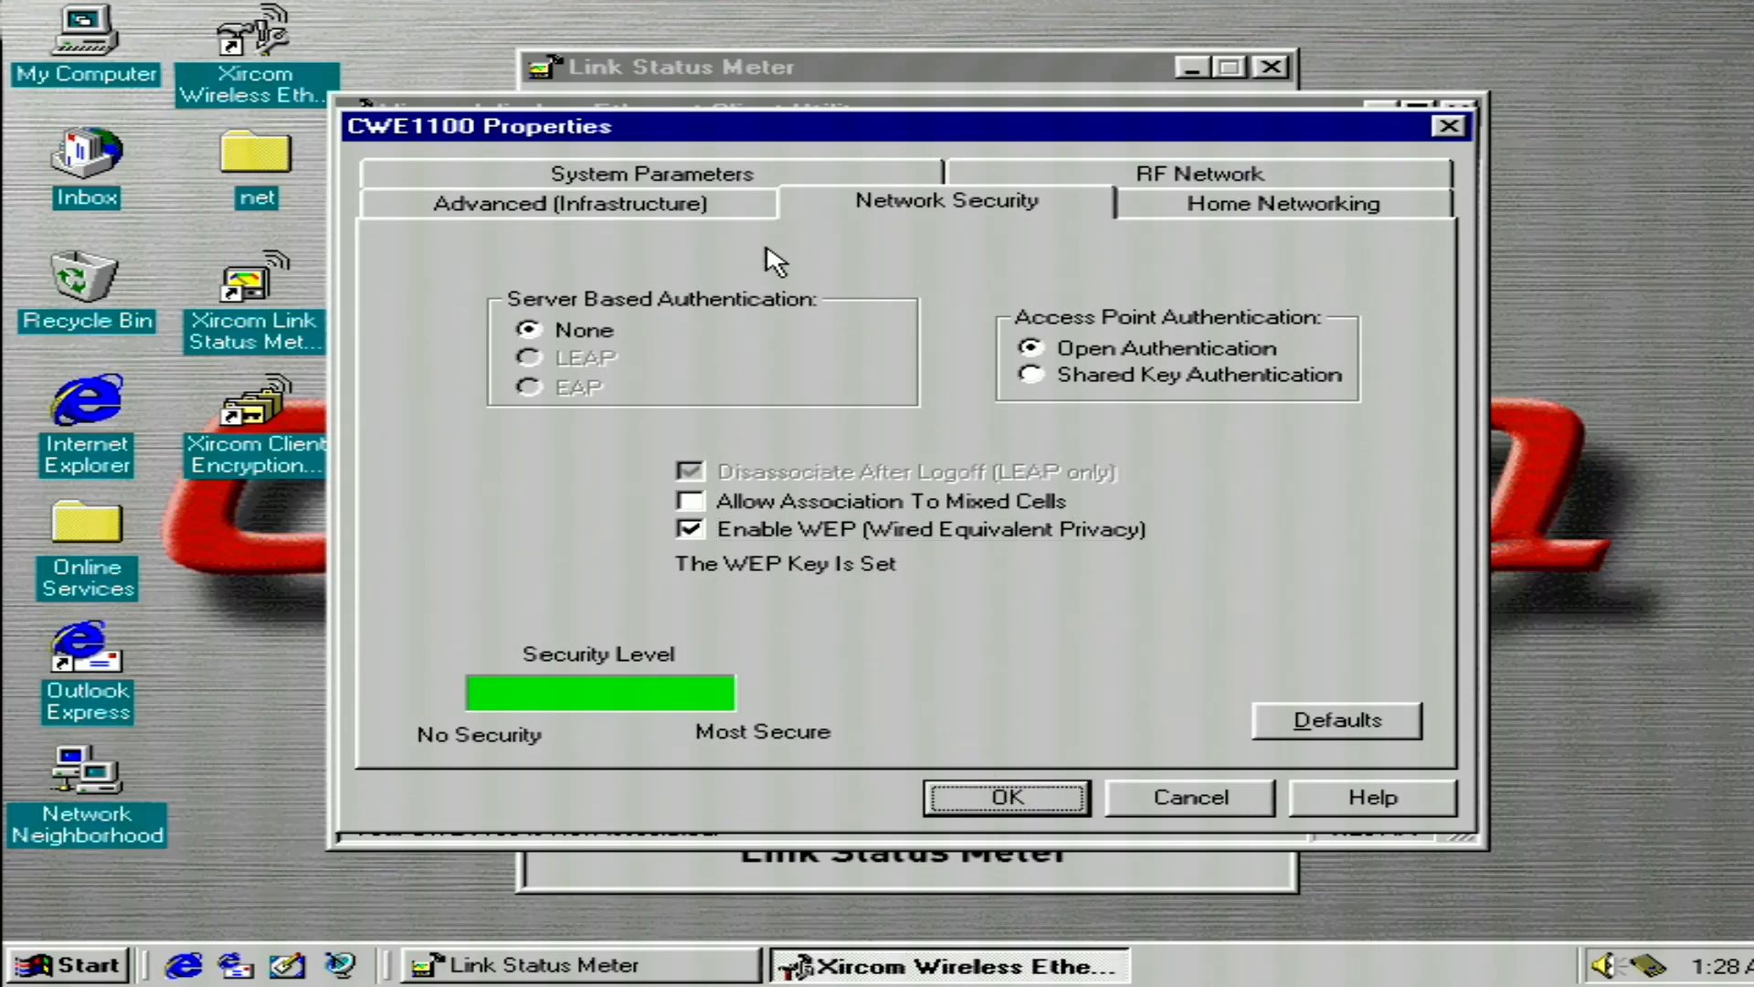
left_click(571, 203)
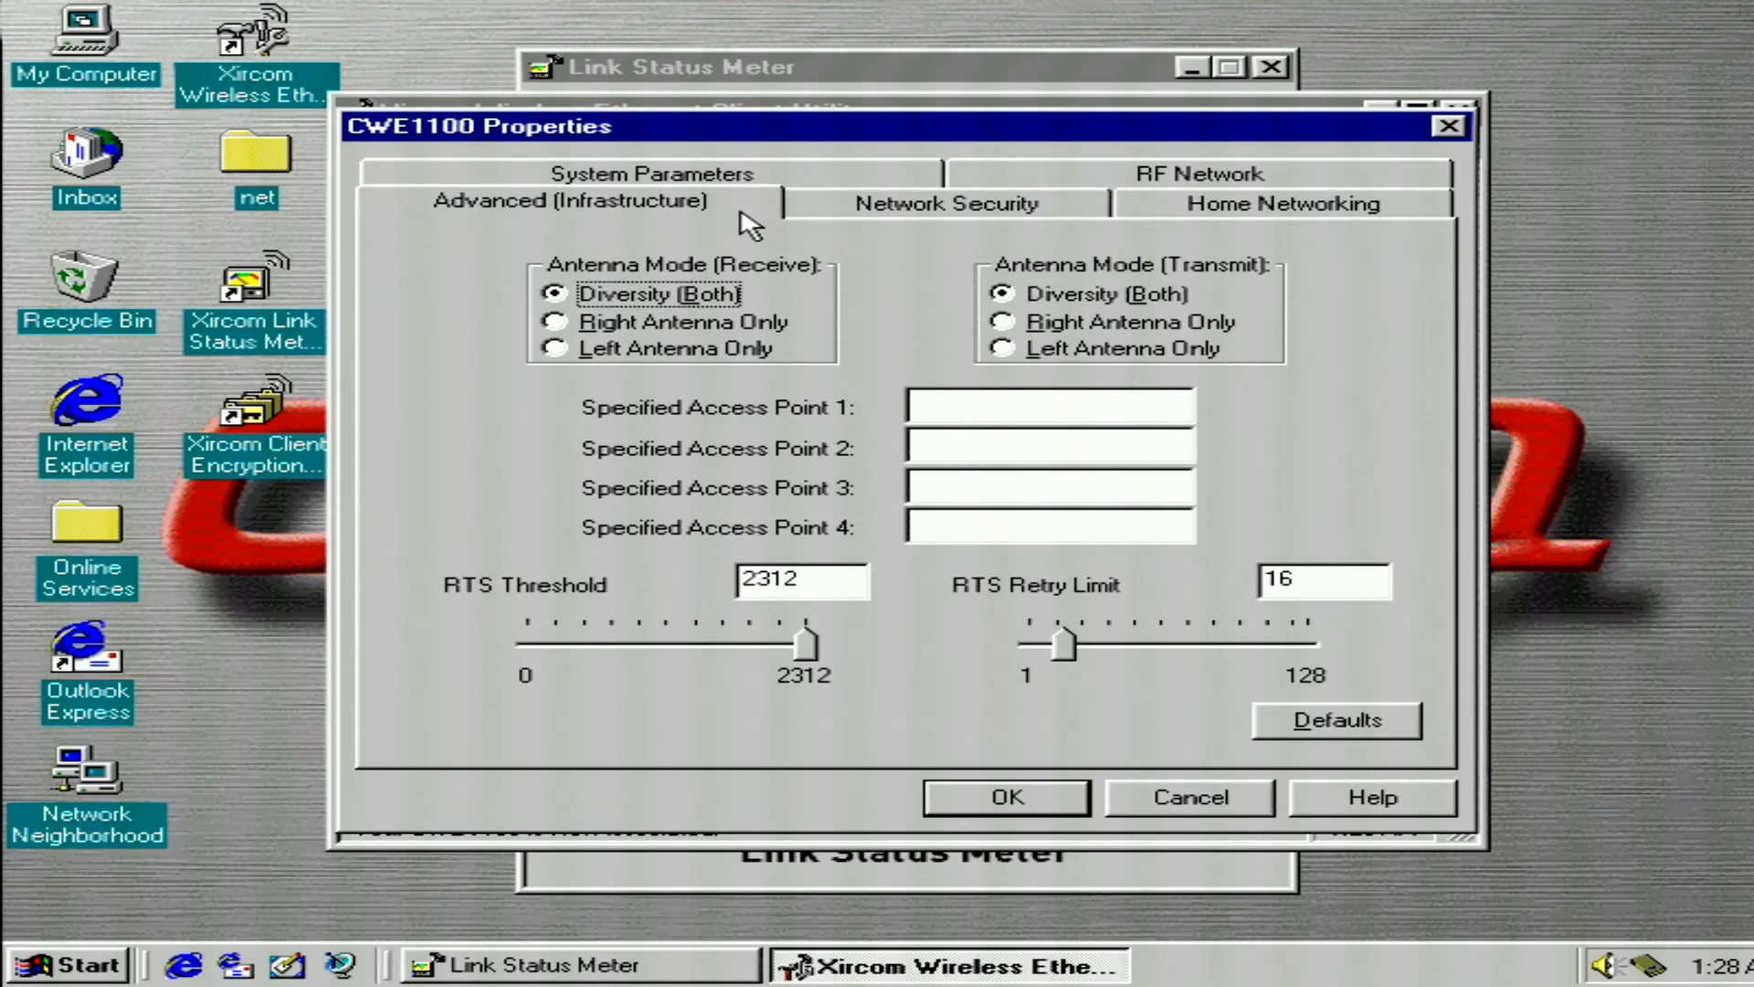
left_click(651, 173)
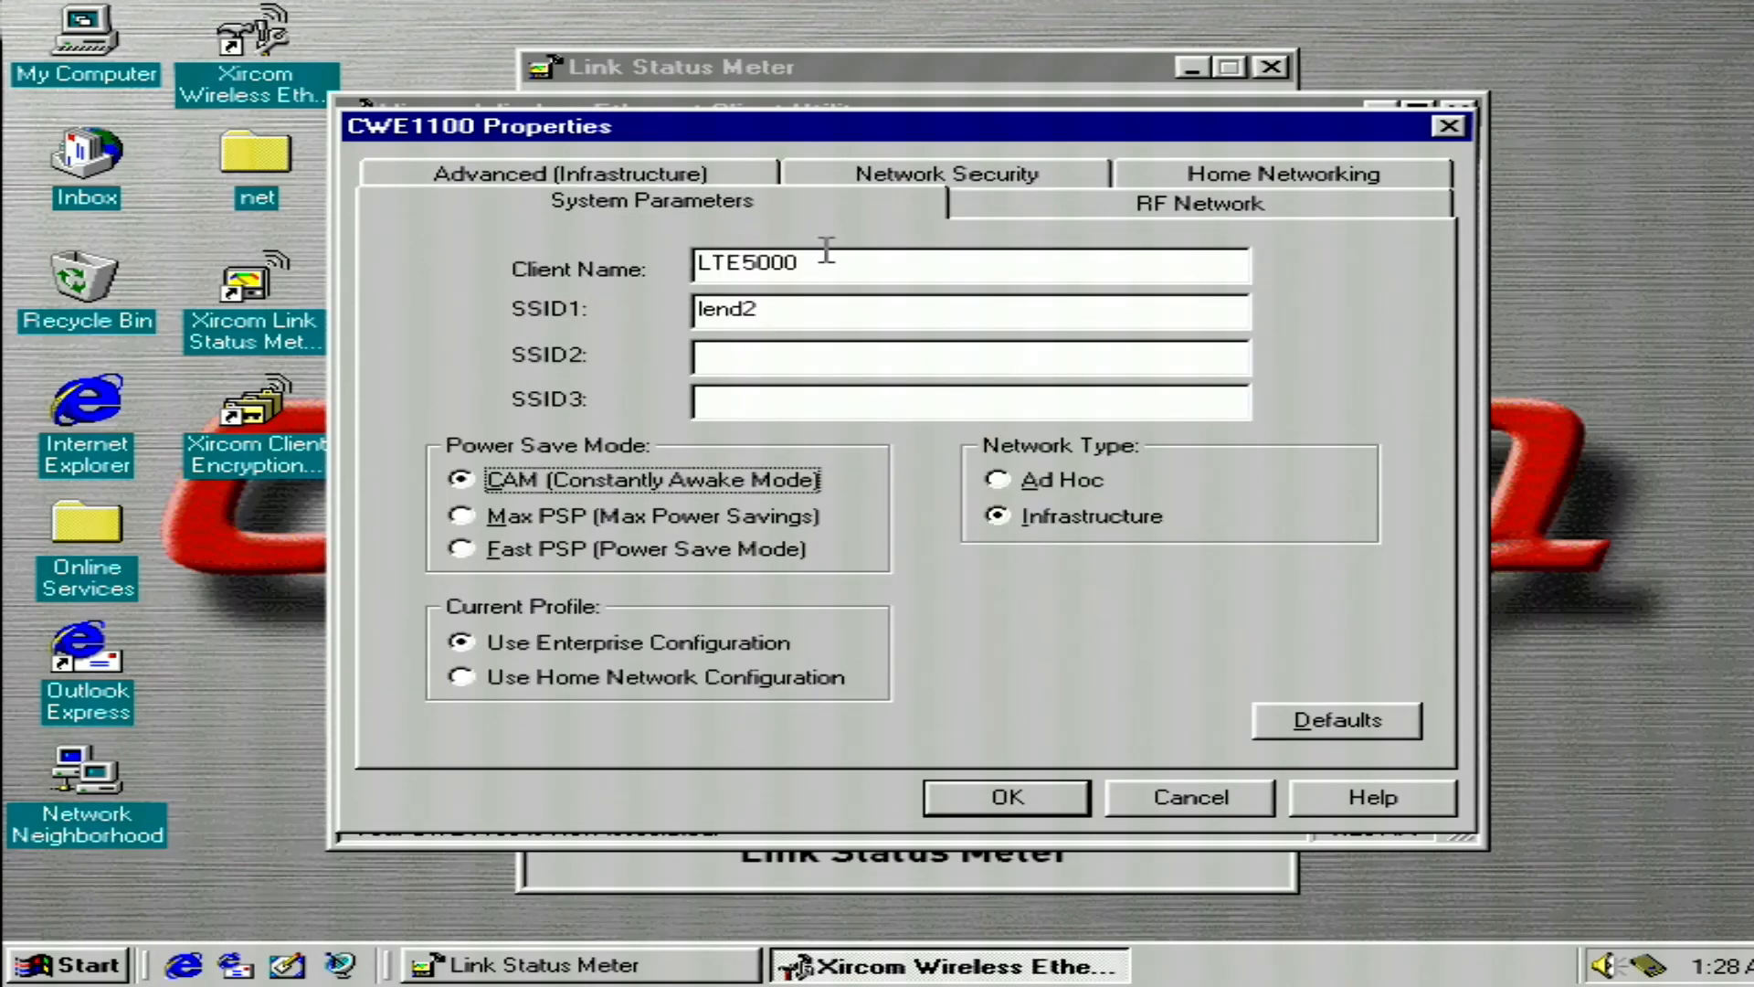
mouse_move(937, 789)
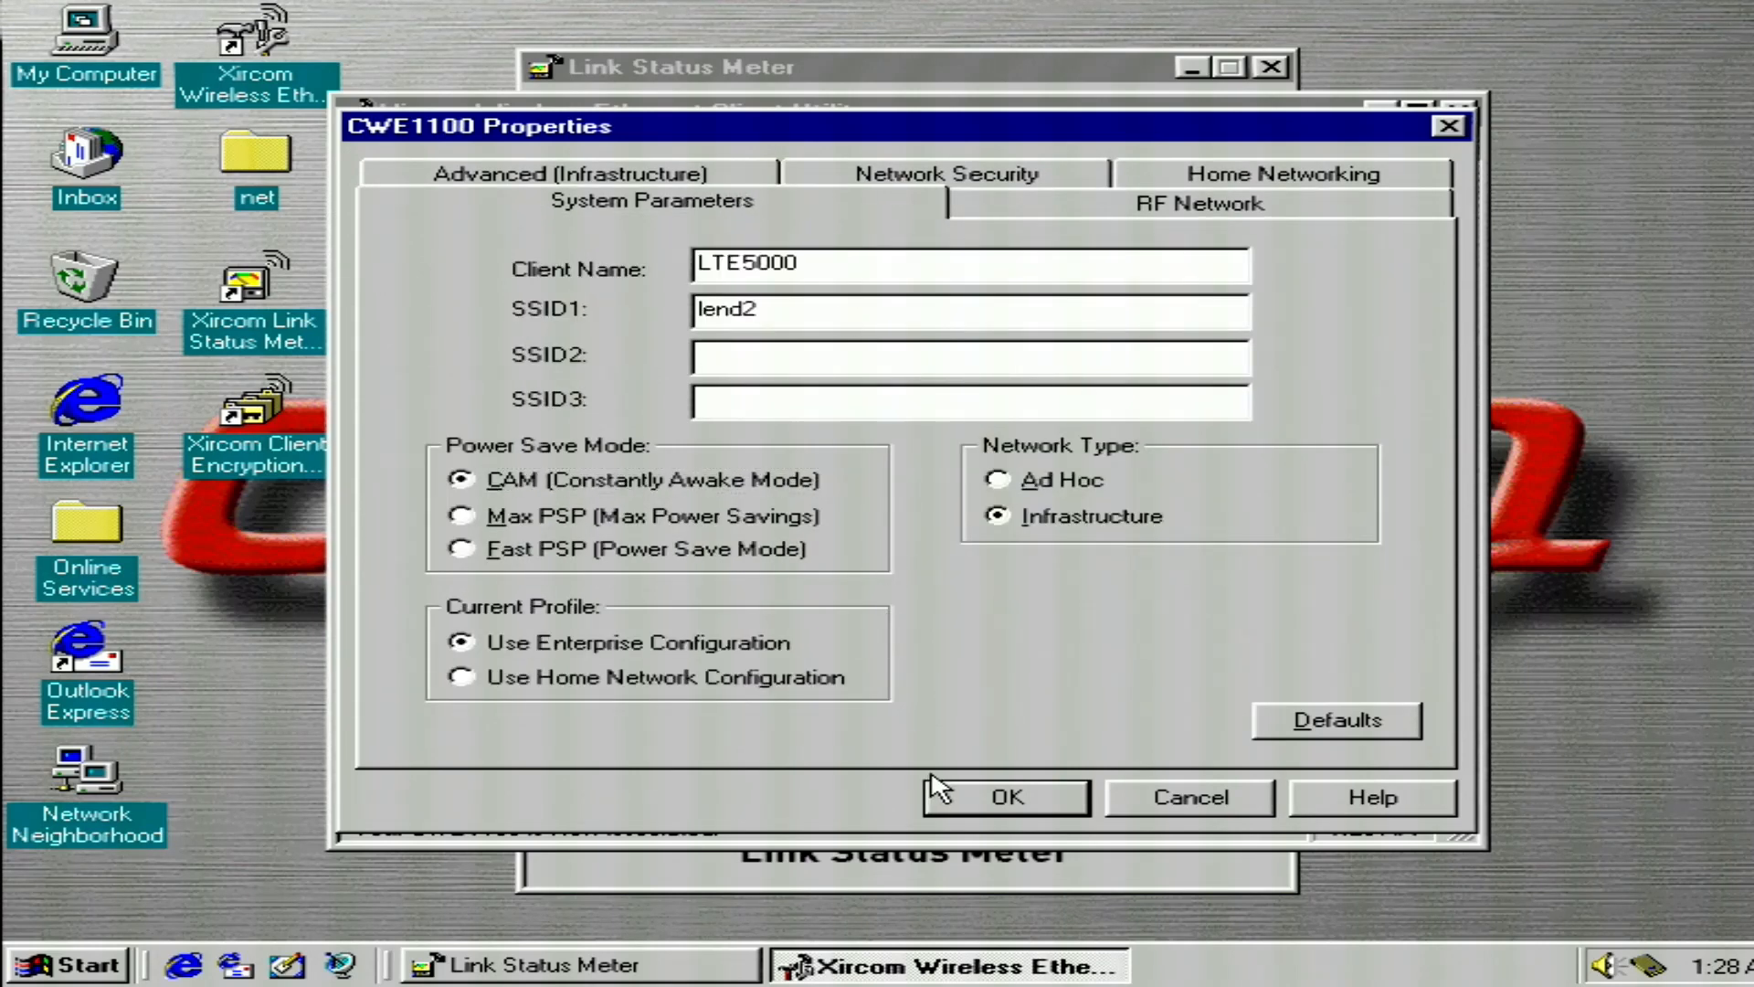
- Select Use Home Network Configuration as the current profile and save with OK
left_click(1003, 797)
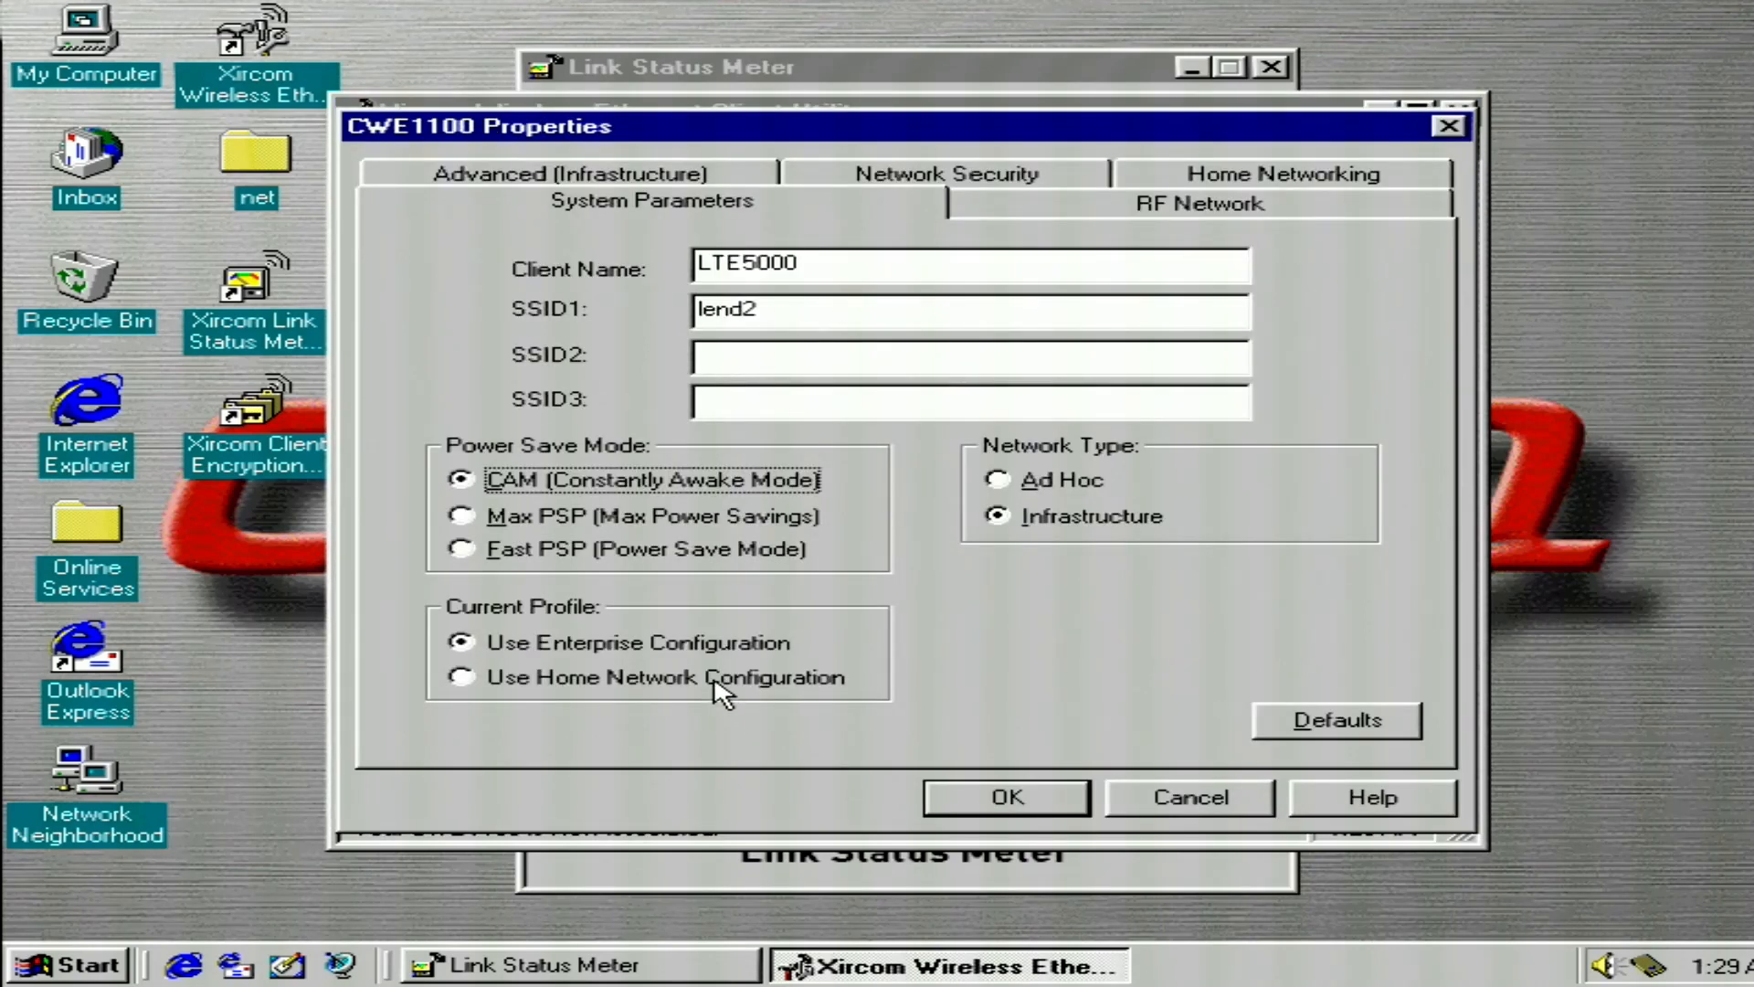
left_click(460, 677)
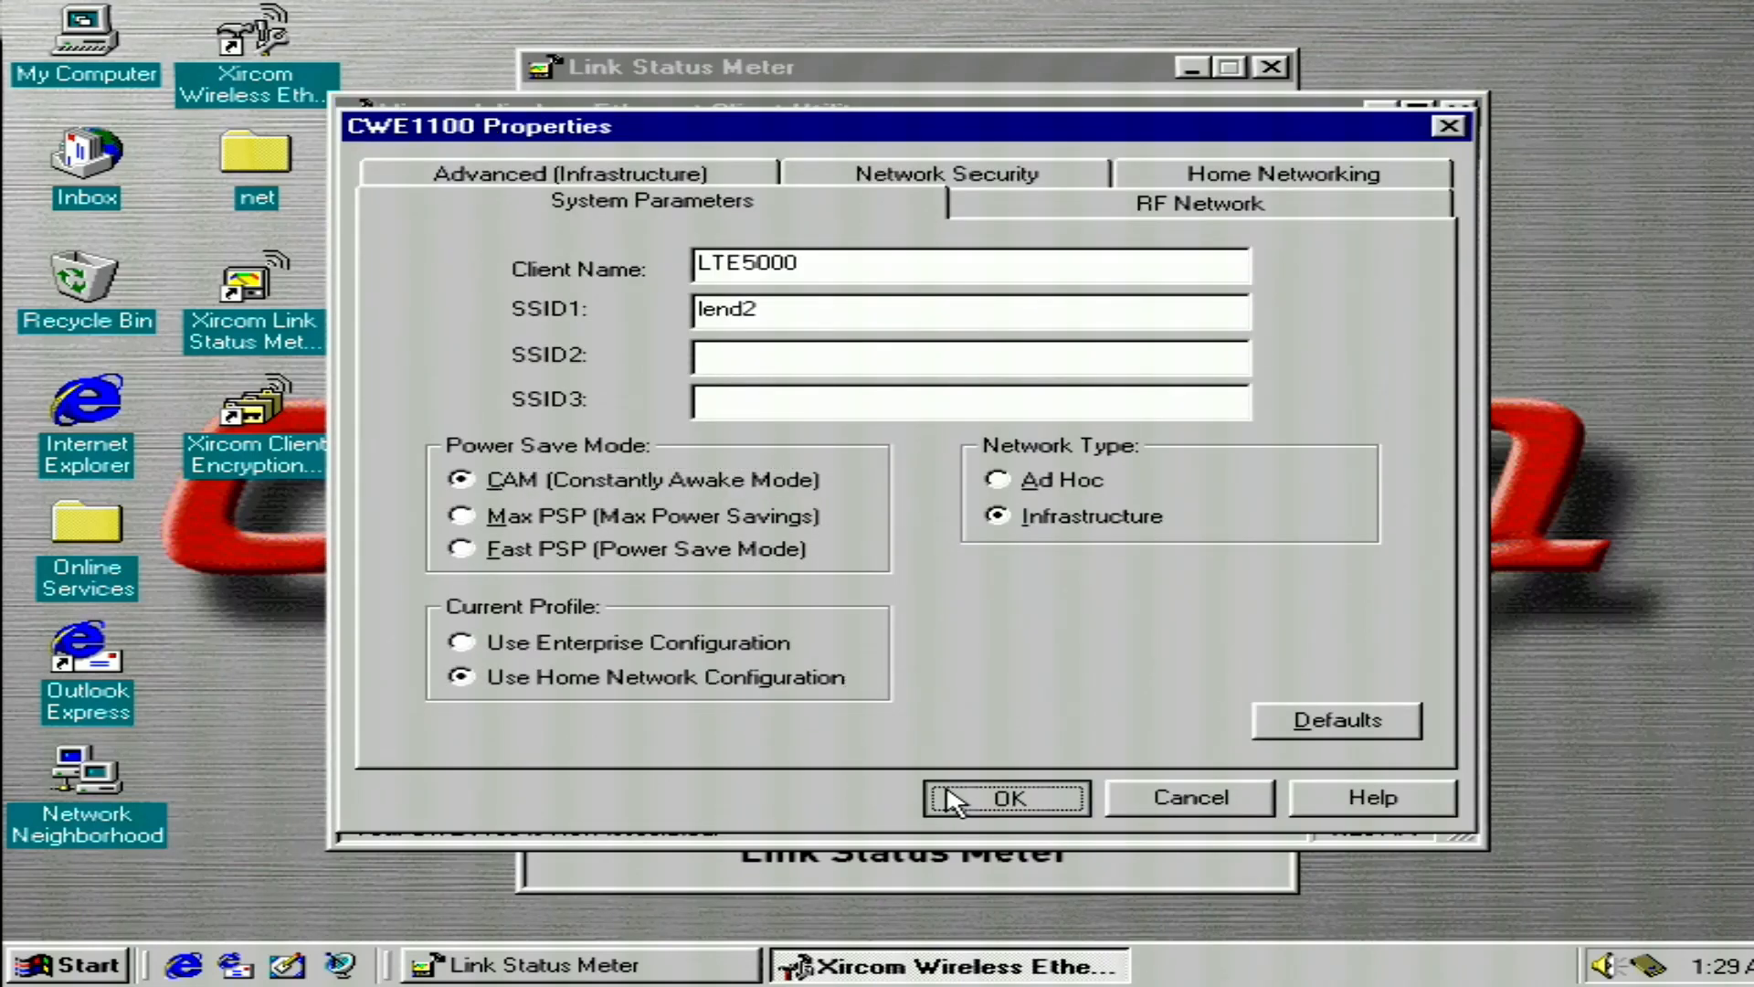
left_click(1005, 799)
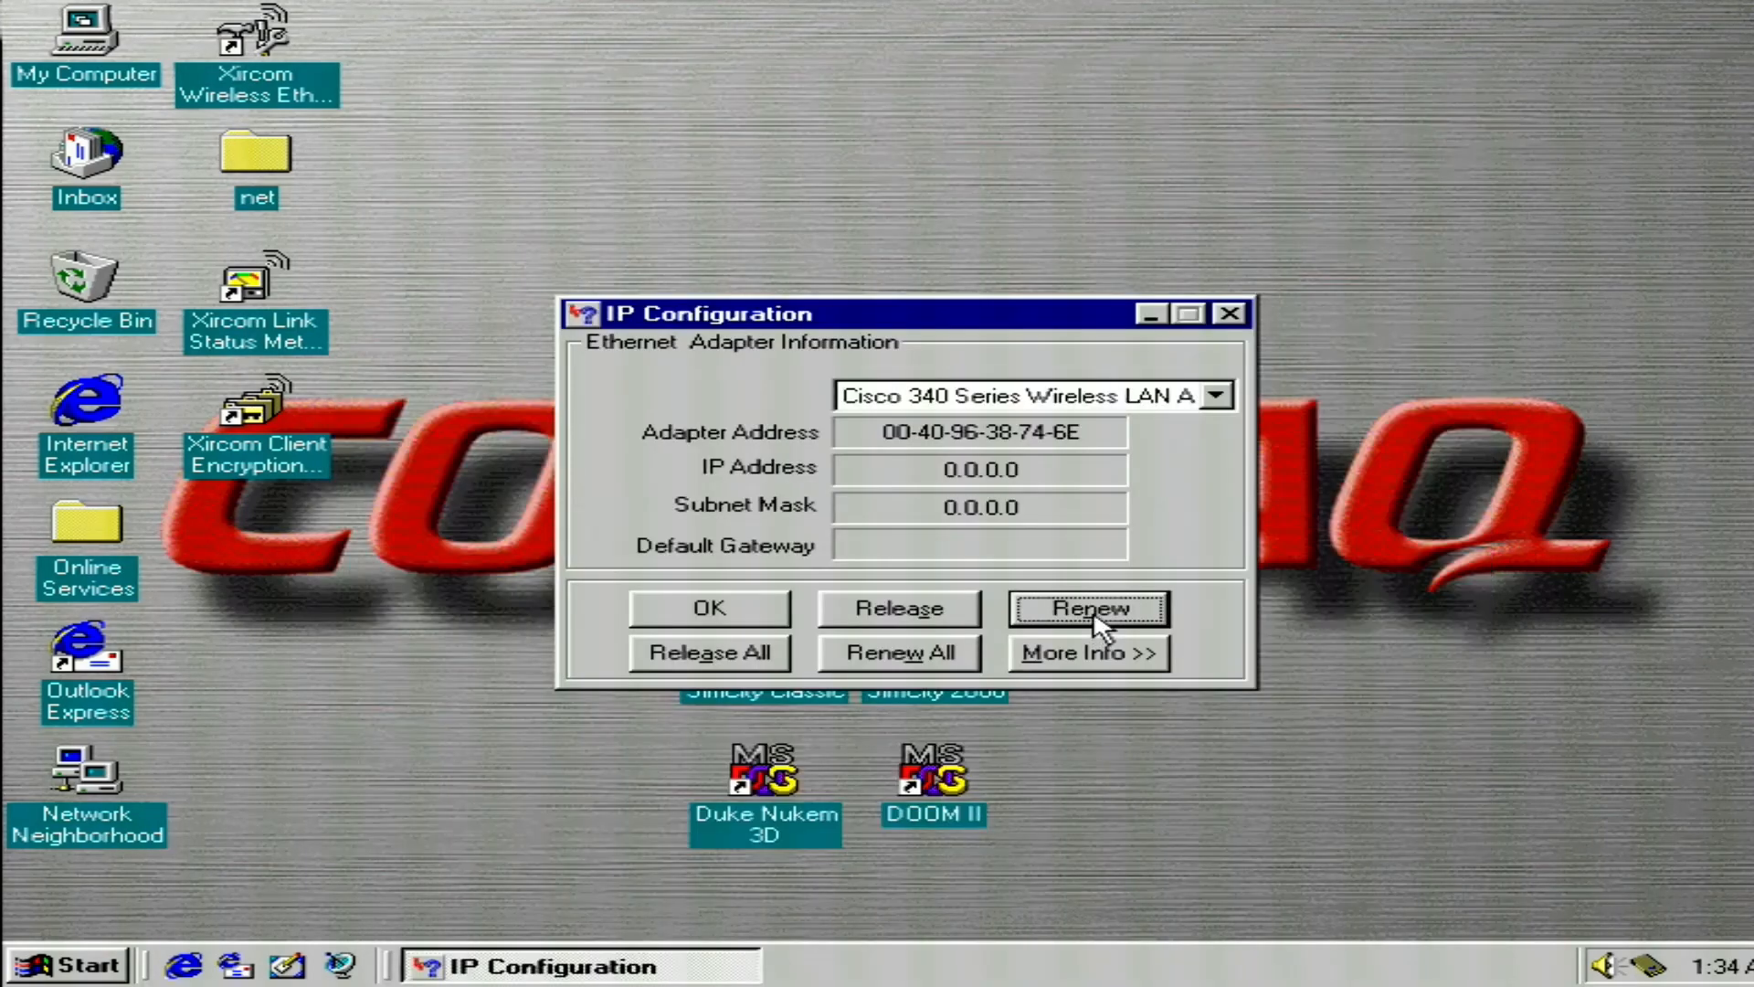
- Renew the lease to get 192.168.1.144, gateway 192.168.1.1, and close IP Configuration
left_click(1087, 606)
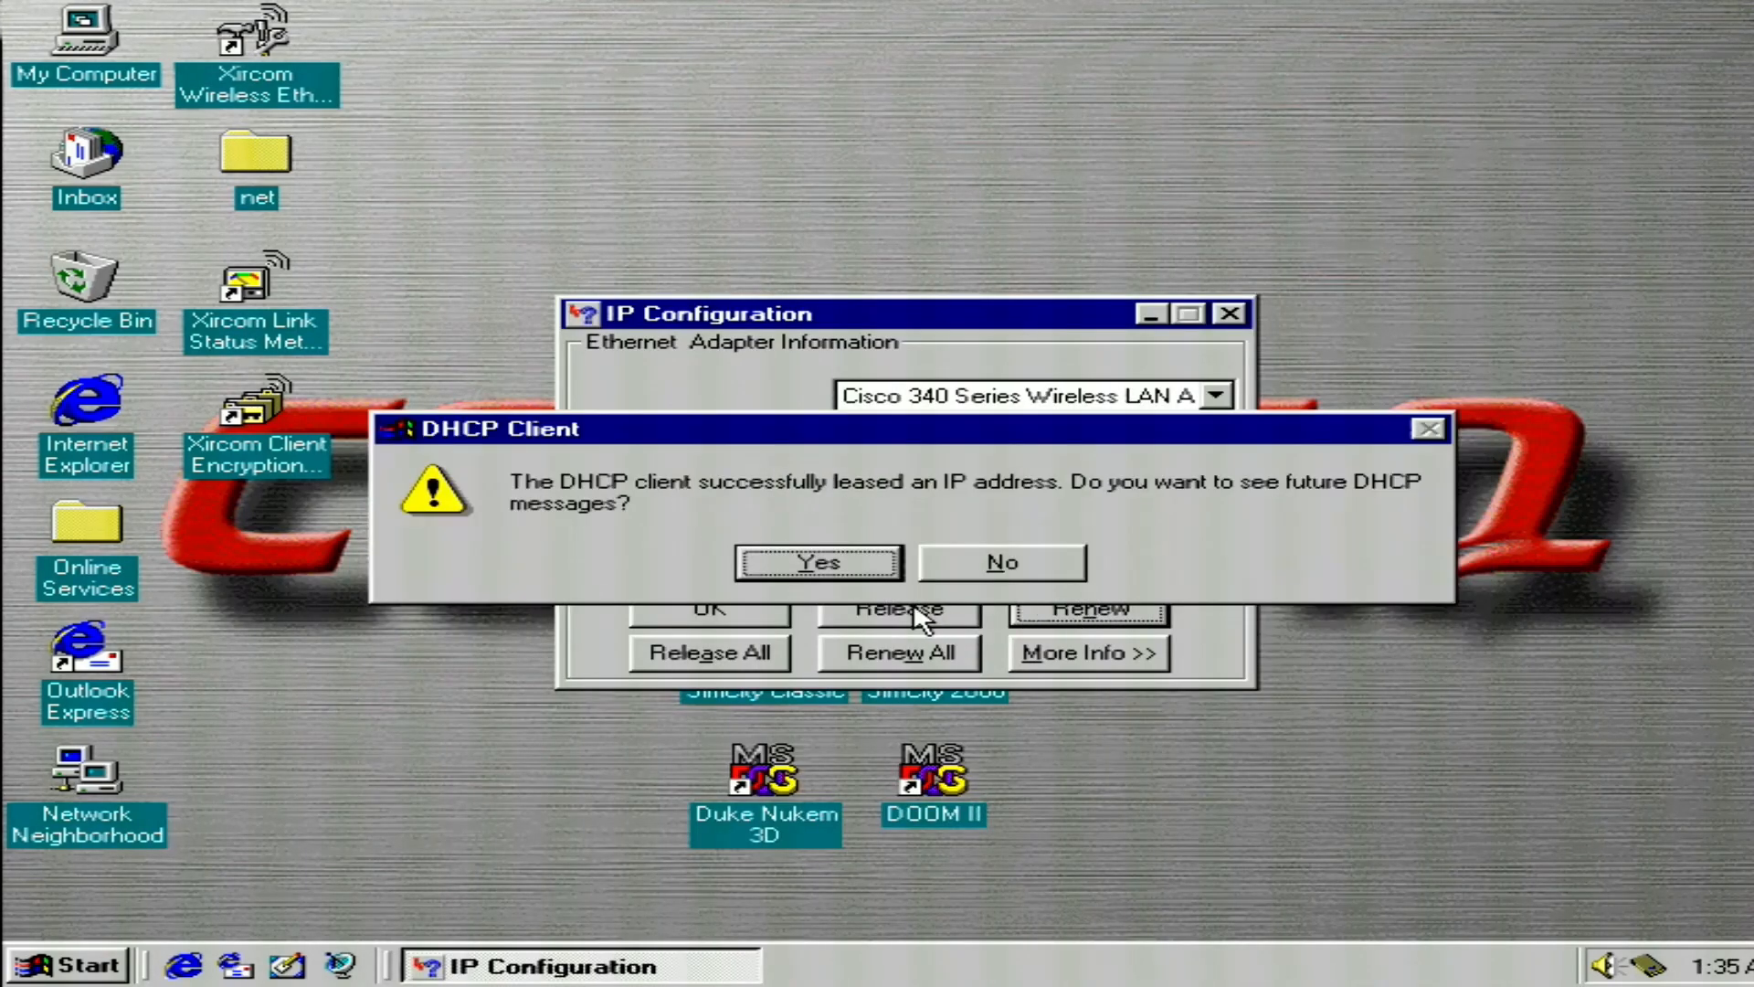
mouse_move(749, 572)
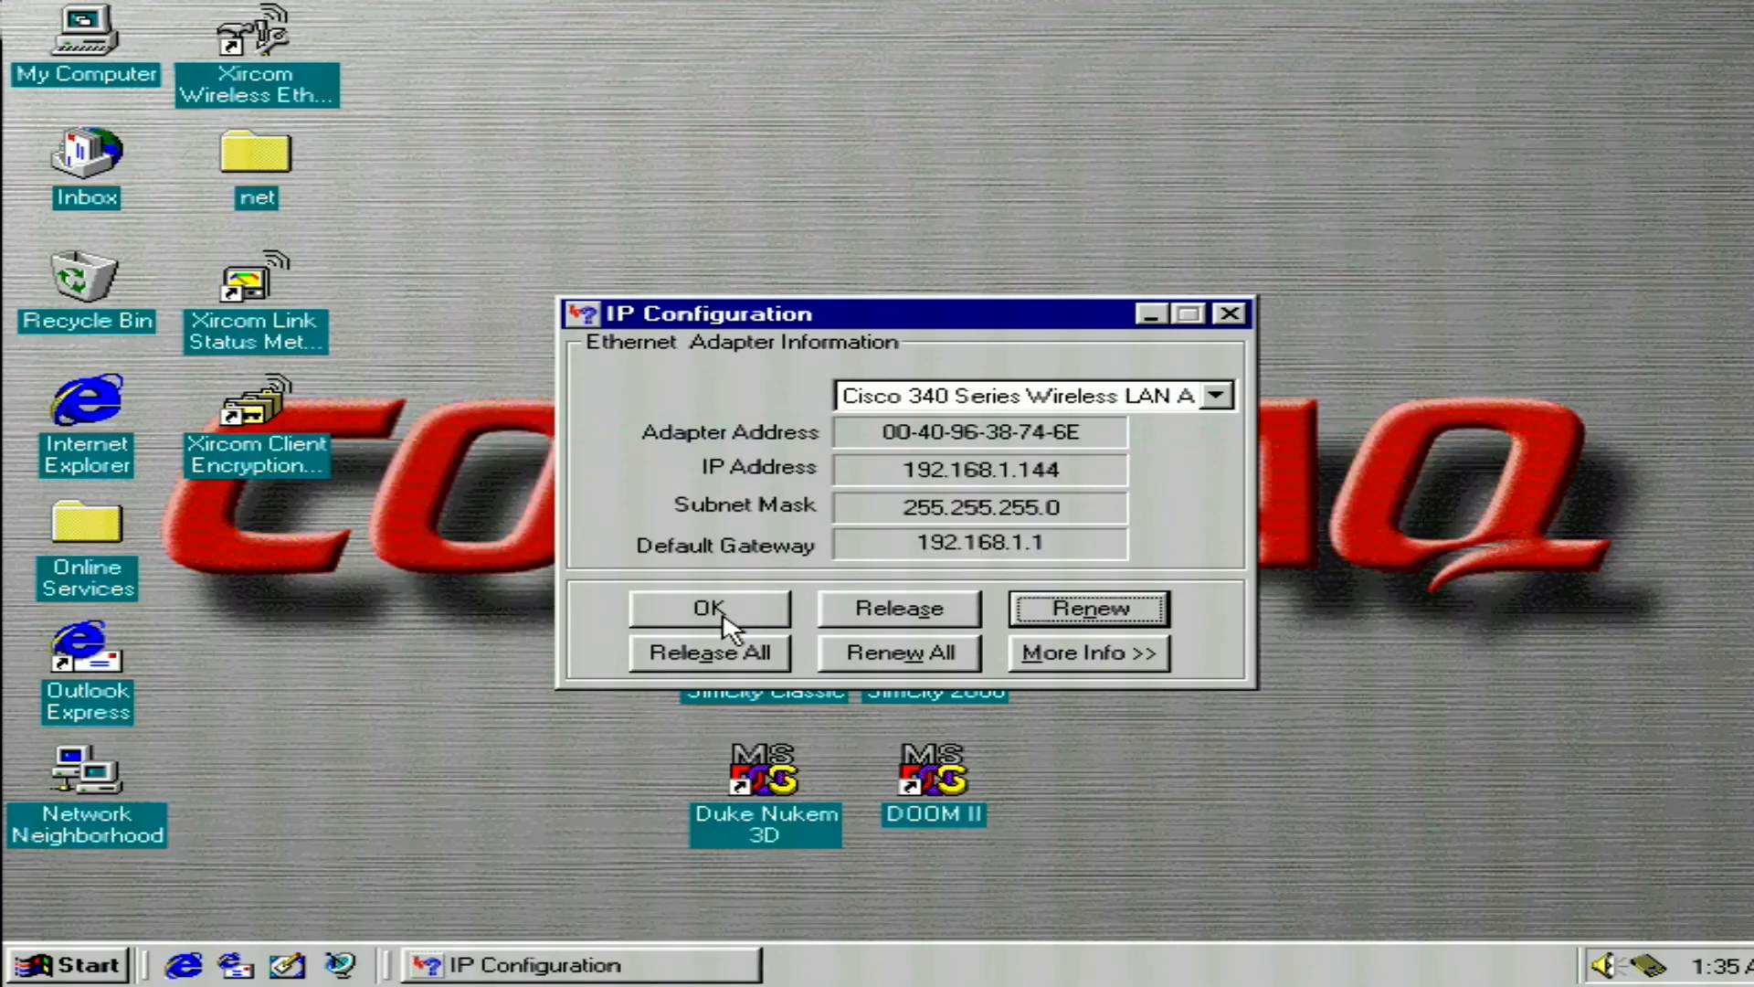
left_click(707, 607)
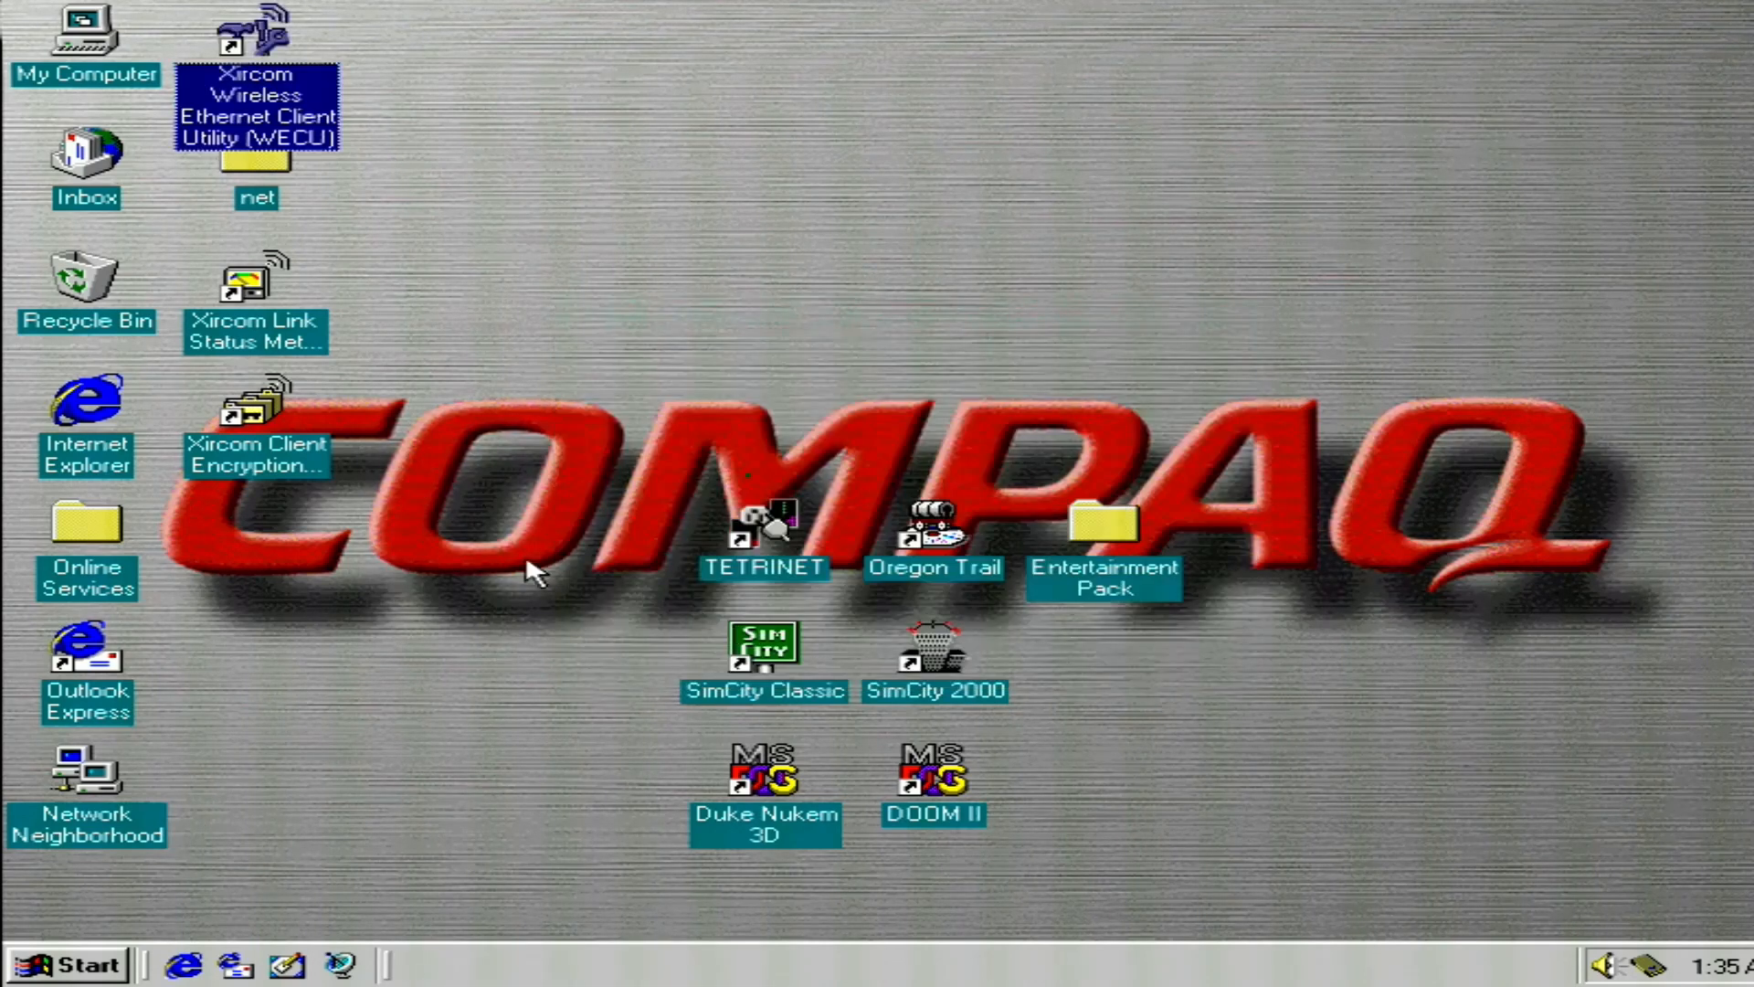
mouse_move(122, 778)
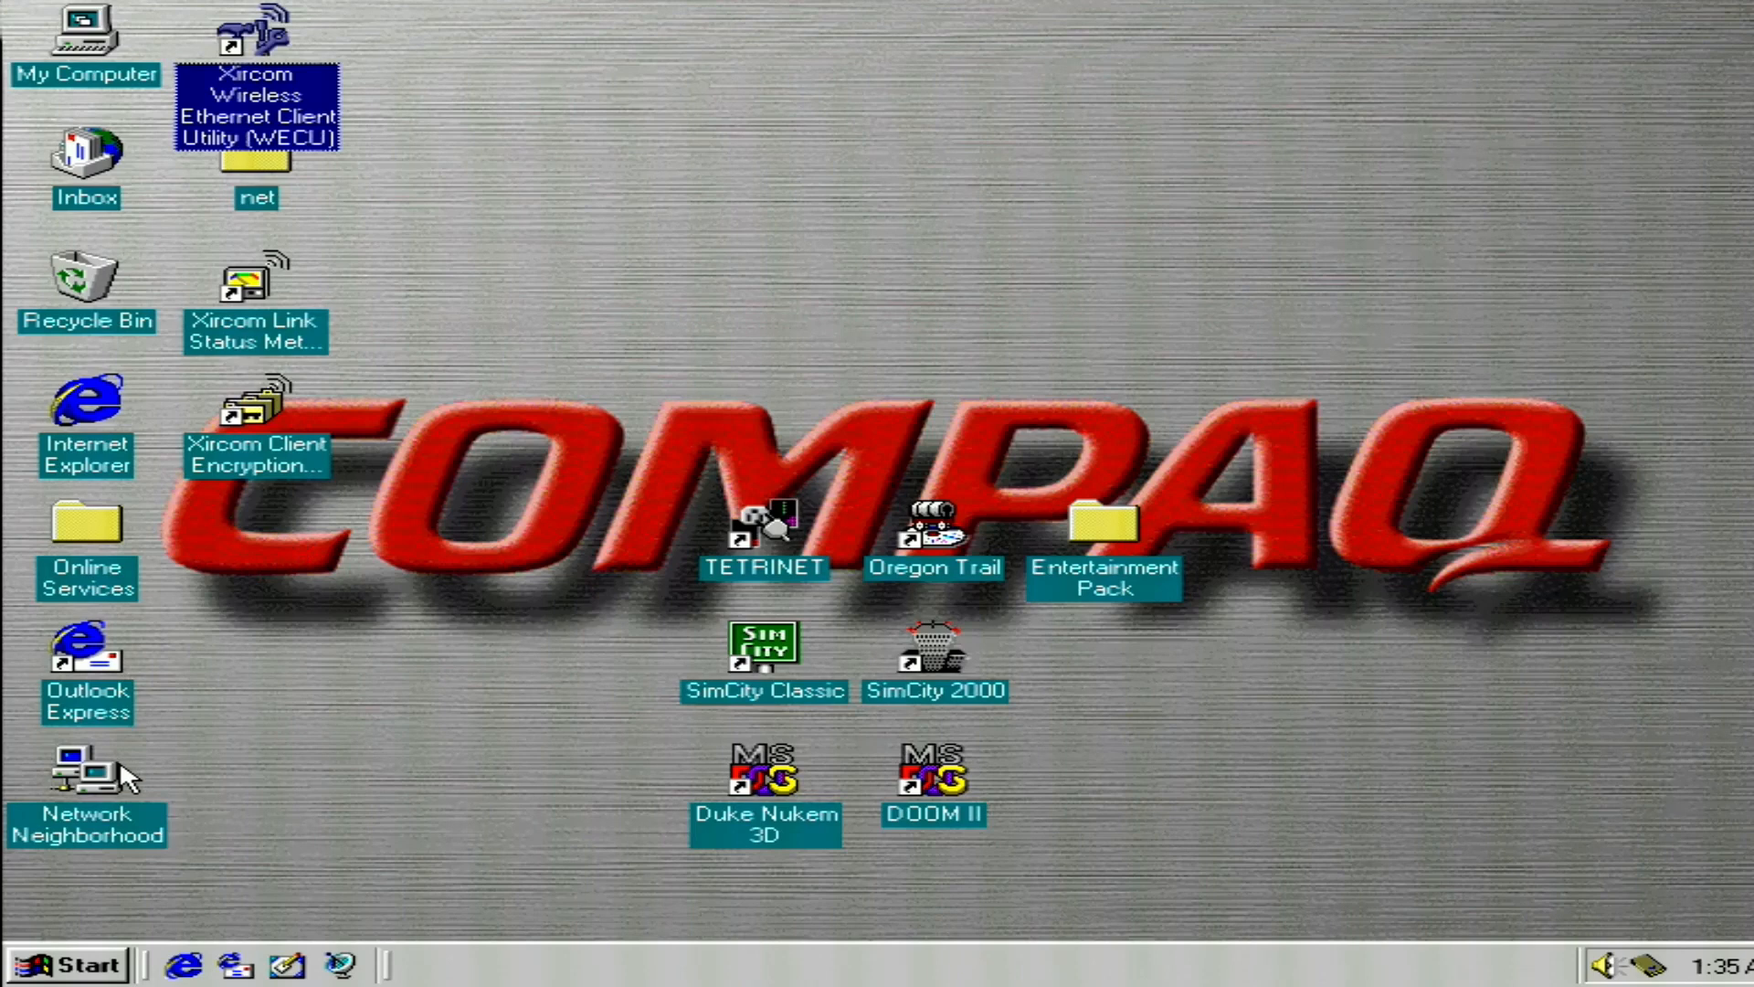
- Browse Network Neighborhood into the Raspberrypi data folder, then launch the Xircom Link Status Meter showing GOOD
double_click(86, 772)
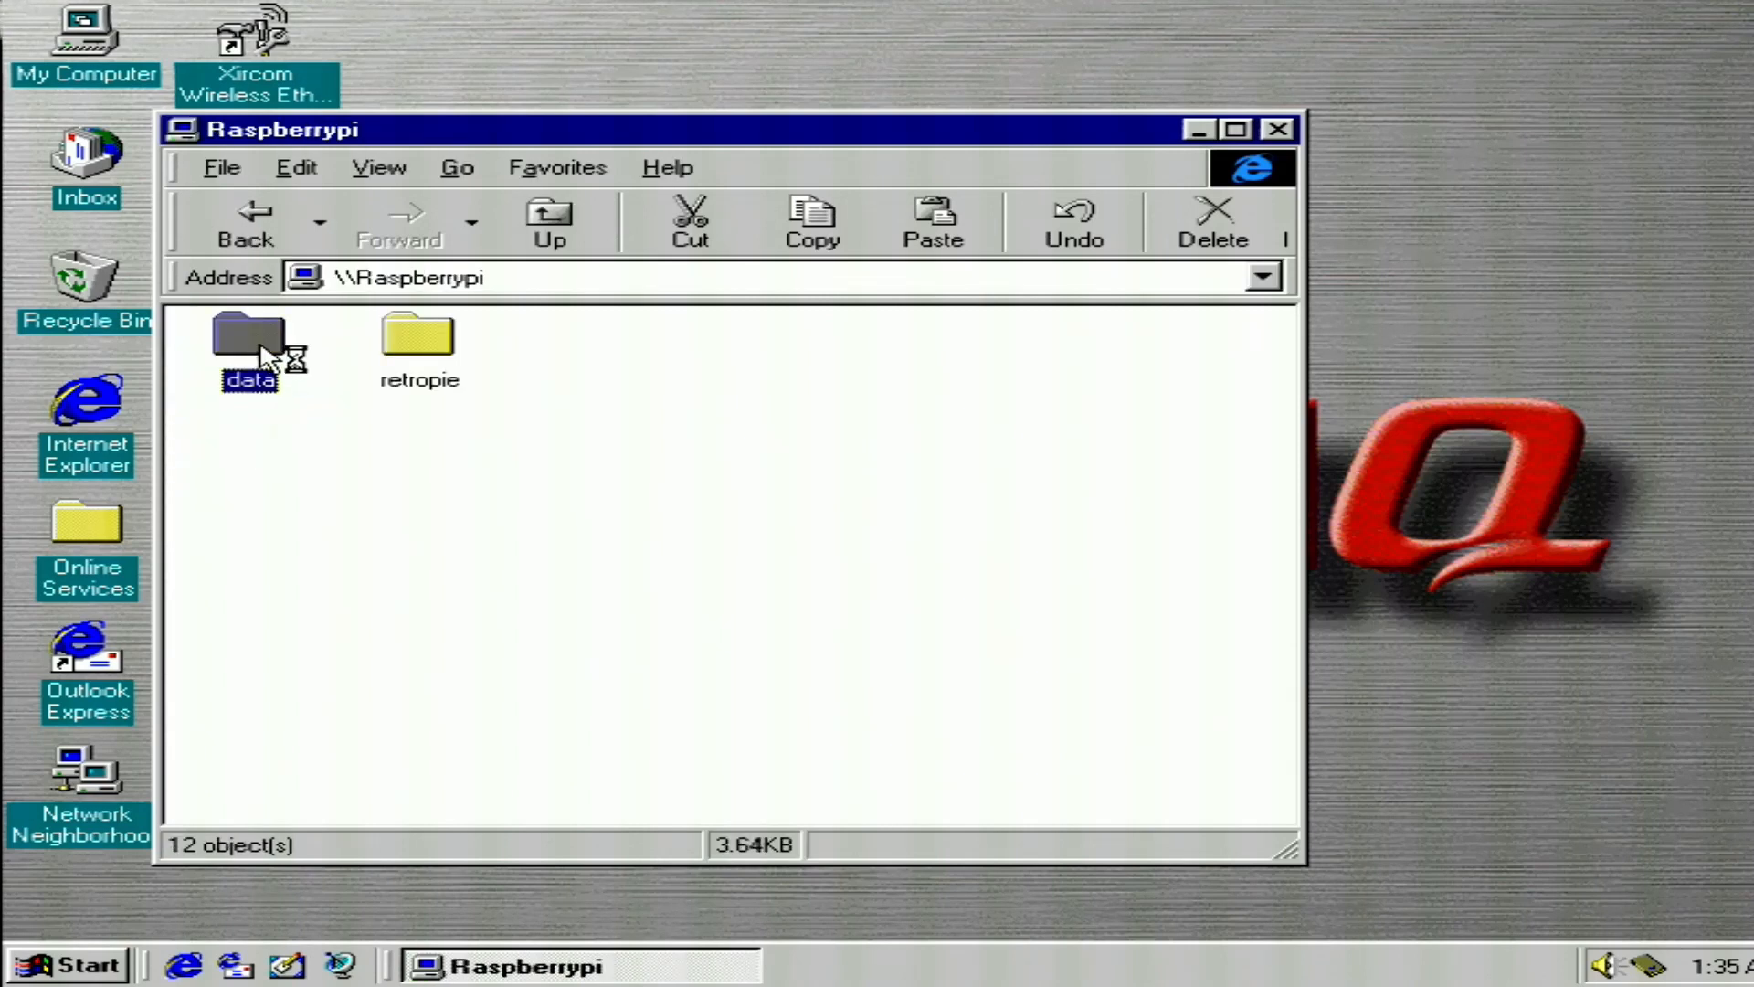
double_click(249, 337)
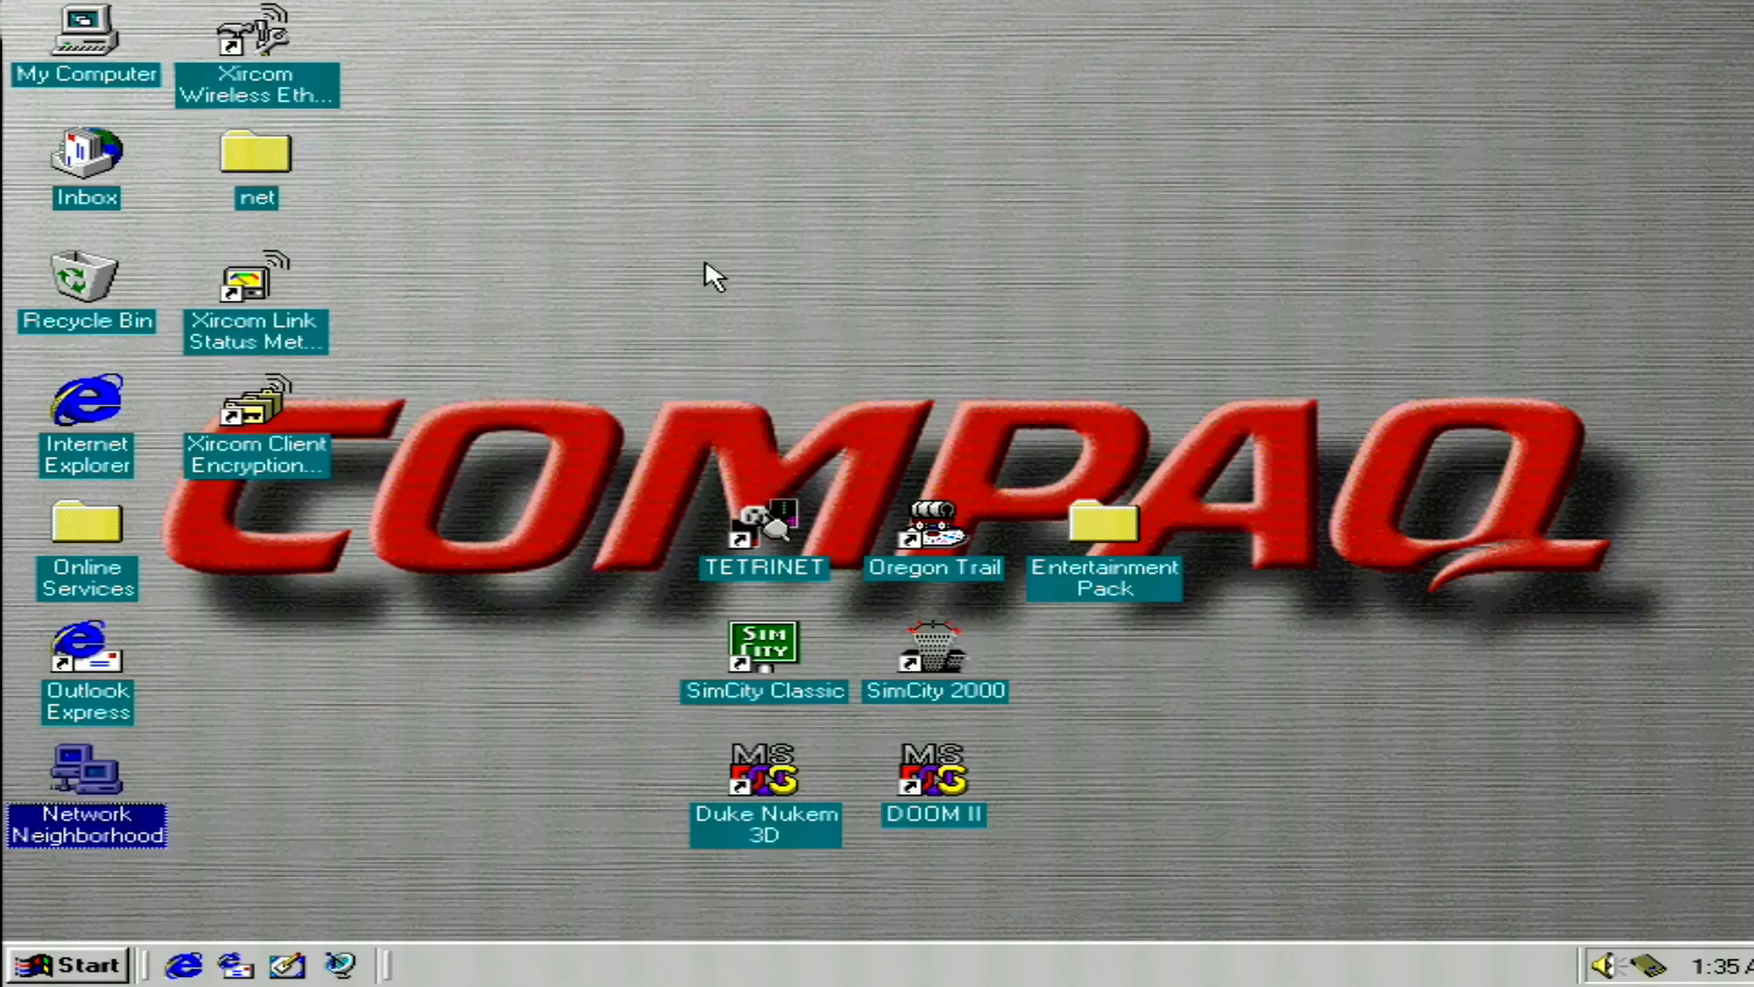
left_click(255, 290)
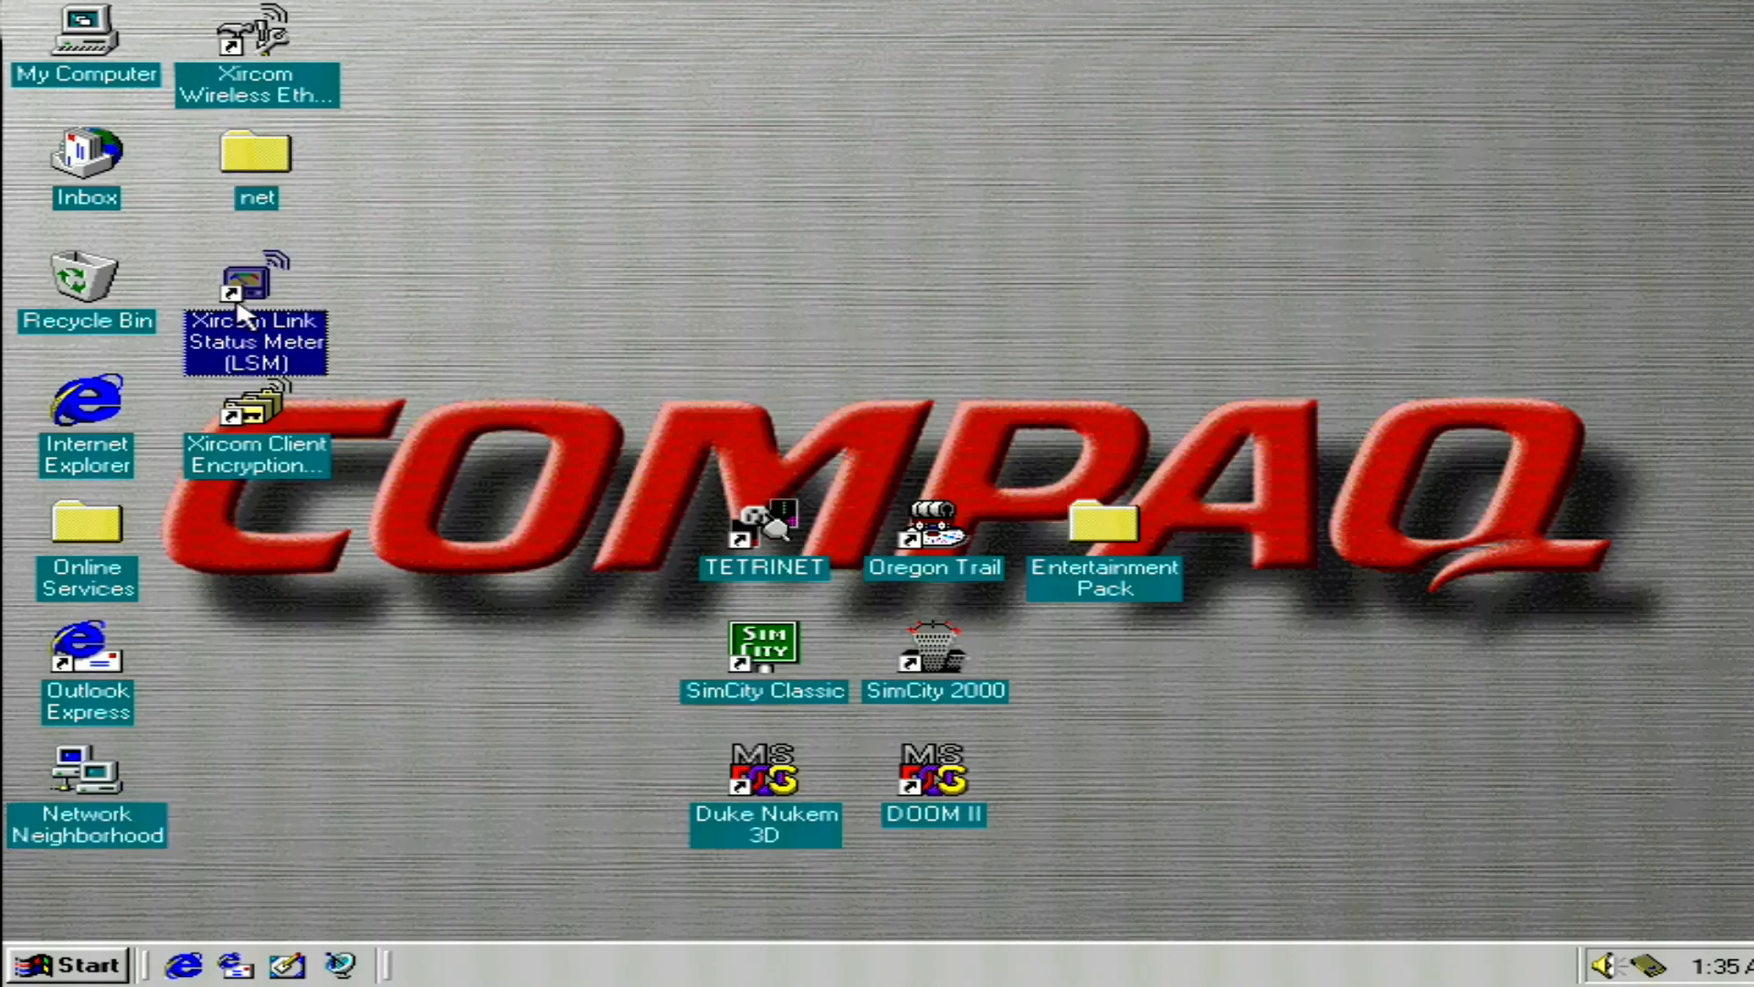
double_click(255, 285)
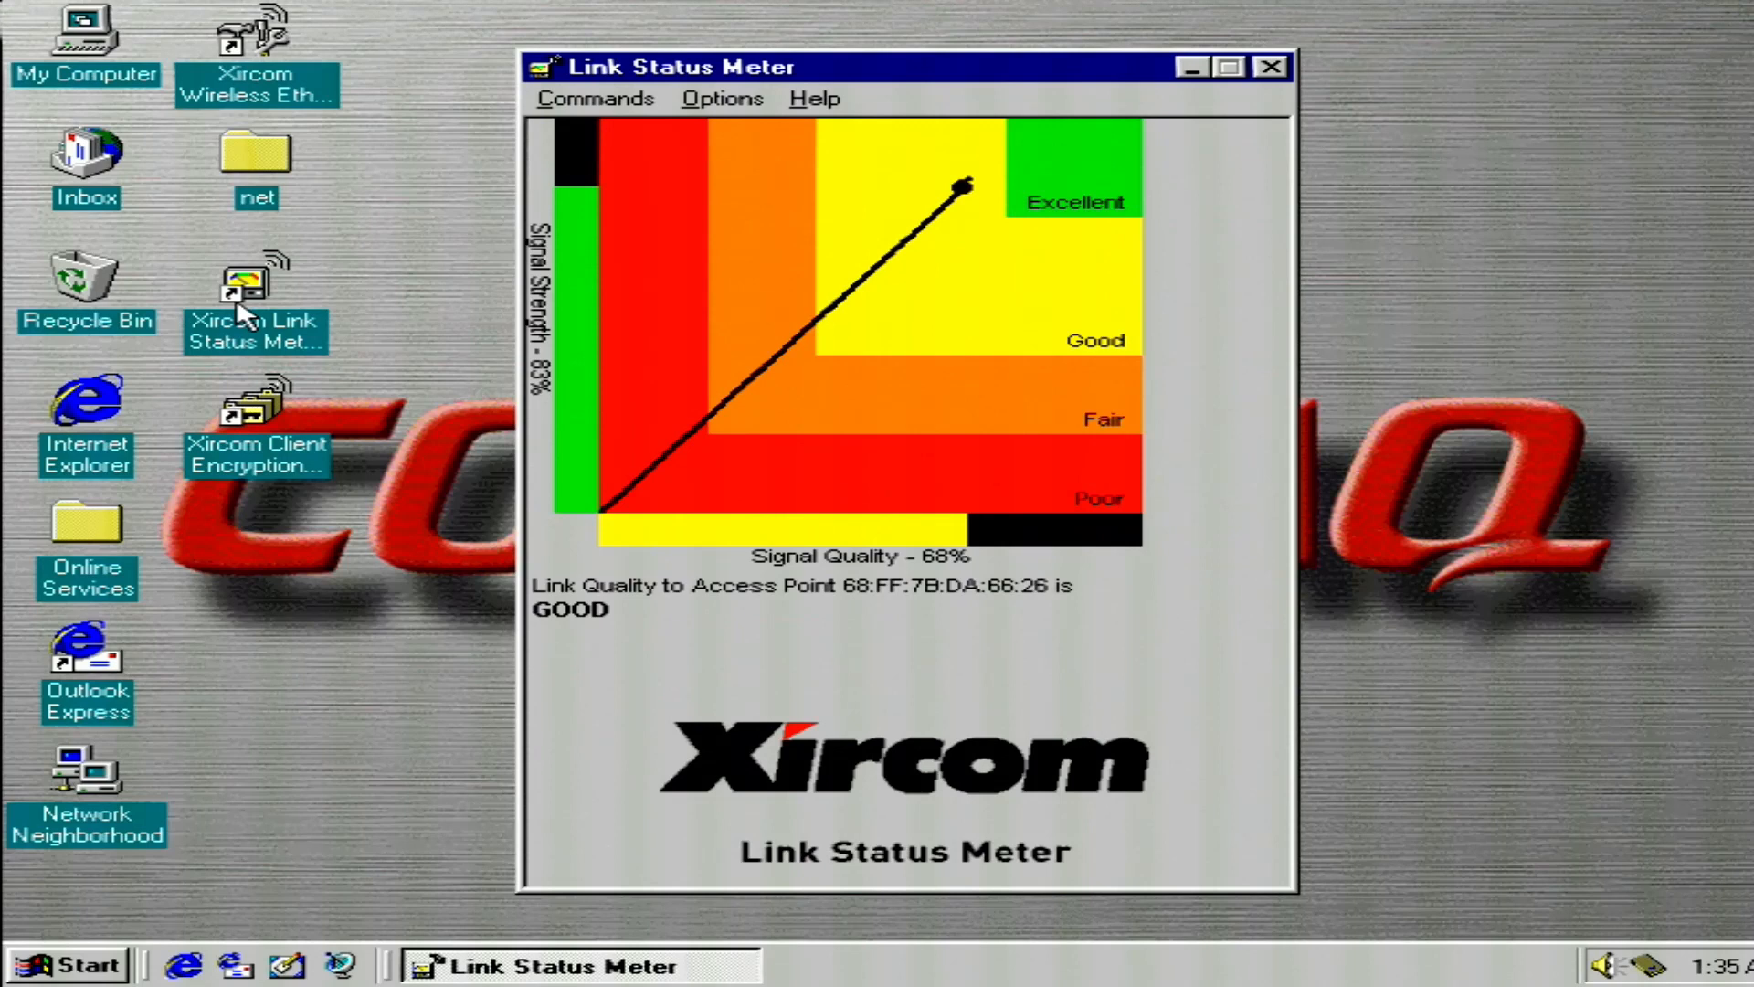